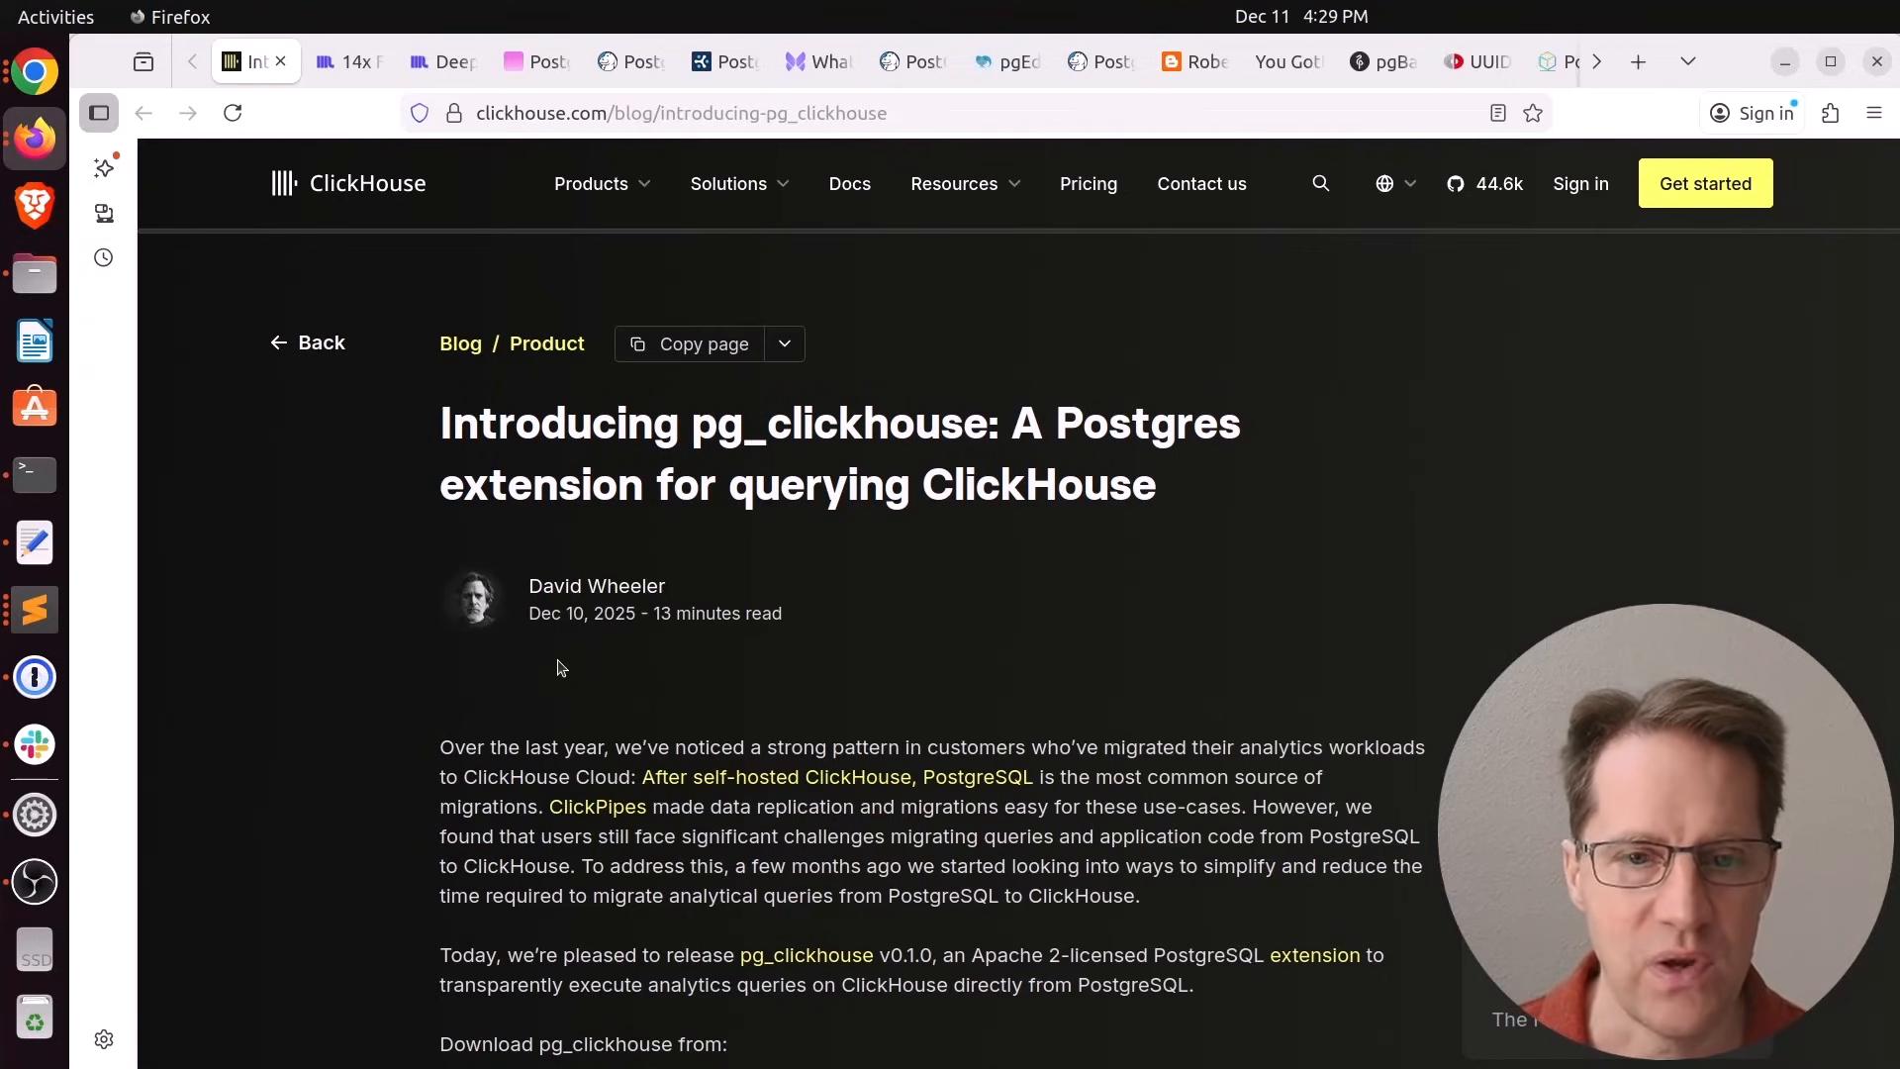
Scroll the pg_clickhouse announcement past its intro and download links to the Goals list
scroll("down", 3)
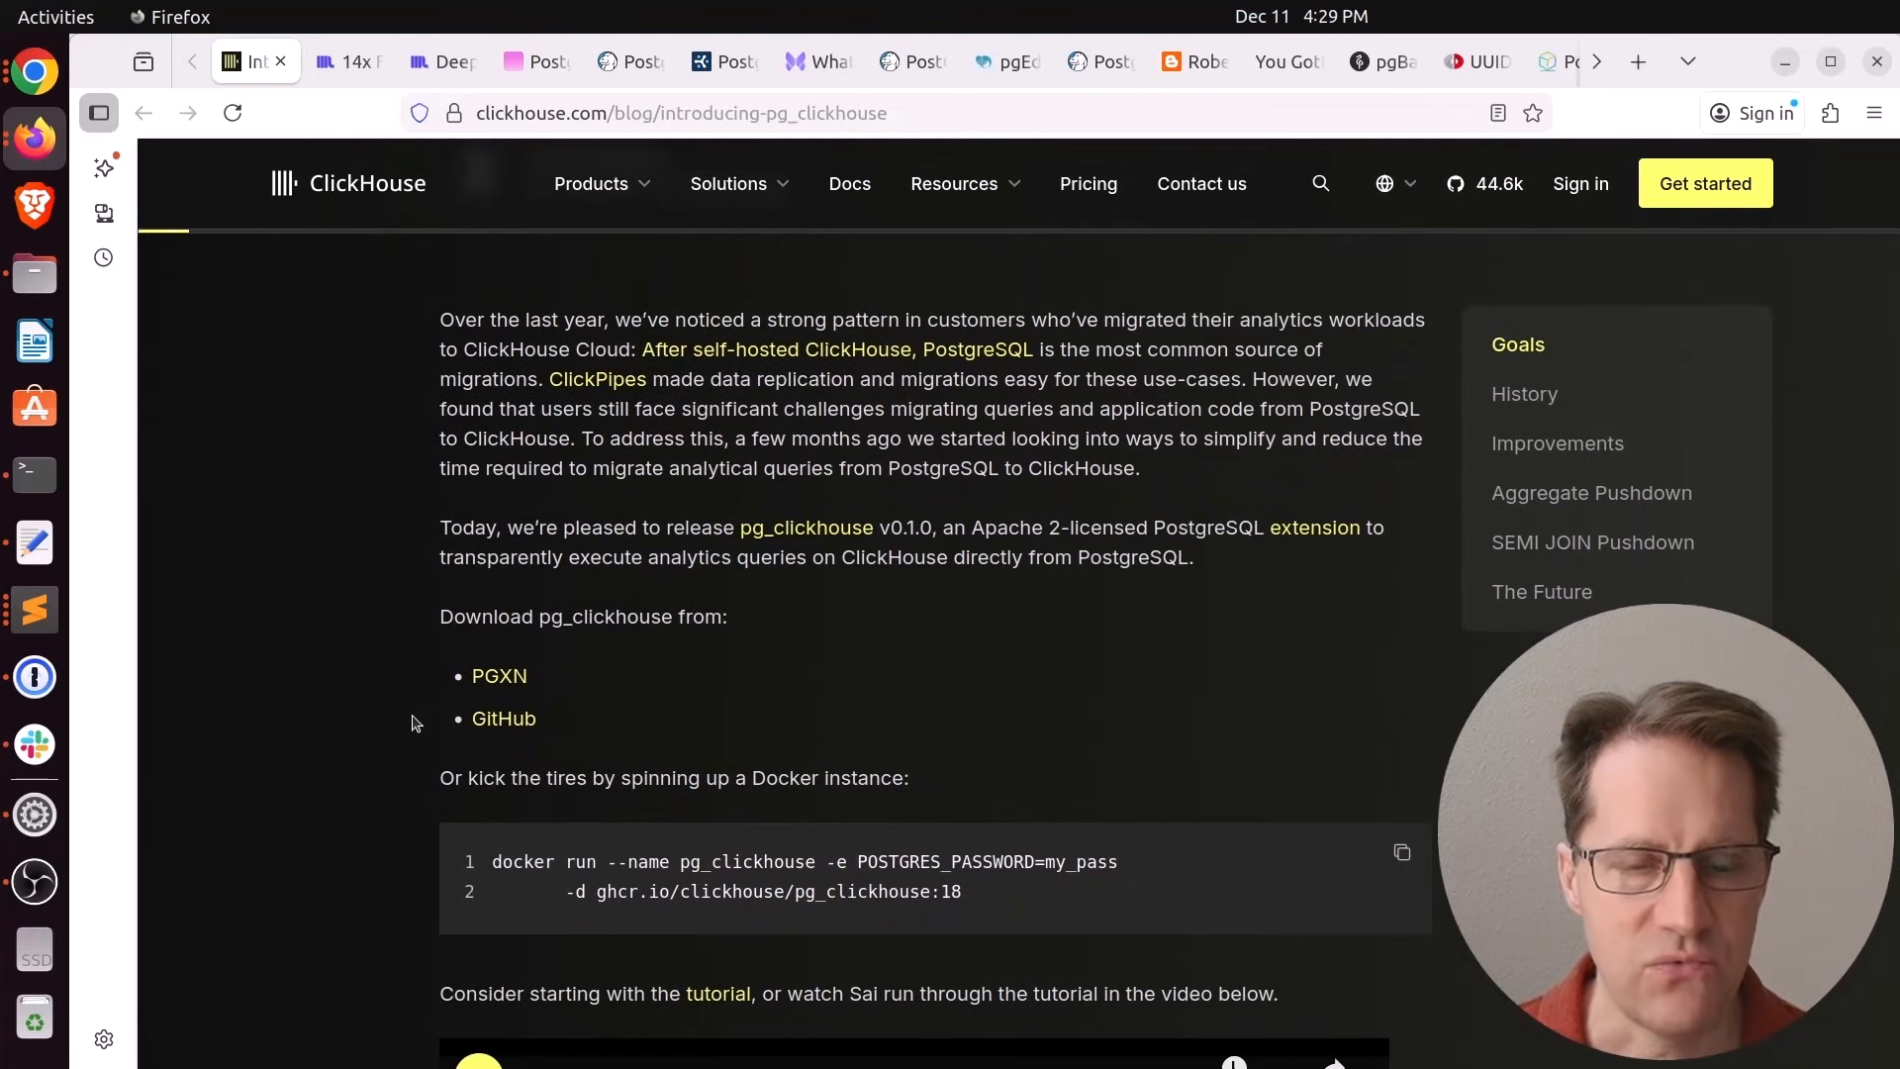
scroll("down", 3)
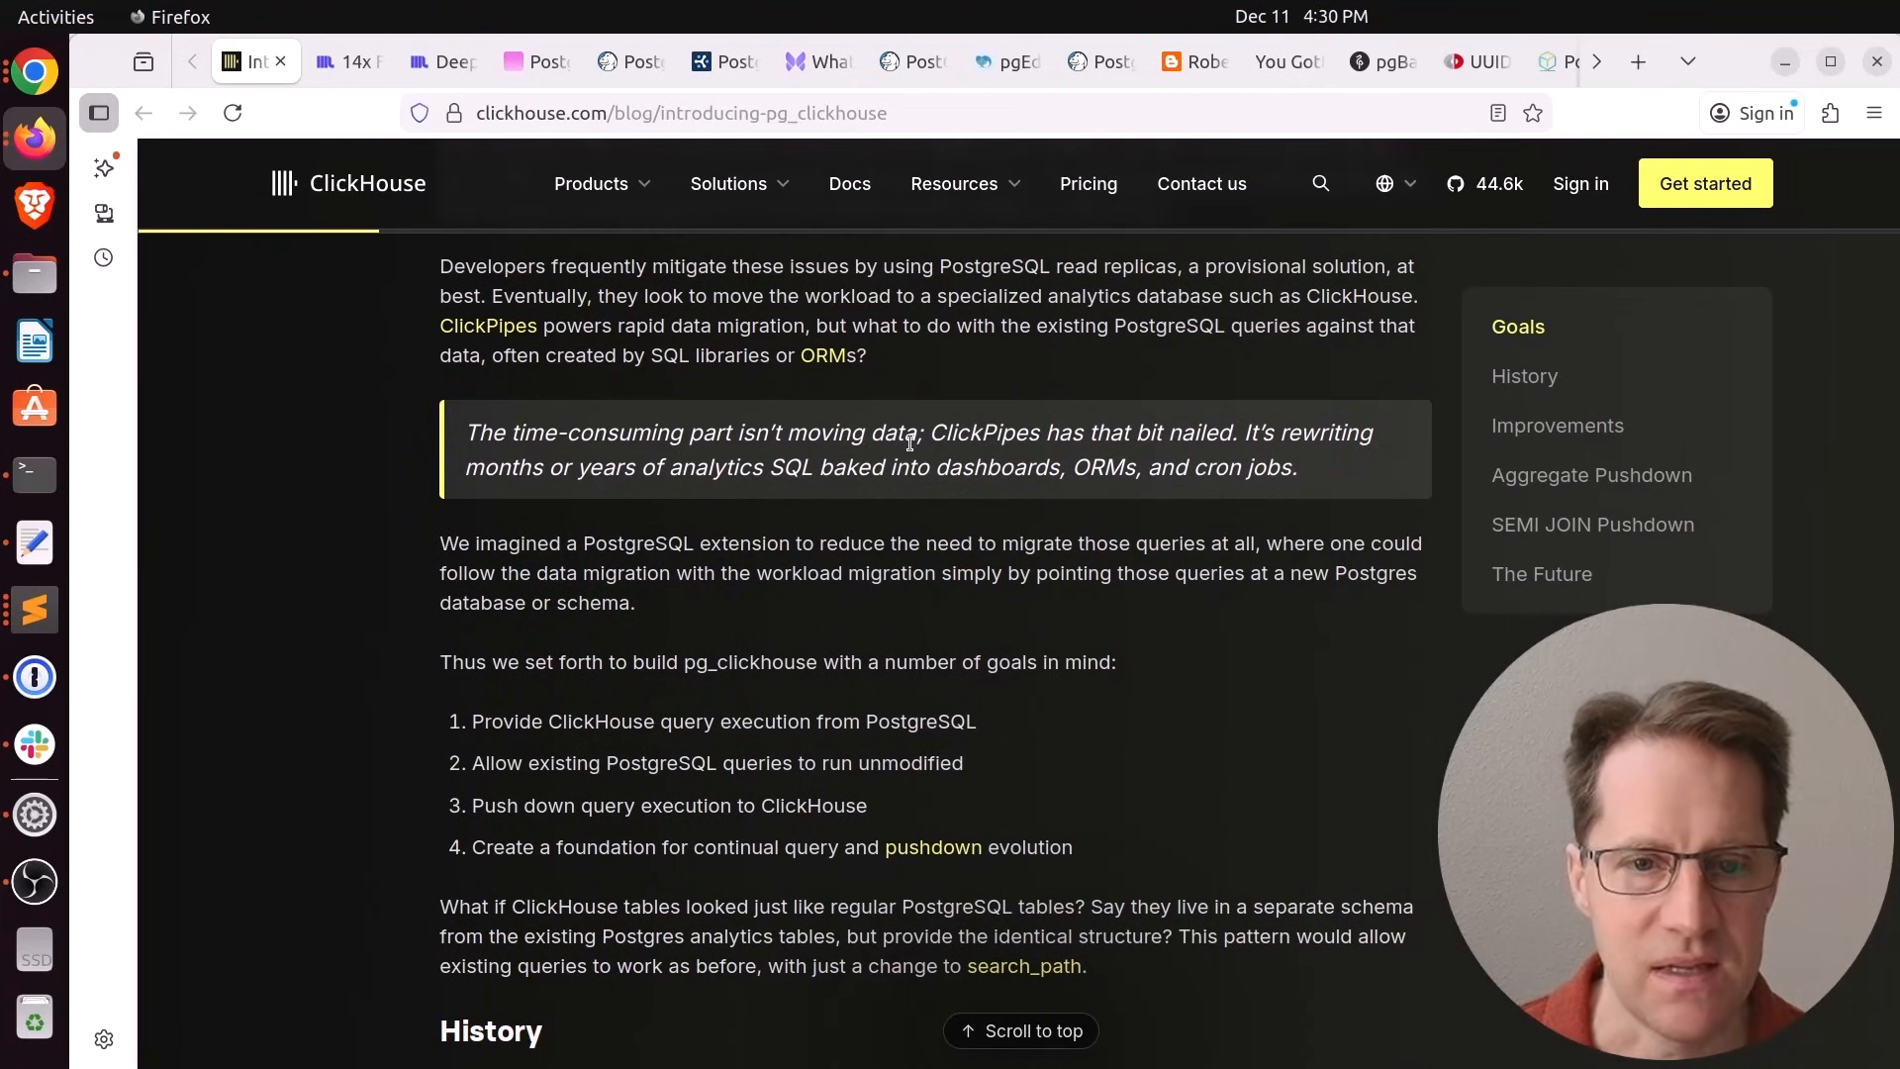
mouse_move(1006, 433)
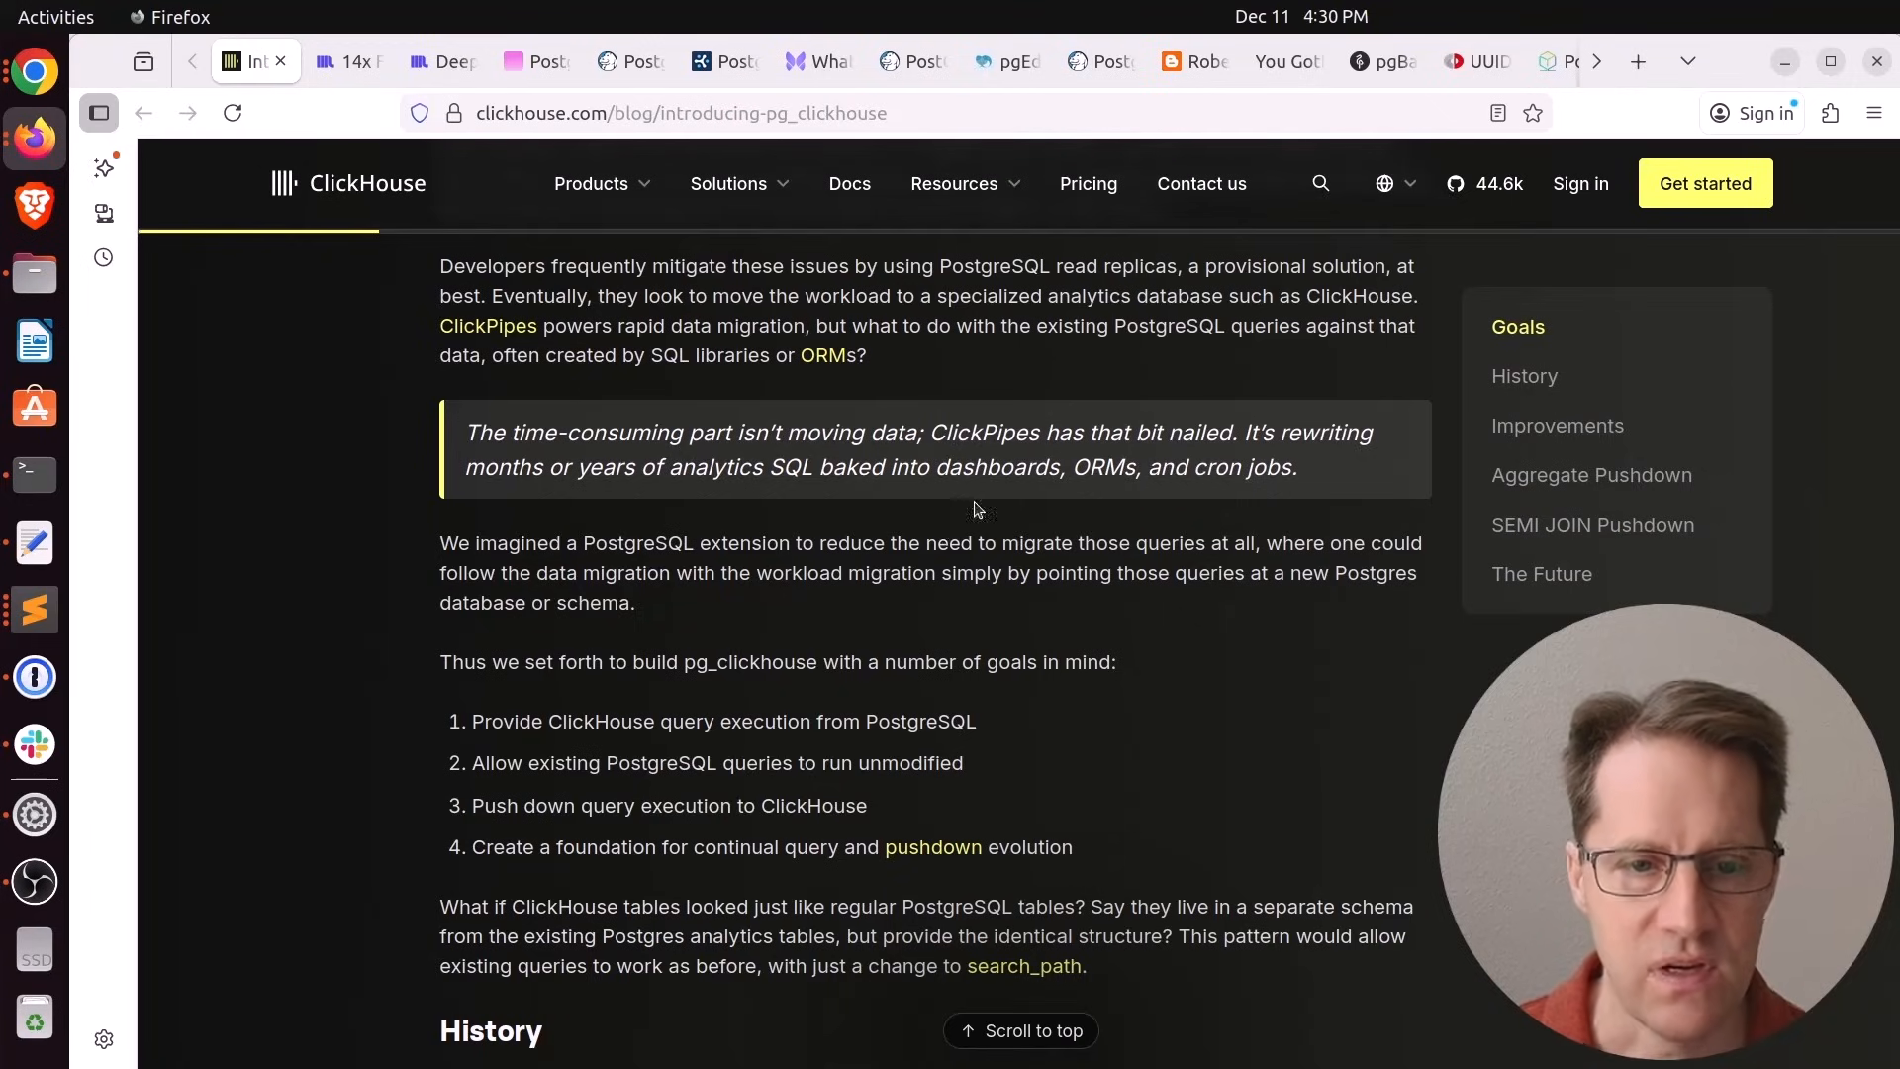
mouse_move(938, 503)
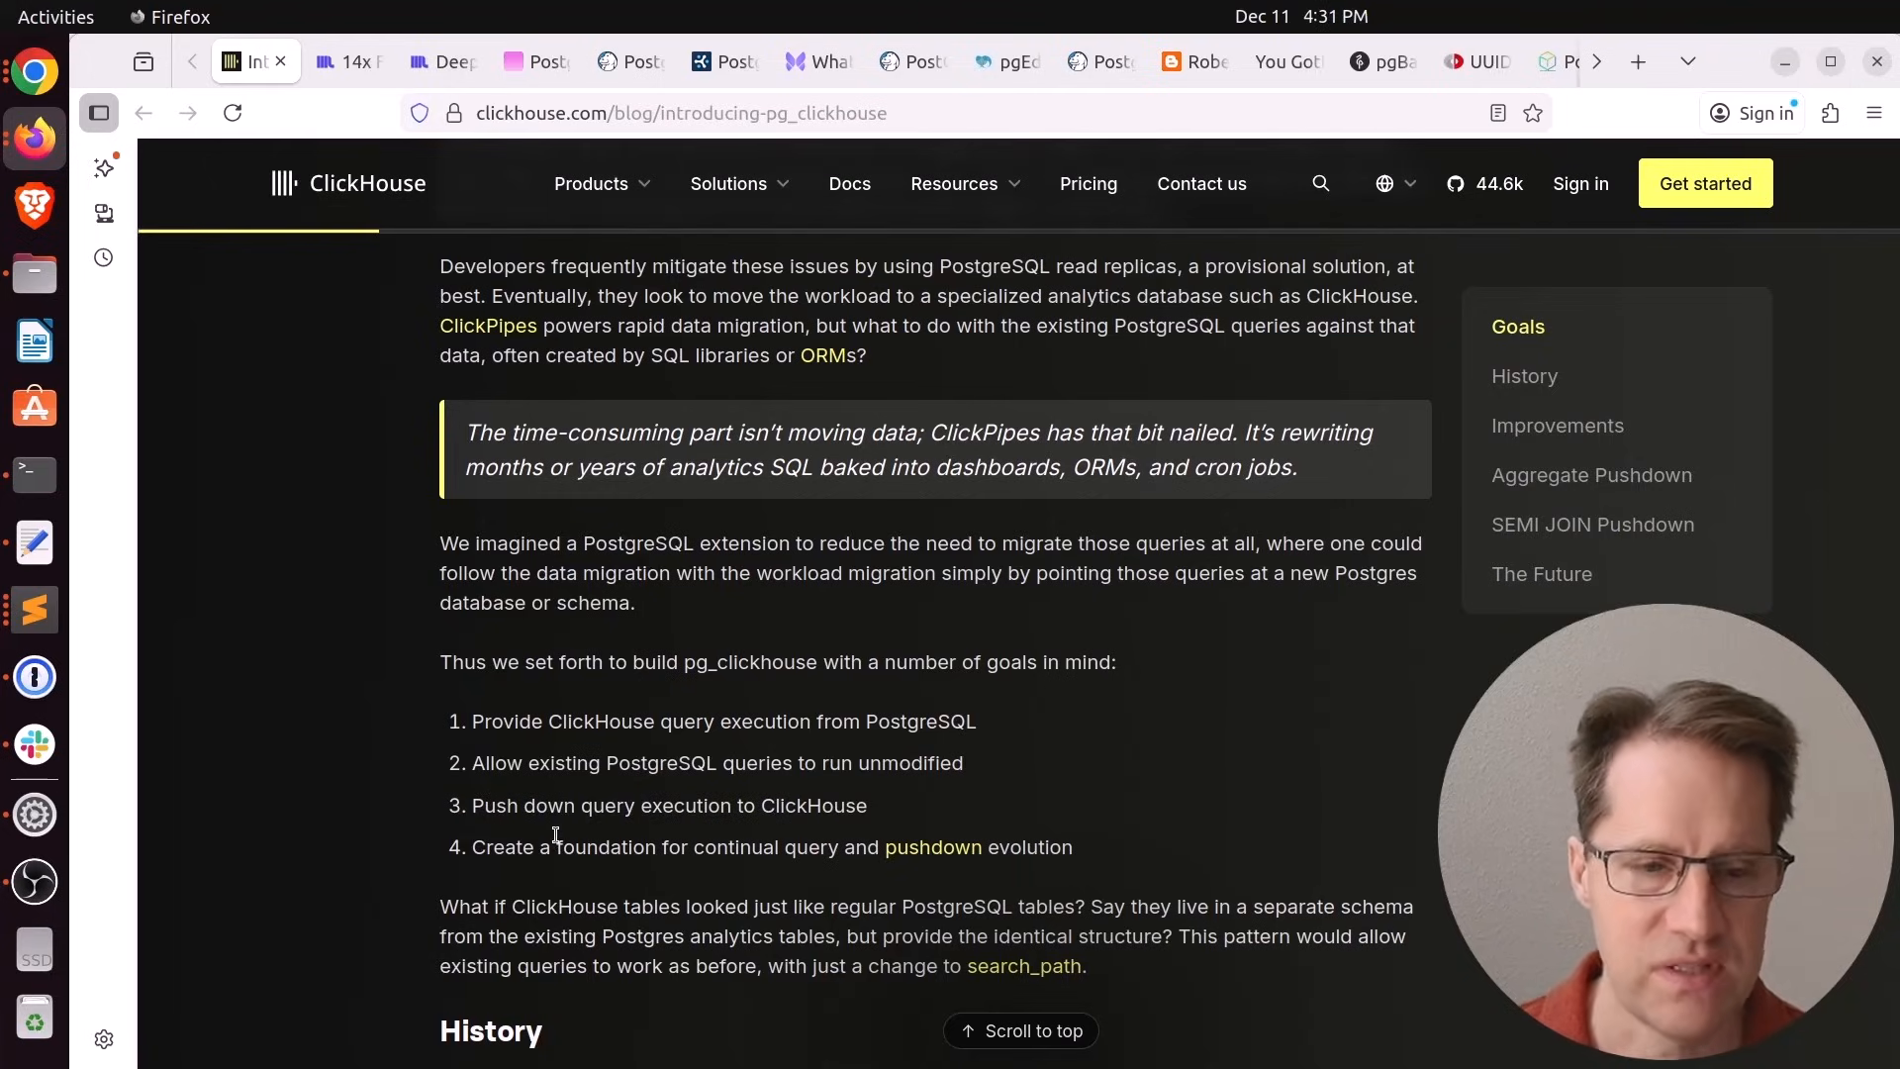
mouse_move(655, 843)
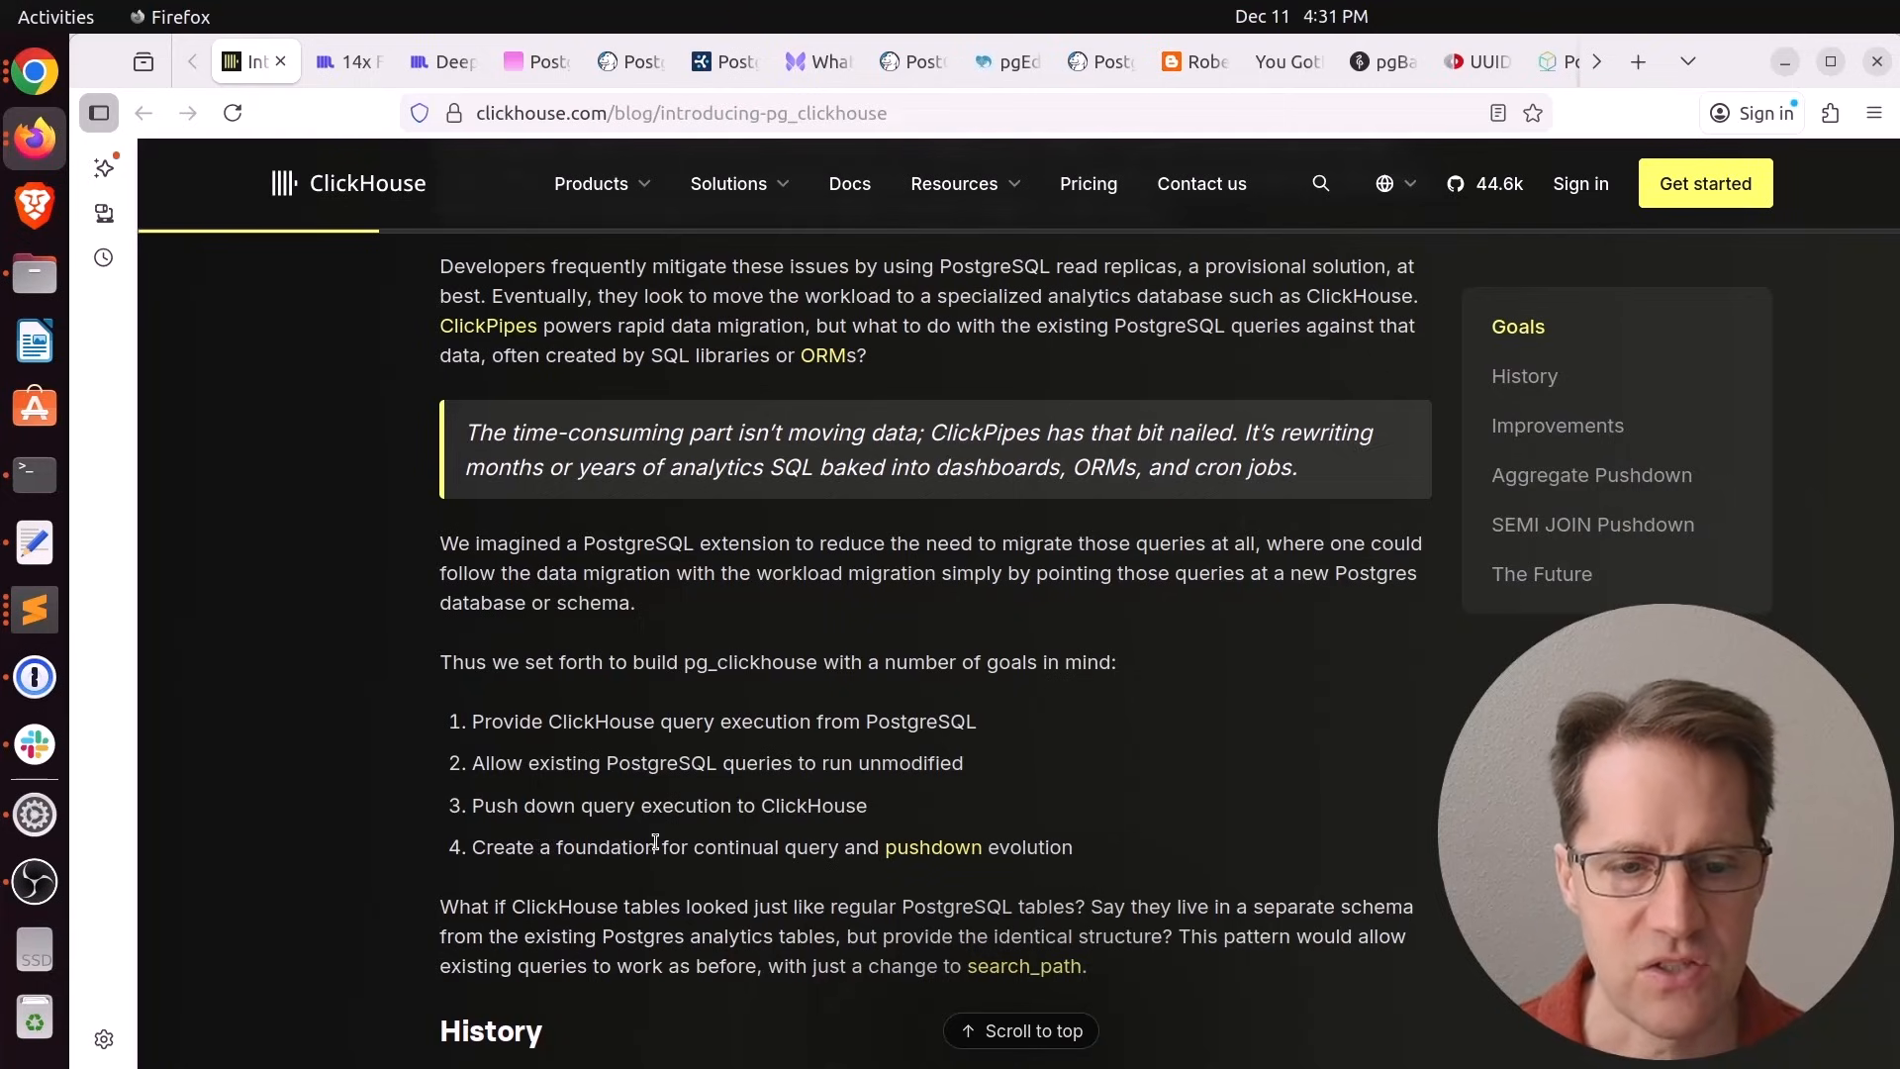
mouse_move(738, 846)
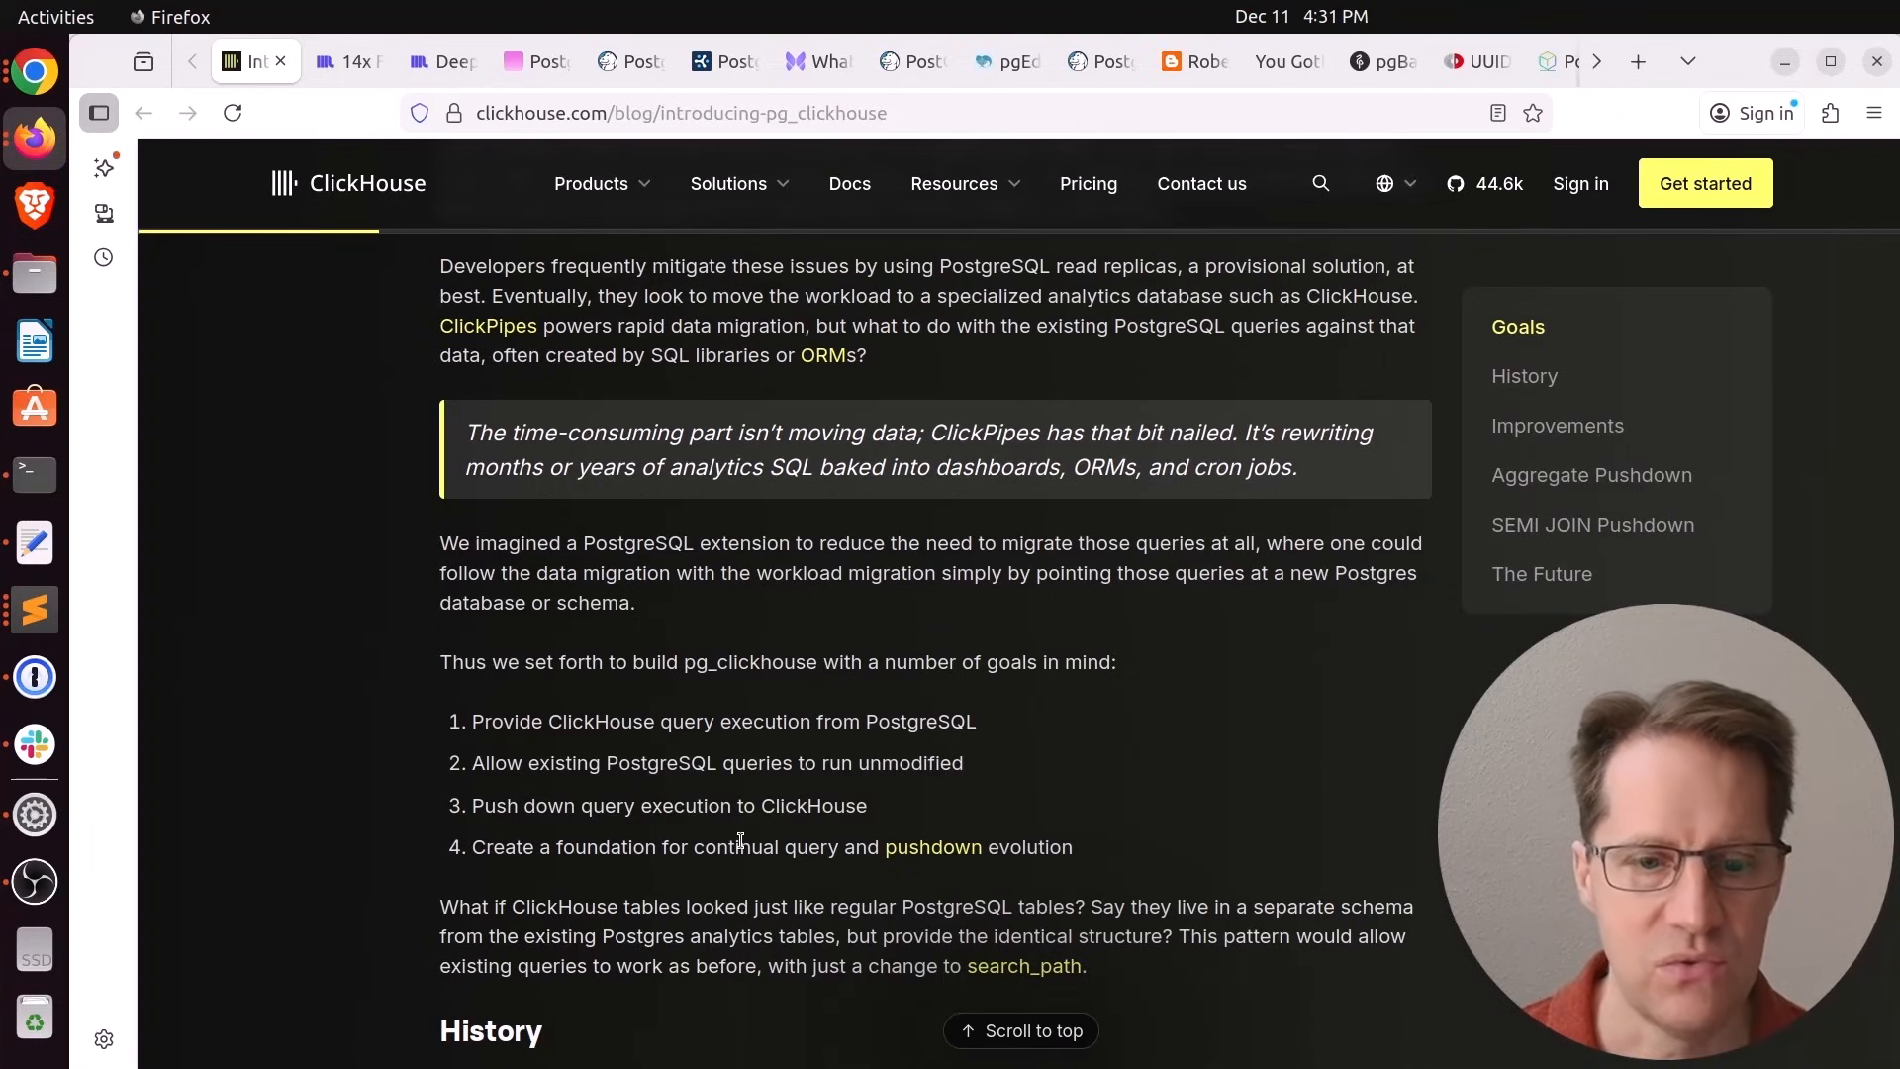
Scroll through the History and Improvements sections to the first Aggregate Pushdown SQL example
scroll("down", 3)
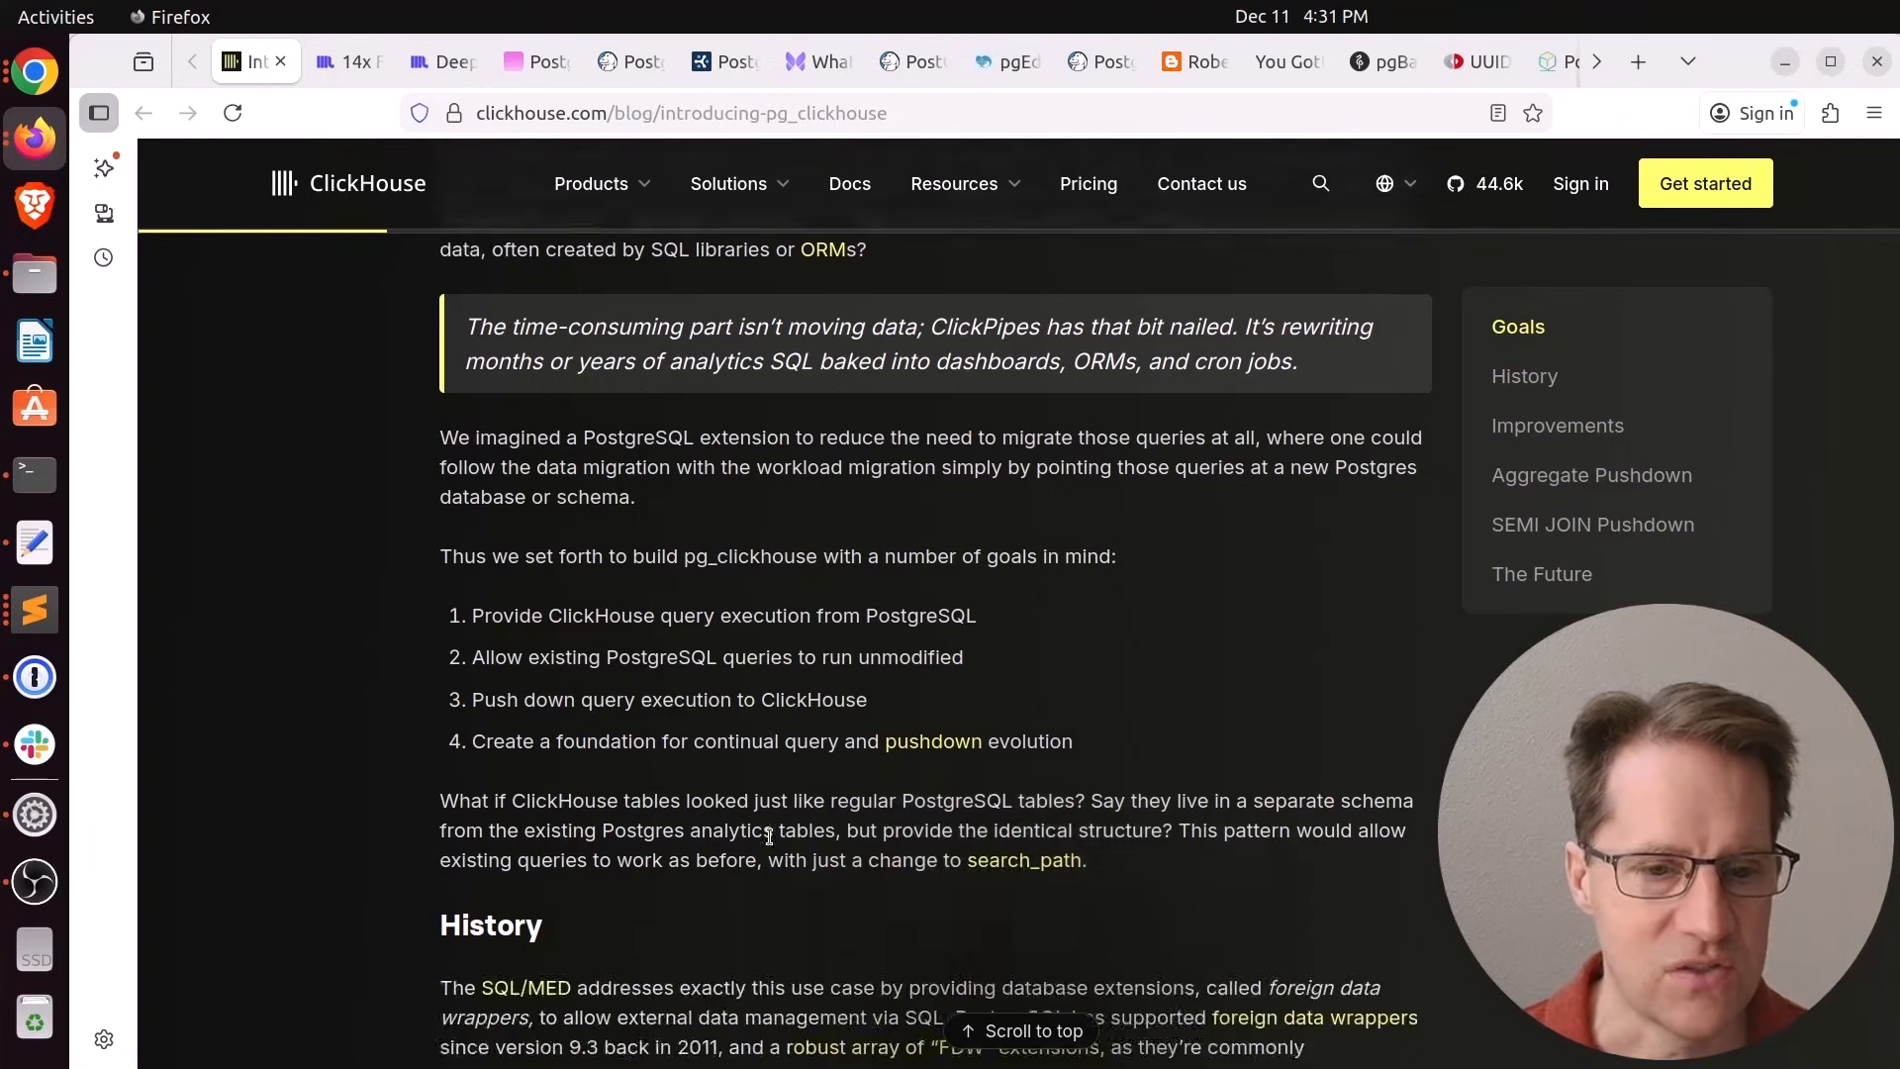
scroll("down", 3)
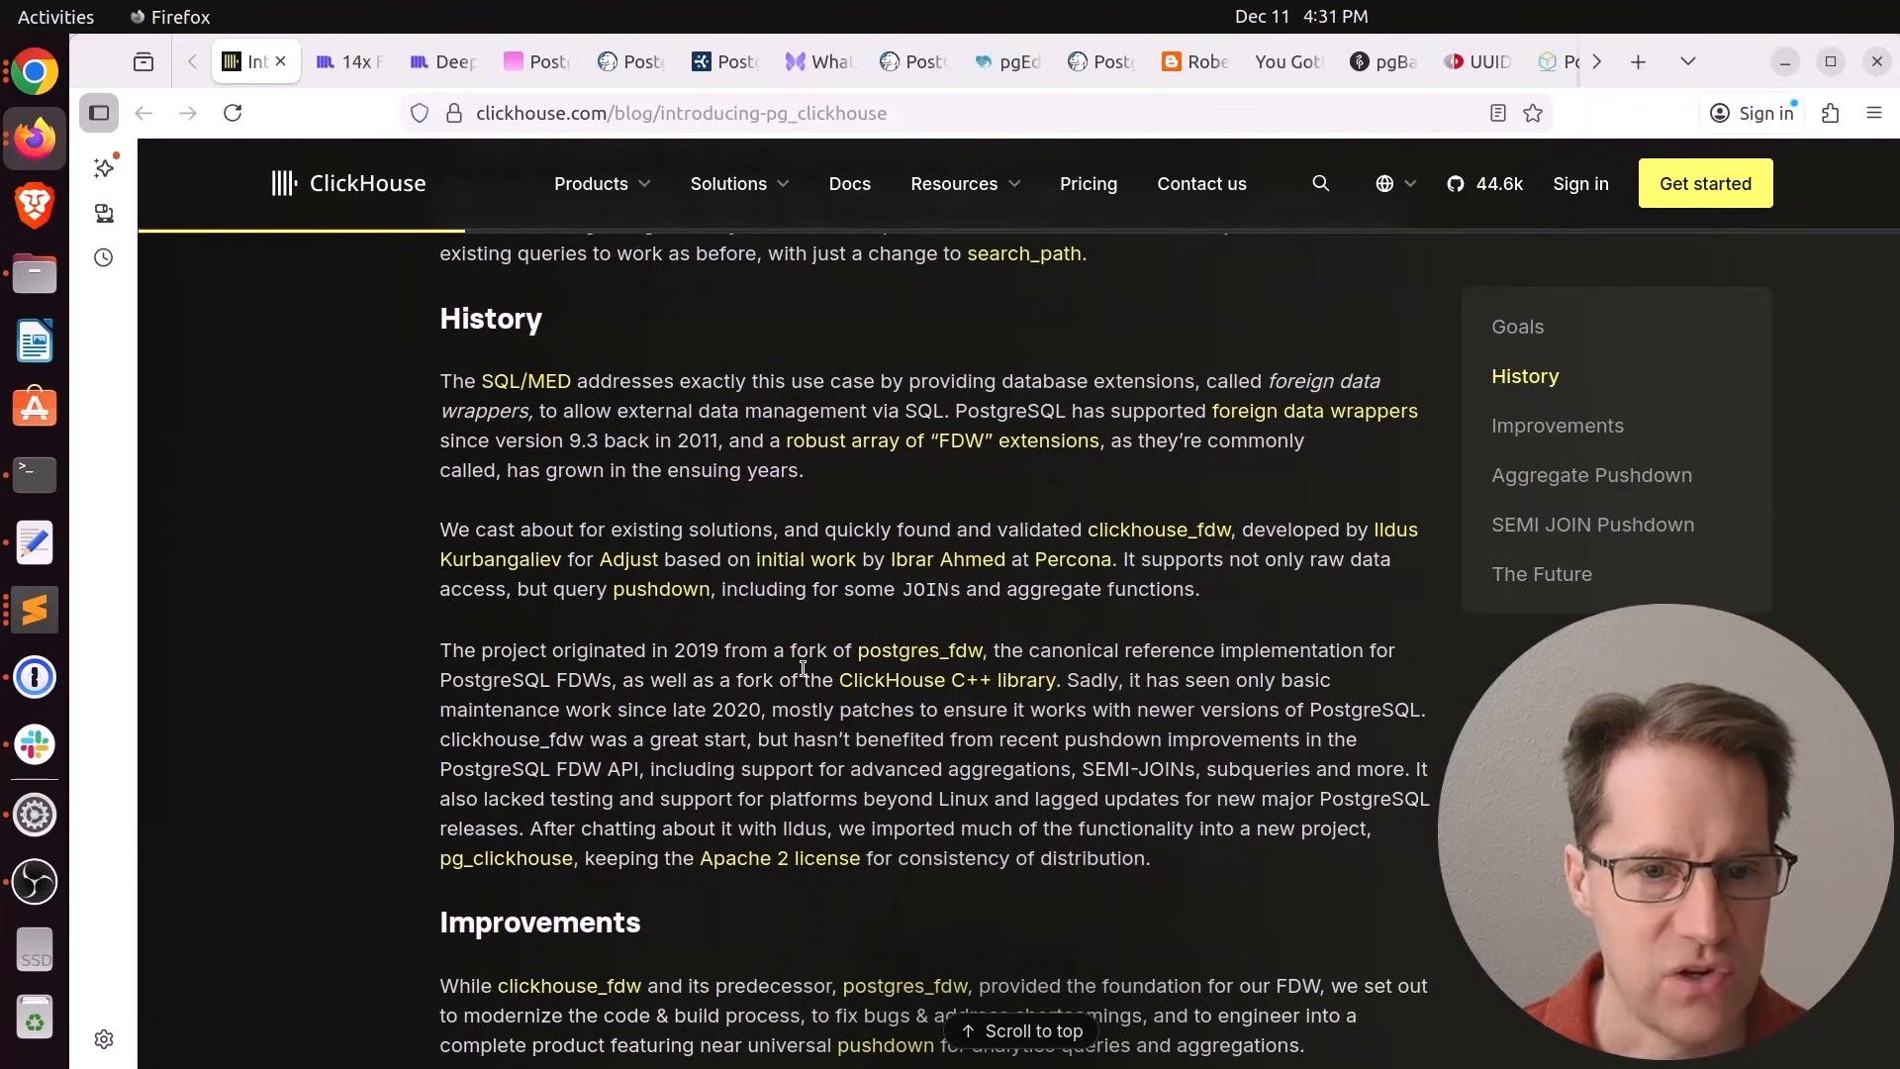
mouse_move(1023, 549)
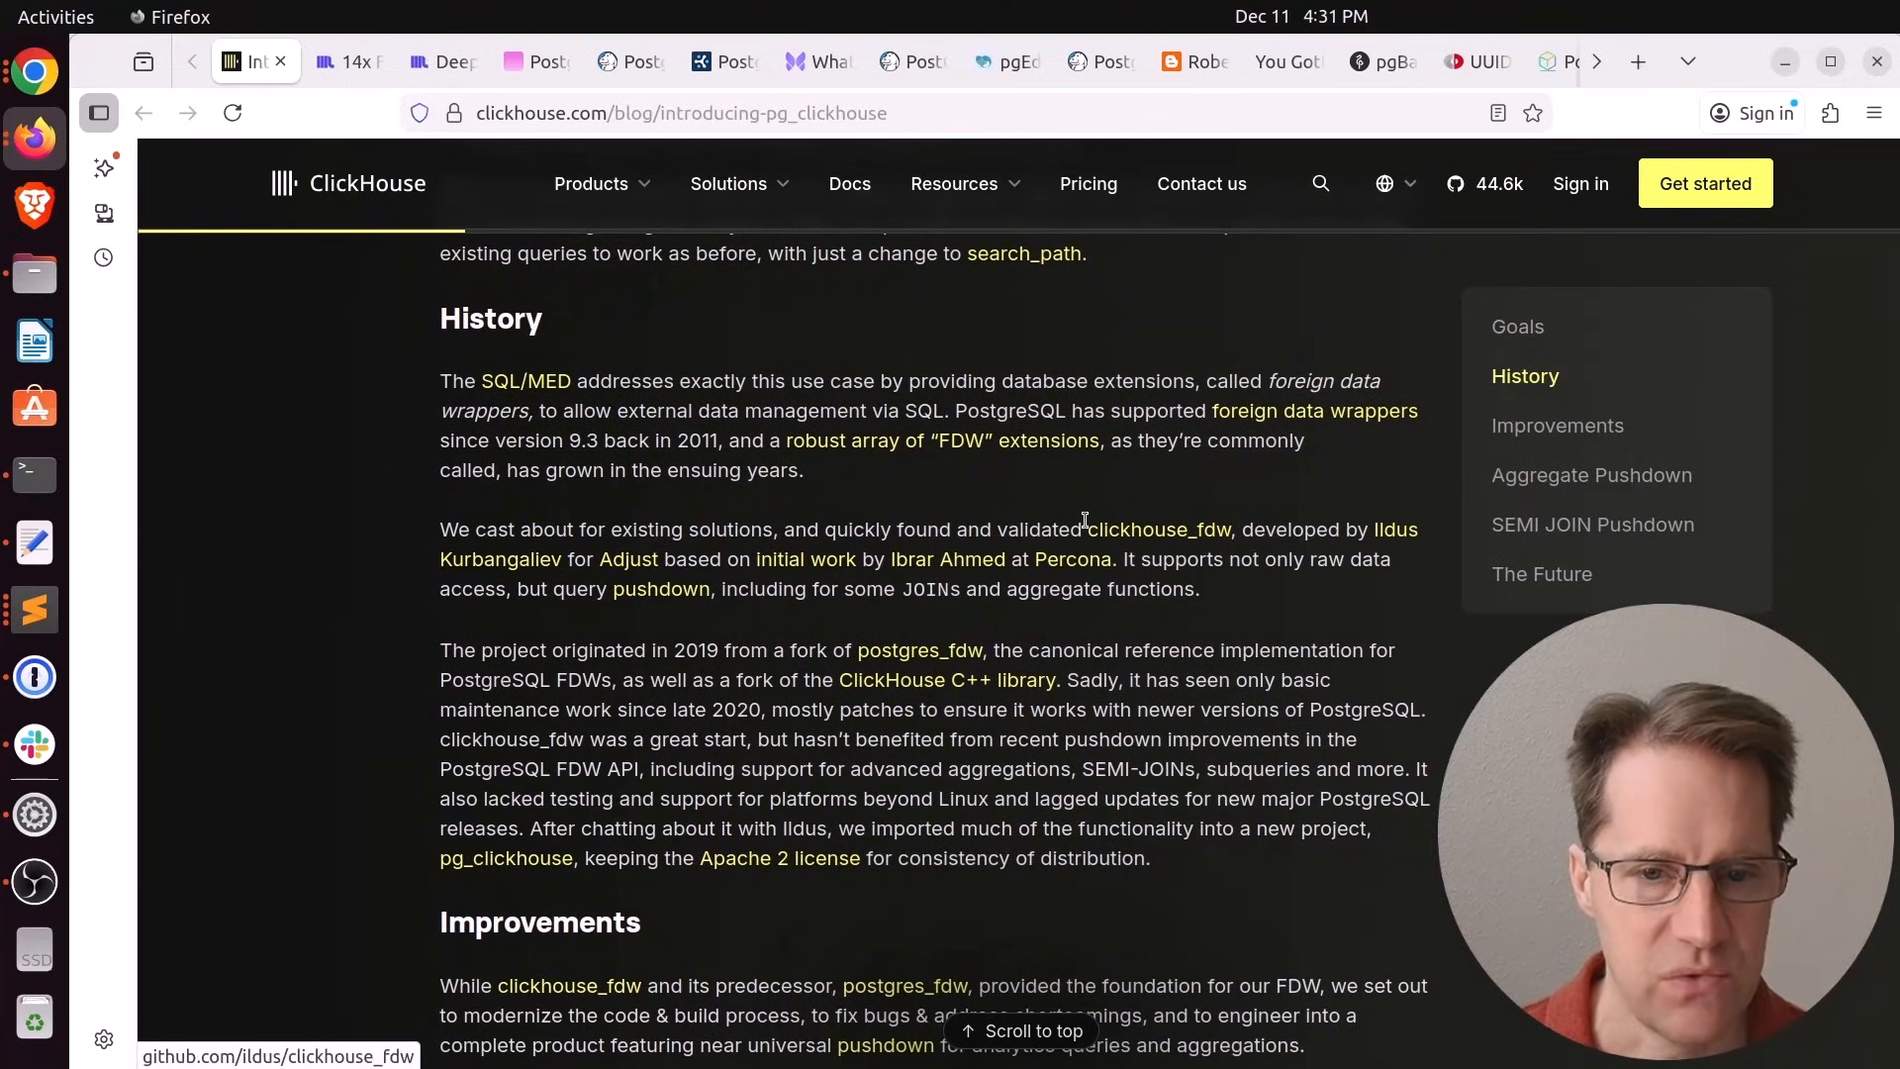
mouse_move(1227, 537)
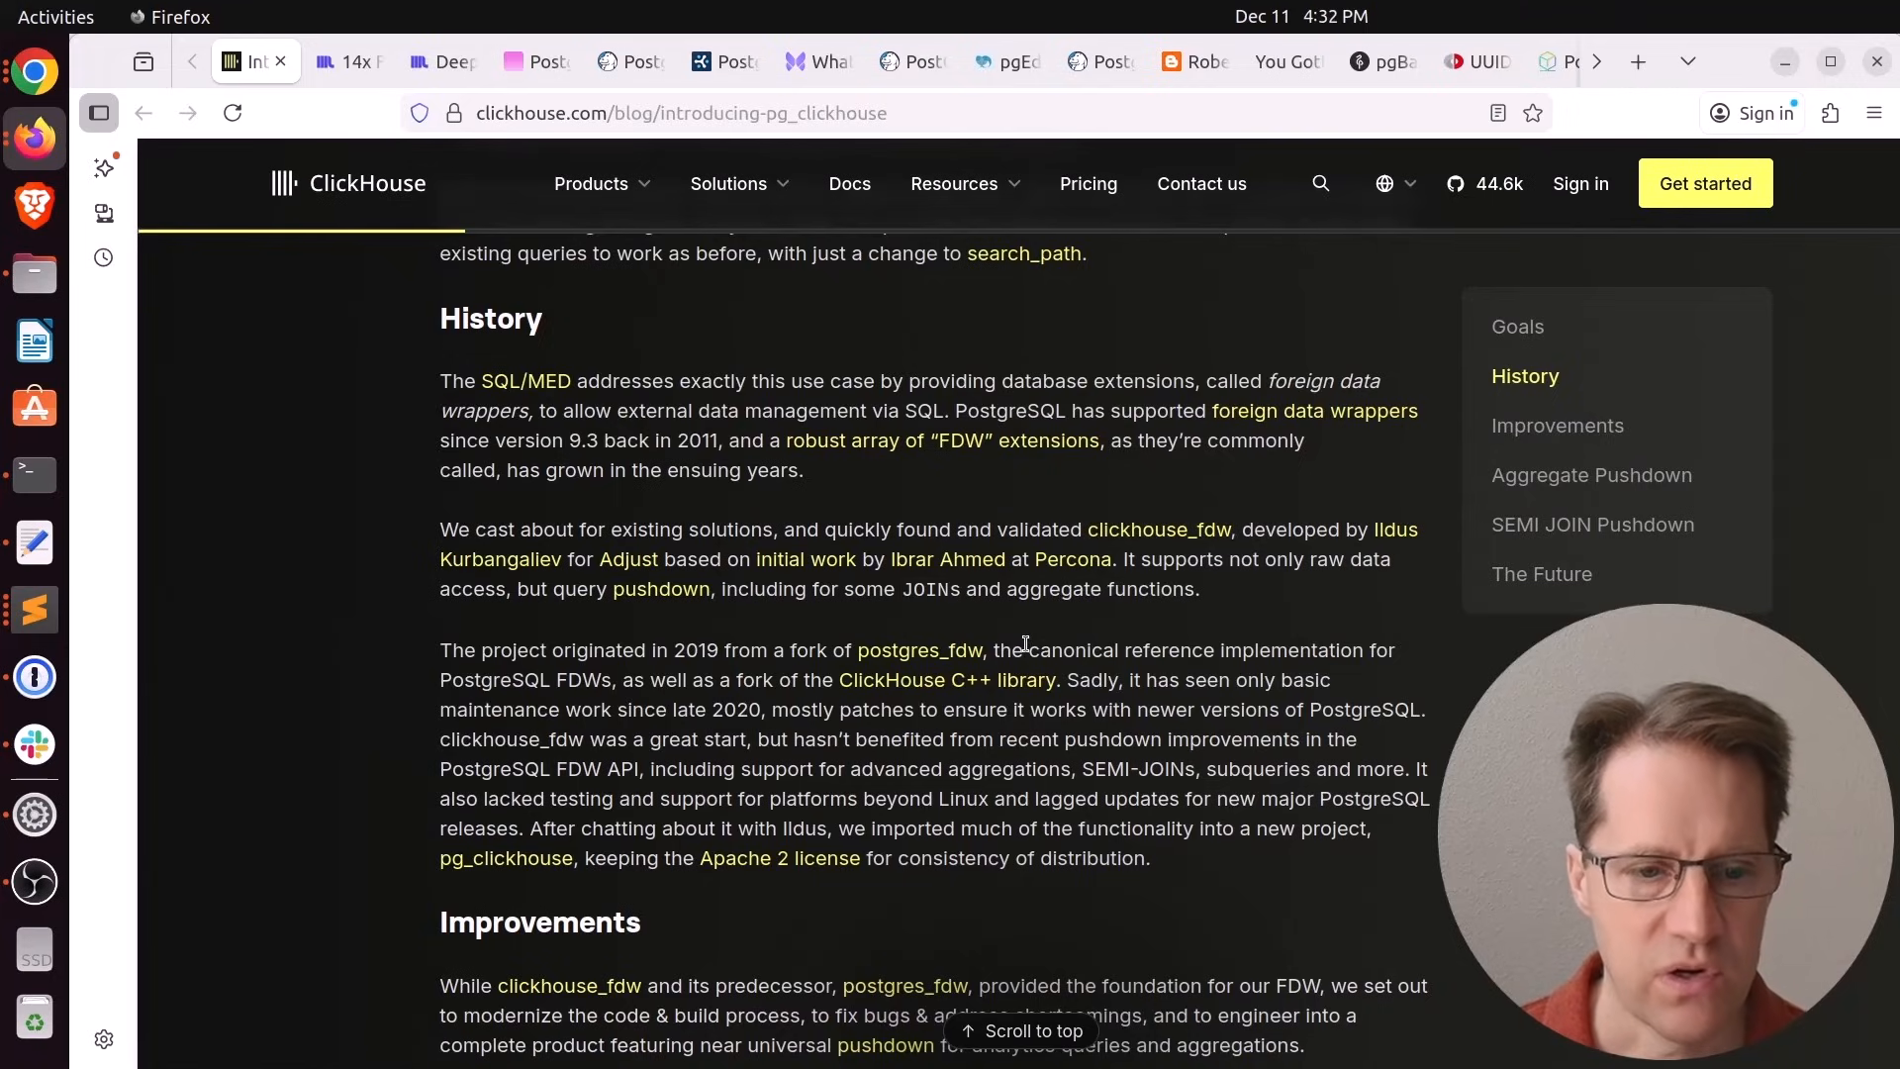
scroll("down", 3)
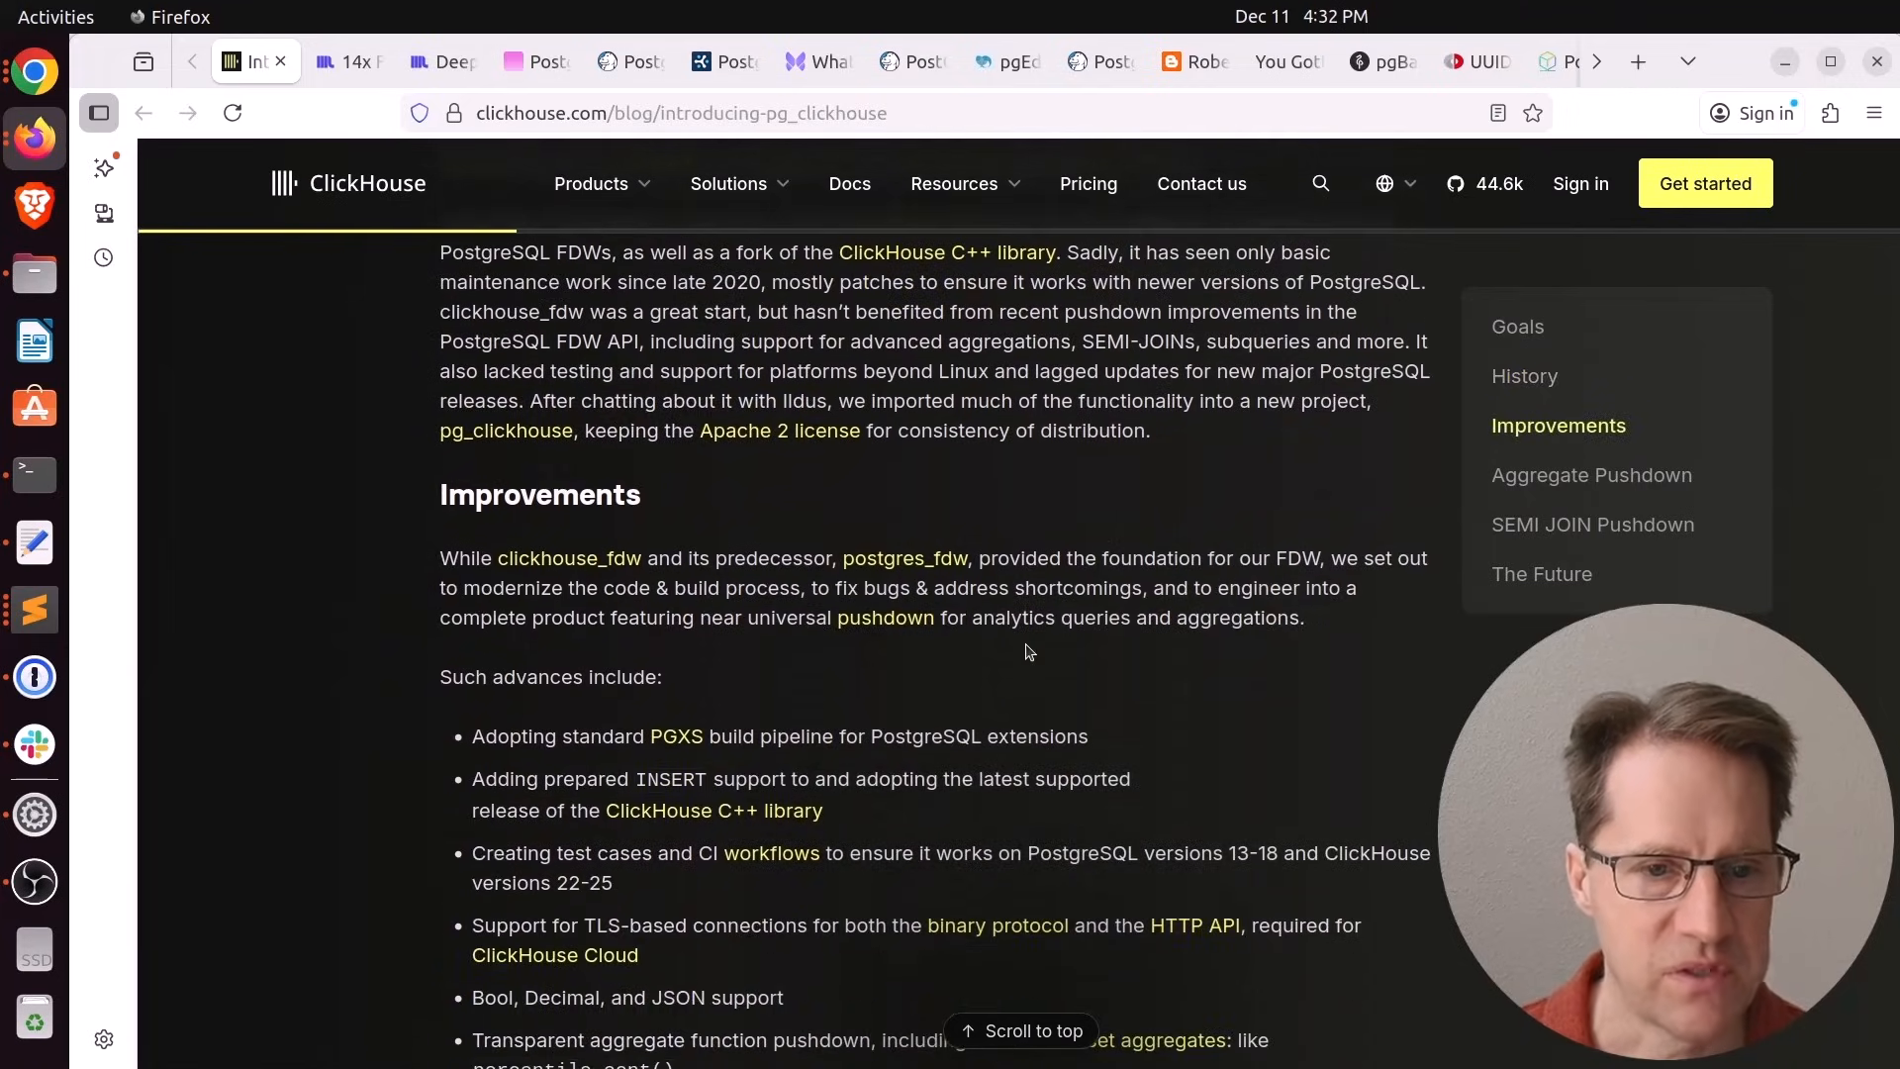
scroll("down", 3)
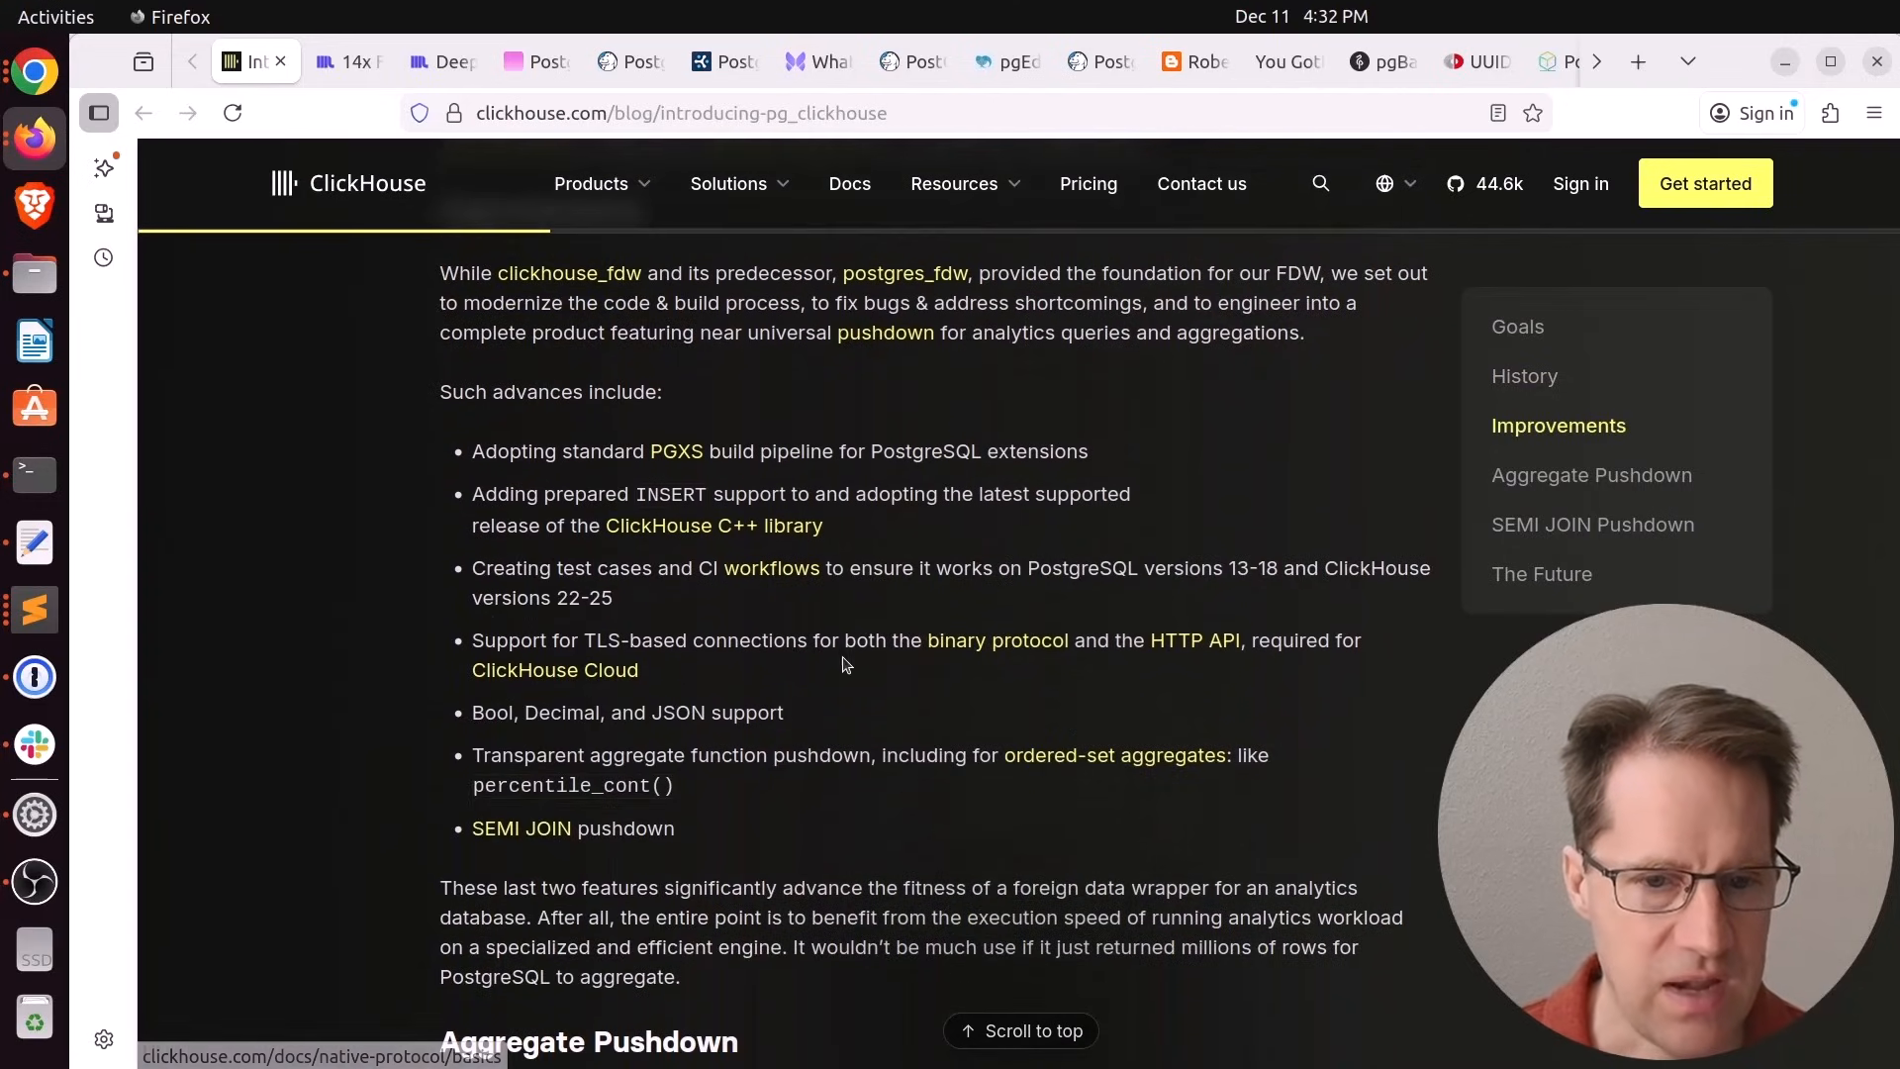
scroll("down", 3)
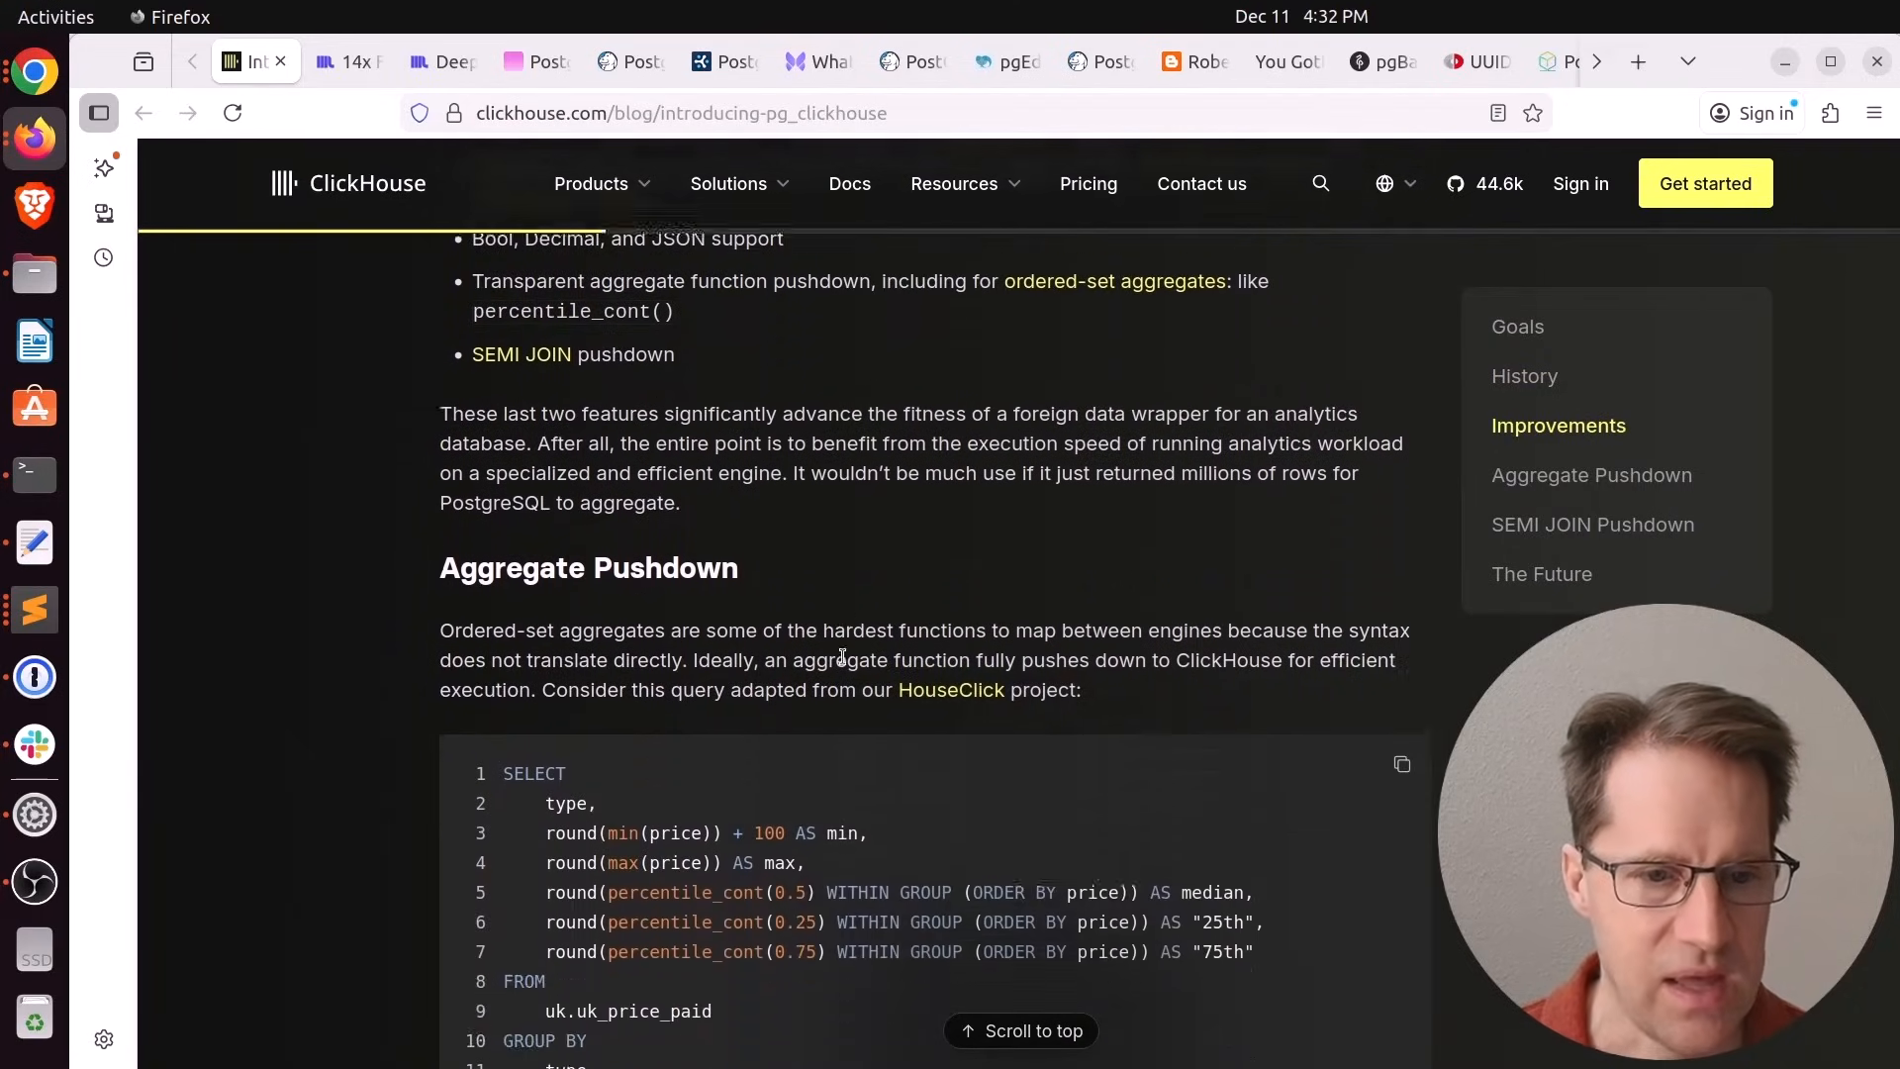
scroll("up", 3)
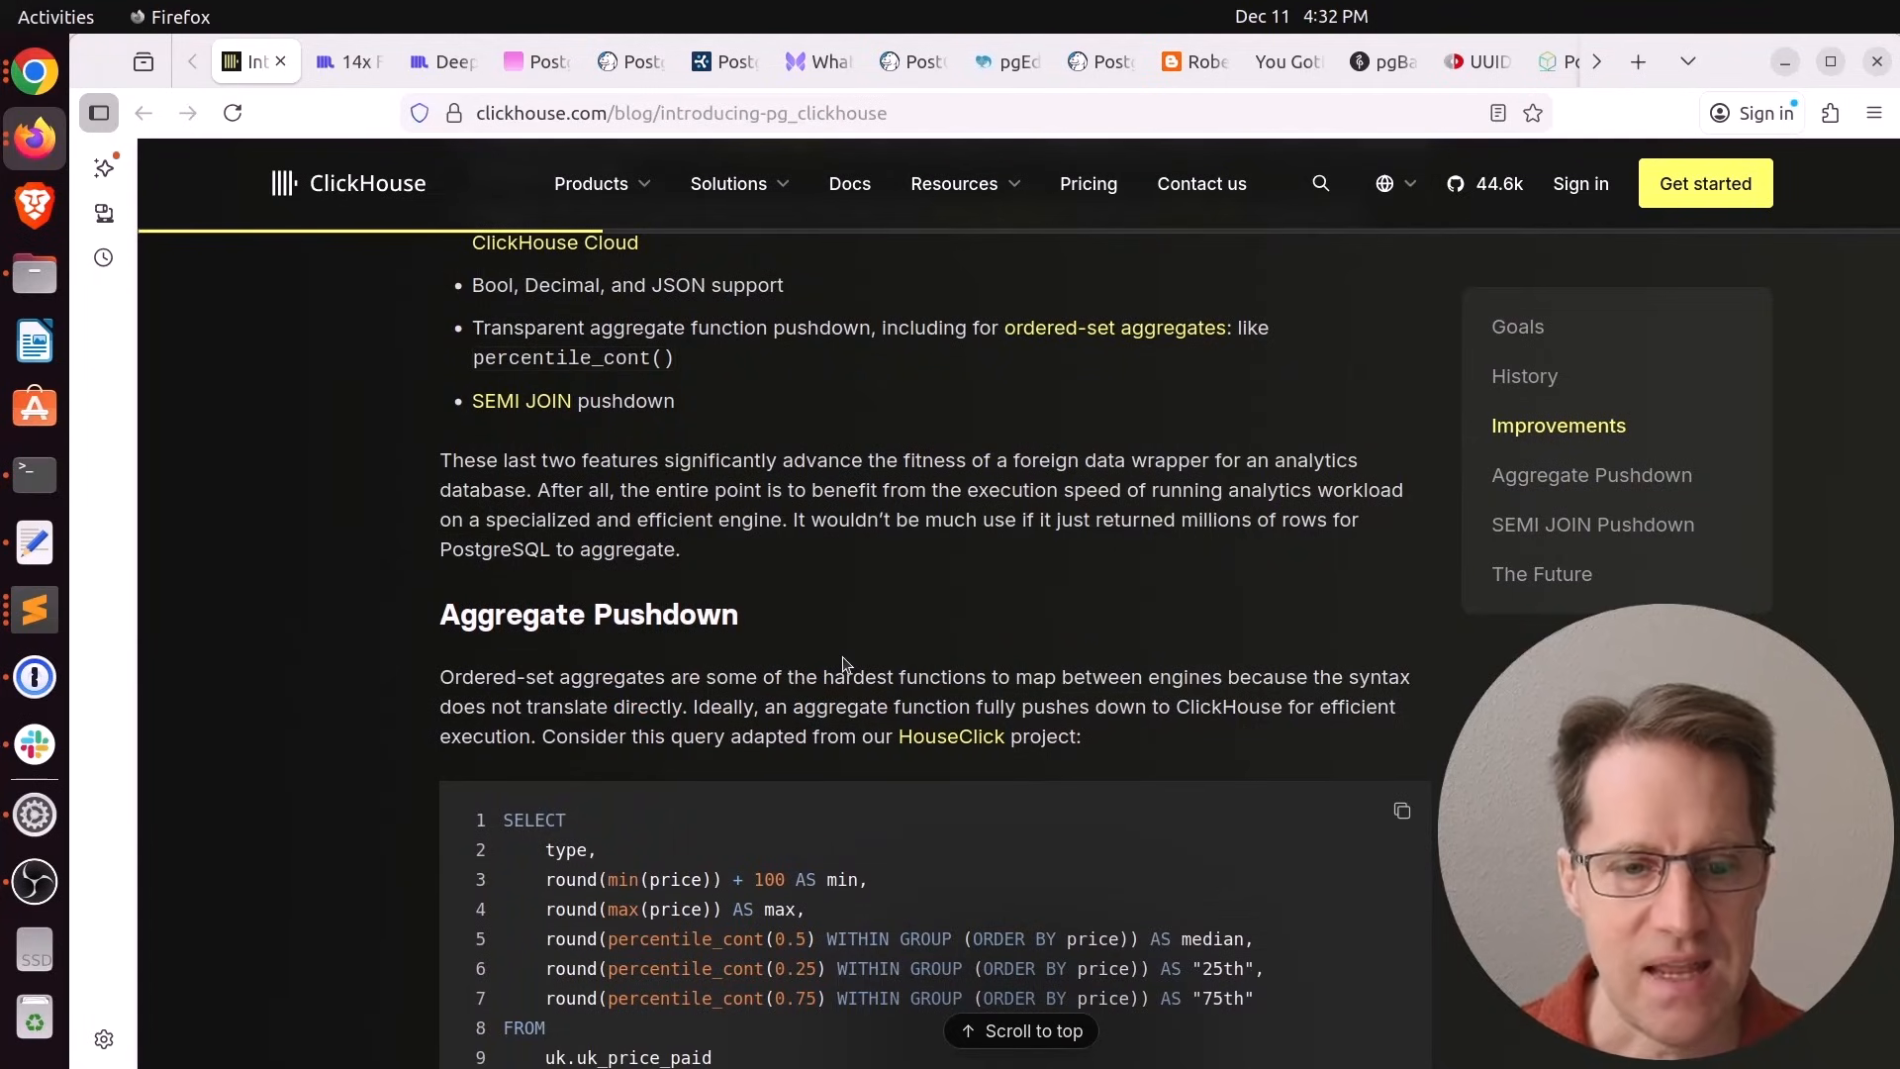
Scroll through the Aggregate Pushdown SQL examples to the rewritten quantile query
scroll("down", 3)
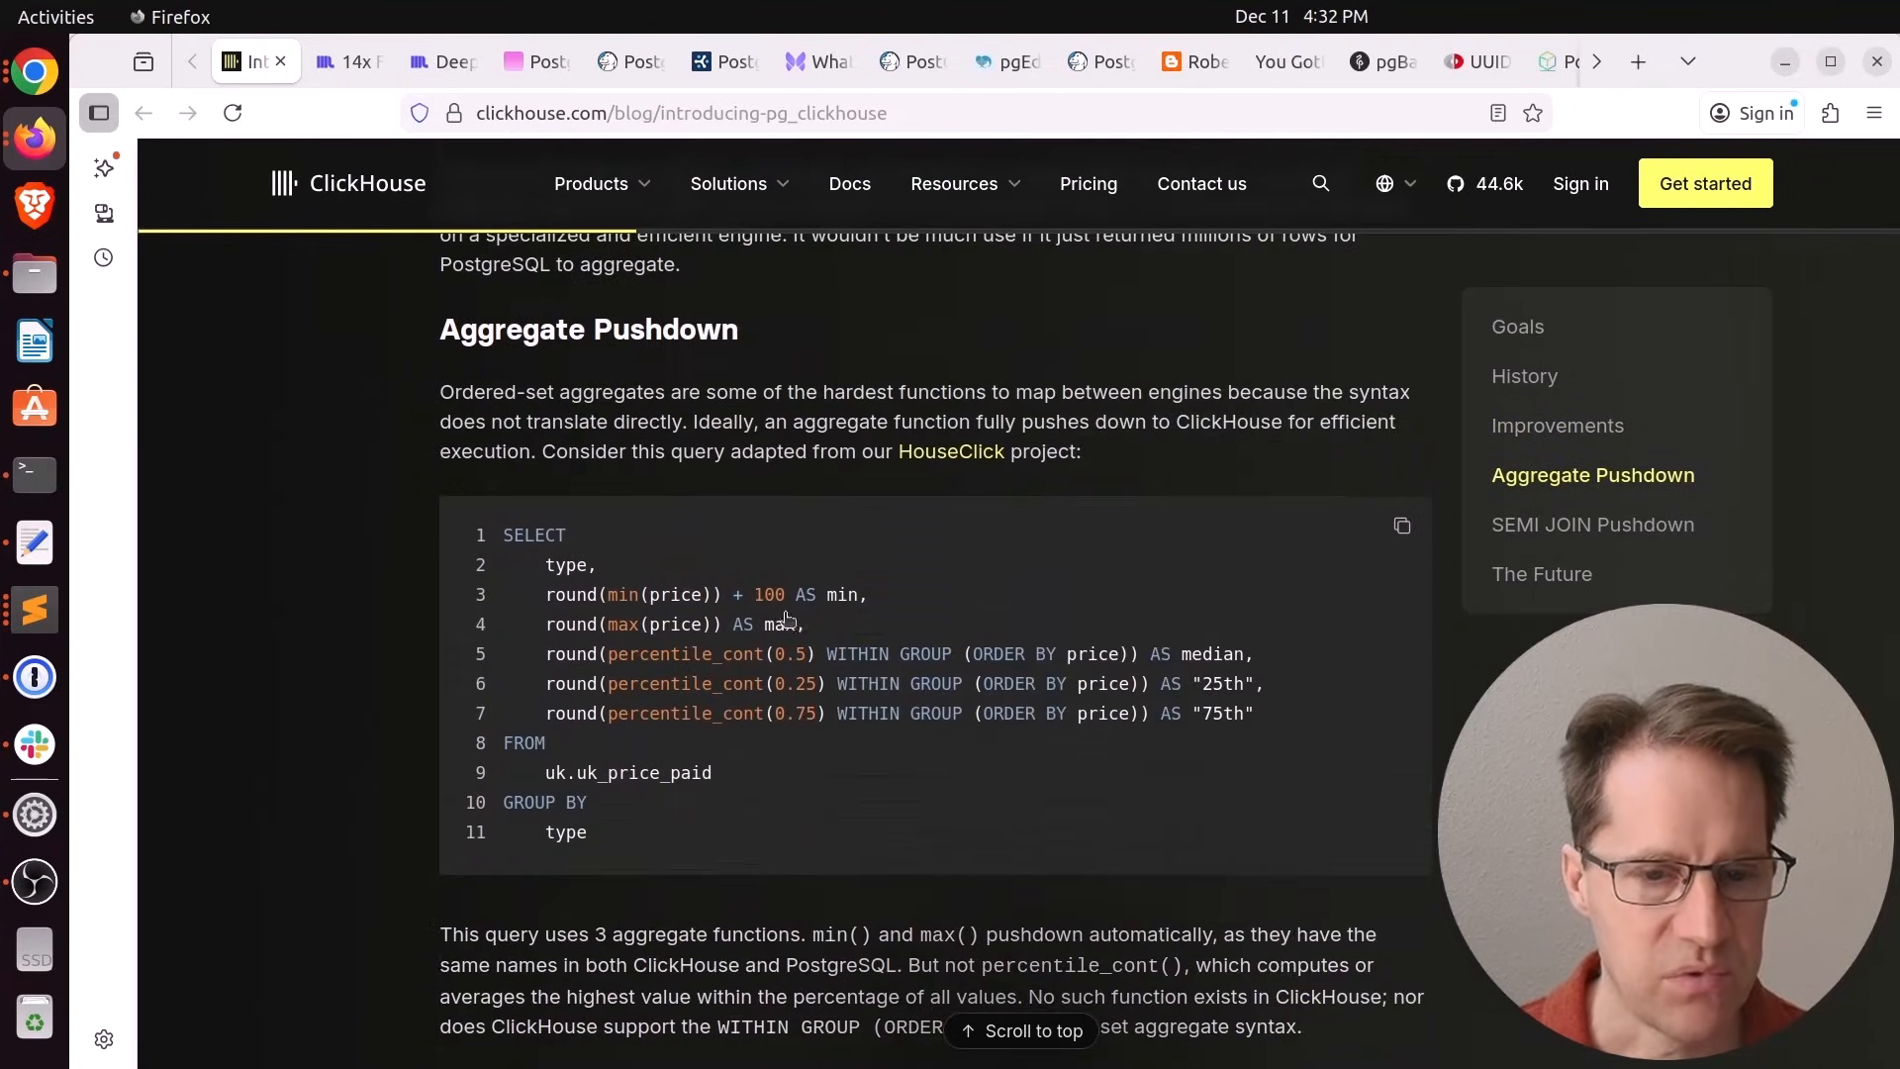
scroll("down", 3)
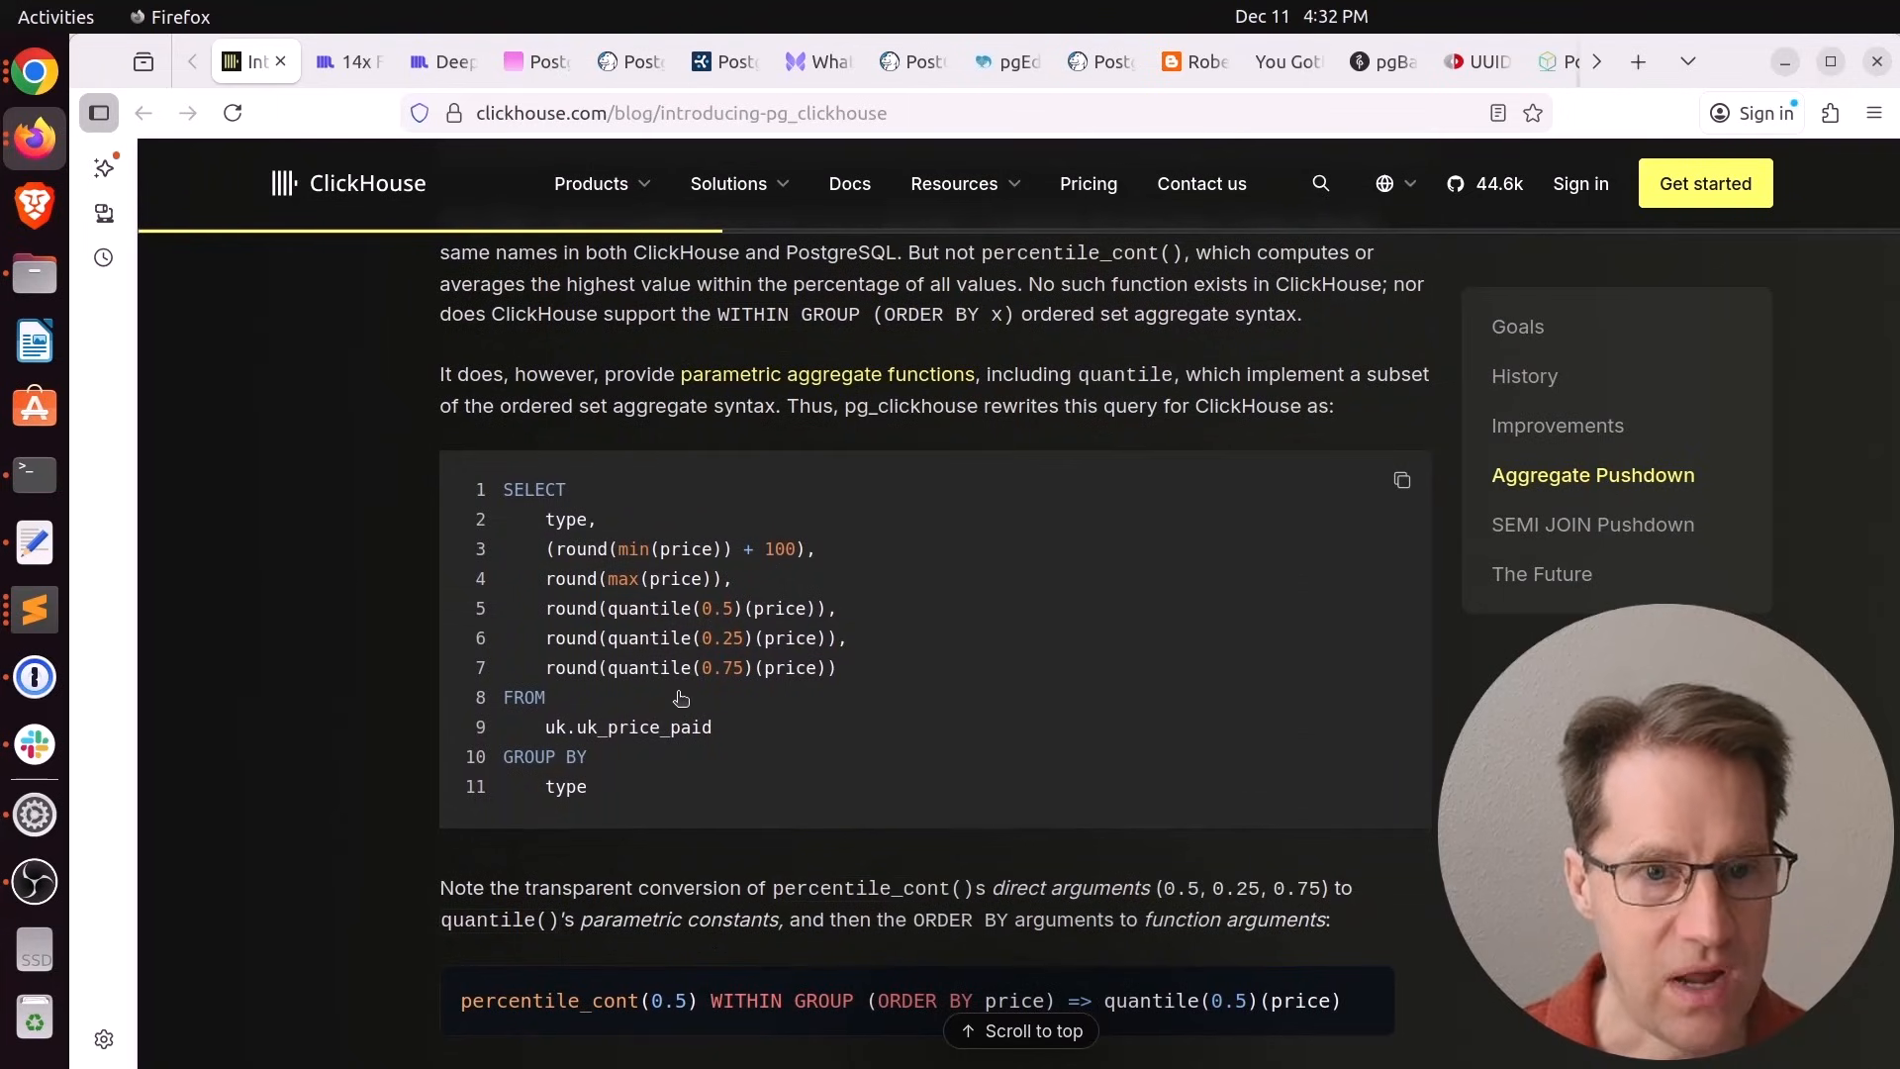
scroll("down", 3)
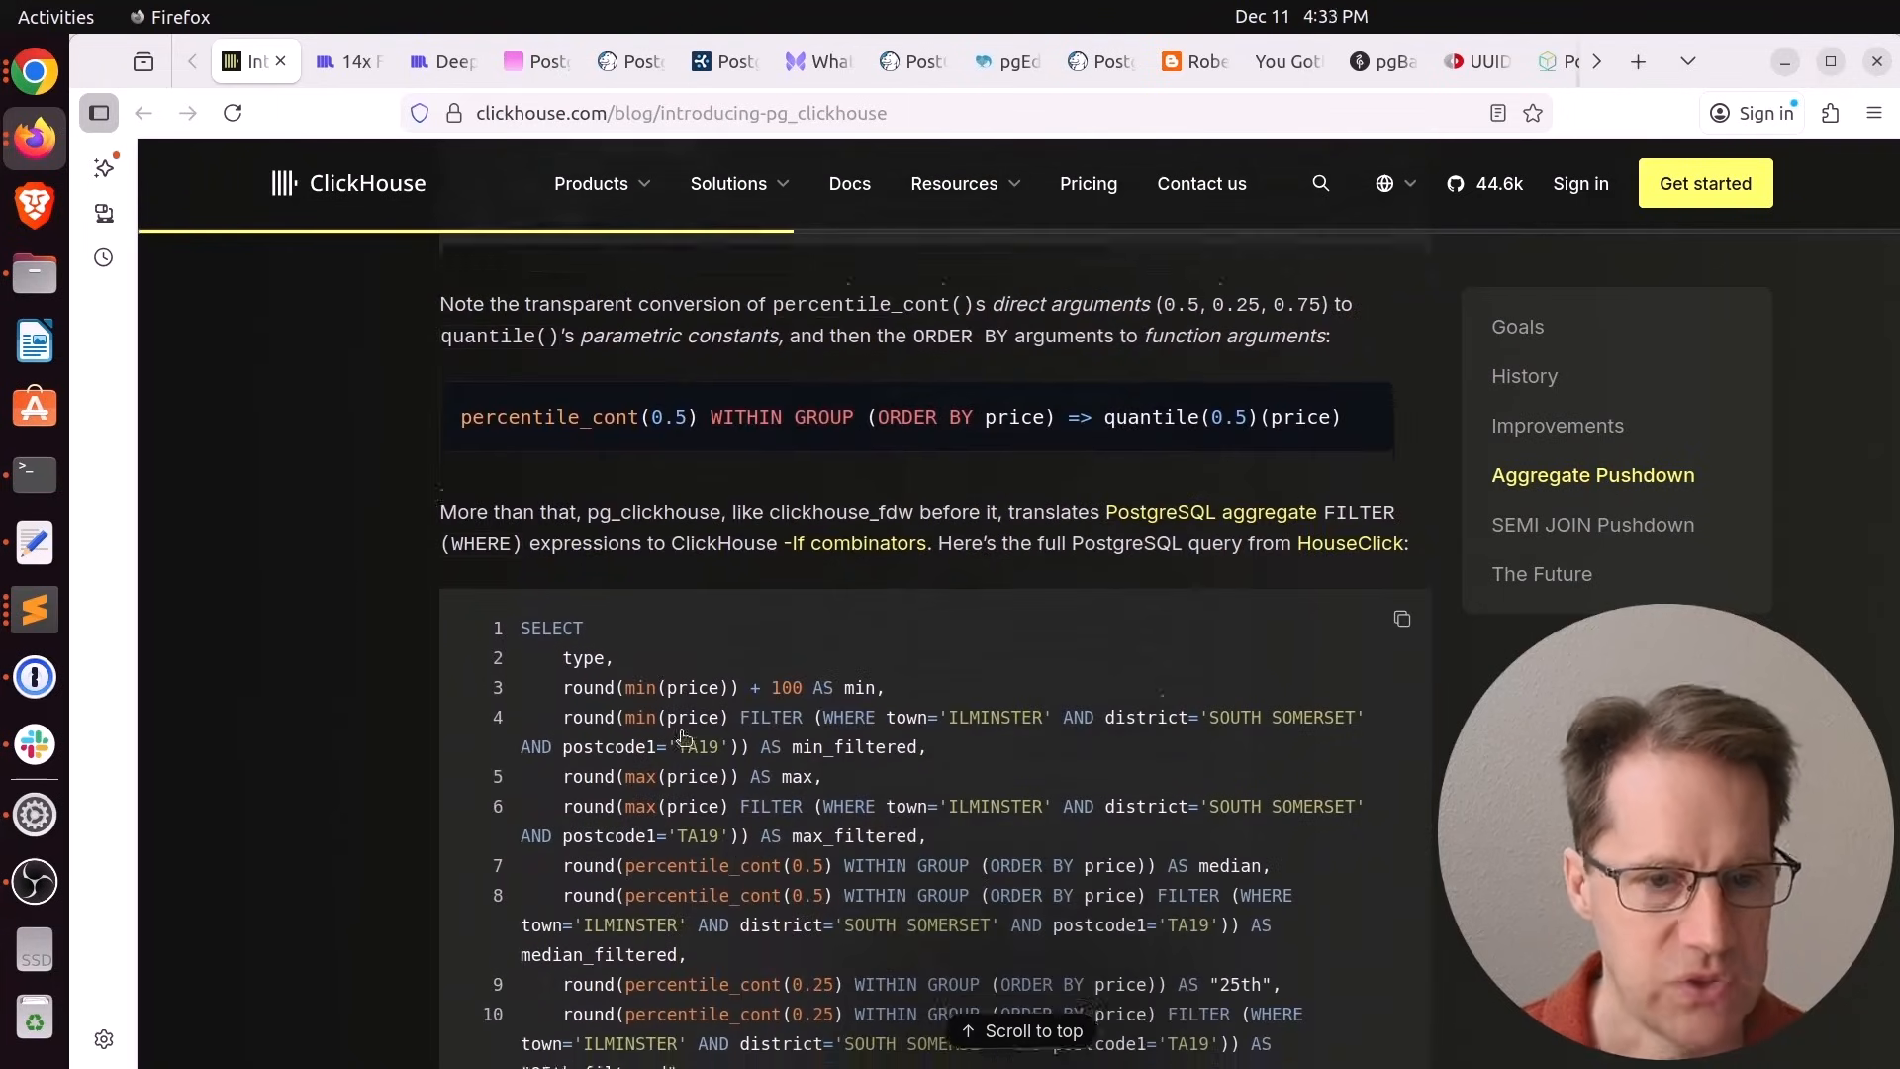
scroll("down", 3)
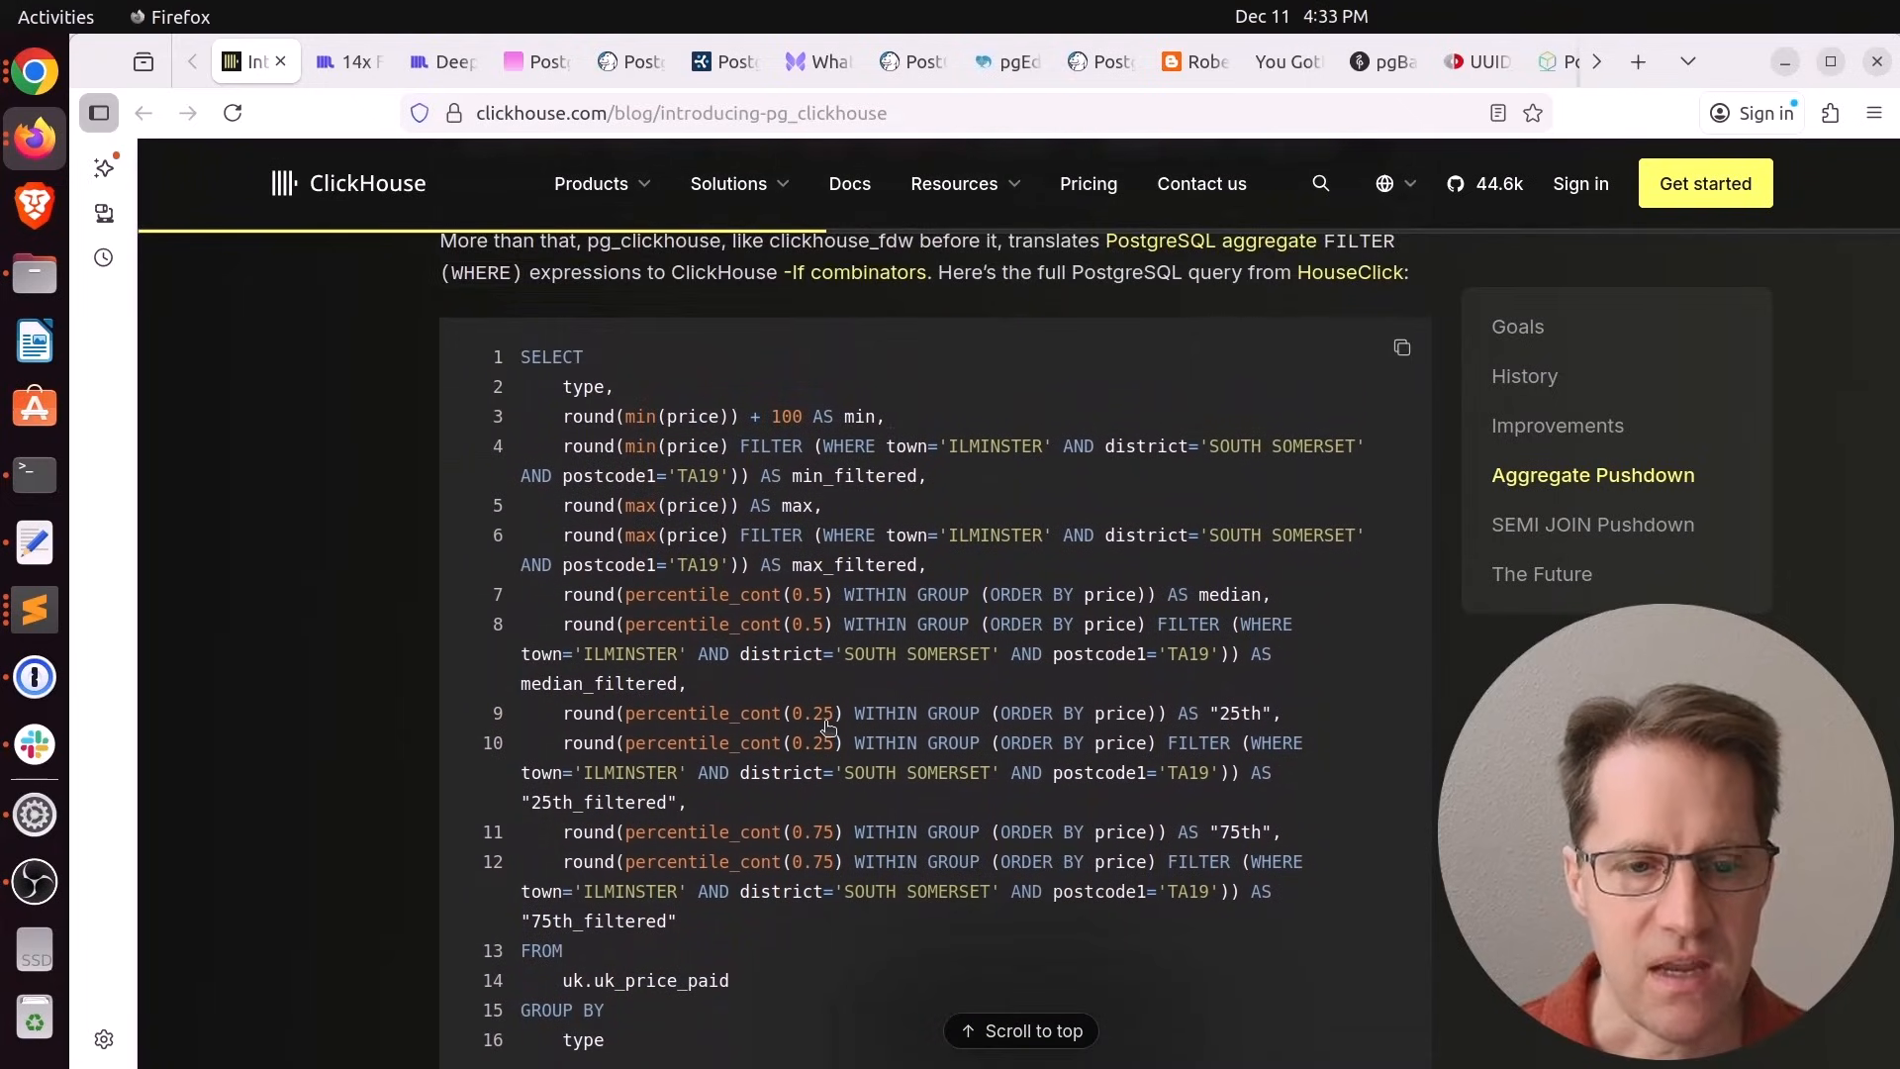
Continue to the EXPLAIN plan and the EXPLAIN (VERBOSE) ClickHouse query
scroll("down", 3)
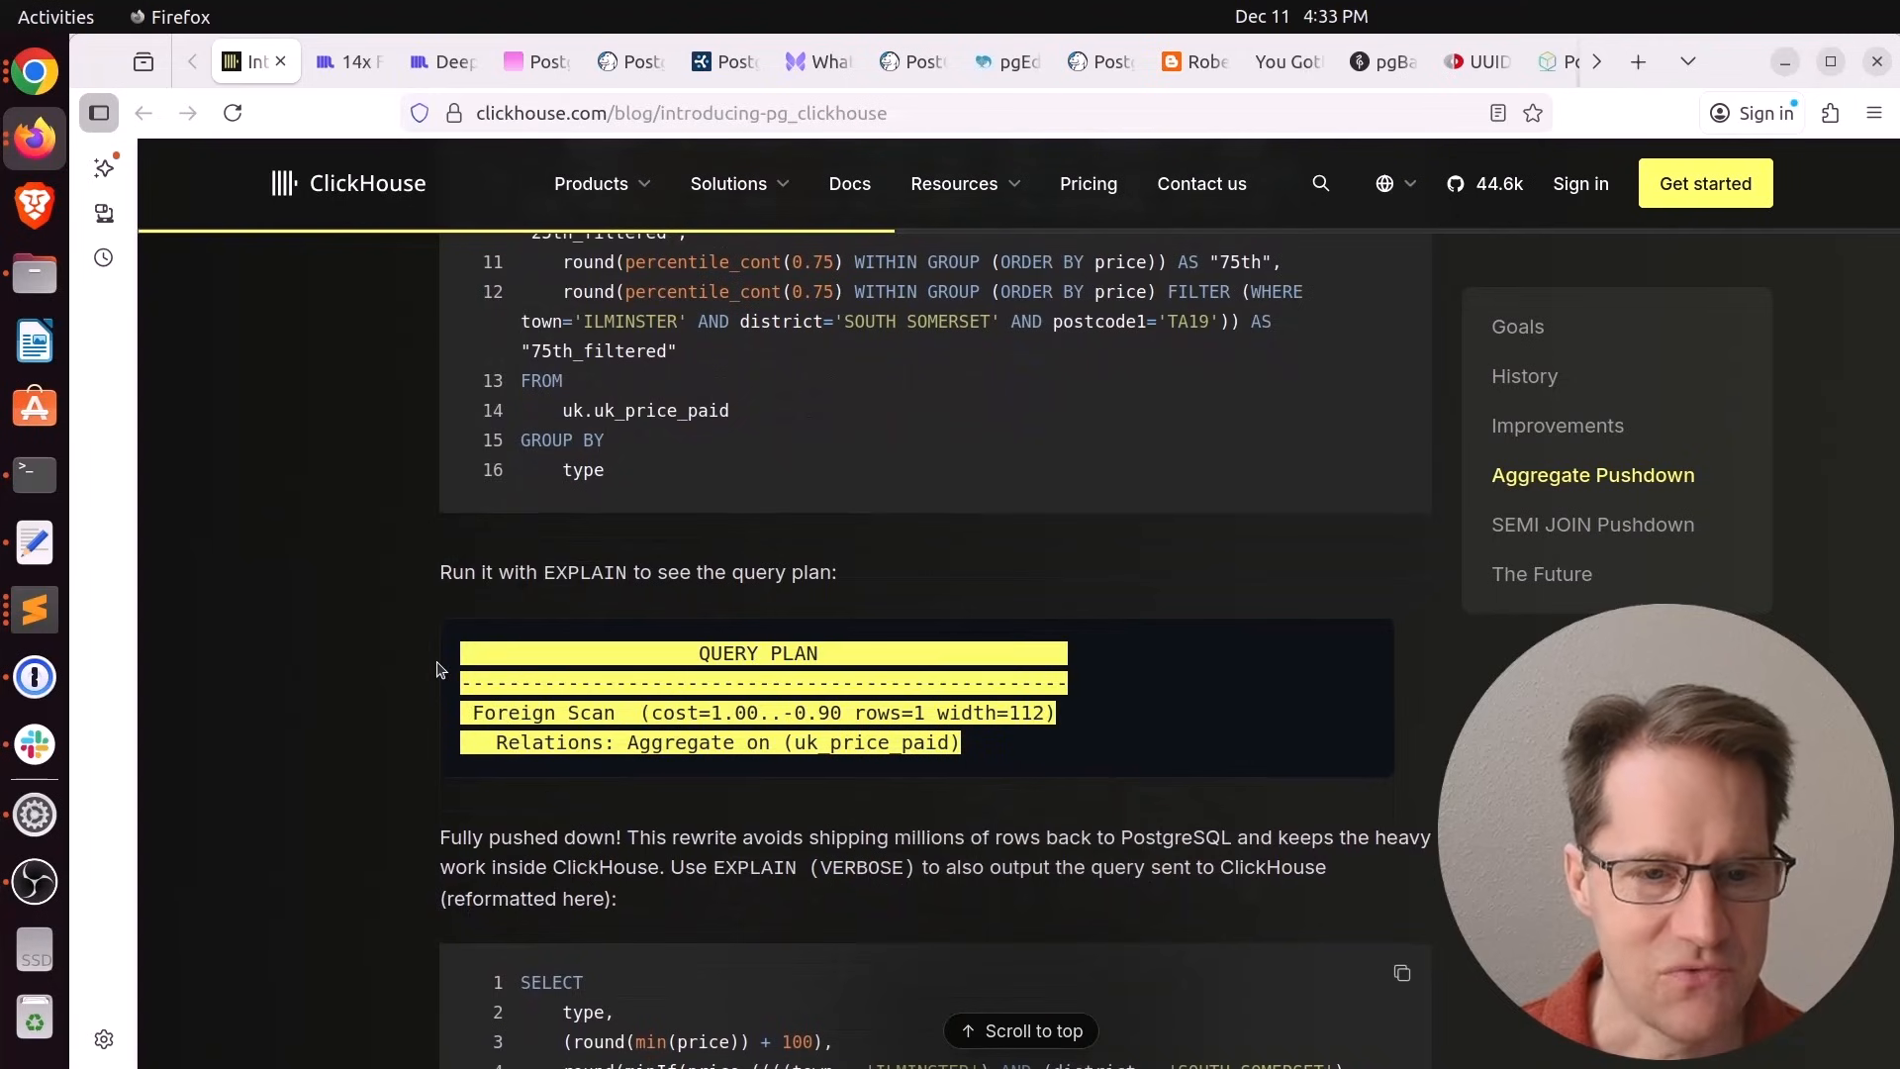
scroll("down", 3)
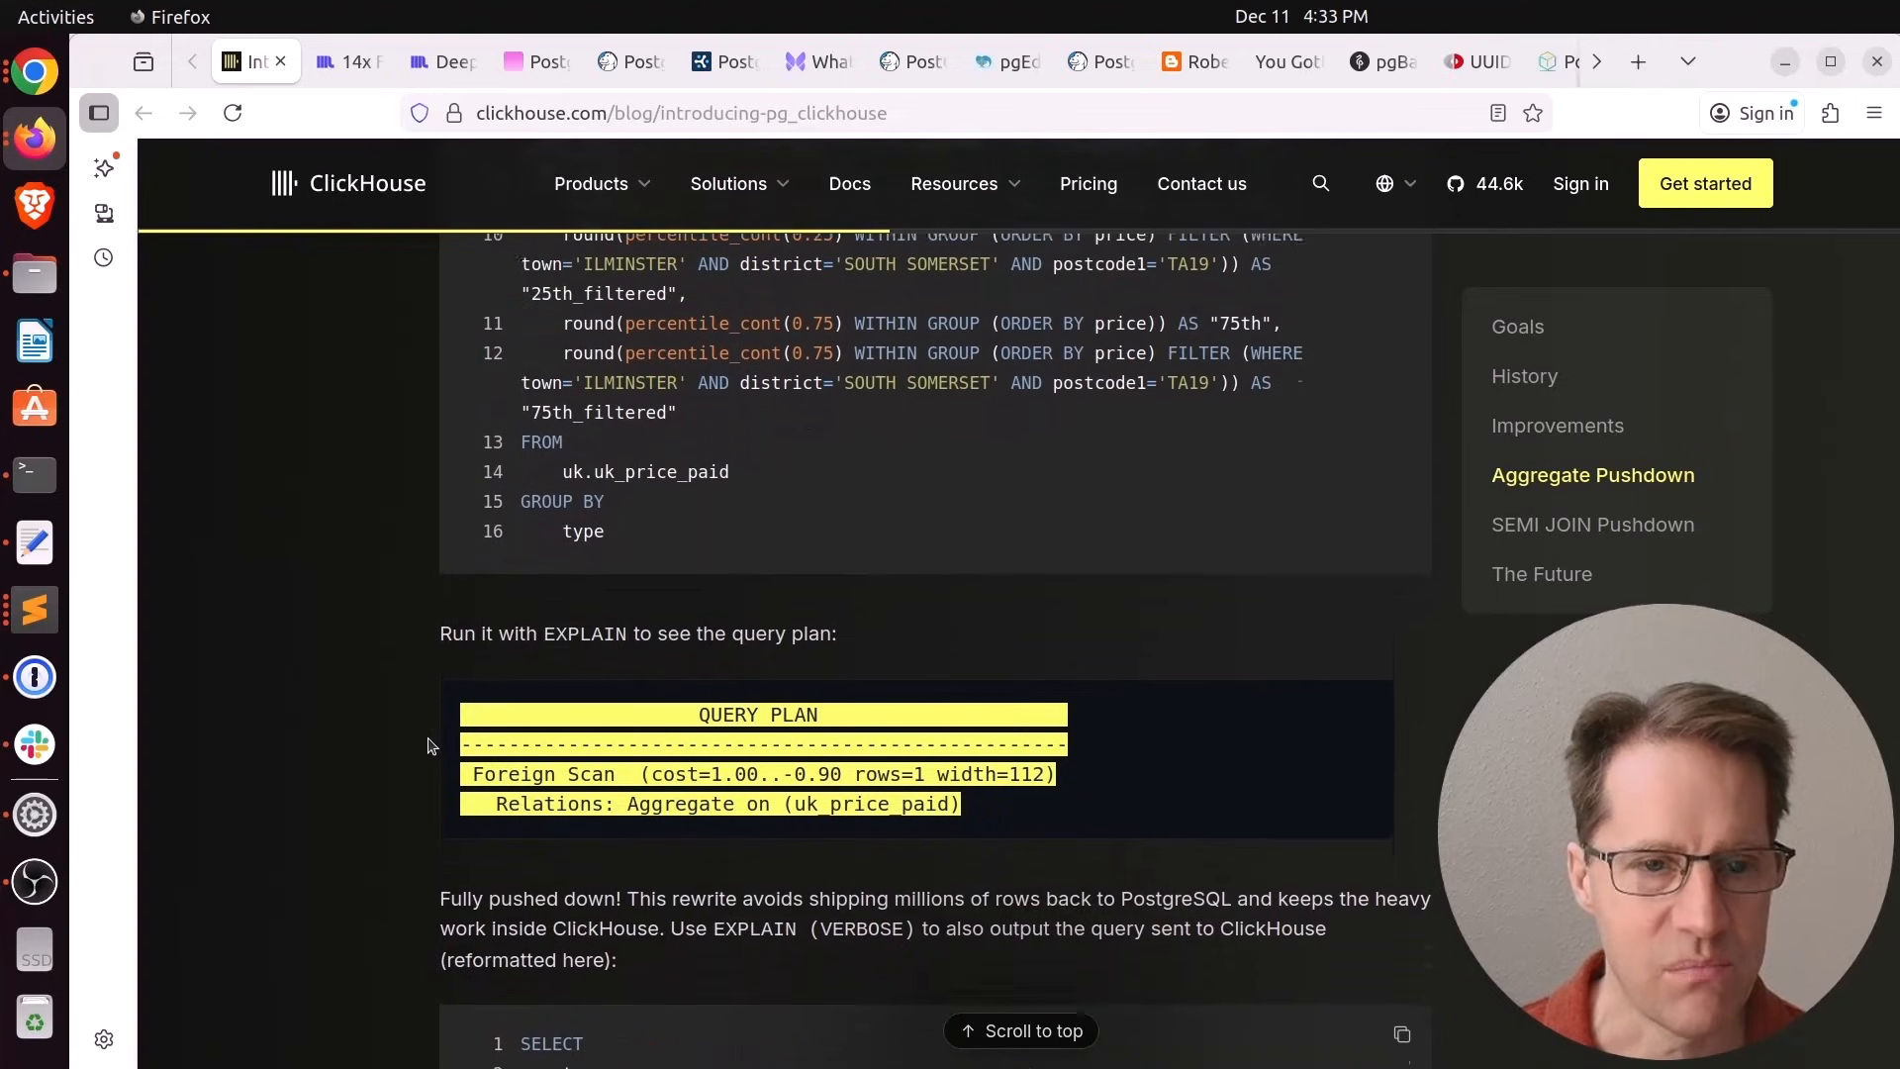
scroll("down", 3)
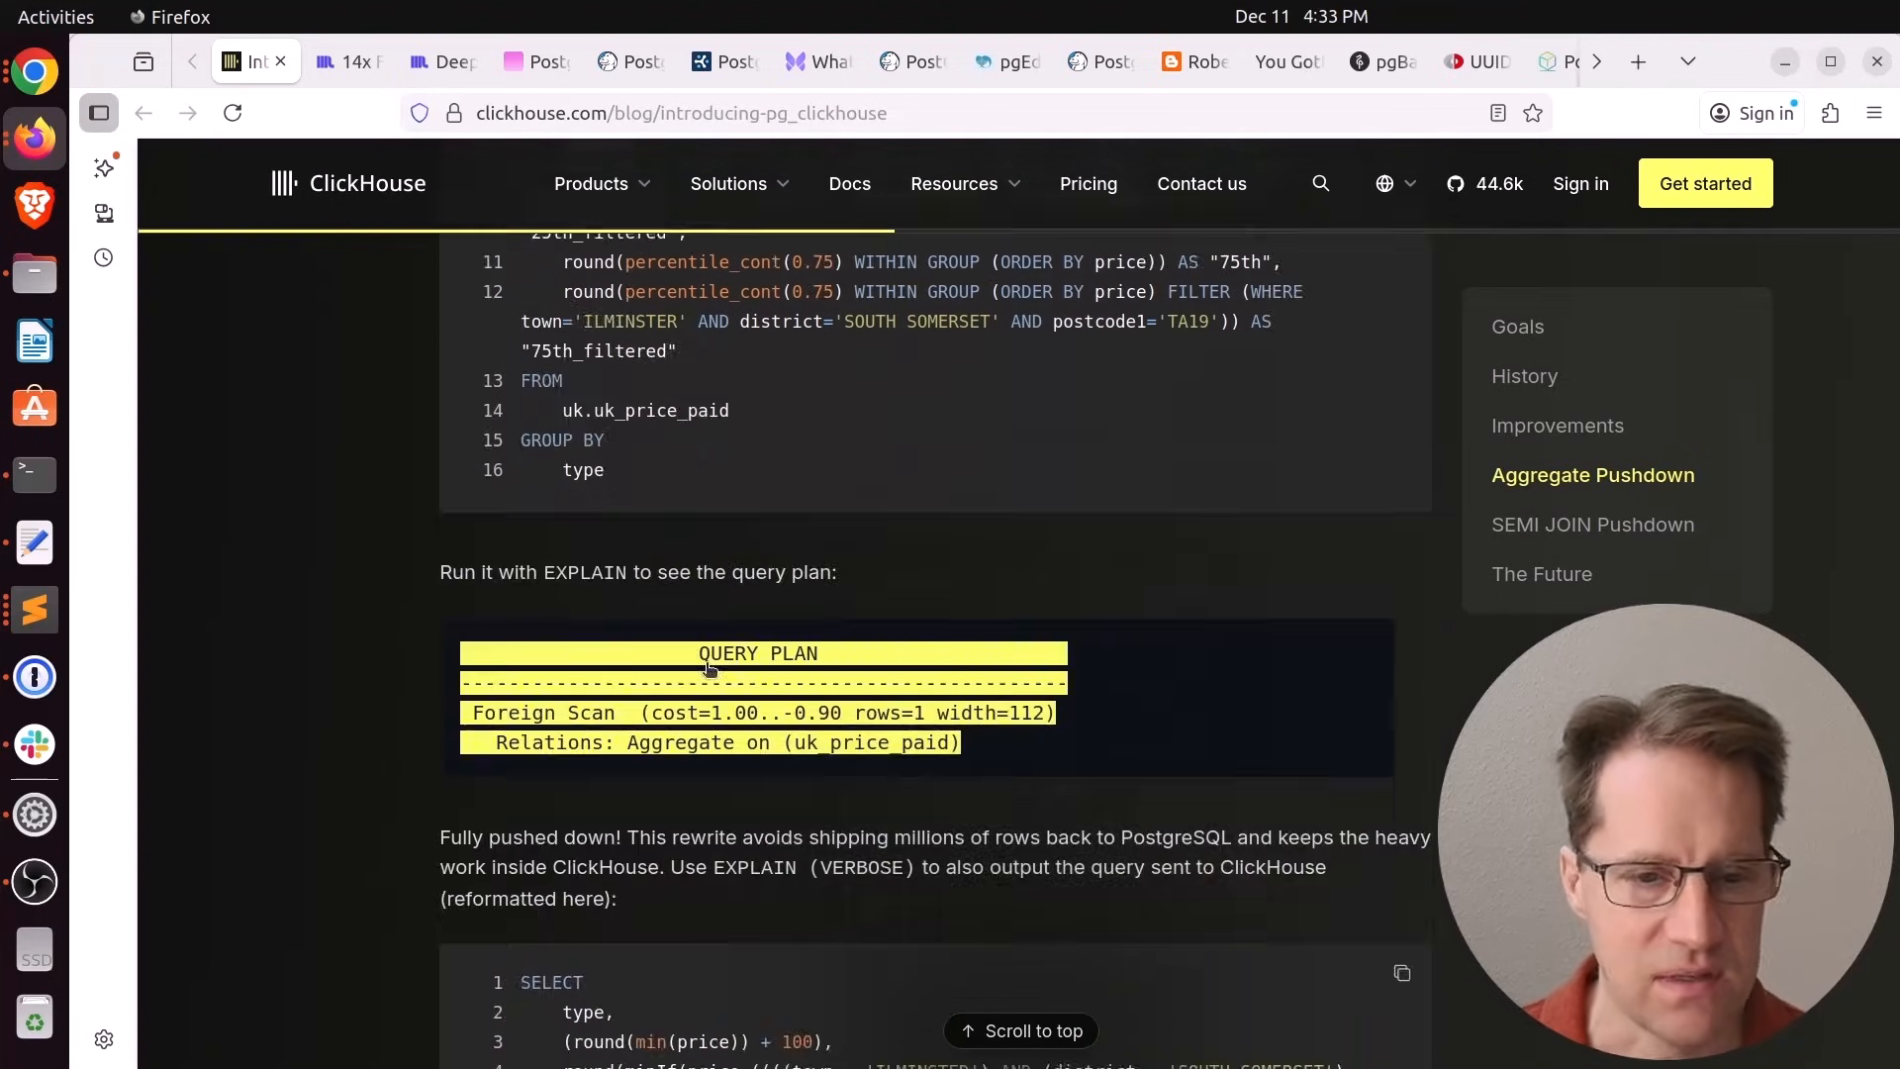
scroll("down", 3)
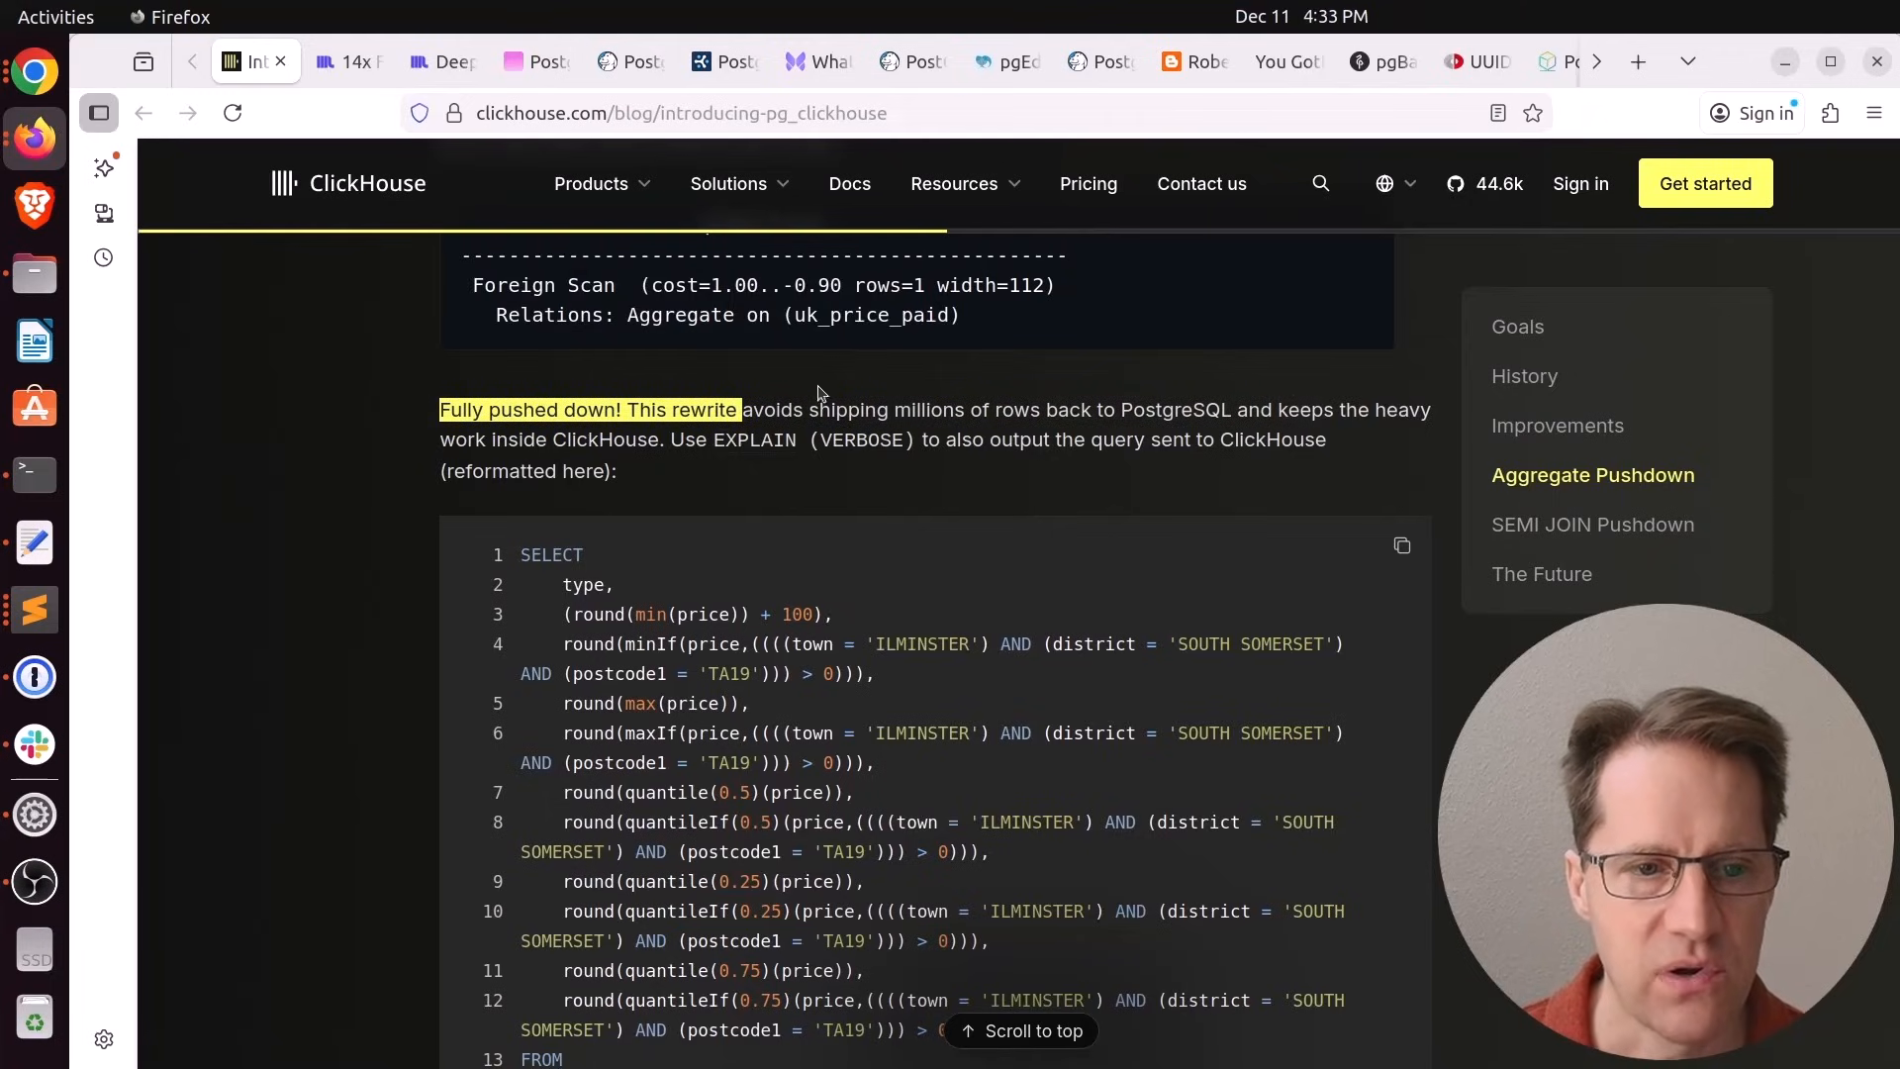
Highlight the TPC-H benchmark mention and scroll into the SEMI JOIN Pushdown query plans
scroll("down", 3)
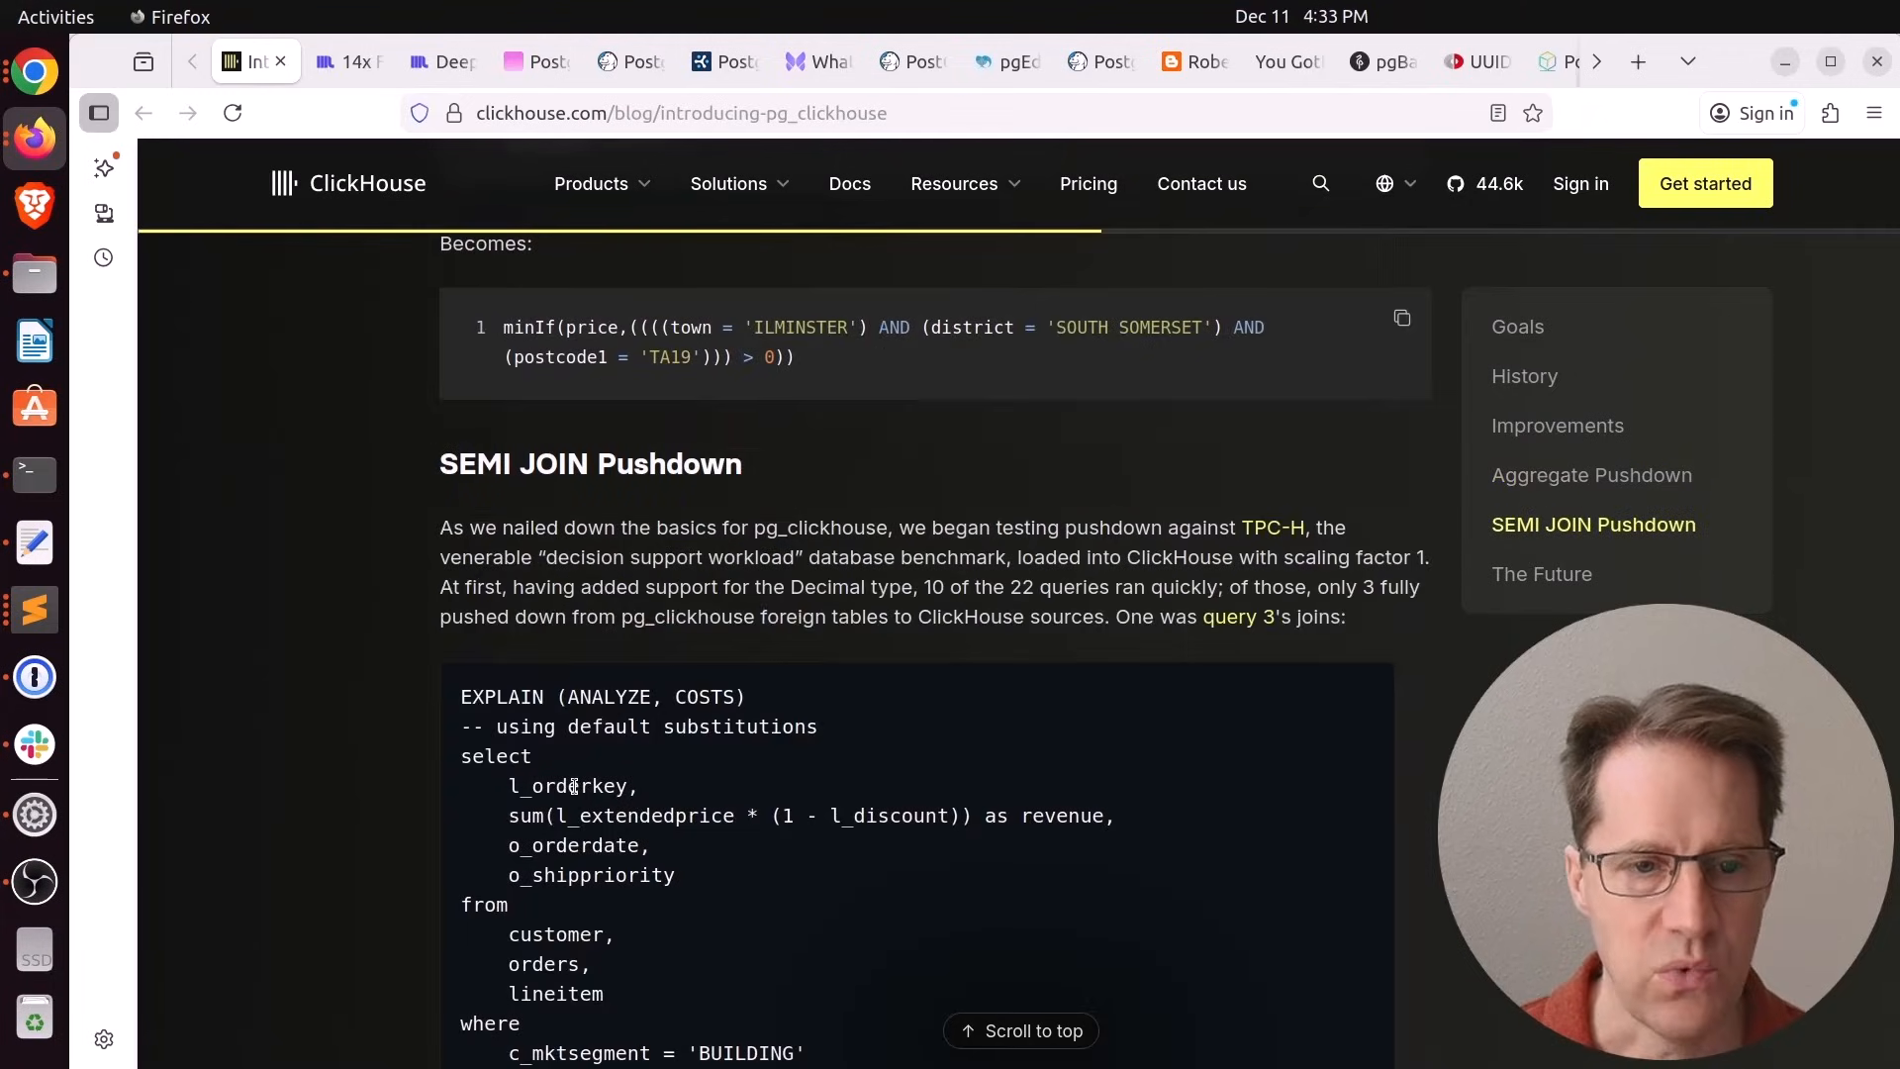
mouse_move(1246, 519)
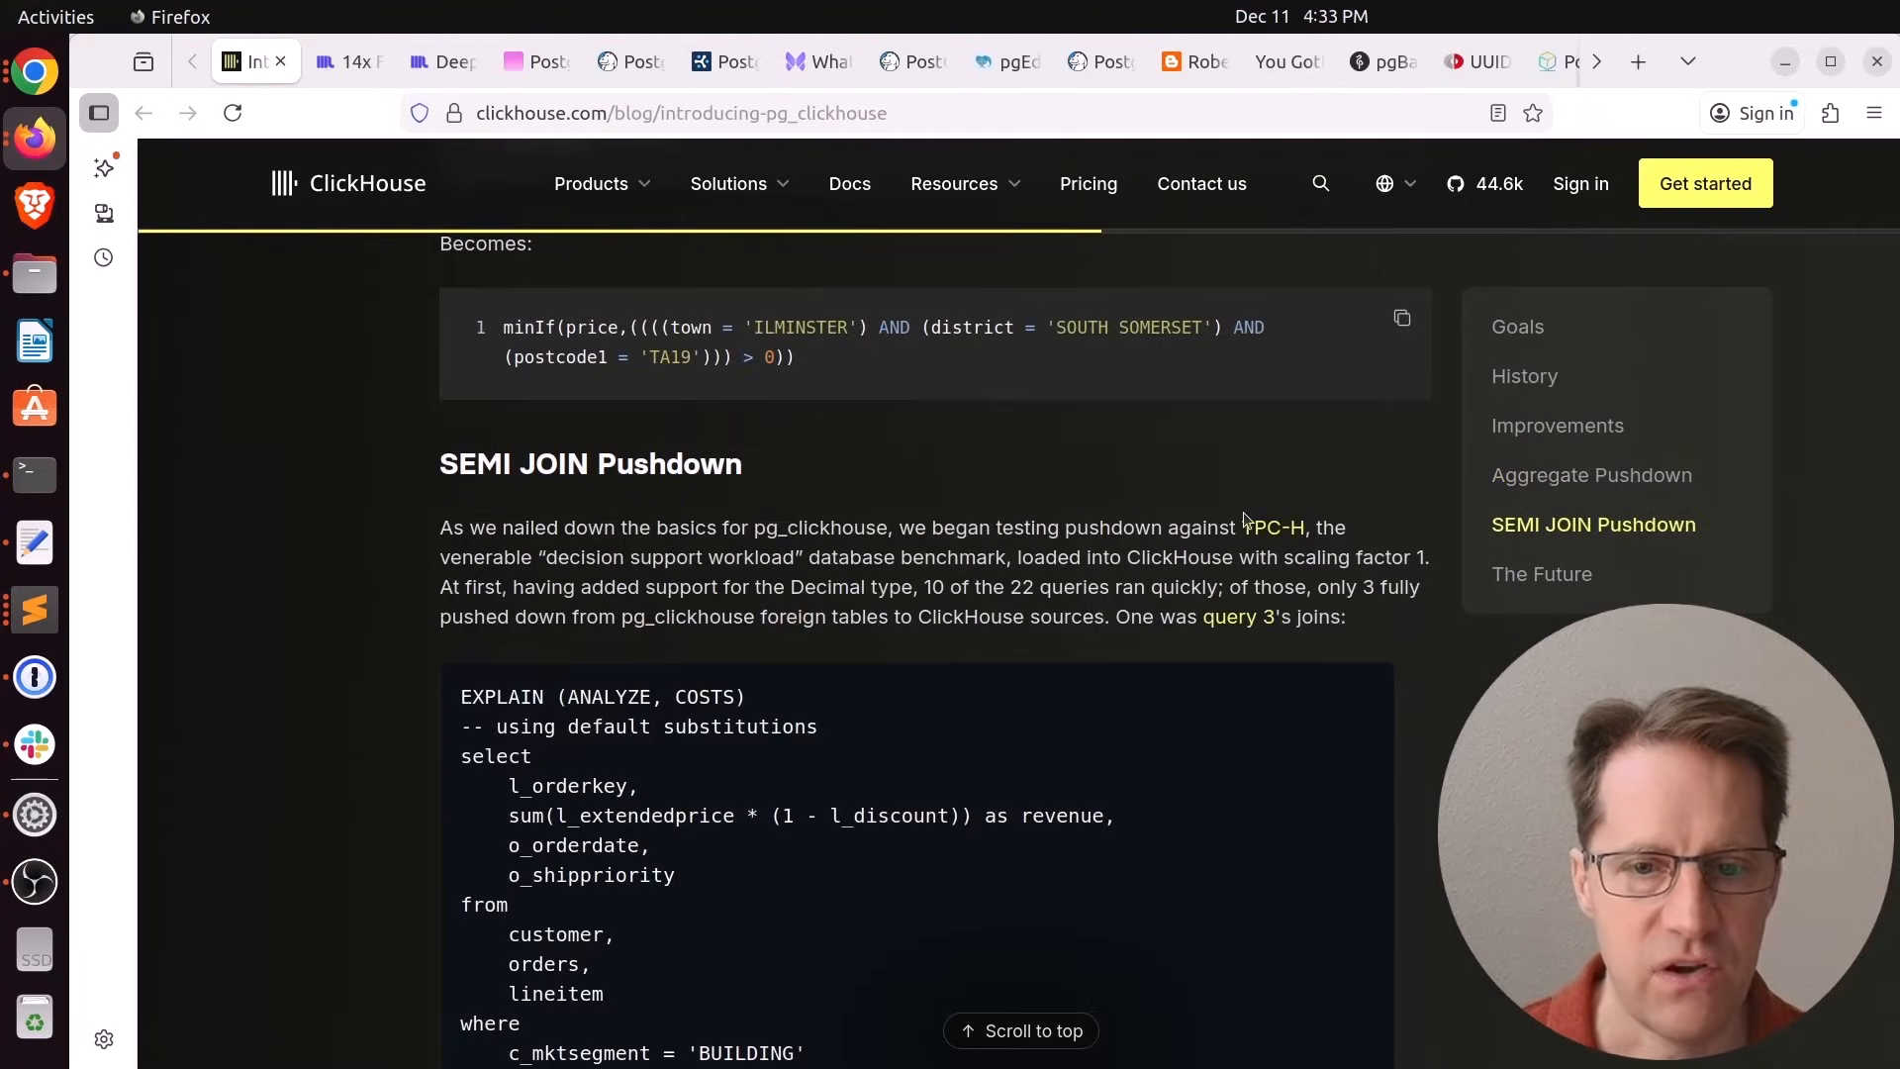
left_click_drag(1242, 526, 1318, 526)
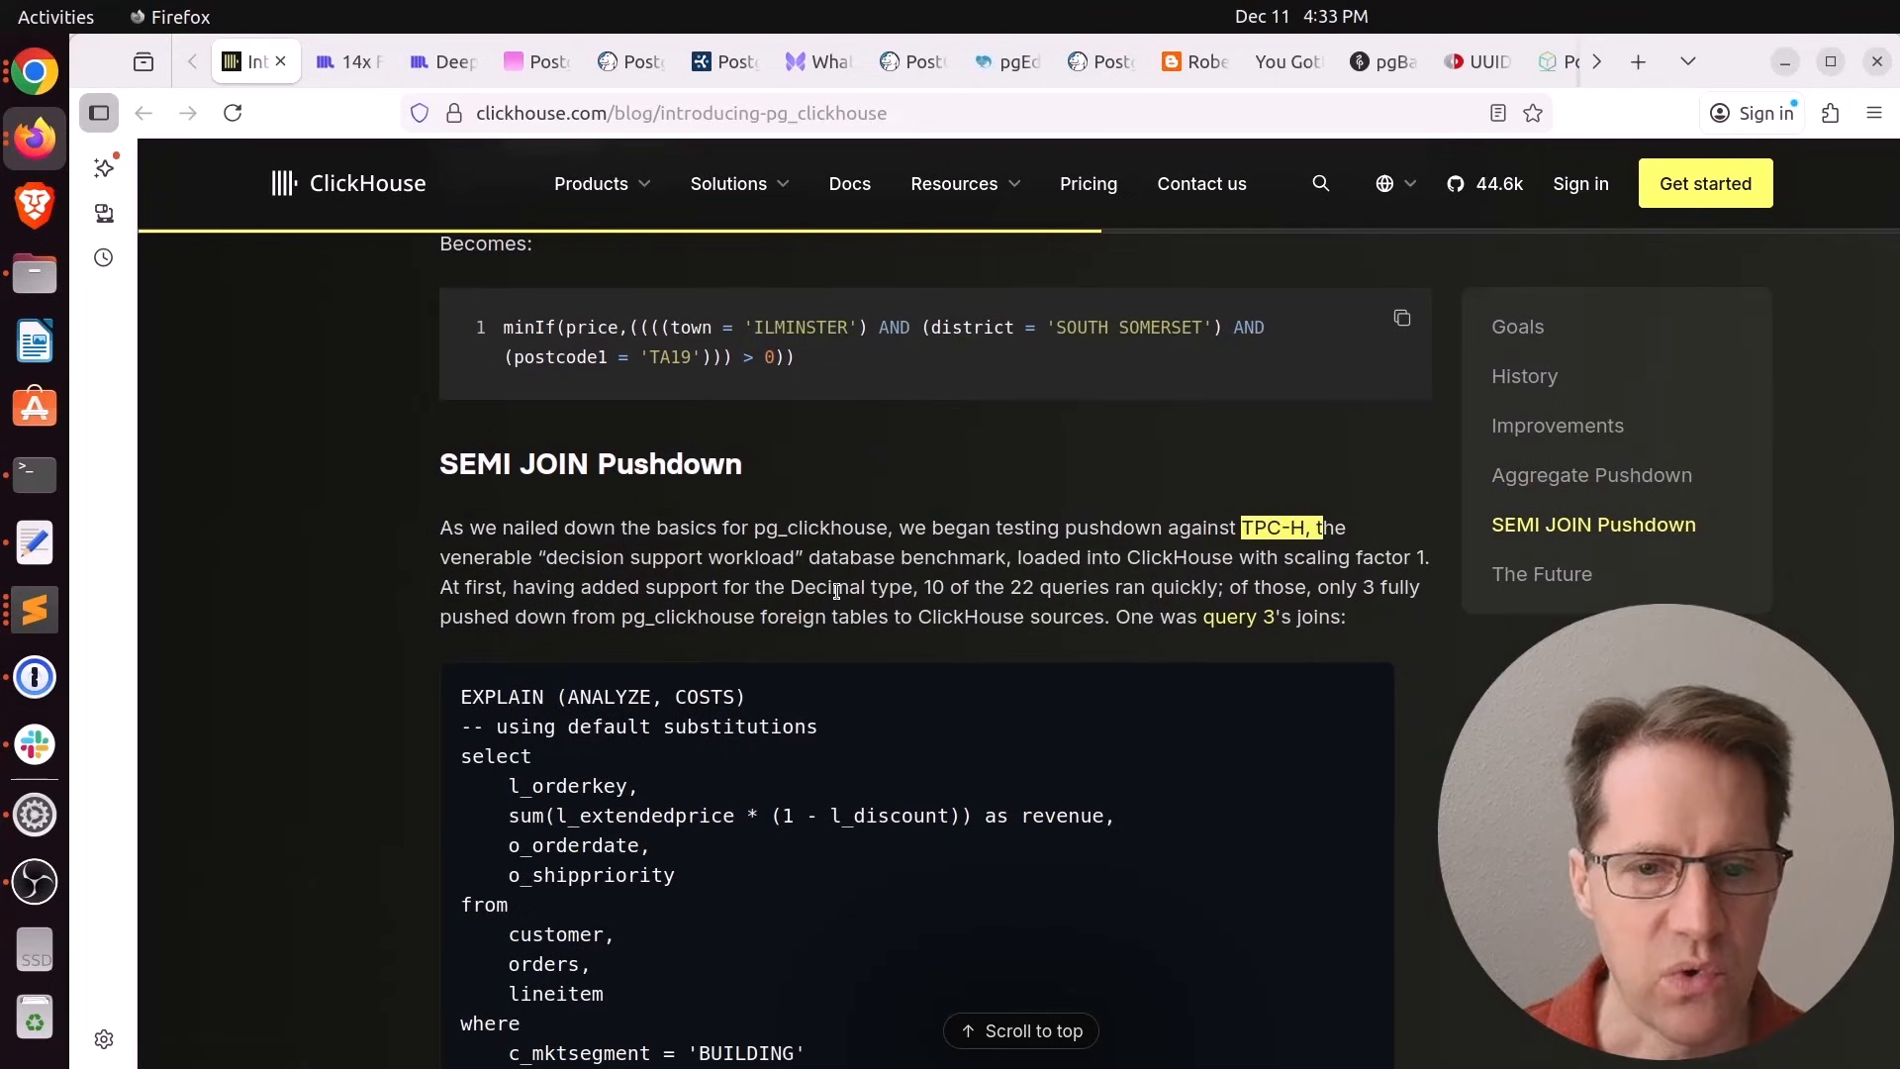
scroll("down", 3)
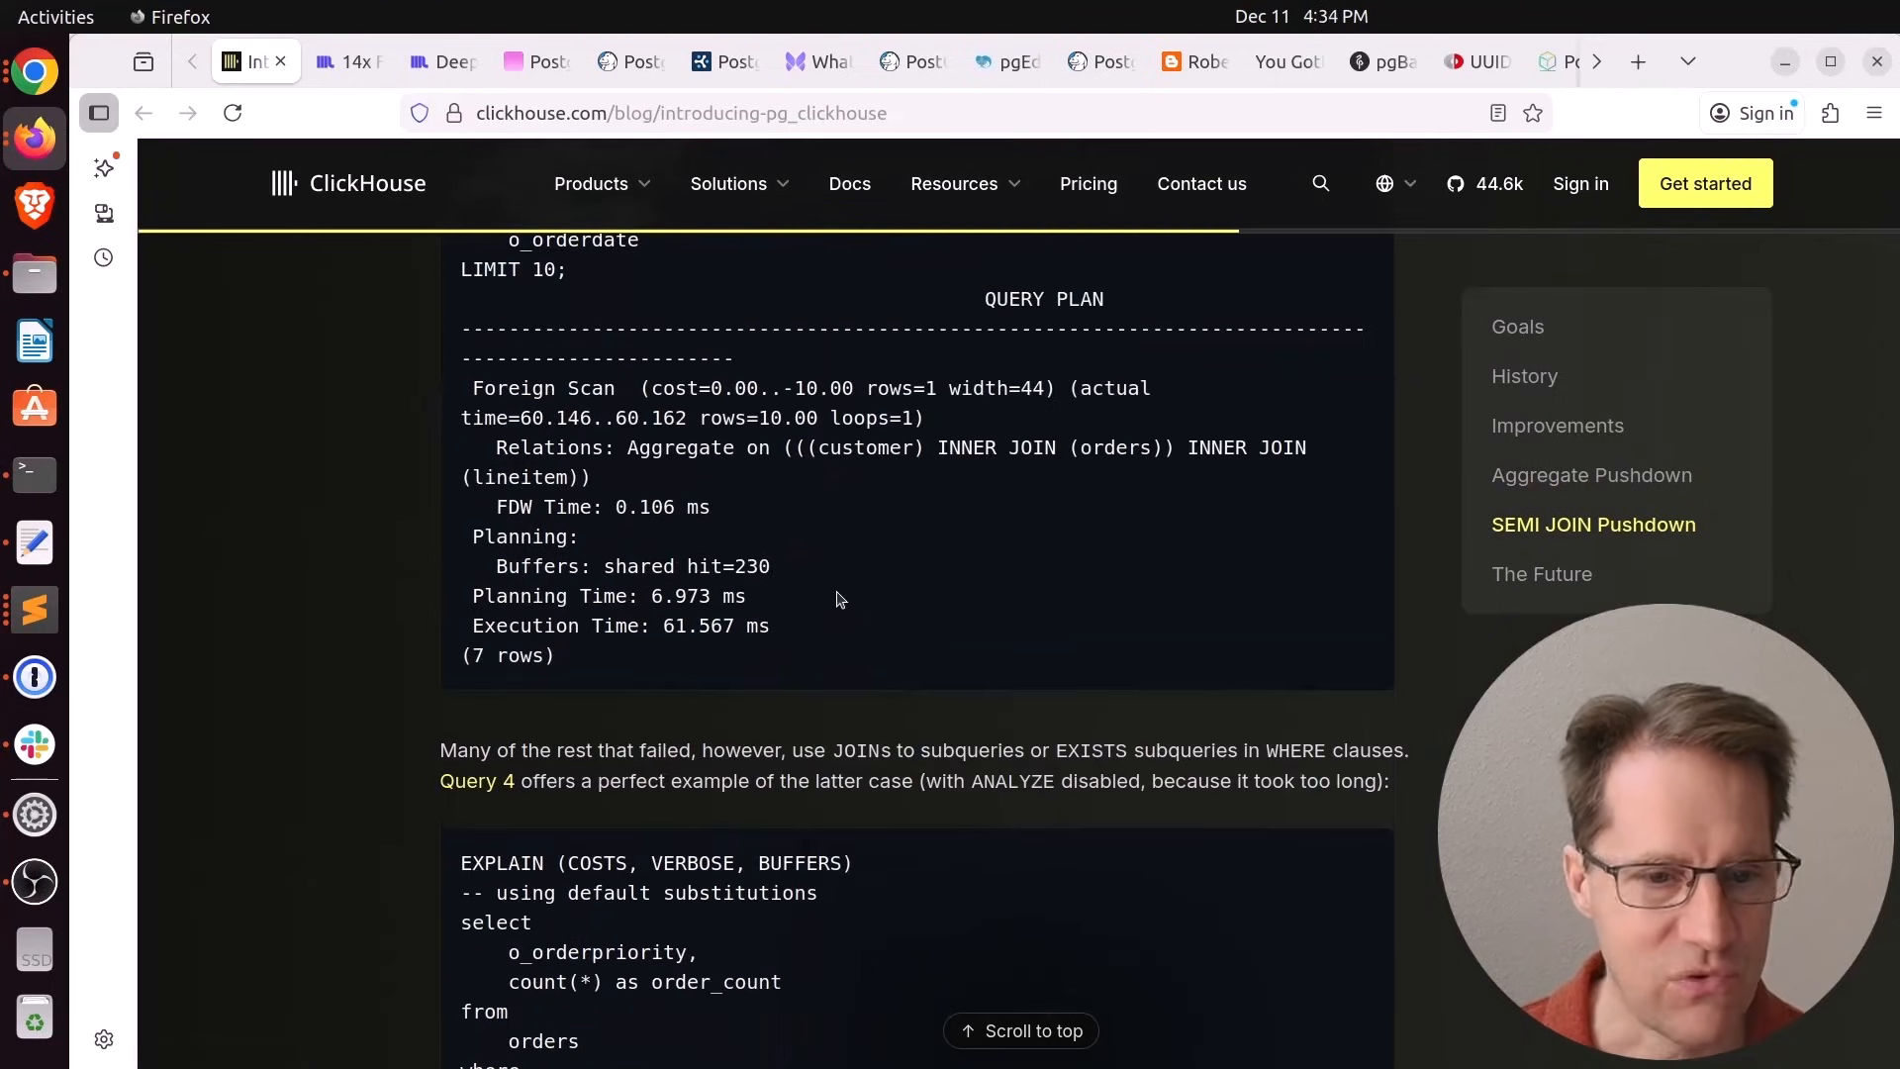
scroll("down", 3)
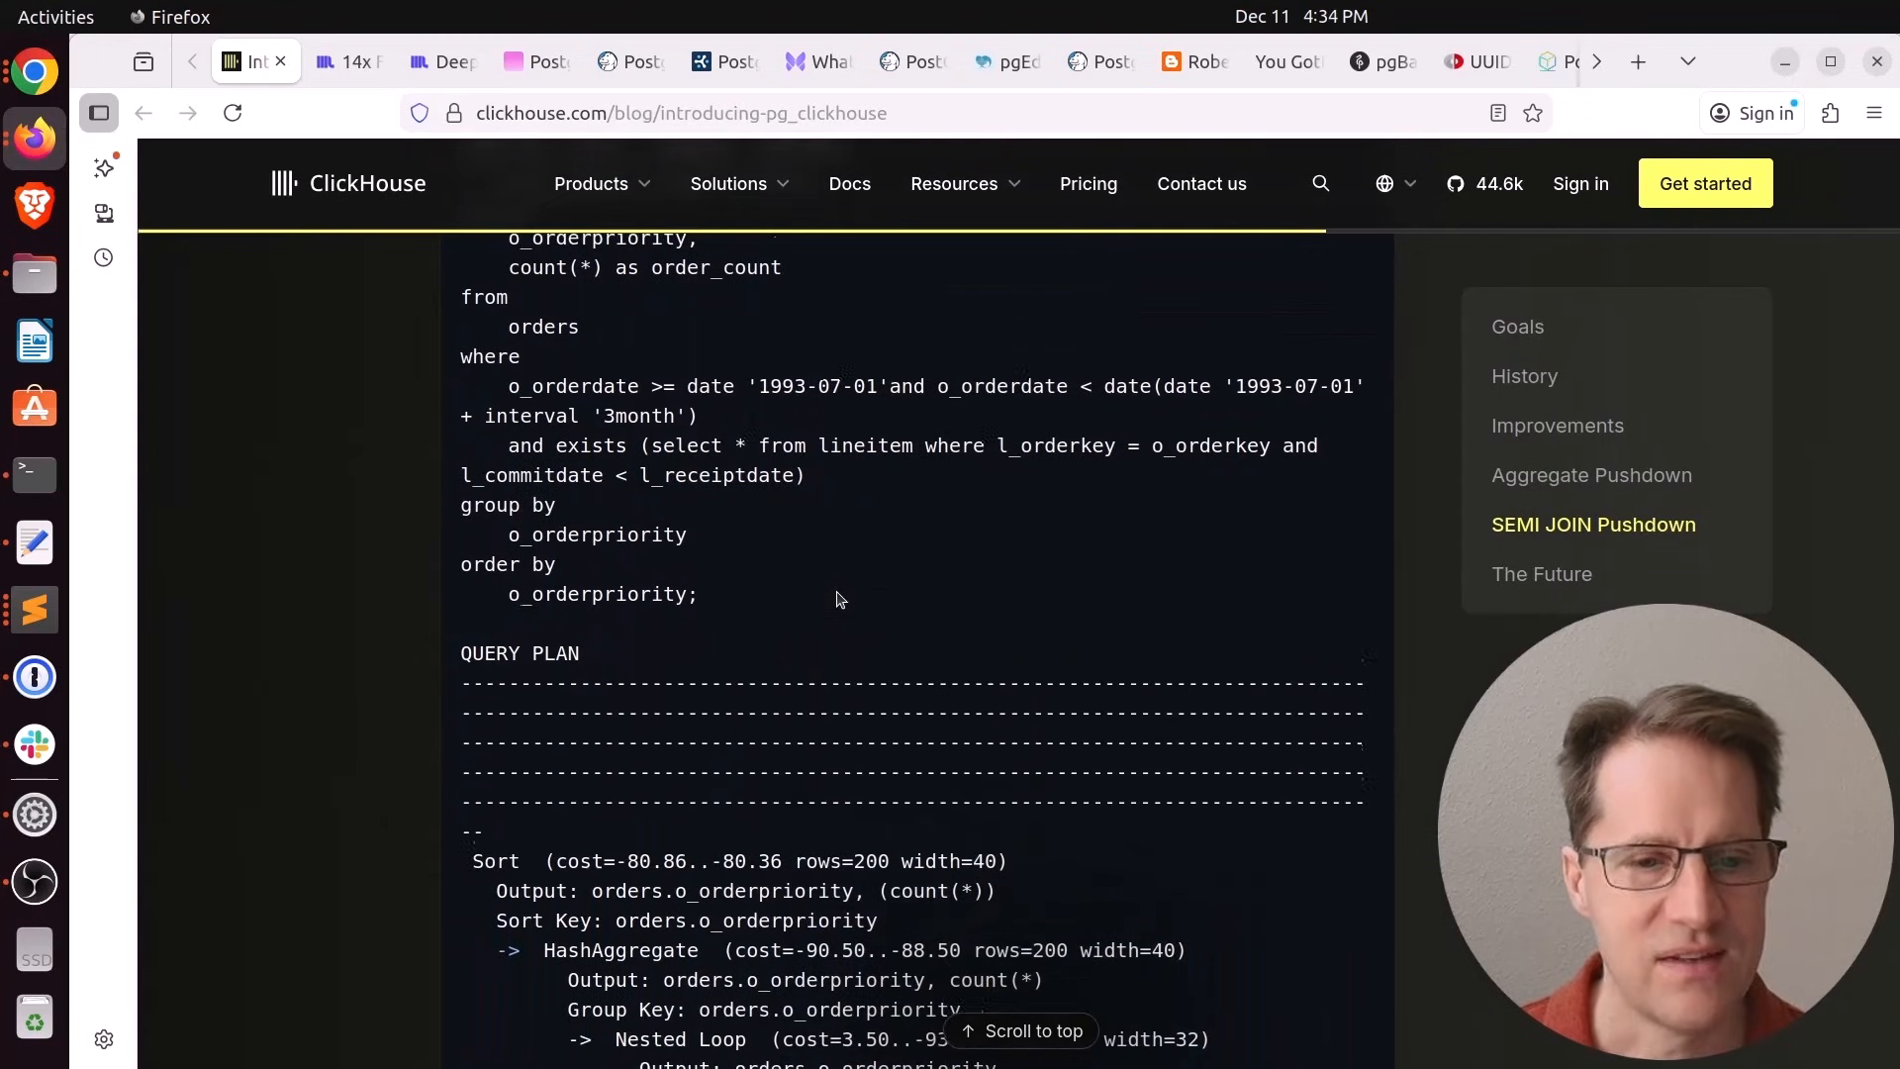
Scroll on to the table comparing Postgres, original and SEMI JOIN runtimes
scroll("down", 3)
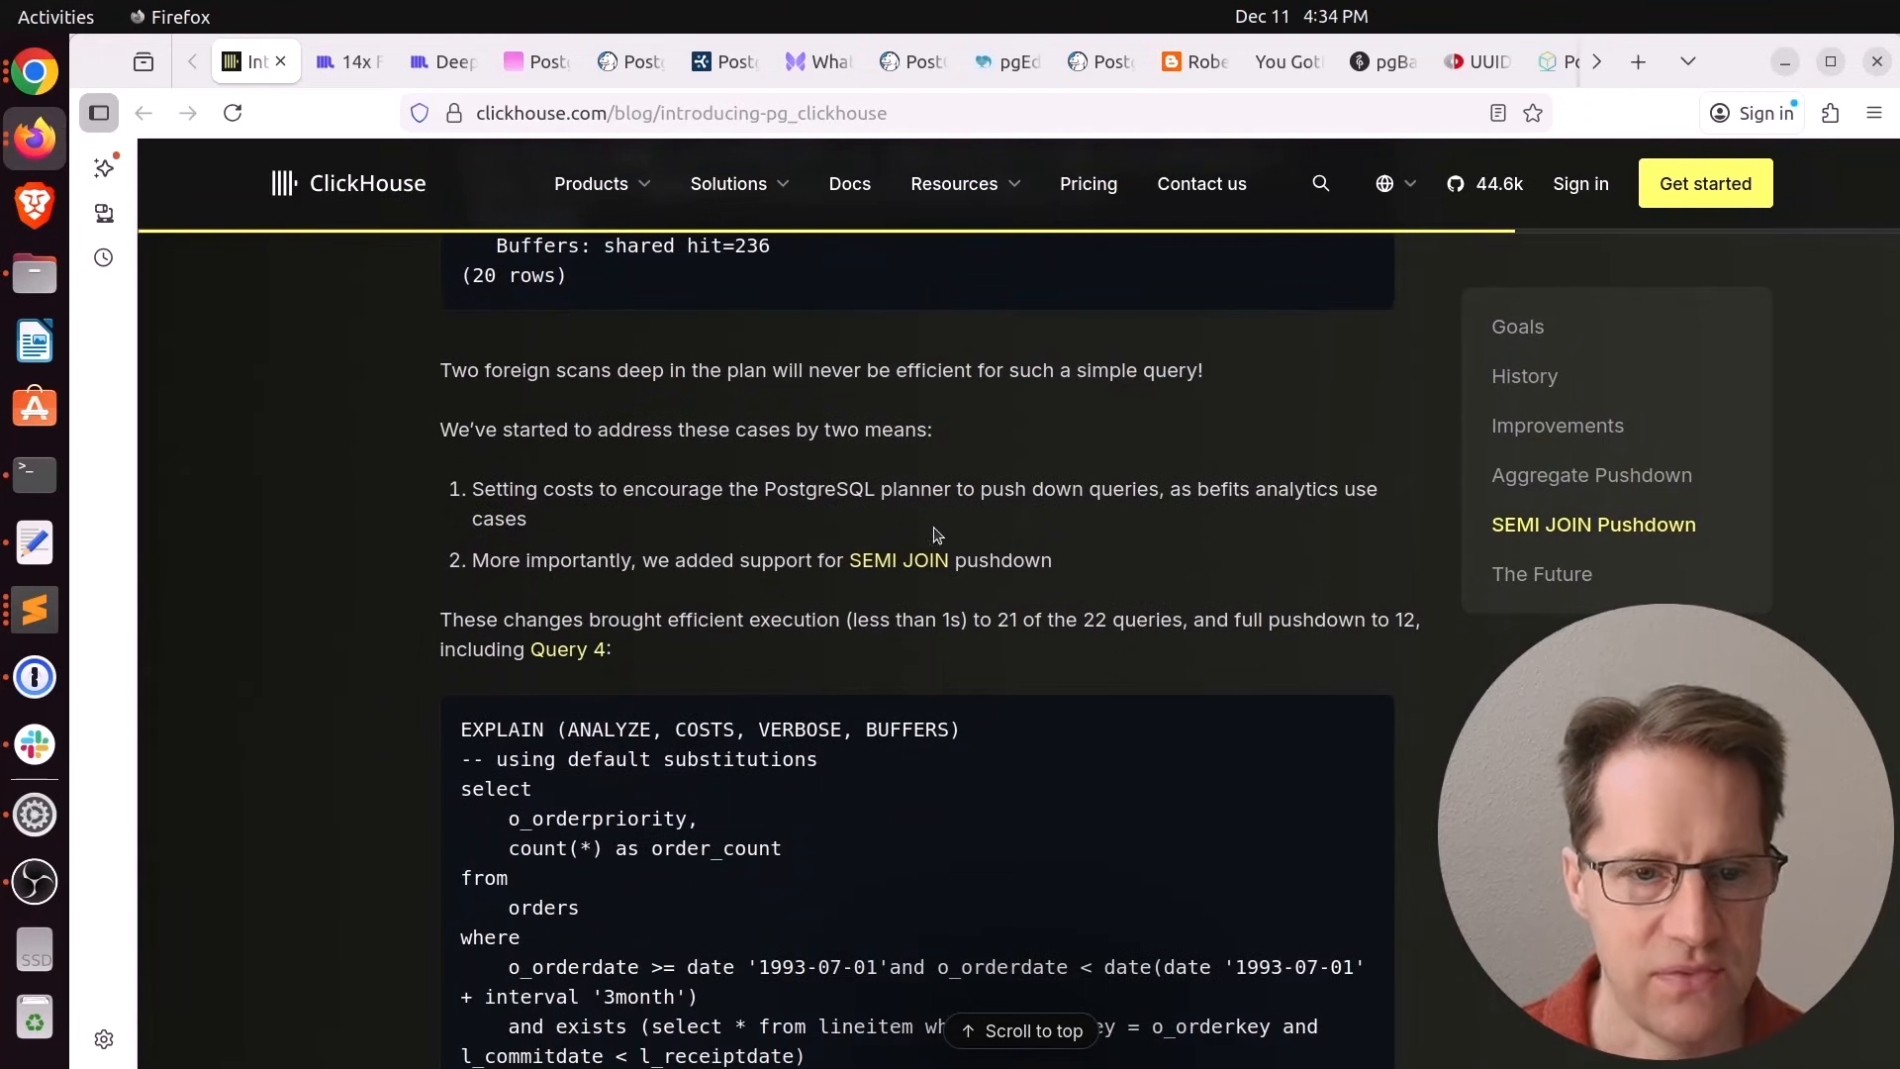
scroll("down", 3)
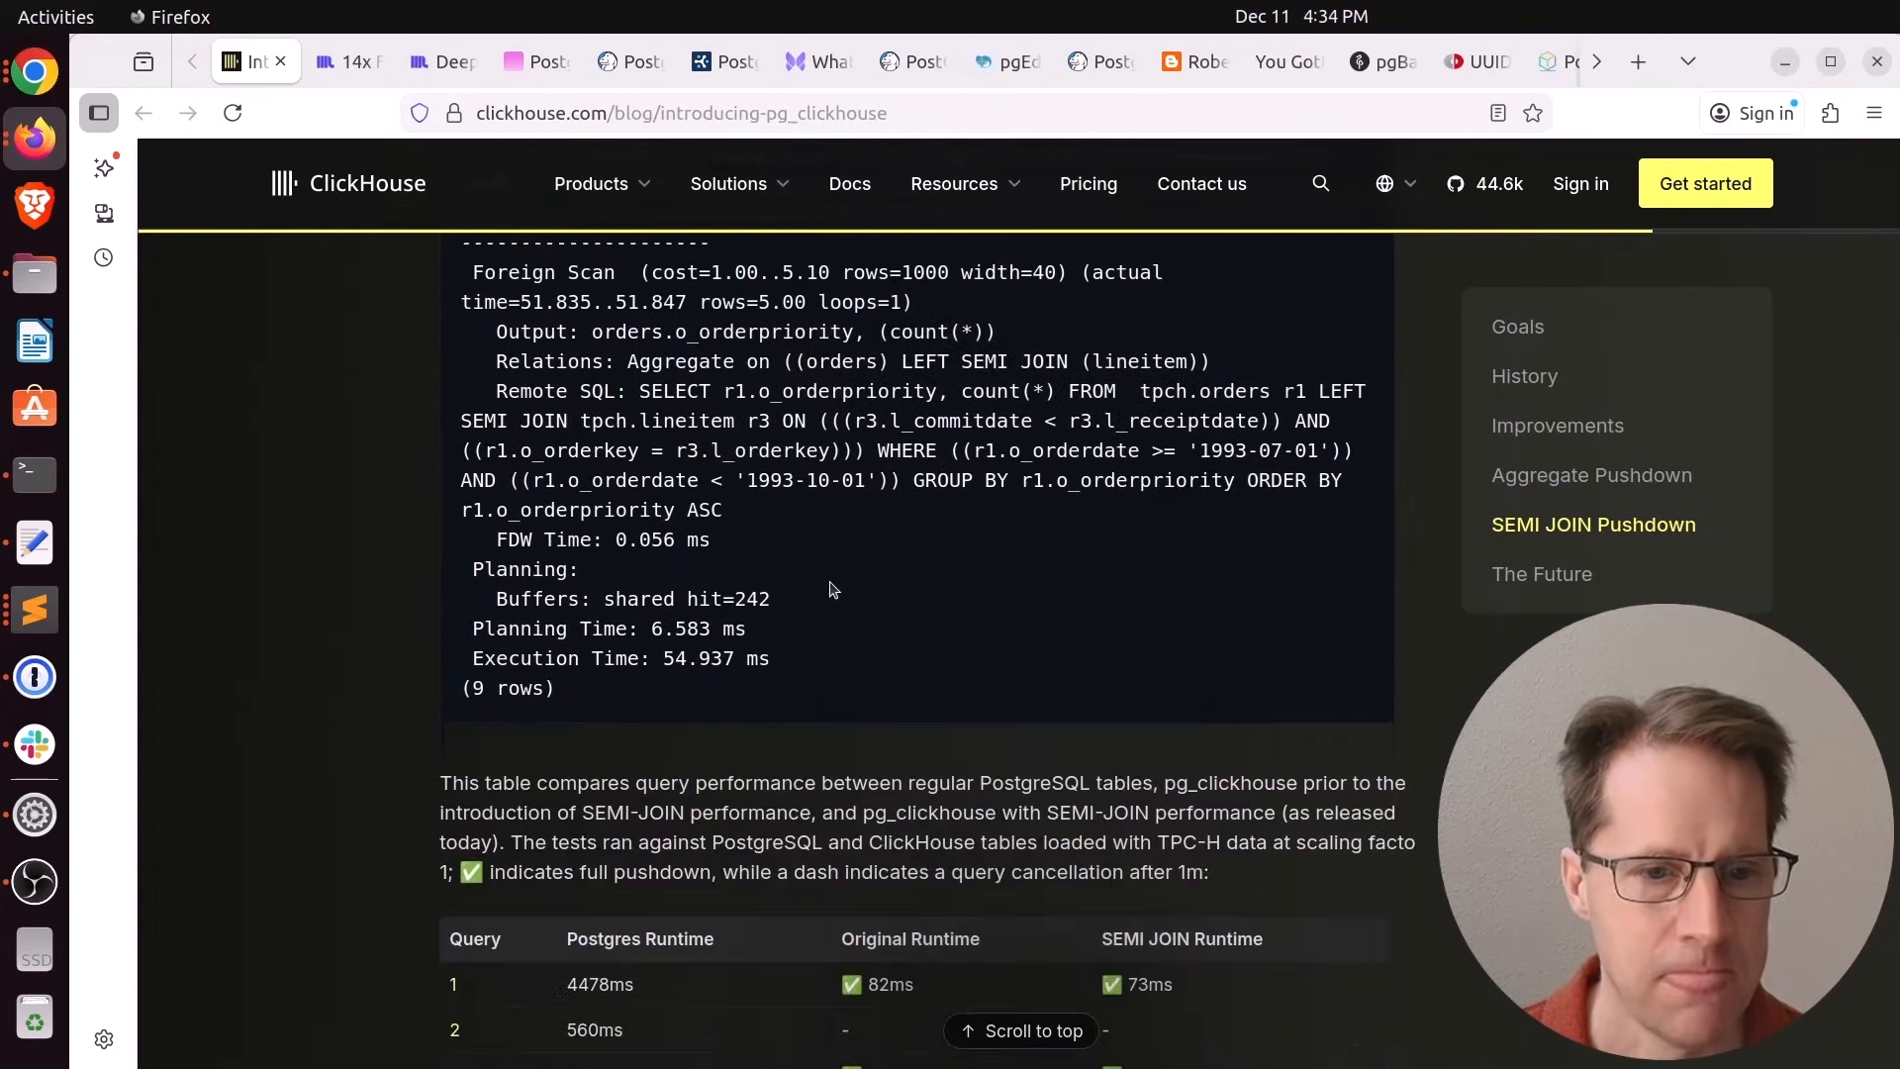
scroll("down", 3)
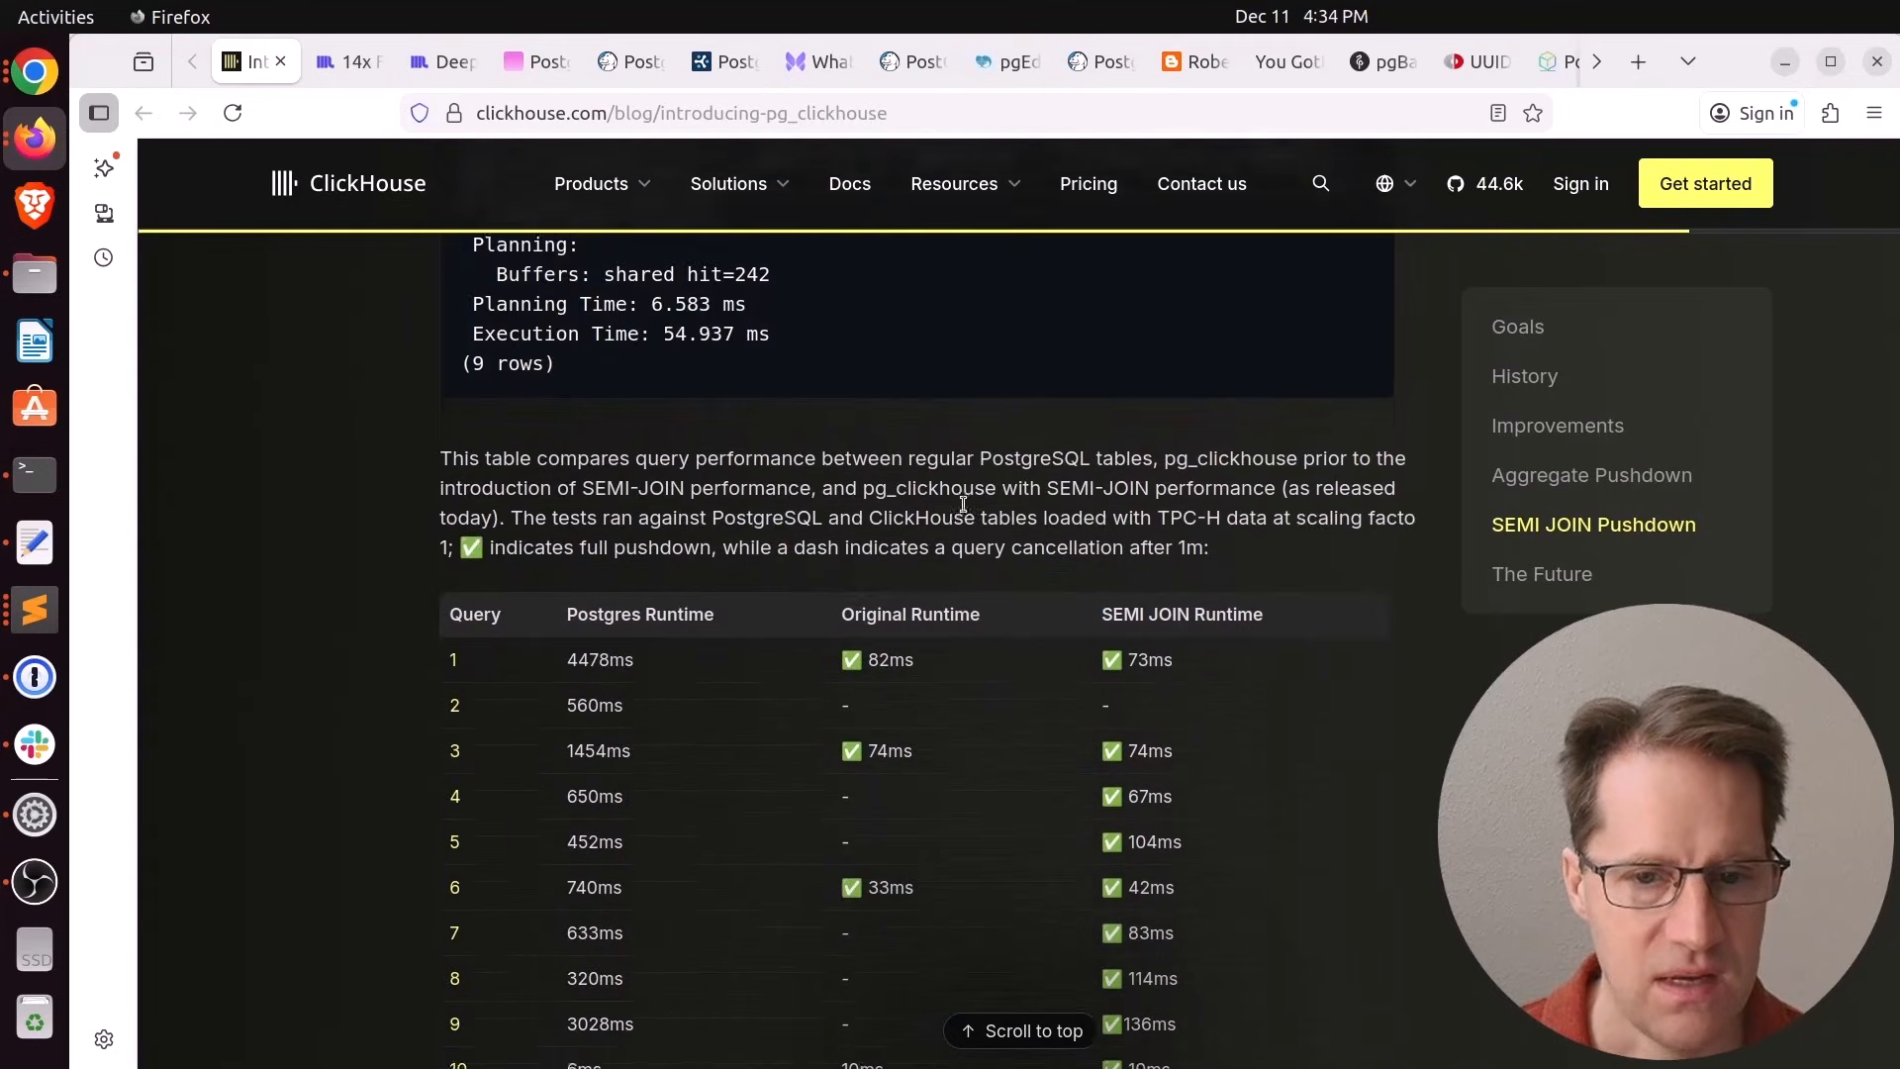
scroll("down", 3)
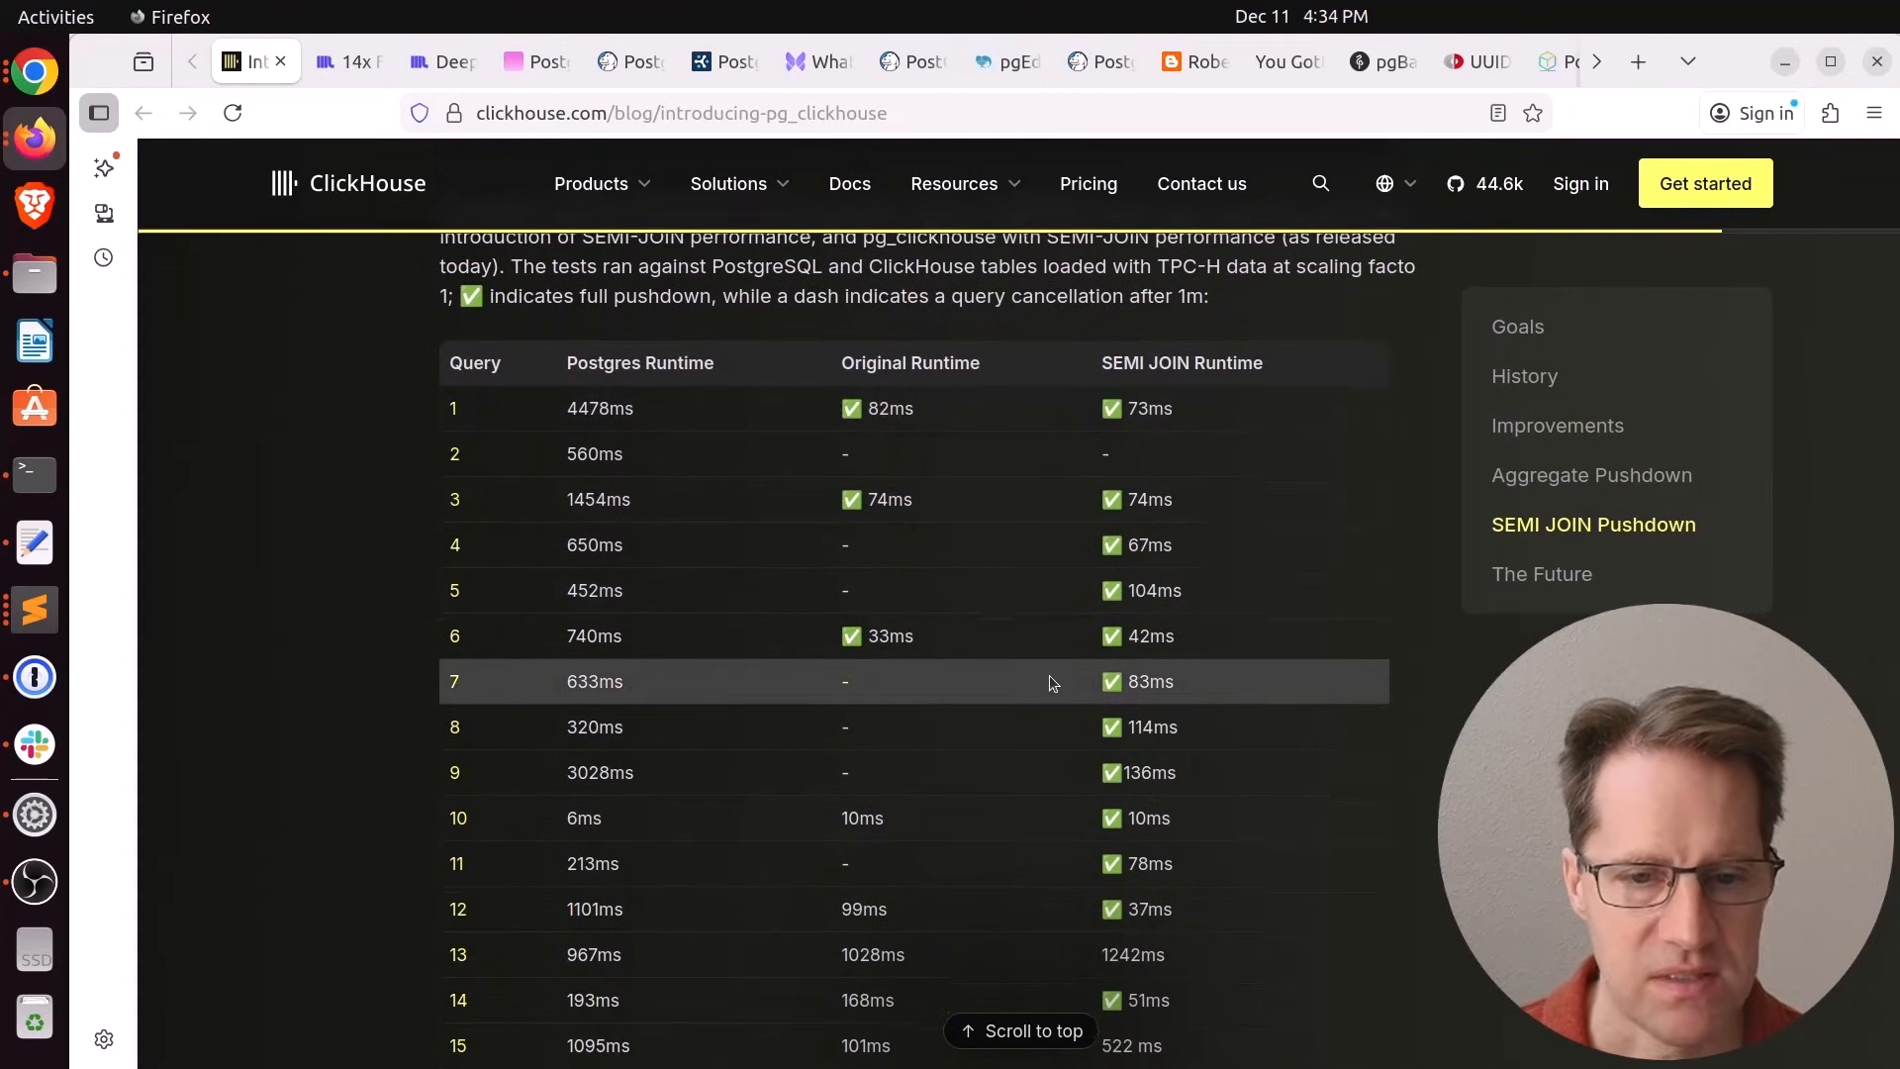
scroll("up", 3)
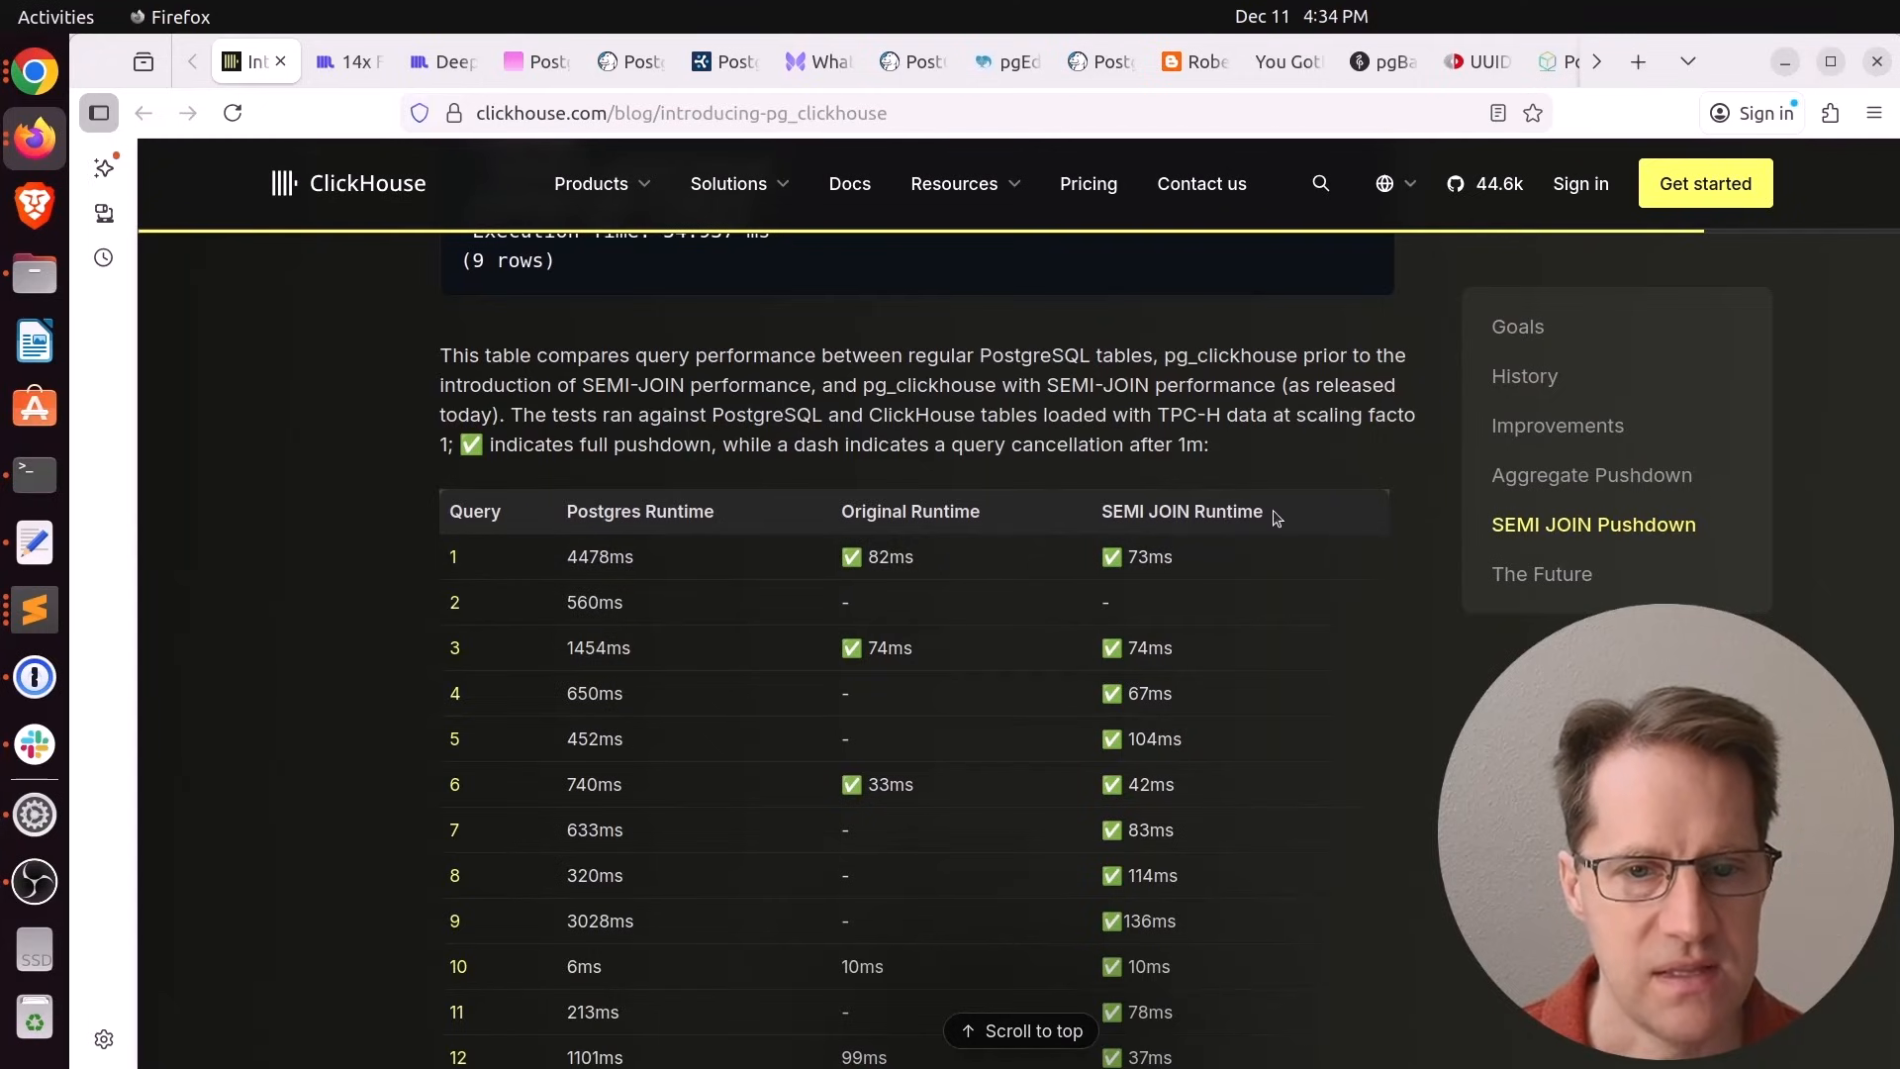
mouse_move(1187, 556)
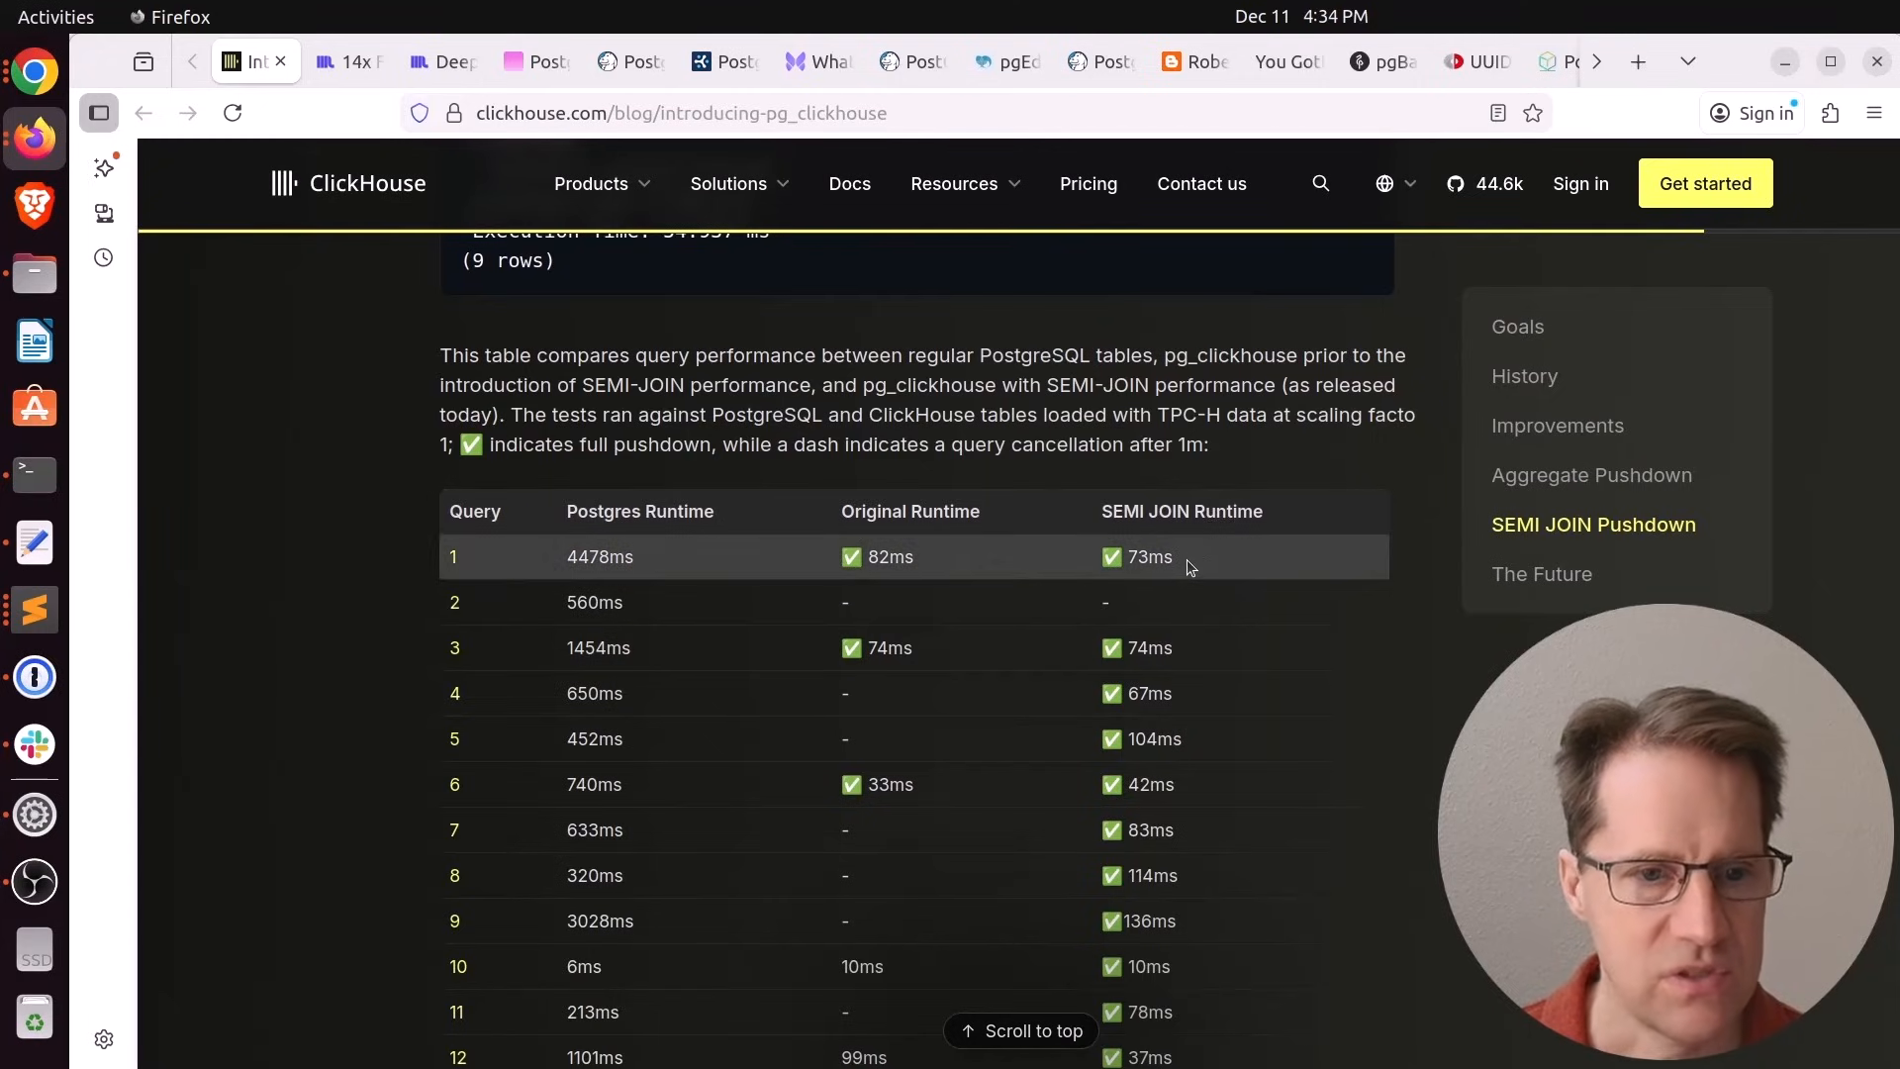
Highlight runtime values including query 10's 6ms Postgres time and review the remaining benchmark rows
scroll("down", 3)
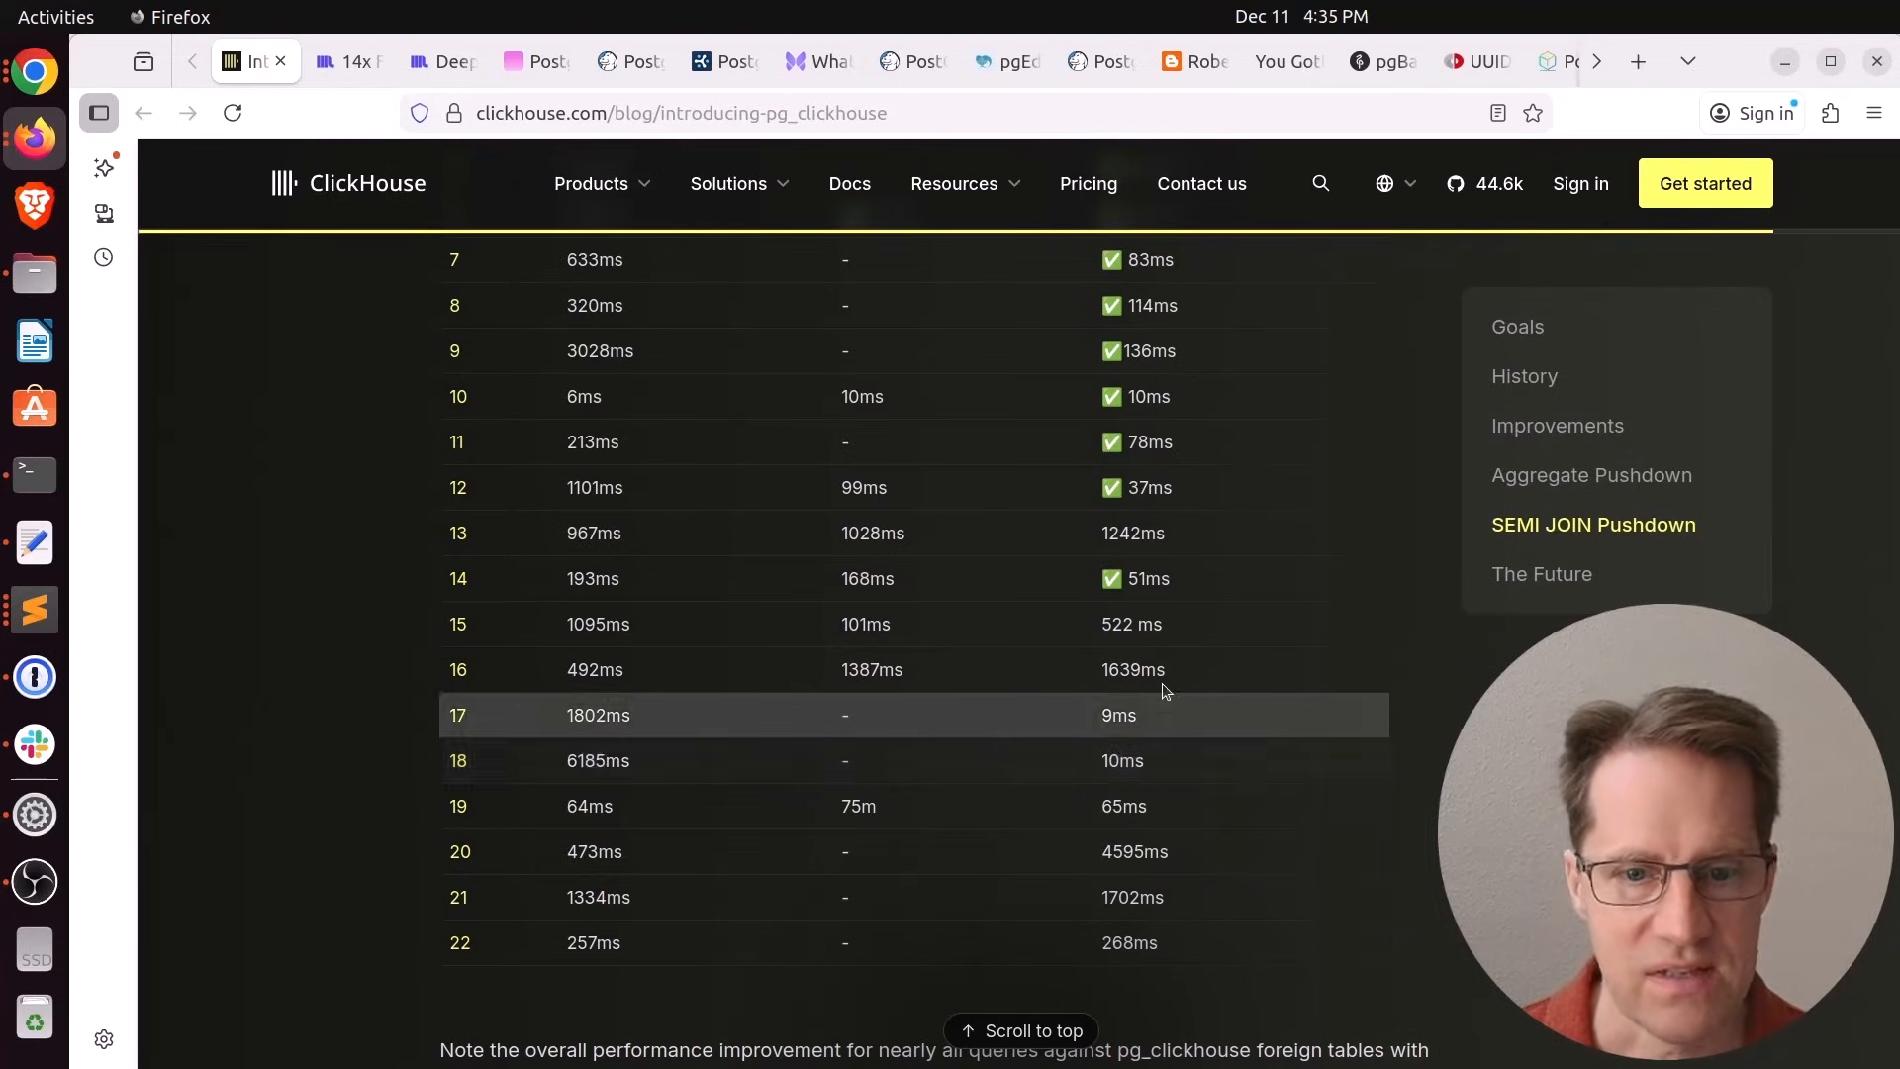
double_click(1132, 669)
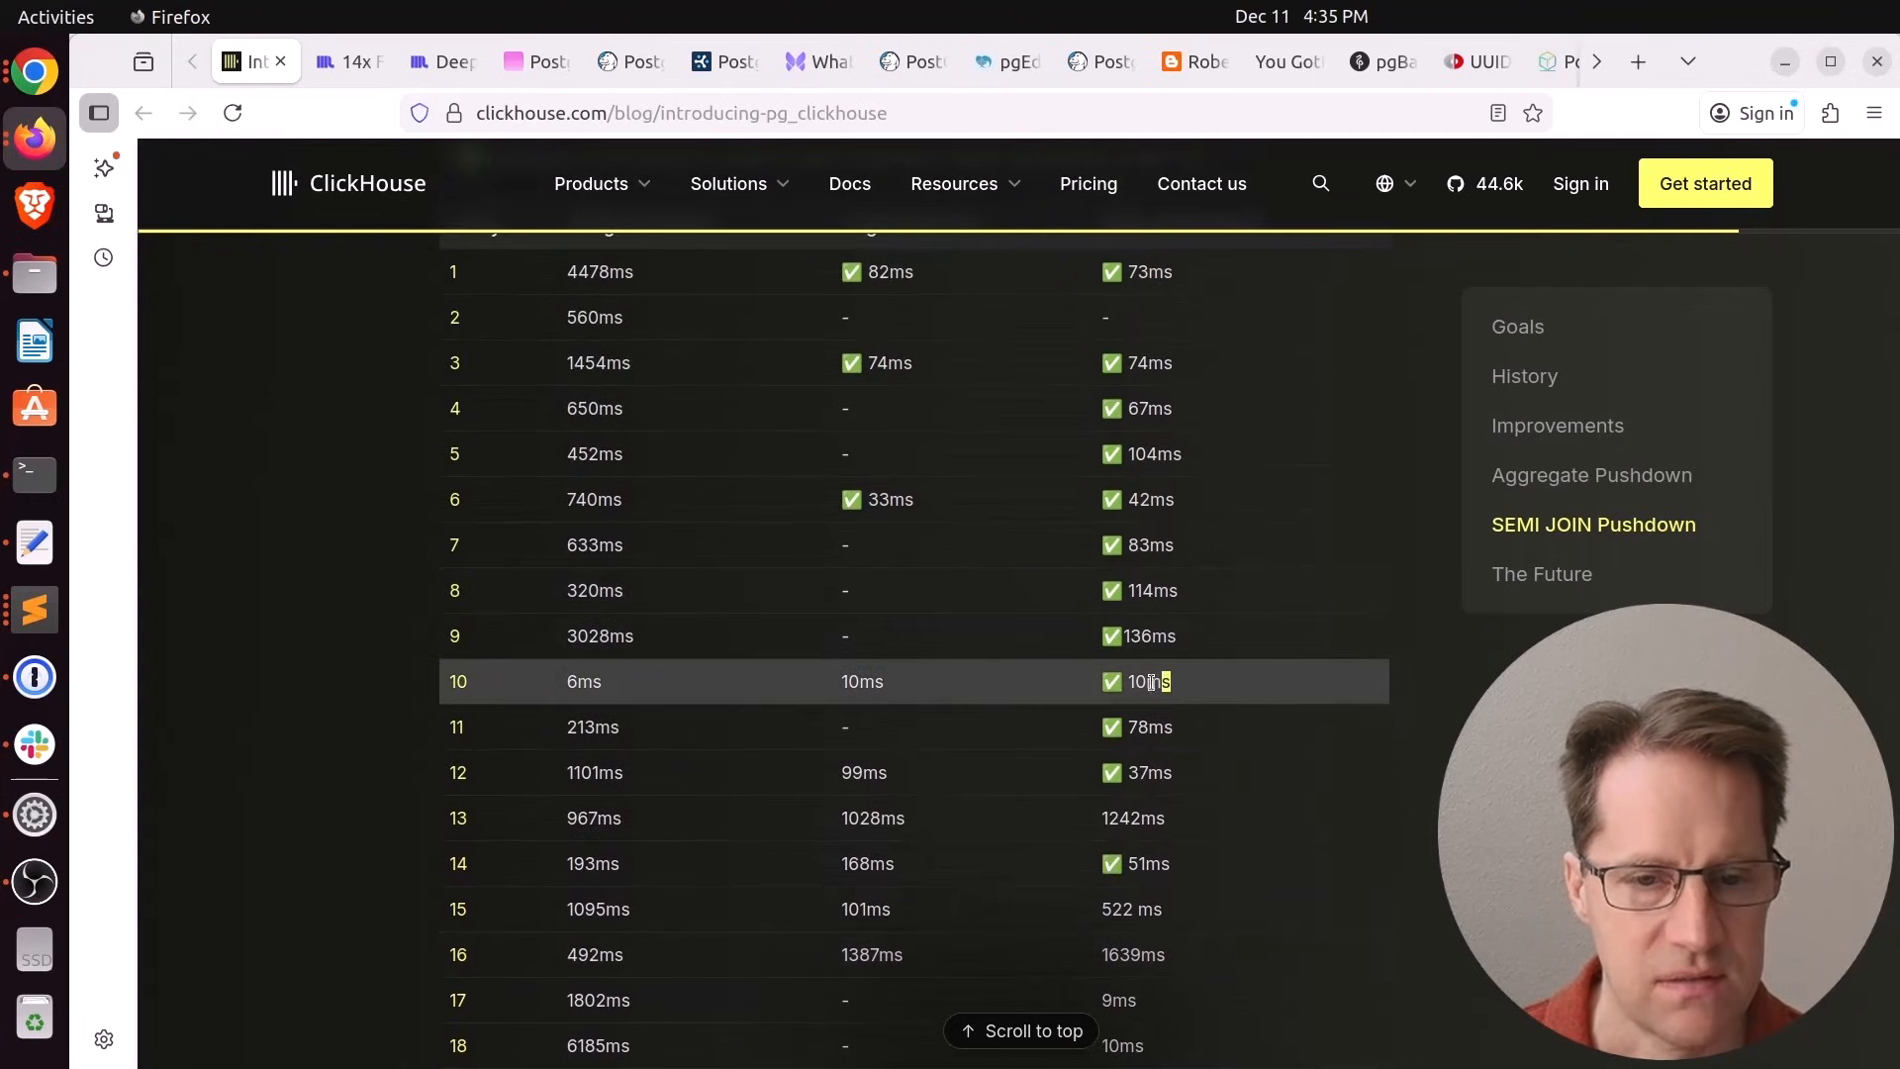
double_click(1146, 681)
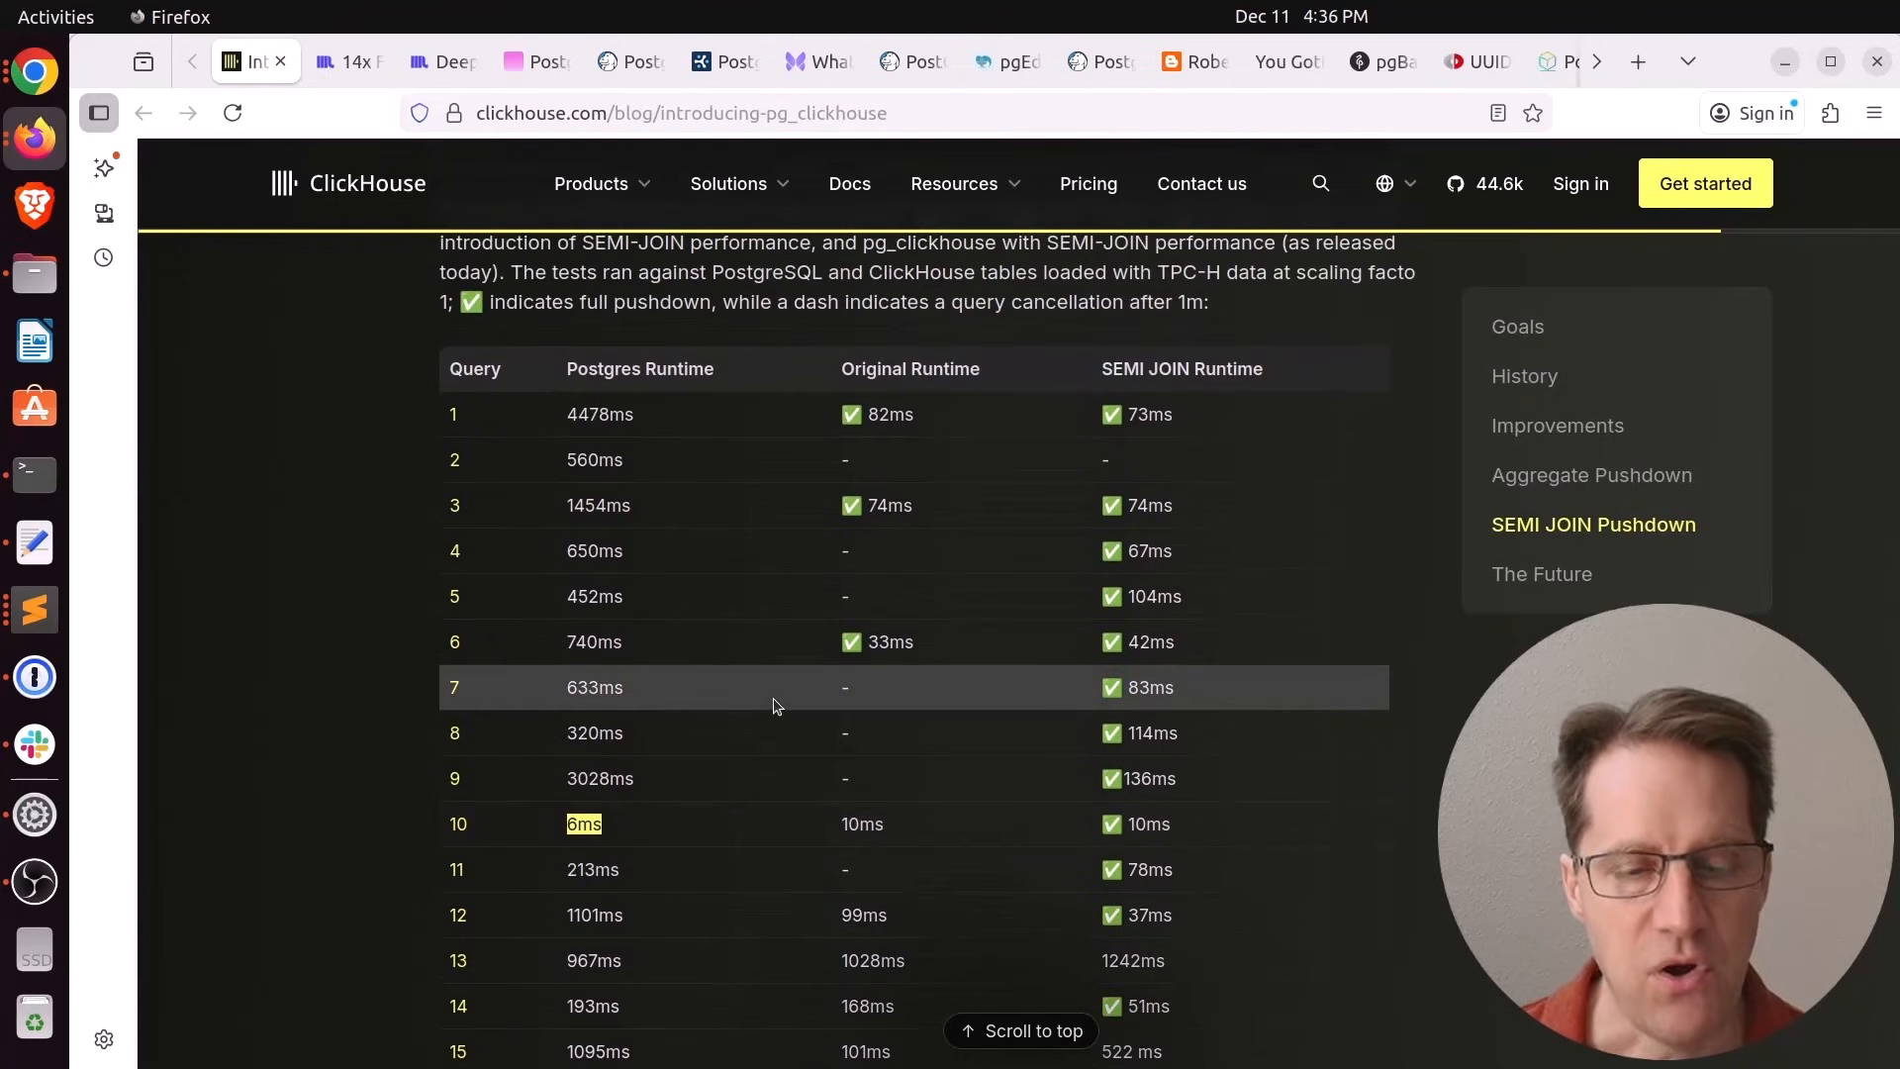
scroll("down", 3)
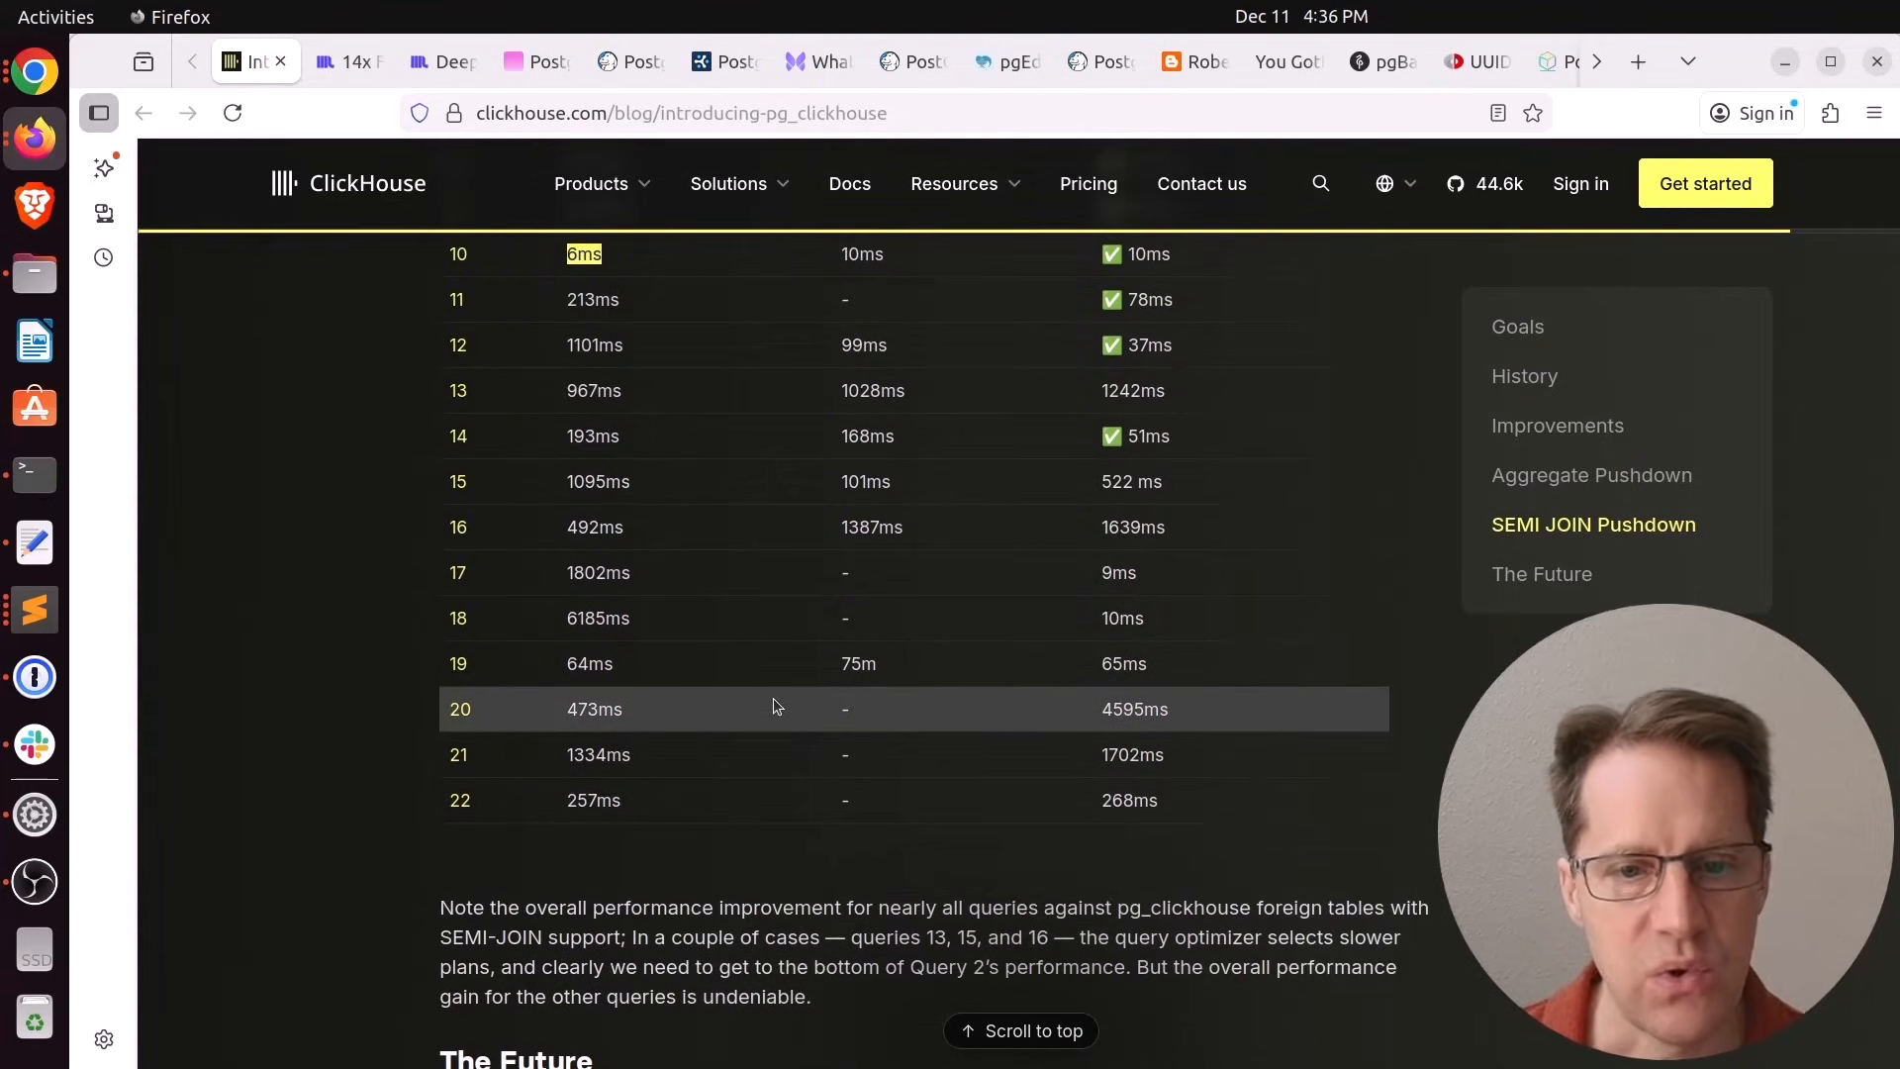
Scroll past the table through The Future road map list to the closing note
scroll("down", 3)
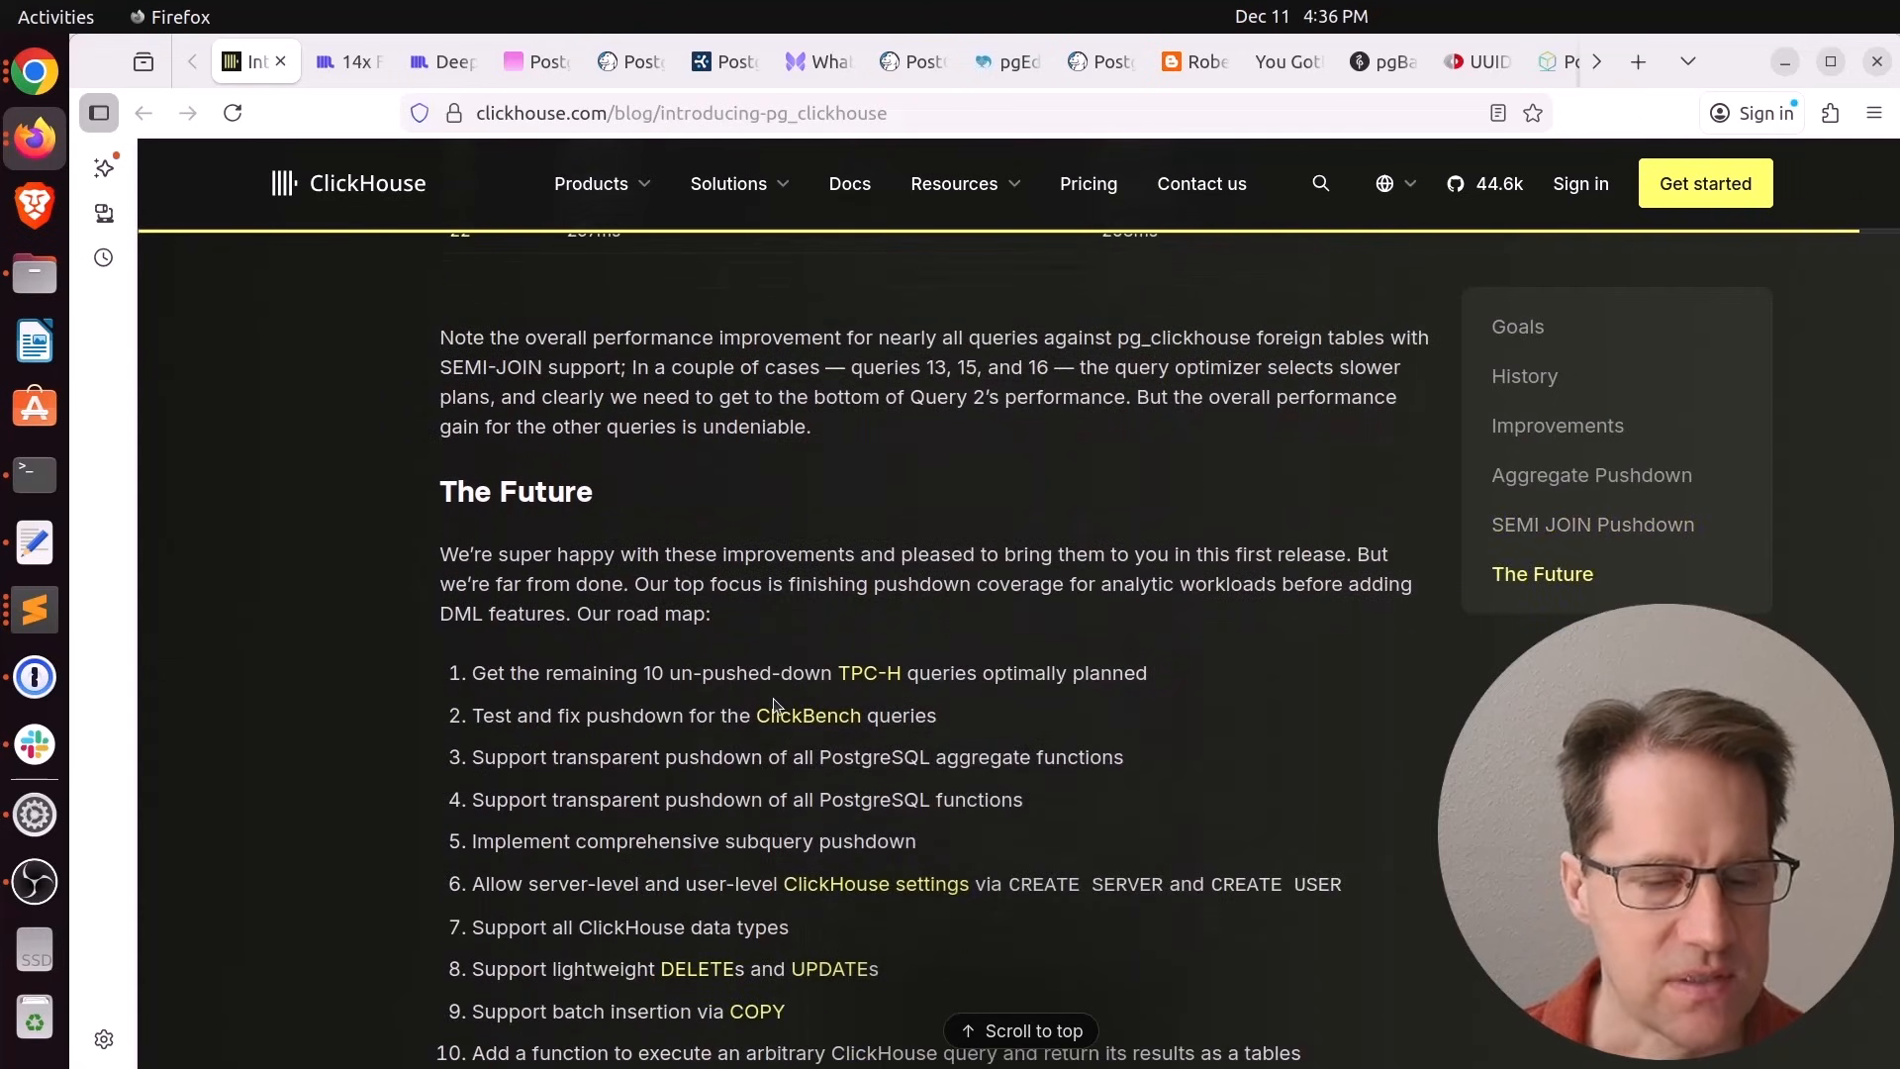
scroll("down", 3)
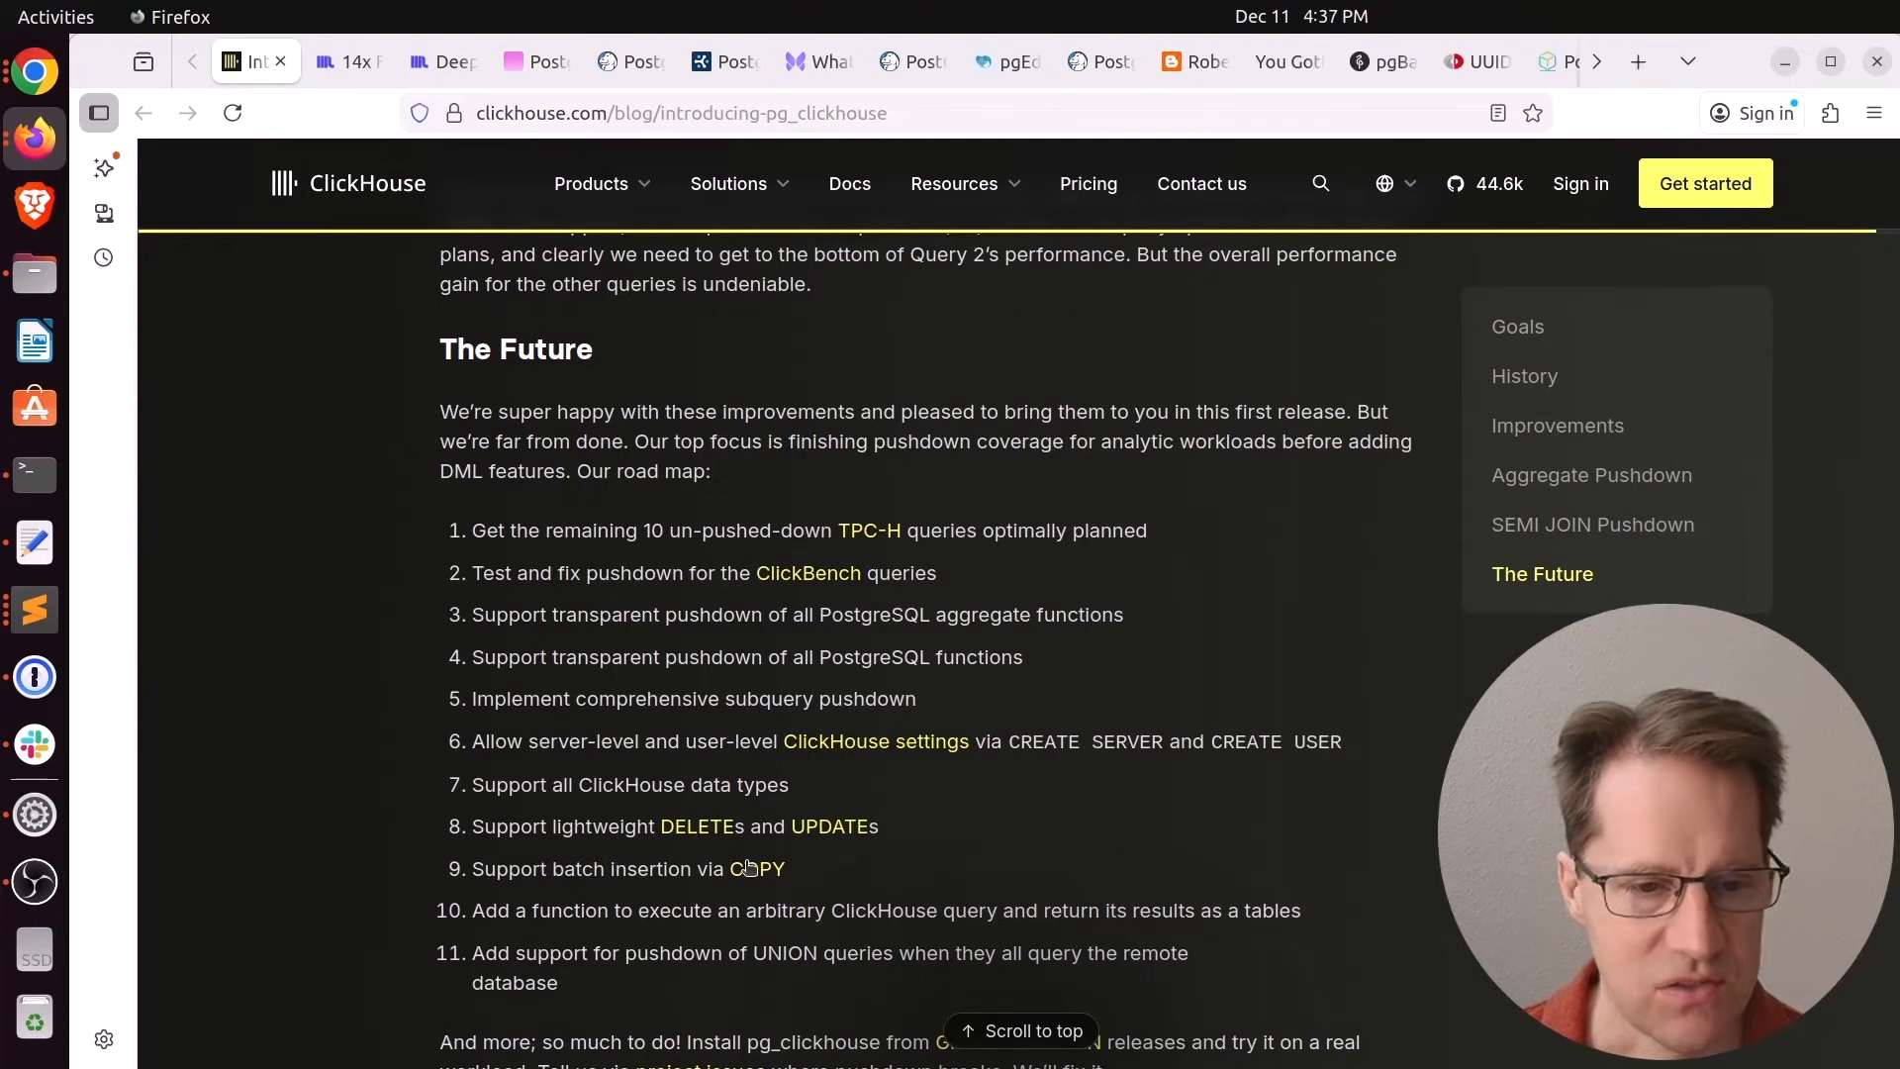
scroll("down", 3)
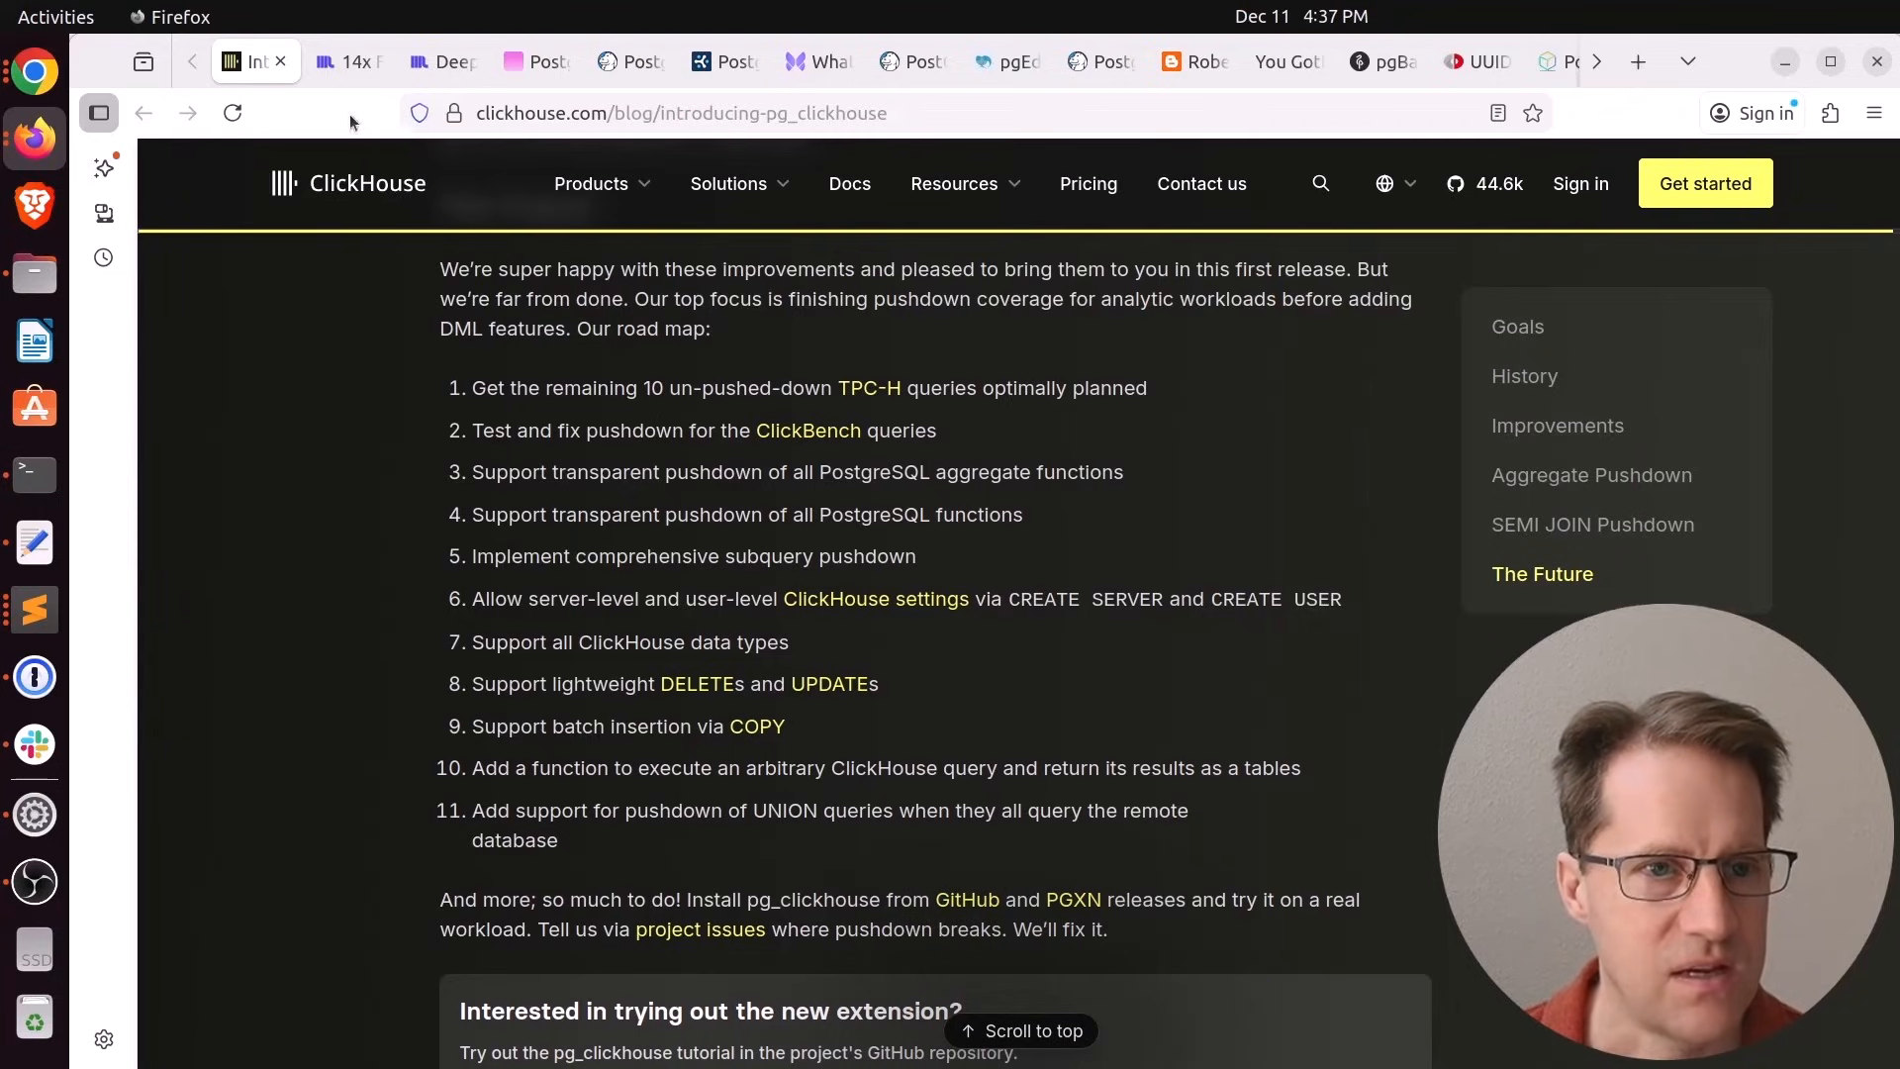
Switch to the ParadeDB faceted search post and read its introduction
left_click(348, 61)
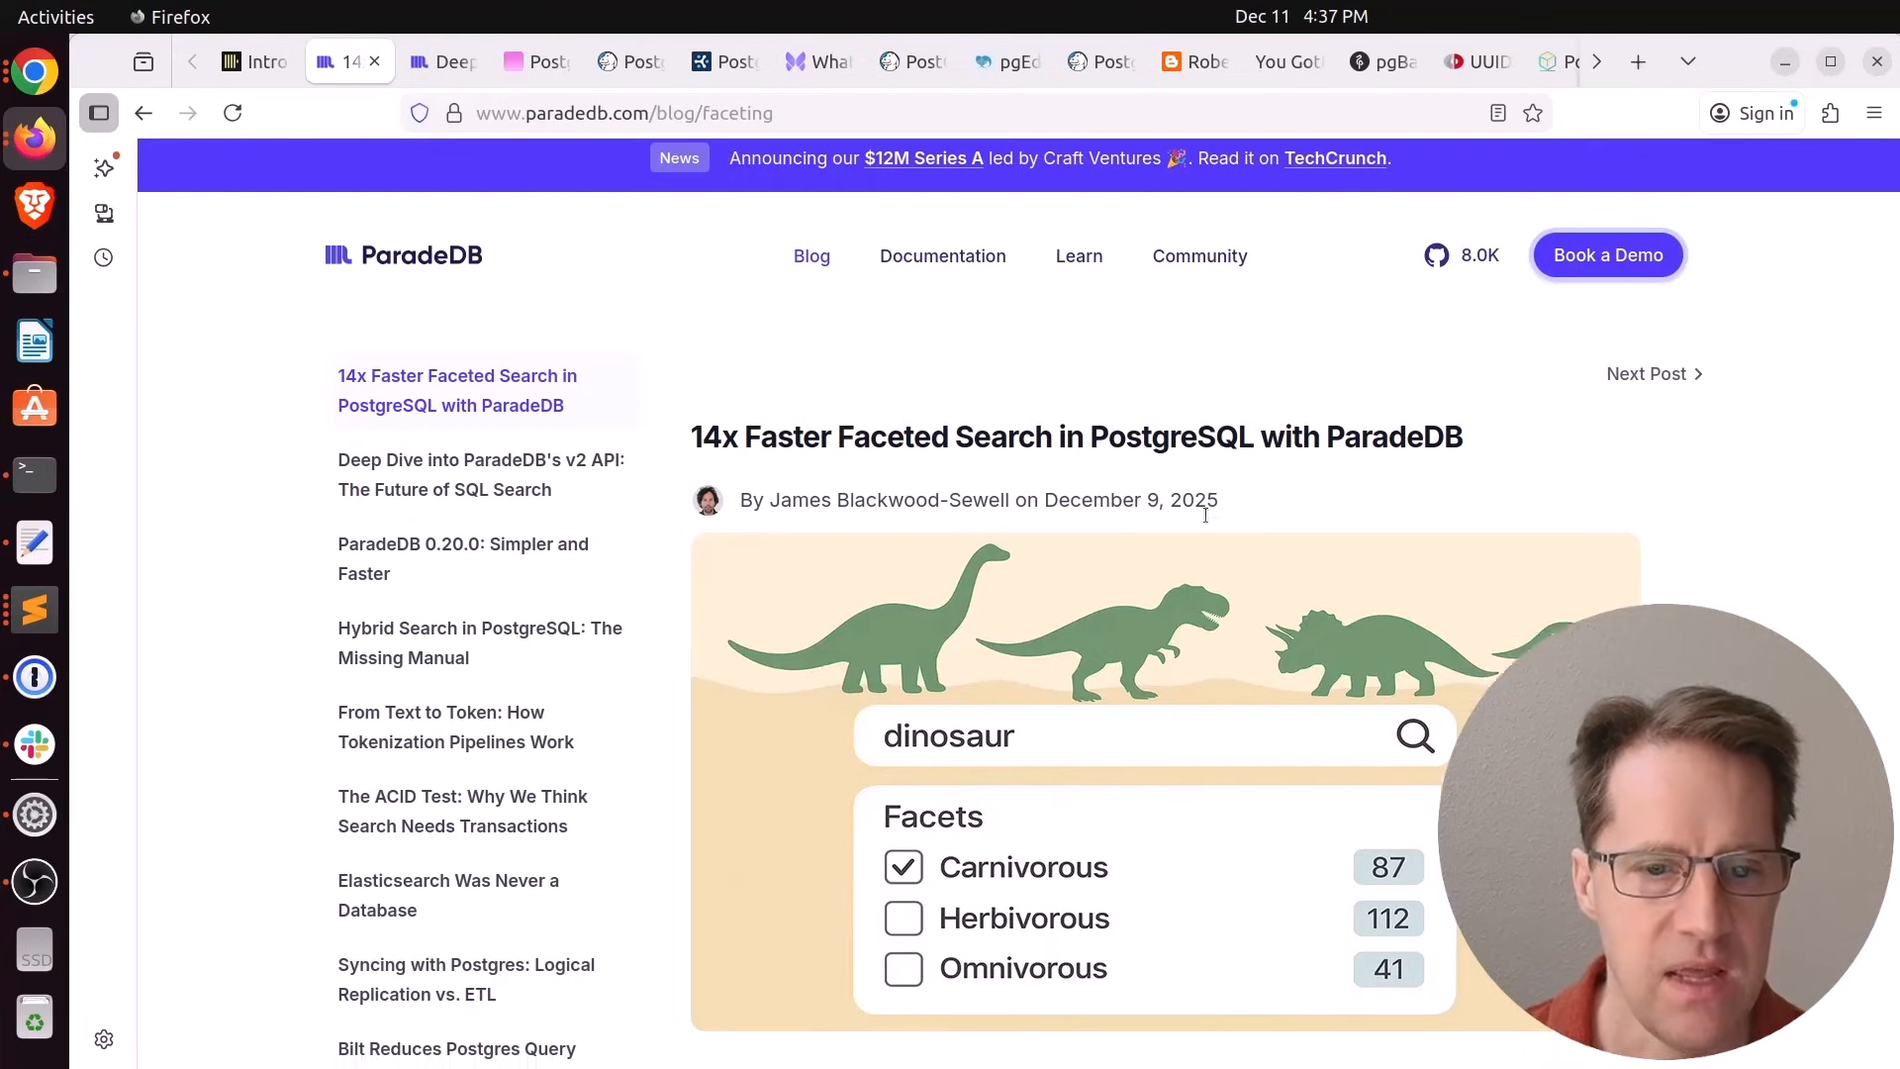
scroll("down", 3)
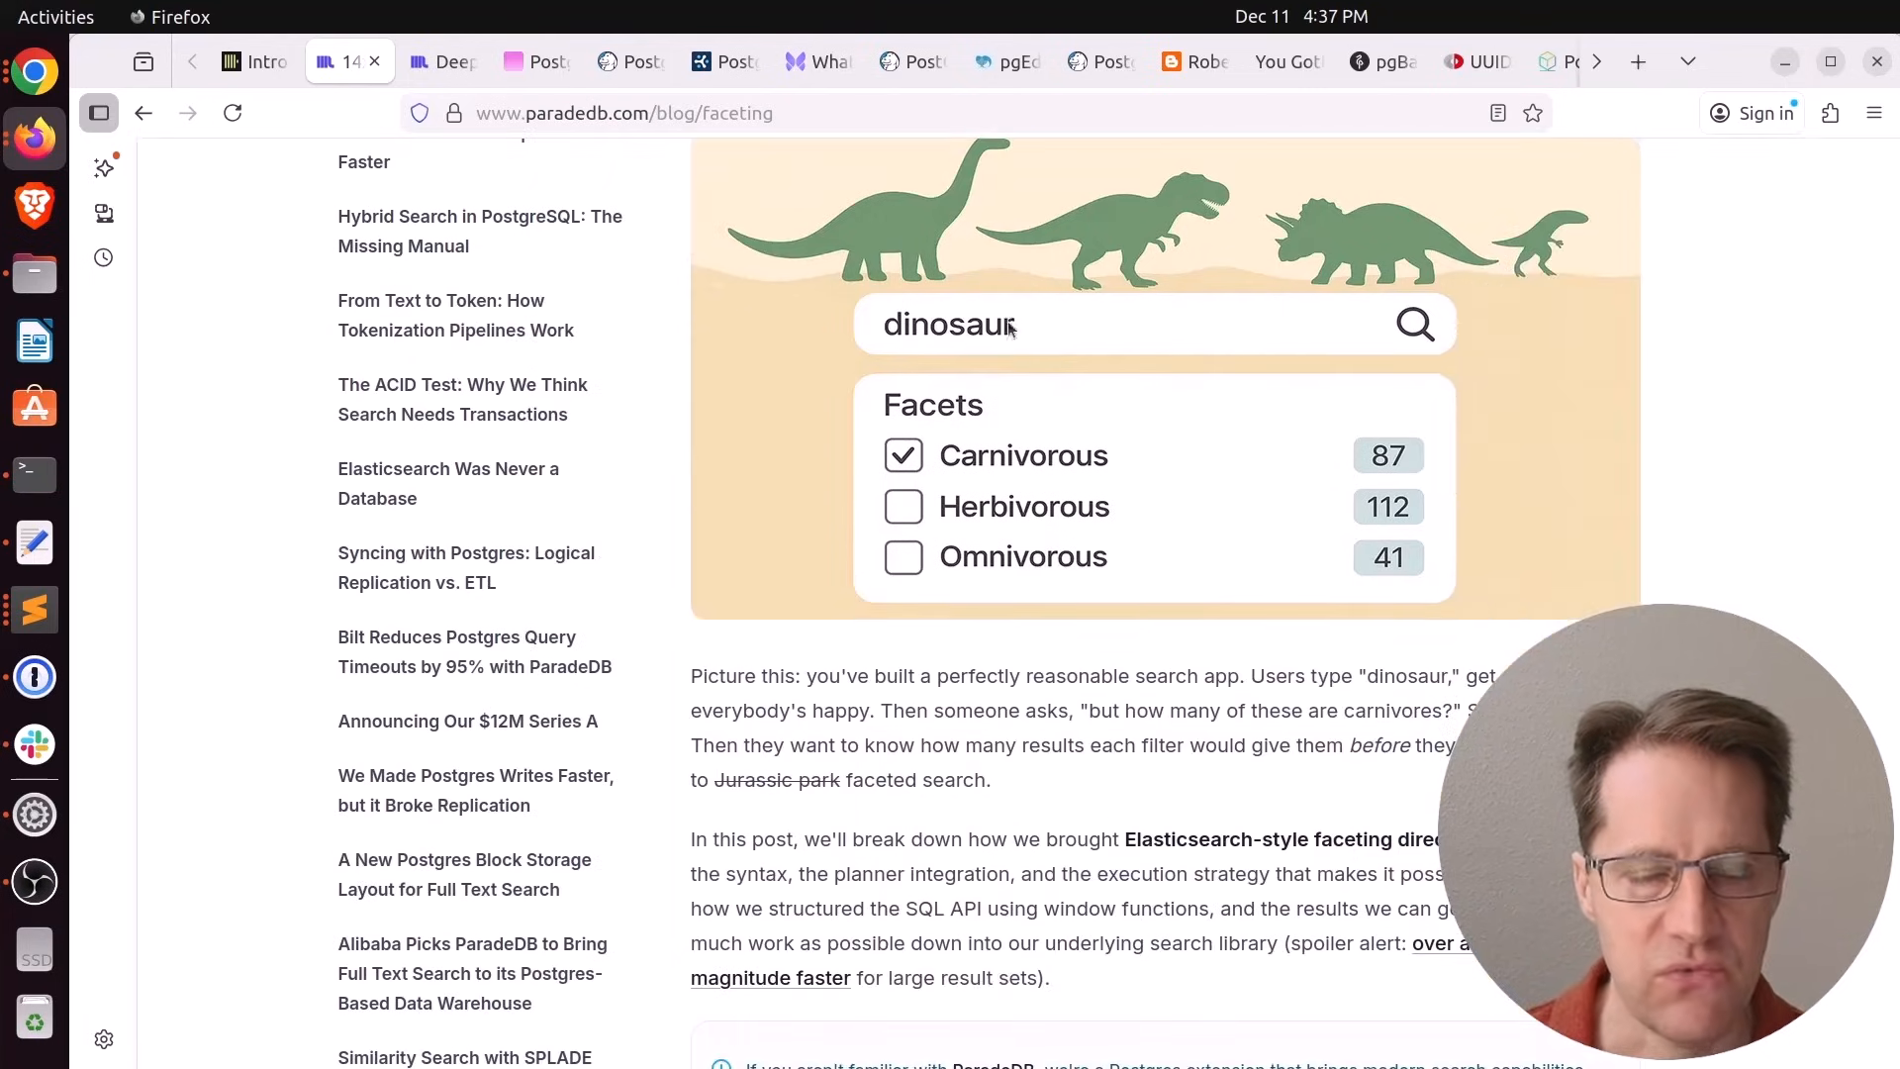
mouse_move(991, 400)
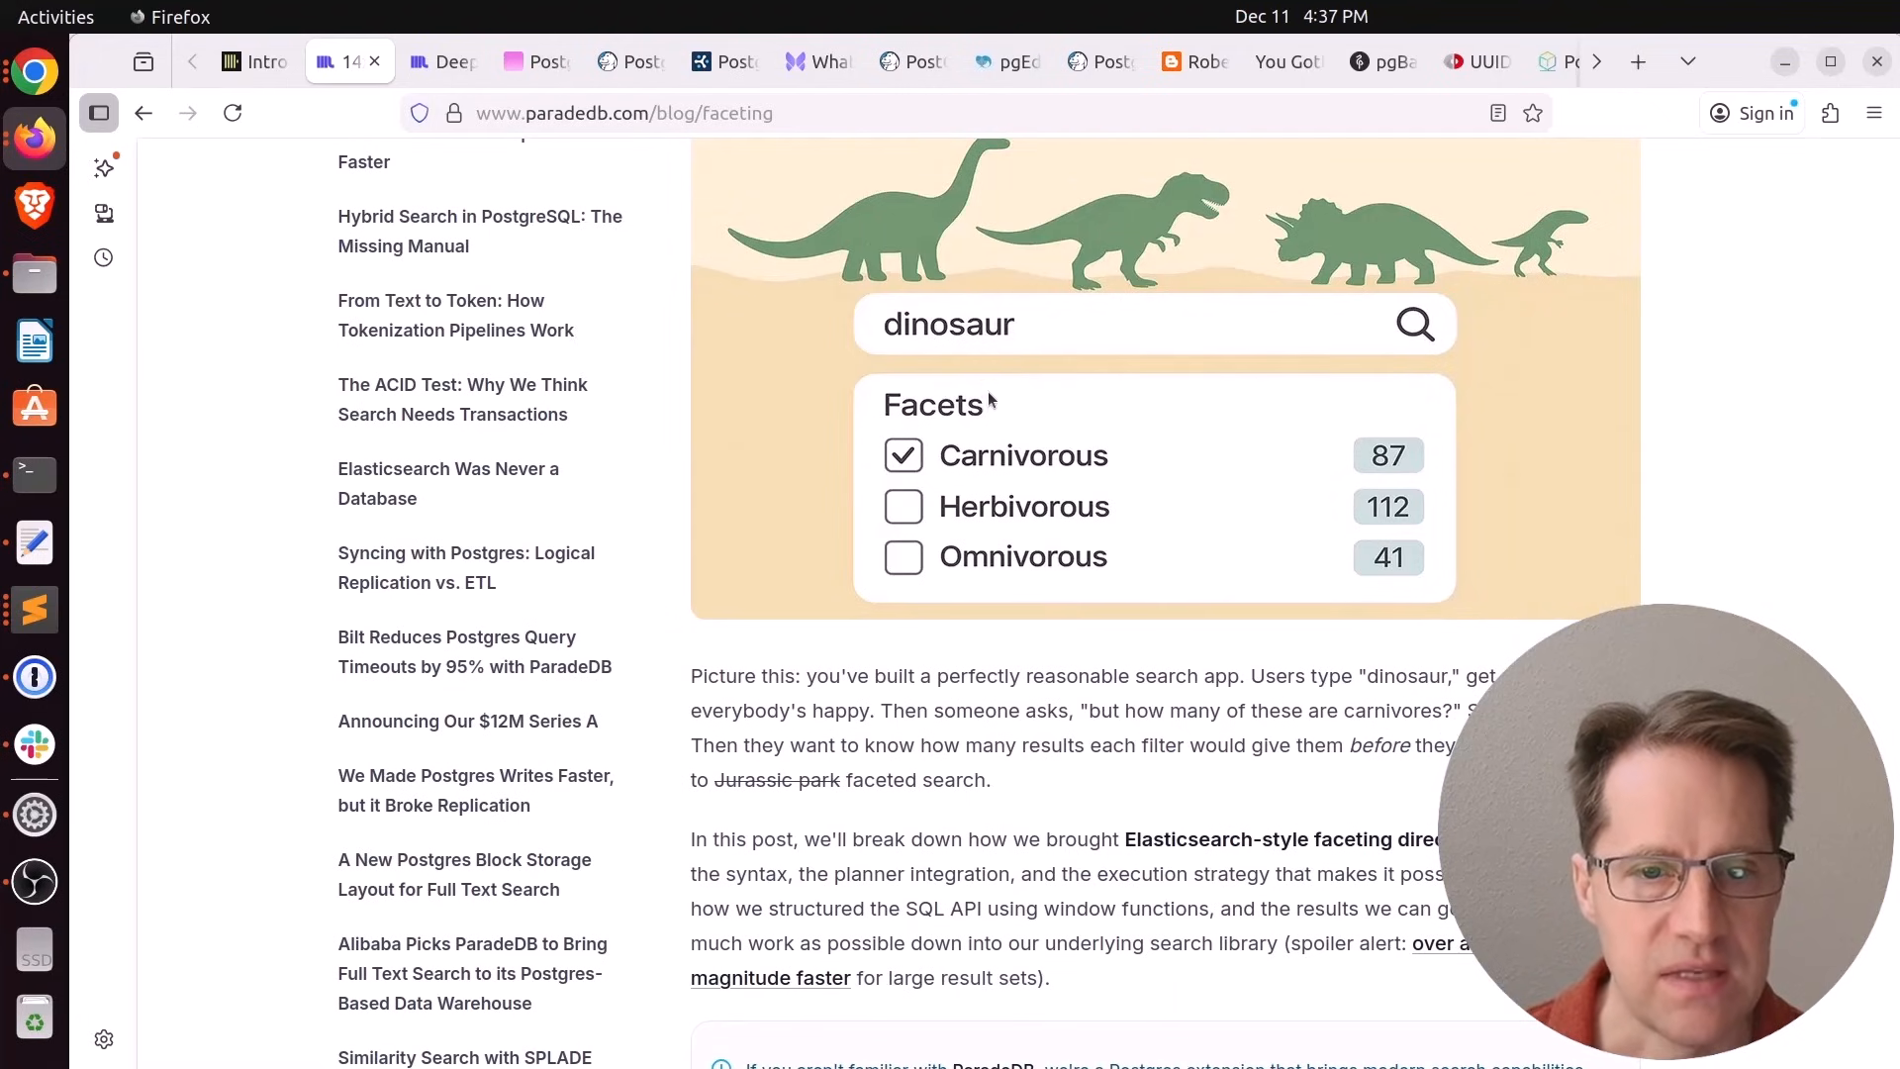
mouse_move(1061, 521)
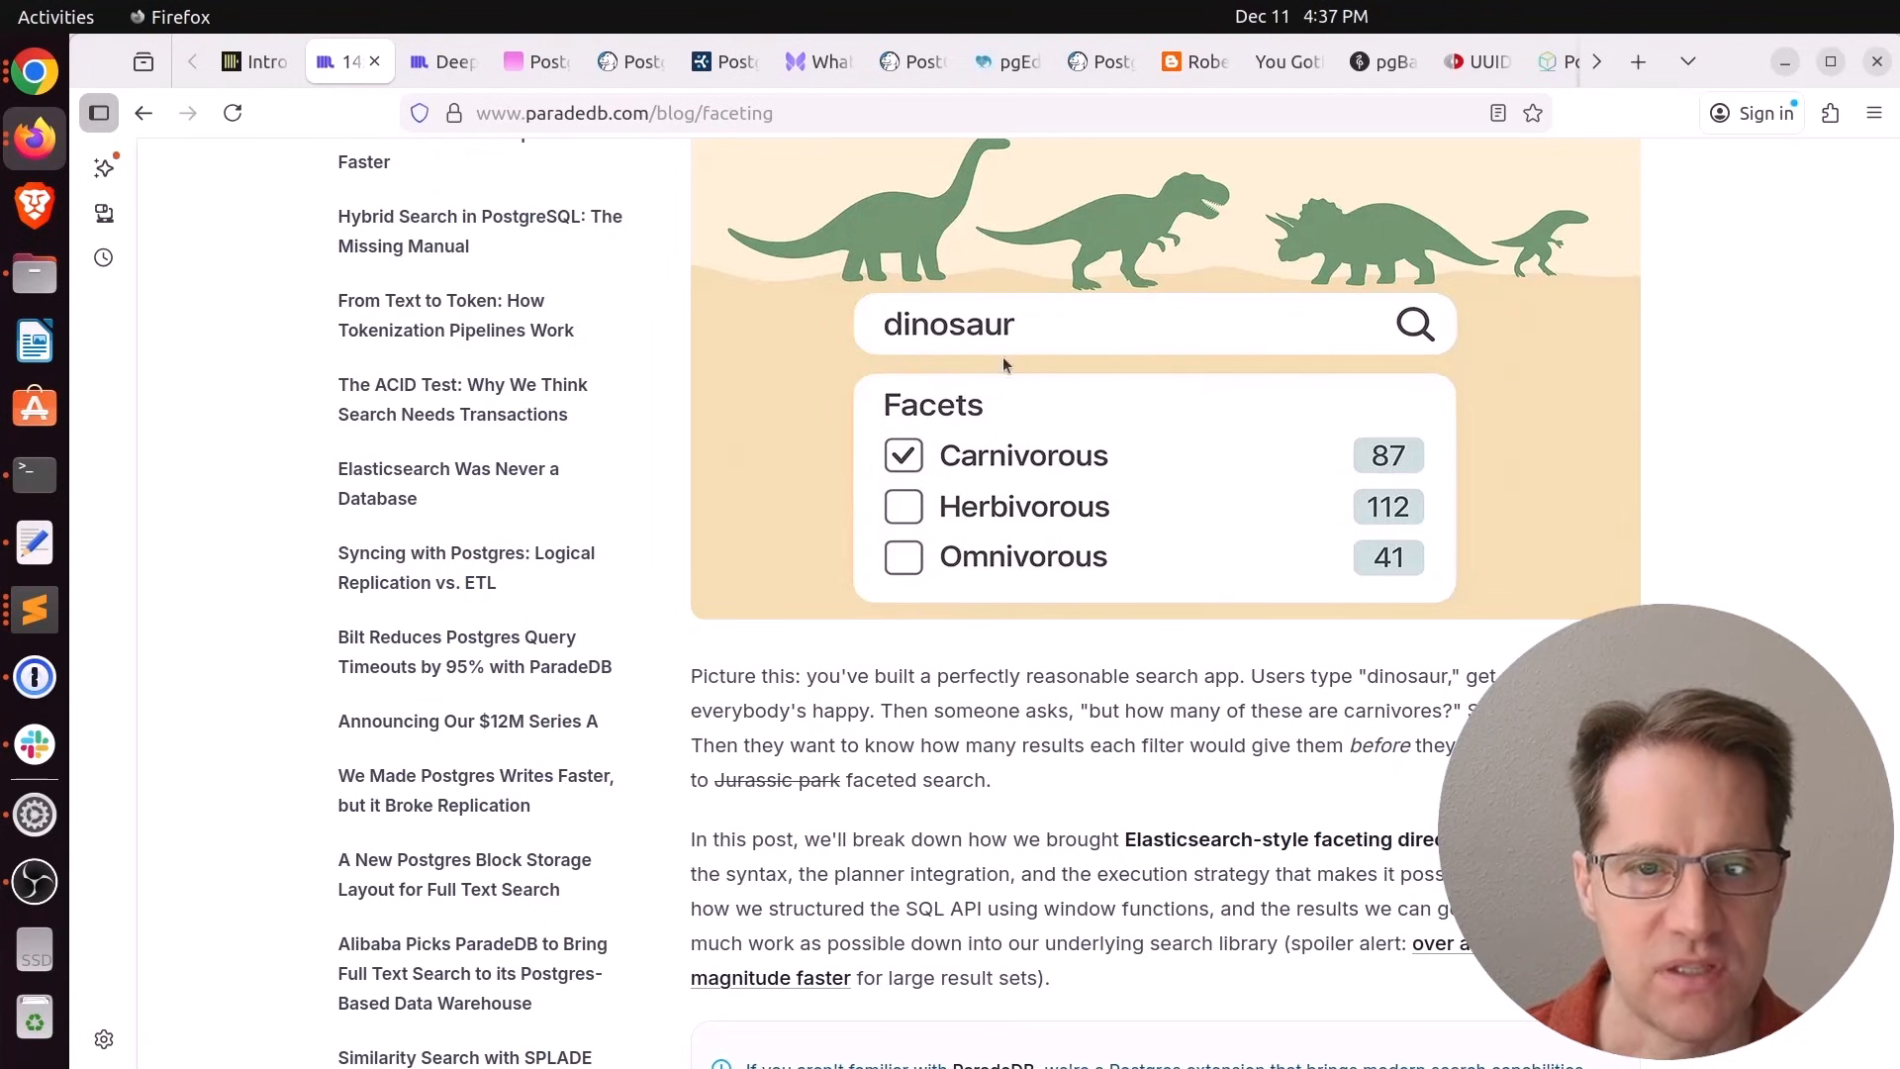
mouse_move(1047, 315)
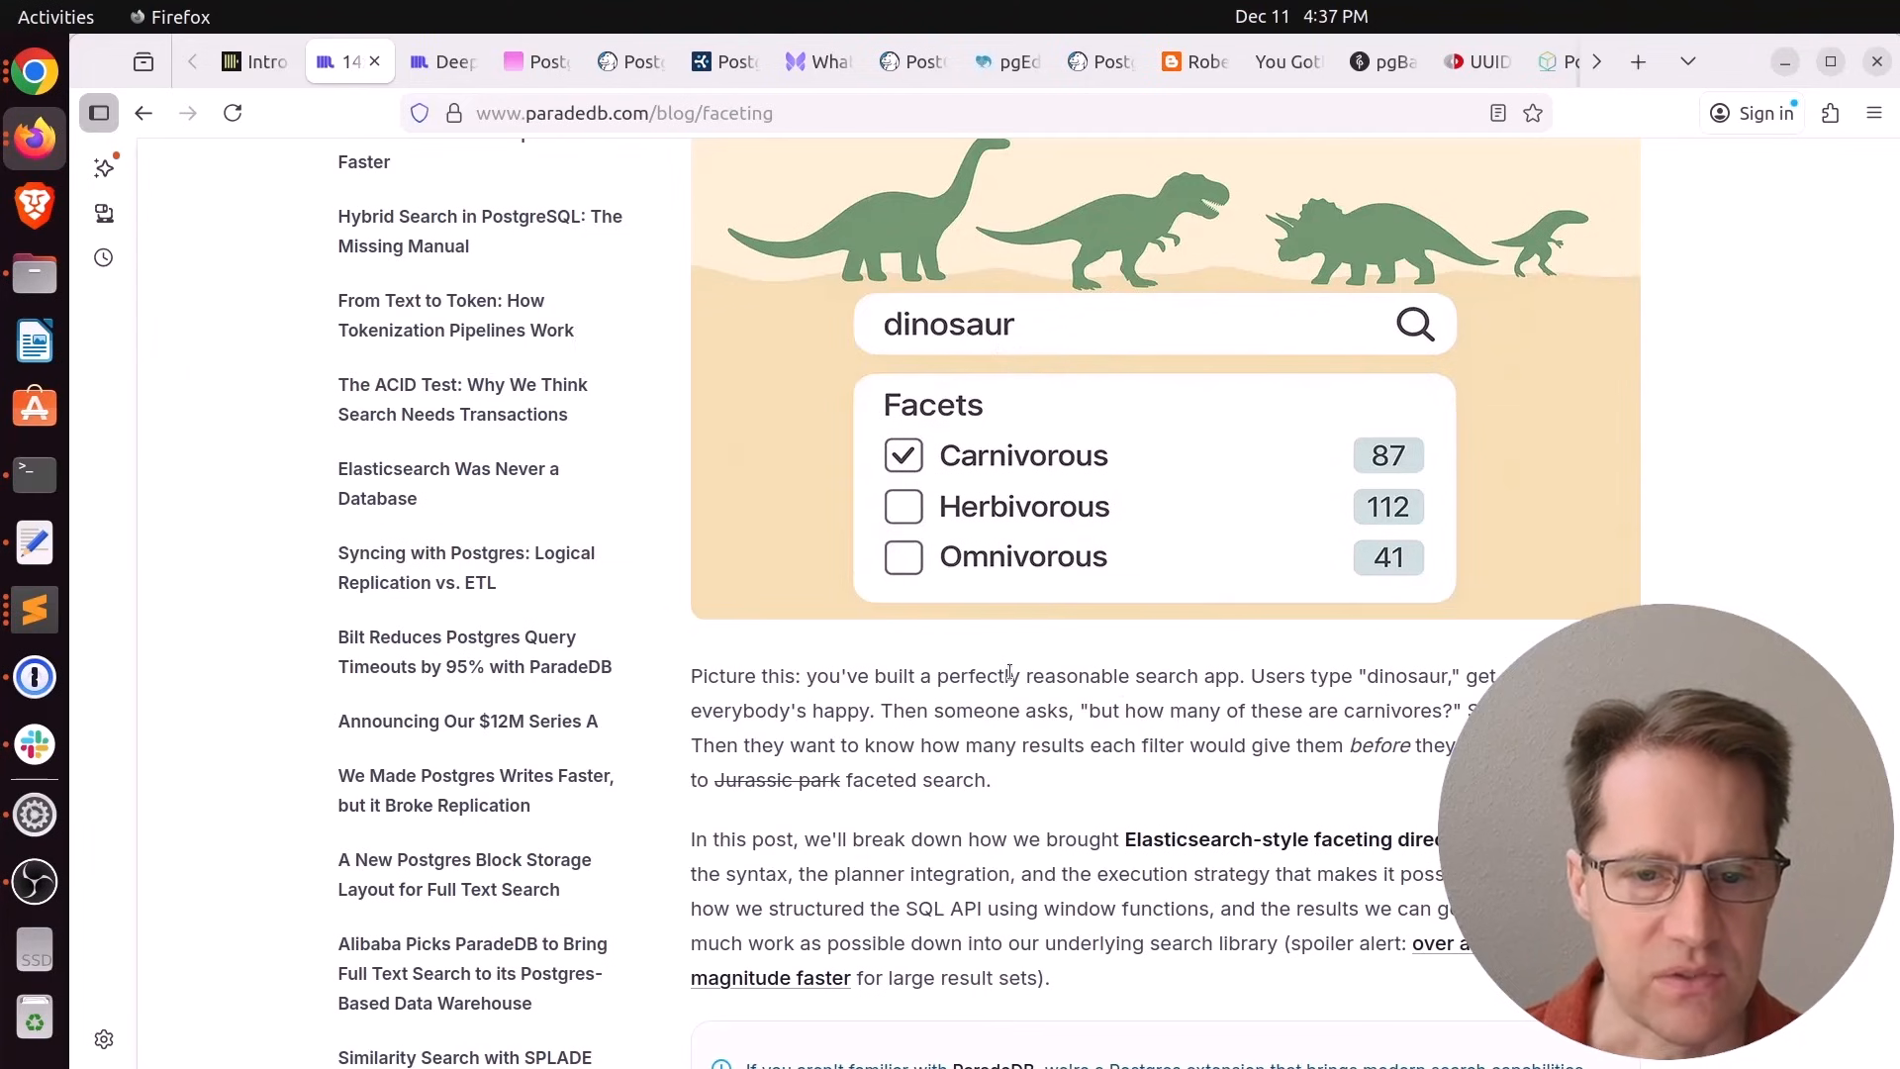
scroll("down", 3)
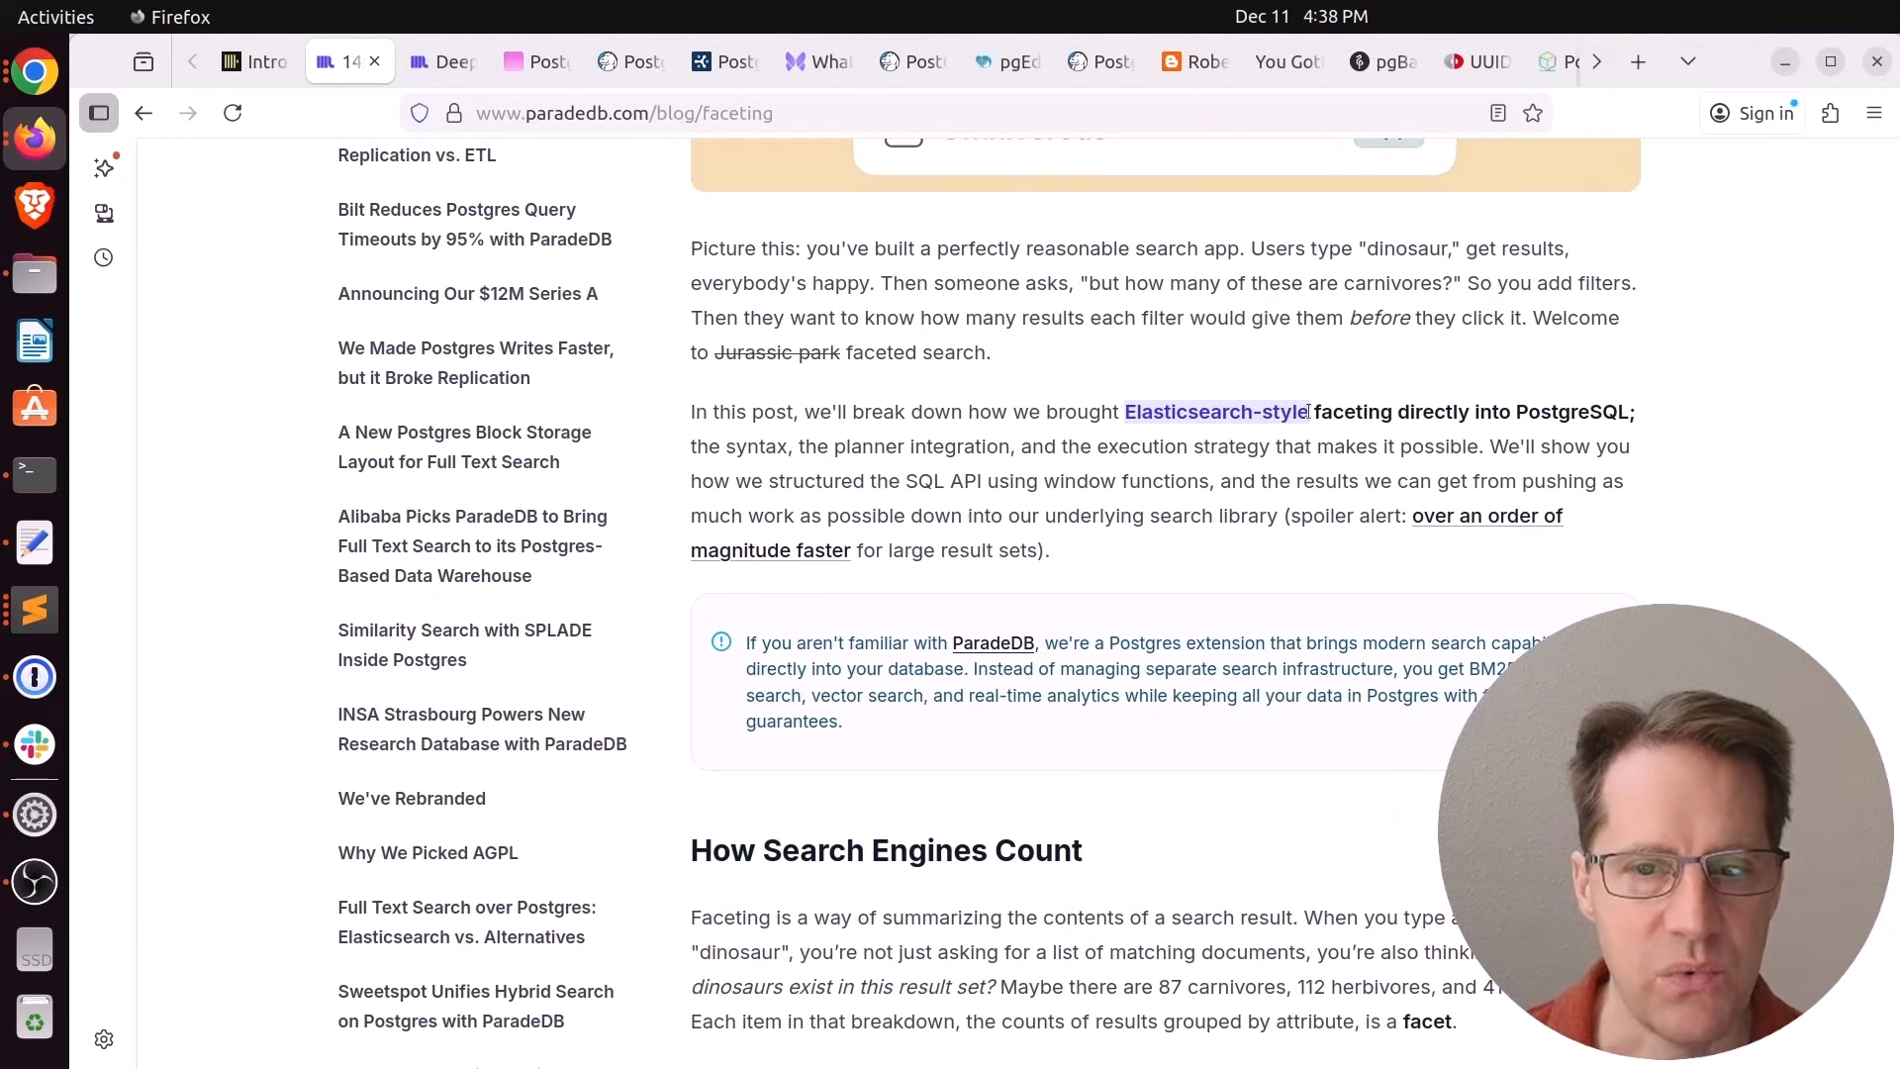
scroll("down", 3)
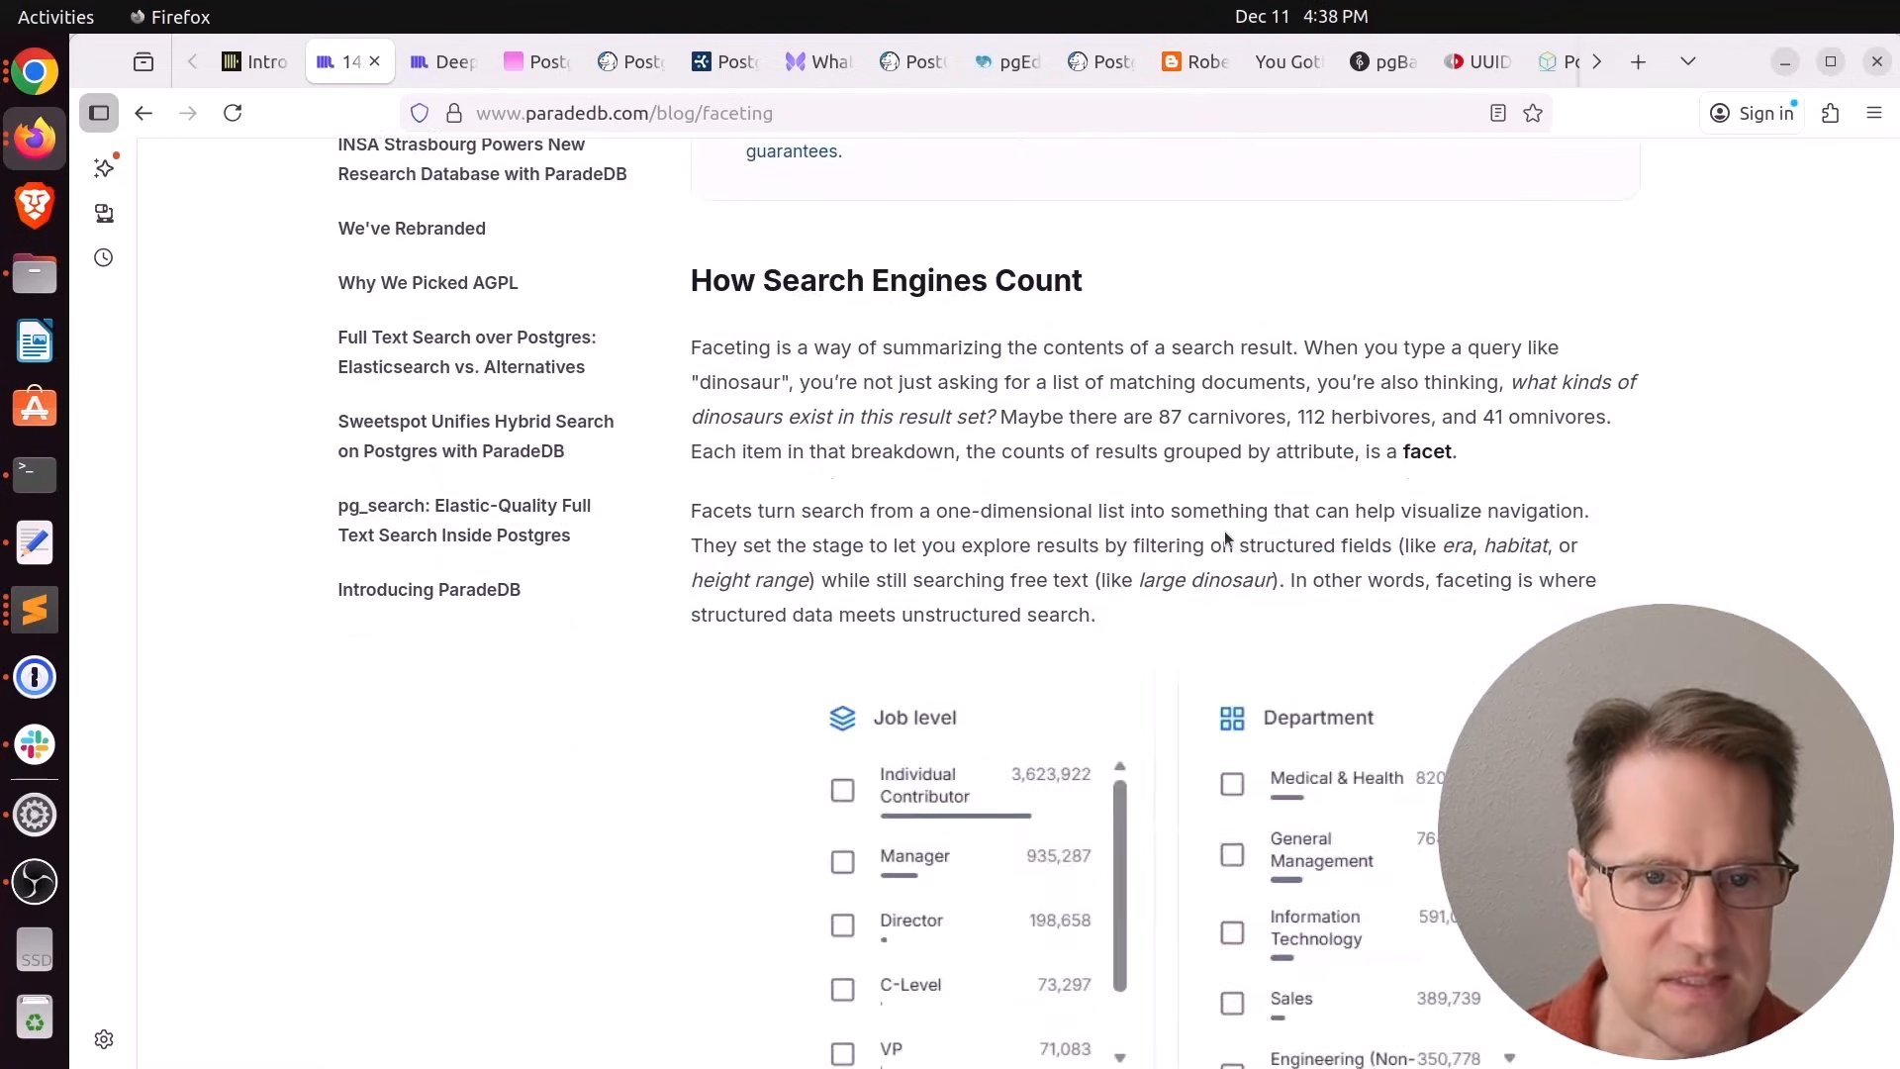
Scroll down to the ParadeDB versus manual faceting query time chart
scroll("down", 3)
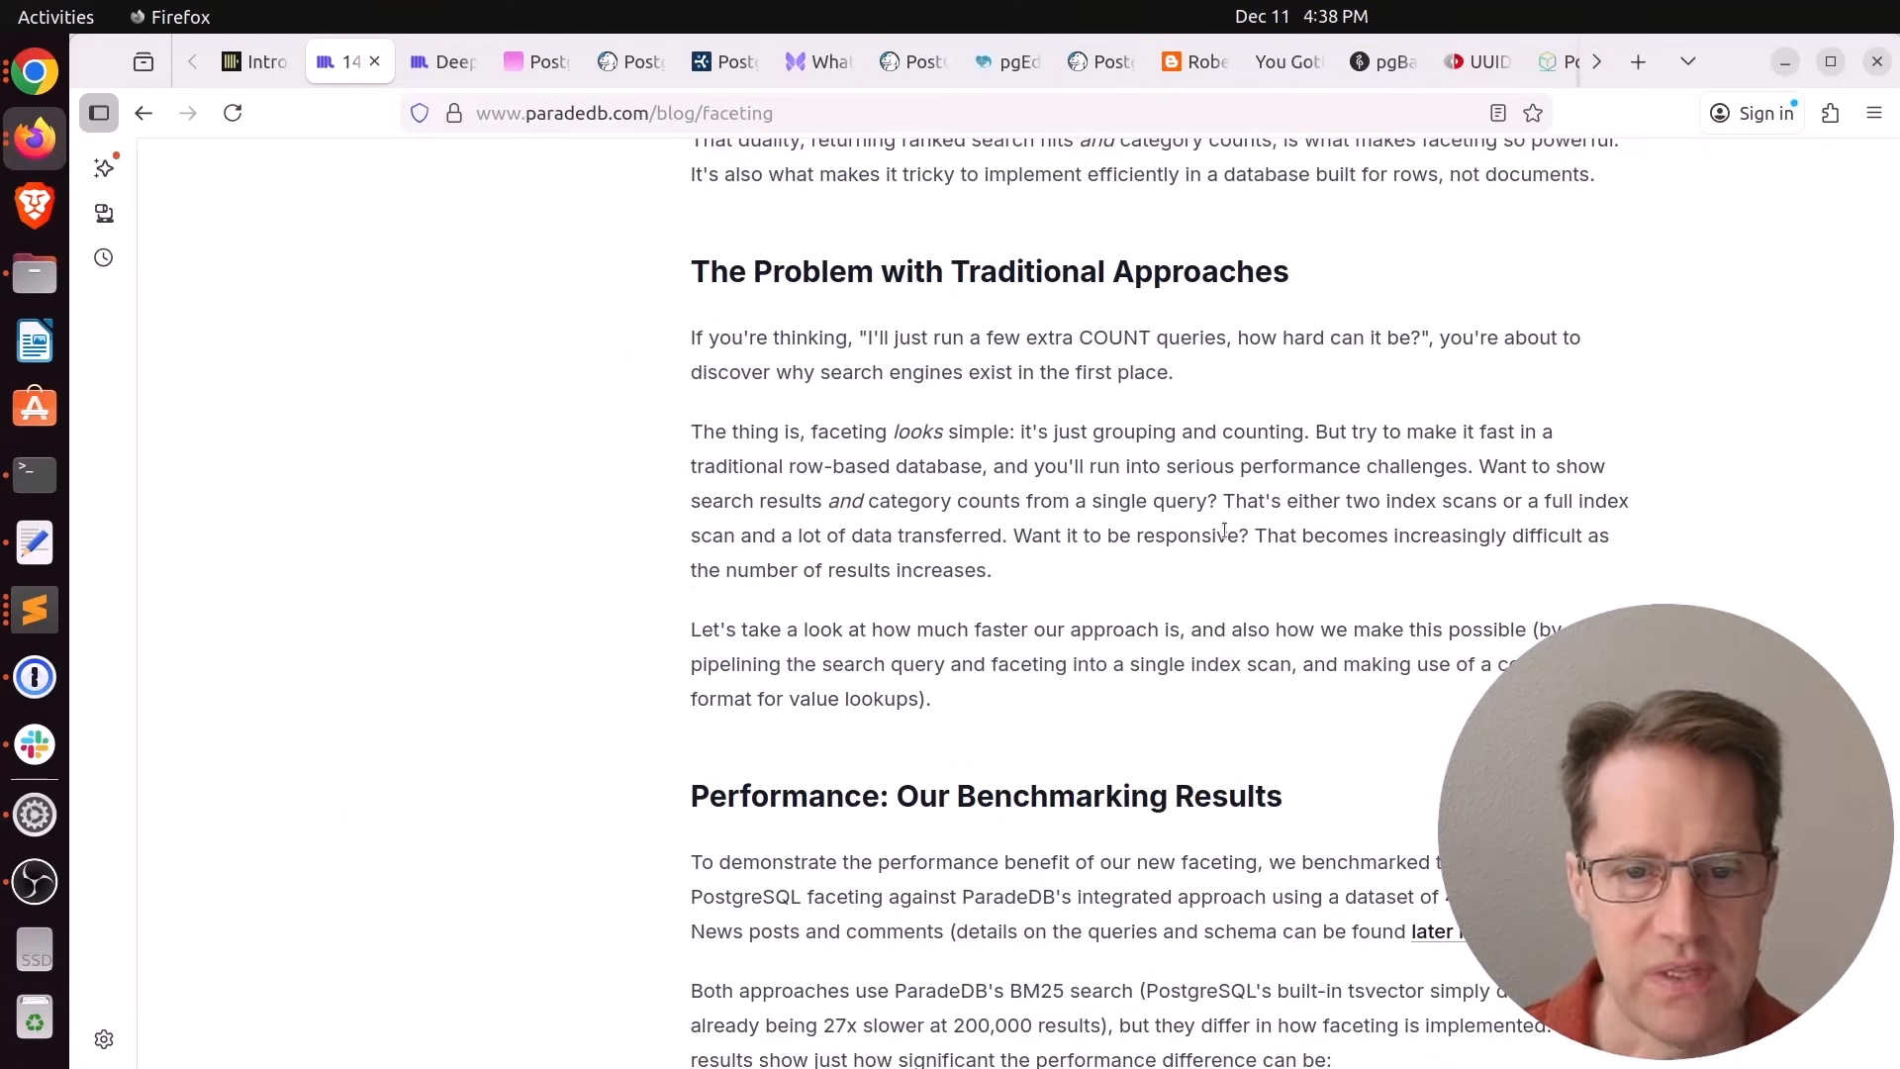
scroll("down", 3)
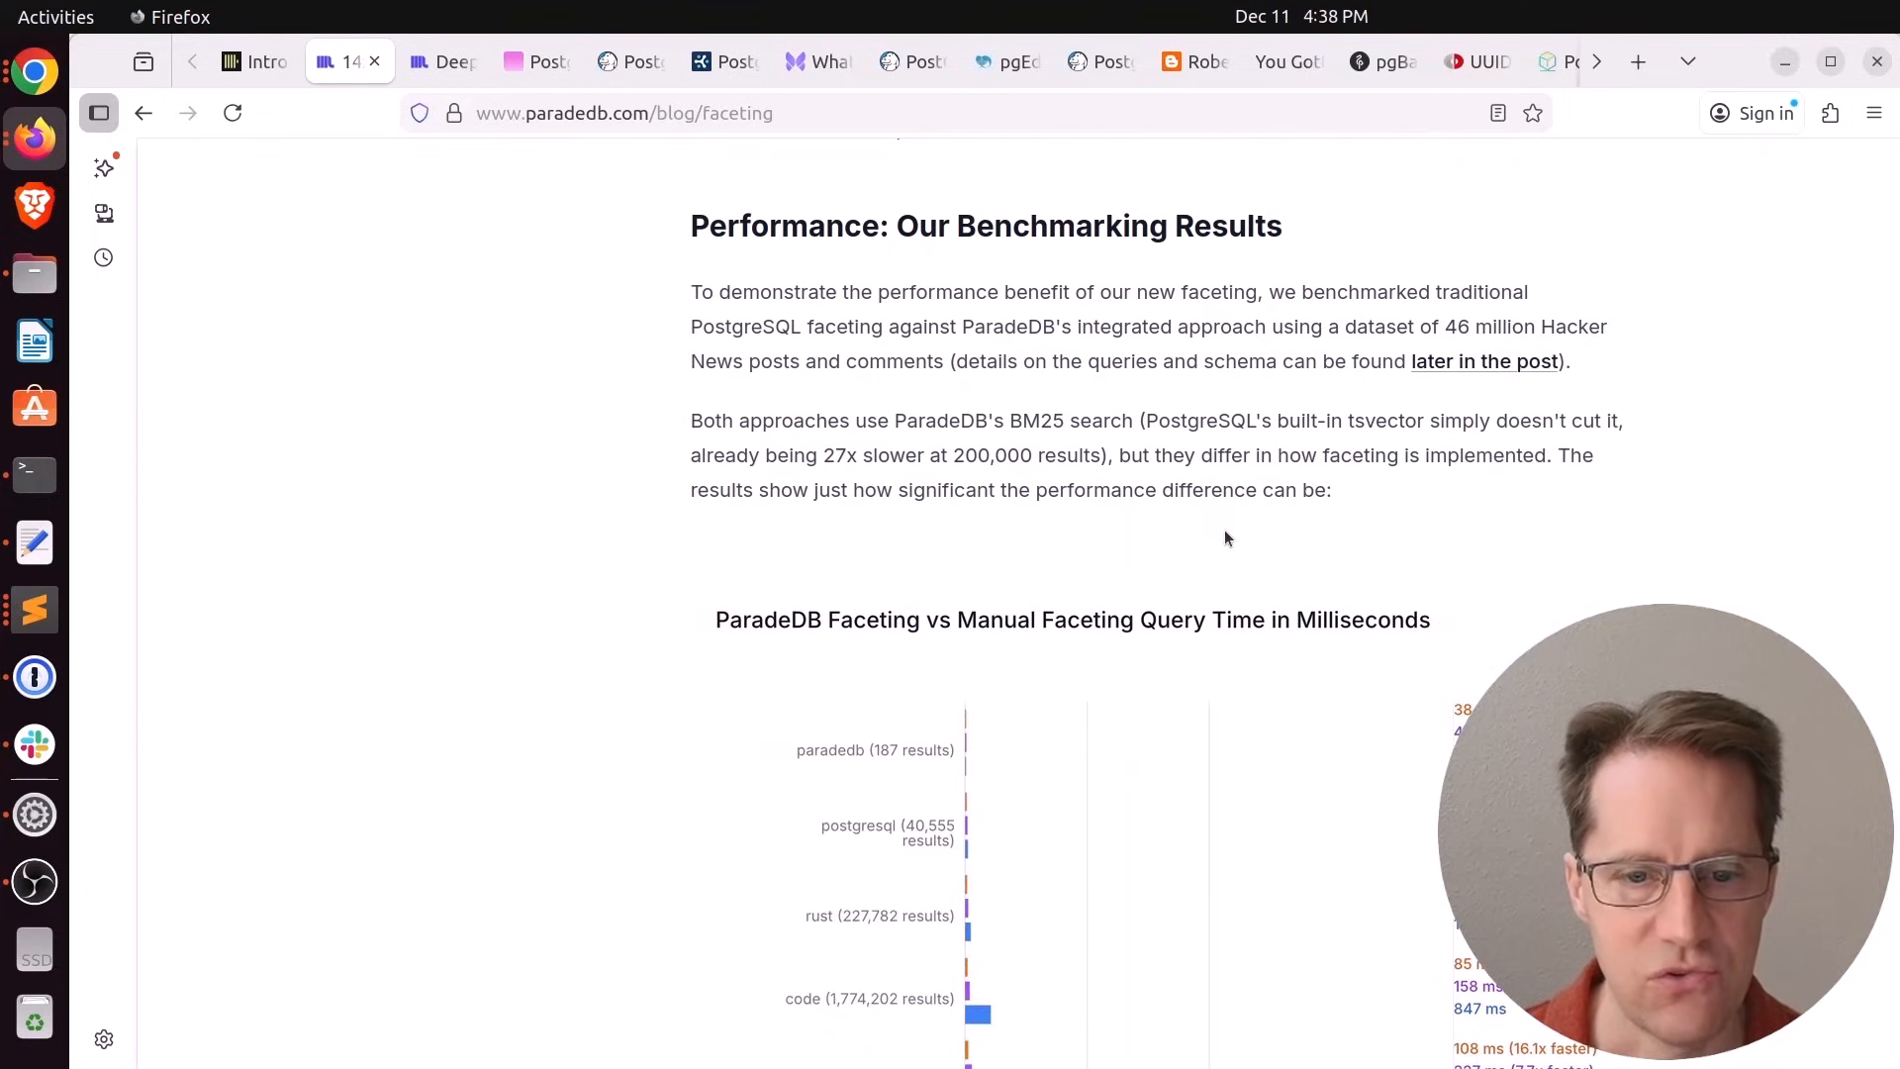
scroll("down", 3)
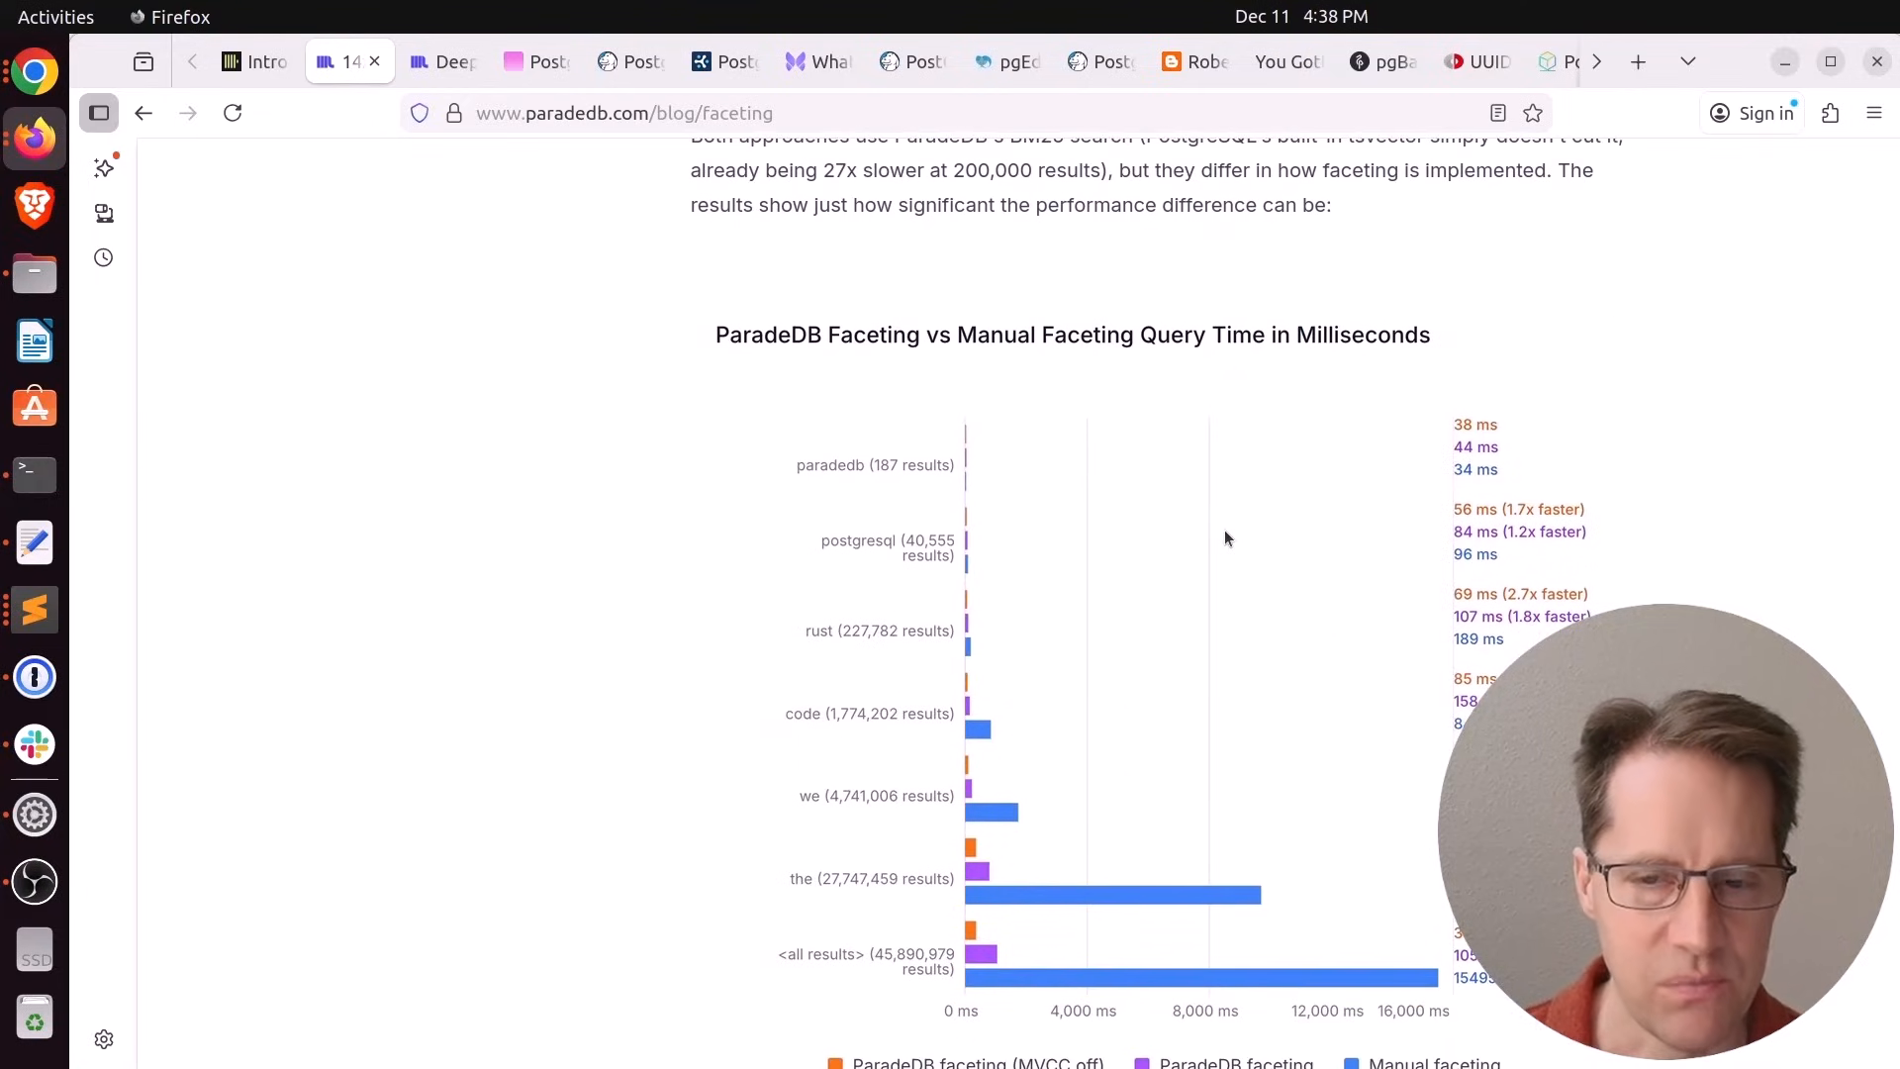
scroll("down", 3)
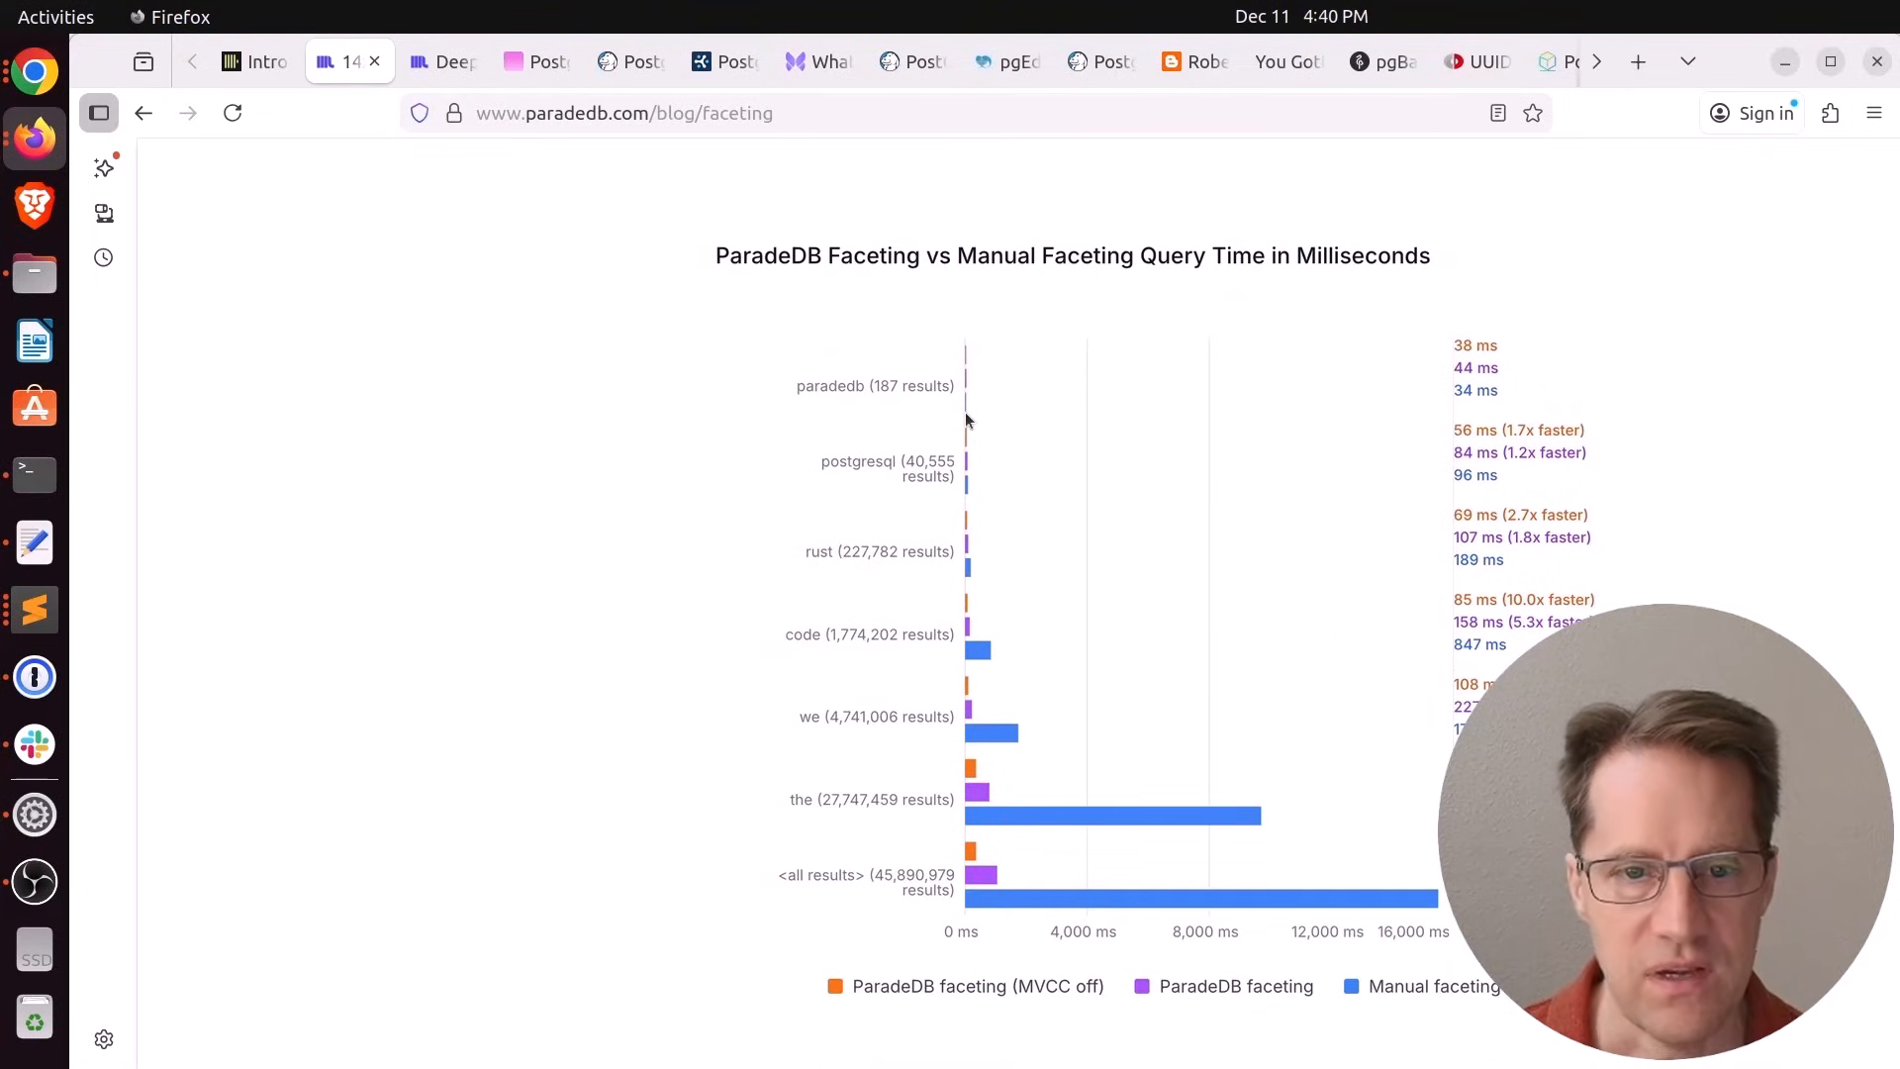
mouse_move(1049, 416)
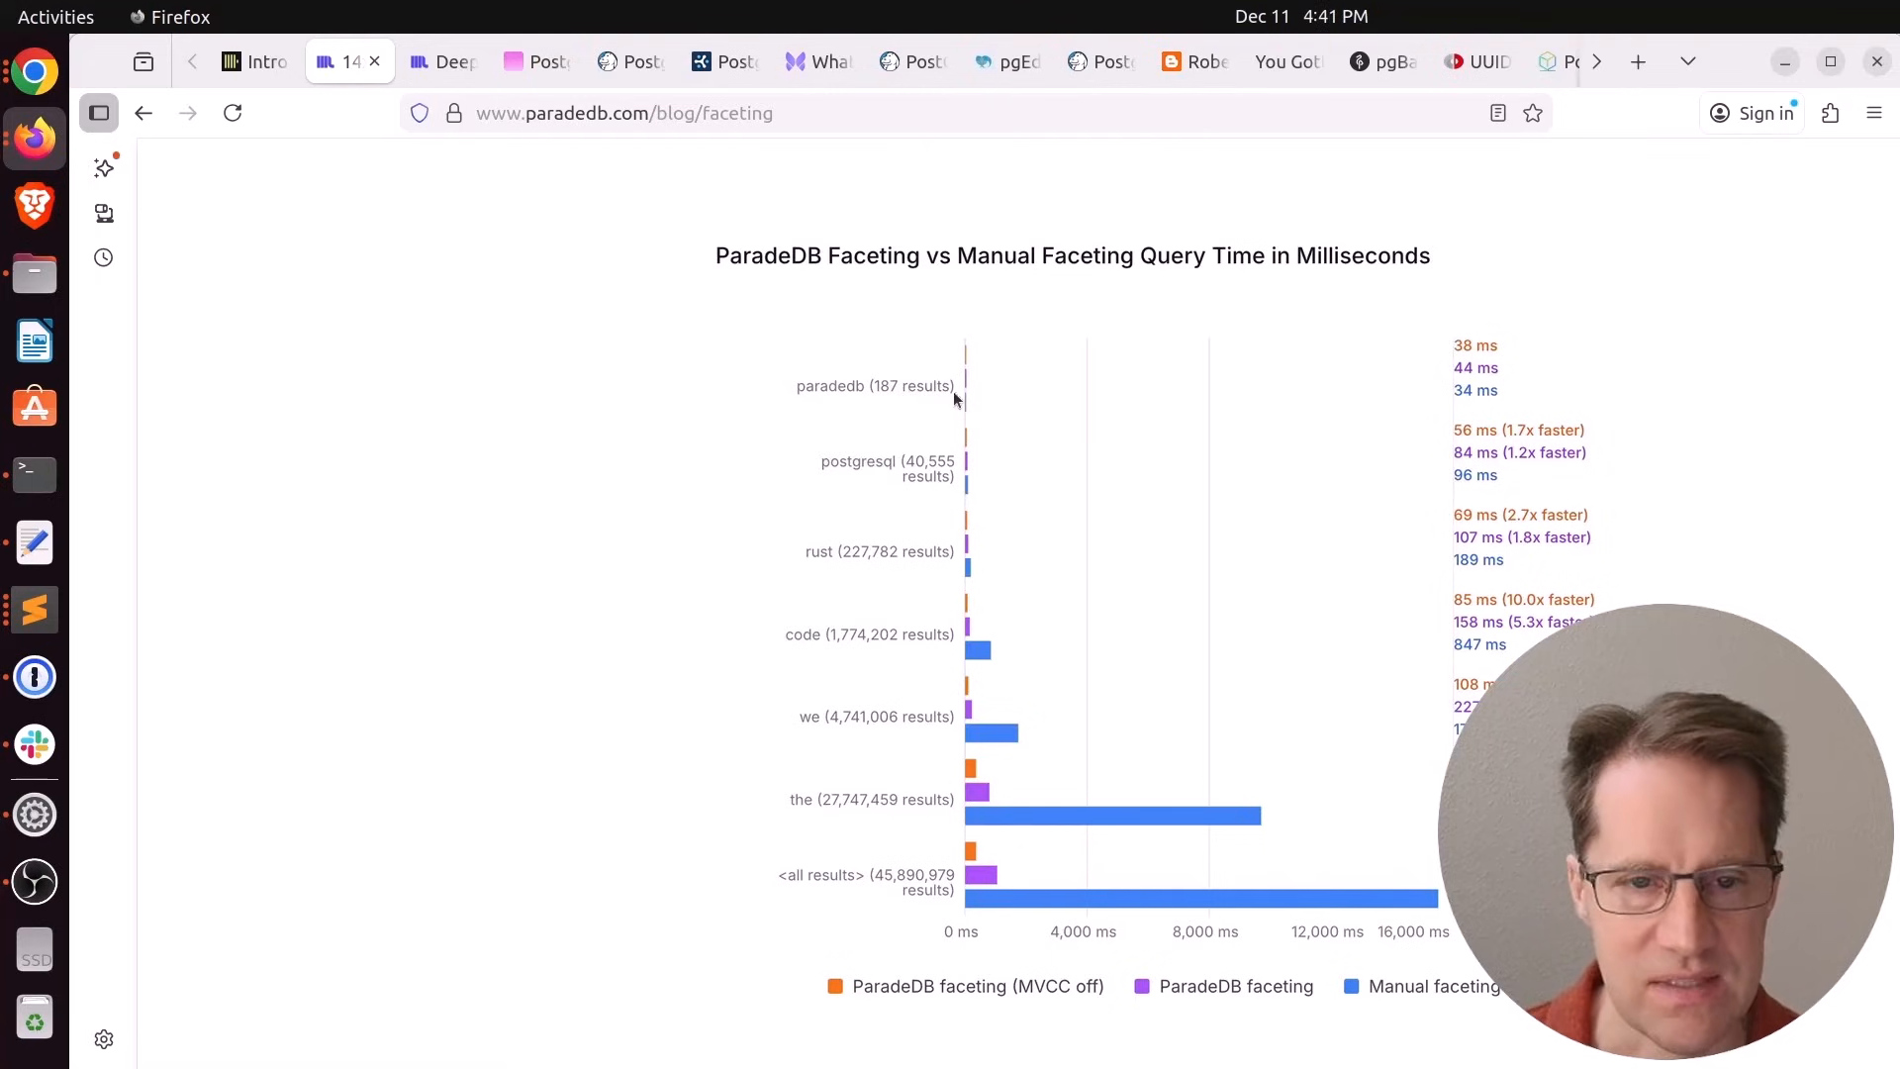
mouse_move(1467, 392)
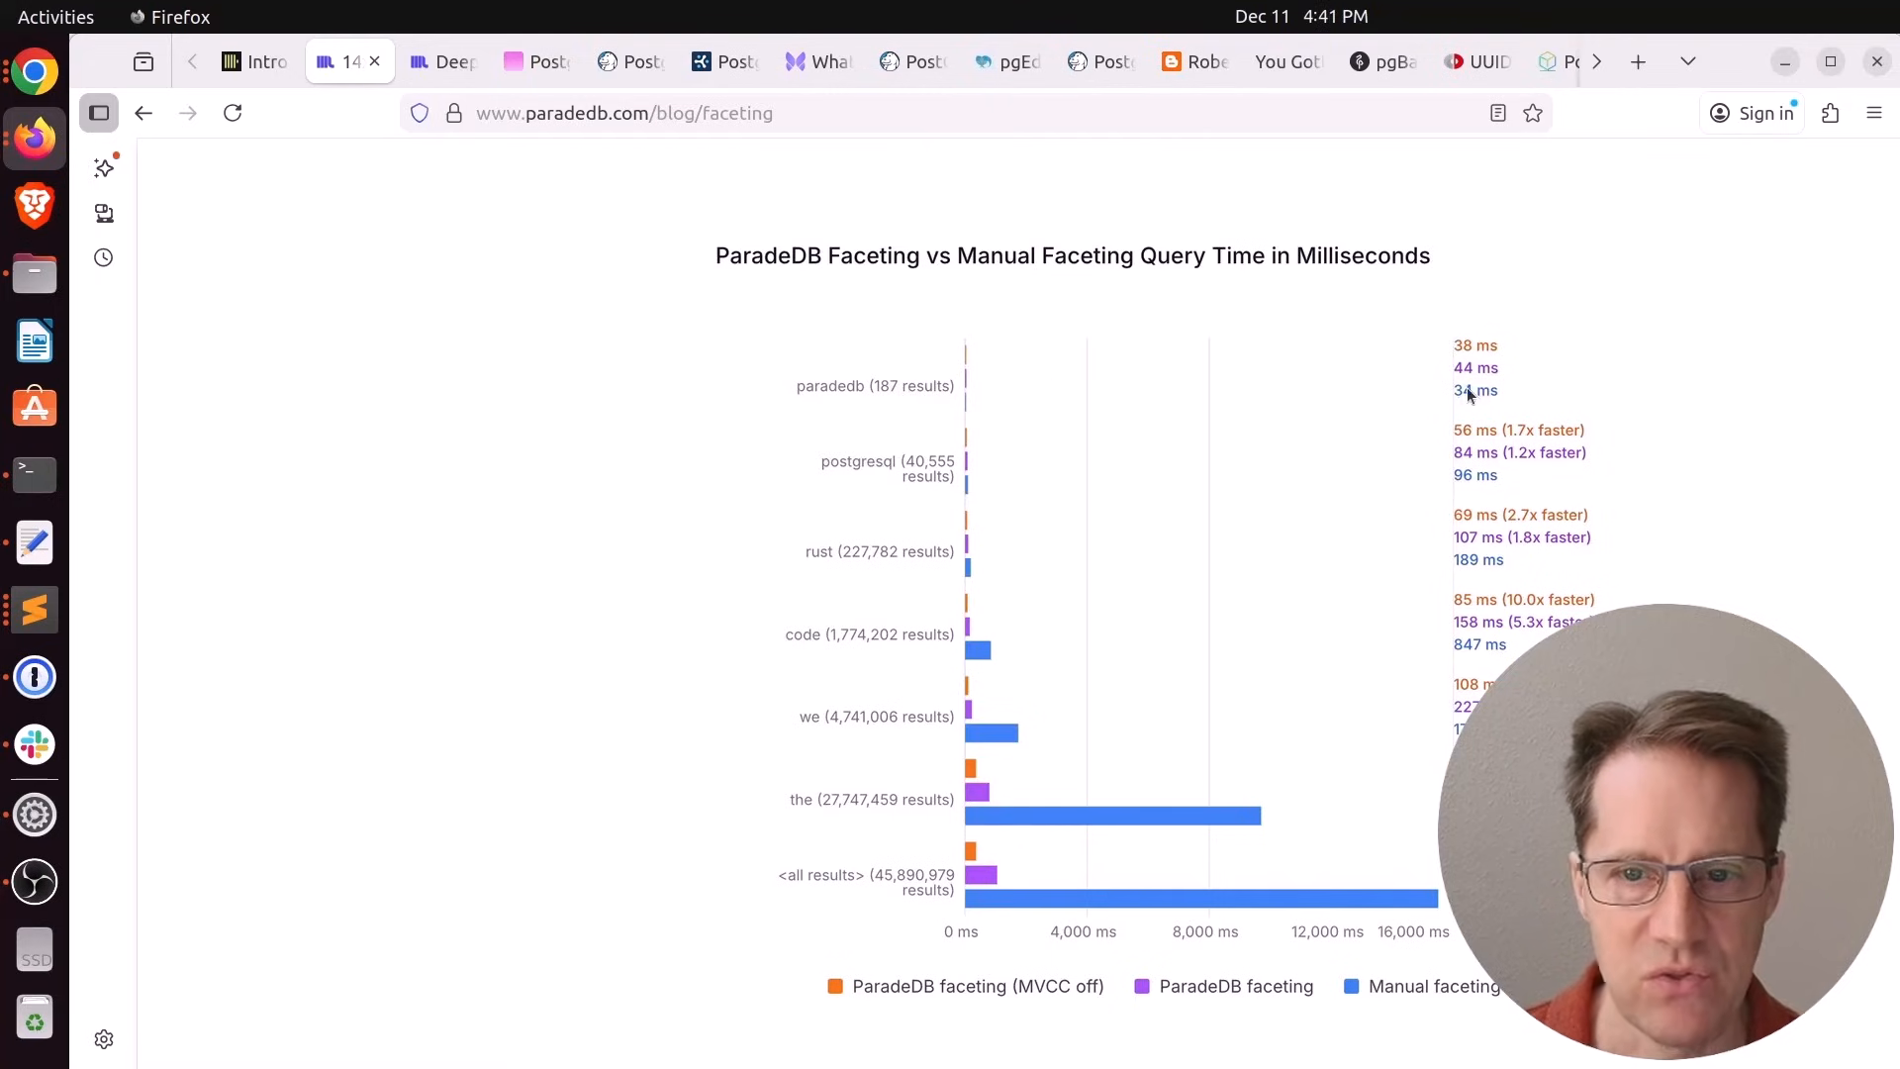
mouse_move(1489, 401)
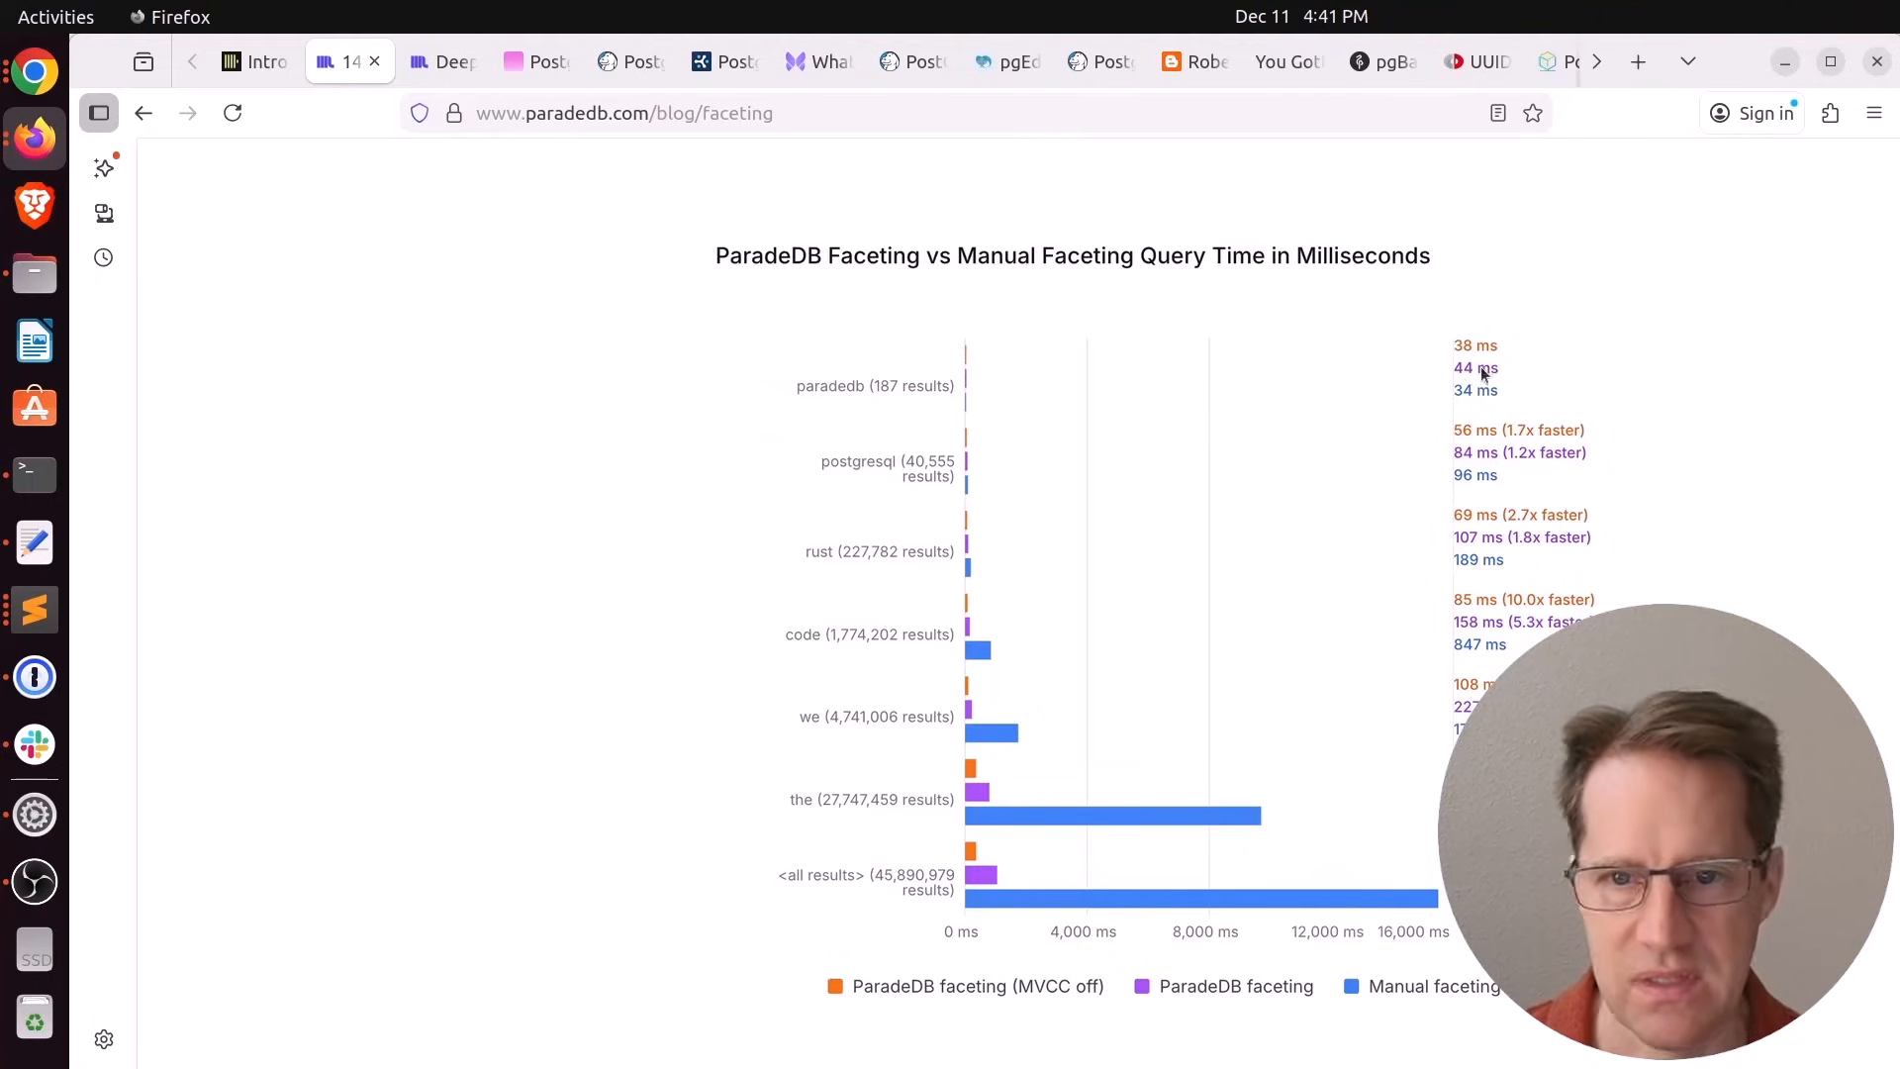
mouse_move(1423, 494)
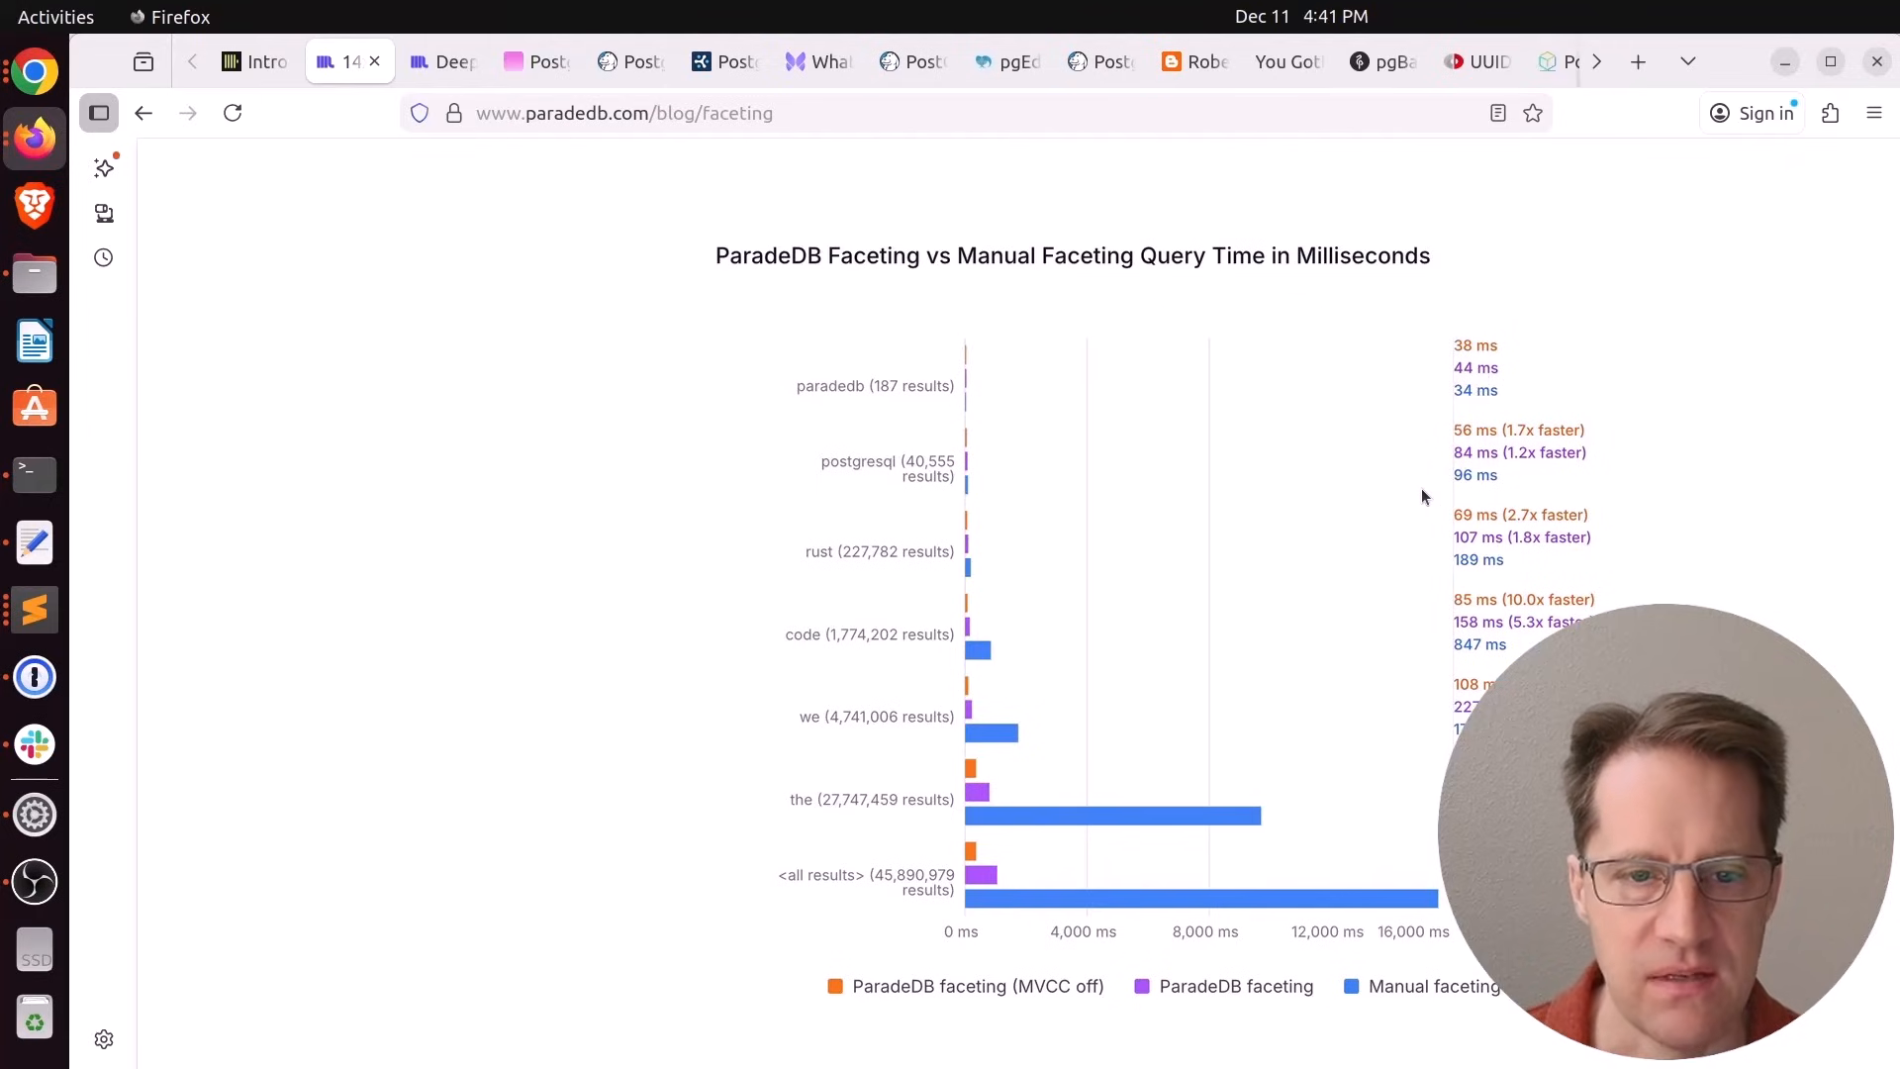
mouse_move(893, 572)
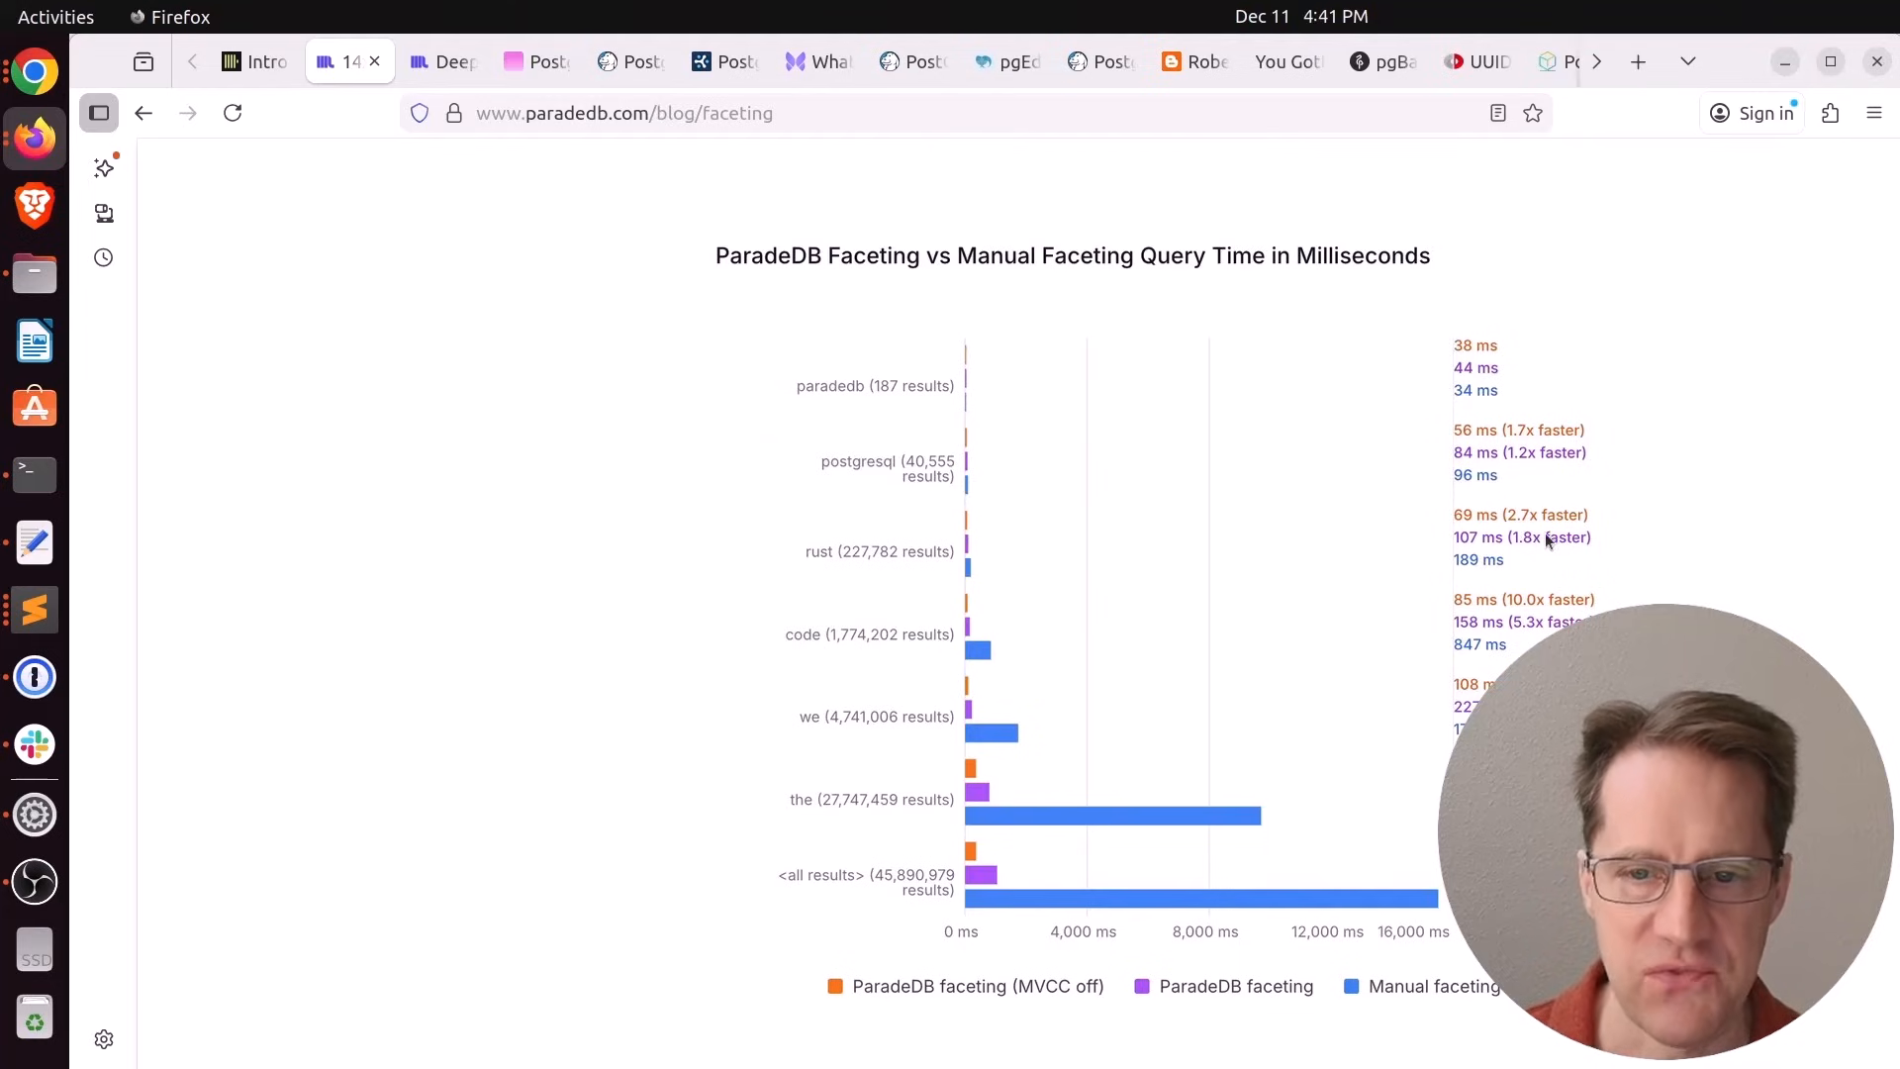
mouse_move(1495, 567)
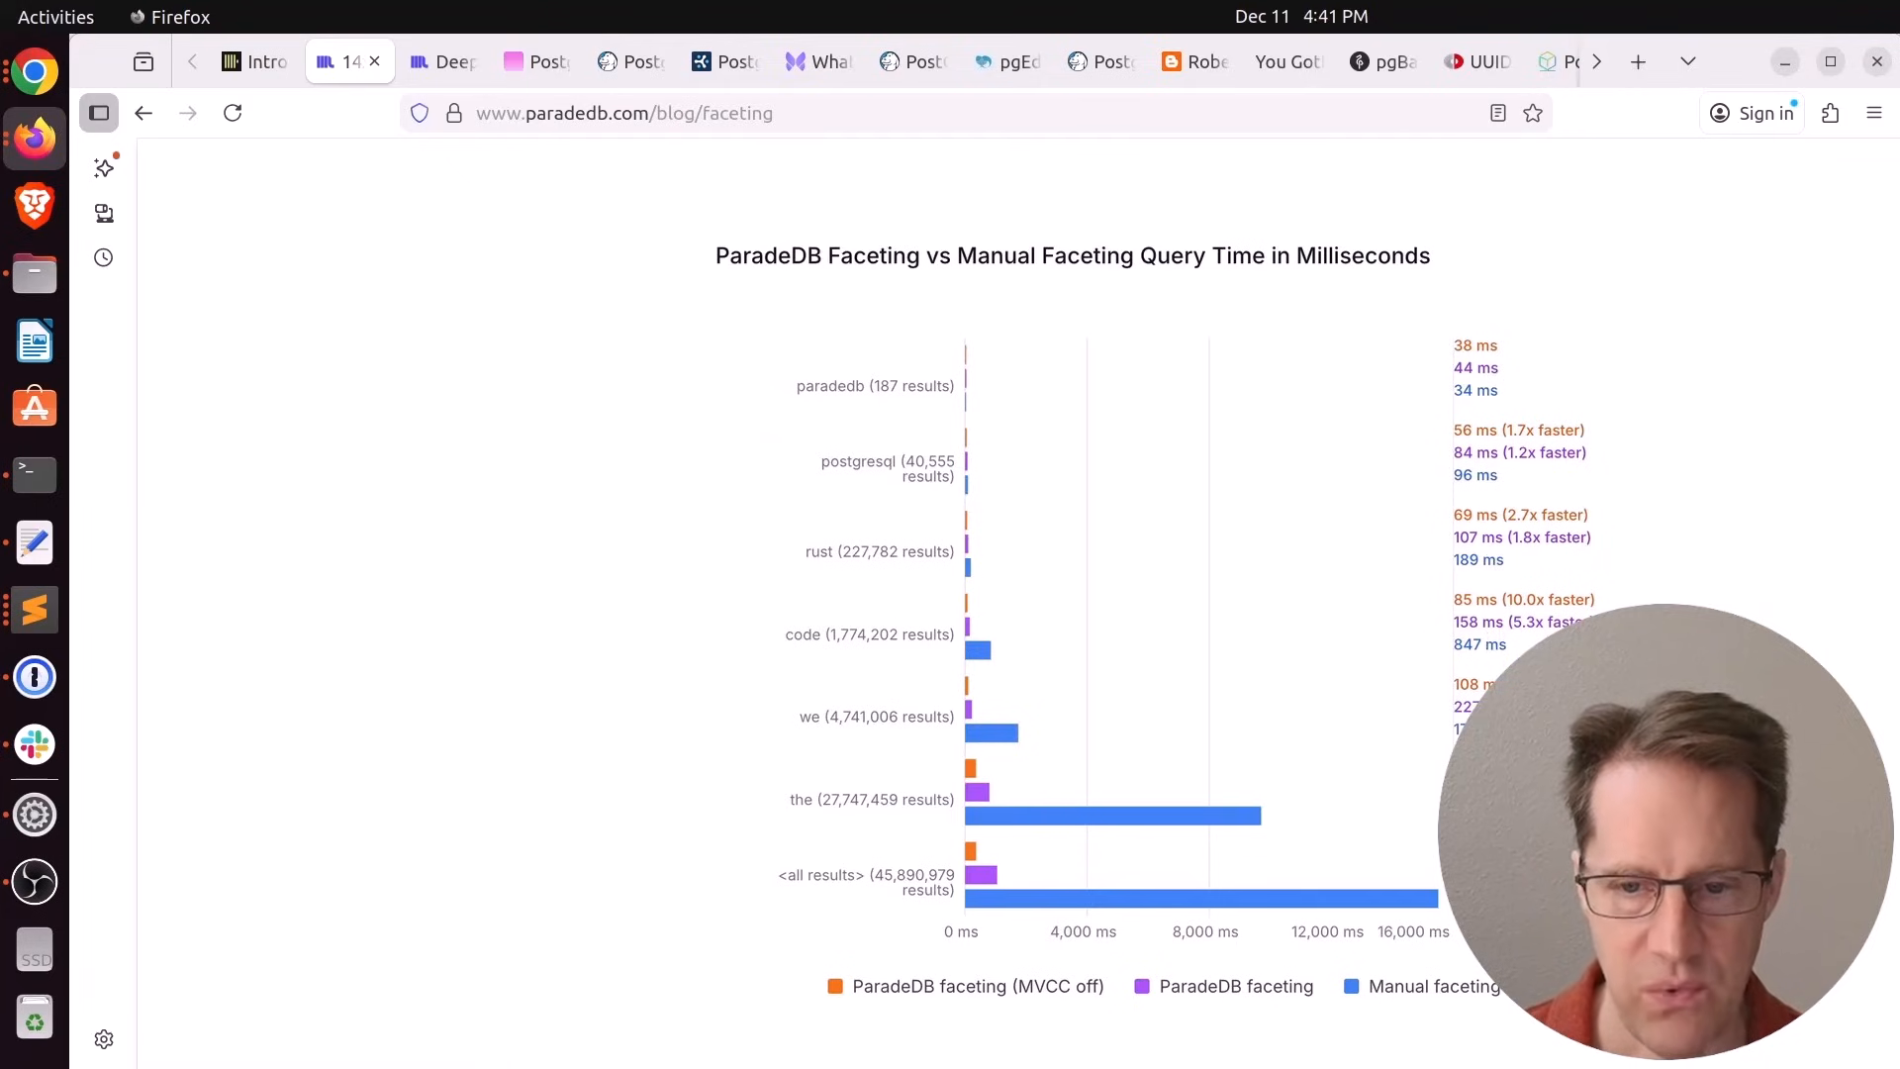
mouse_move(1202, 849)
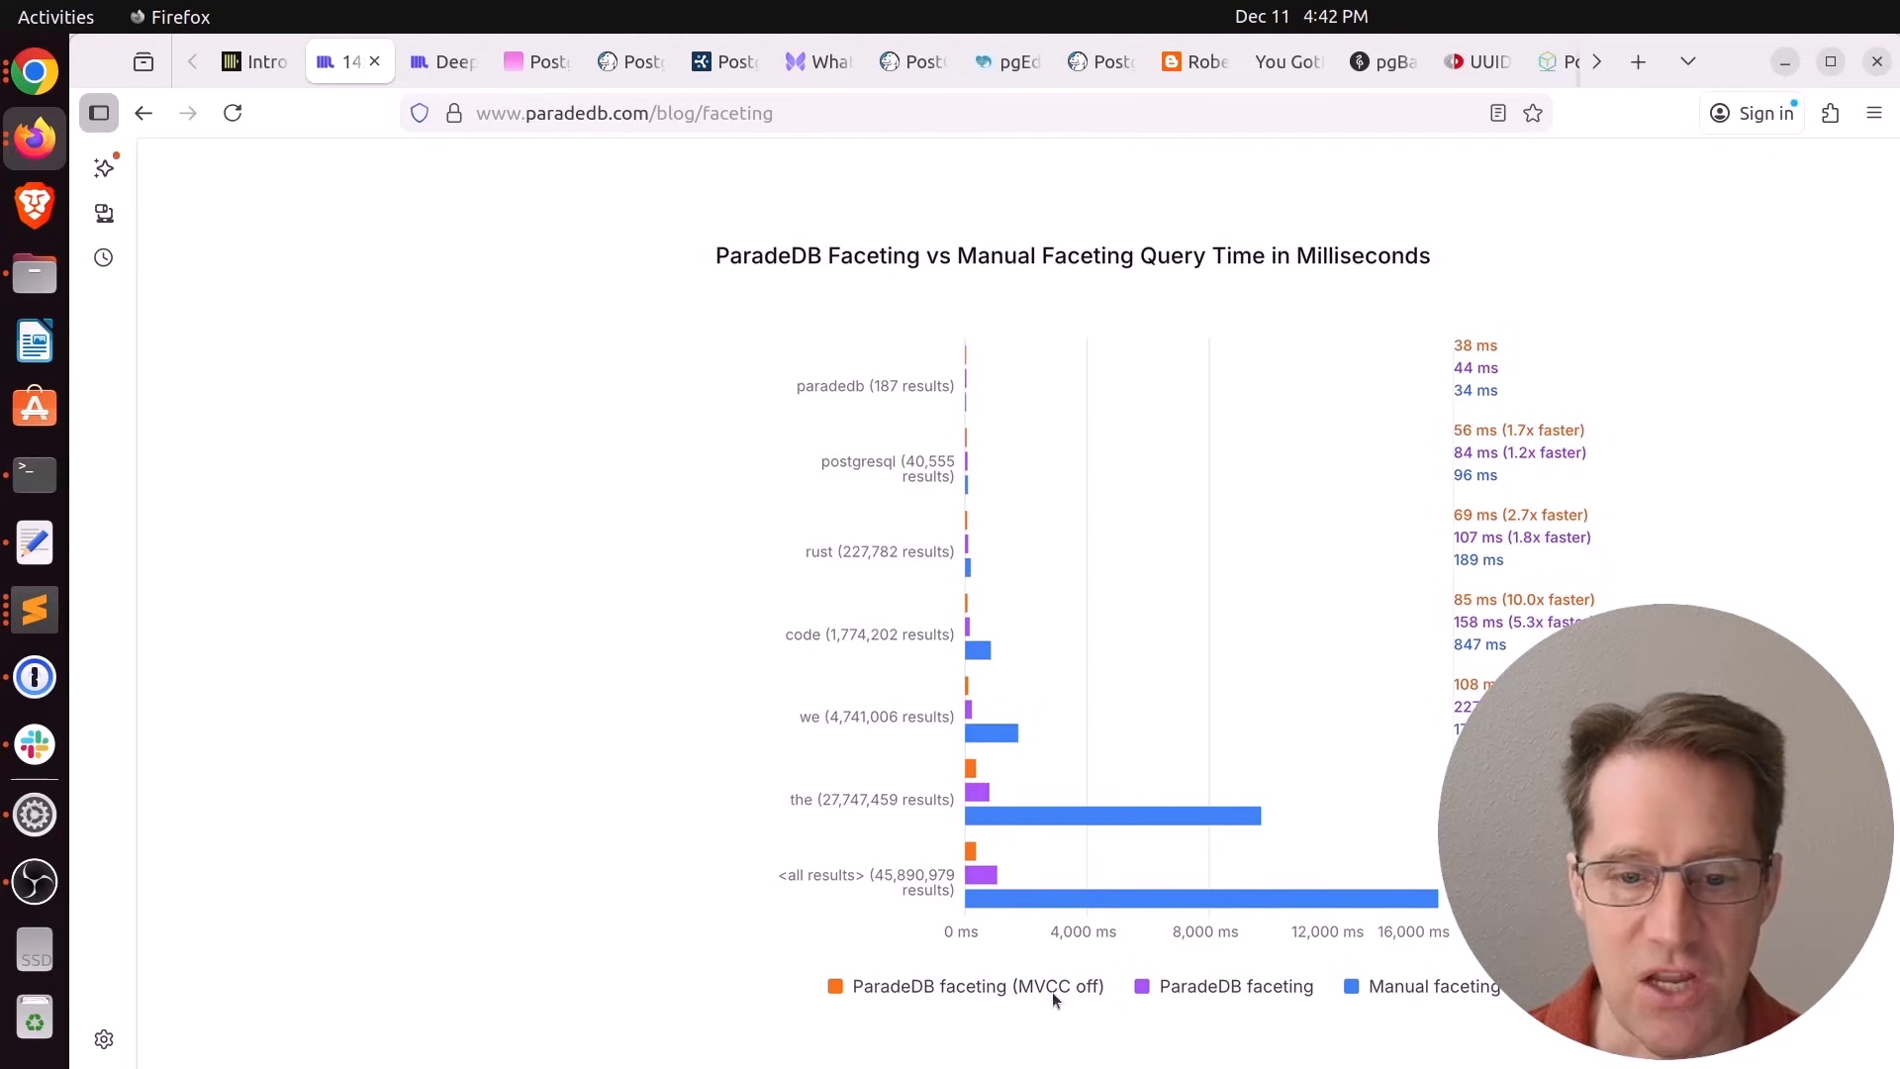
Read the pdb.agg() syntax and MVCC tradeoff examples, highlighting code text and the word MVCC
scroll("down", 3)
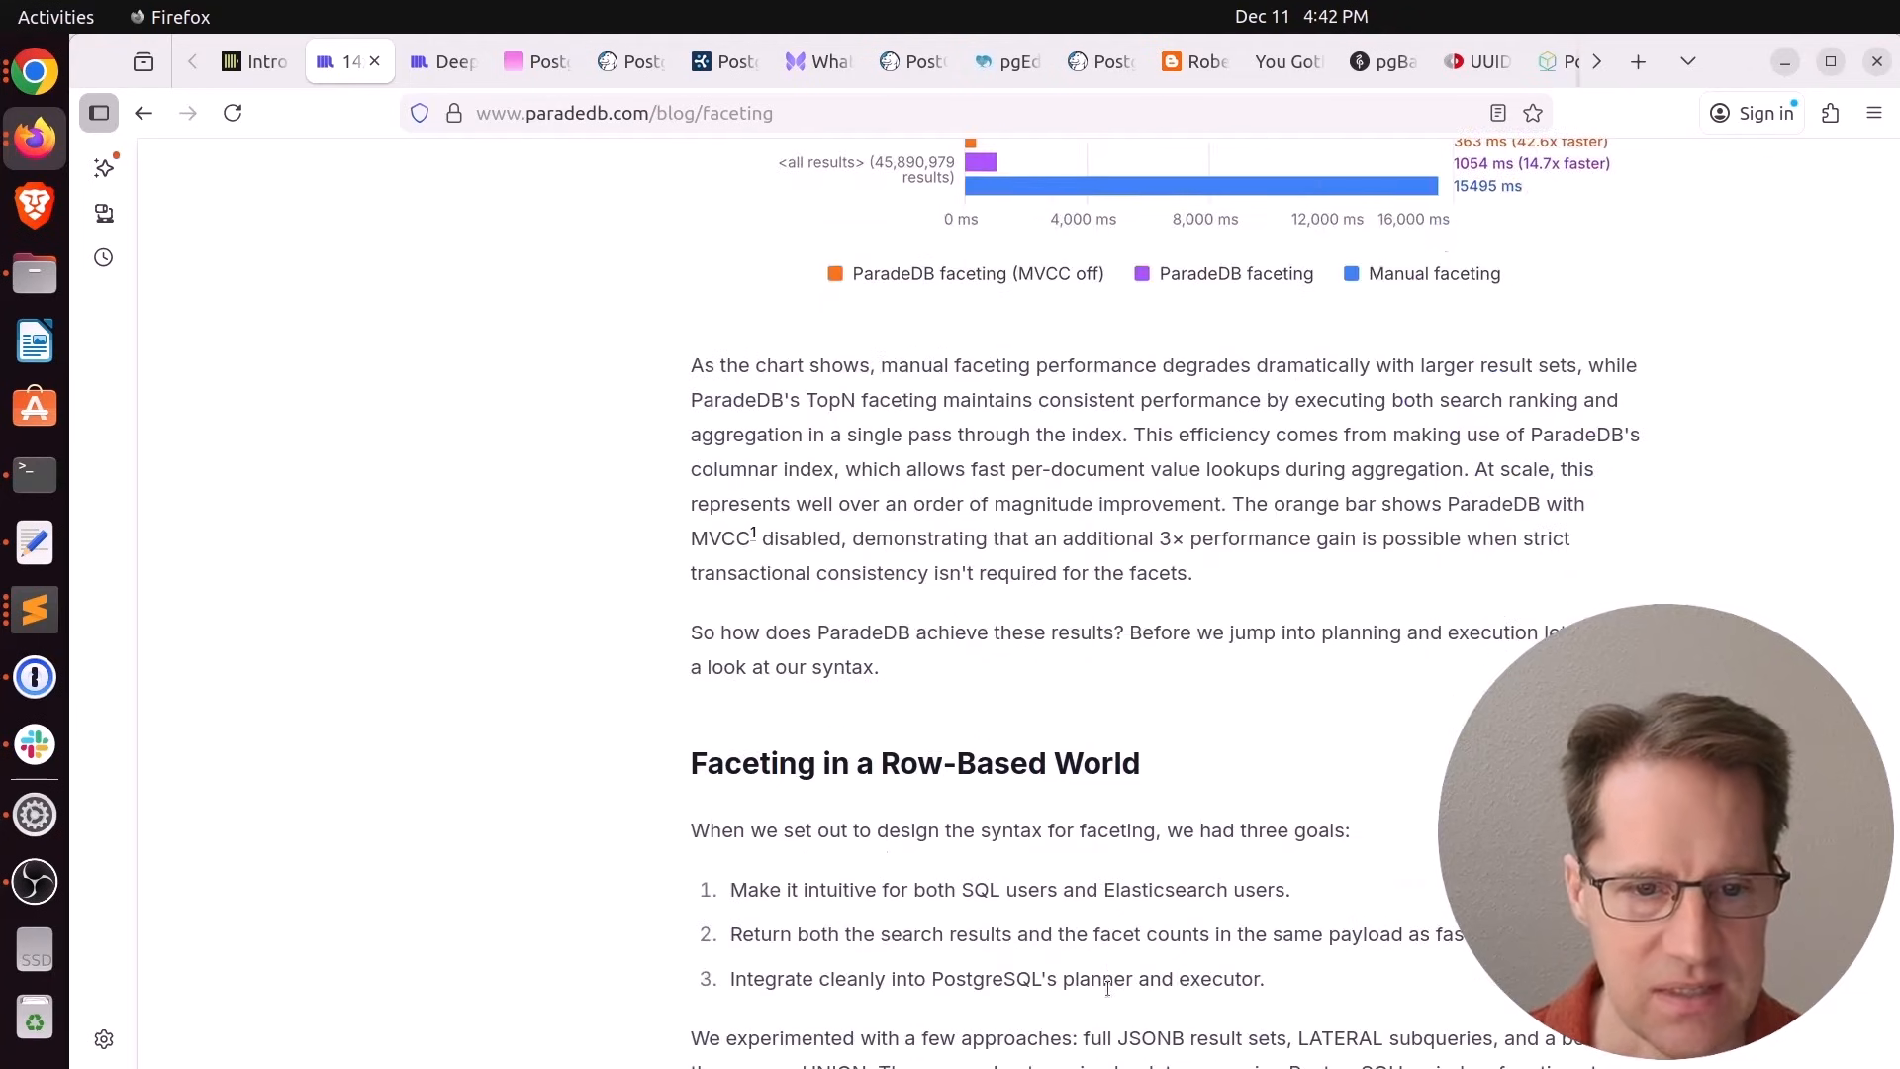
scroll("down", 3)
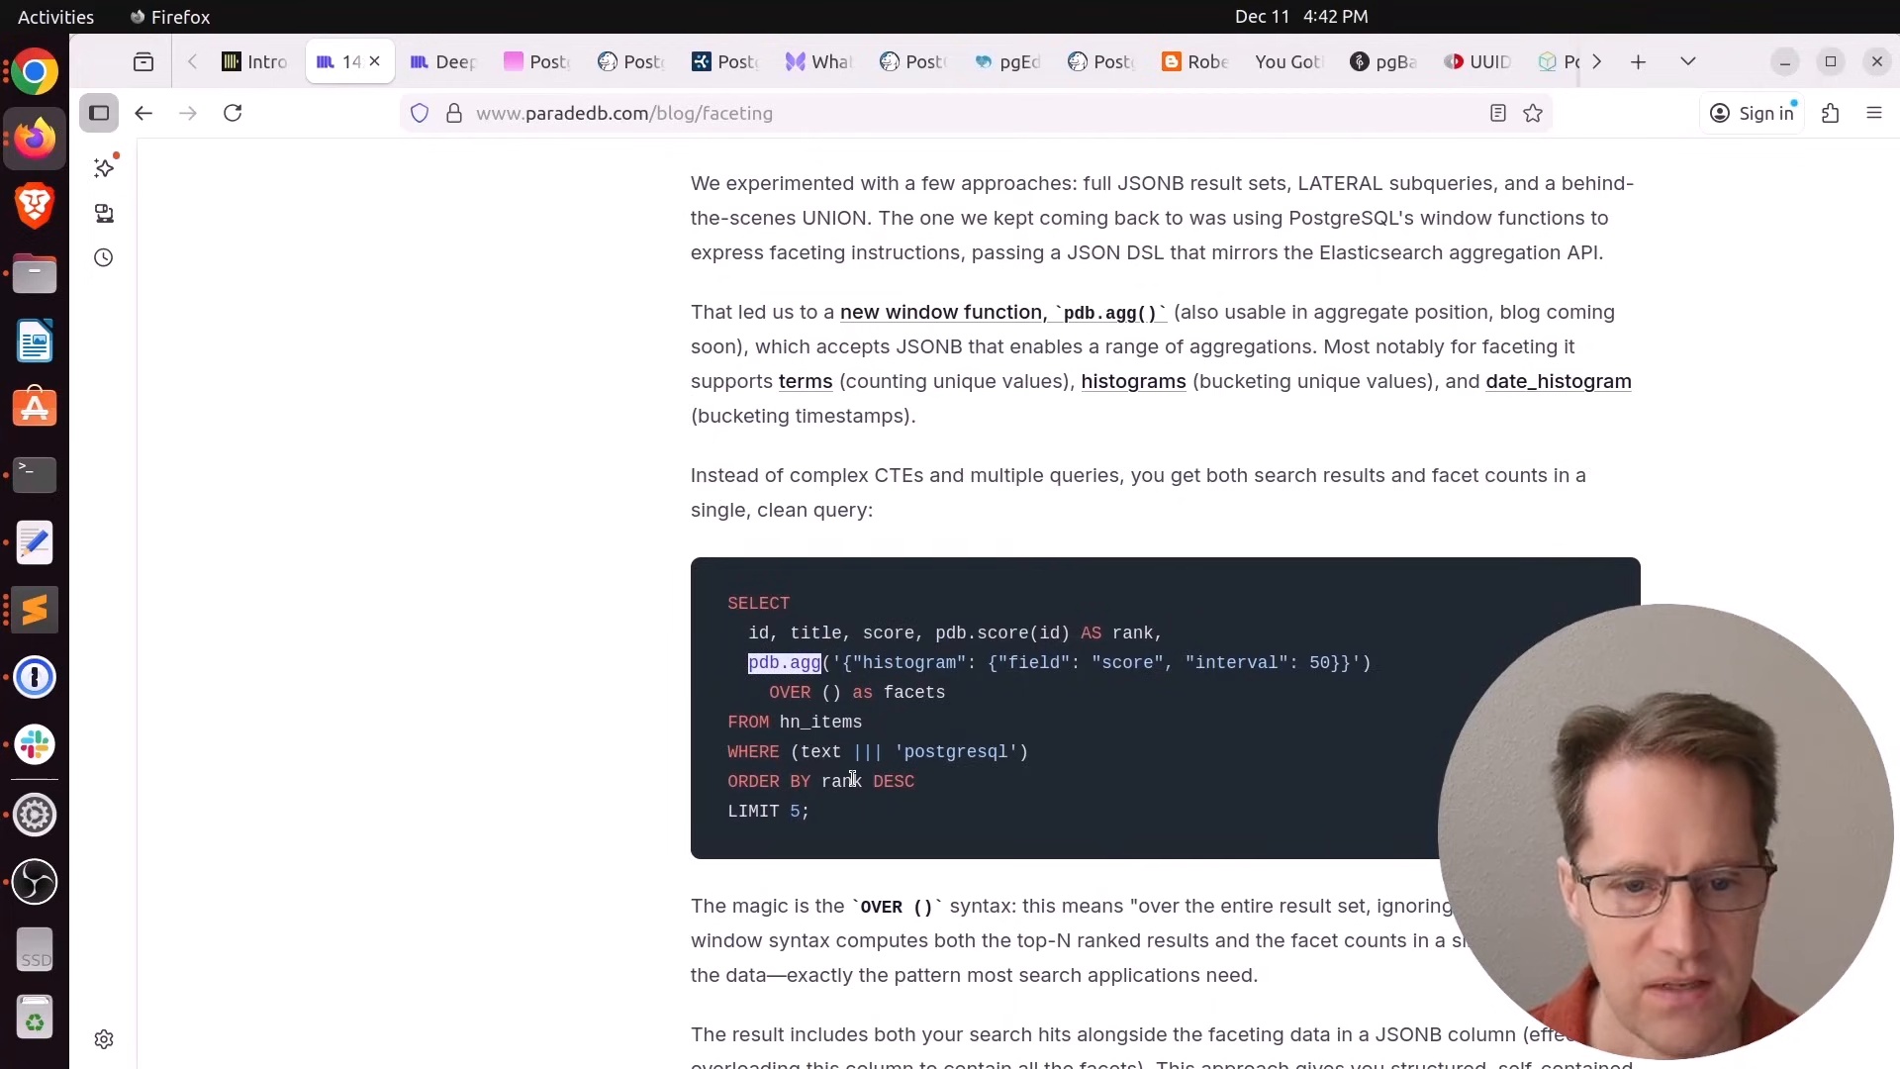
scroll("down", 3)
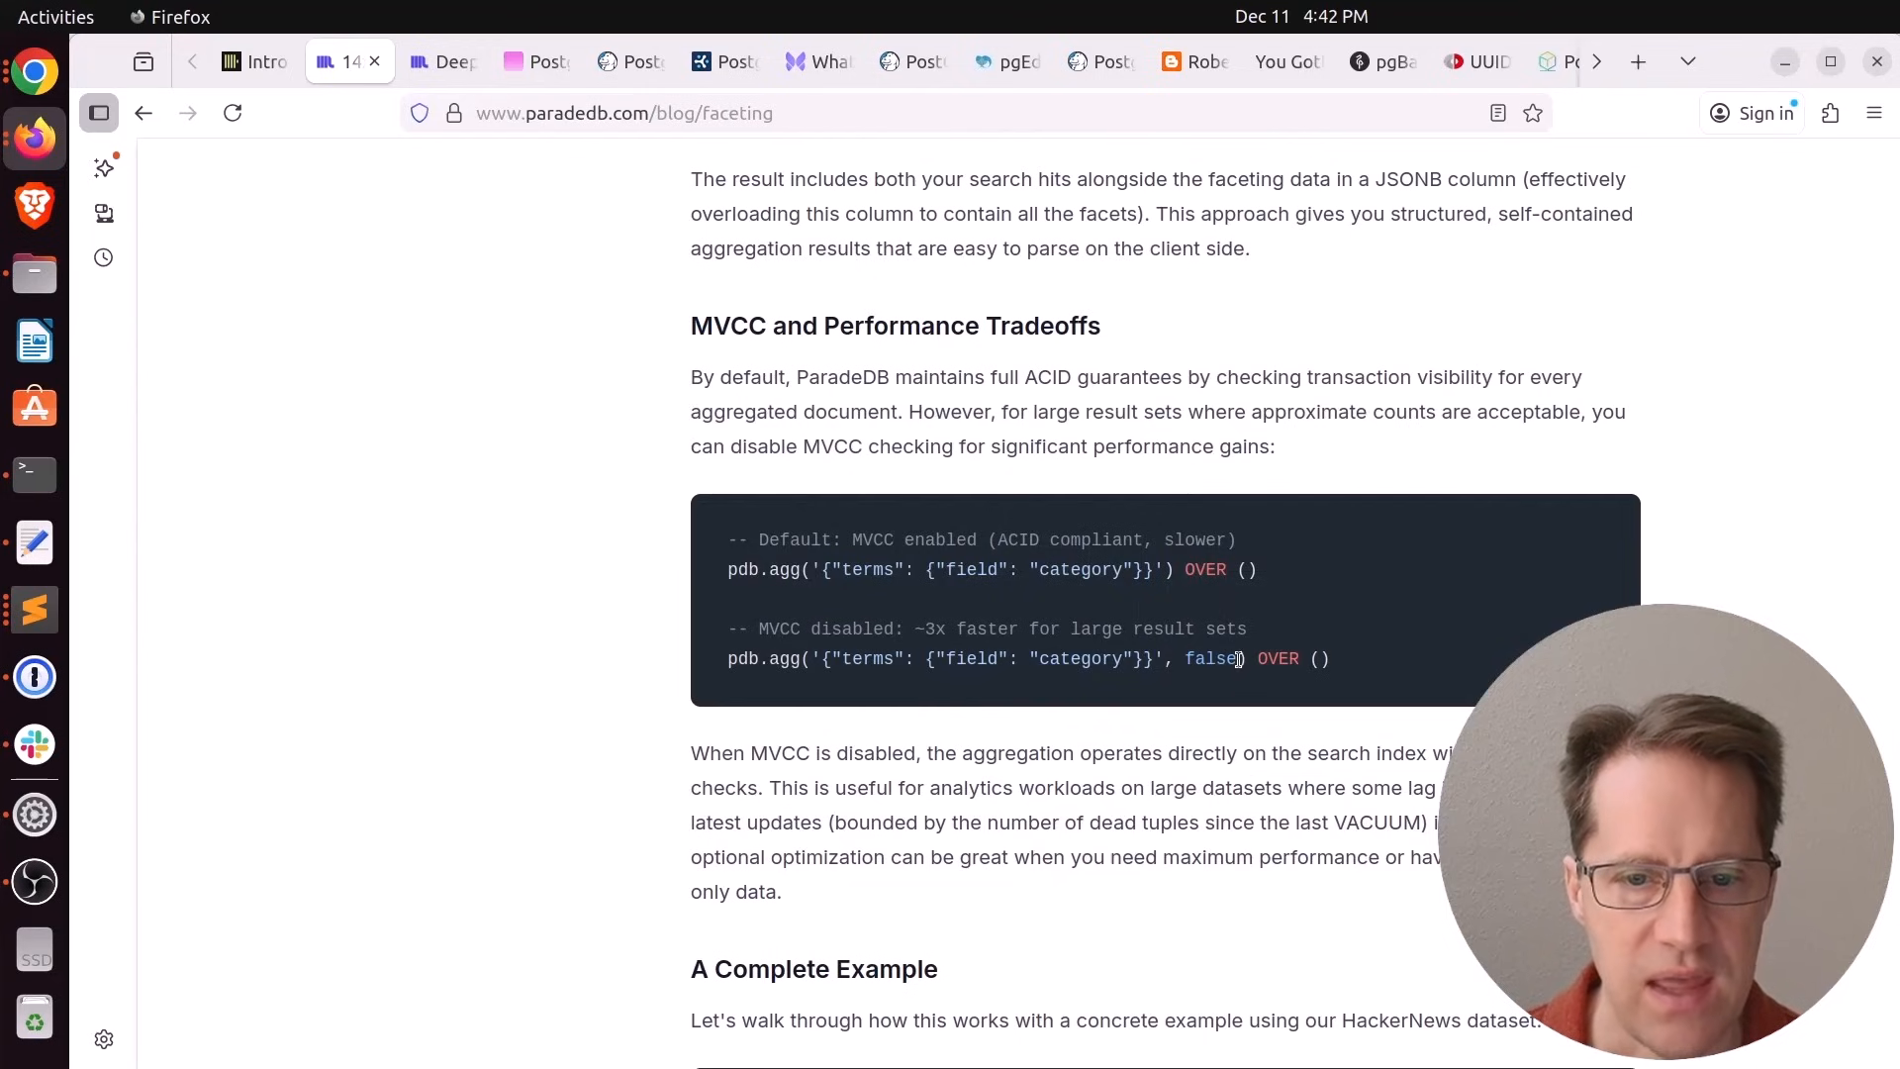
left_click_drag(1245, 659, 1152, 660)
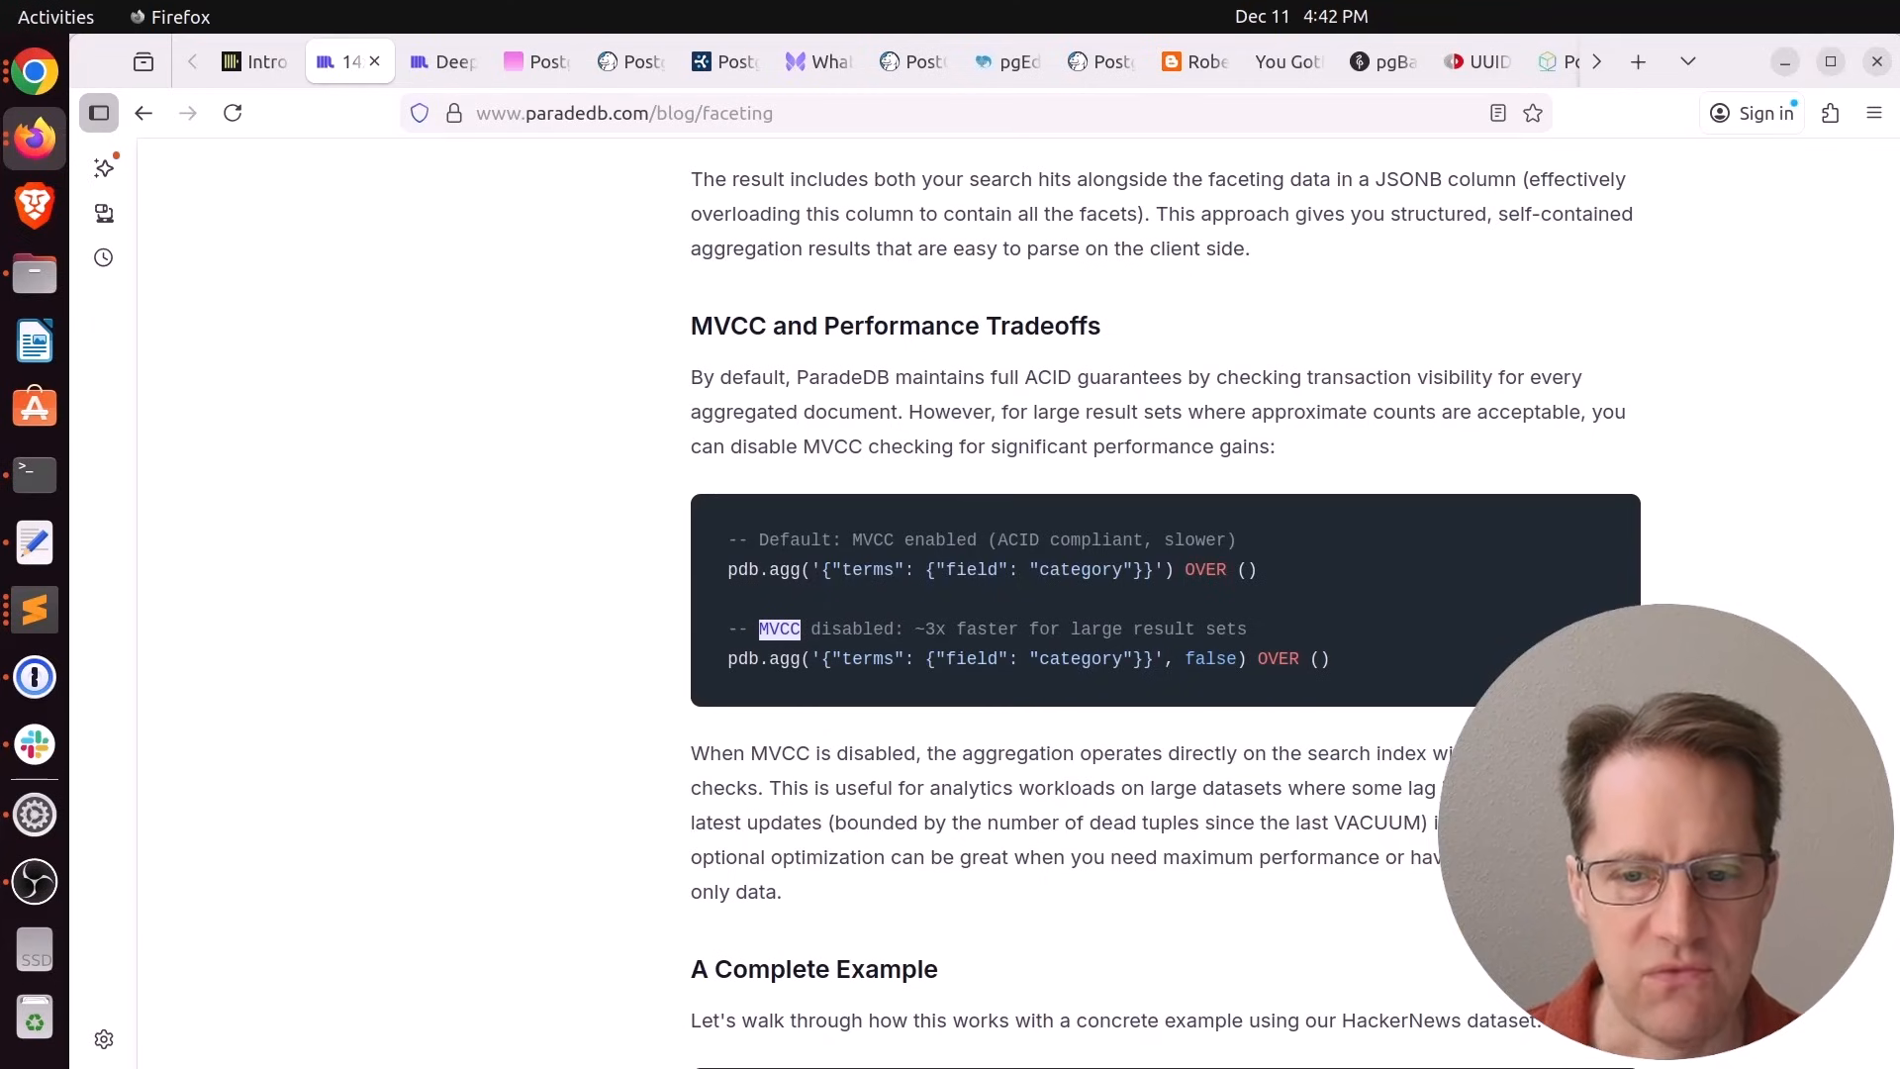
double_click(728, 788)
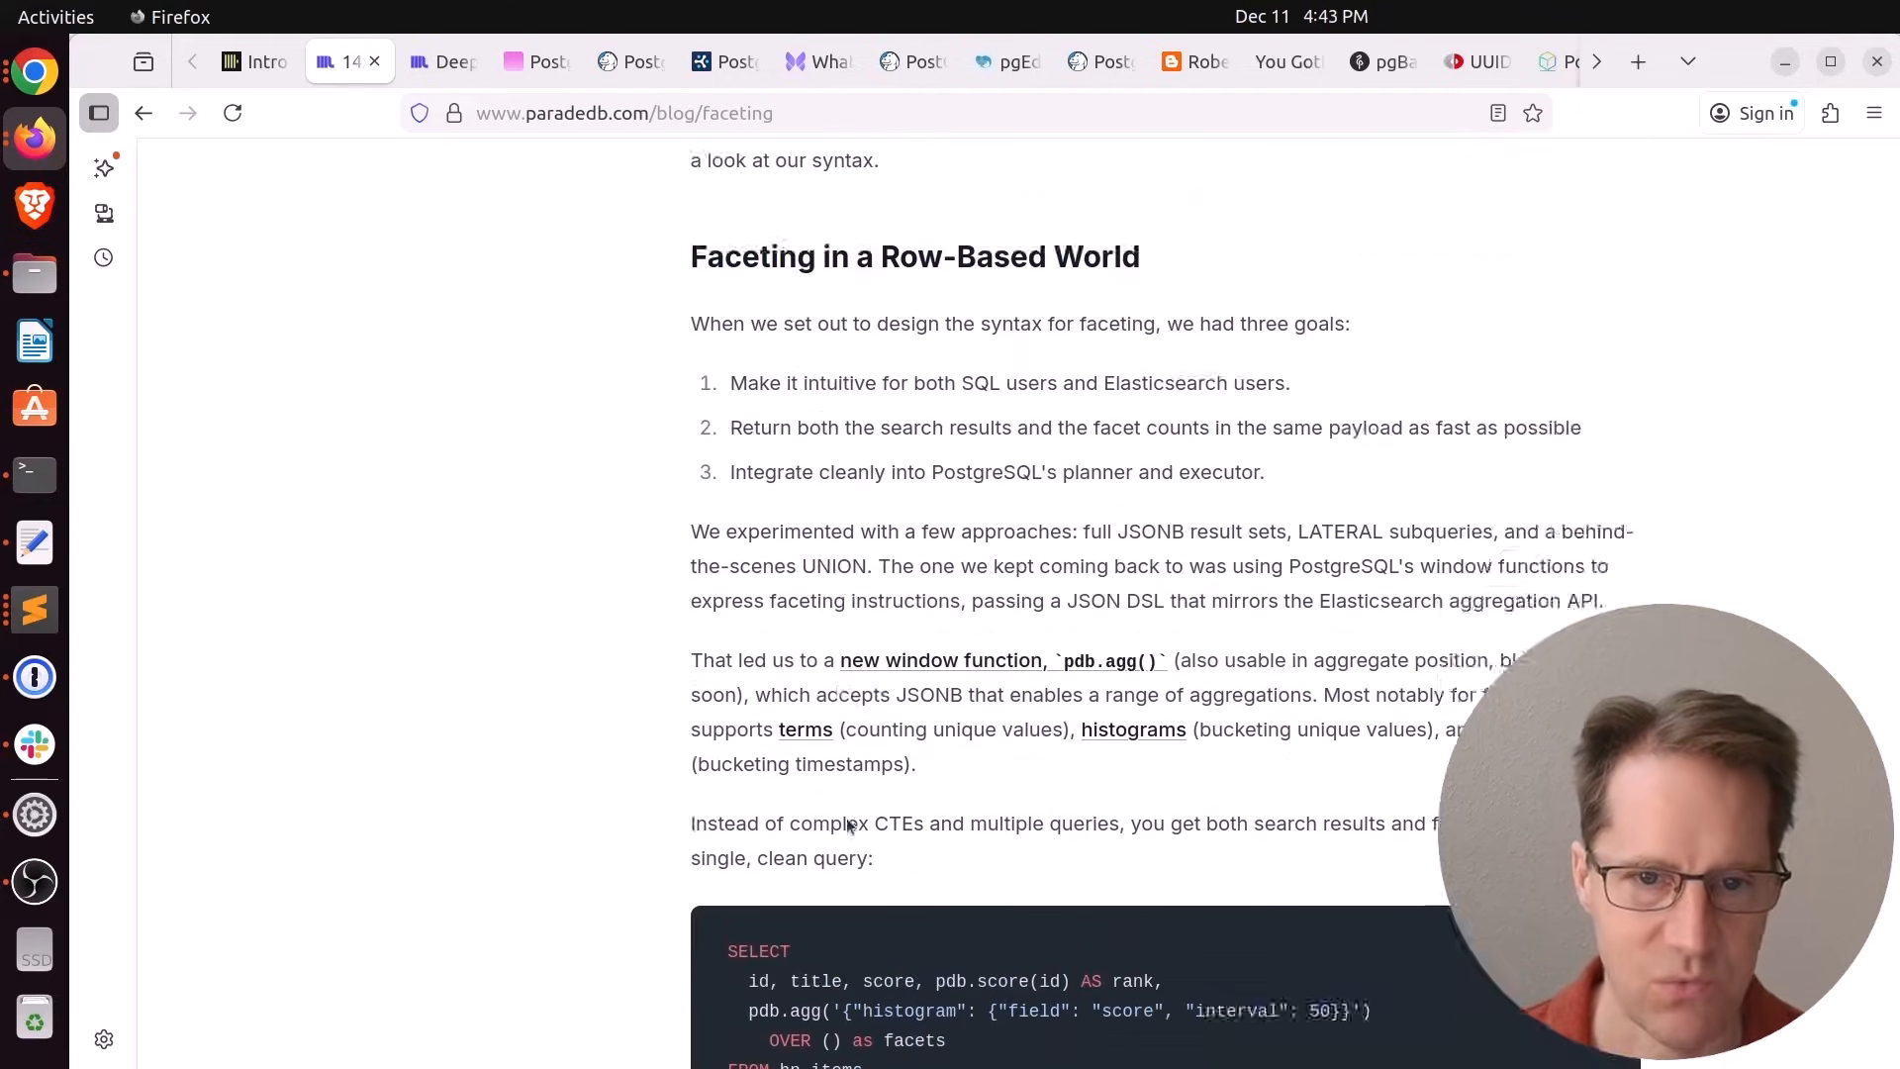
scroll("down", 3)
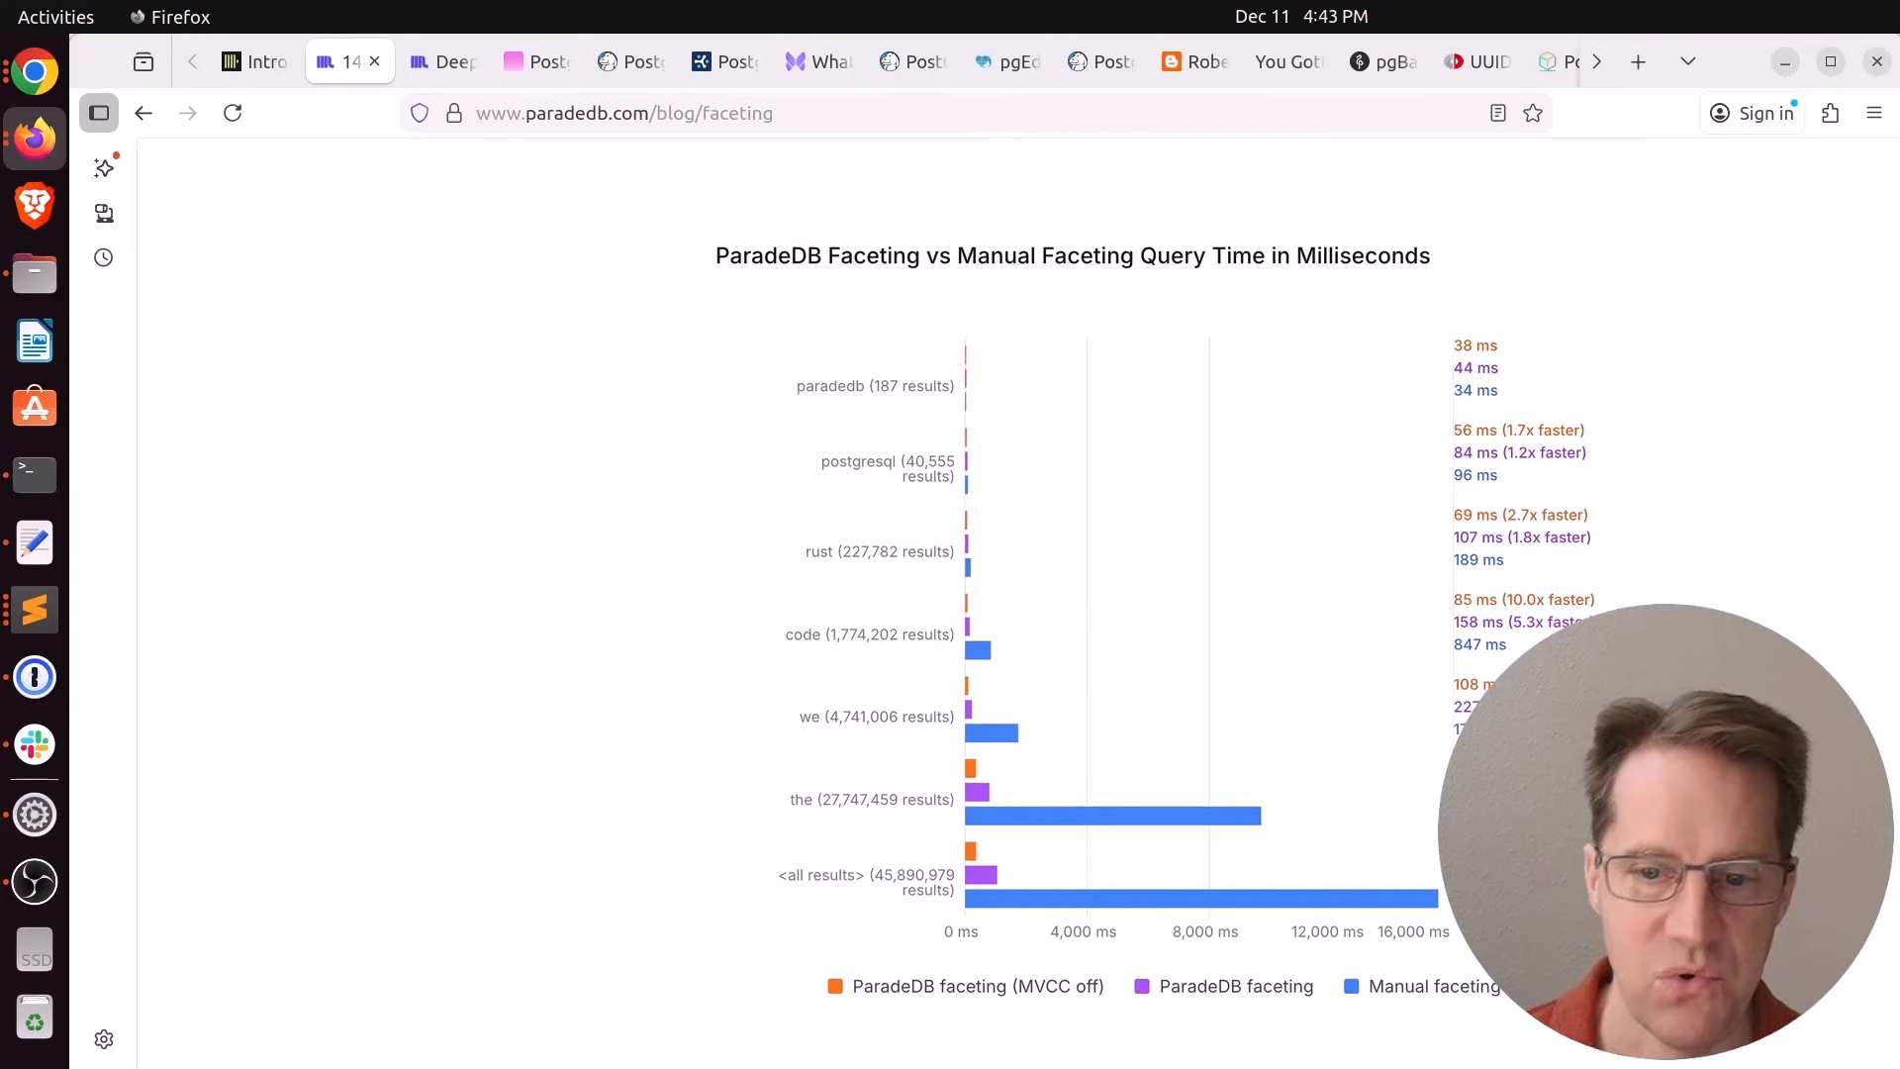
mouse_move(1113, 823)
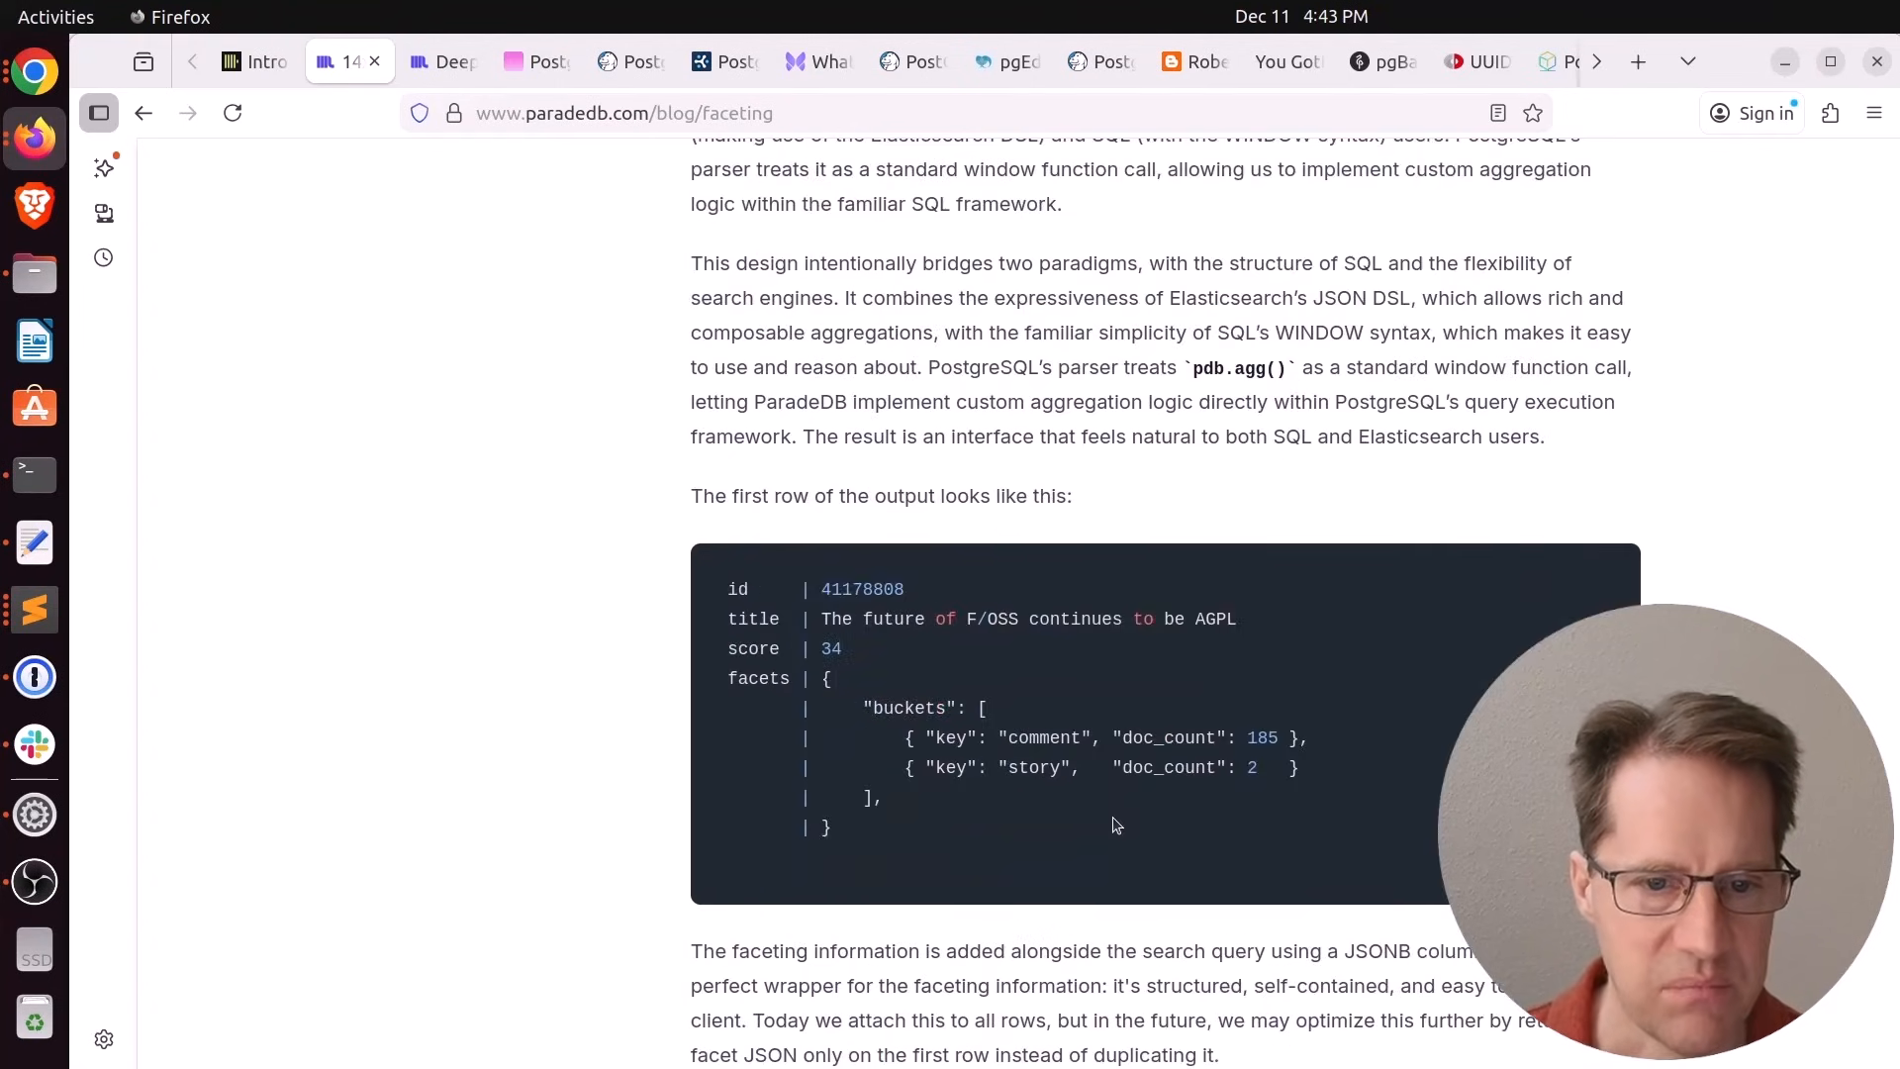
scroll("down", 3)
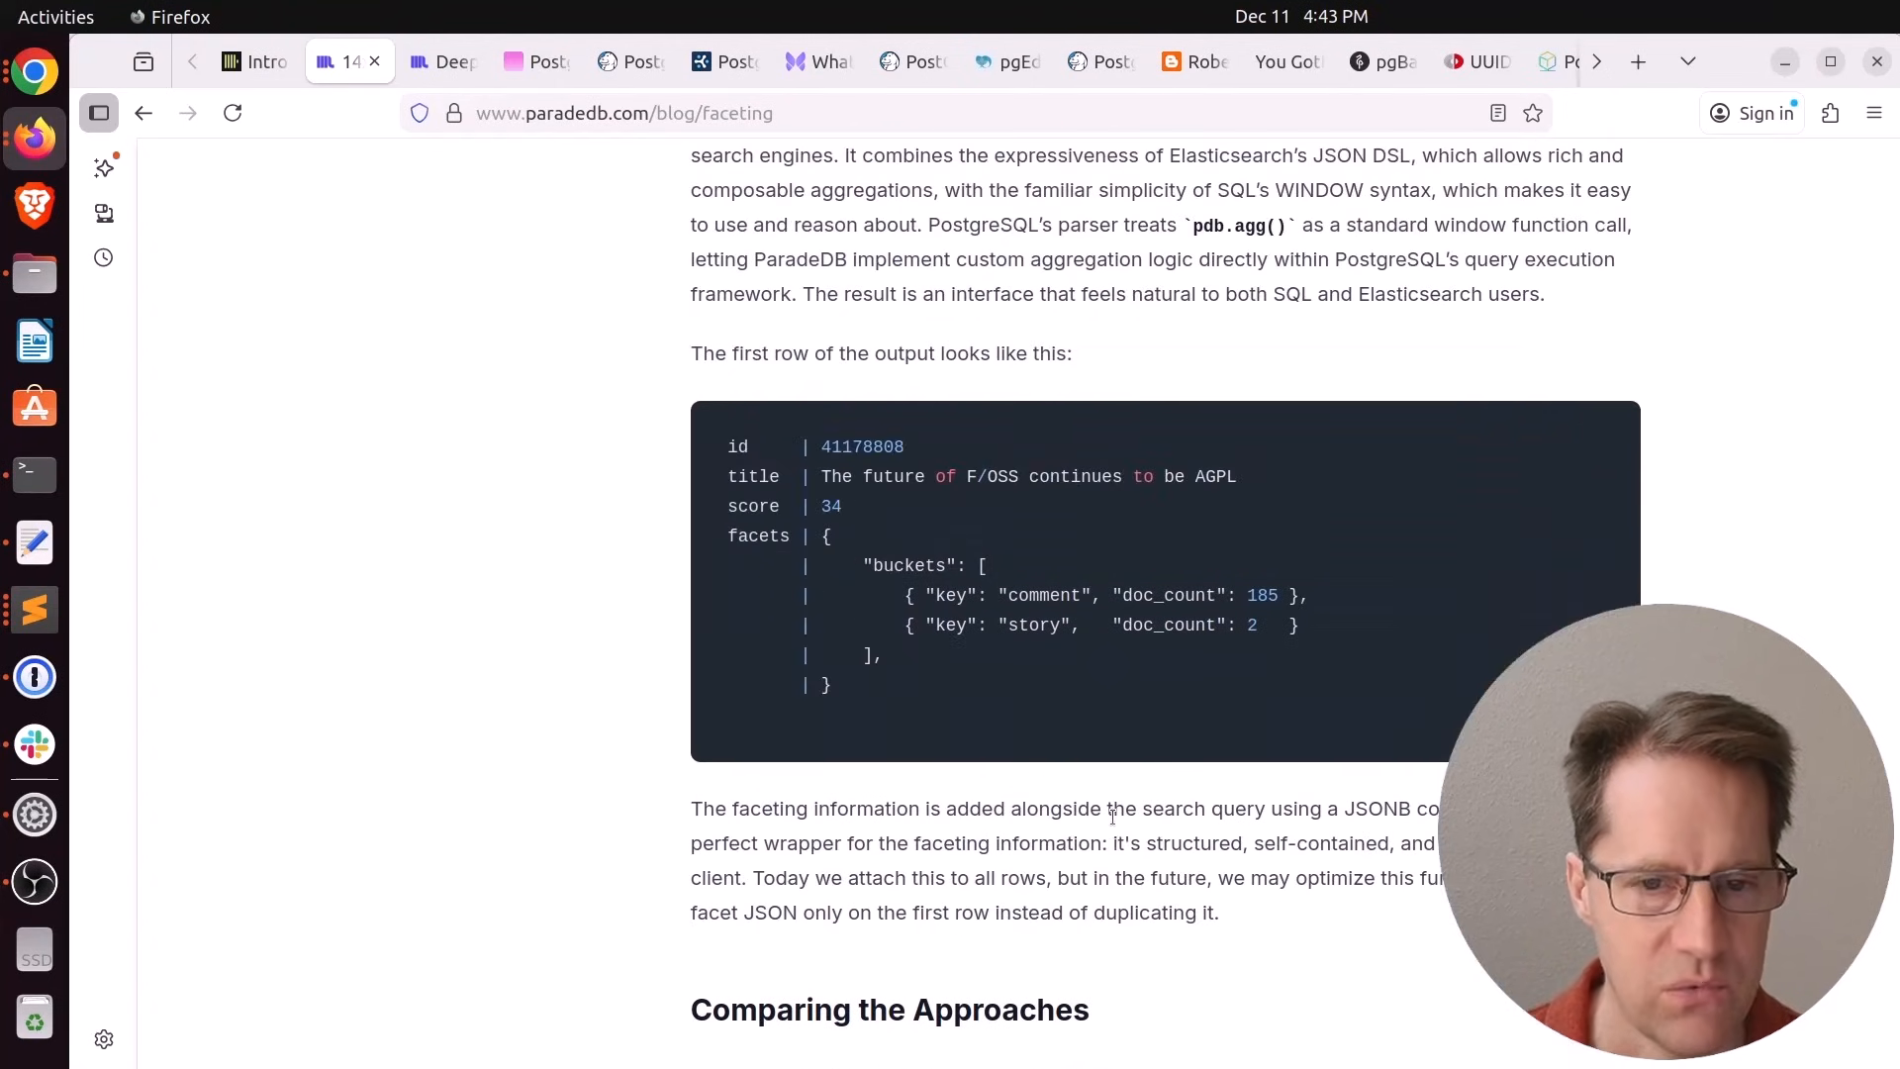
scroll("down", 3)
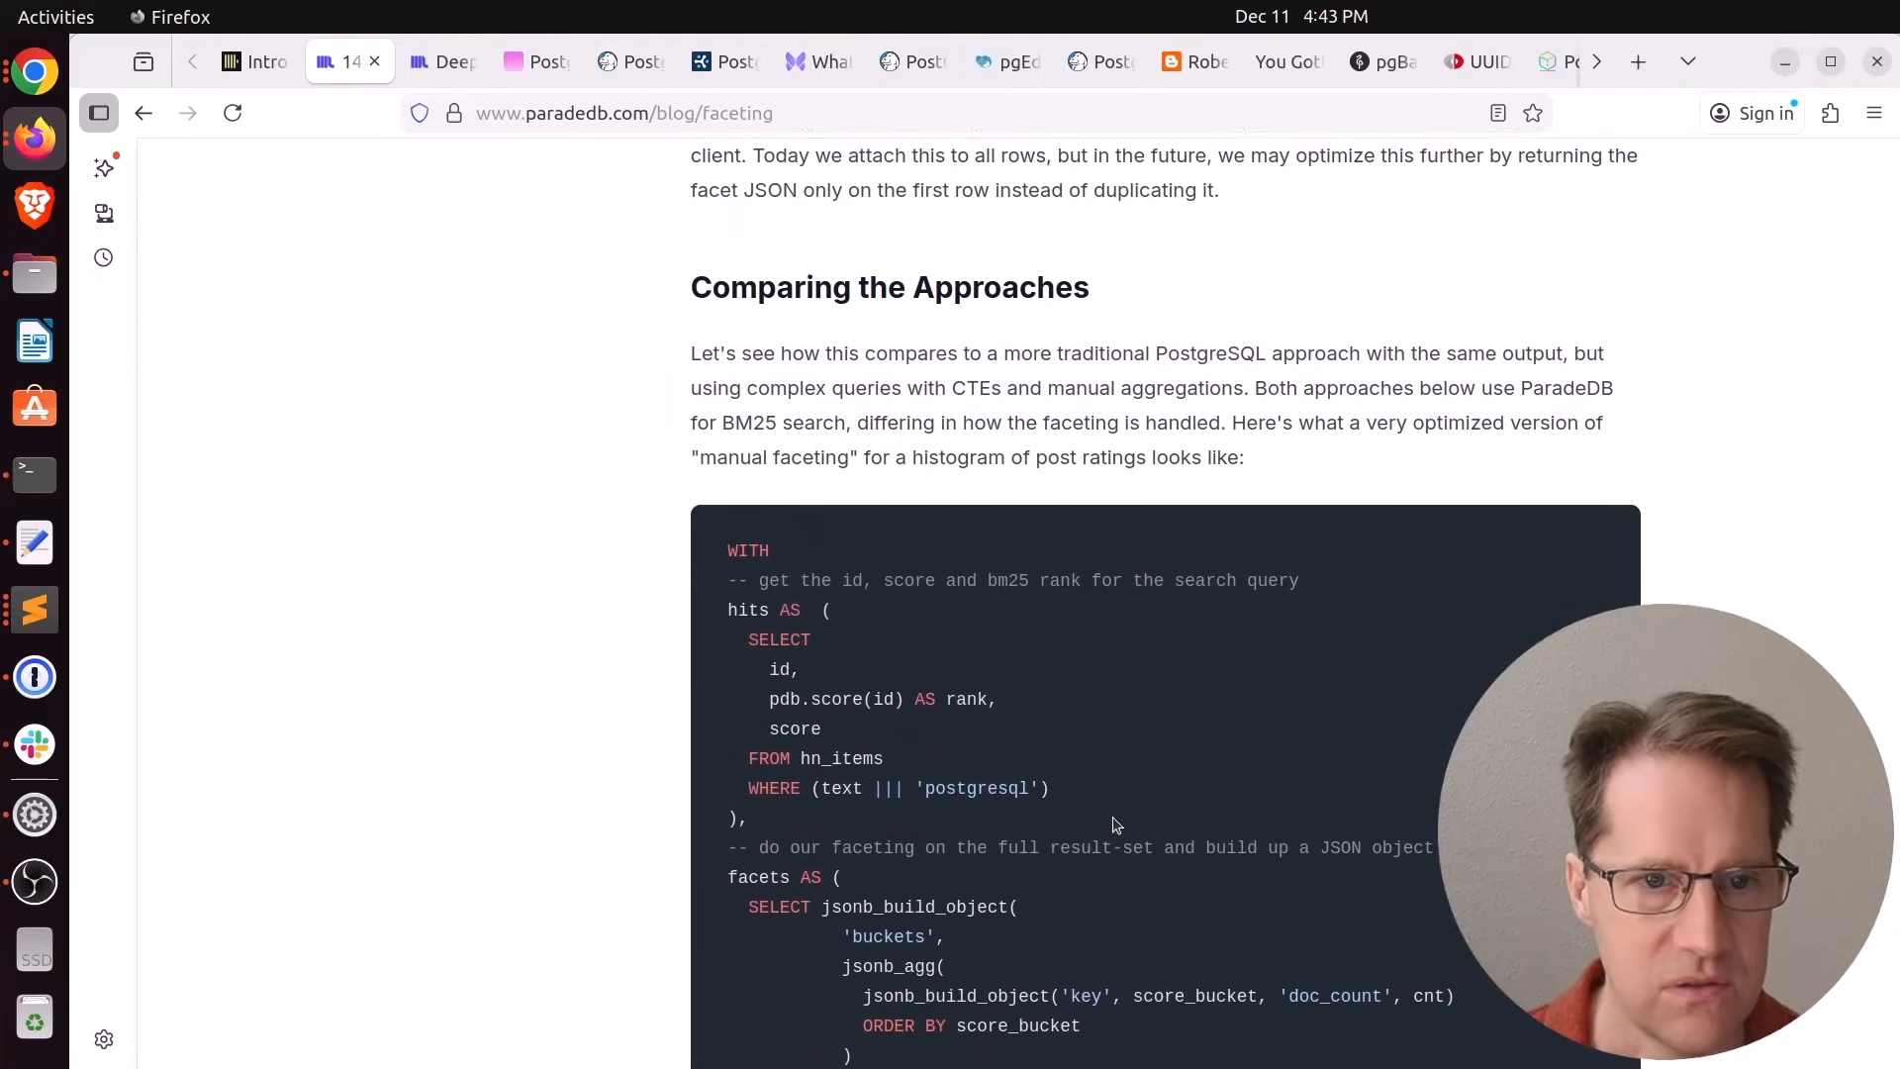
scroll("down", 3)
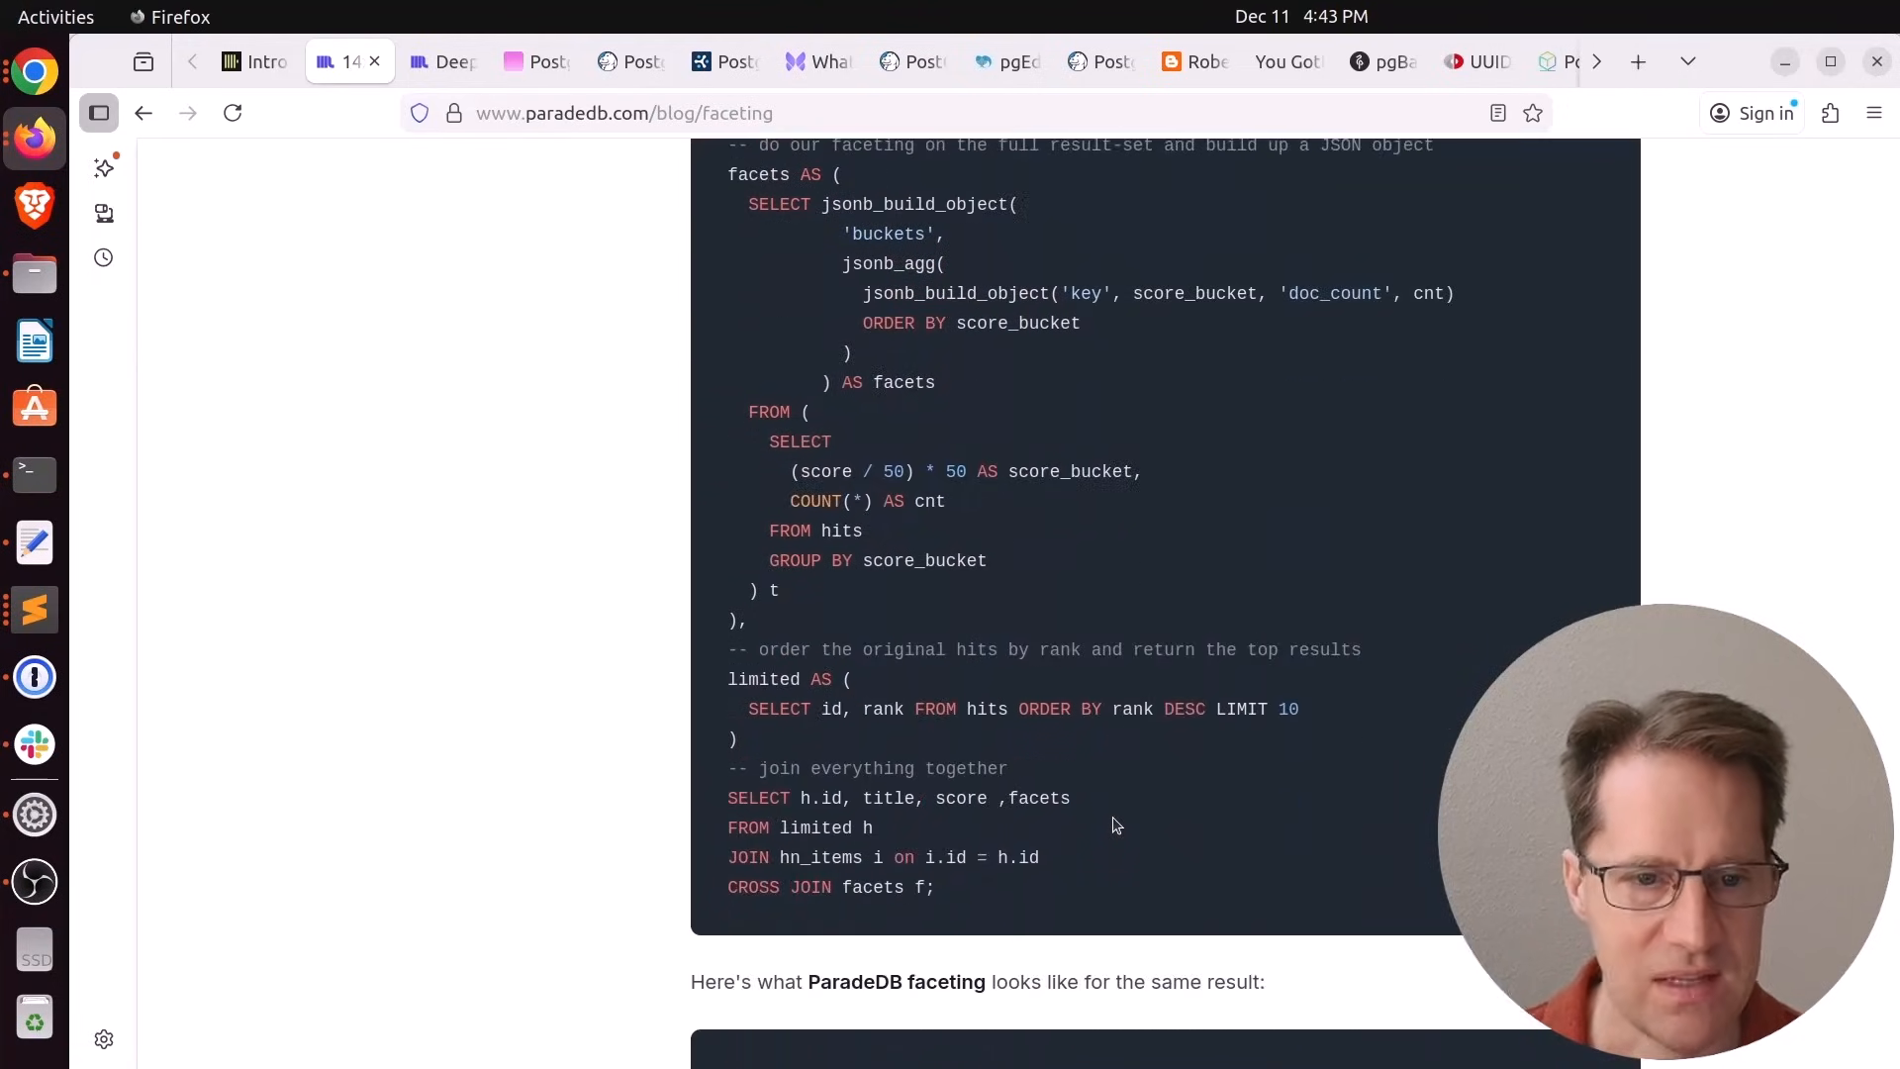
scroll("down", 3)
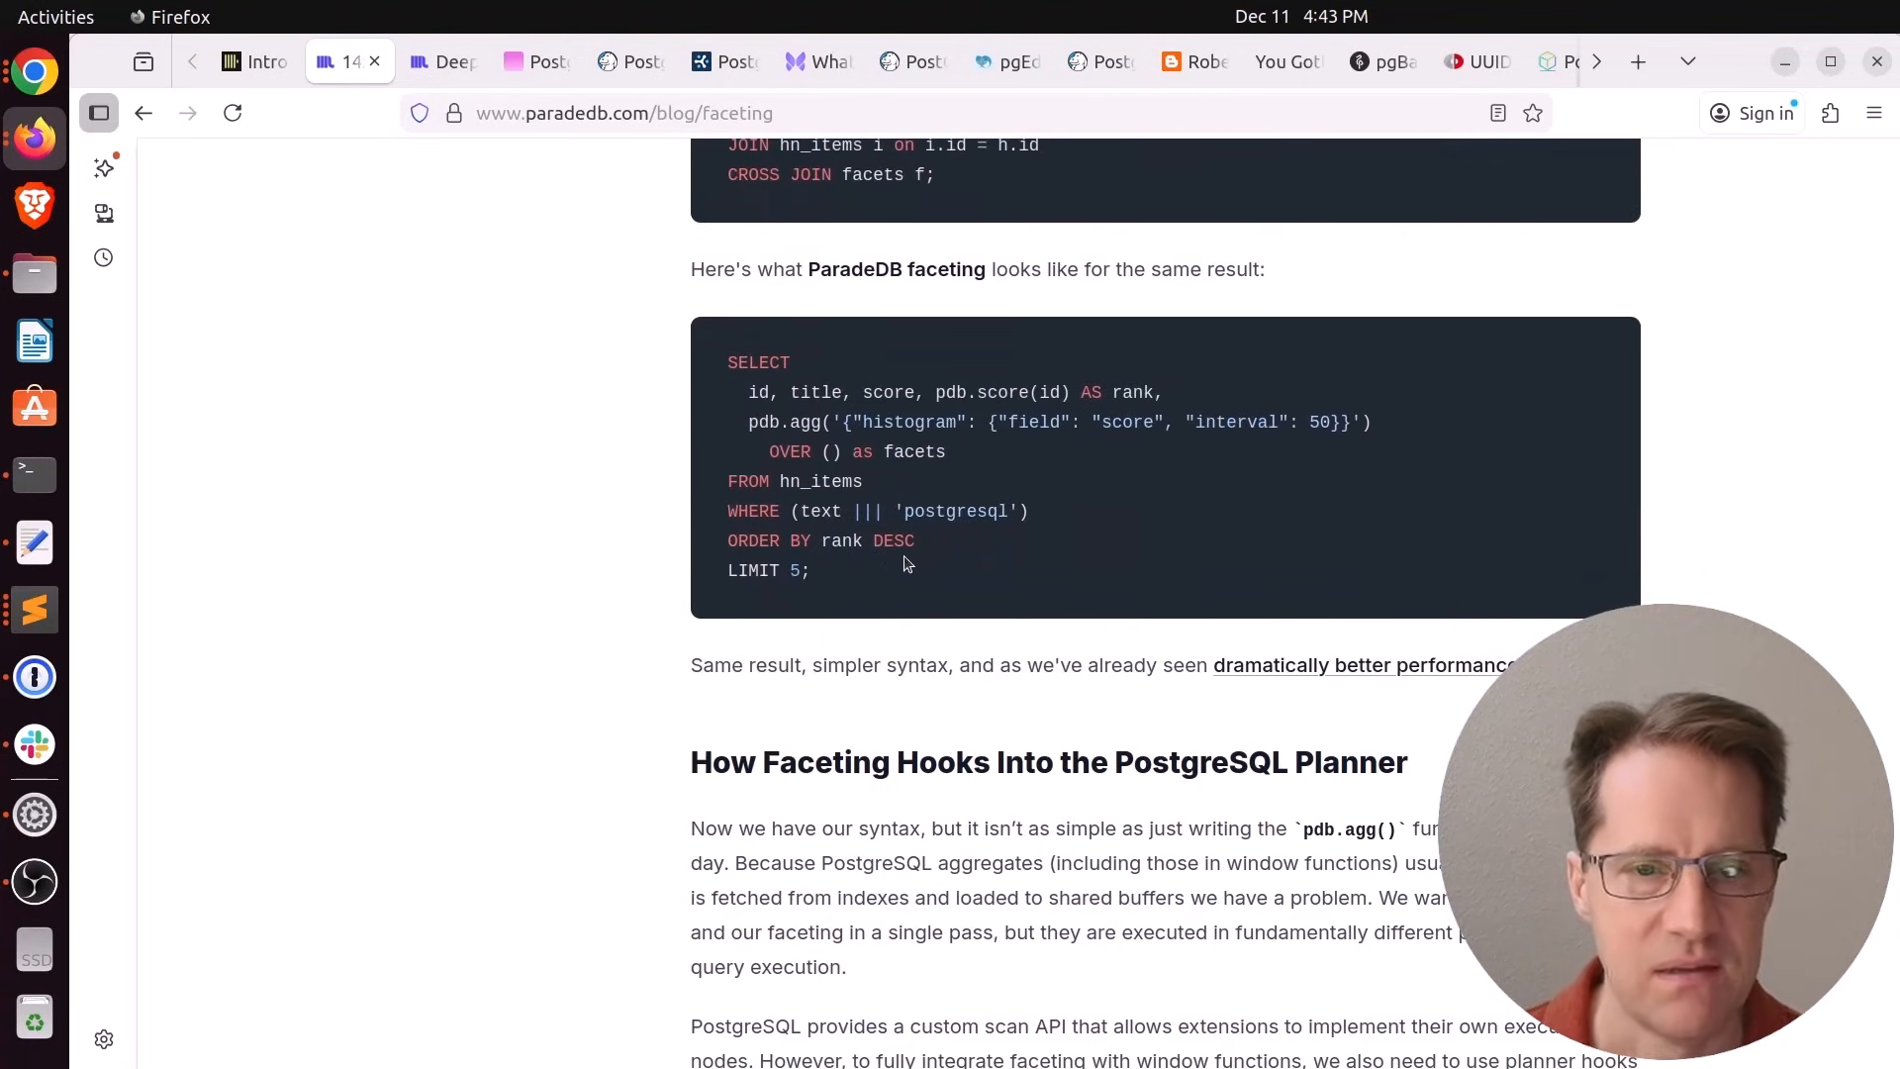
scroll("down", 3)
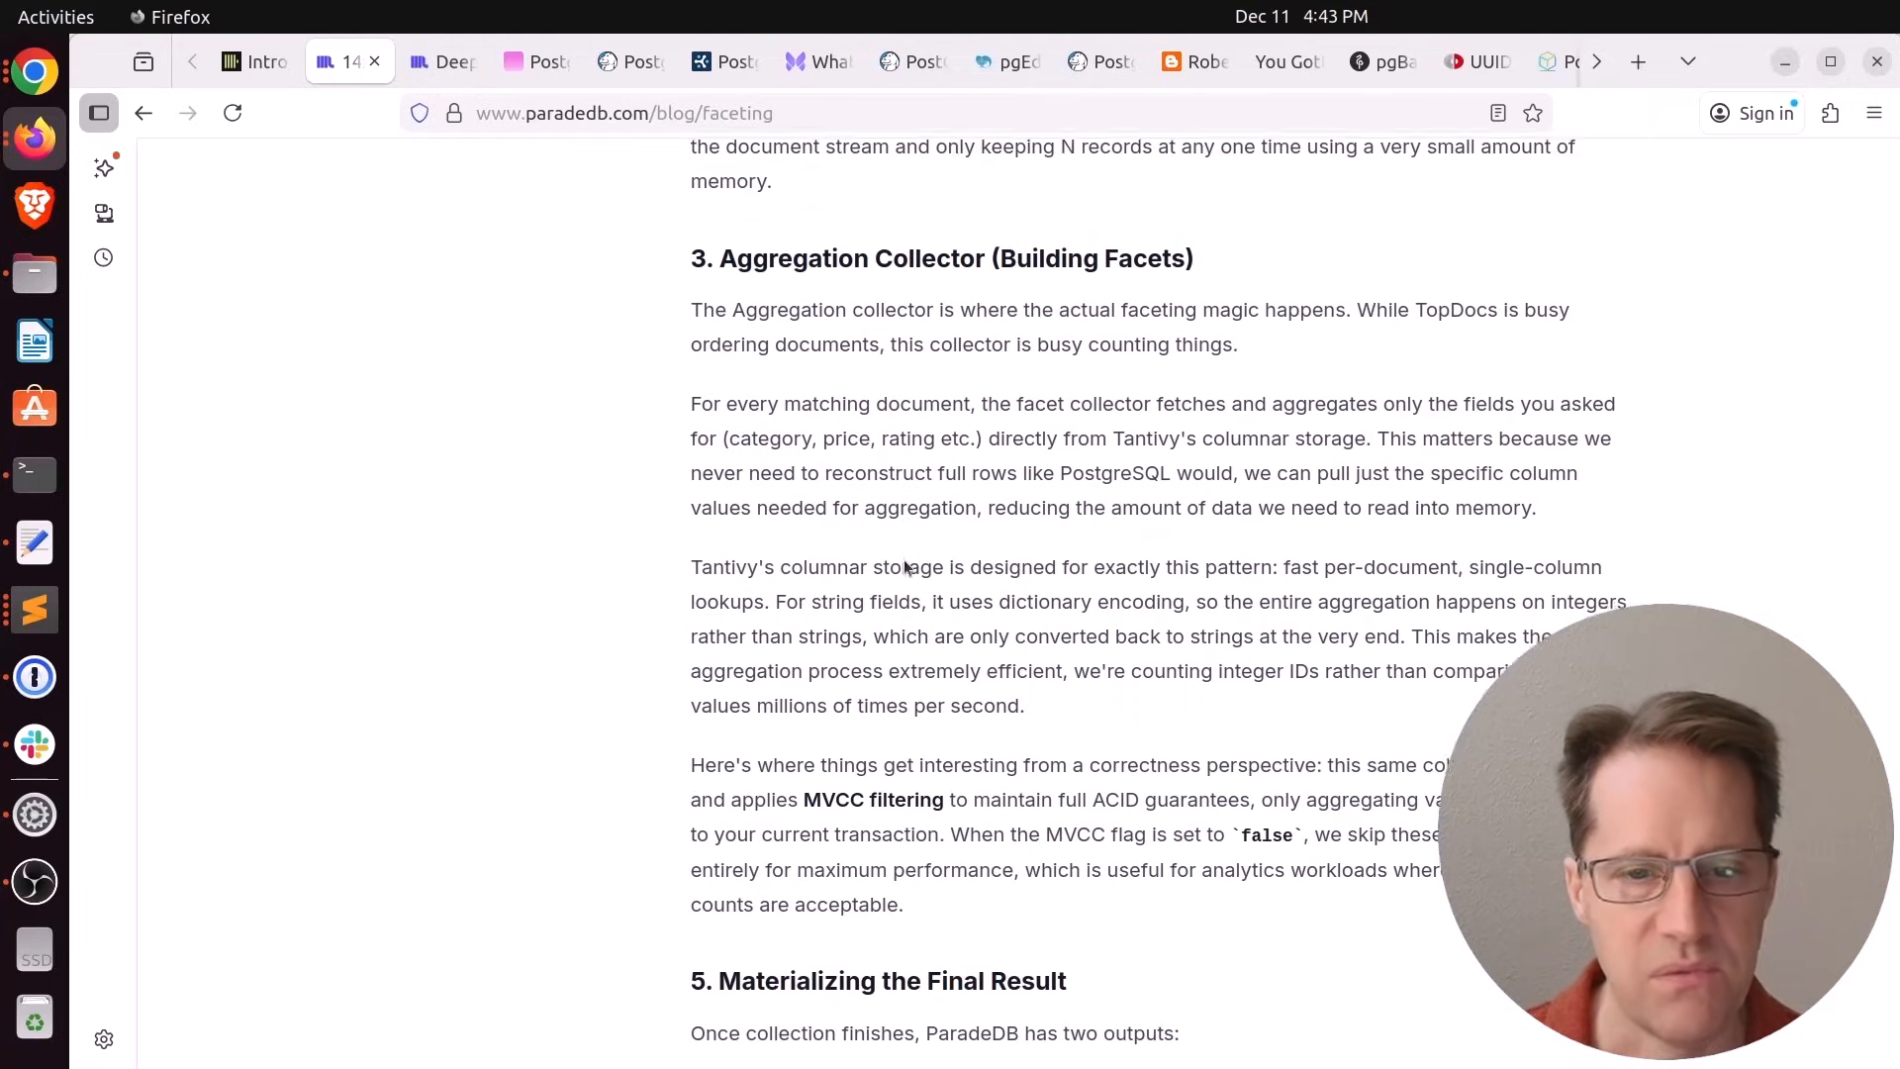
scroll("down", 3)
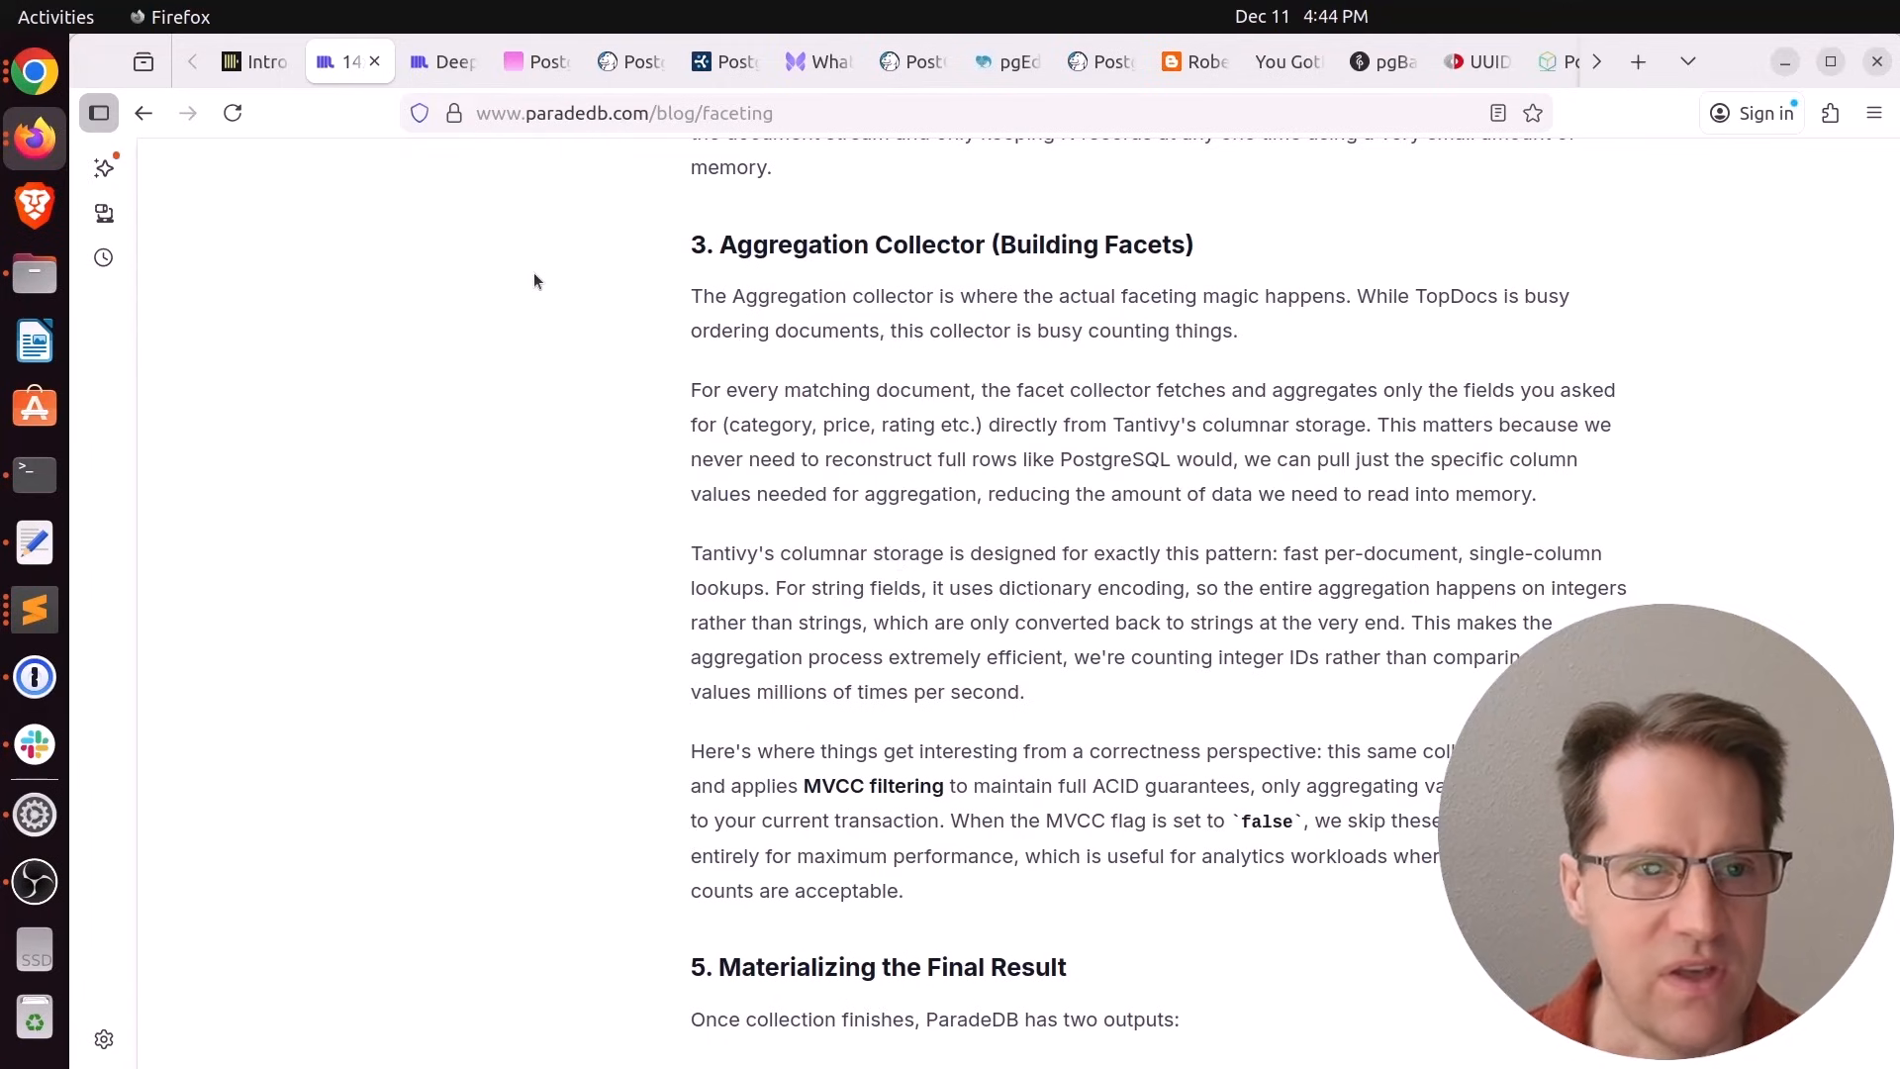
mouse_move(483, 174)
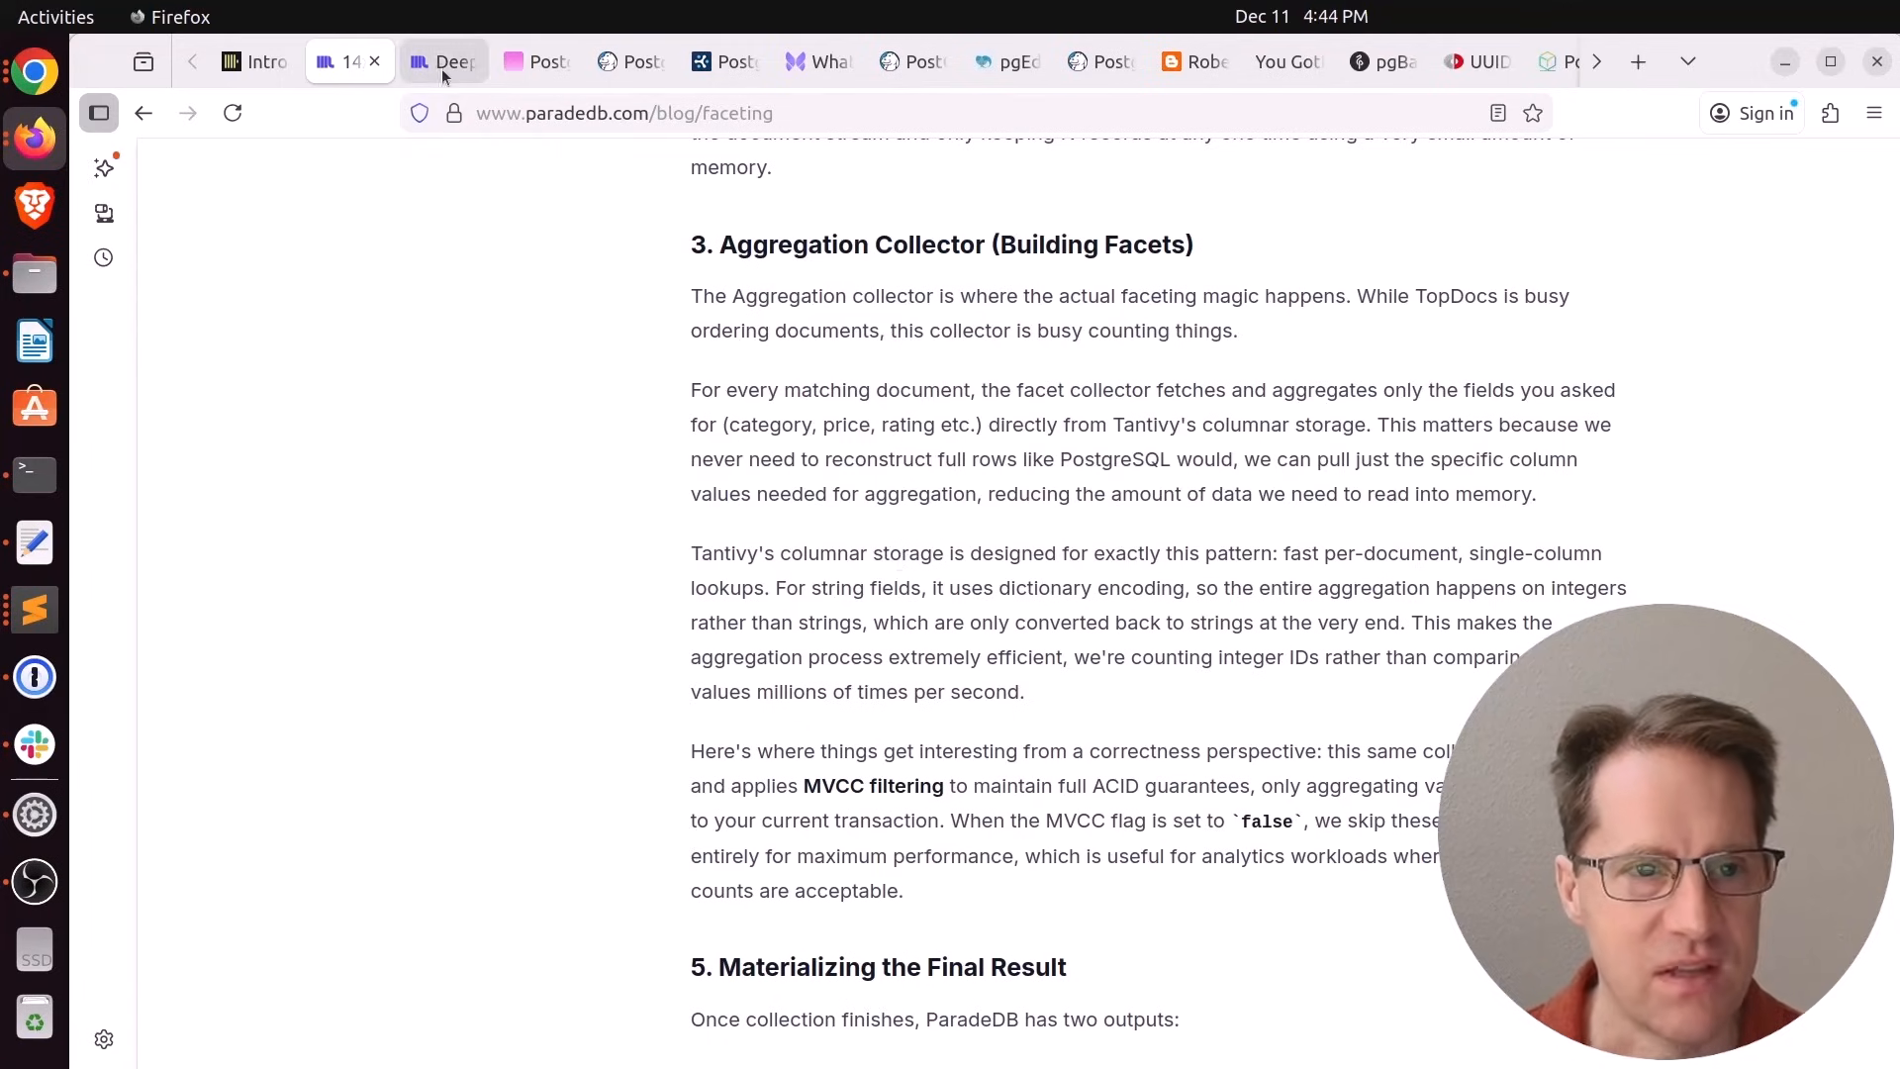
Switch to ParadeDB's v2 API deep-dive post and read through its JSON handling example
left_click(442, 62)
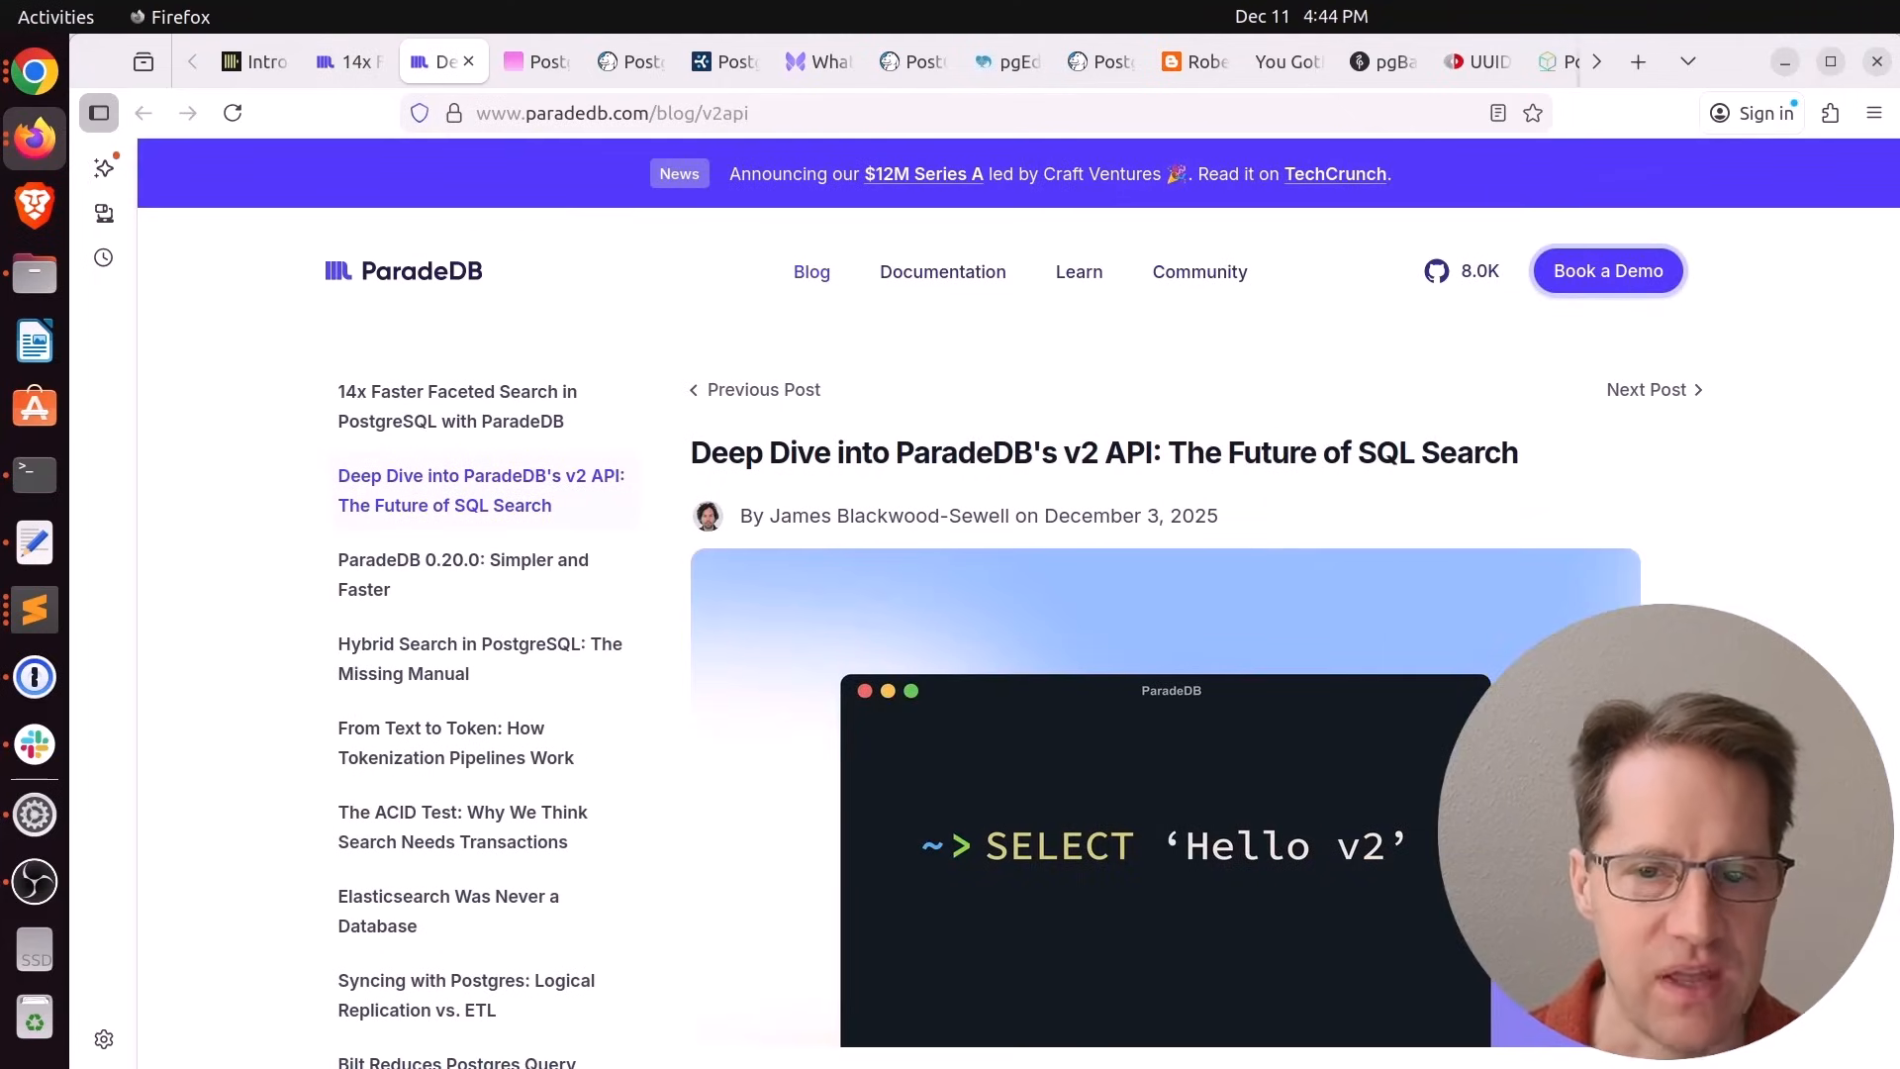
scroll("down", 3)
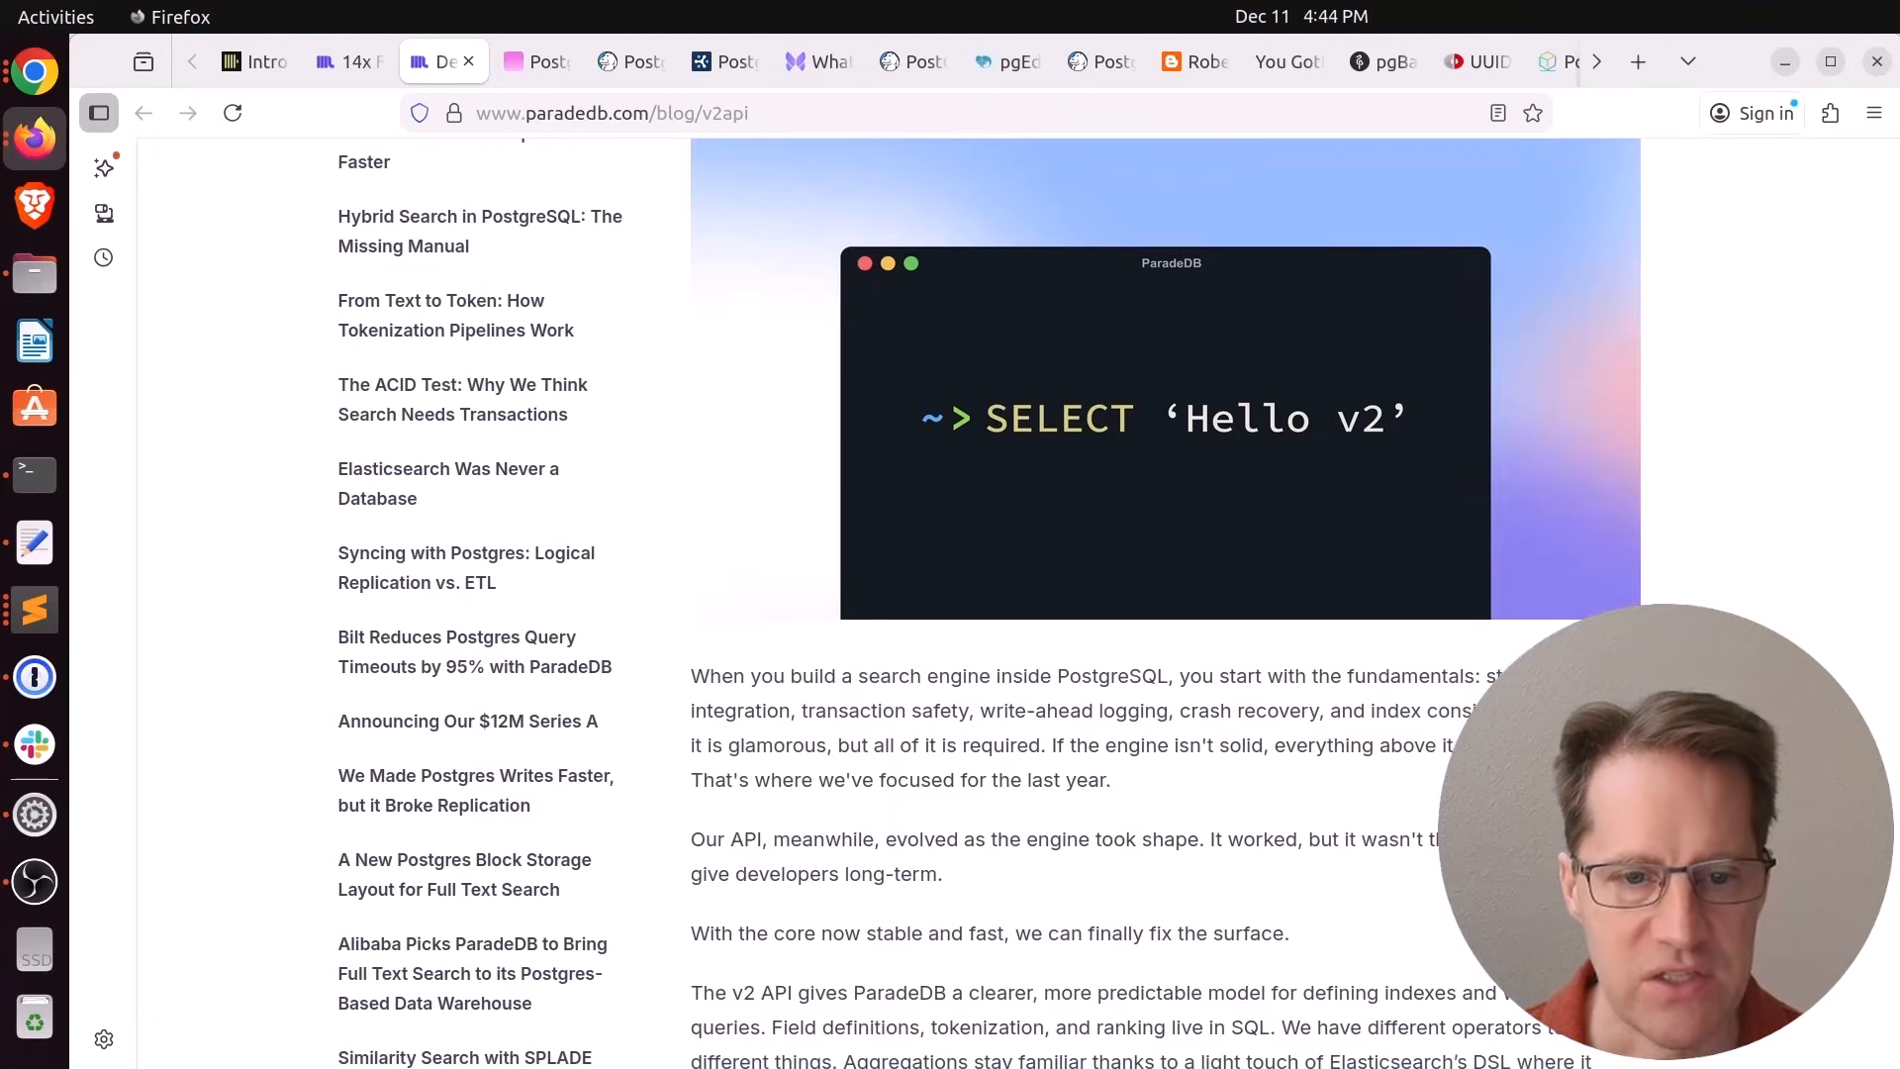
scroll("down", 3)
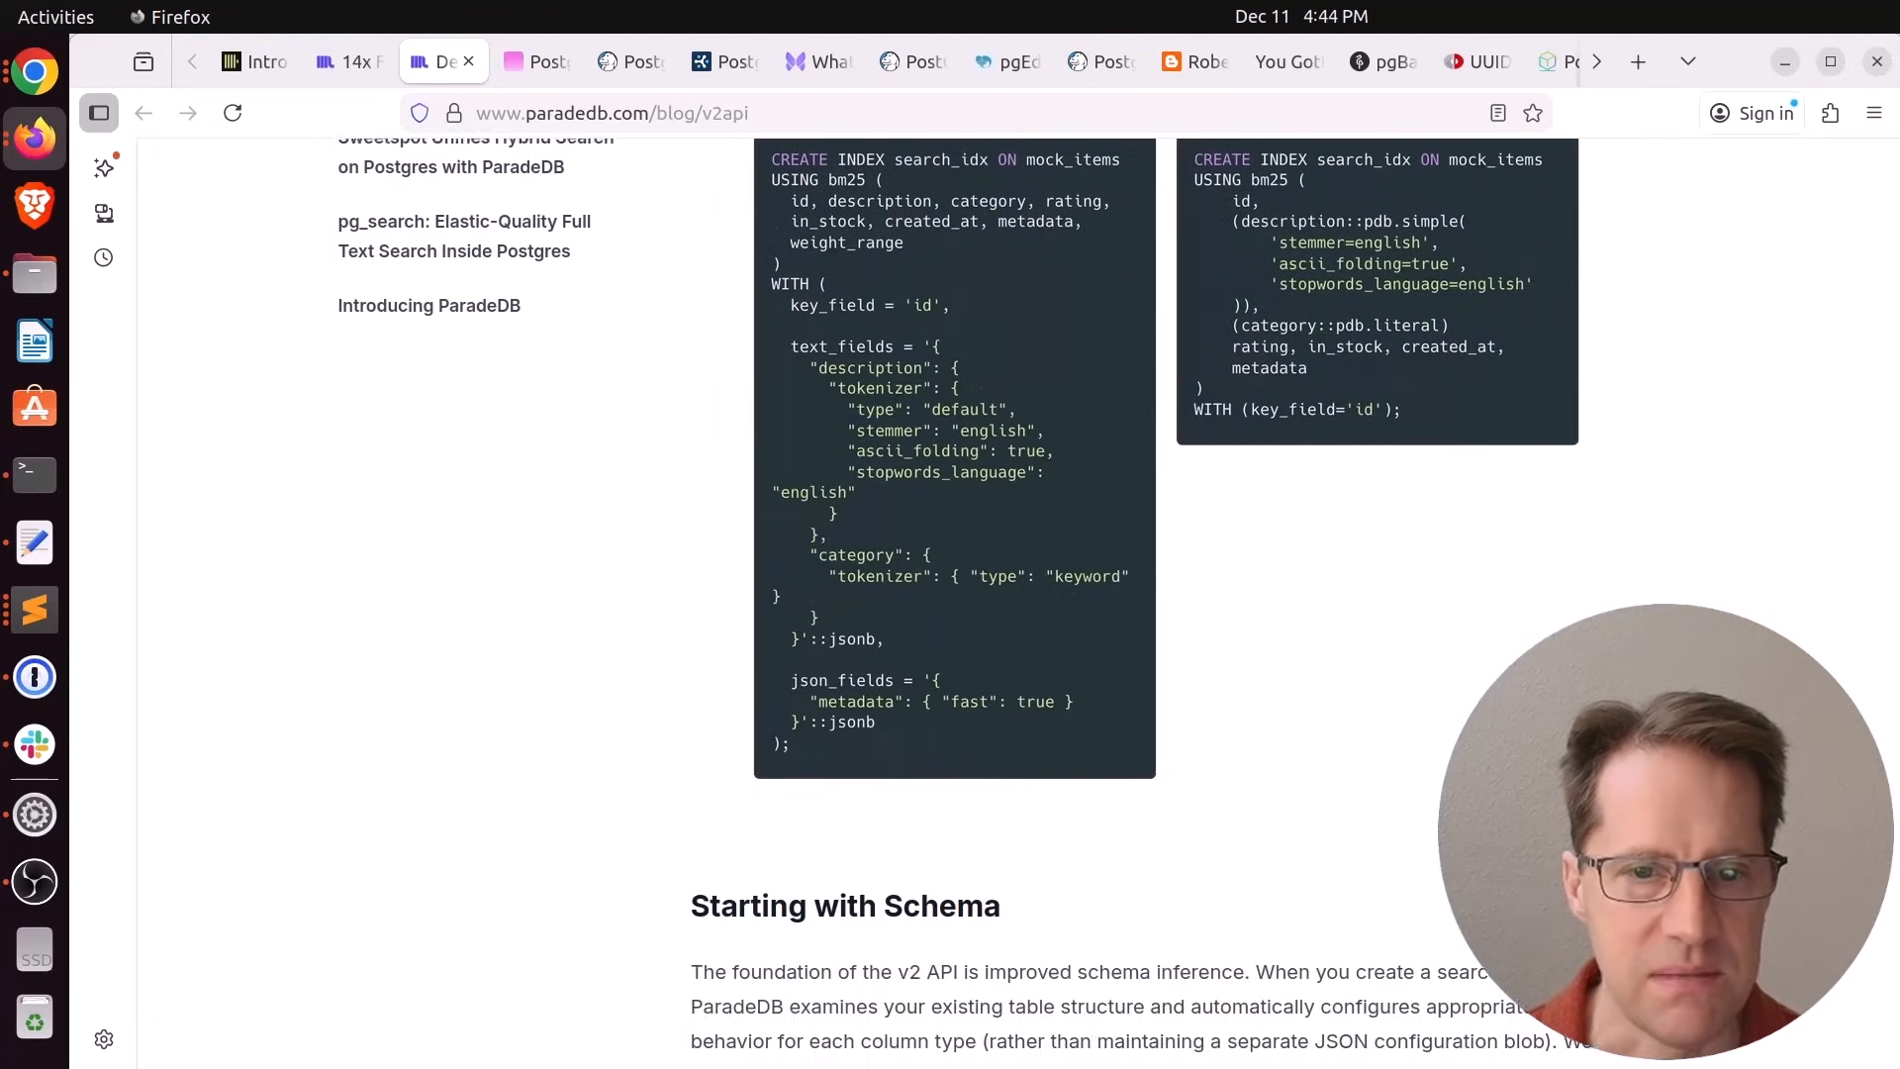
scroll("down", 3)
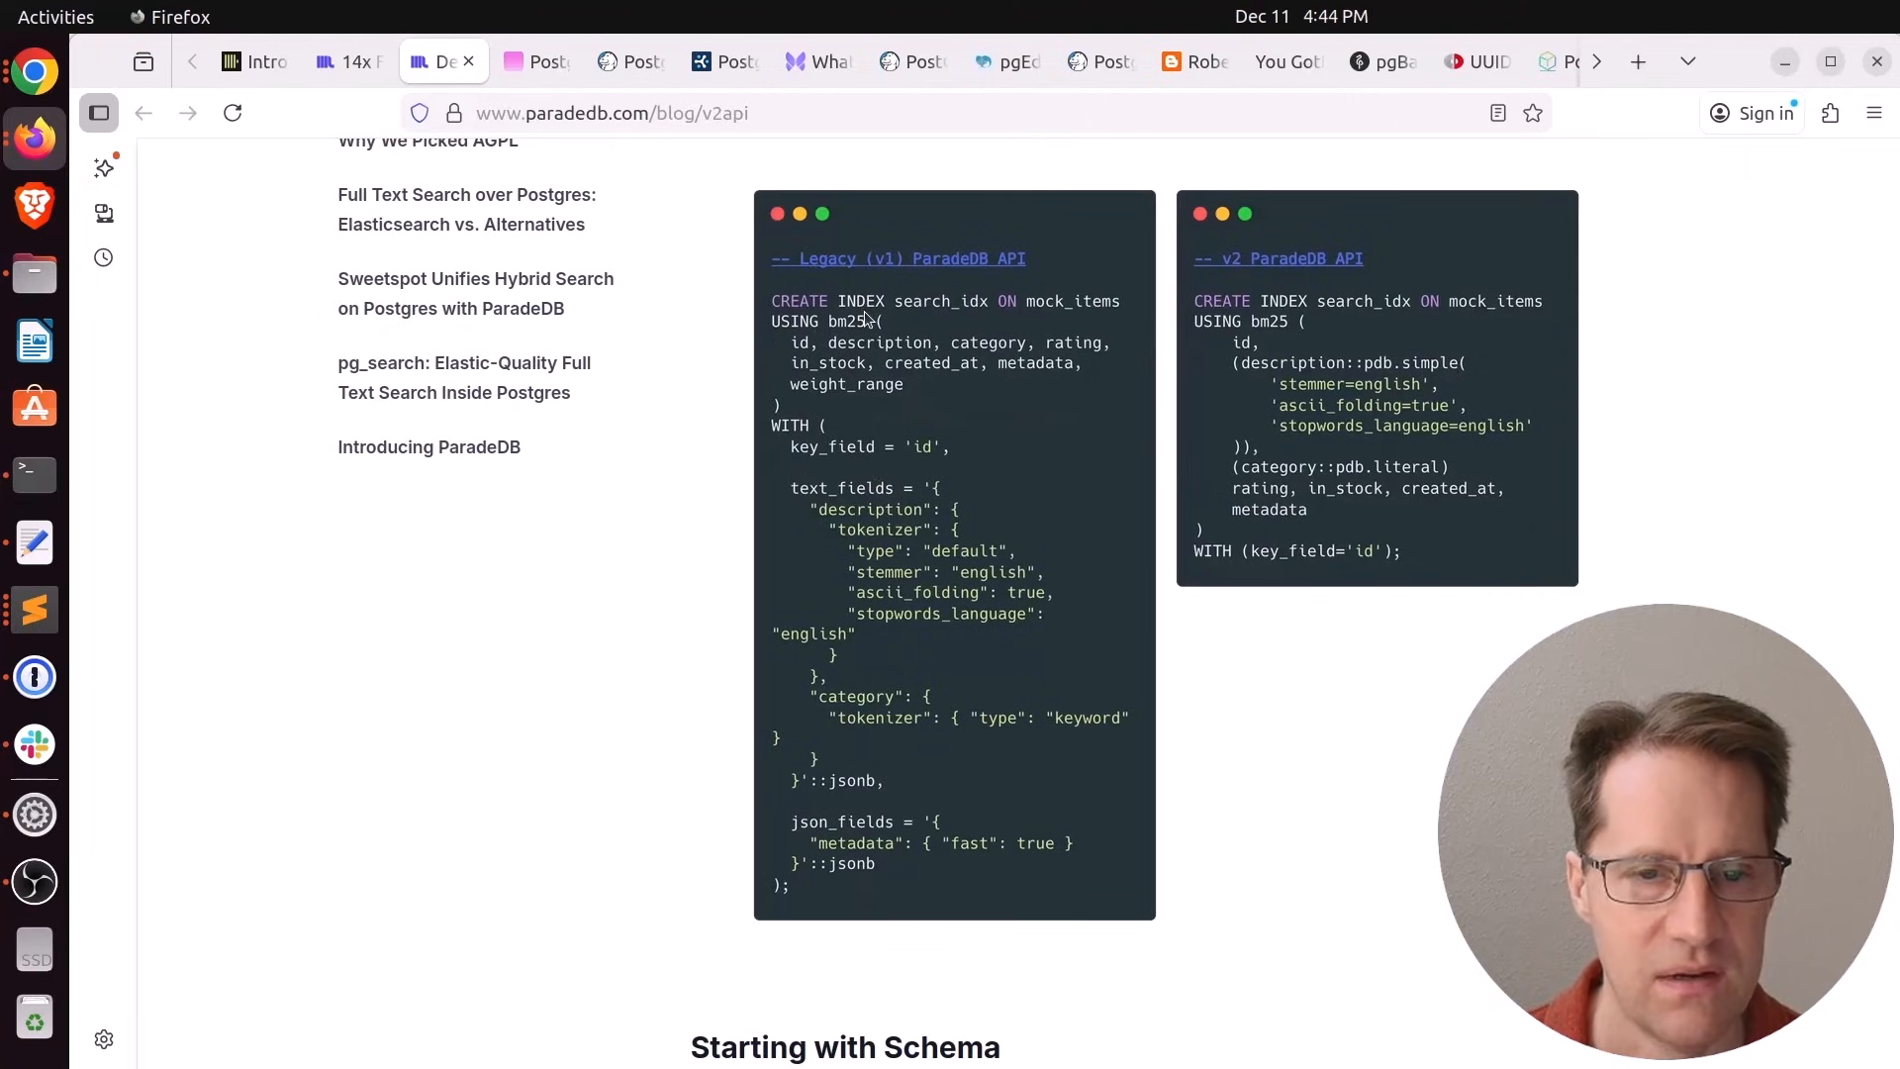
mouse_move(1071, 628)
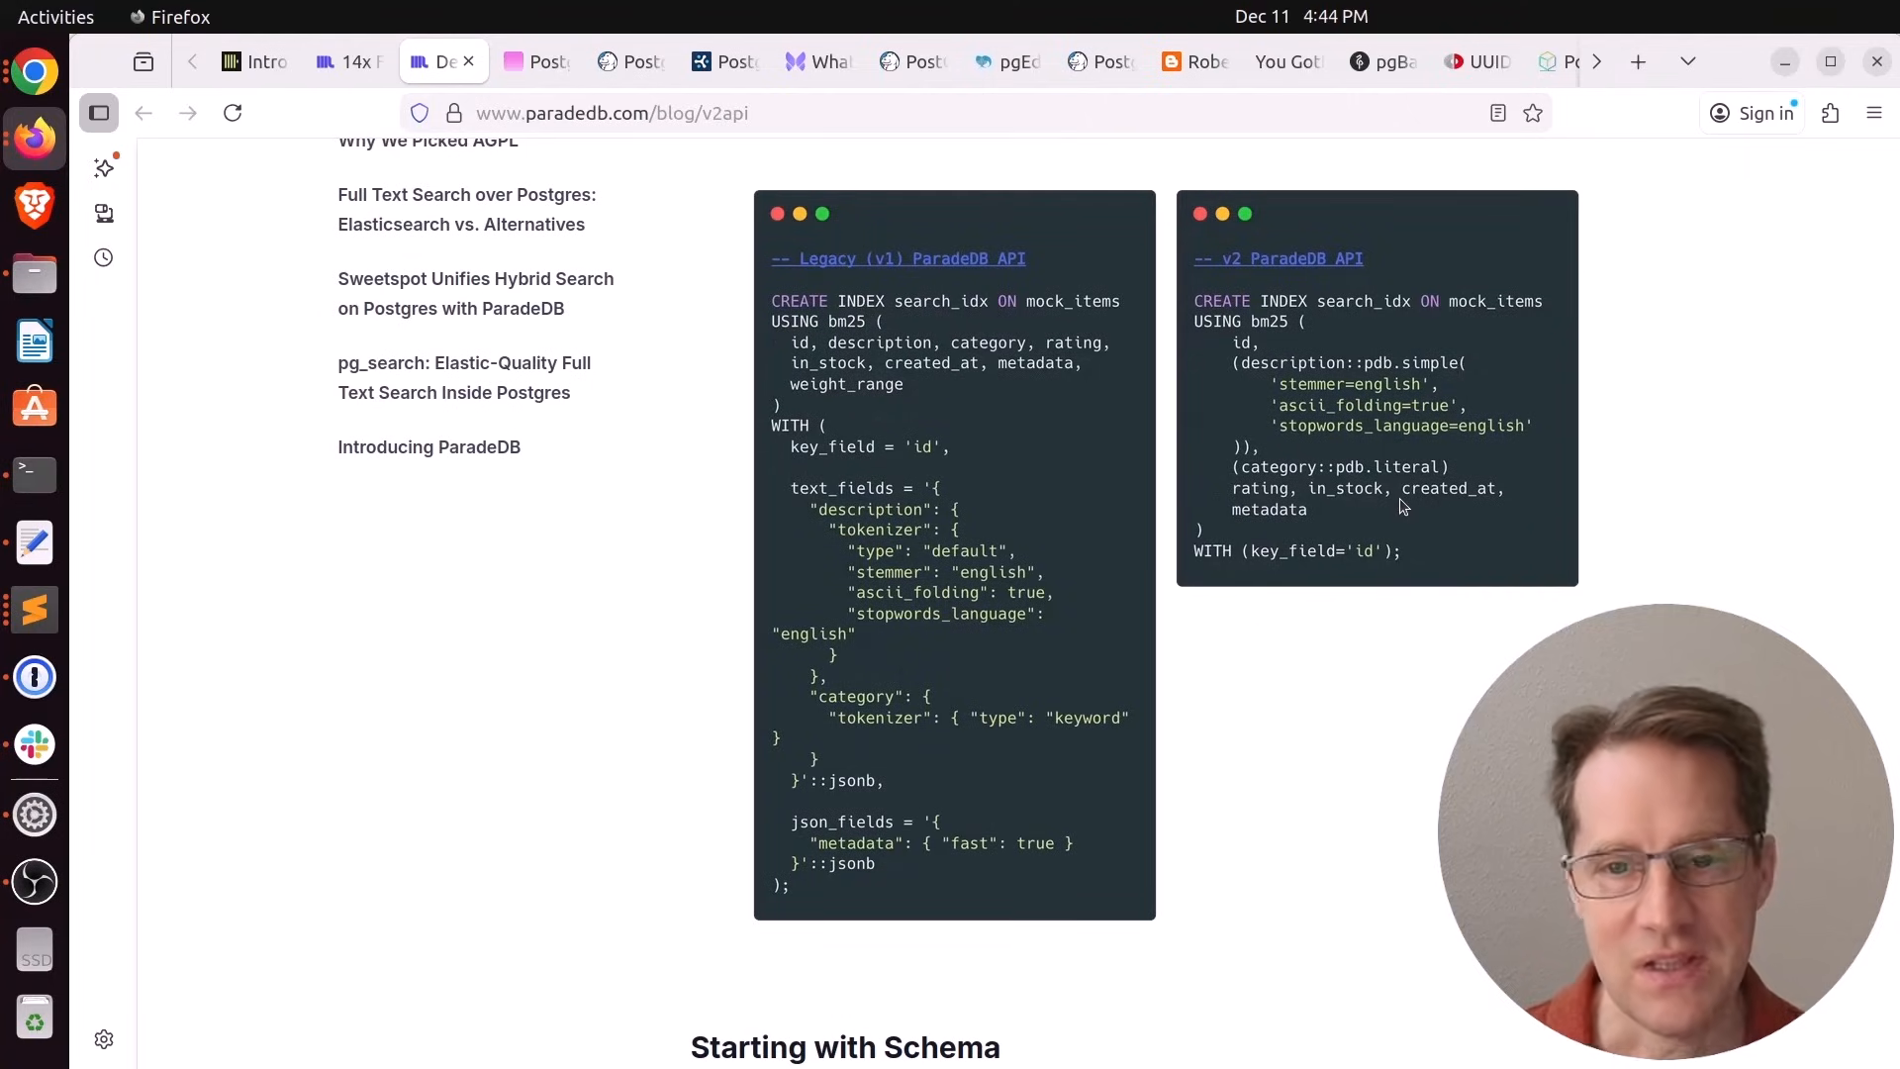
scroll("down", 3)
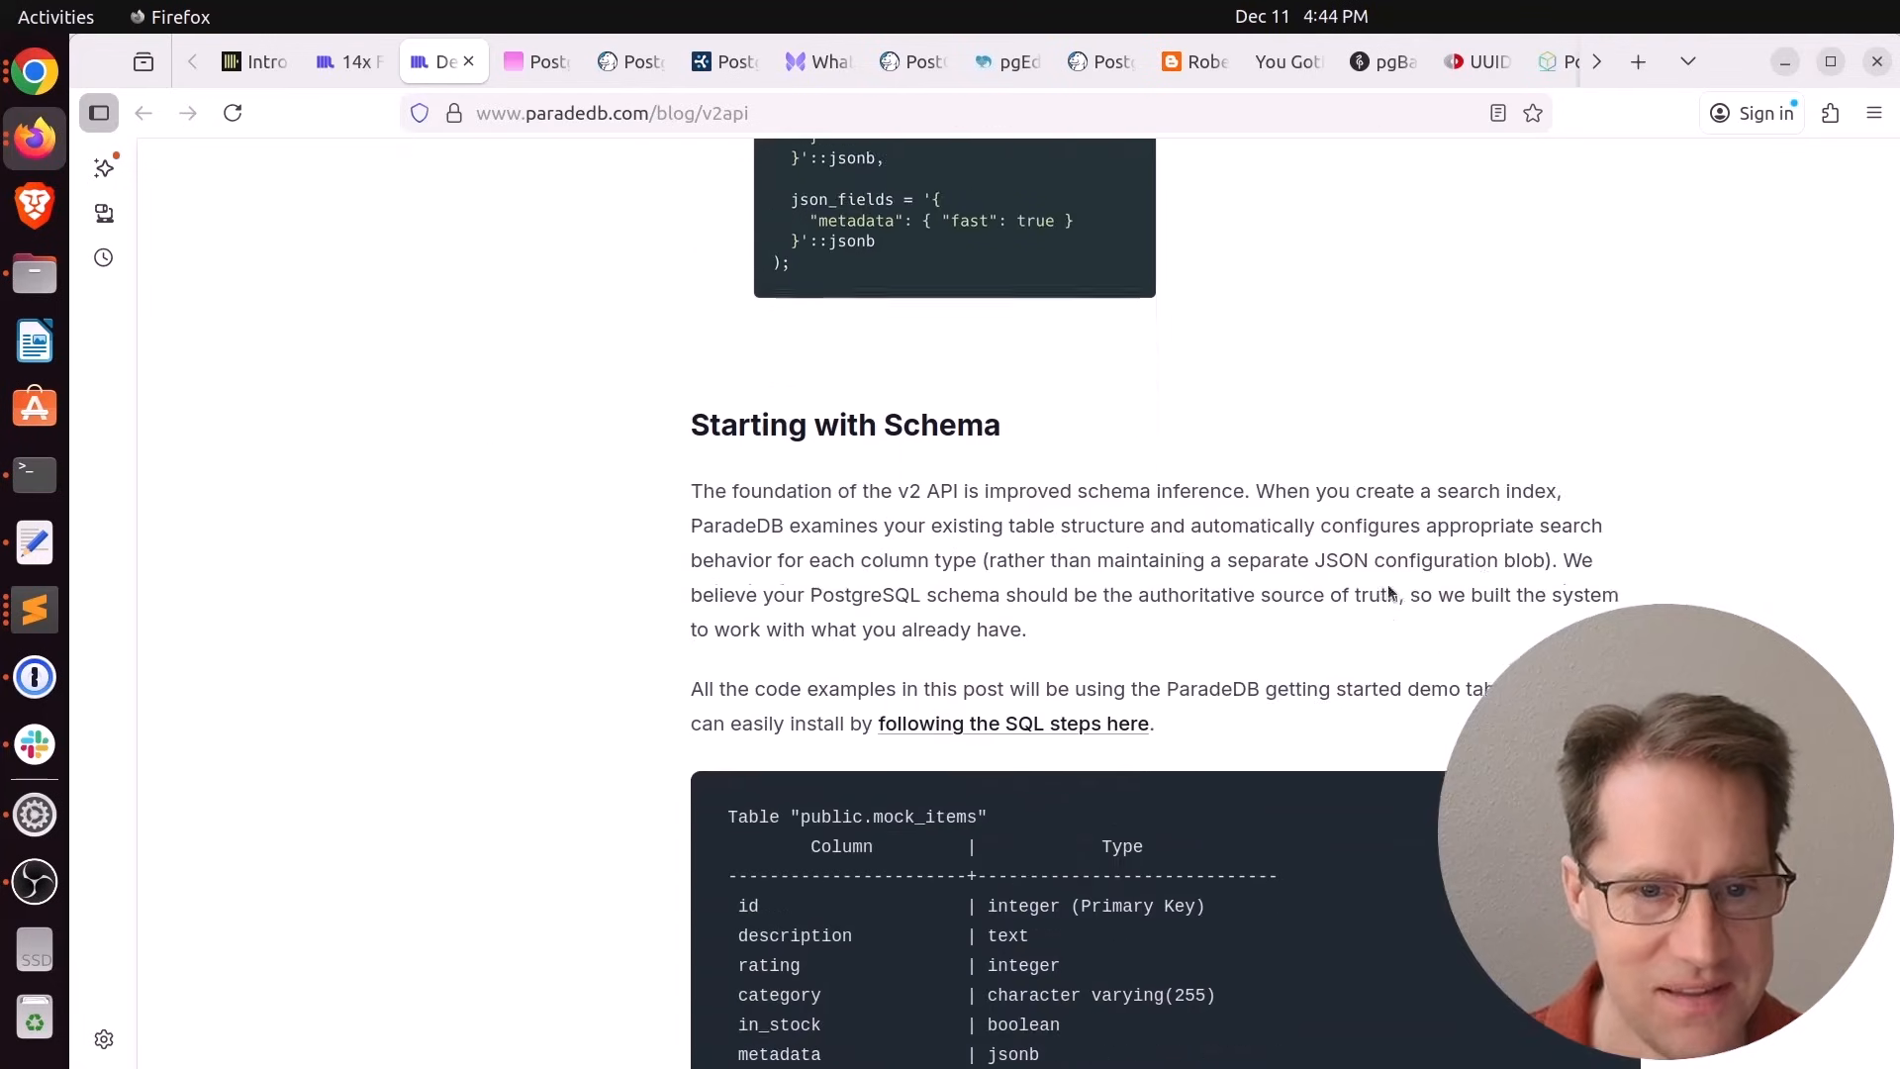
scroll("down", 3)
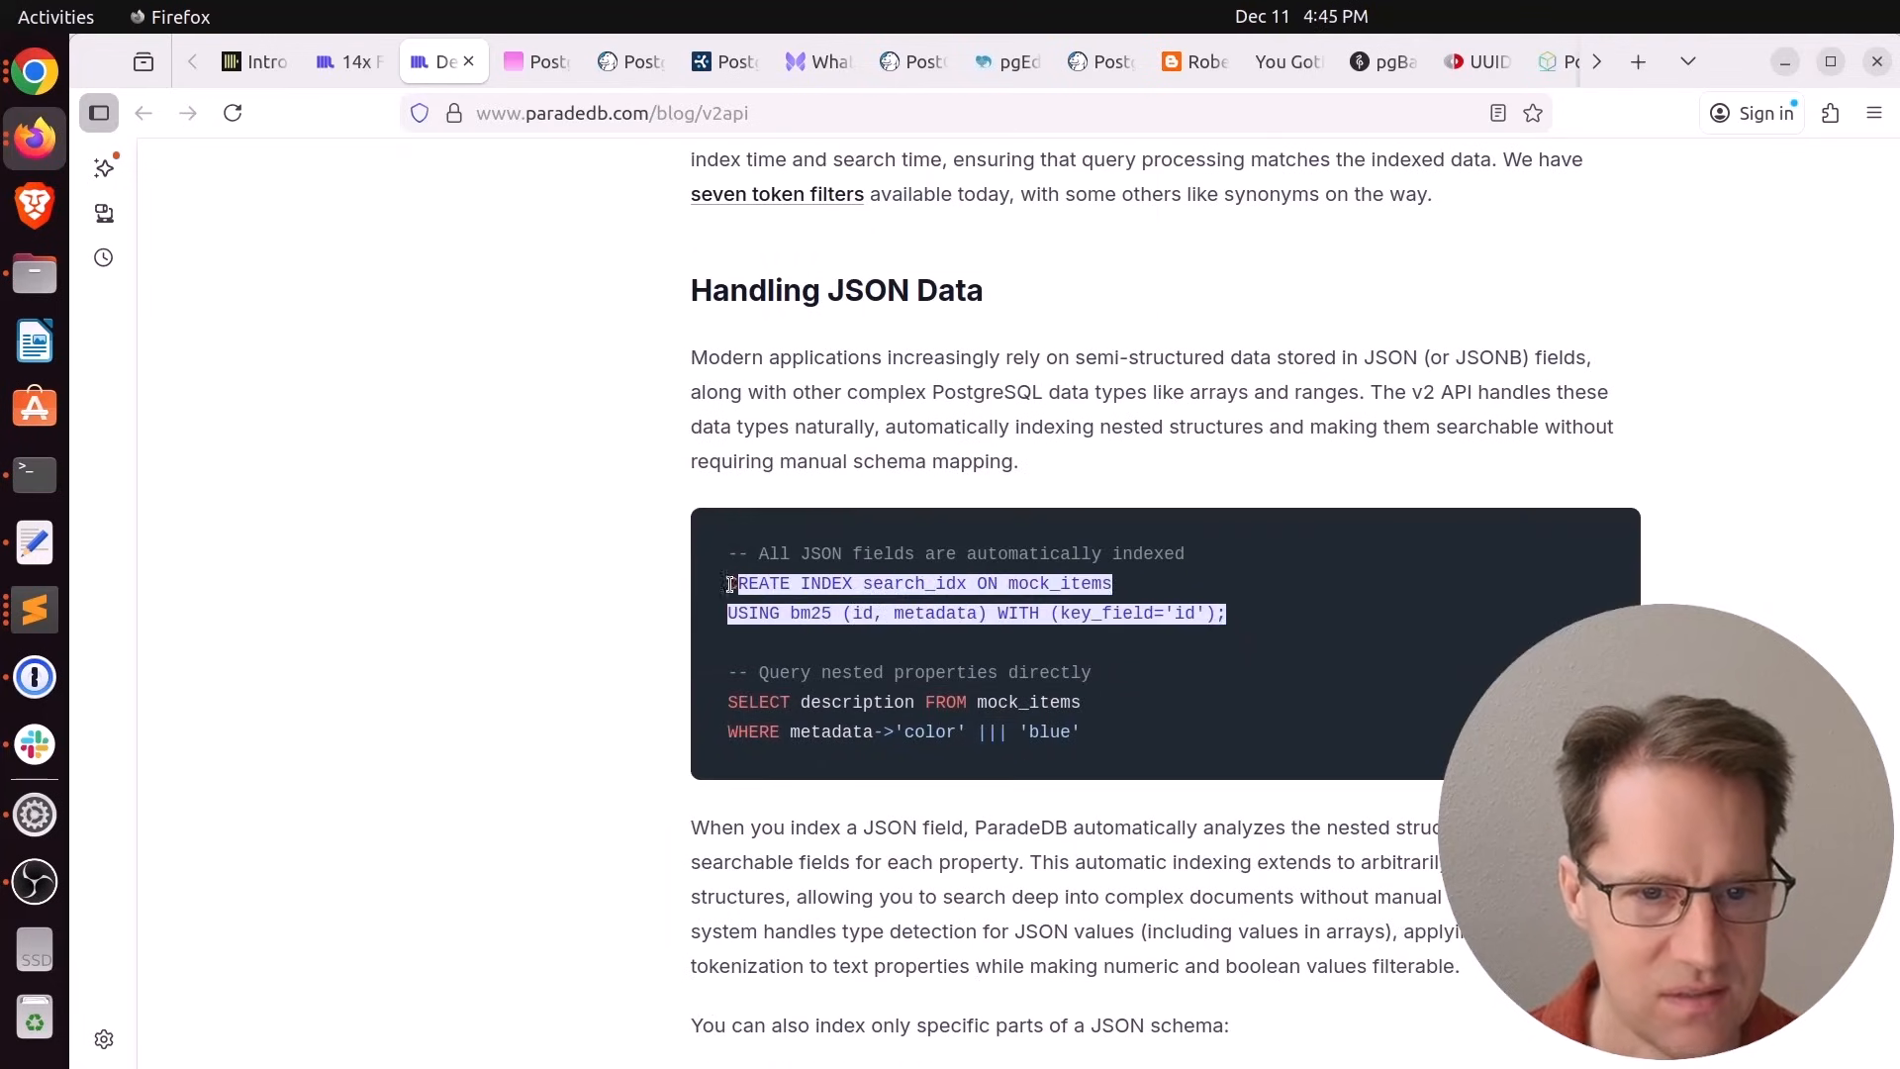
left_click(902, 636)
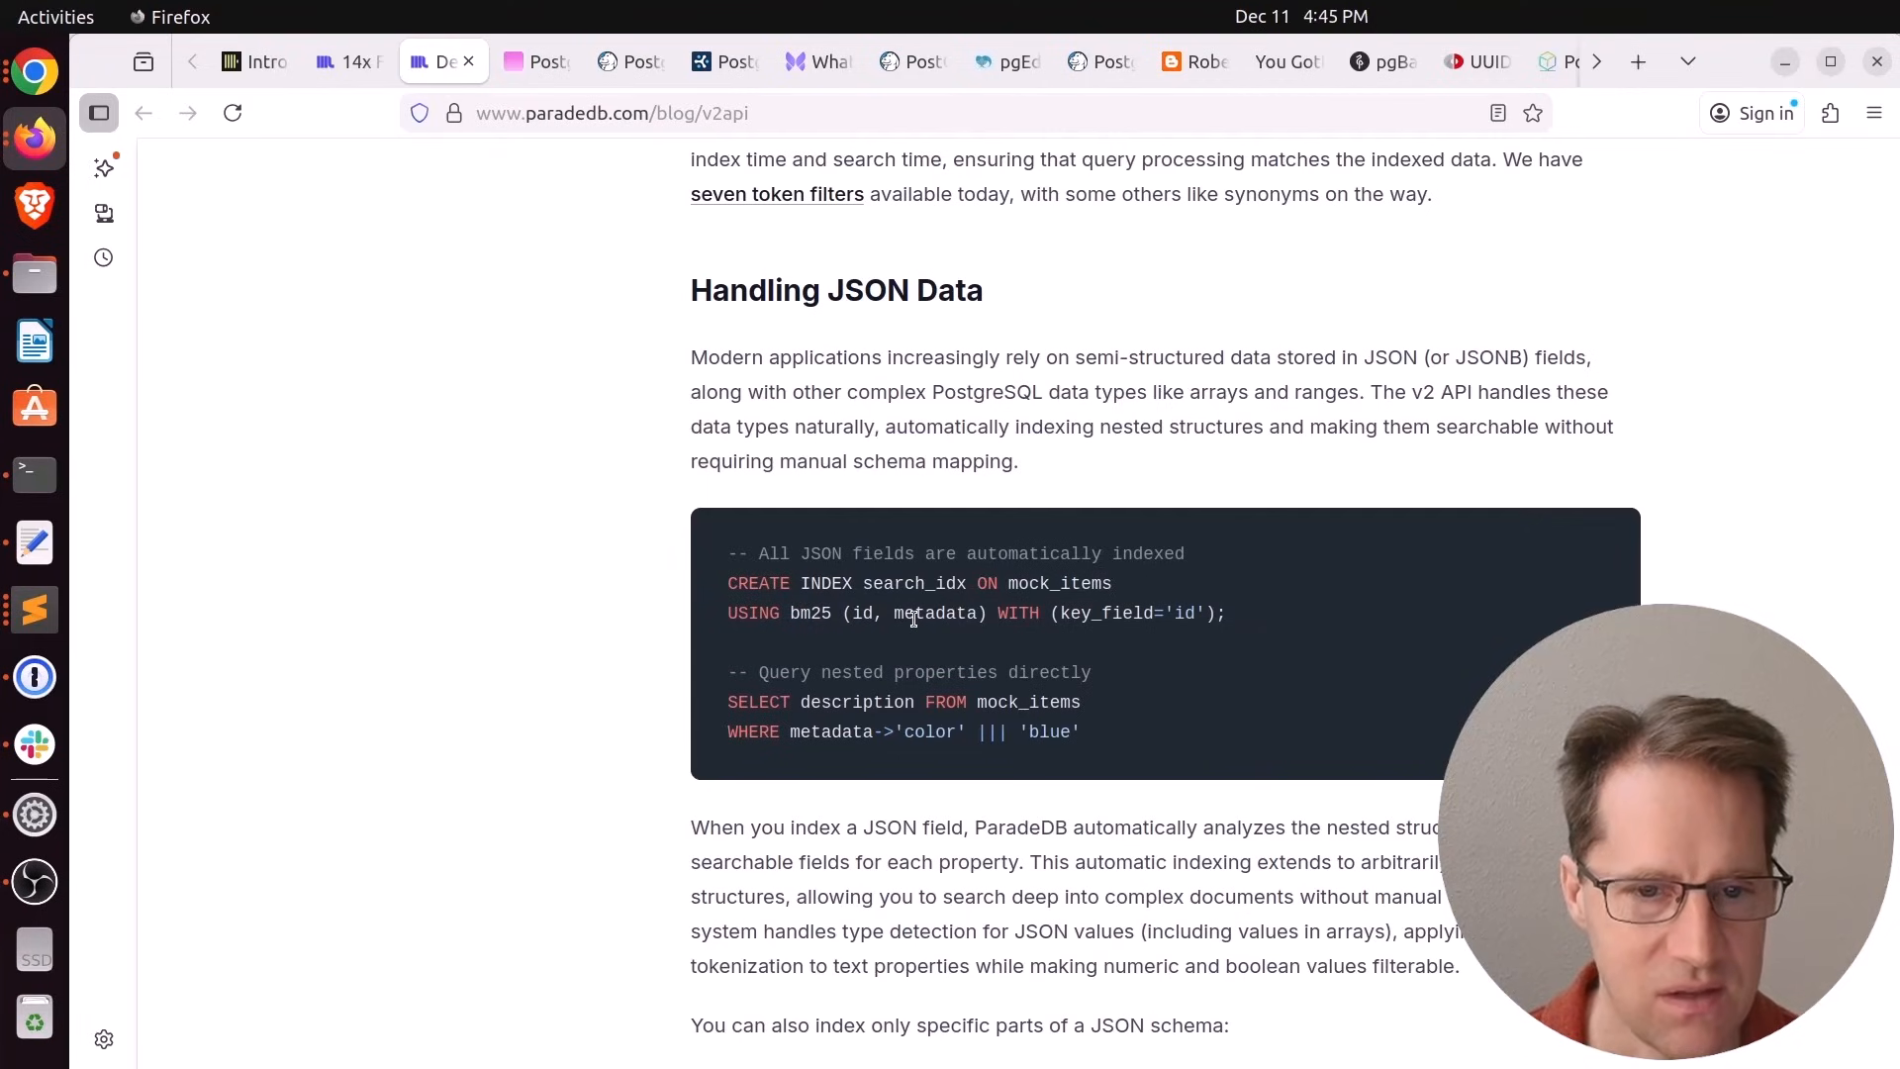
Scroll through the faceting section to the closing get-started note and footer
scroll("down", 3)
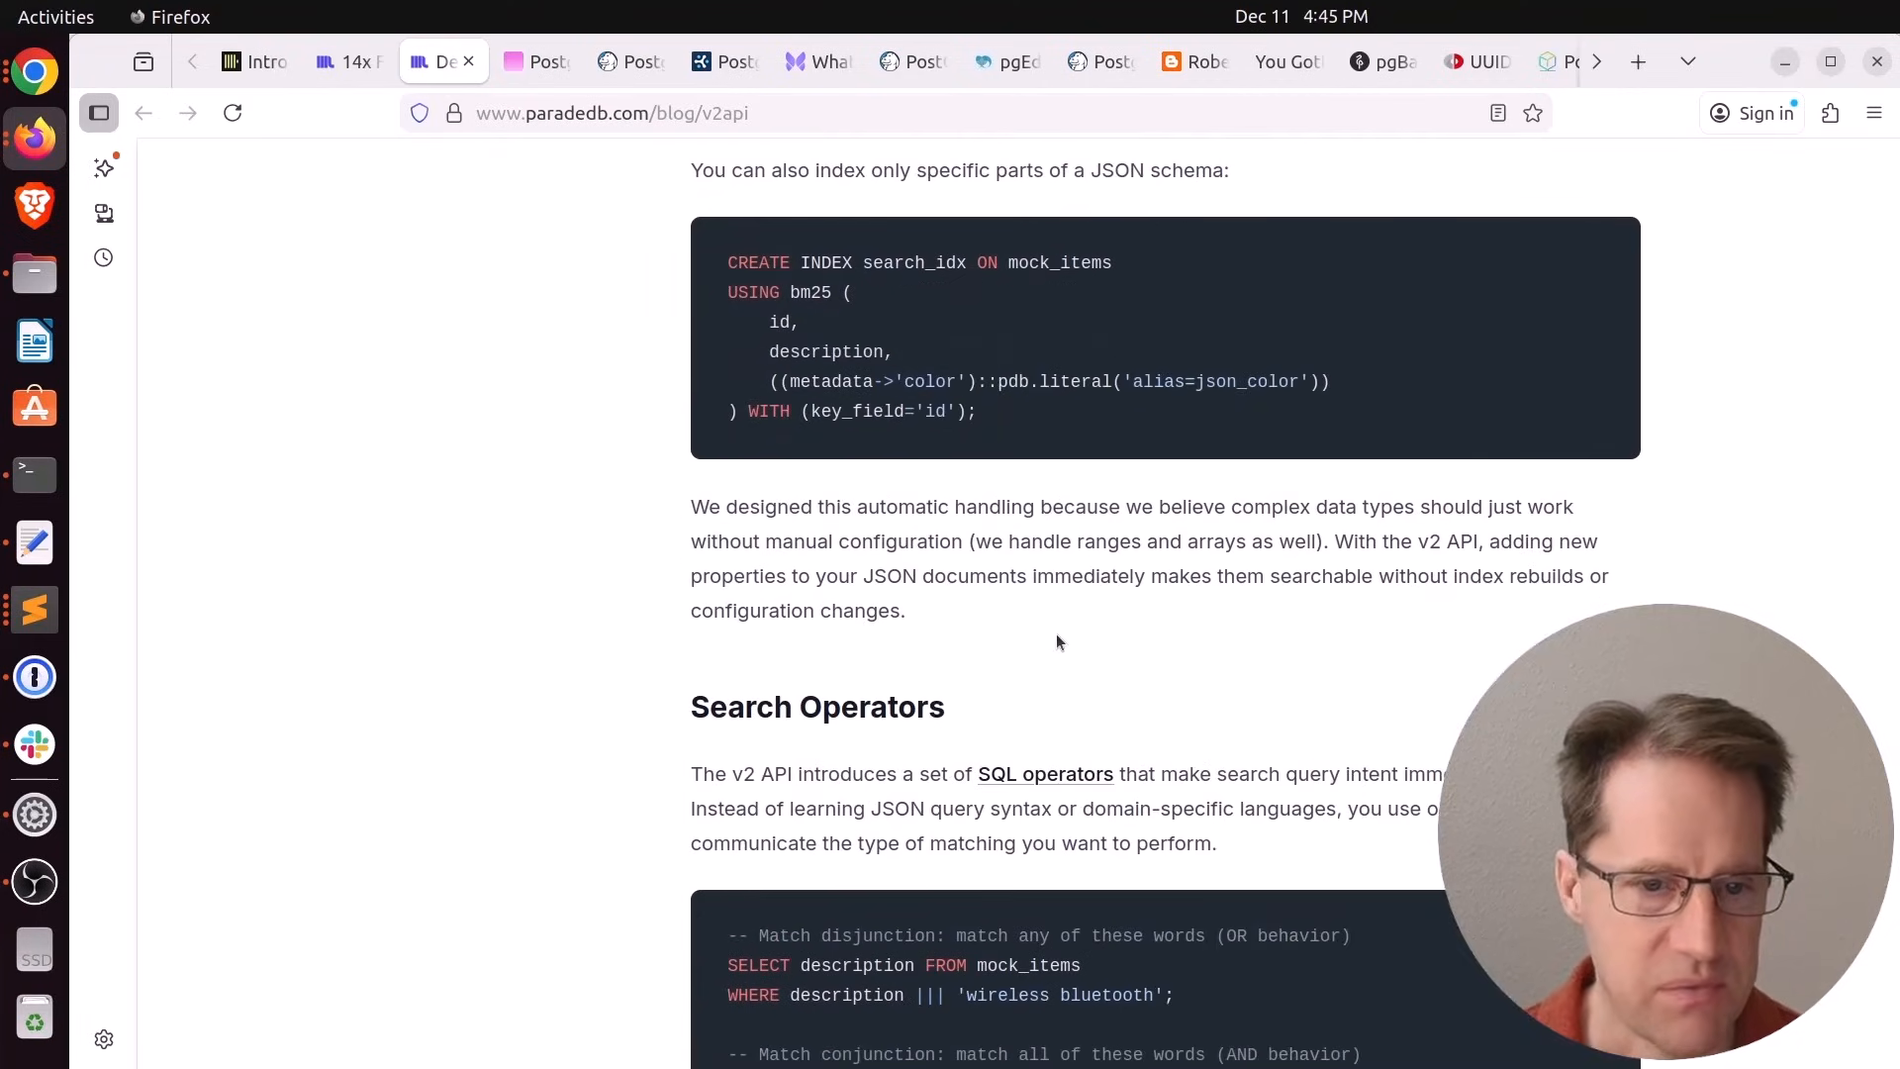
scroll("down", 3)
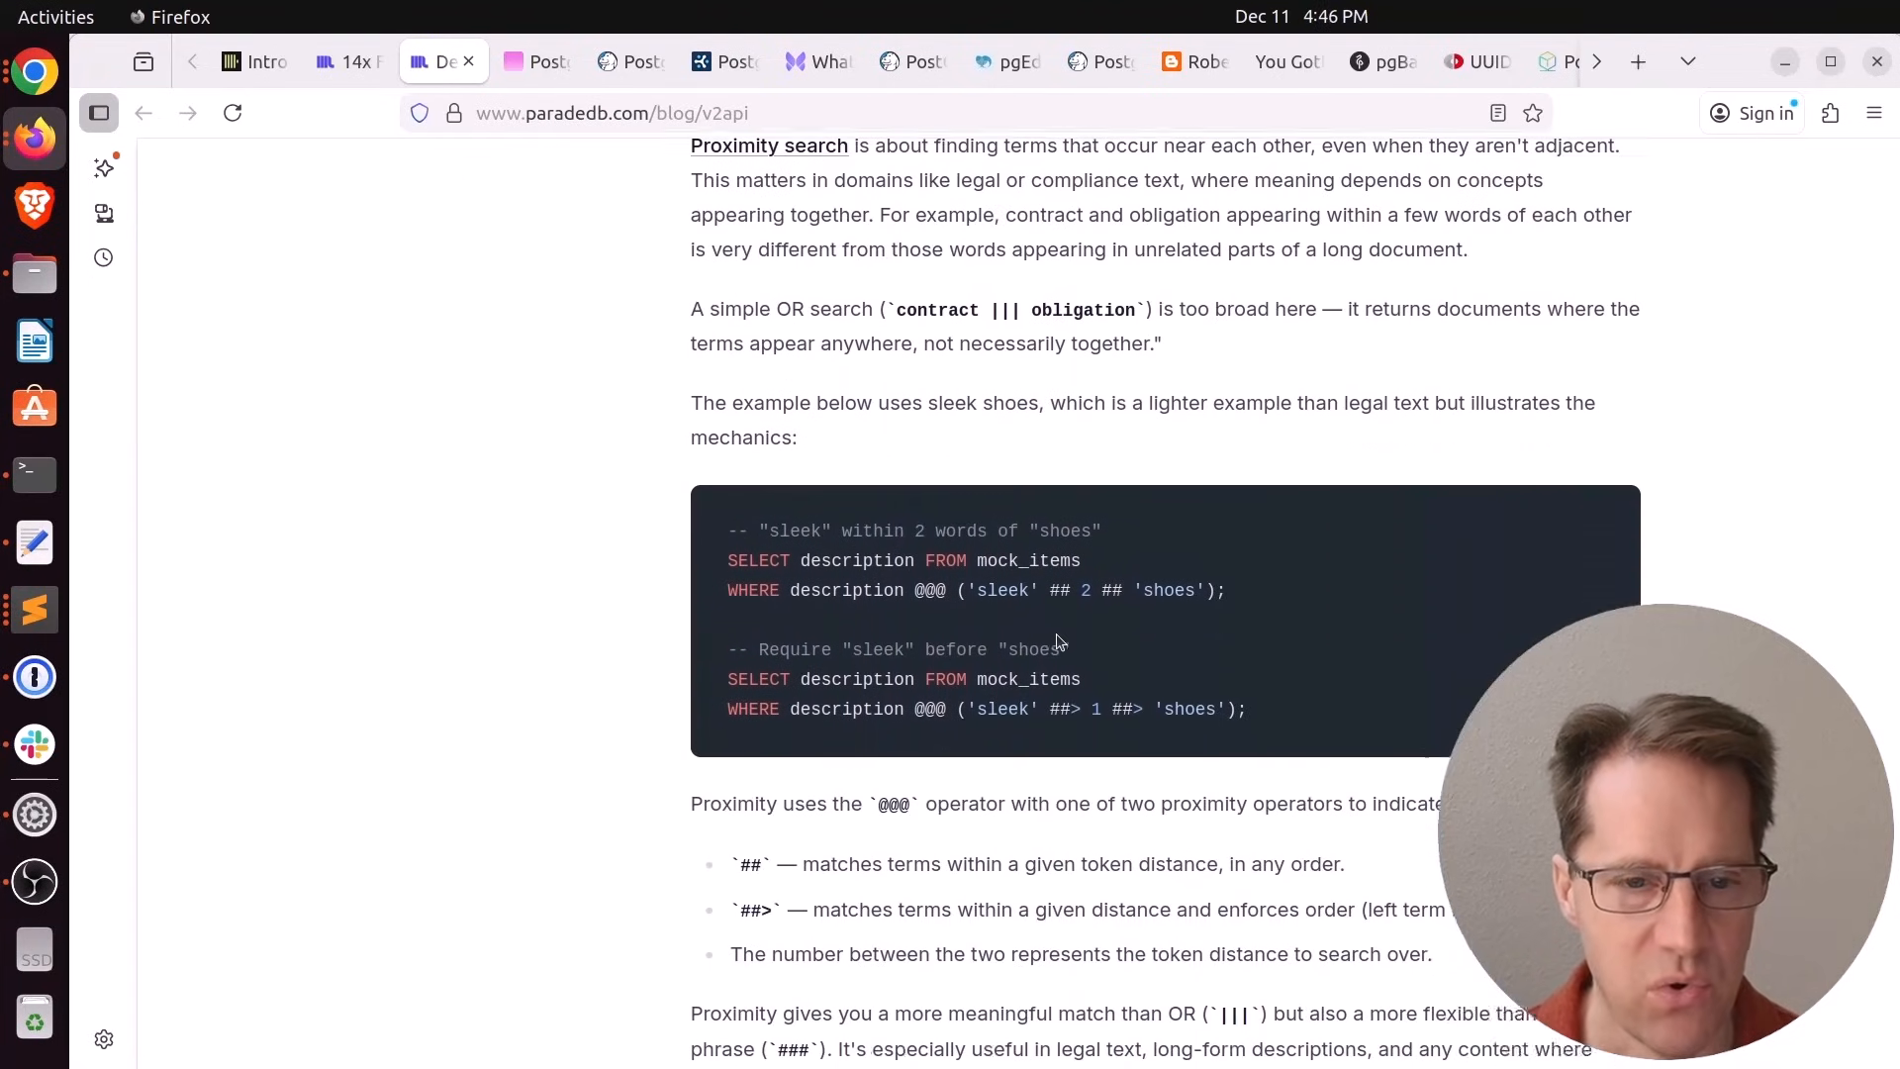
scroll("down", 3)
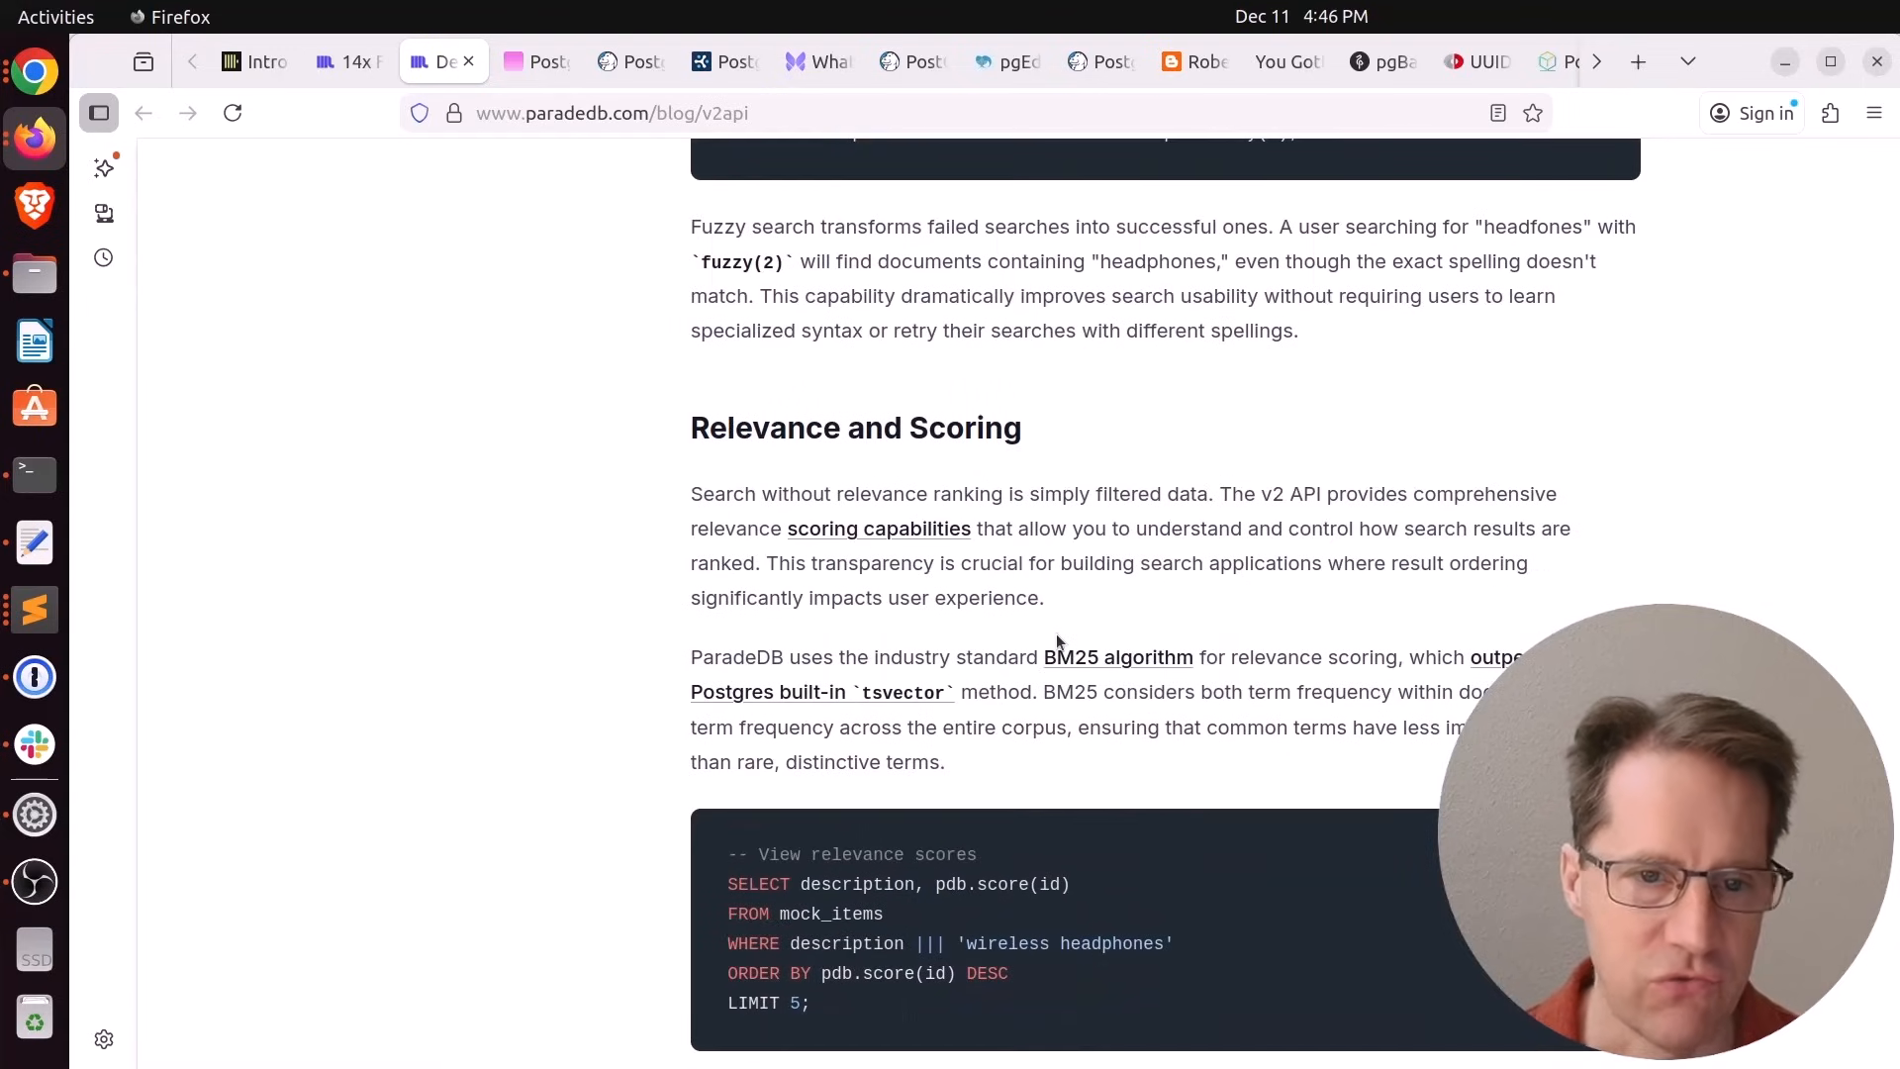
scroll("down", 3)
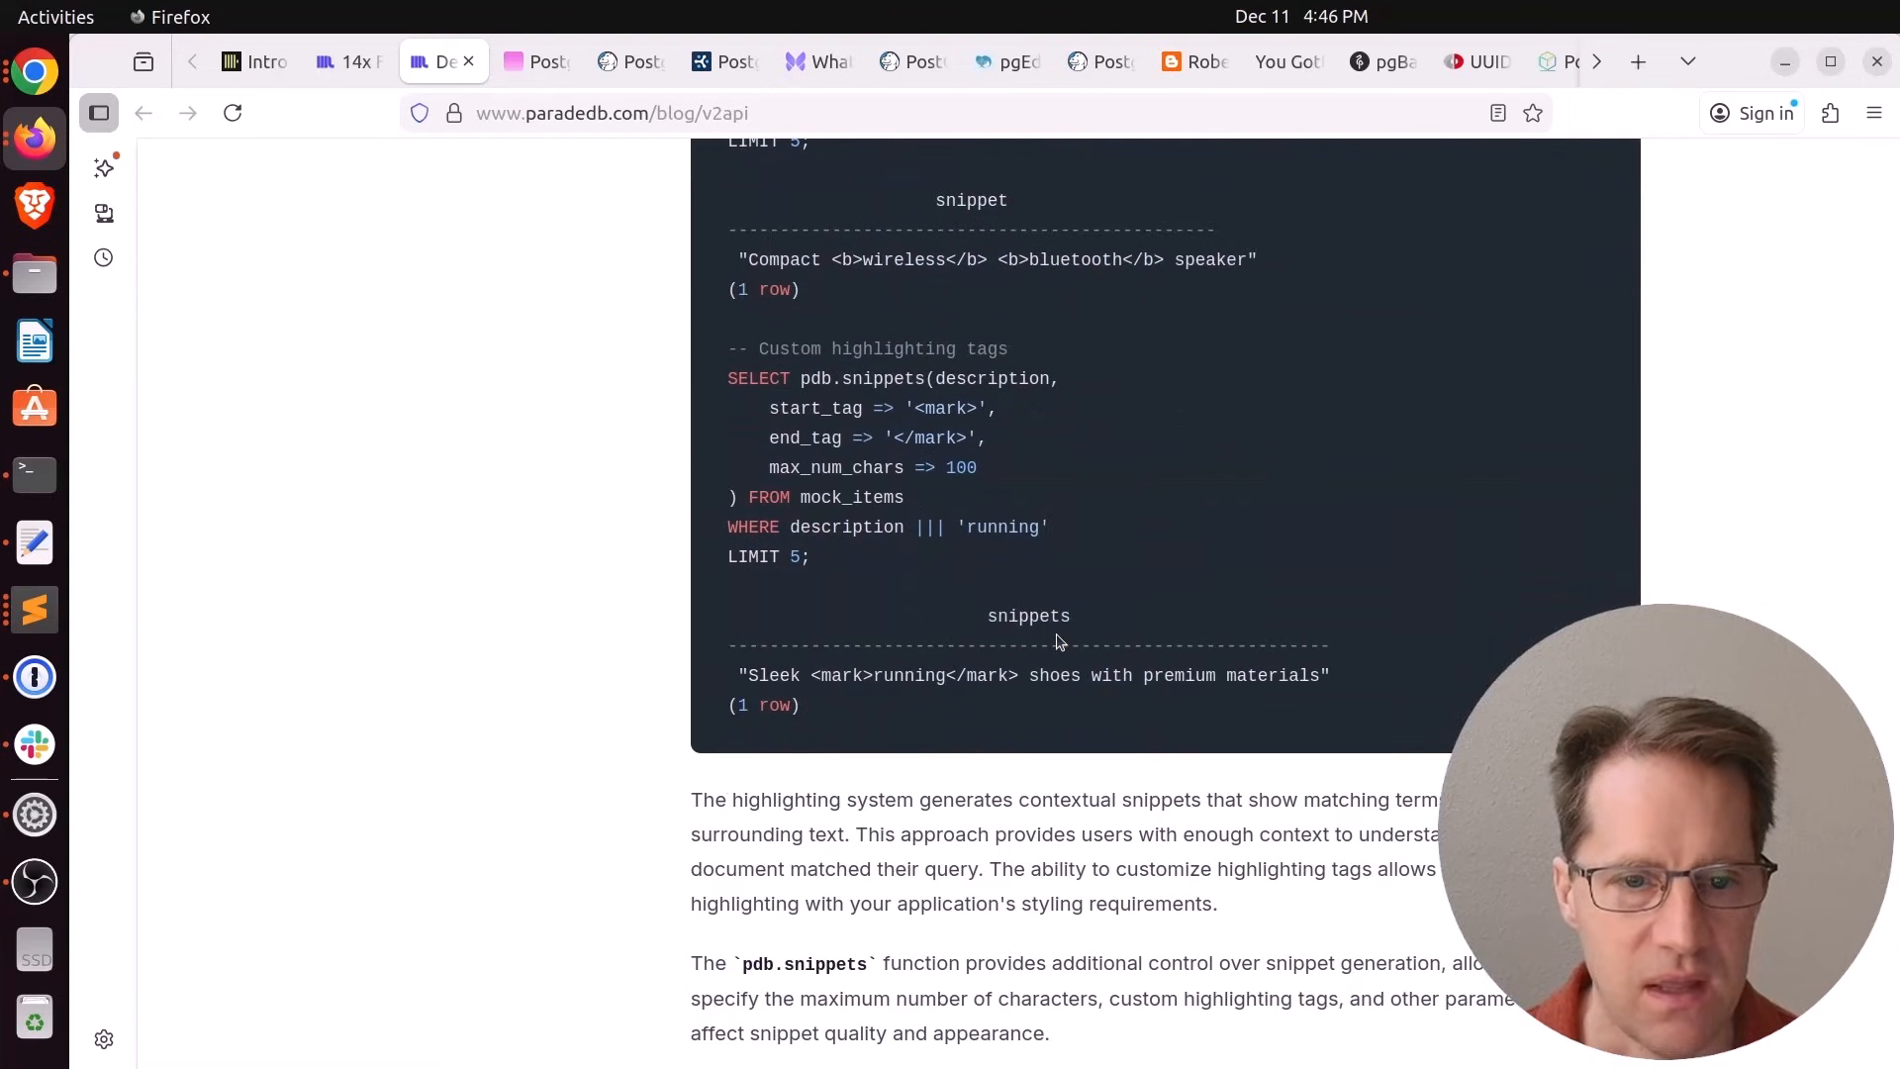
scroll("down", 3)
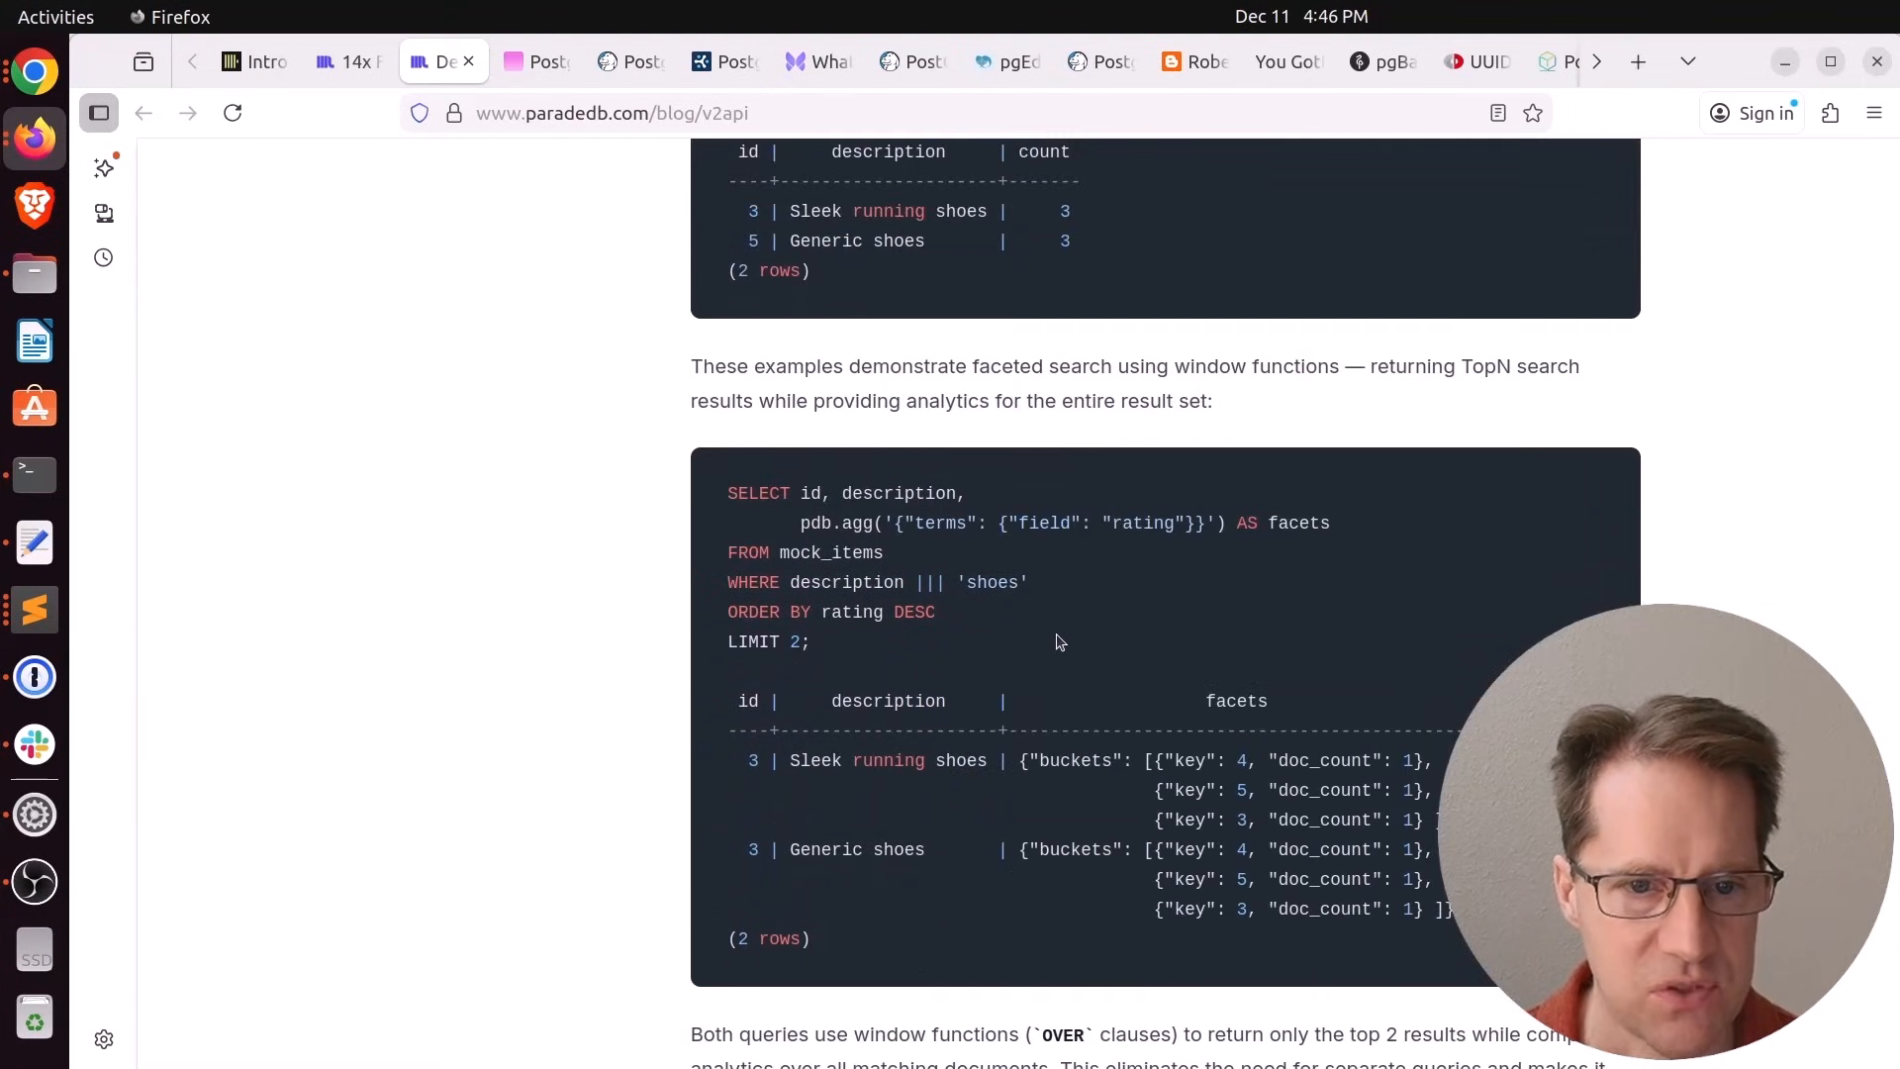
scroll("down", 3)
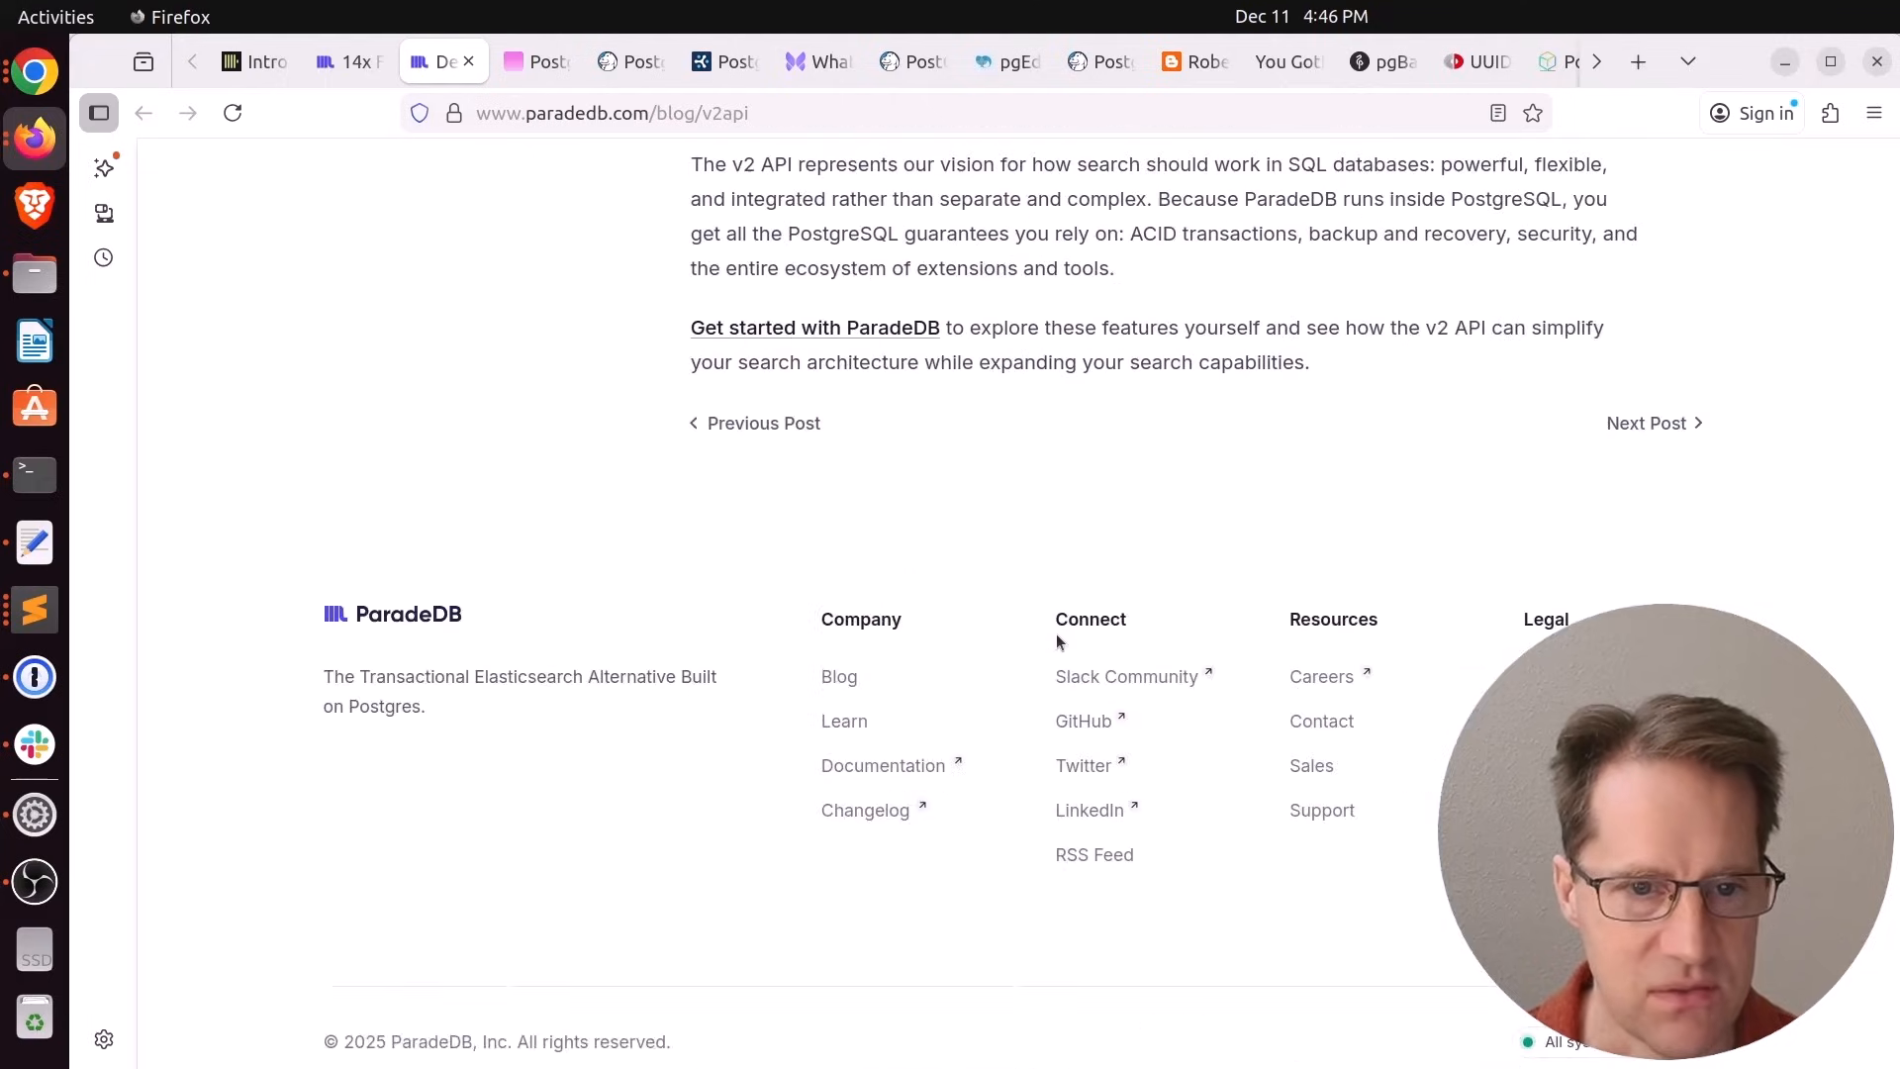
Switch to the postgres.fm max_connections vs migrations episode and scroll past show notes to the video
left_click(532, 61)
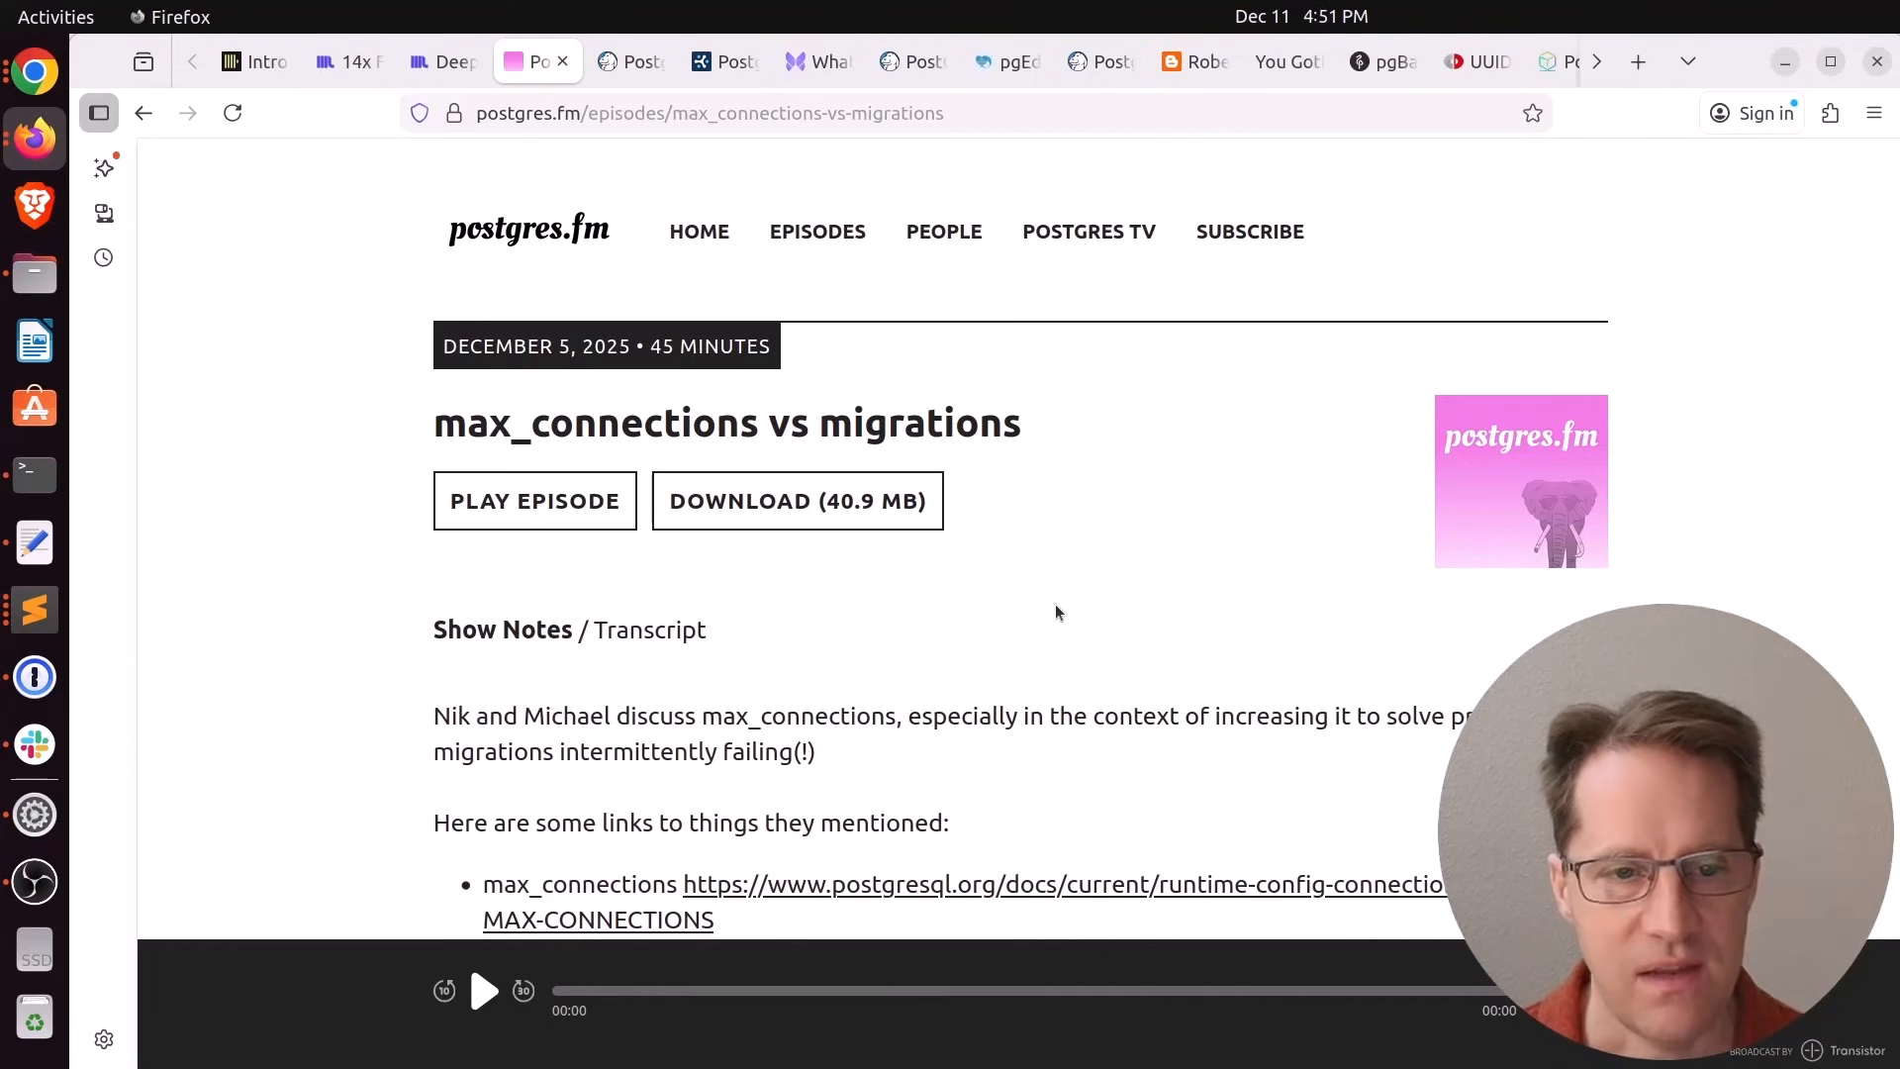
scroll("down", 3)
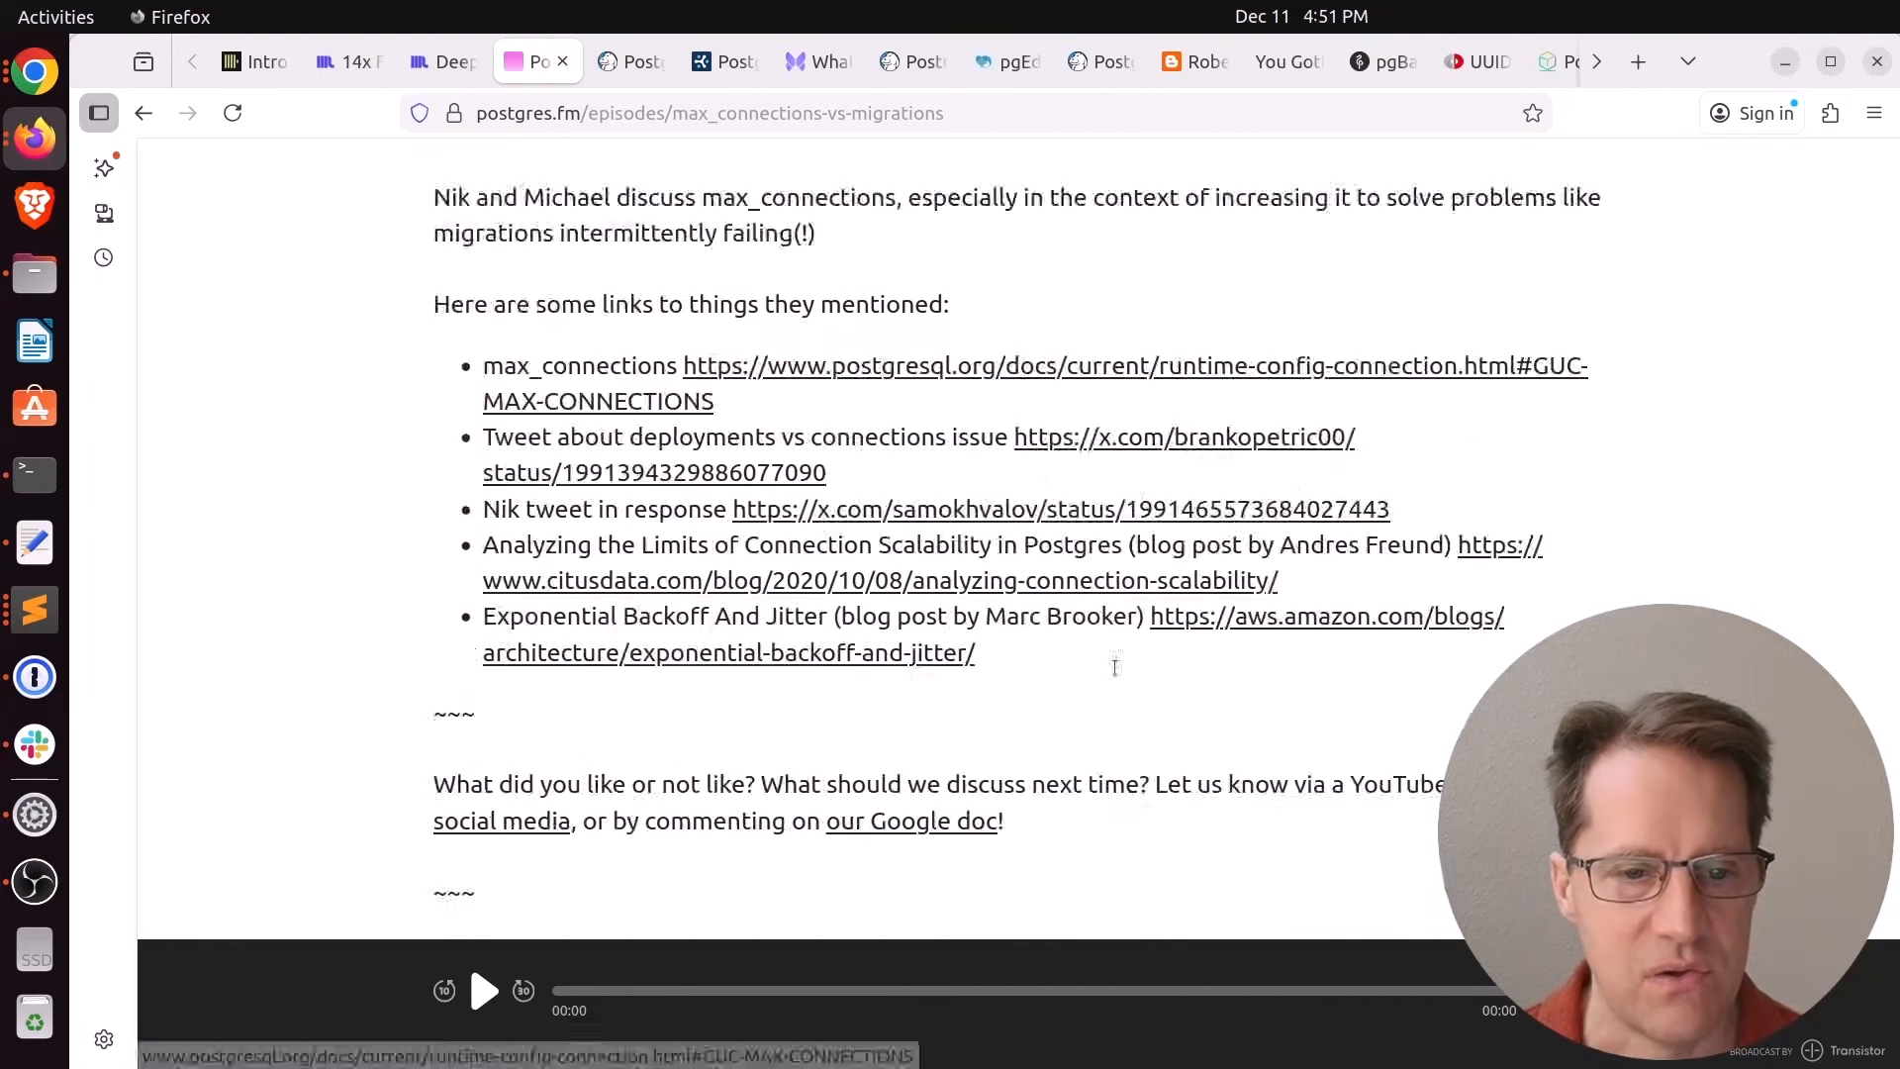
scroll("down", 3)
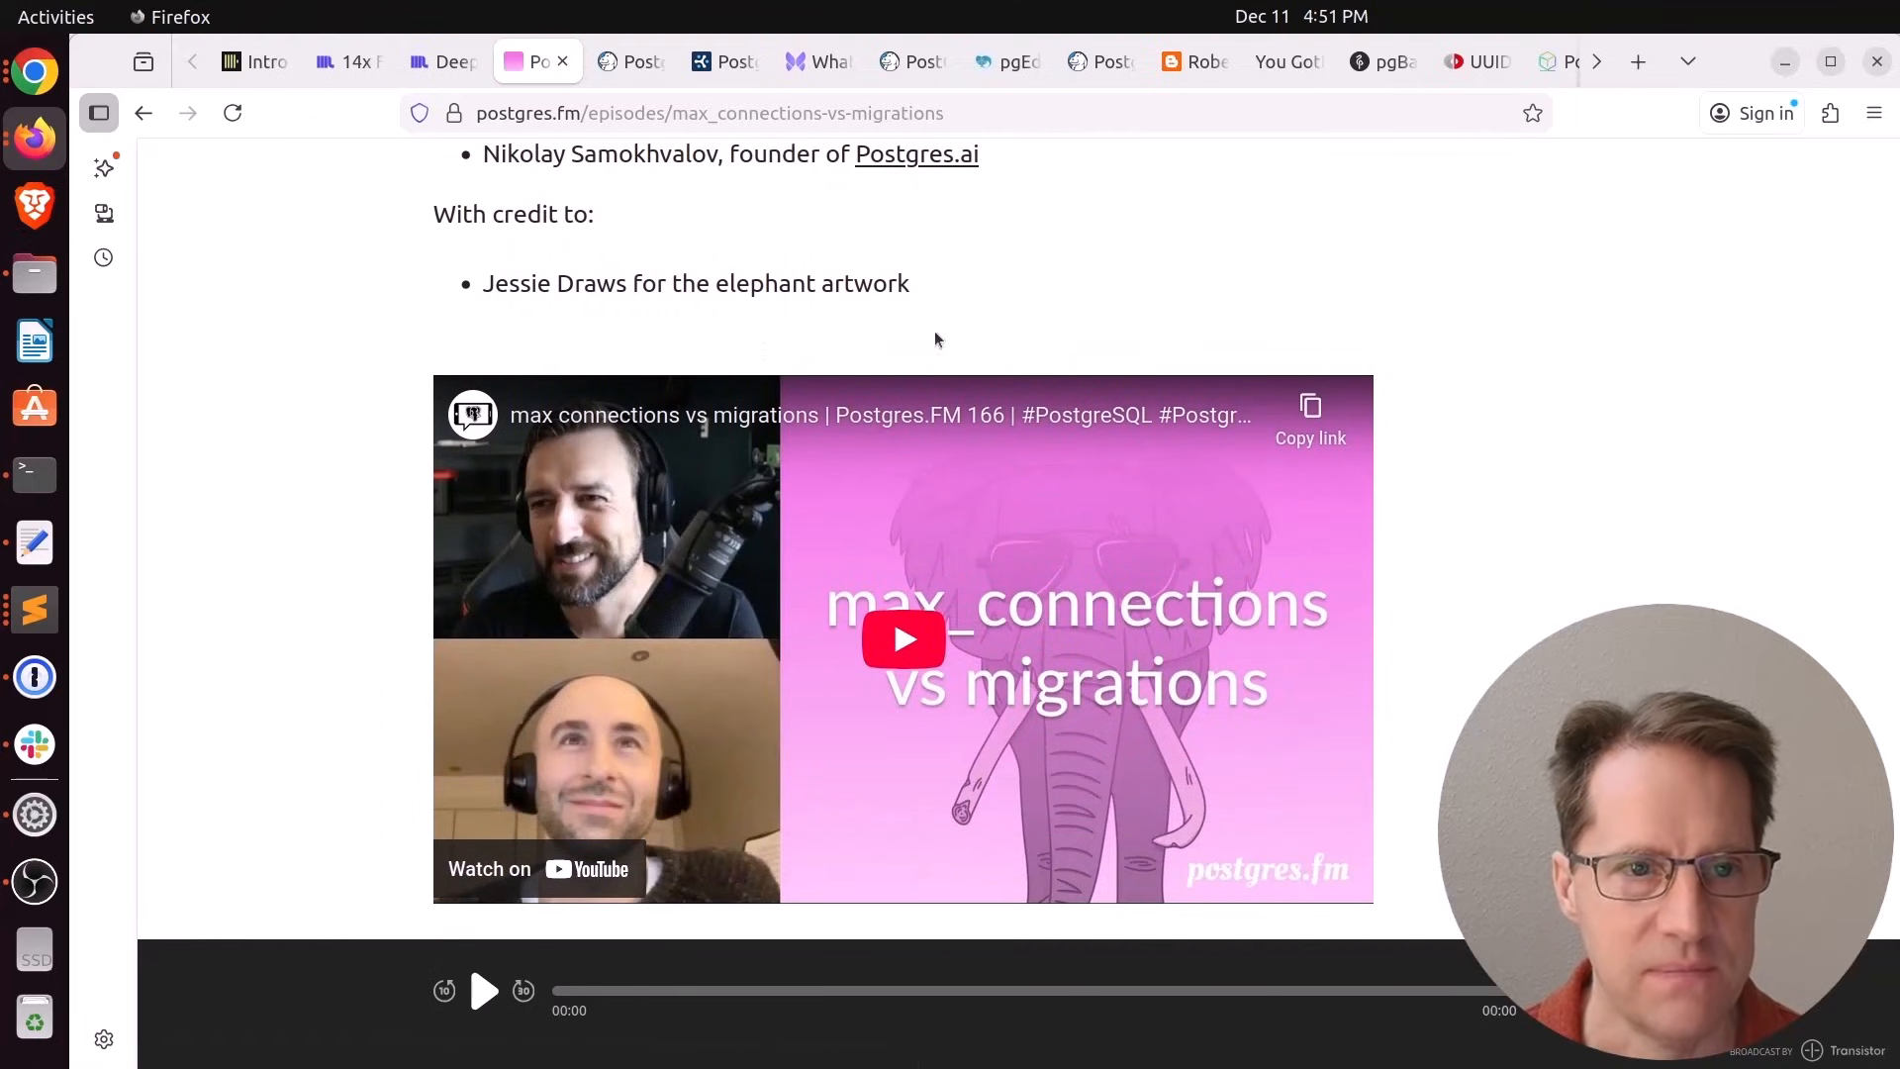
Switch to the Crunchy Data scan-types post and read the Seq Scan and Index Scan sections
left_click(630, 62)
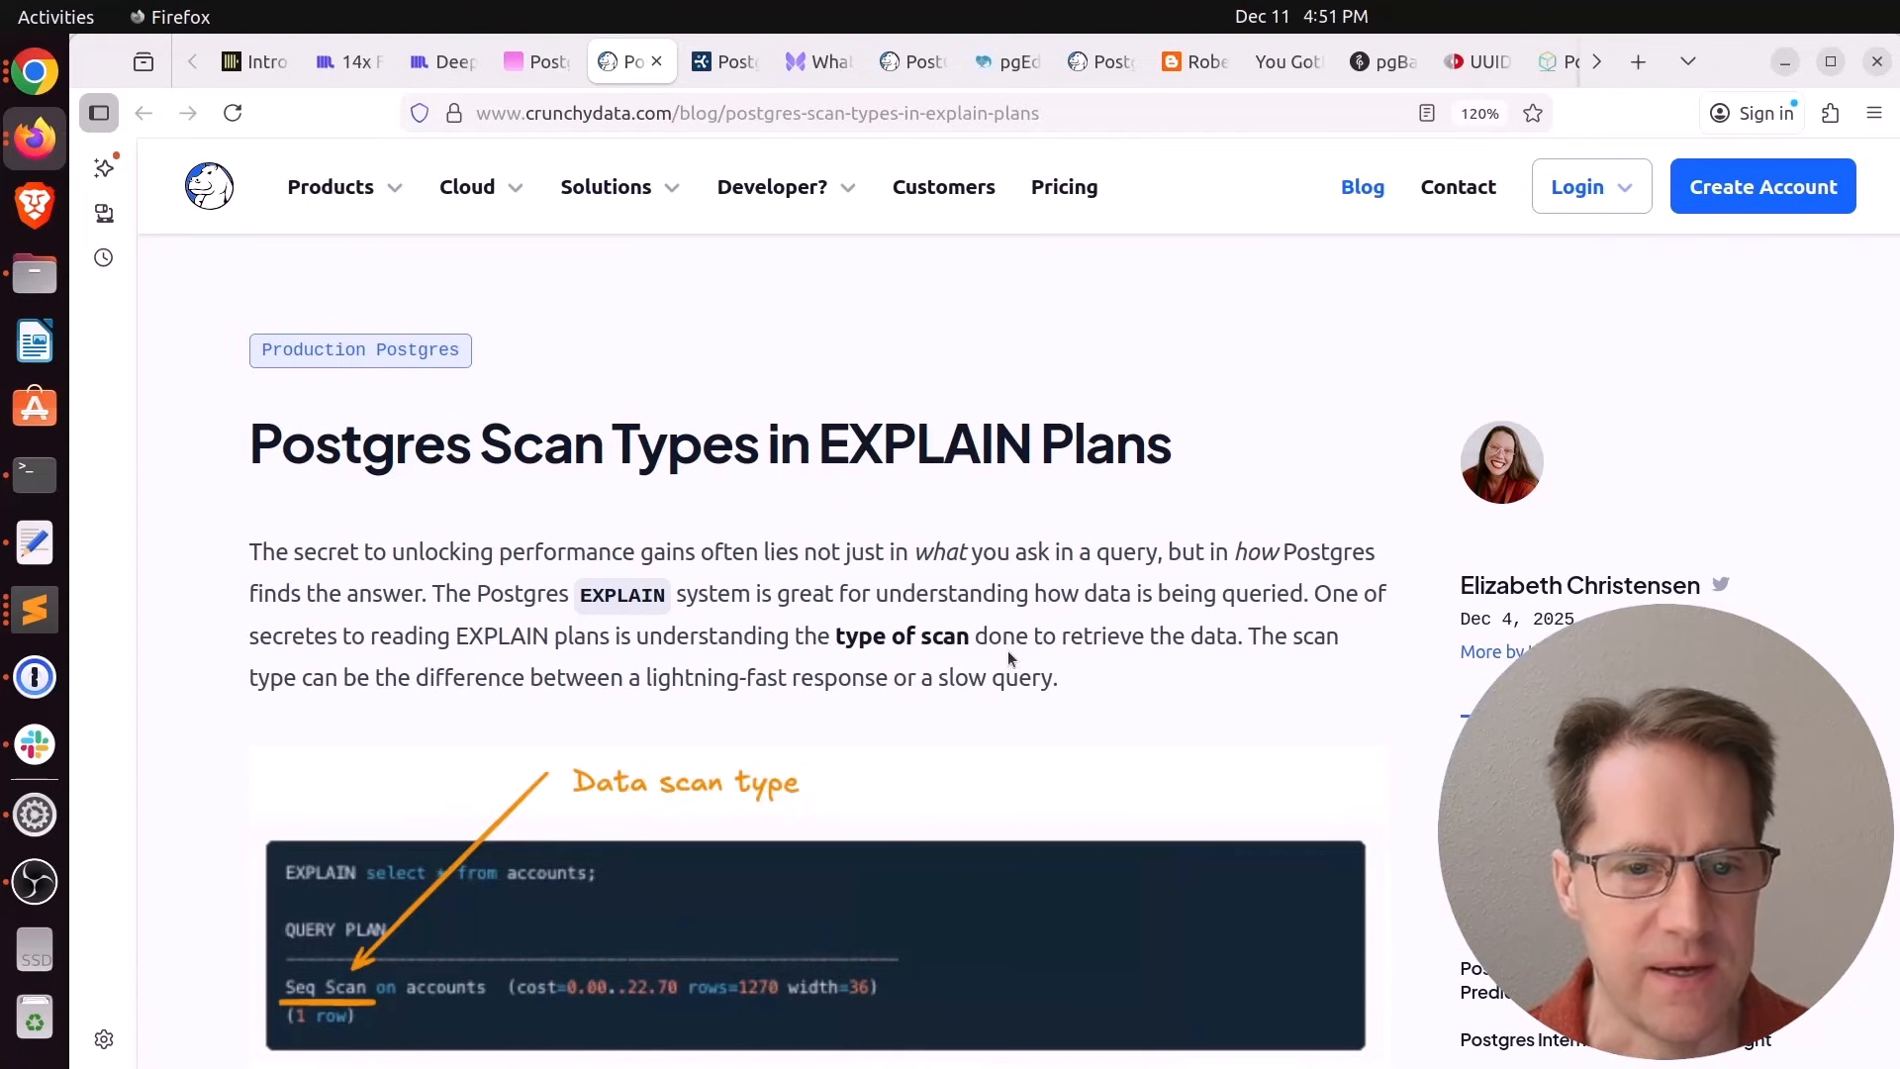
scroll("down", 3)
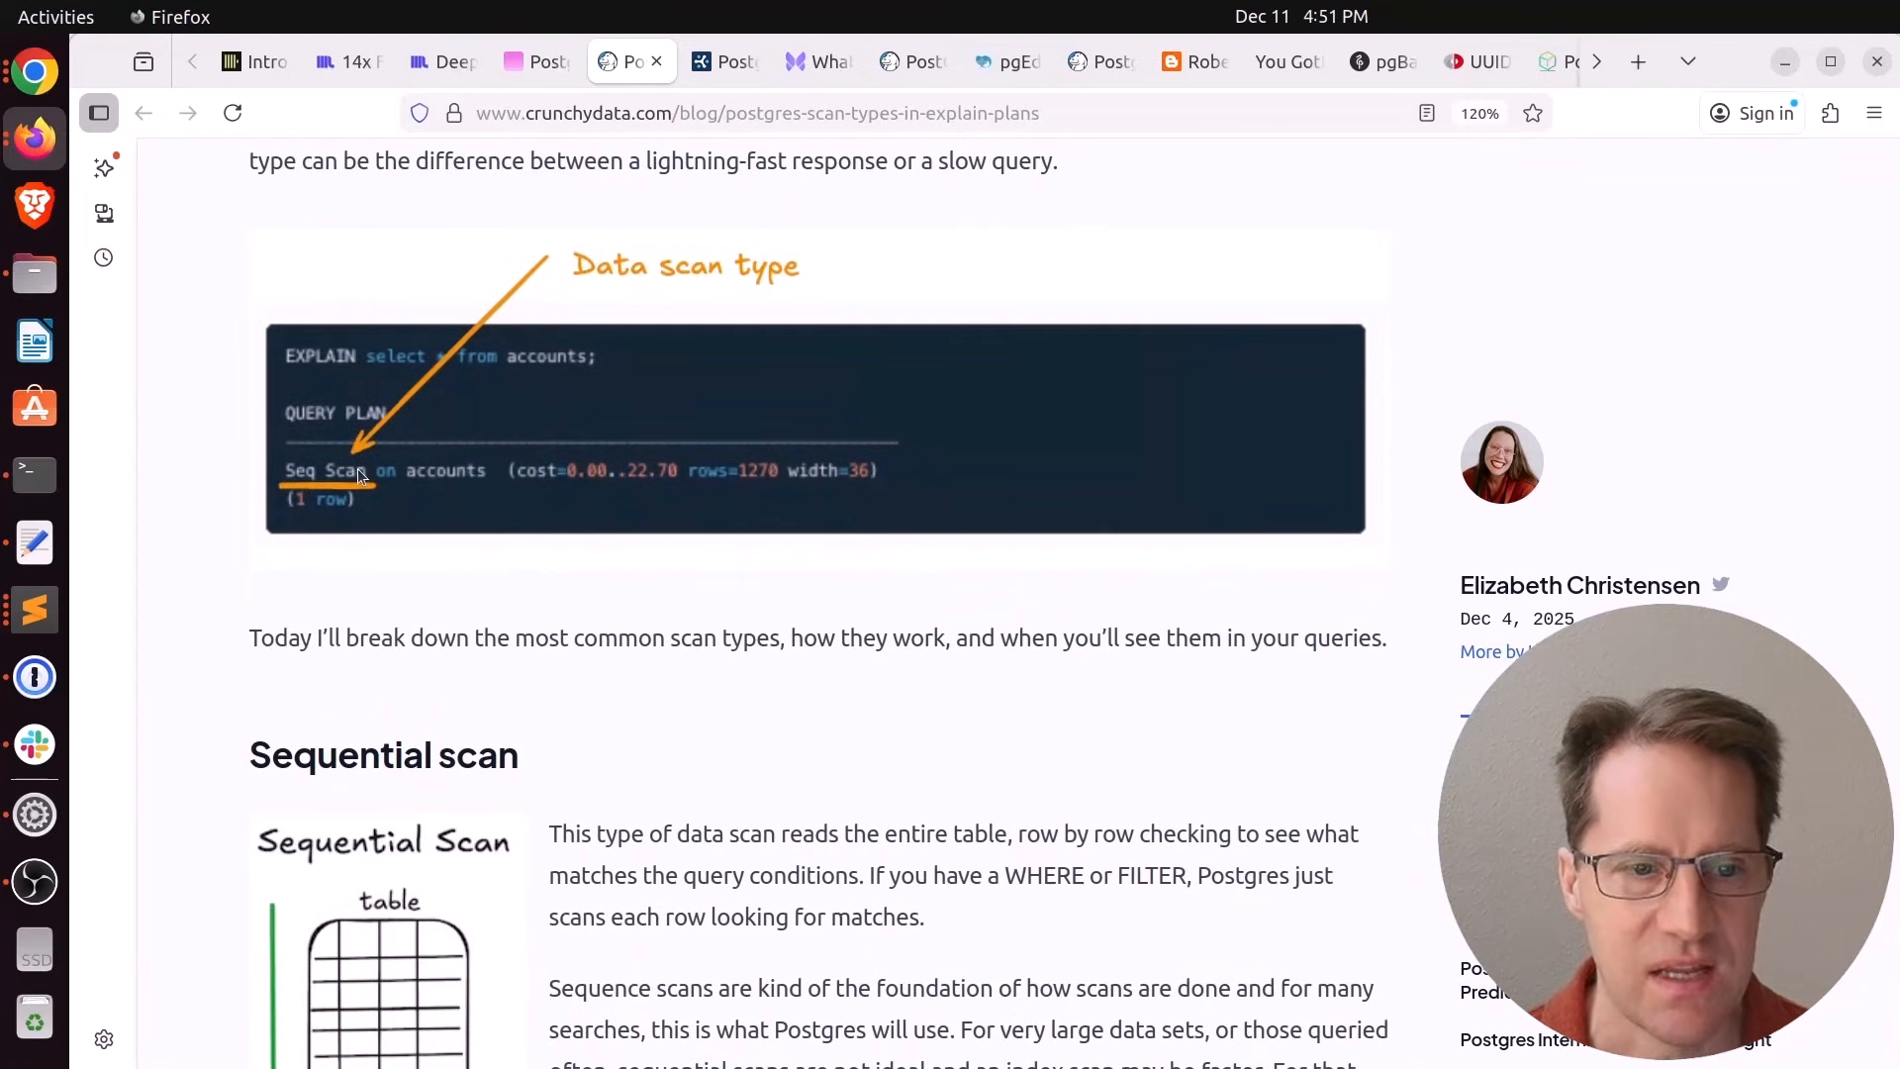
scroll("down", 3)
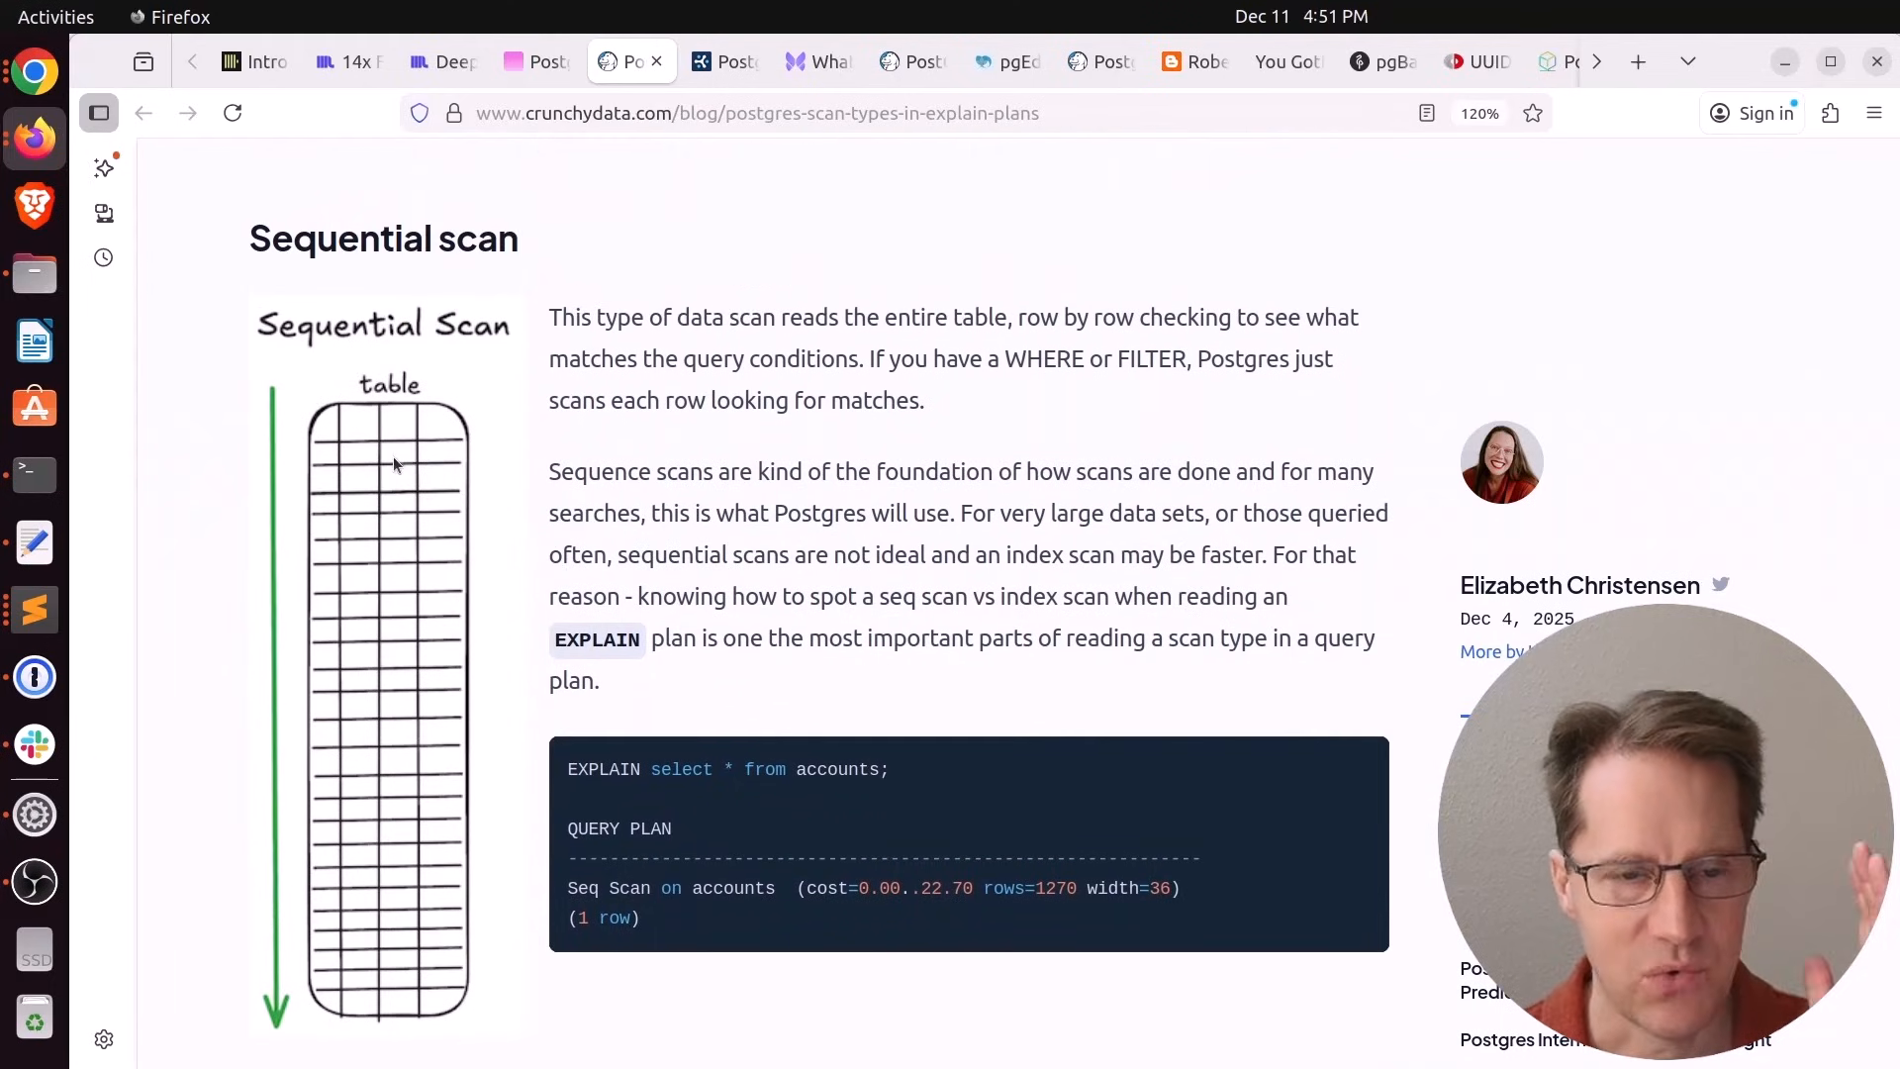
mouse_move(768, 883)
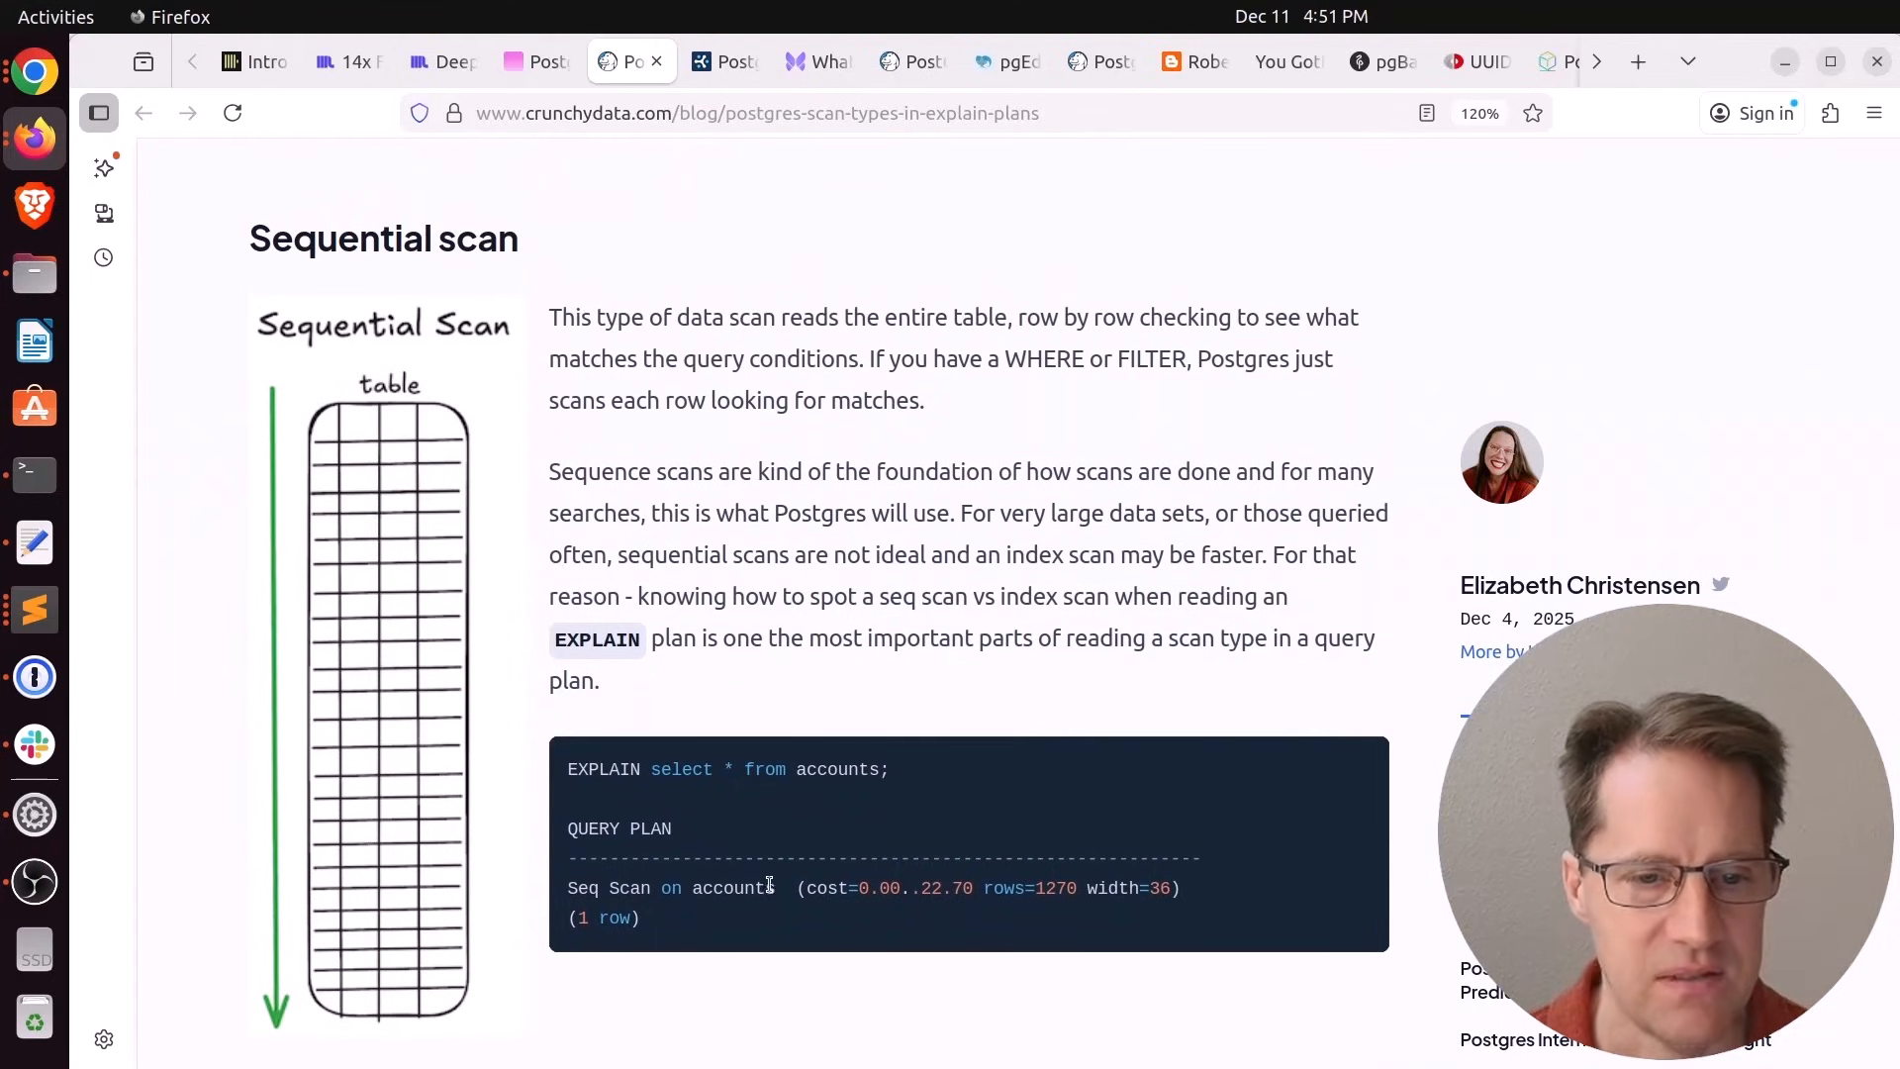
double_click(627, 887)
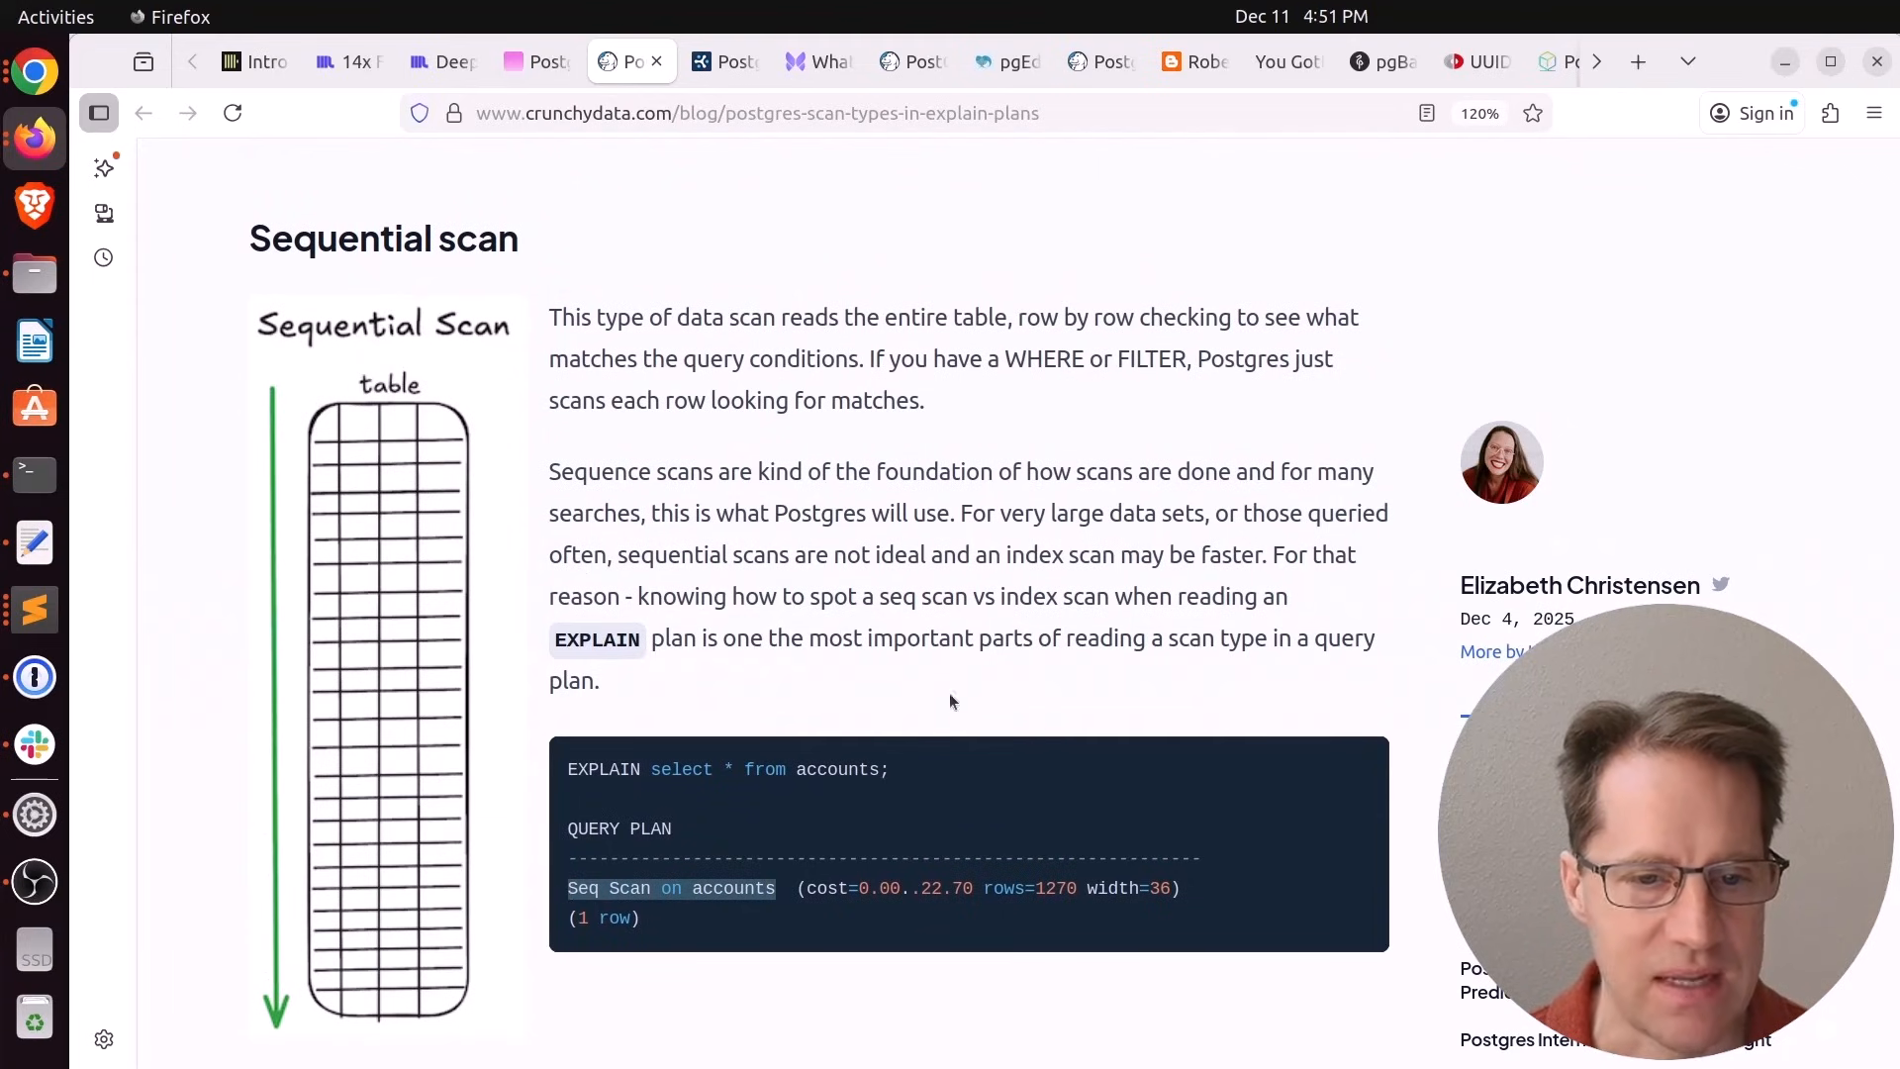
scroll("down", 3)
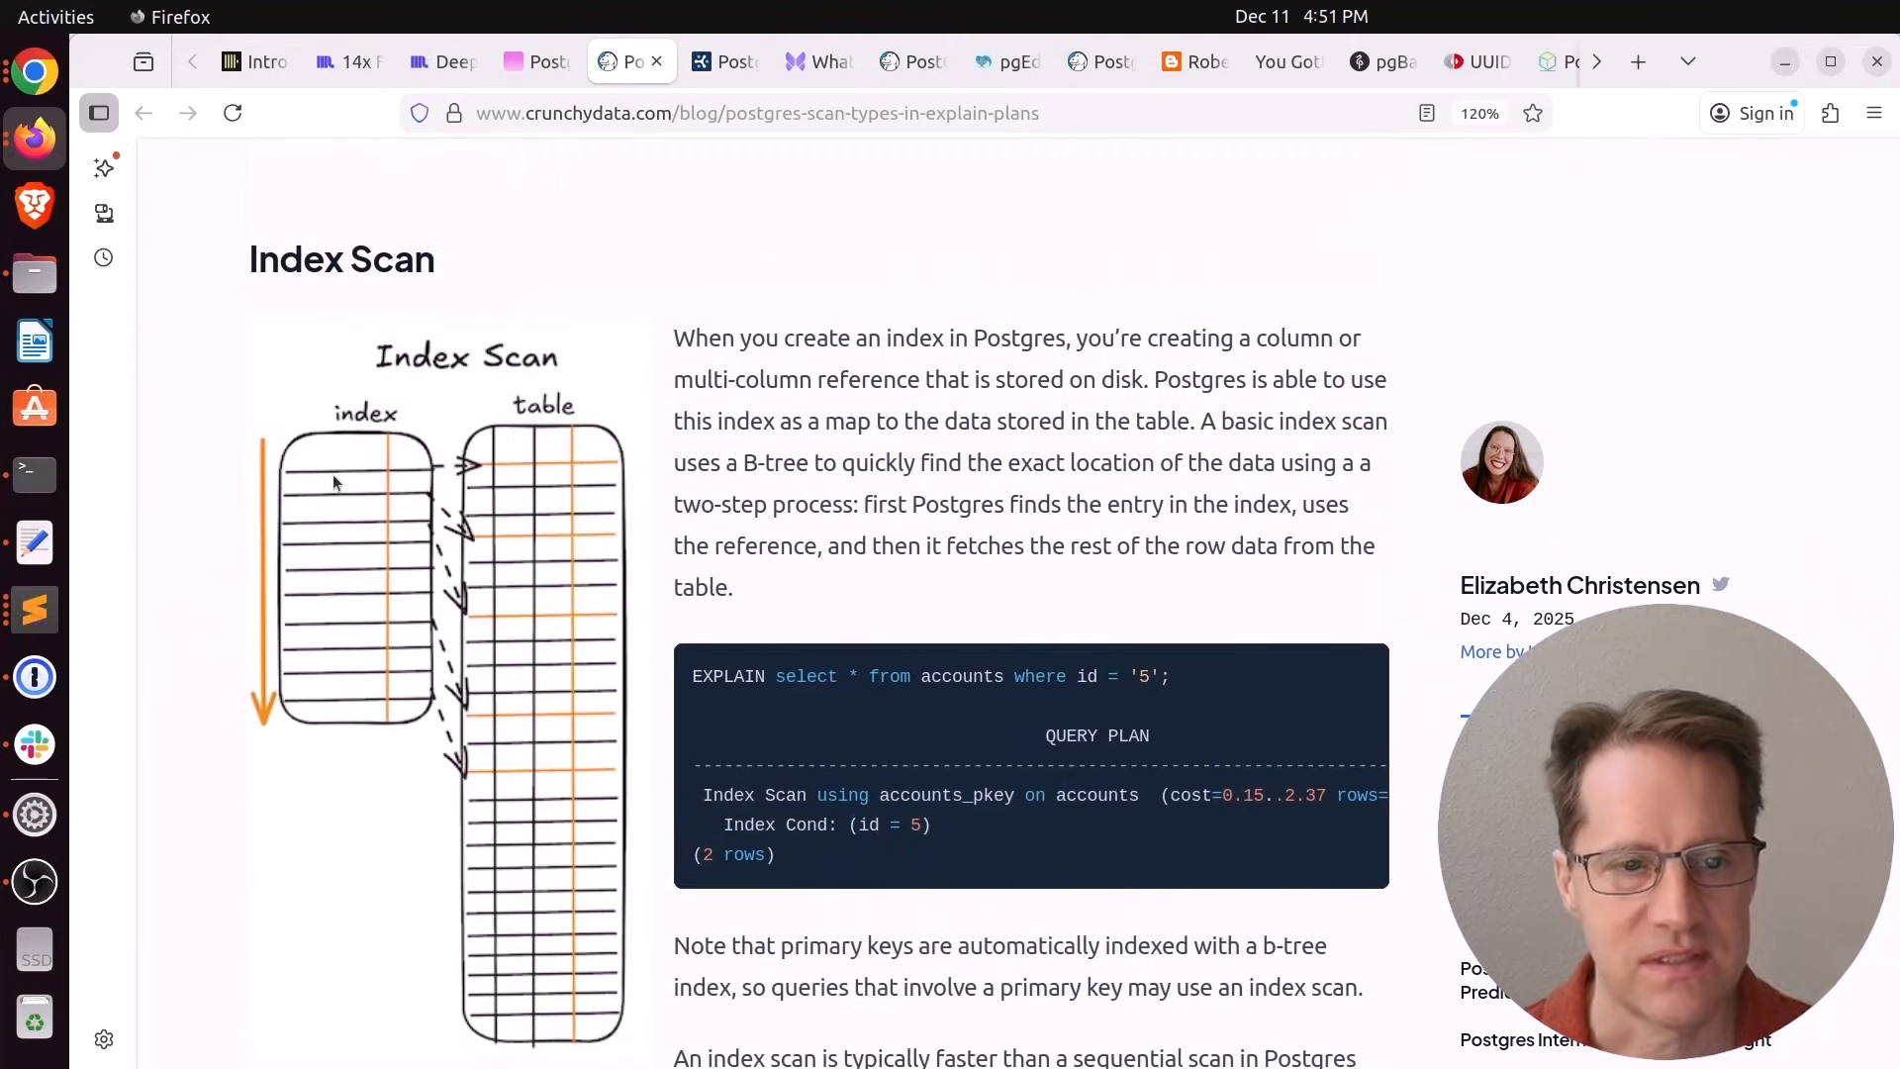
mouse_move(404, 501)
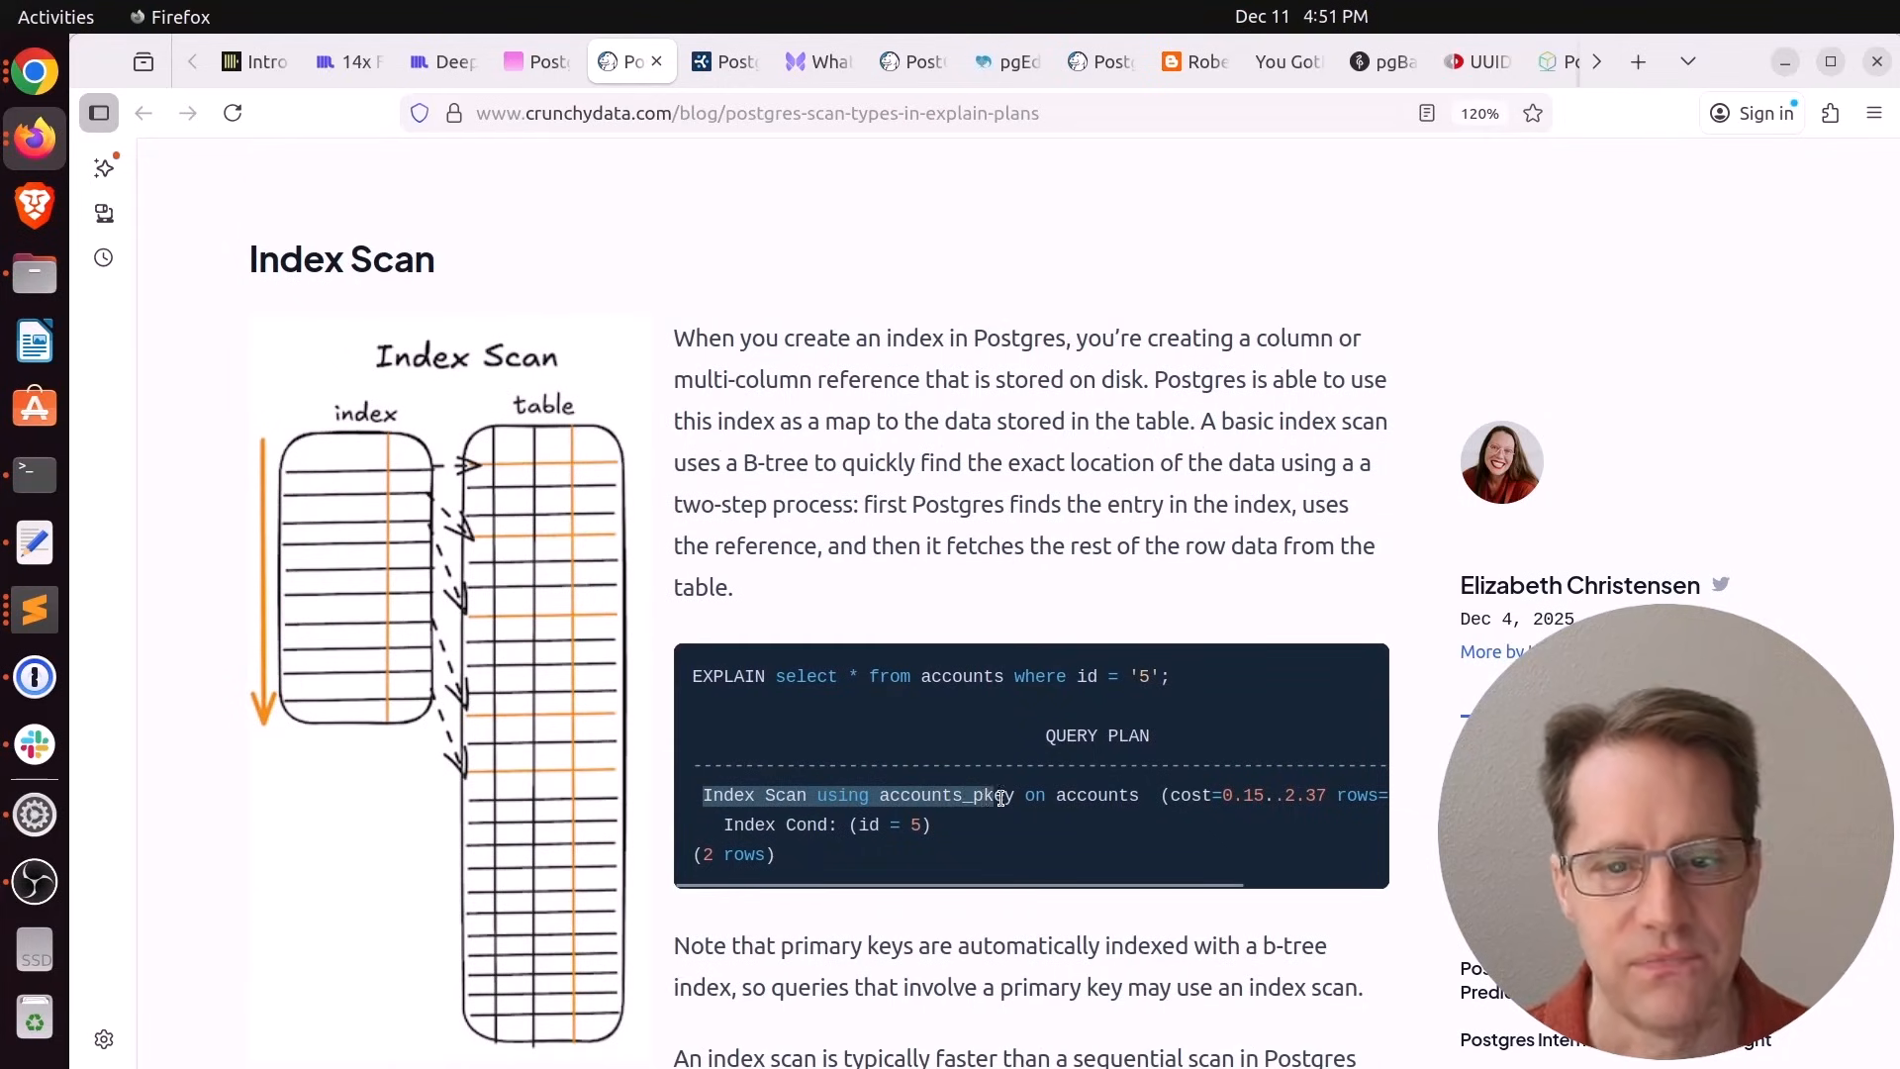
Read the Bitmap Index Scan section, highlighting the Recheck Cond and Filter plan lines
scroll("down", 3)
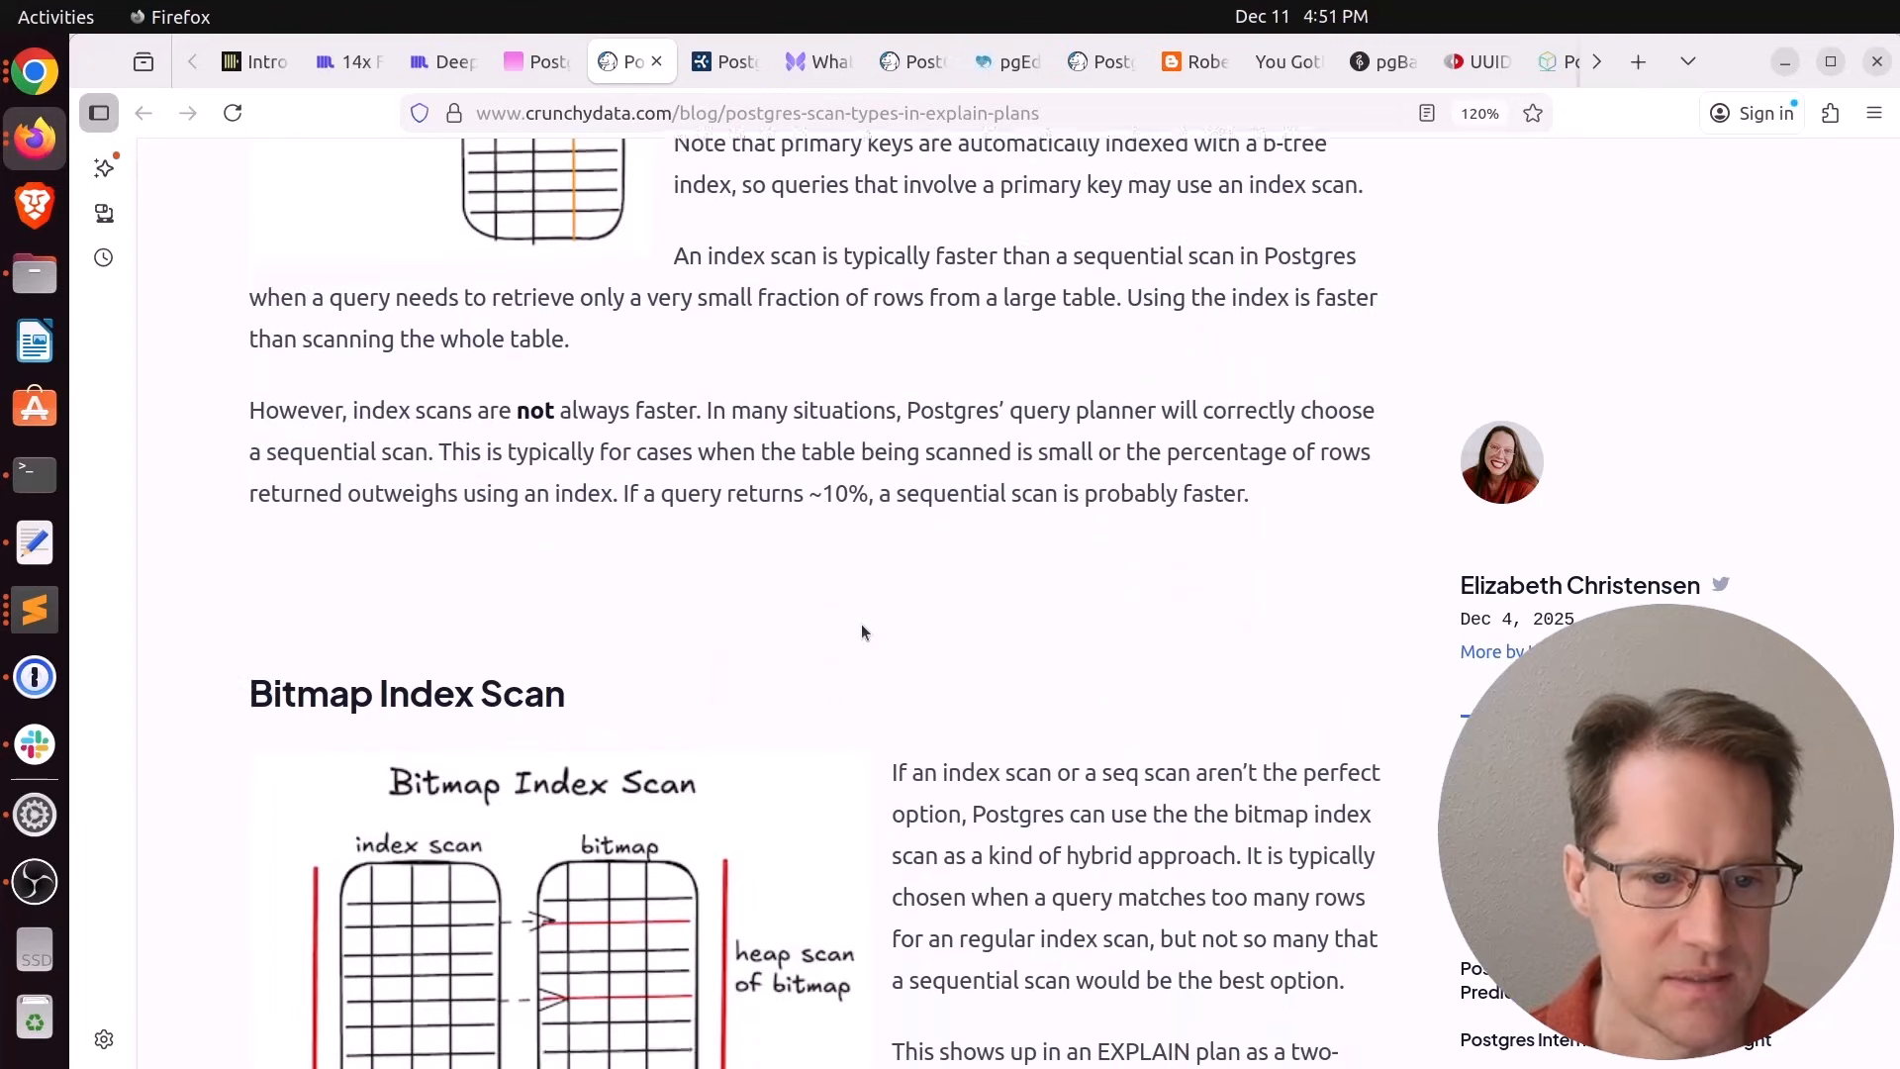
scroll("down", 3)
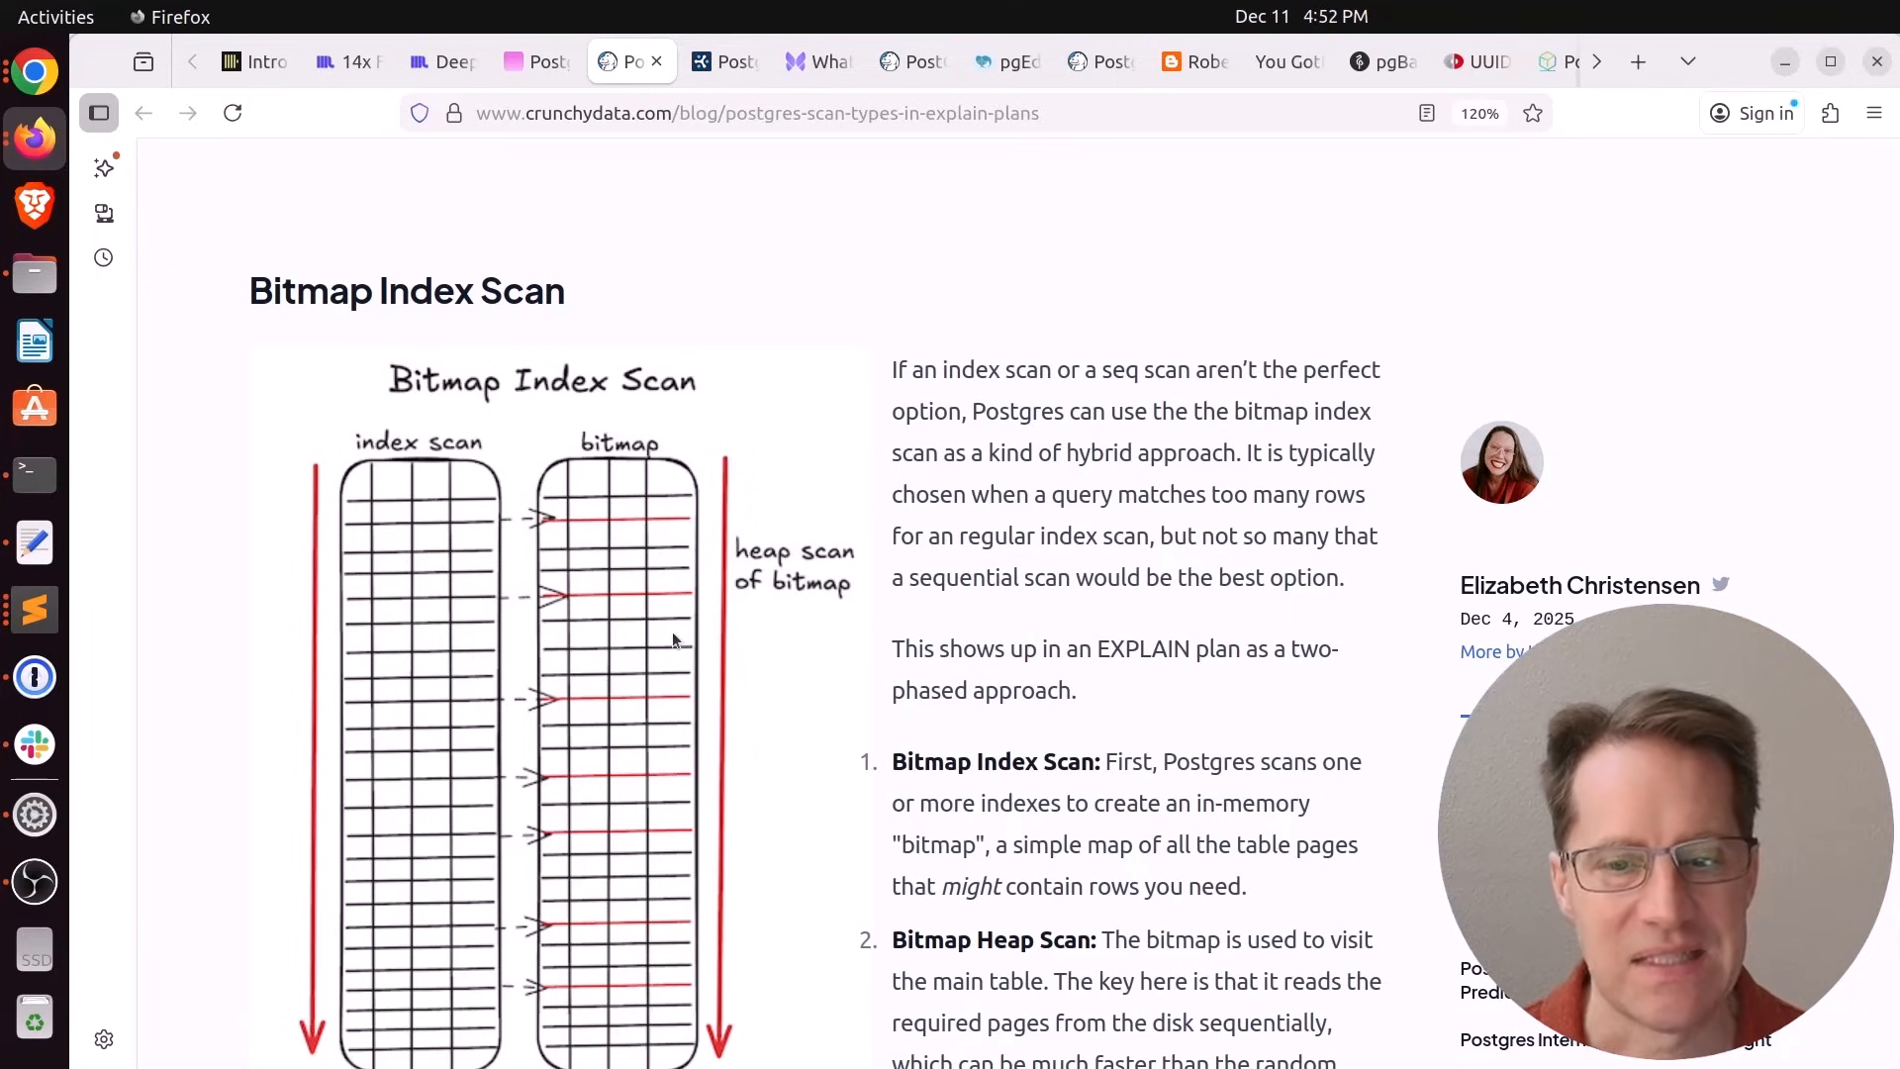
scroll("down", 3)
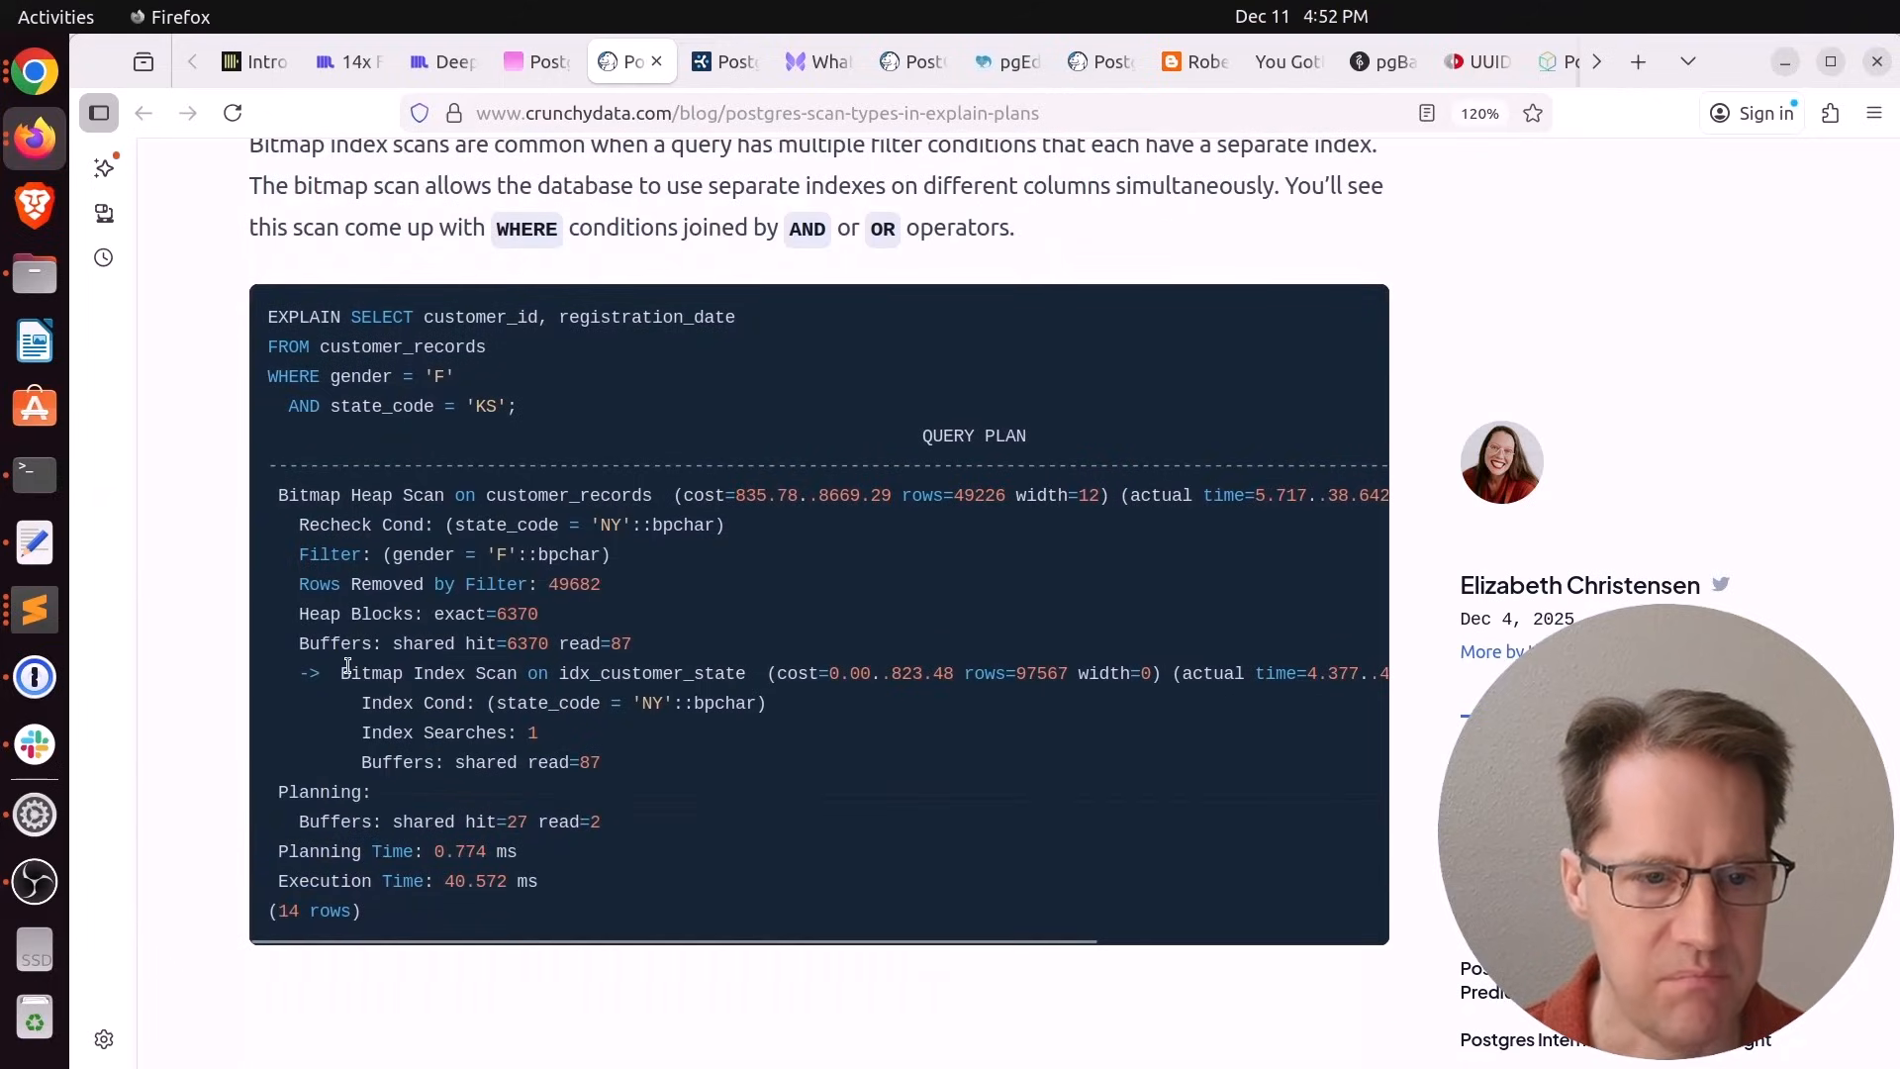
left_click_drag(341, 673, 747, 673)
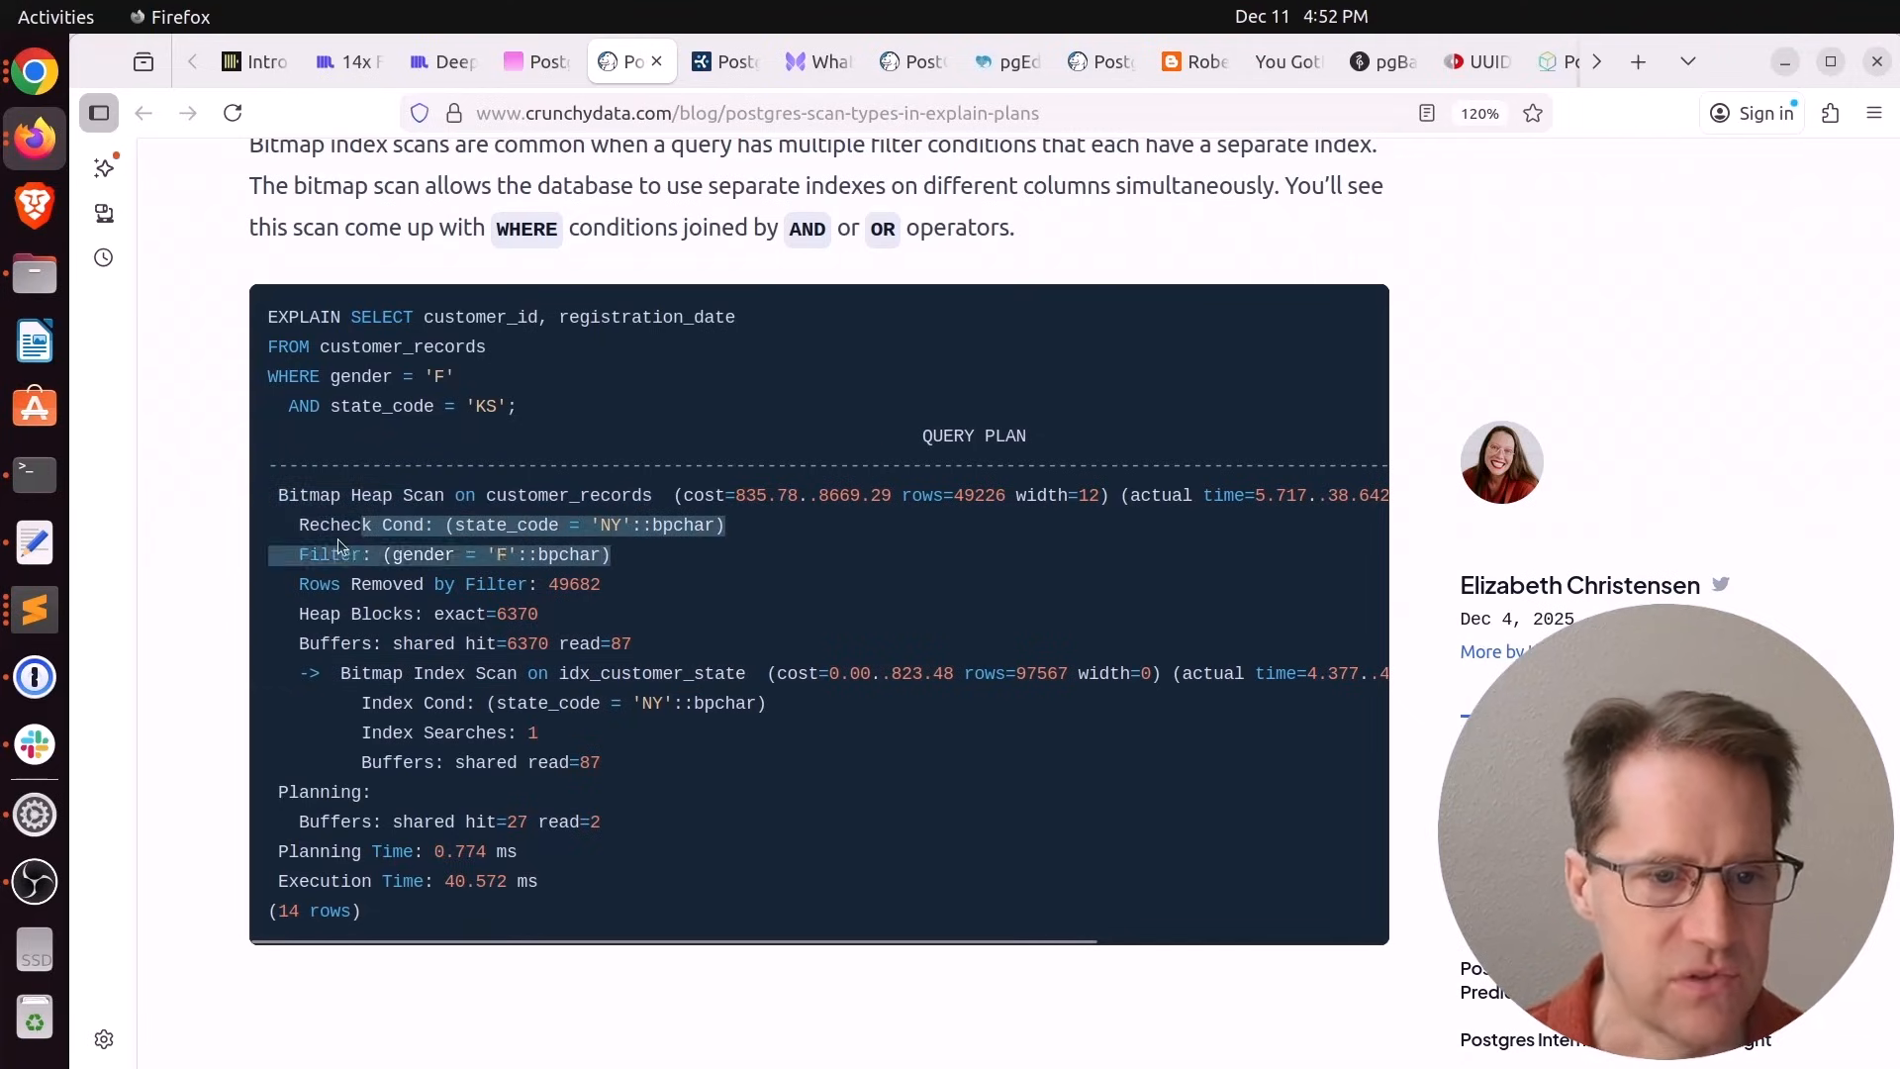
scroll("down", 3)
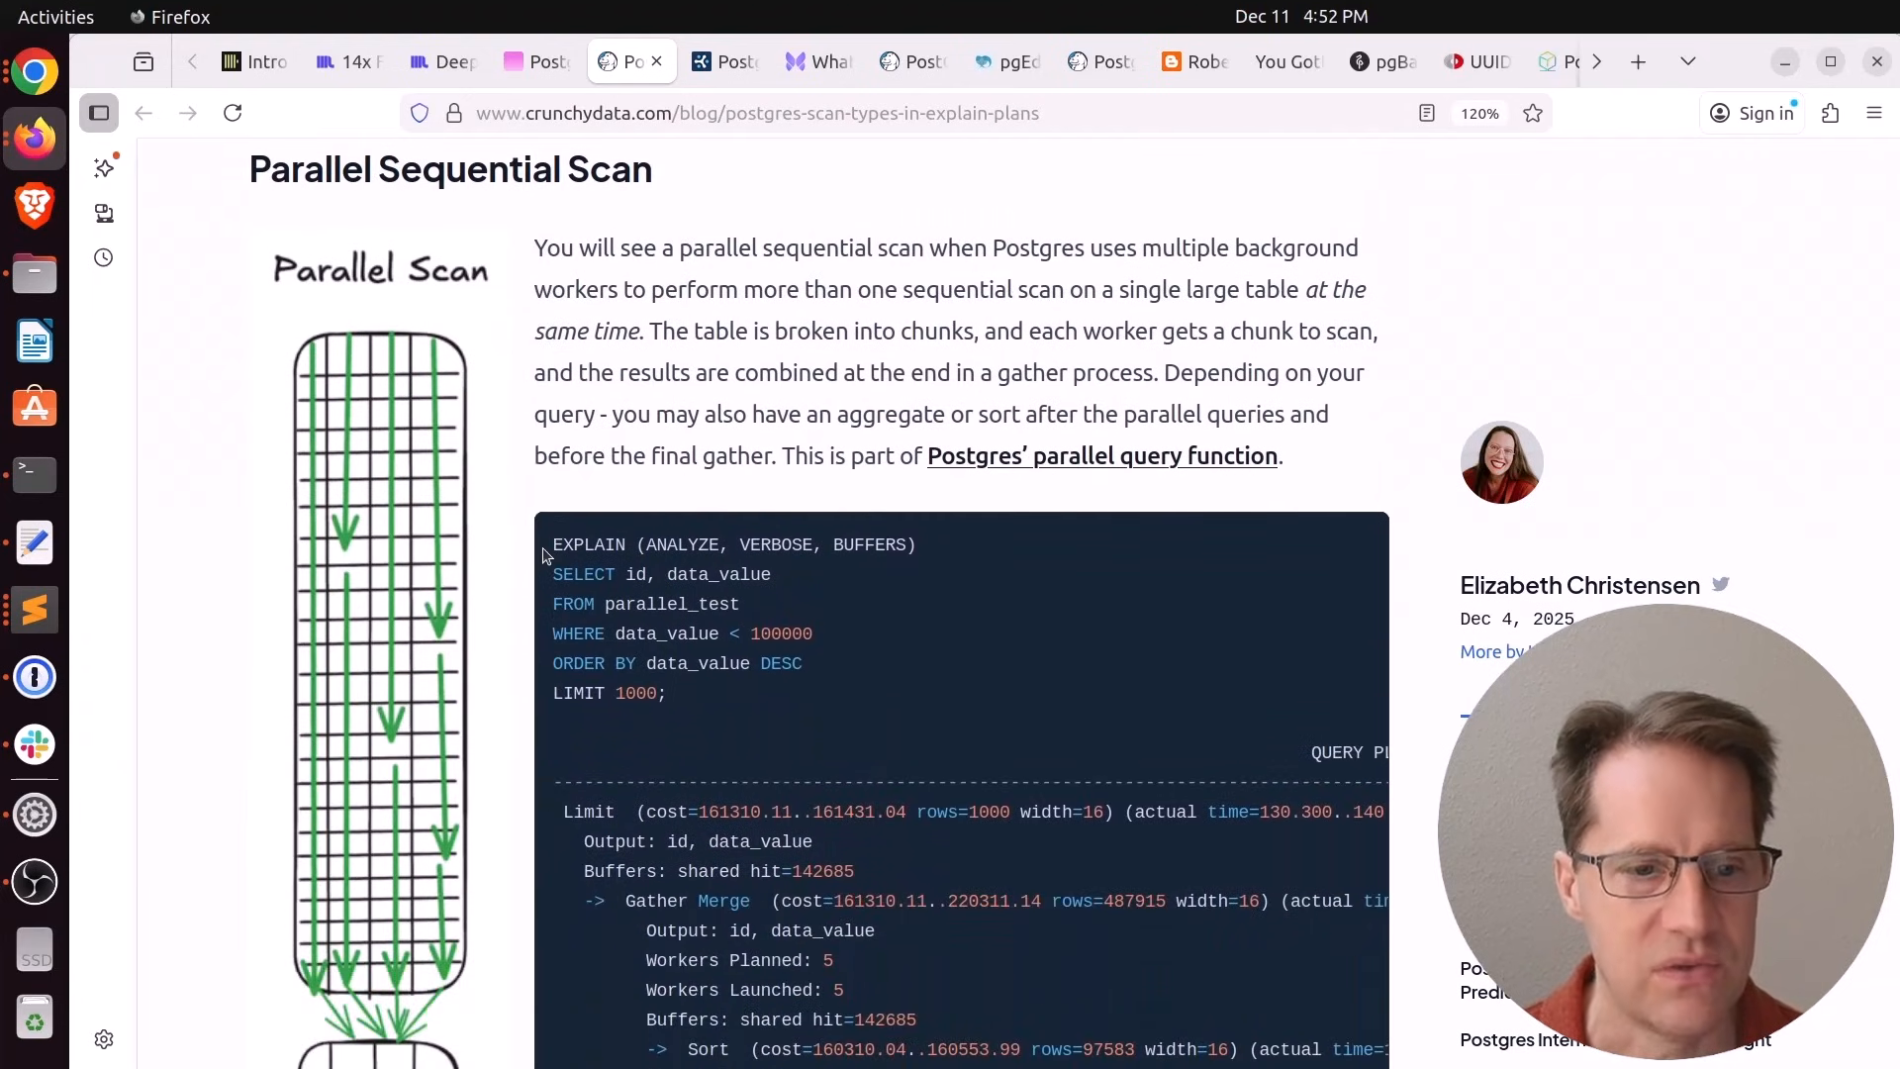
Read through the Parallel Sequential and Parallel Index Scan sections
scroll("down", 3)
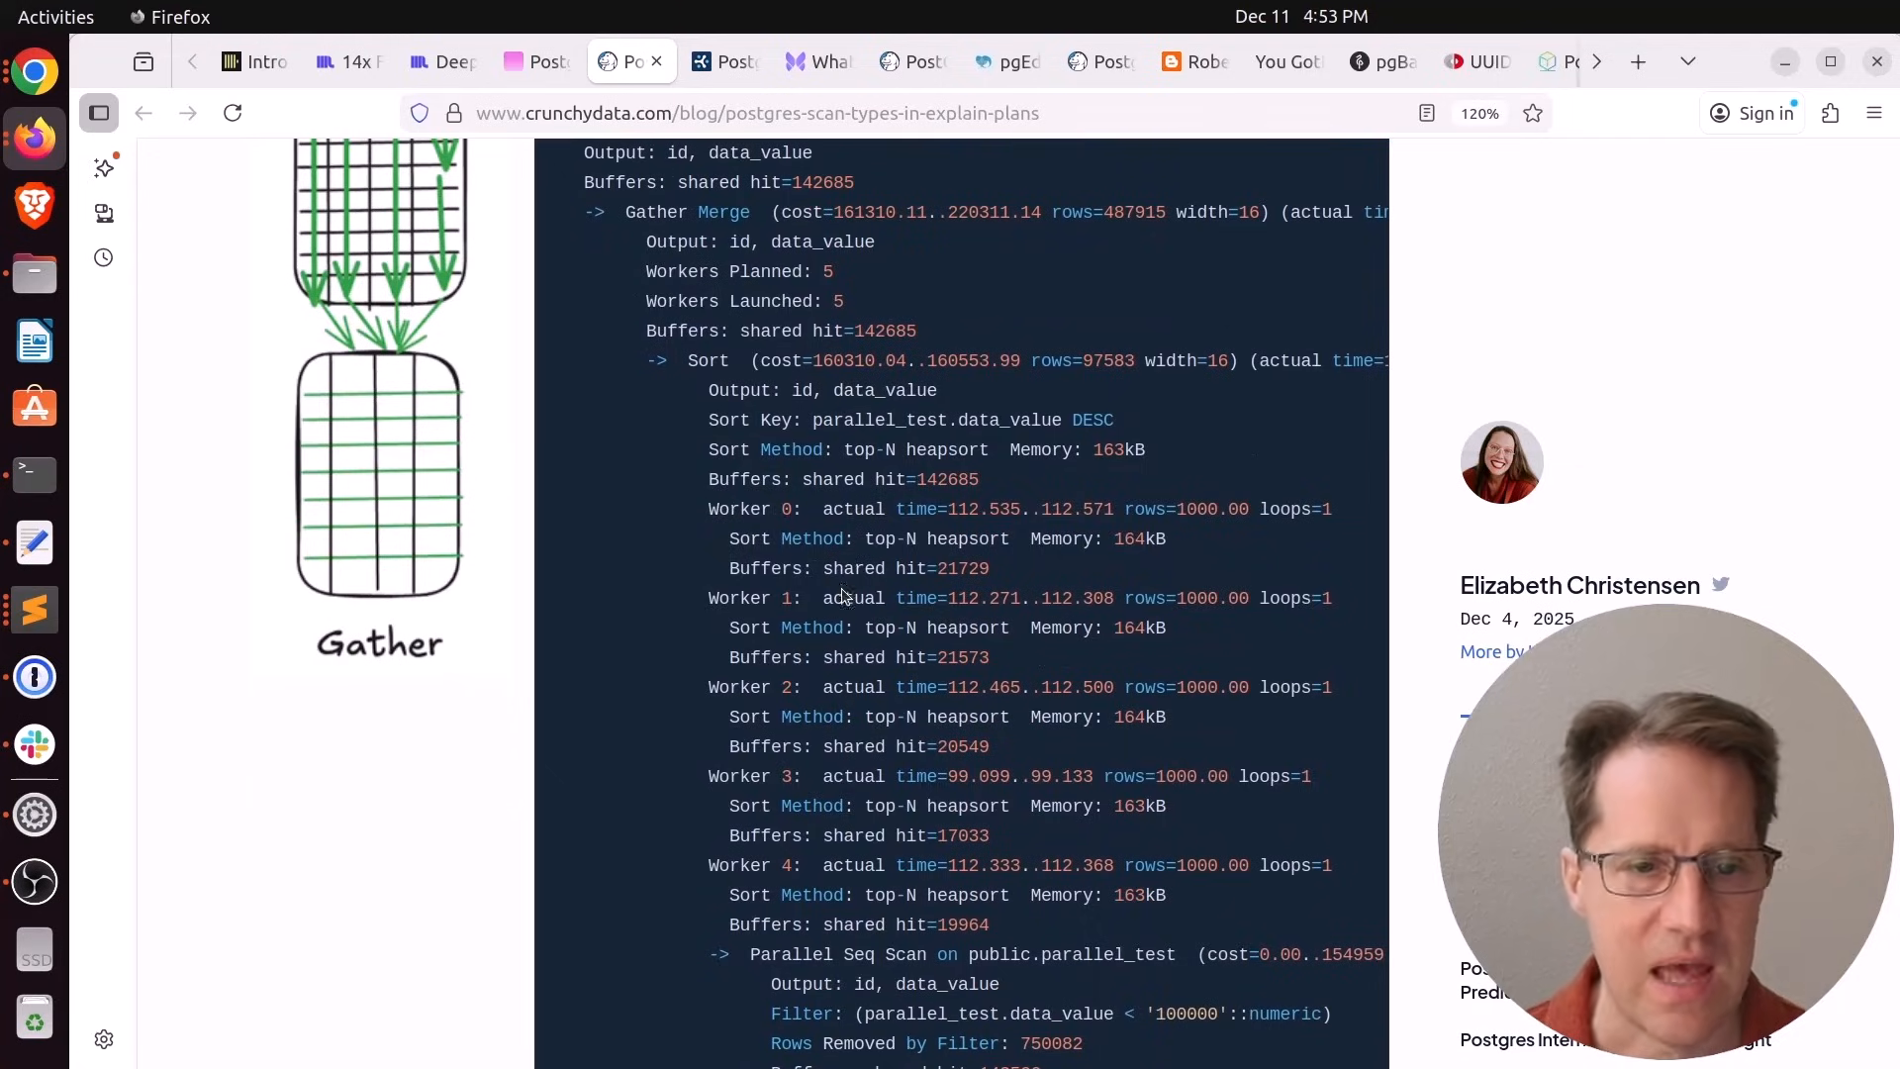
scroll("down", 3)
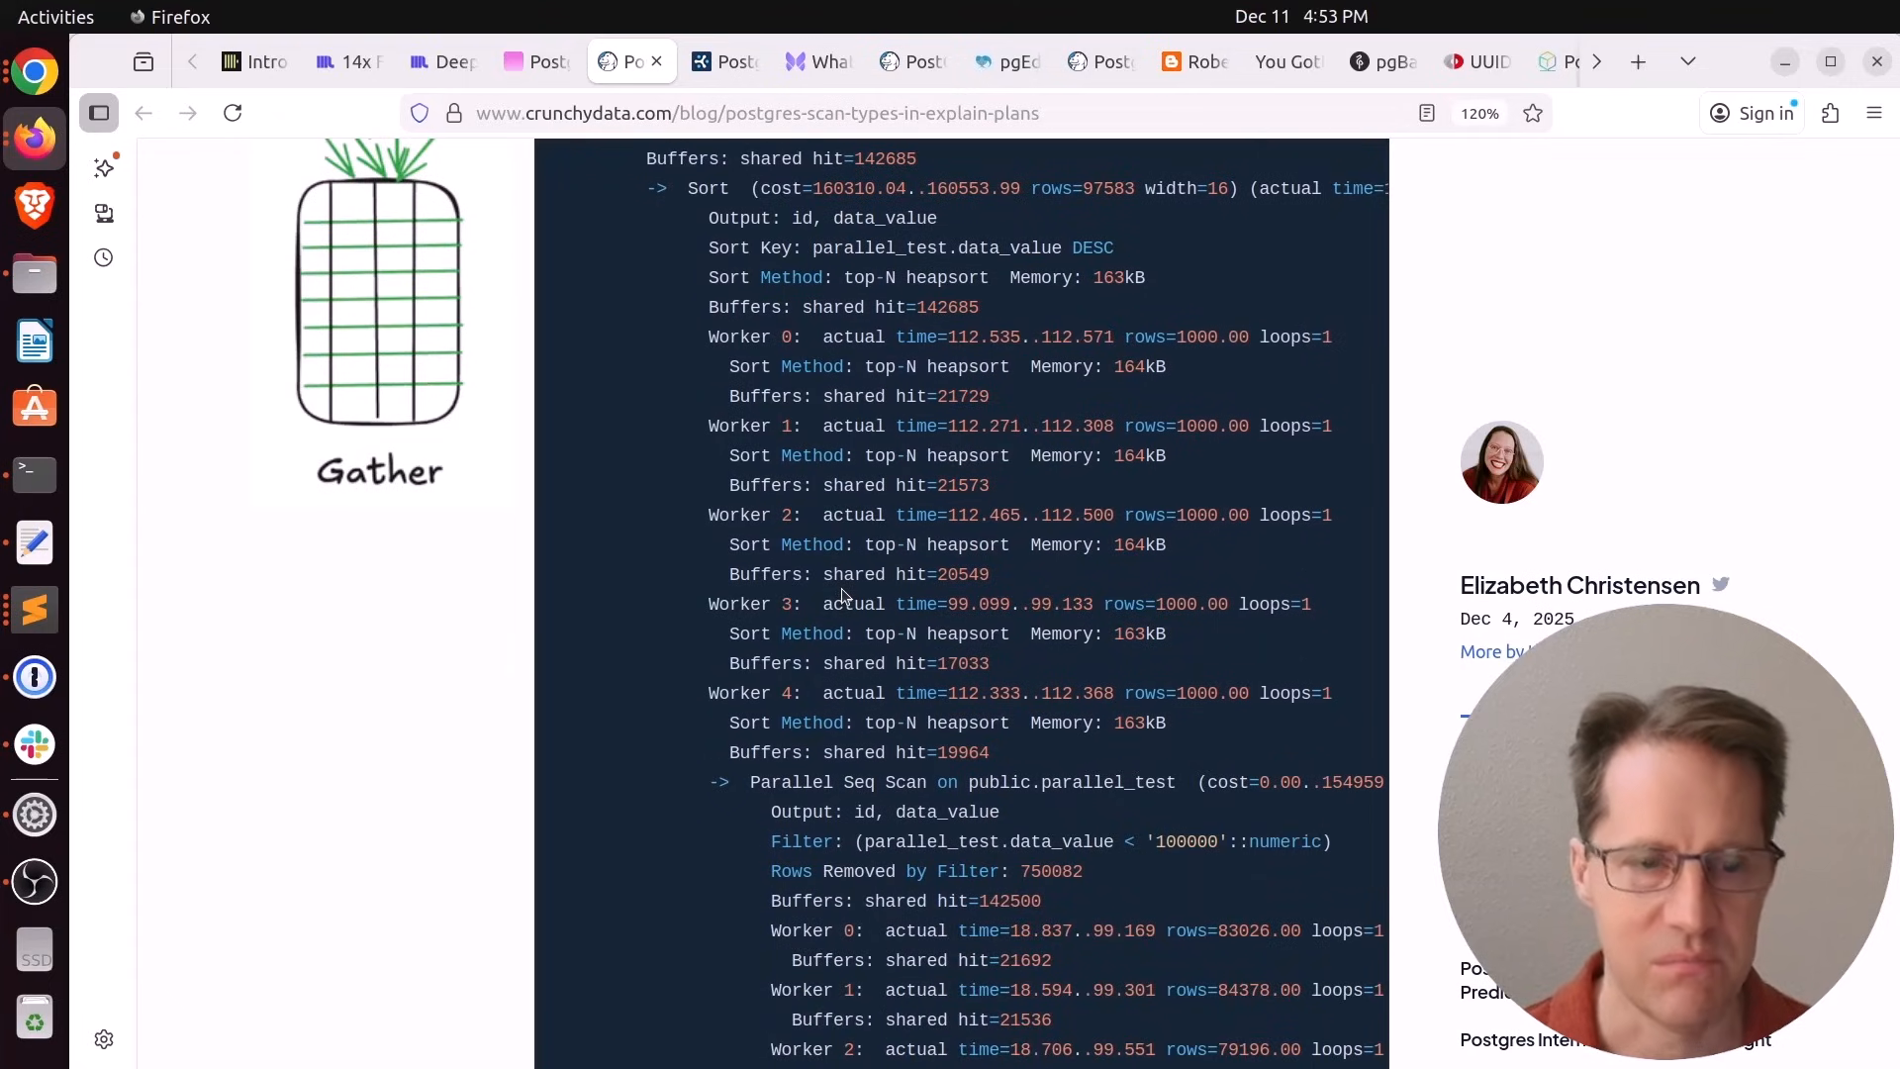
scroll("down", 3)
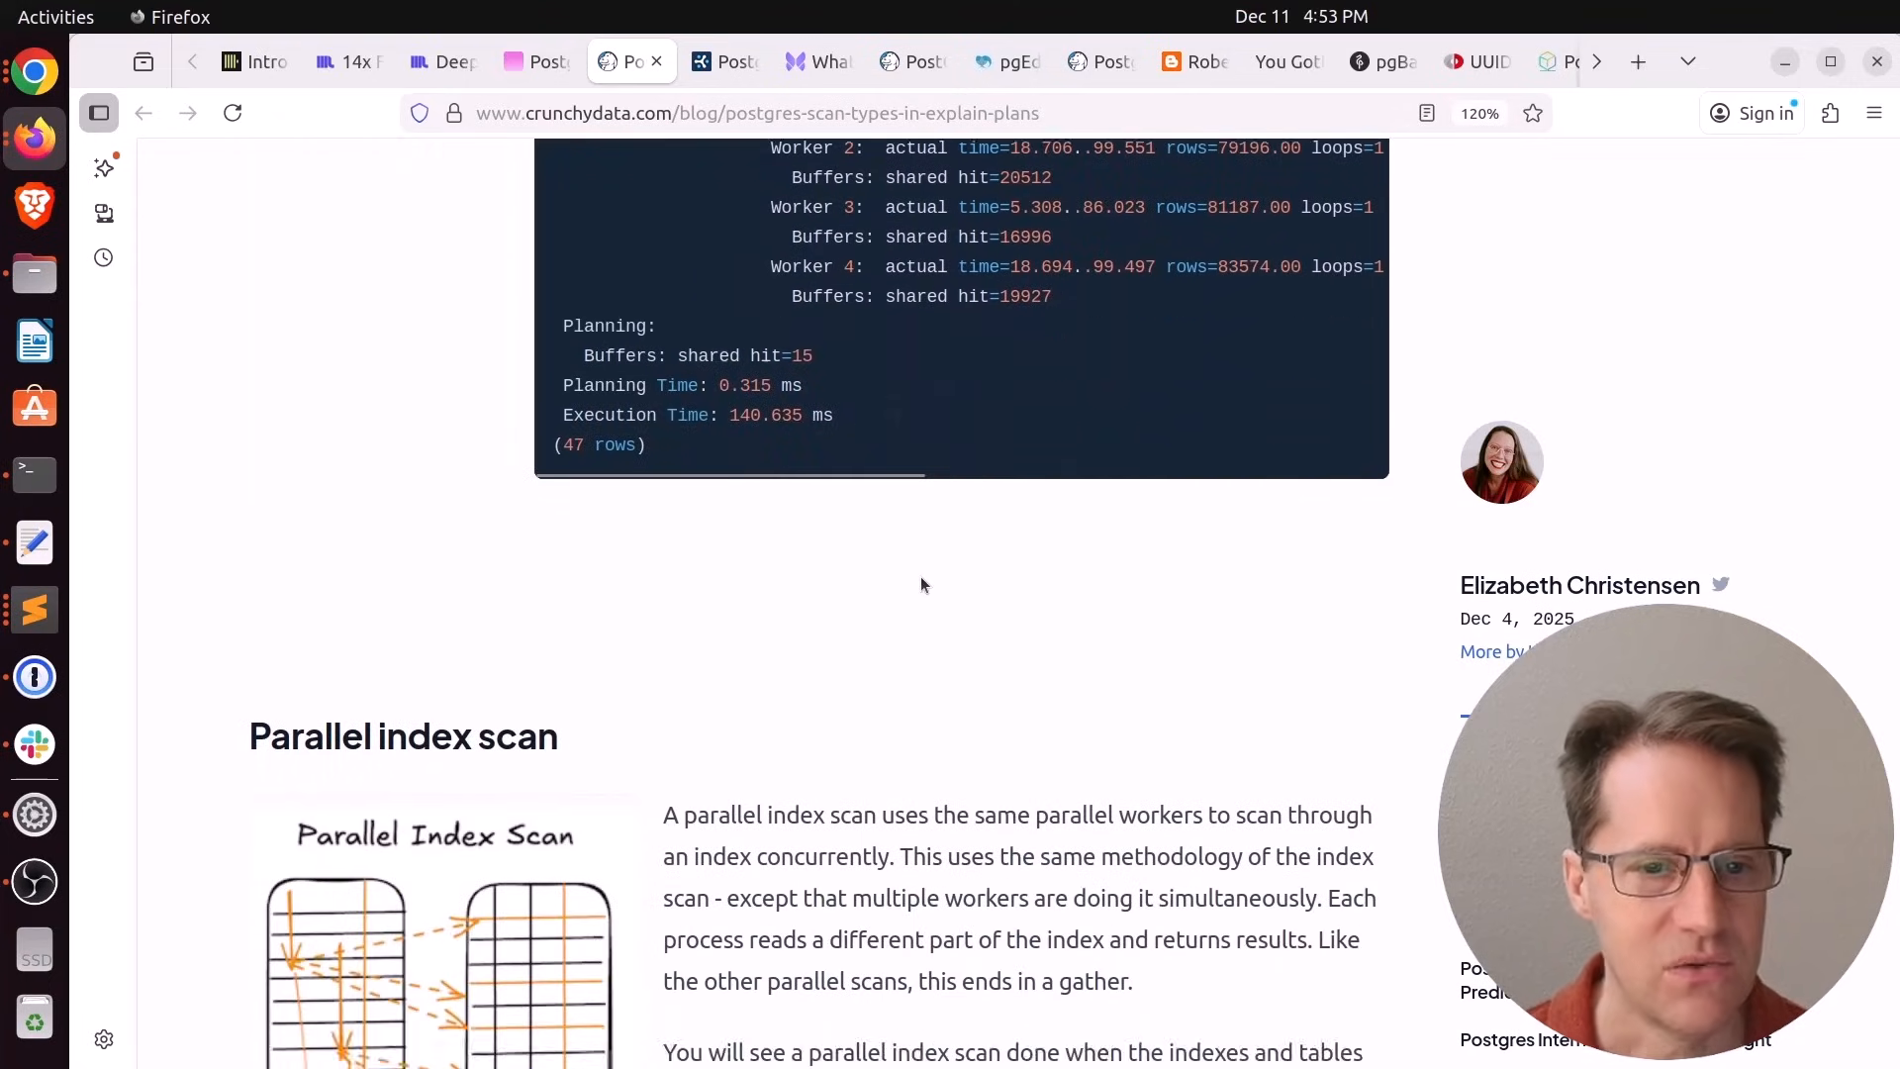
scroll("down", 3)
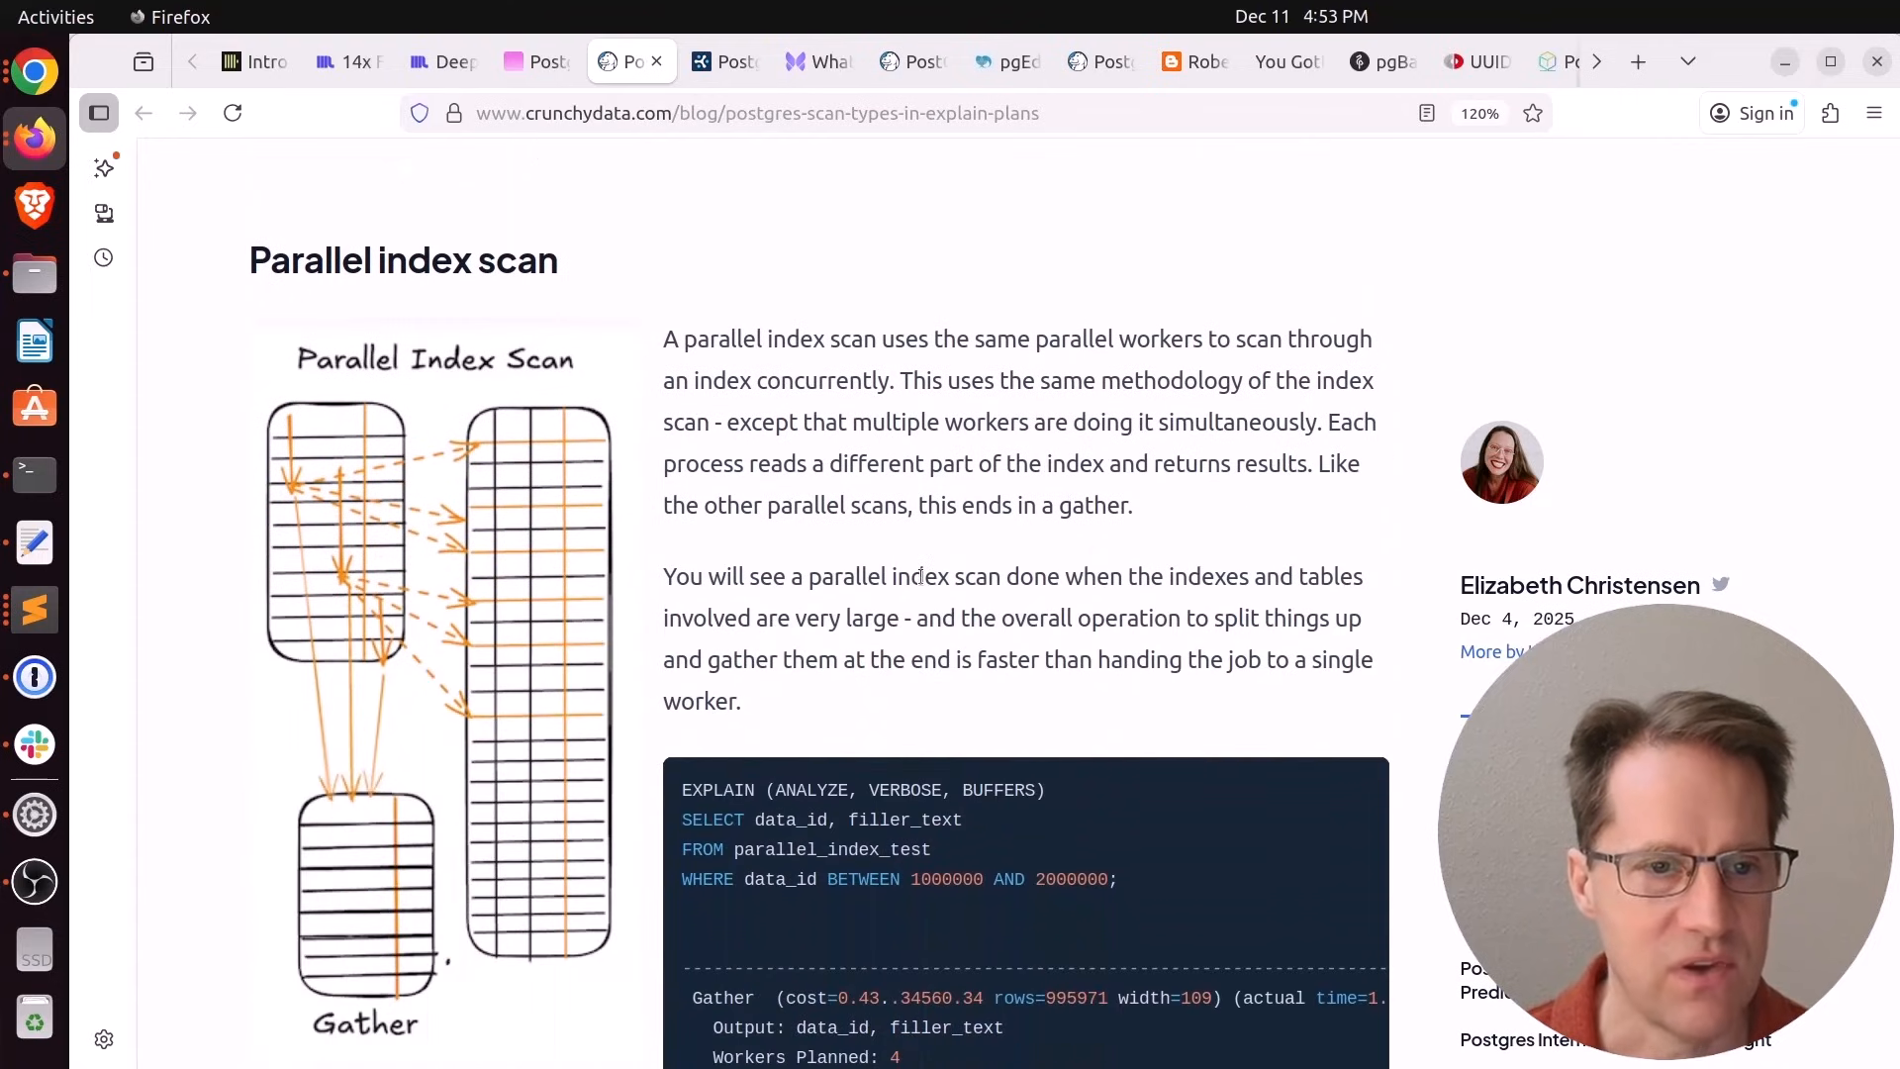
mouse_move(437, 507)
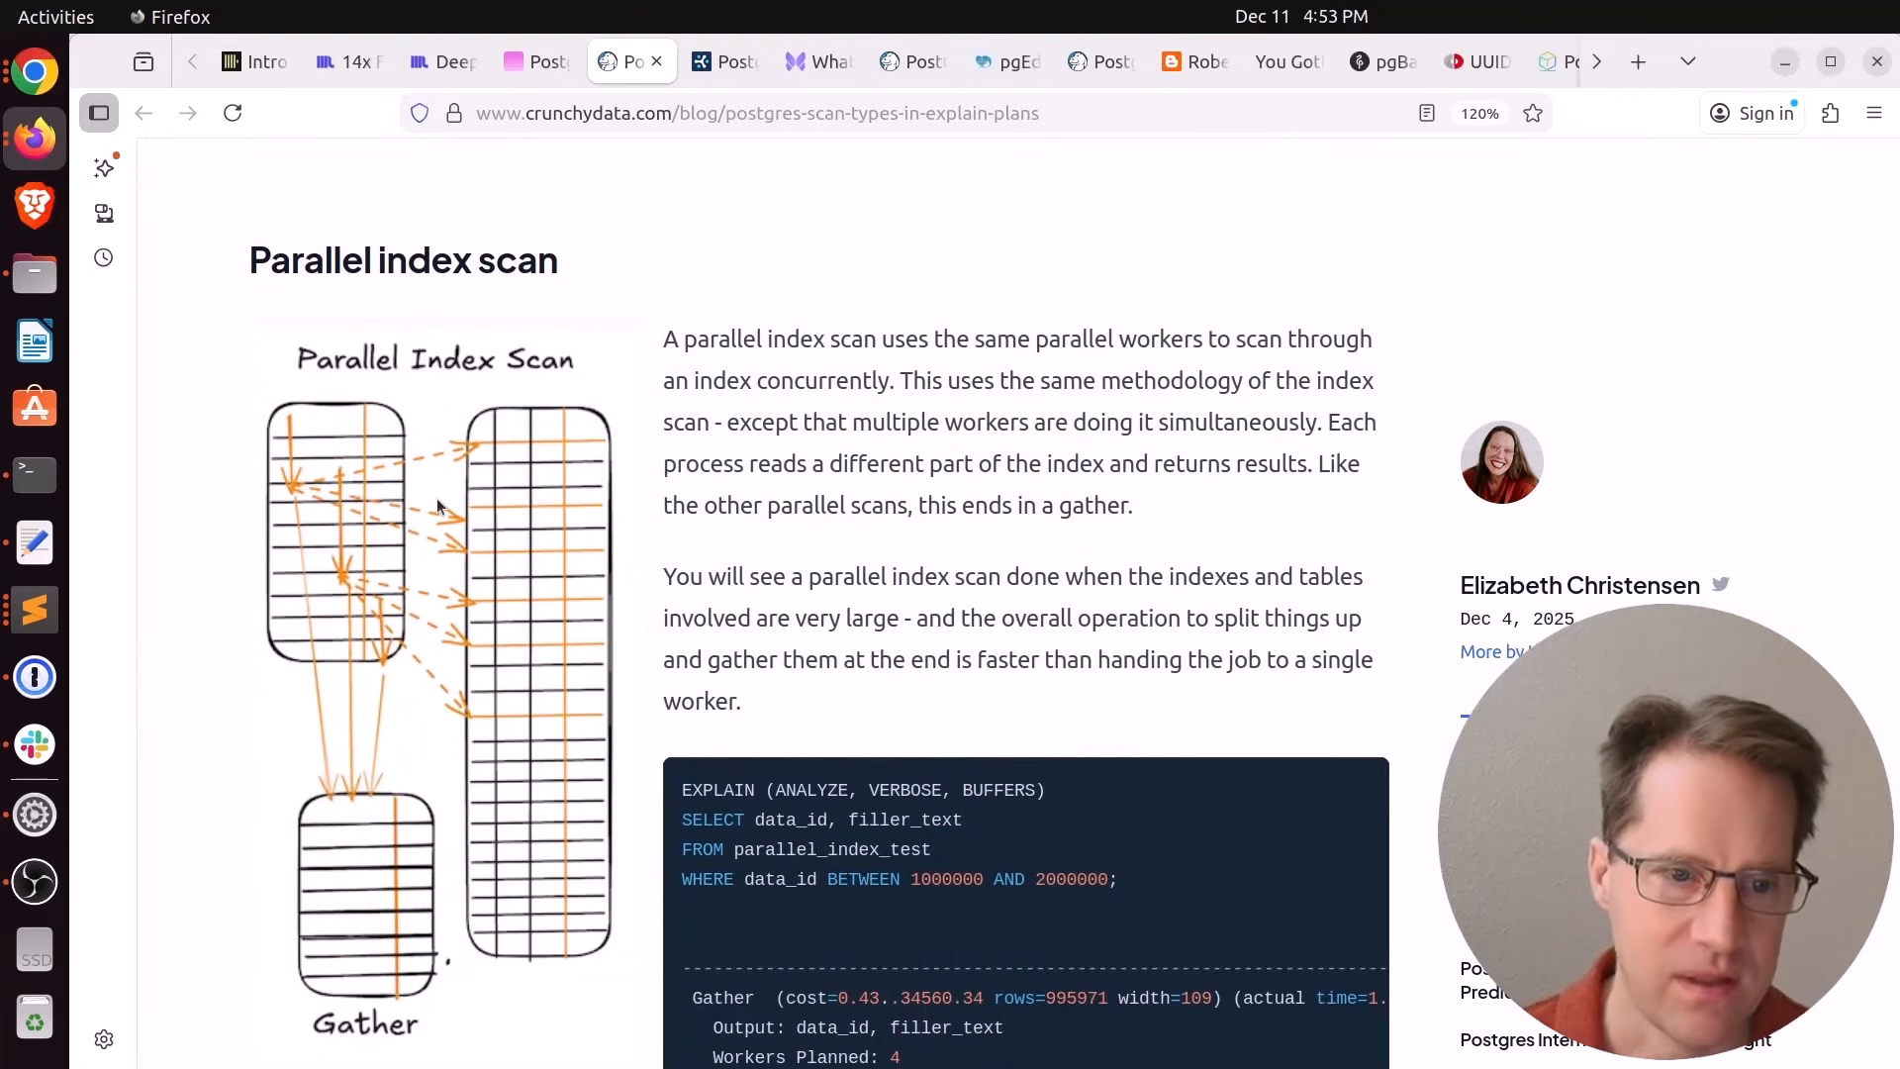
scroll("down", 3)
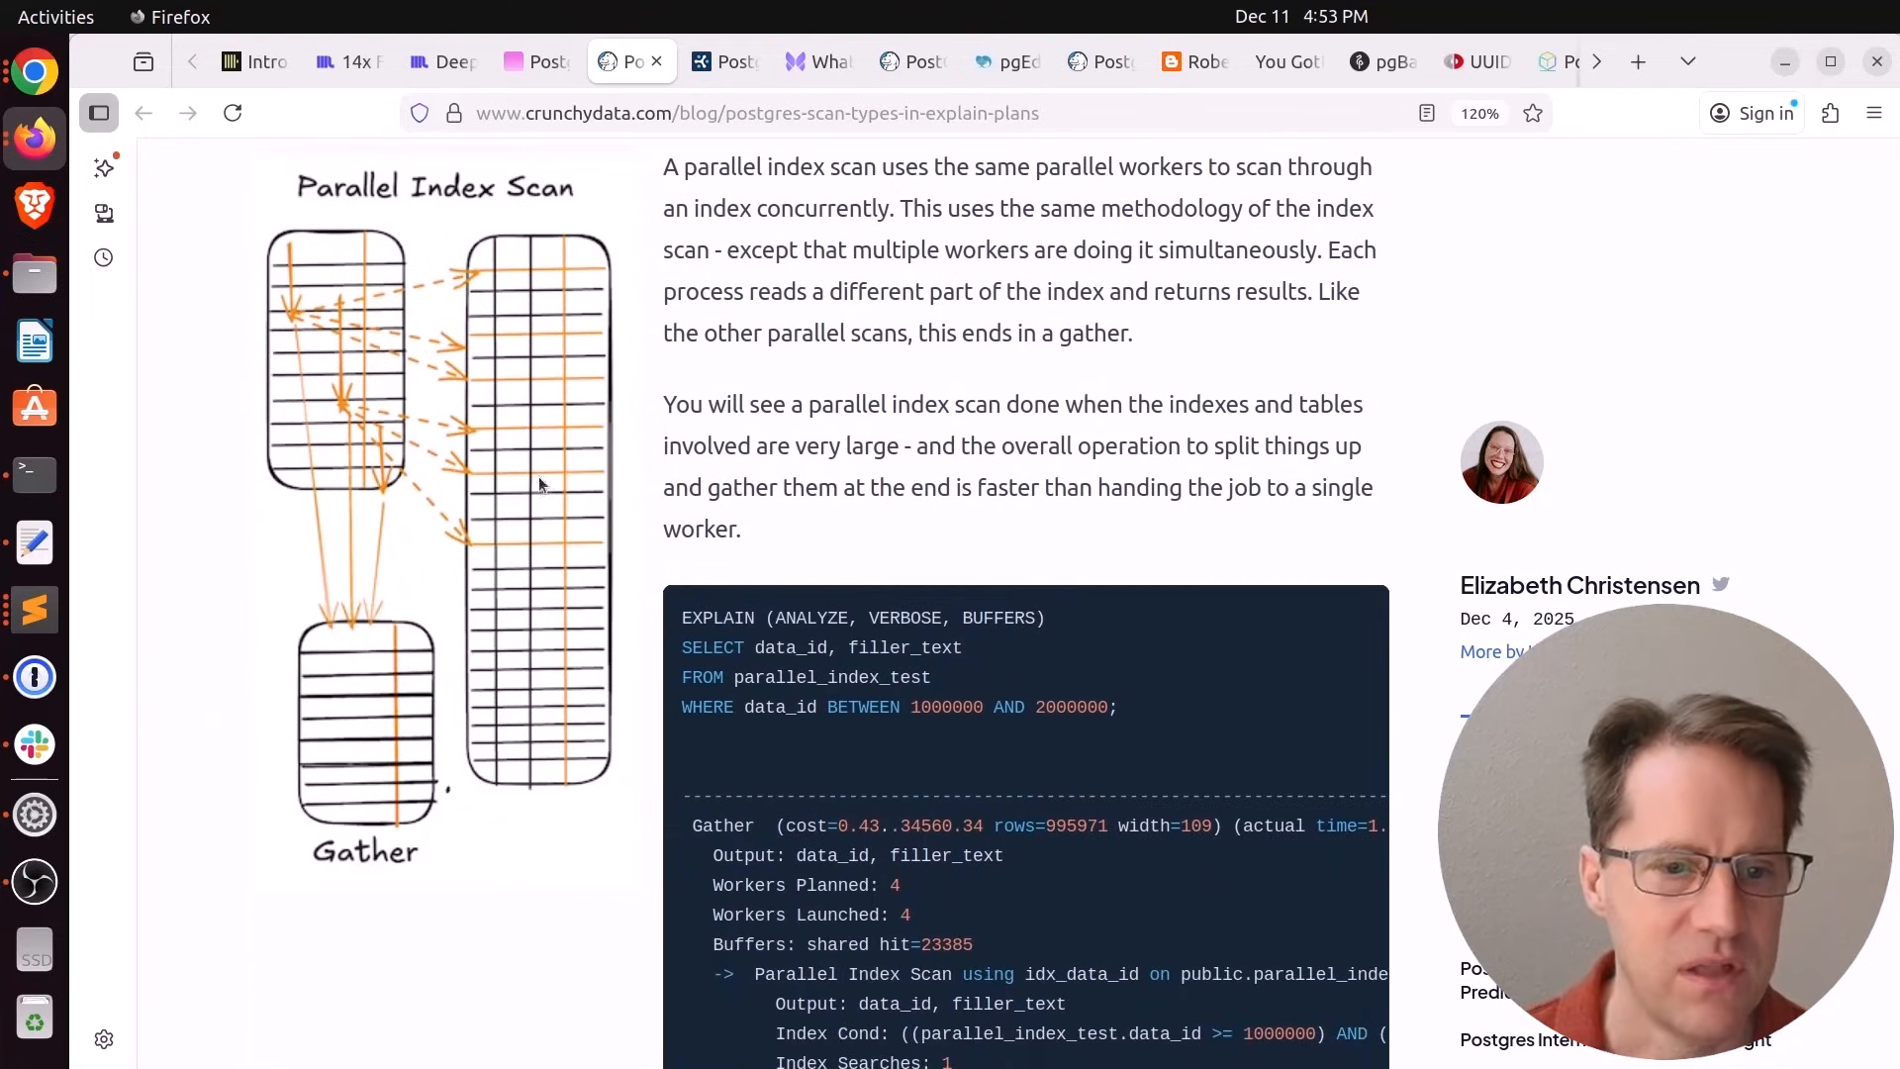
Read the Index-Only Scan section down to the Summary of scan types
scroll("down", 3)
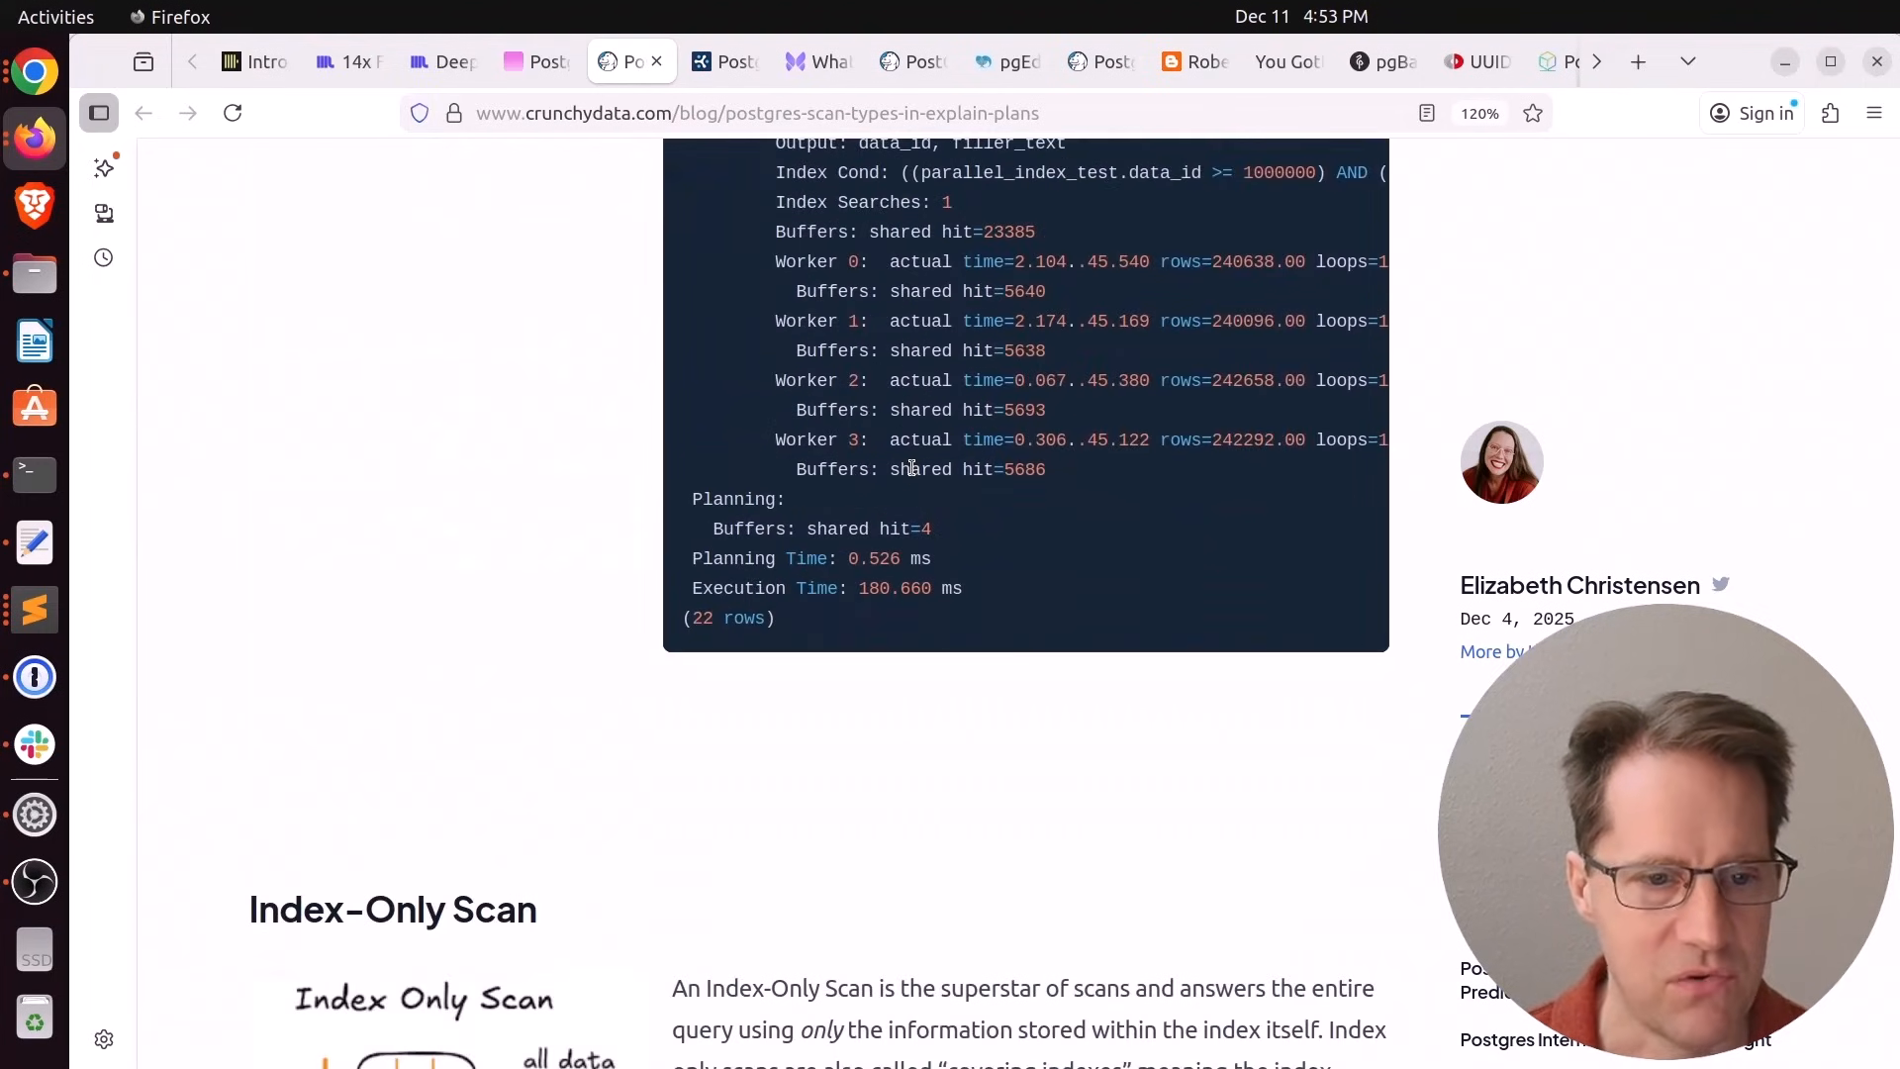
scroll("down", 3)
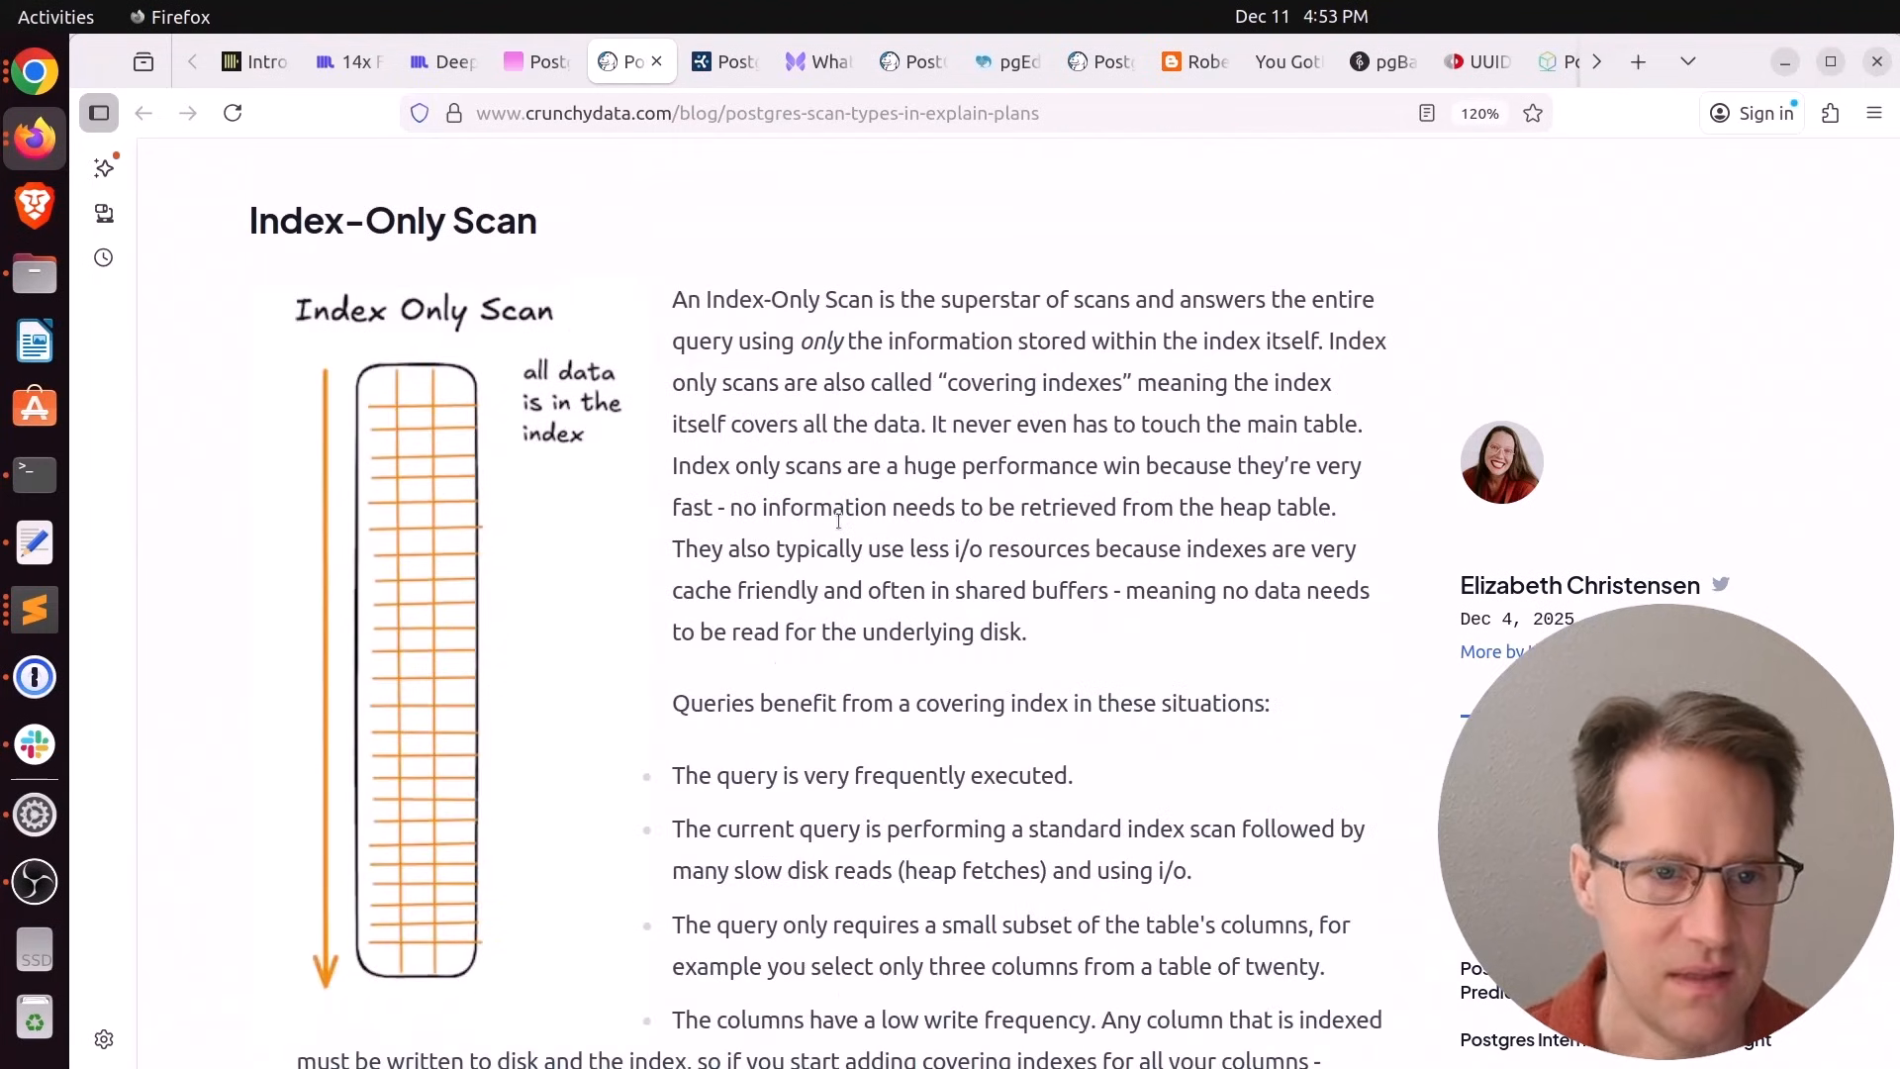
scroll("down", 3)
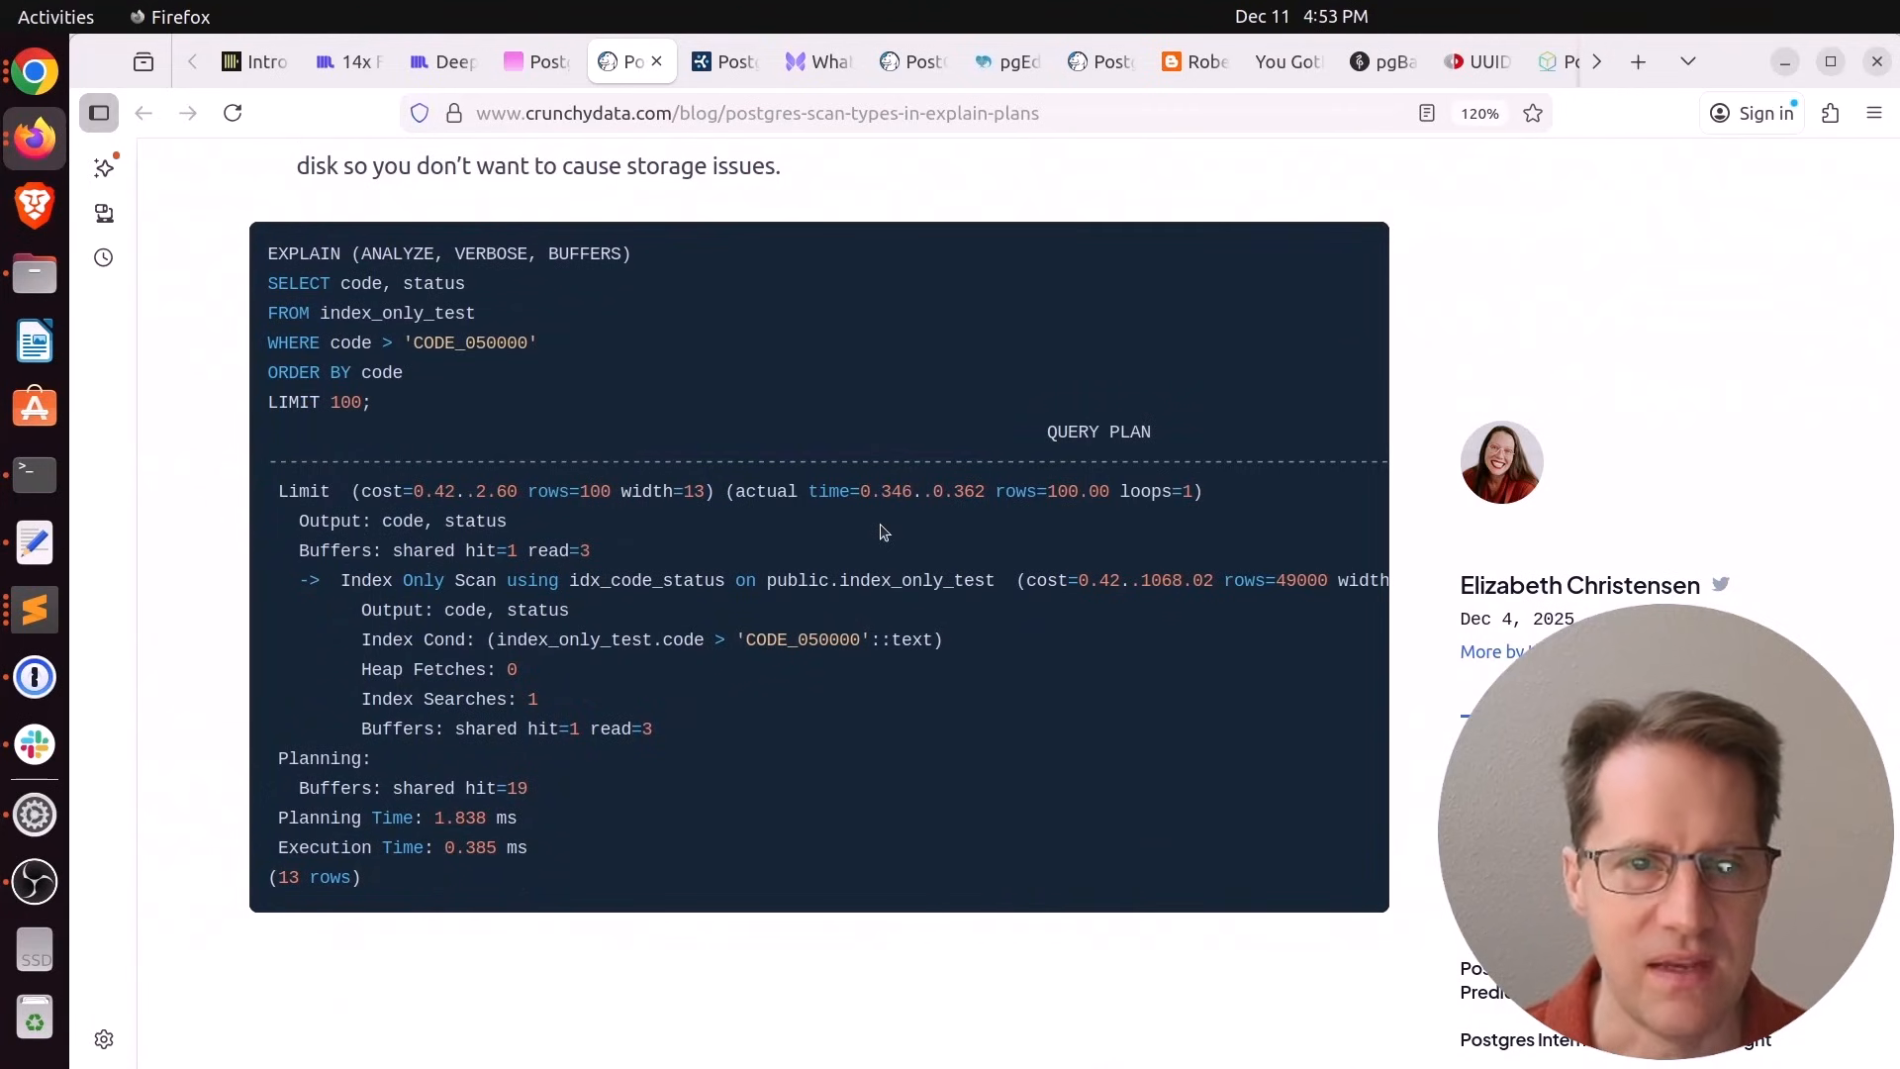
scroll("down", 3)
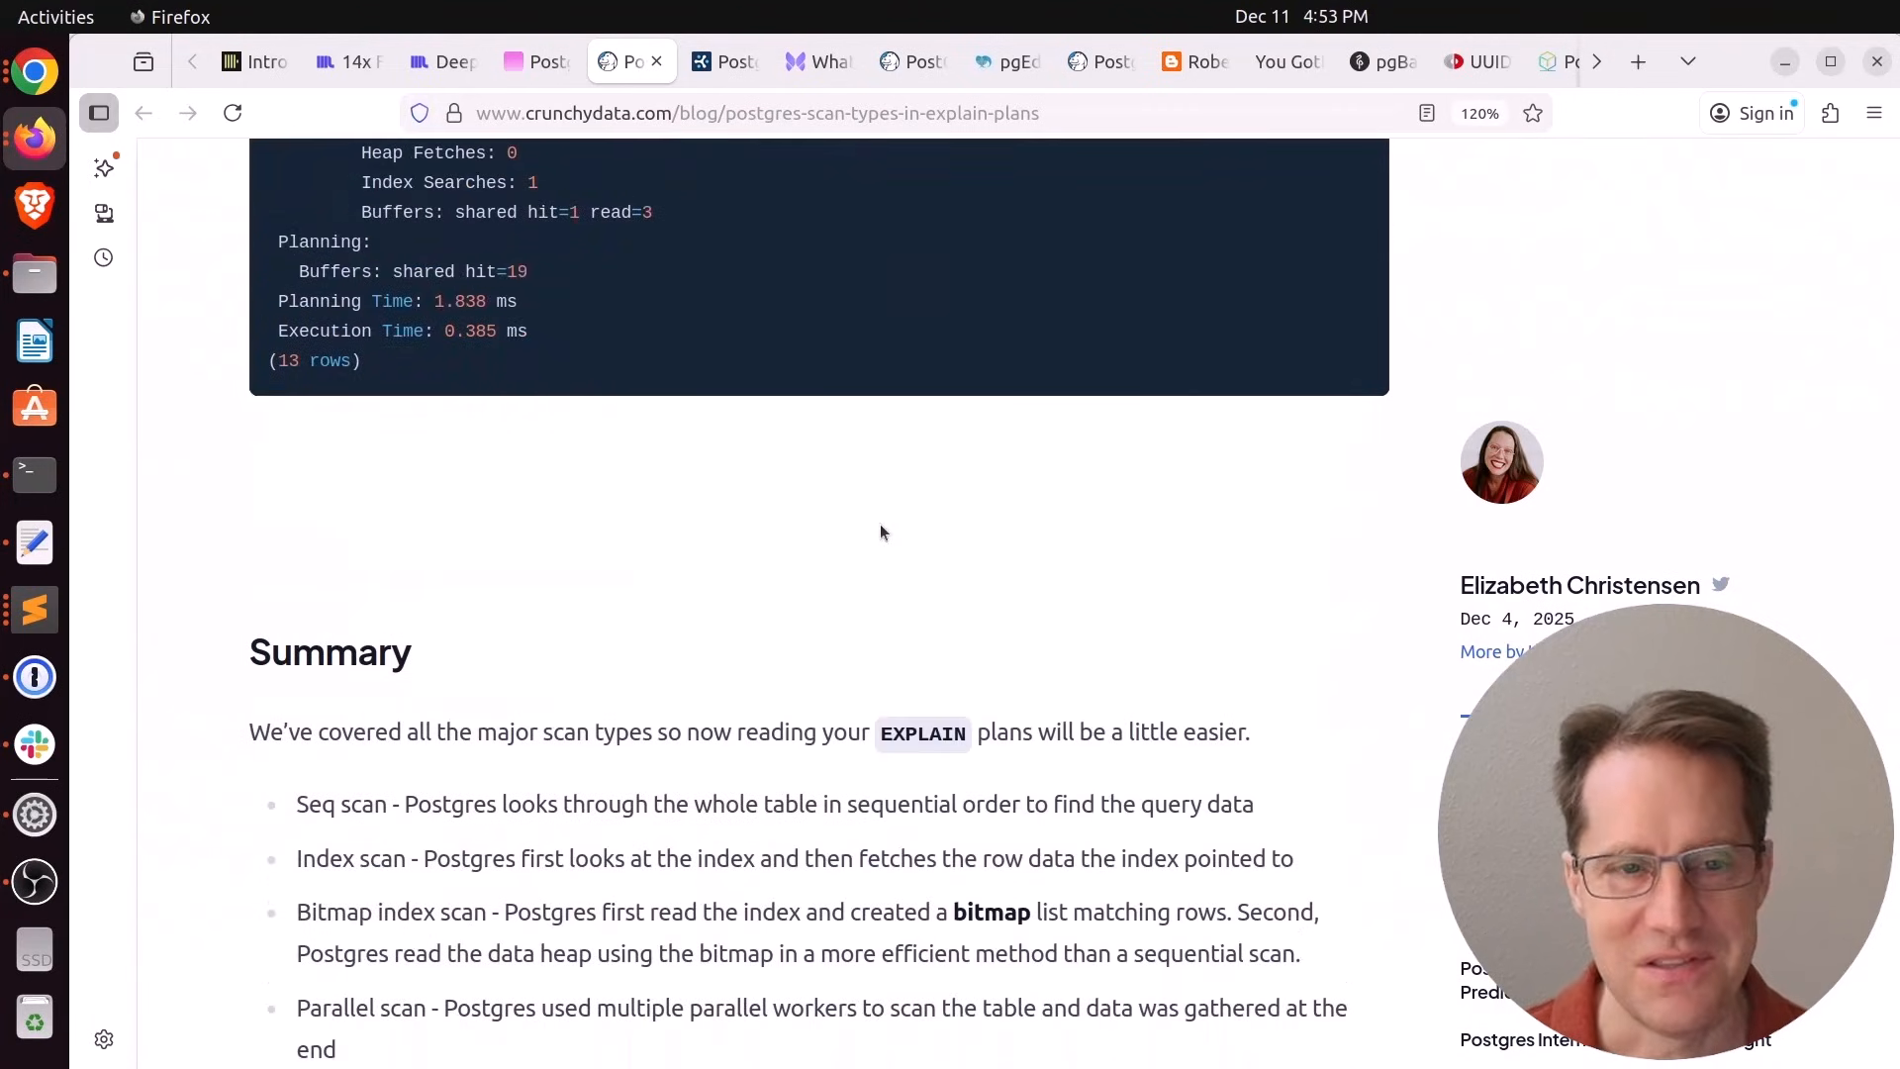
scroll("down", 3)
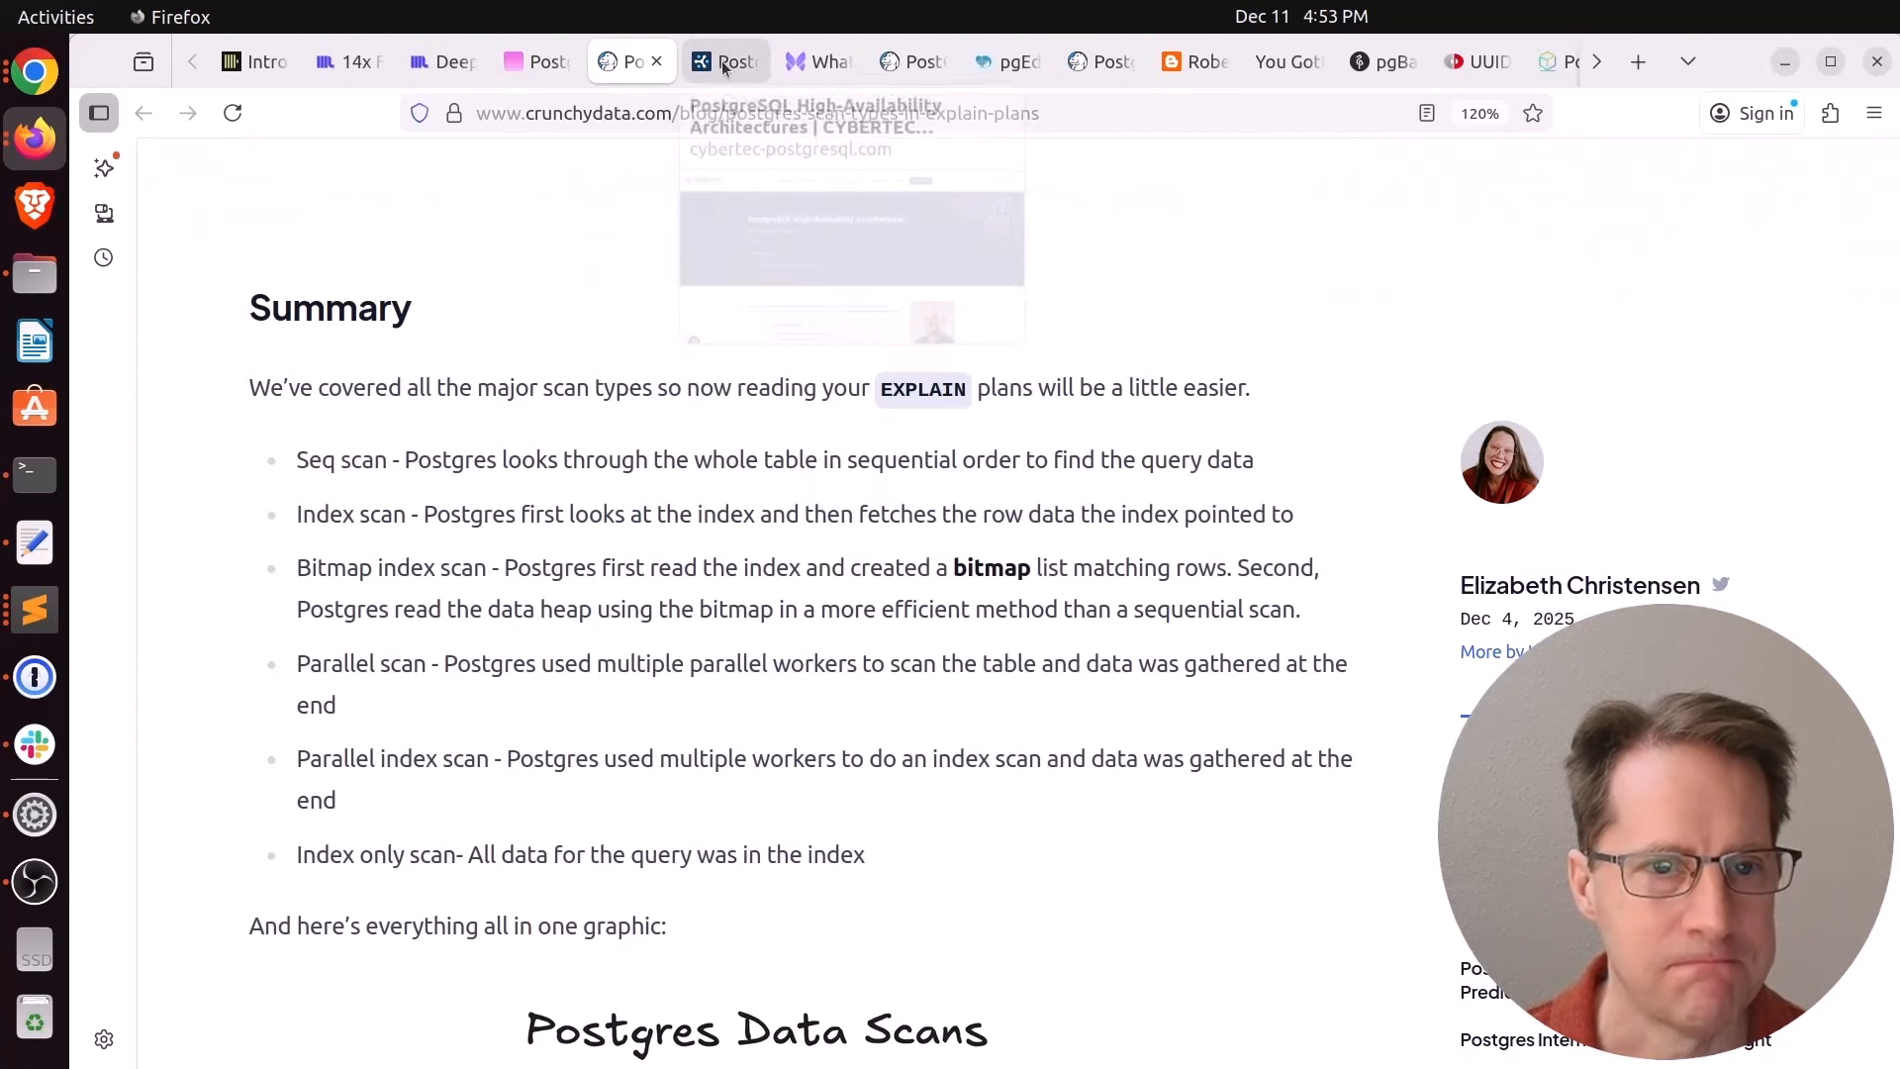
Switch to the Cybertec High-Availability Architectures article and read down to the Scenario 1 Patroni diagram
left_click(724, 62)
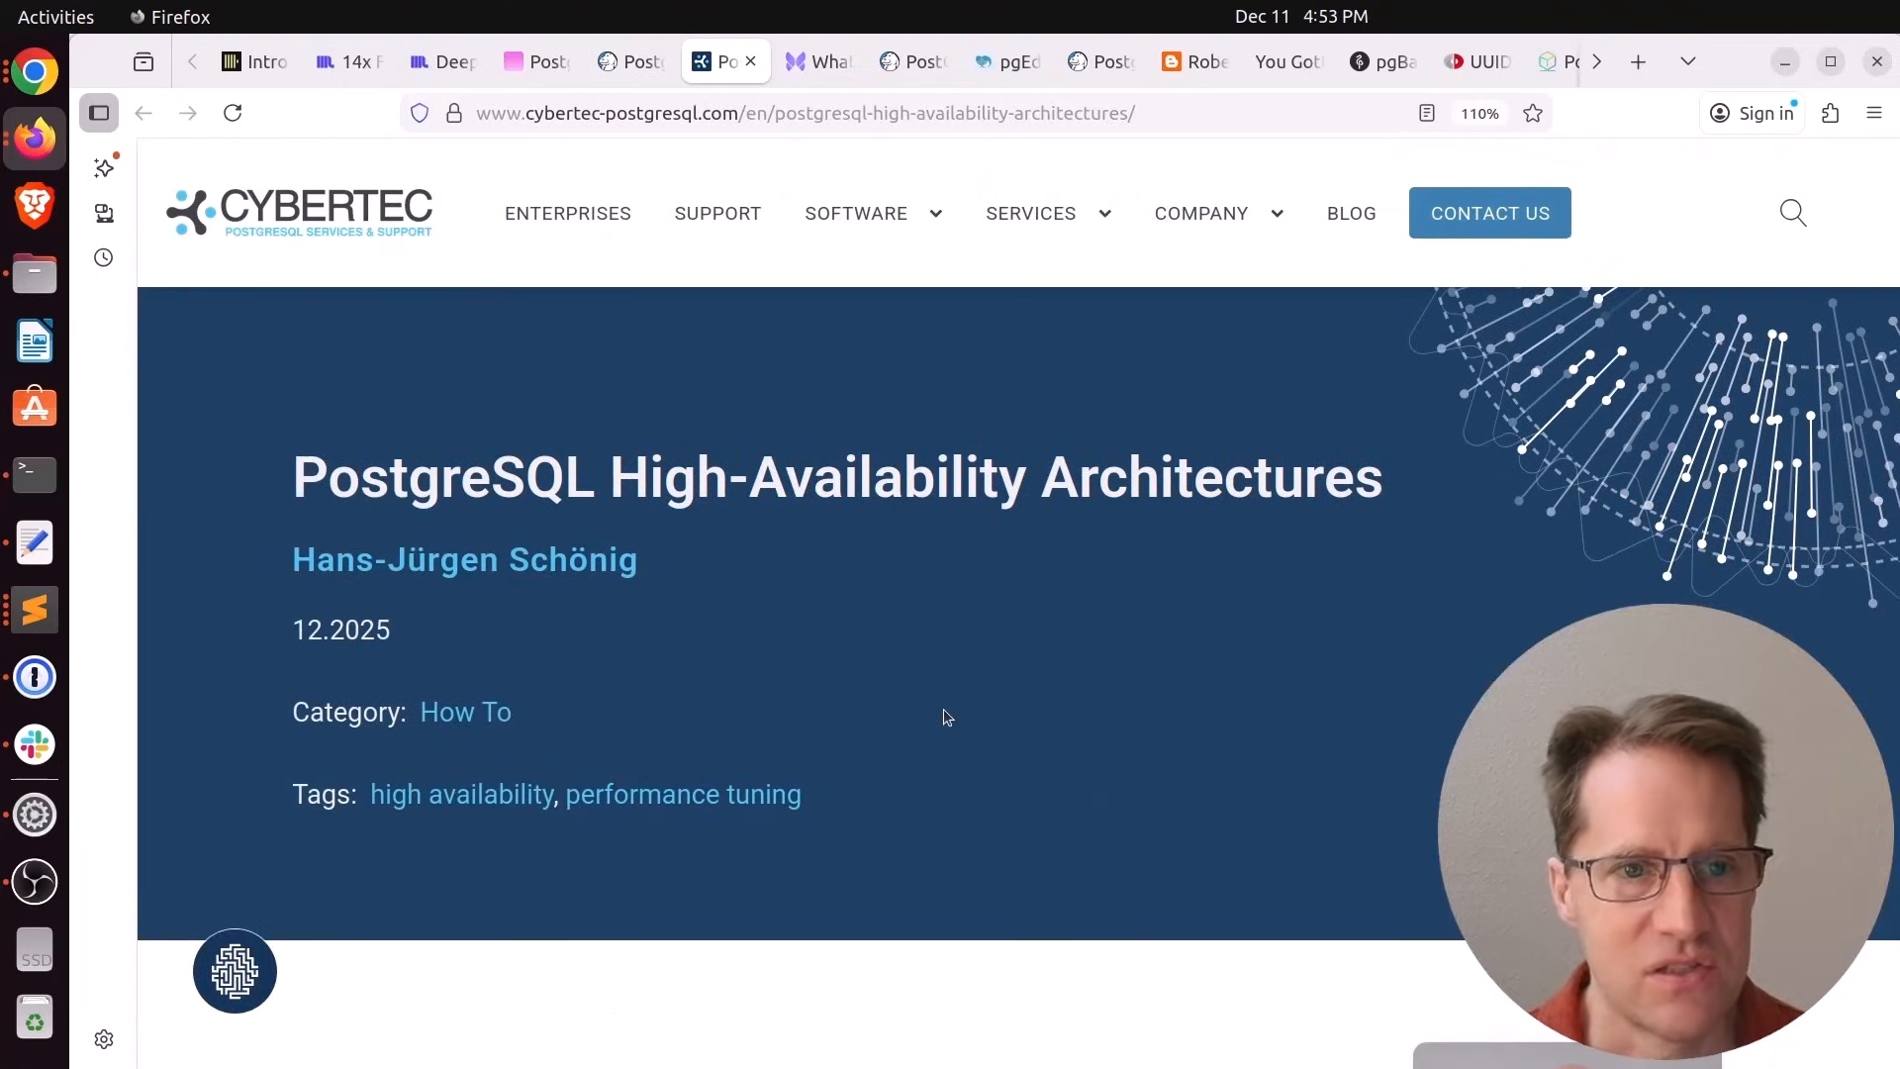
scroll("down", 3)
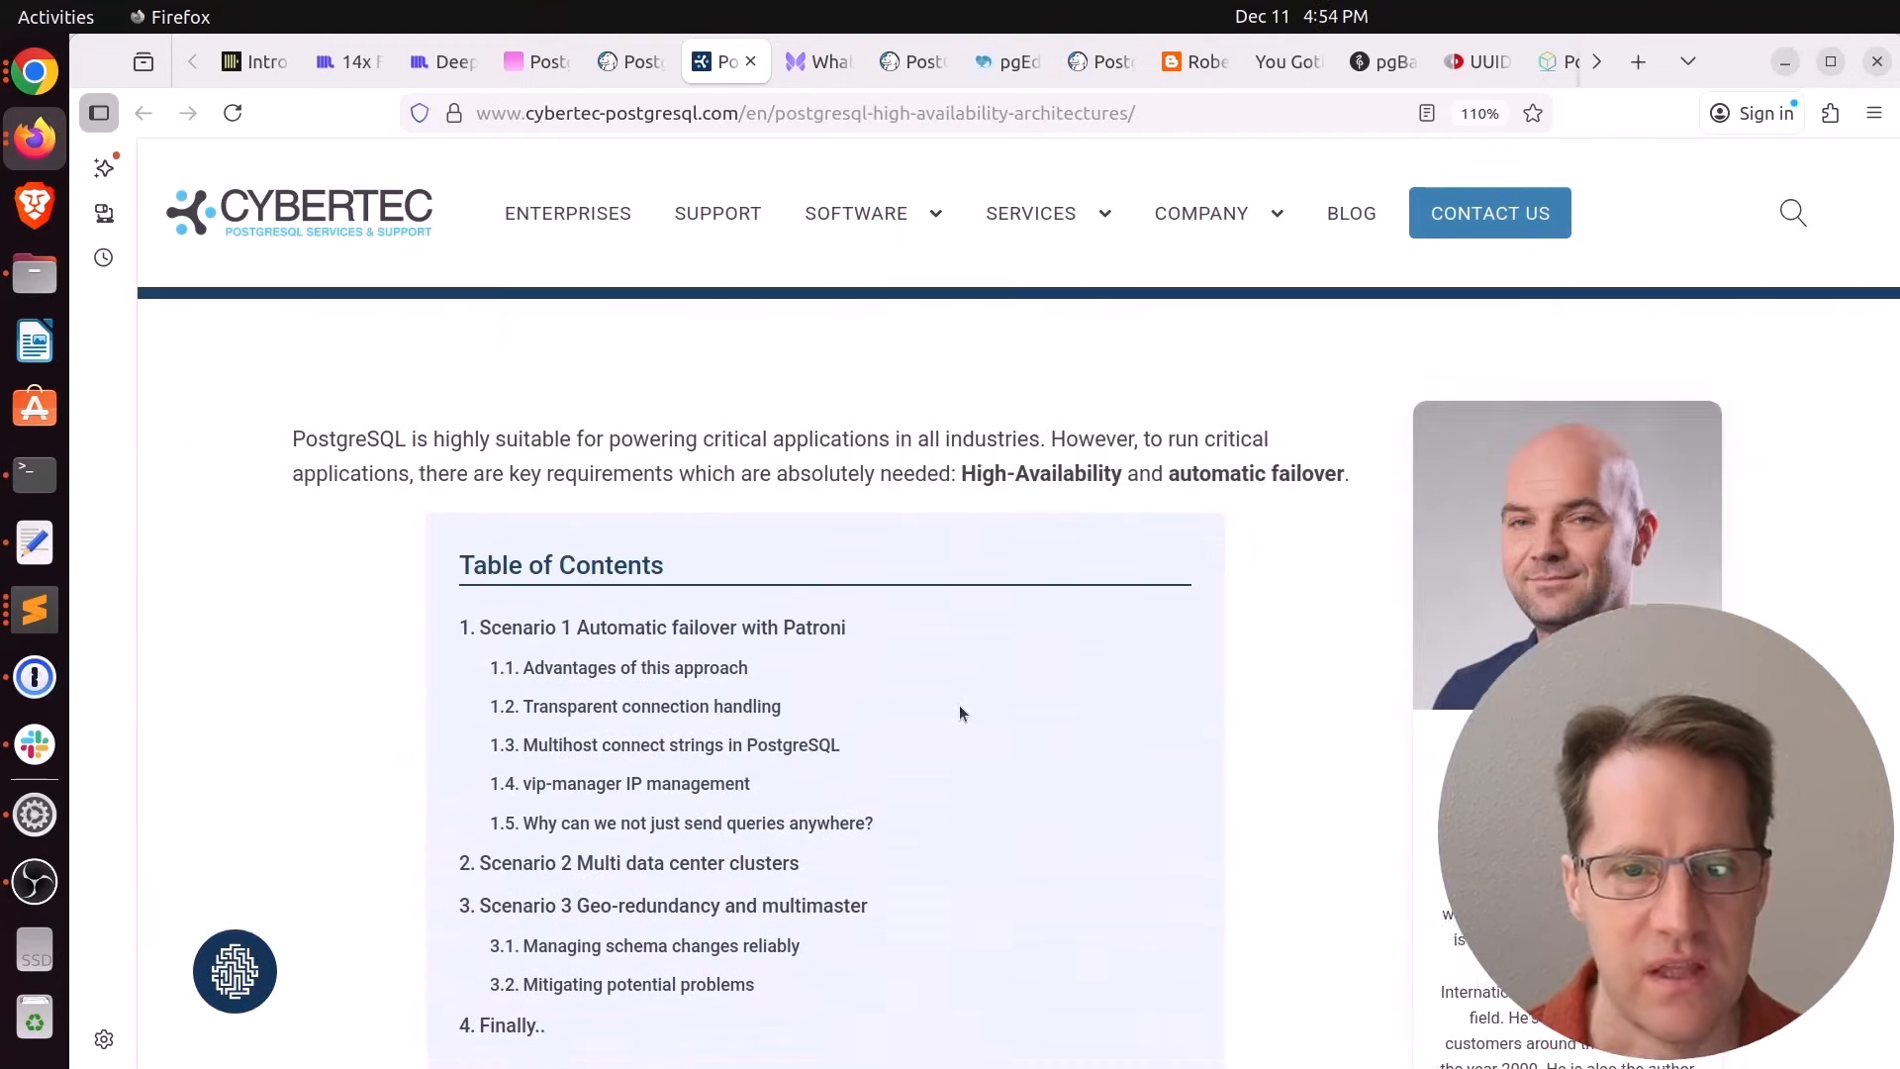
double_click(1039, 473)
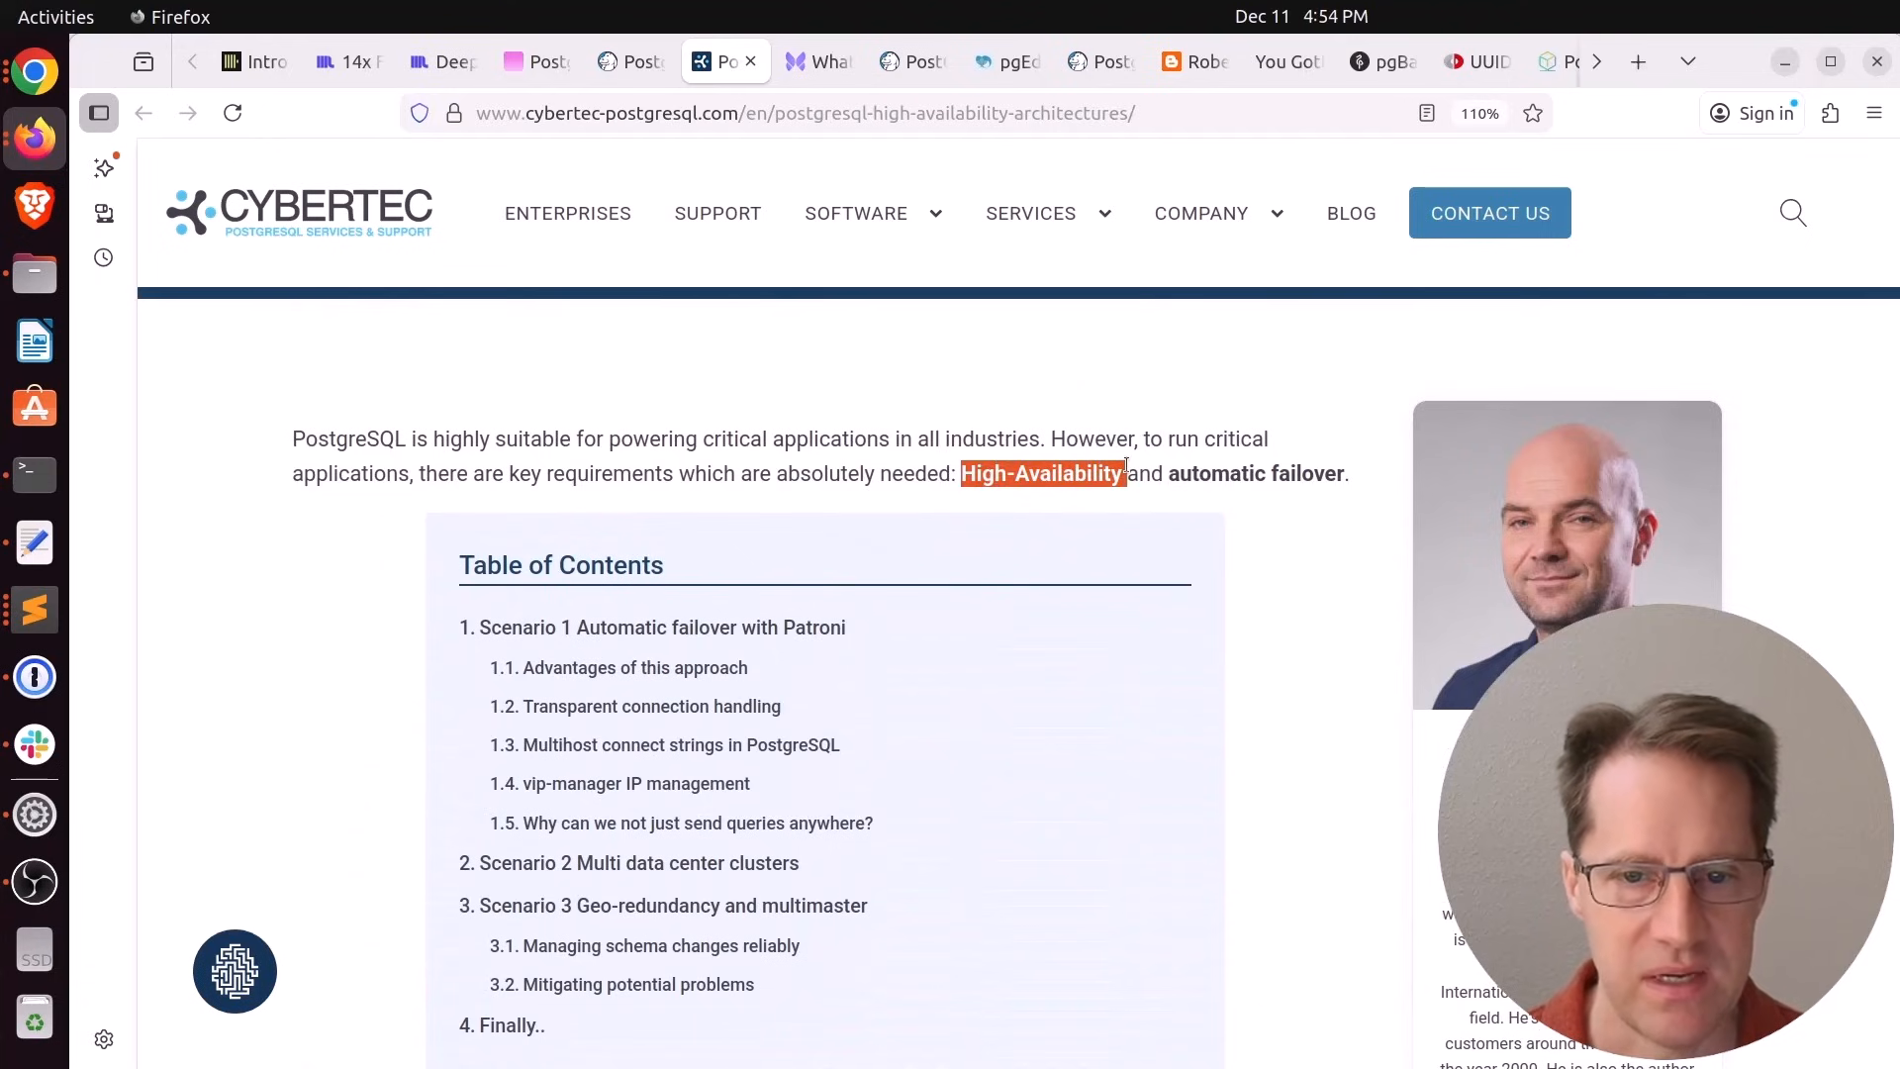
scroll("down", 3)
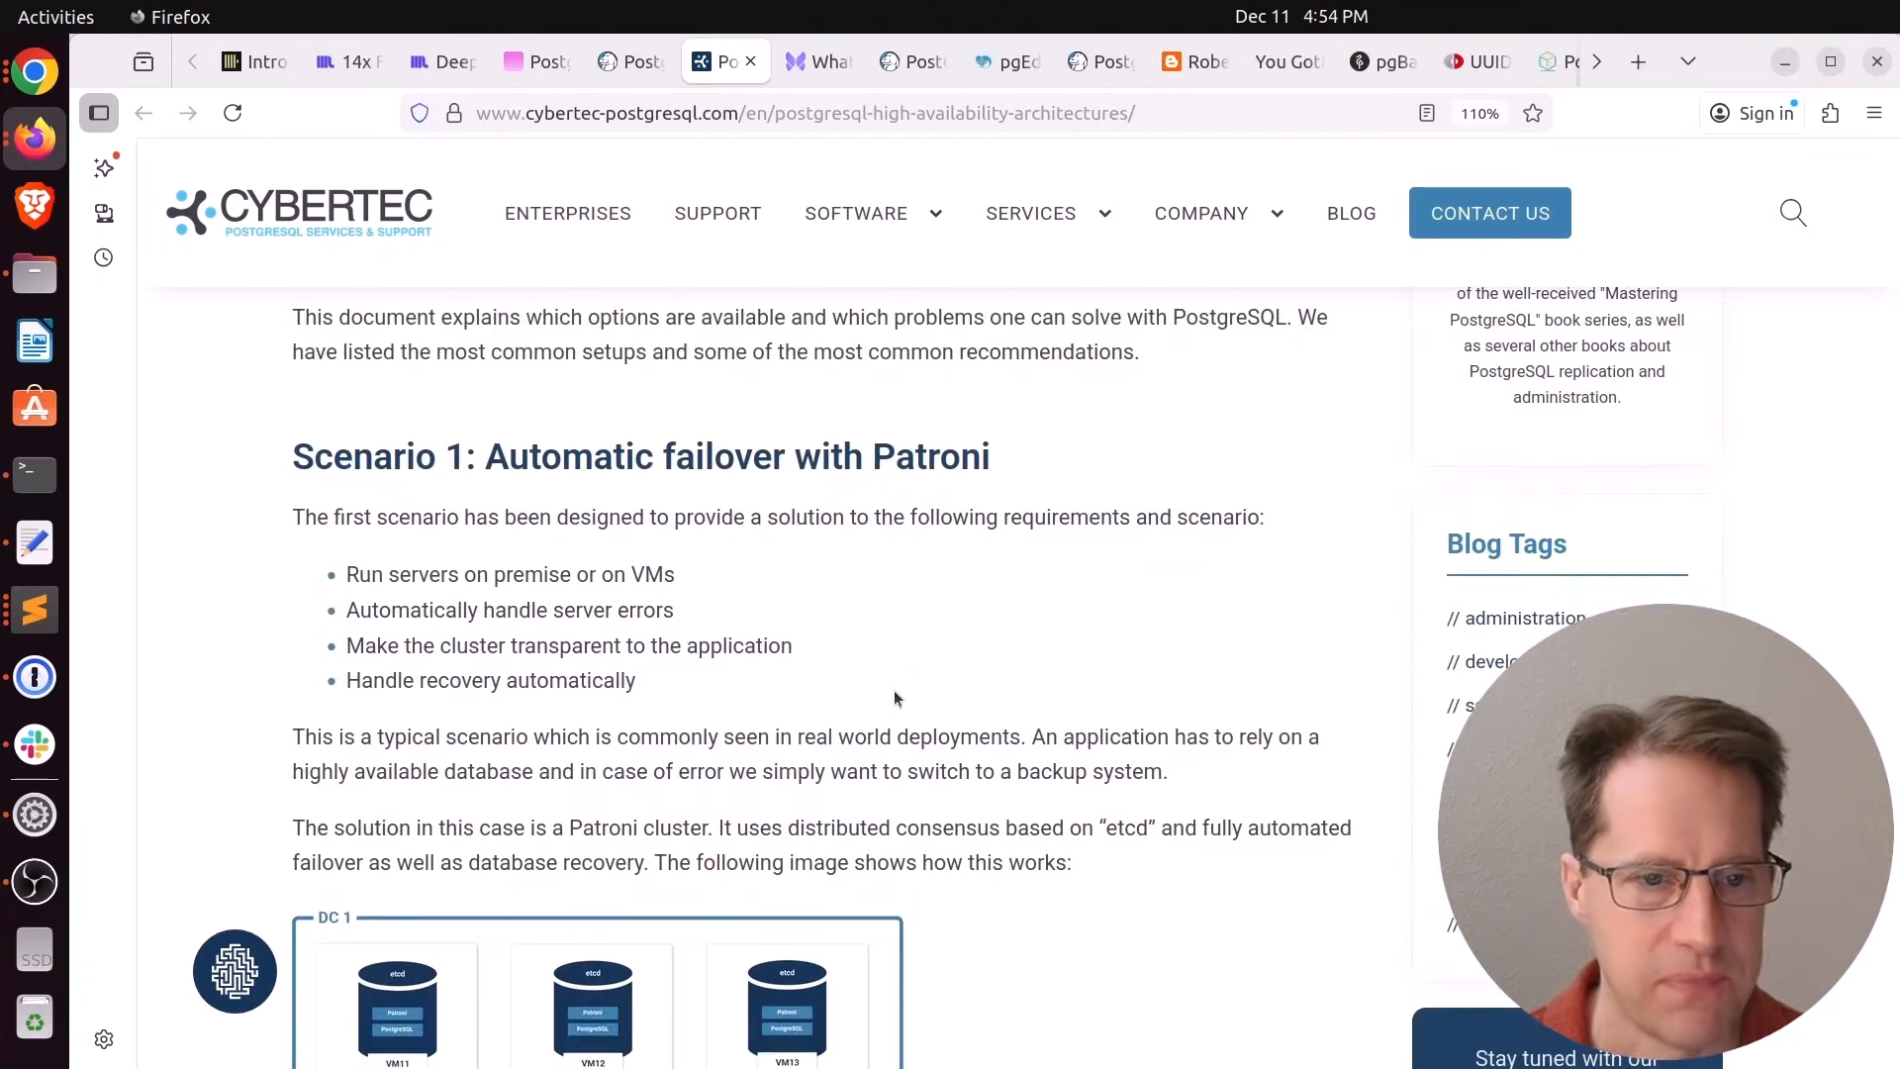
scroll("down", 3)
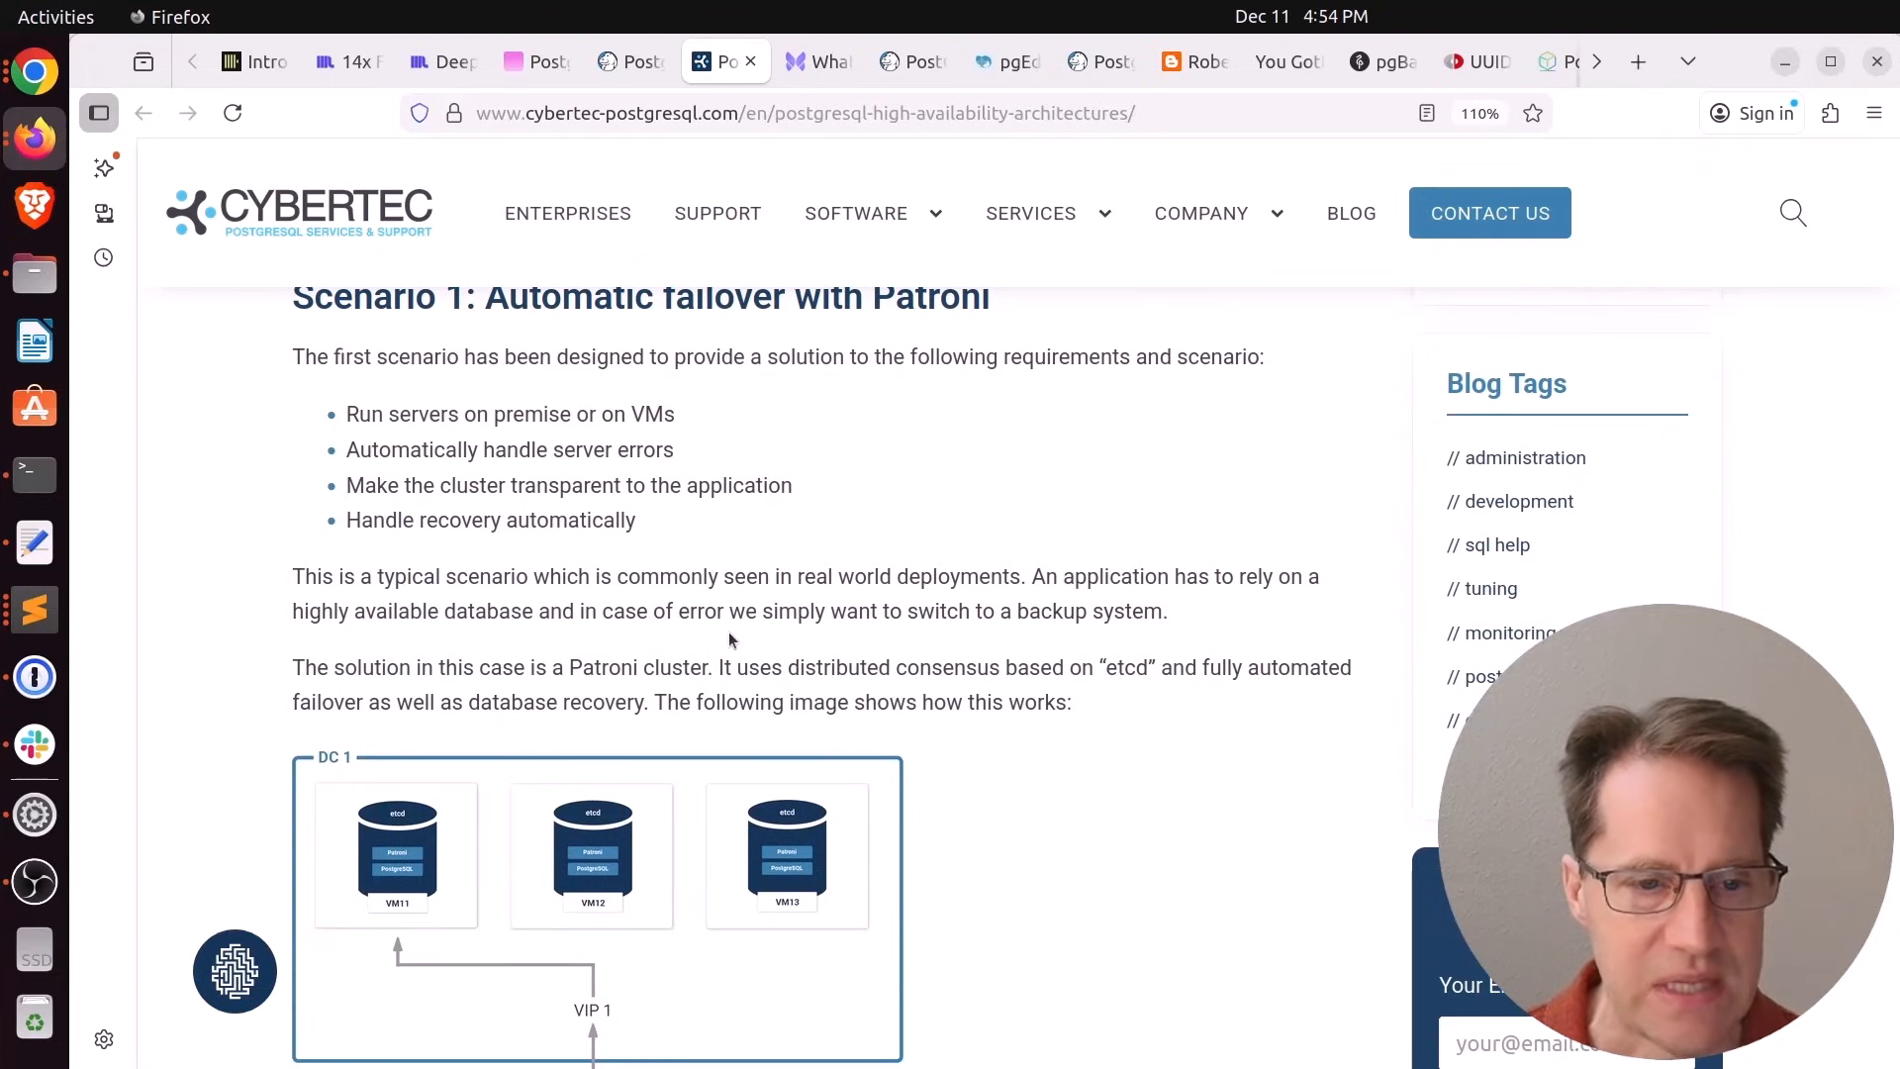
scroll("down", 3)
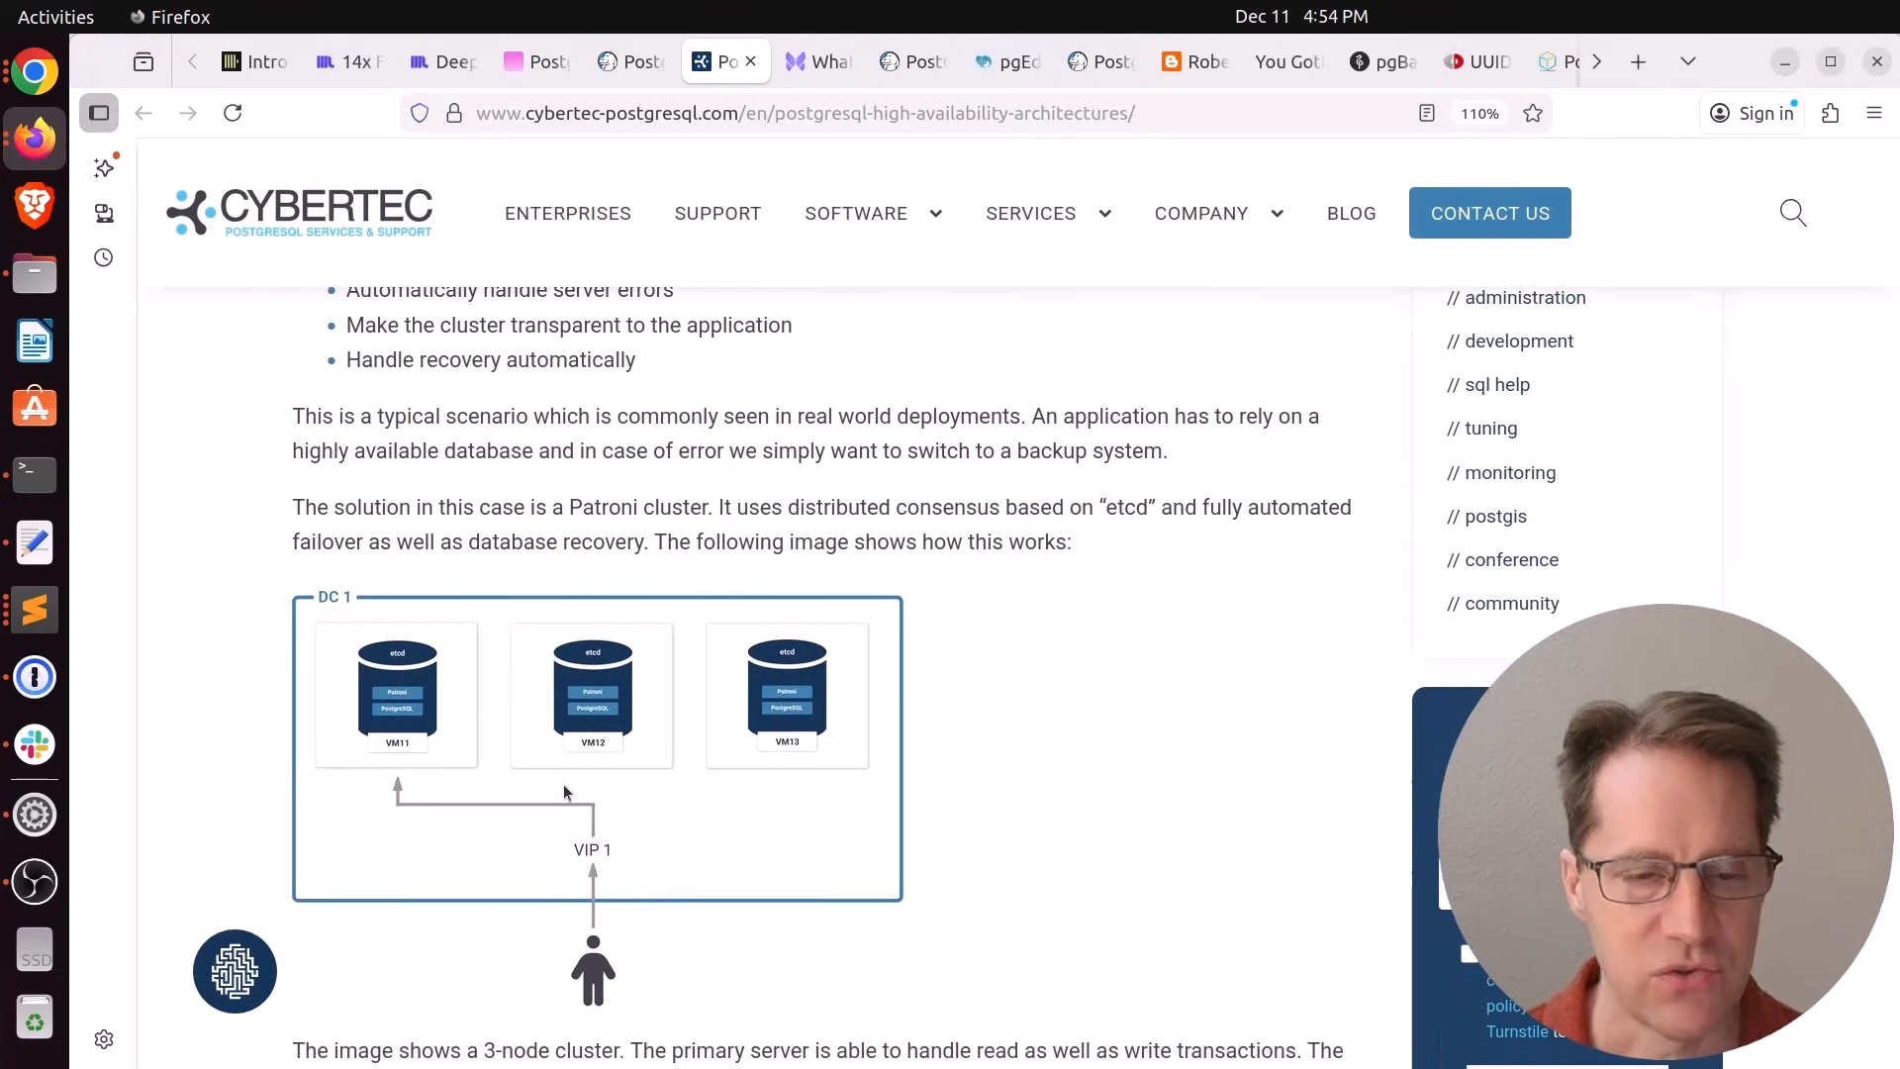
mouse_move(602, 730)
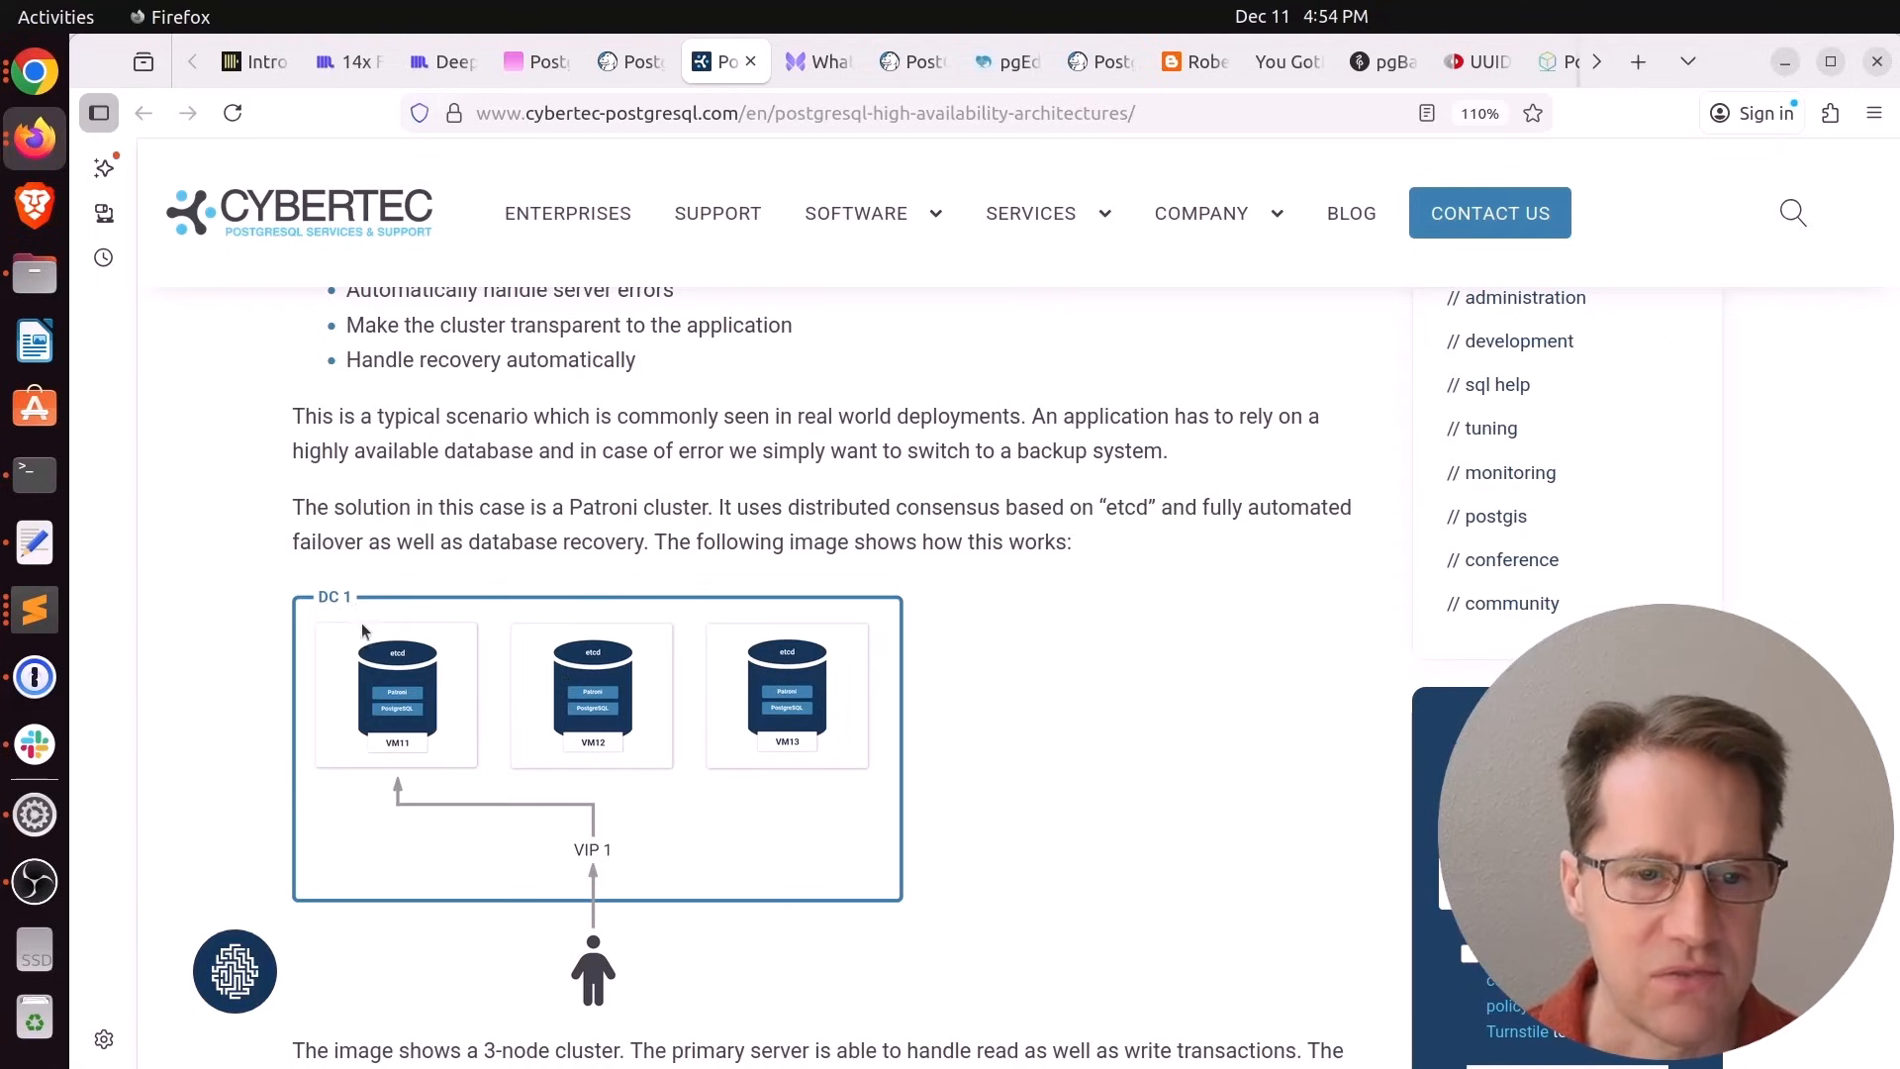
mouse_move(481, 788)
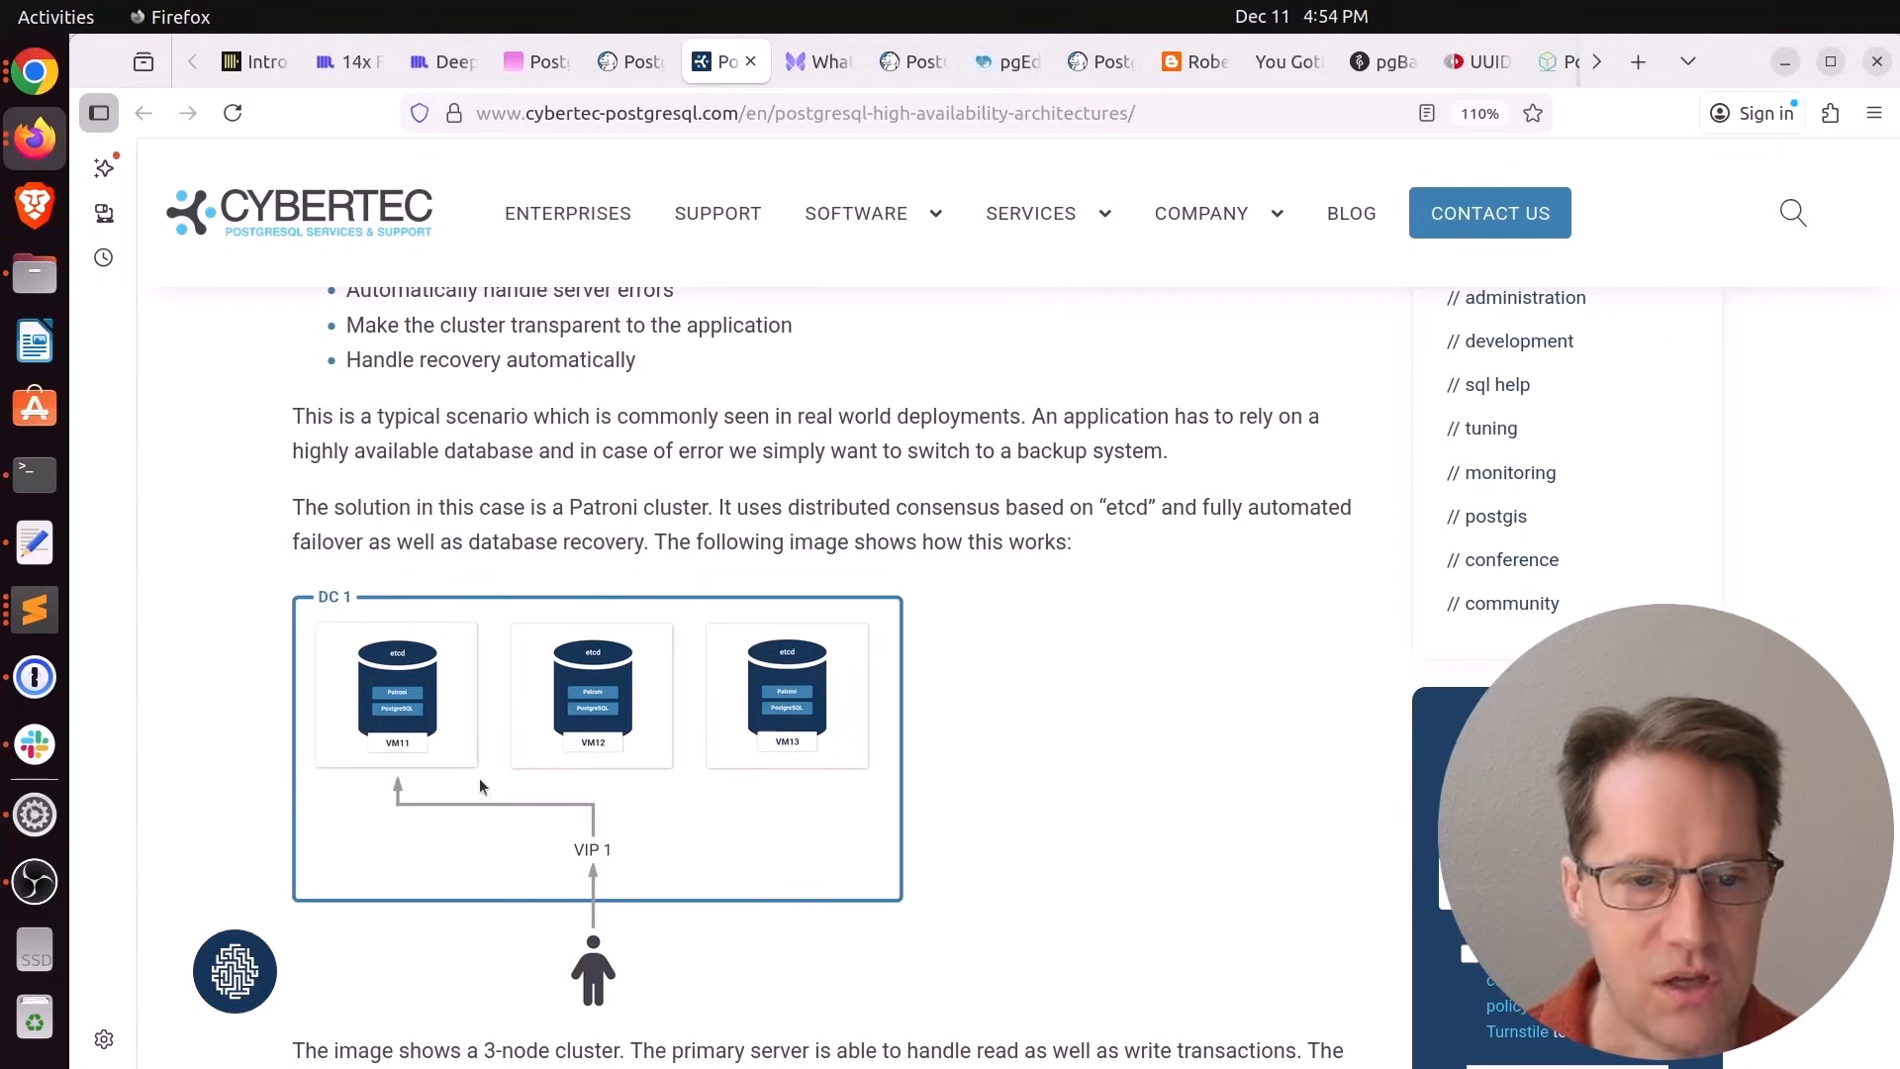
mouse_move(780, 817)
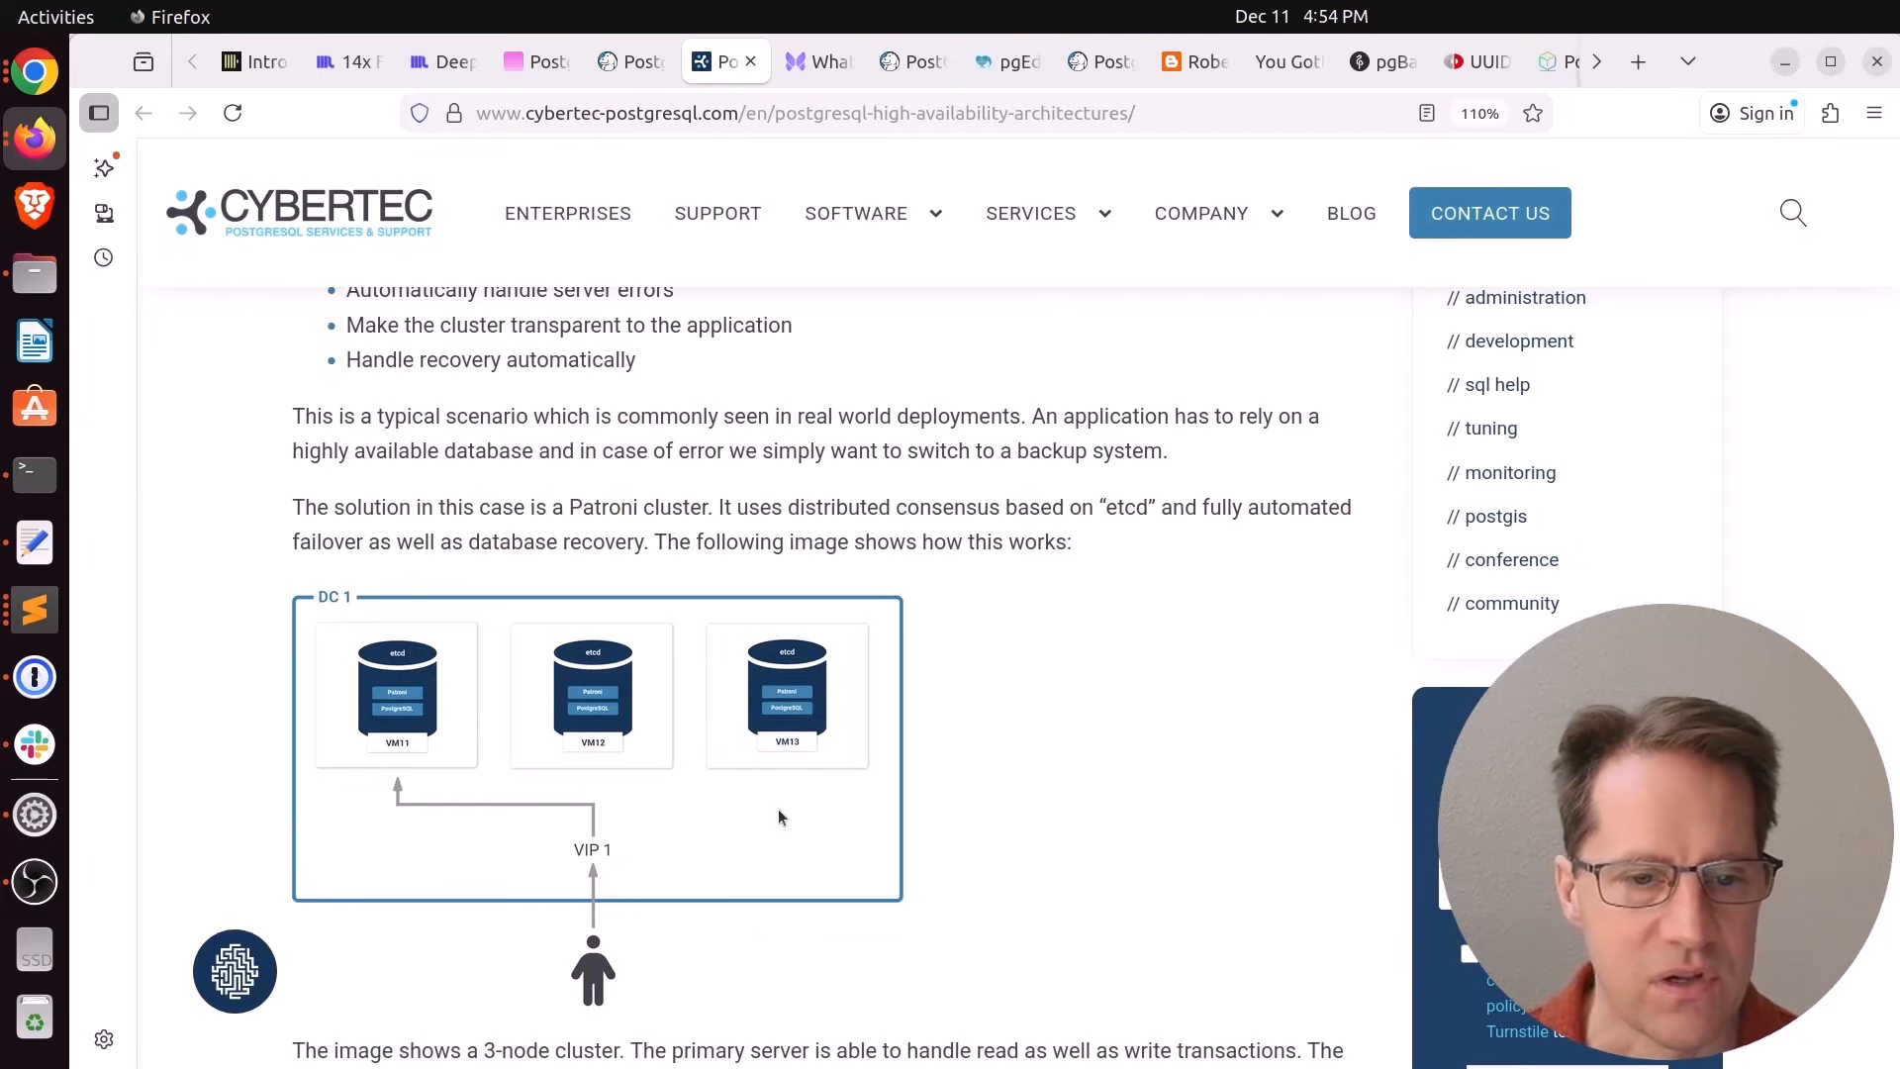
Read the approach's advantages list, highlighting single source of truth, read scalability and replicas in various locations
scroll("down", 3)
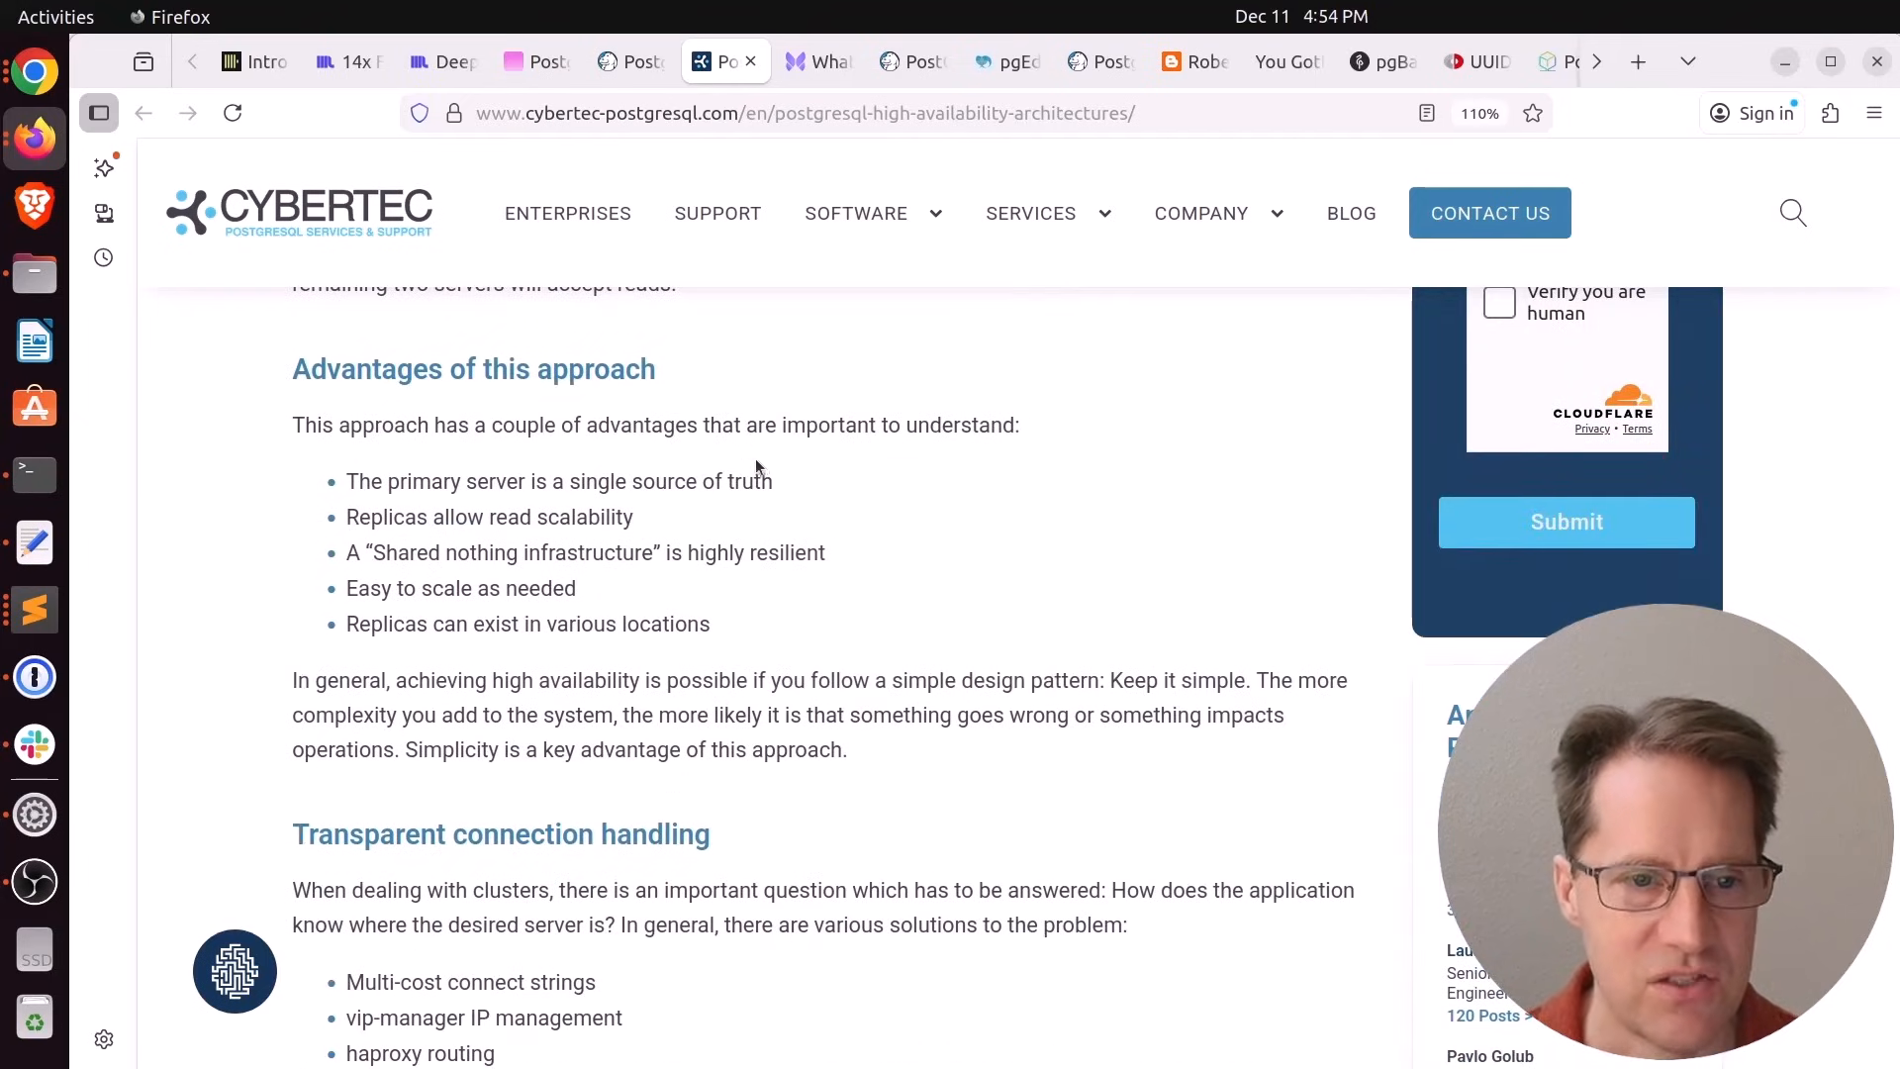
left_click_drag(410, 481, 770, 481)
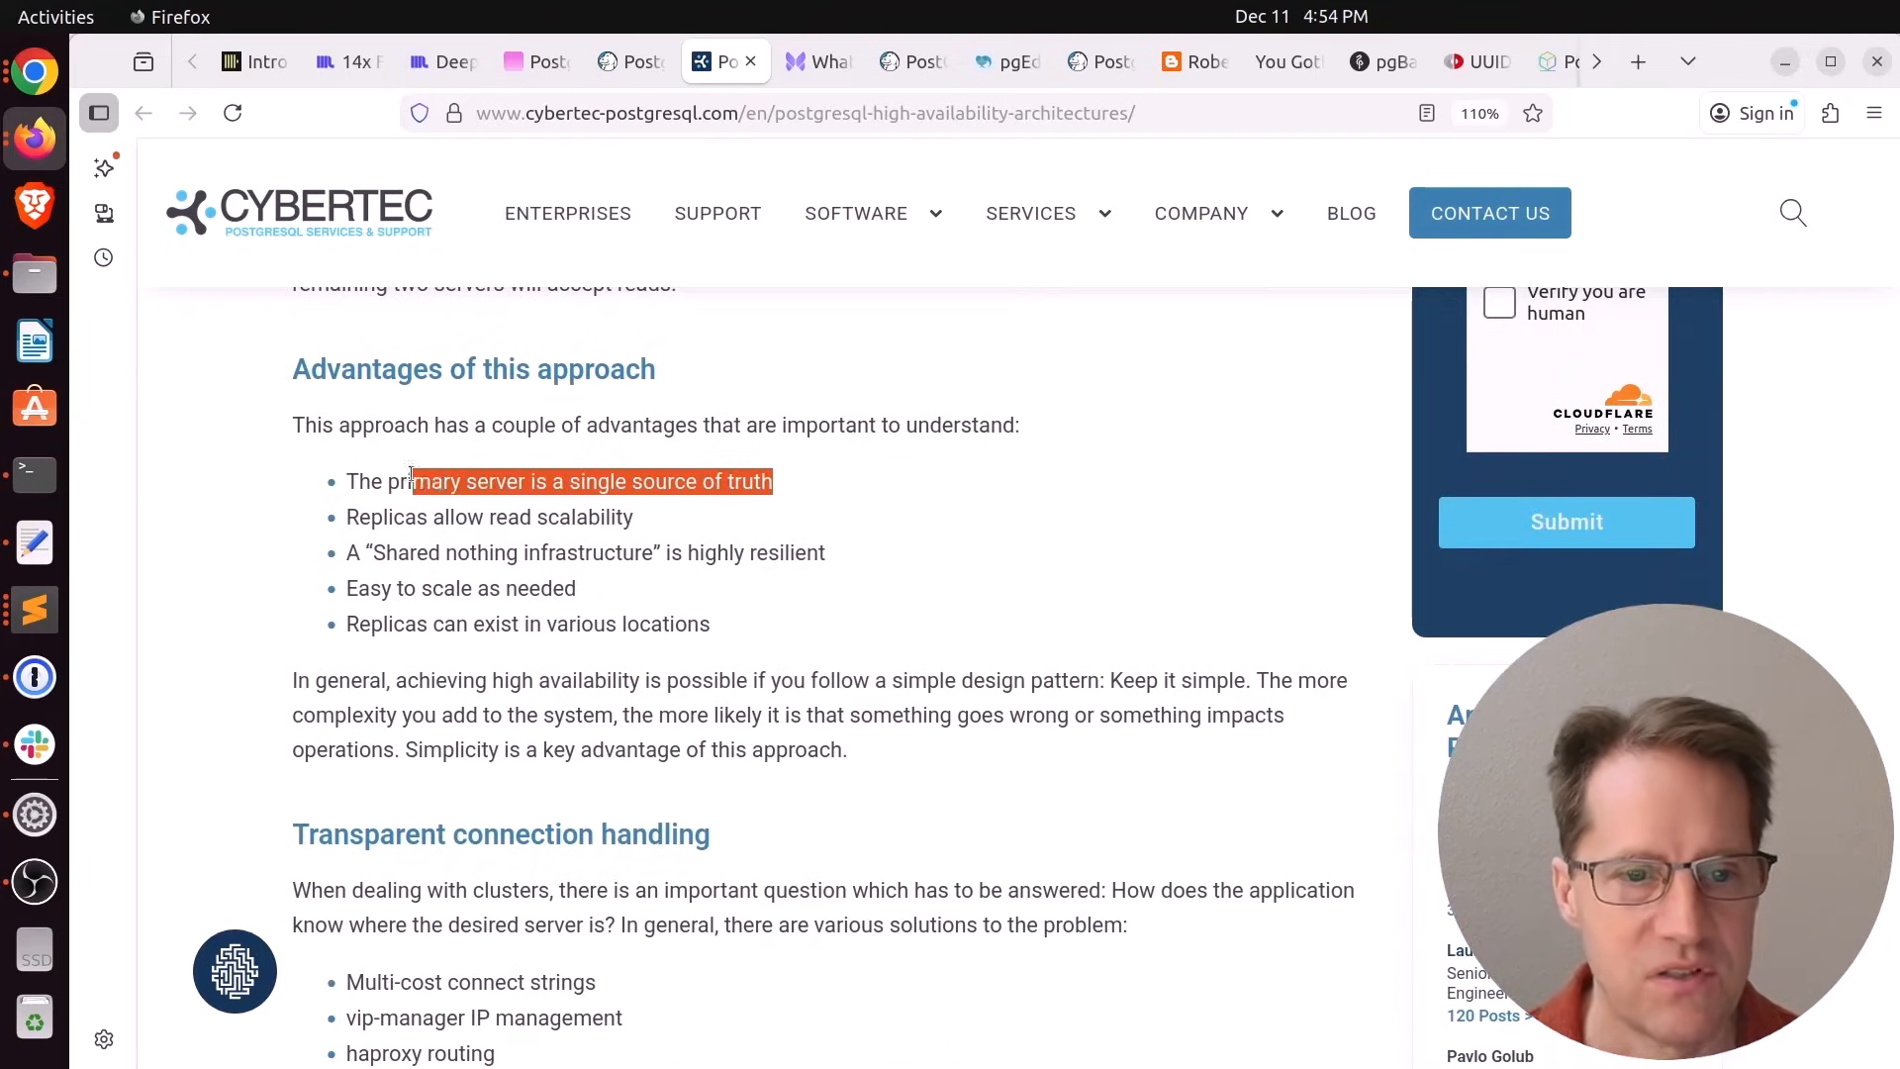
left_click_drag(411, 481, 346, 481)
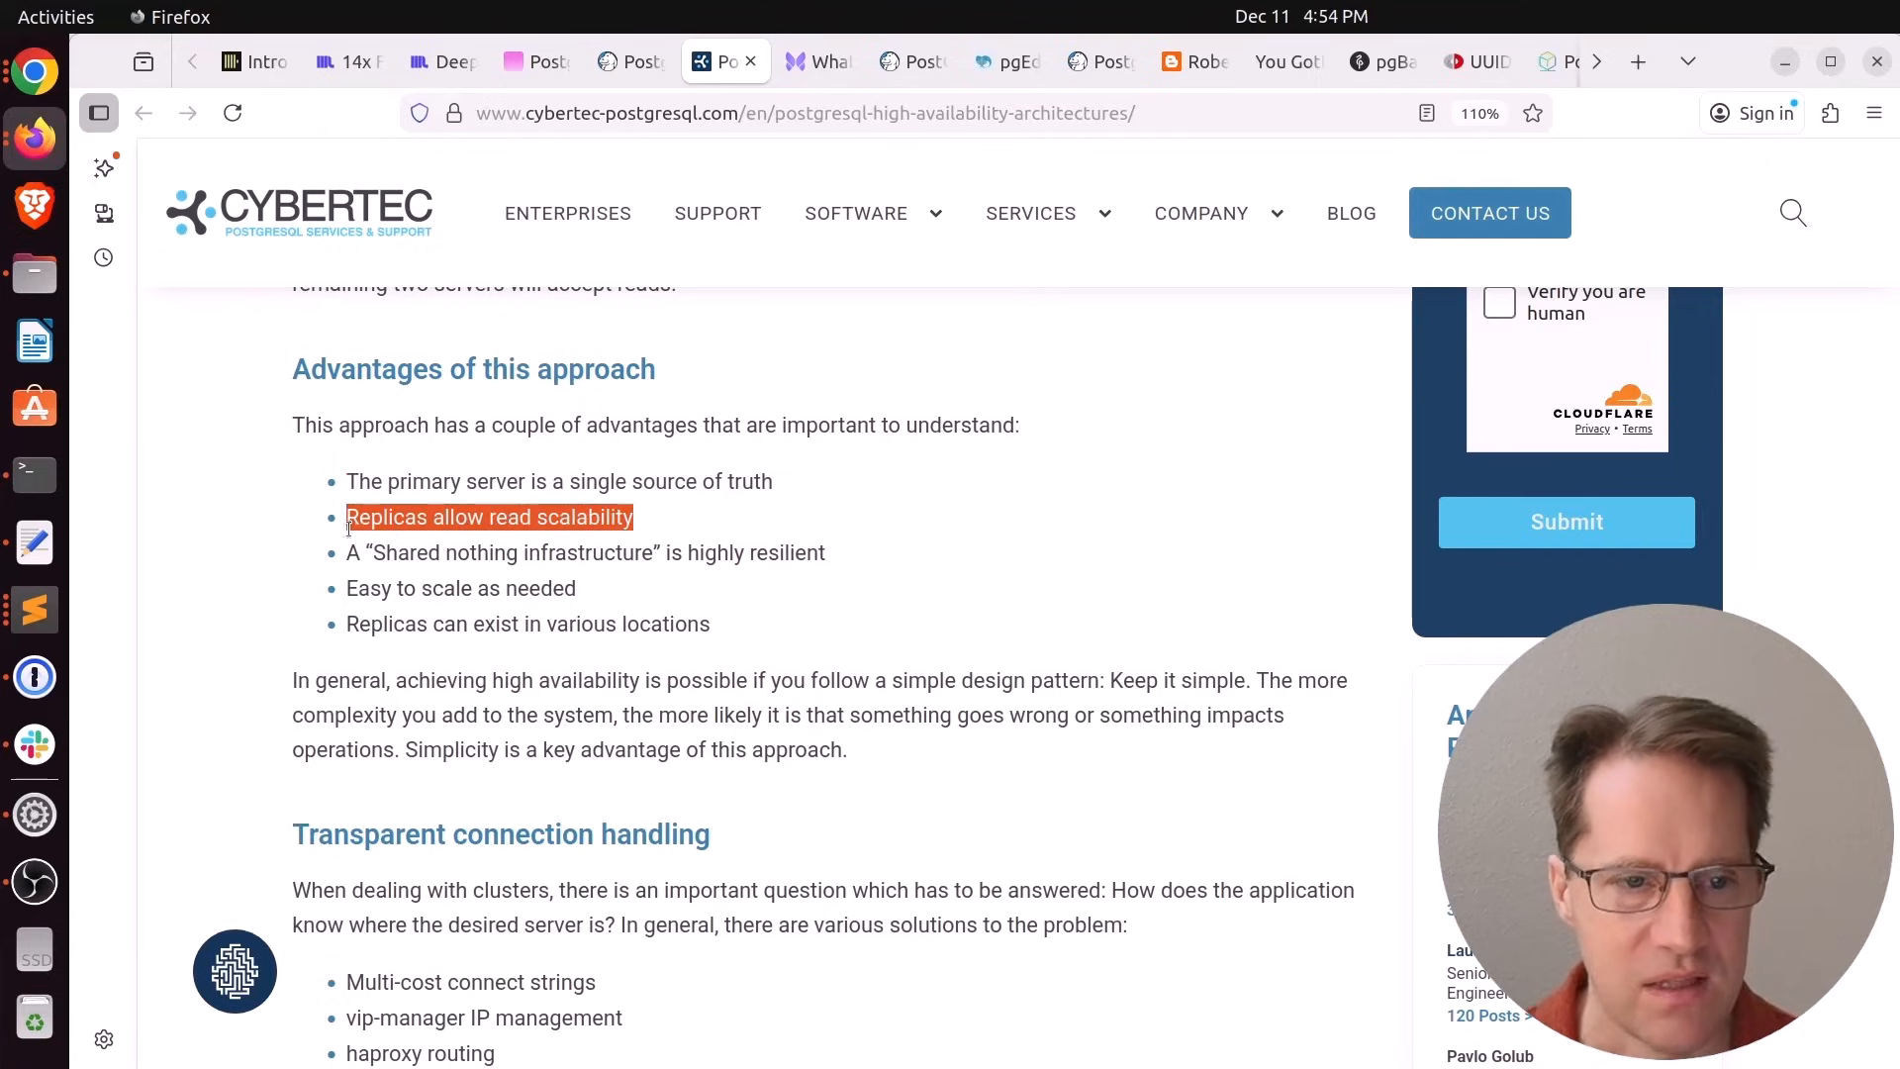
left_click_drag(493, 552, 824, 552)
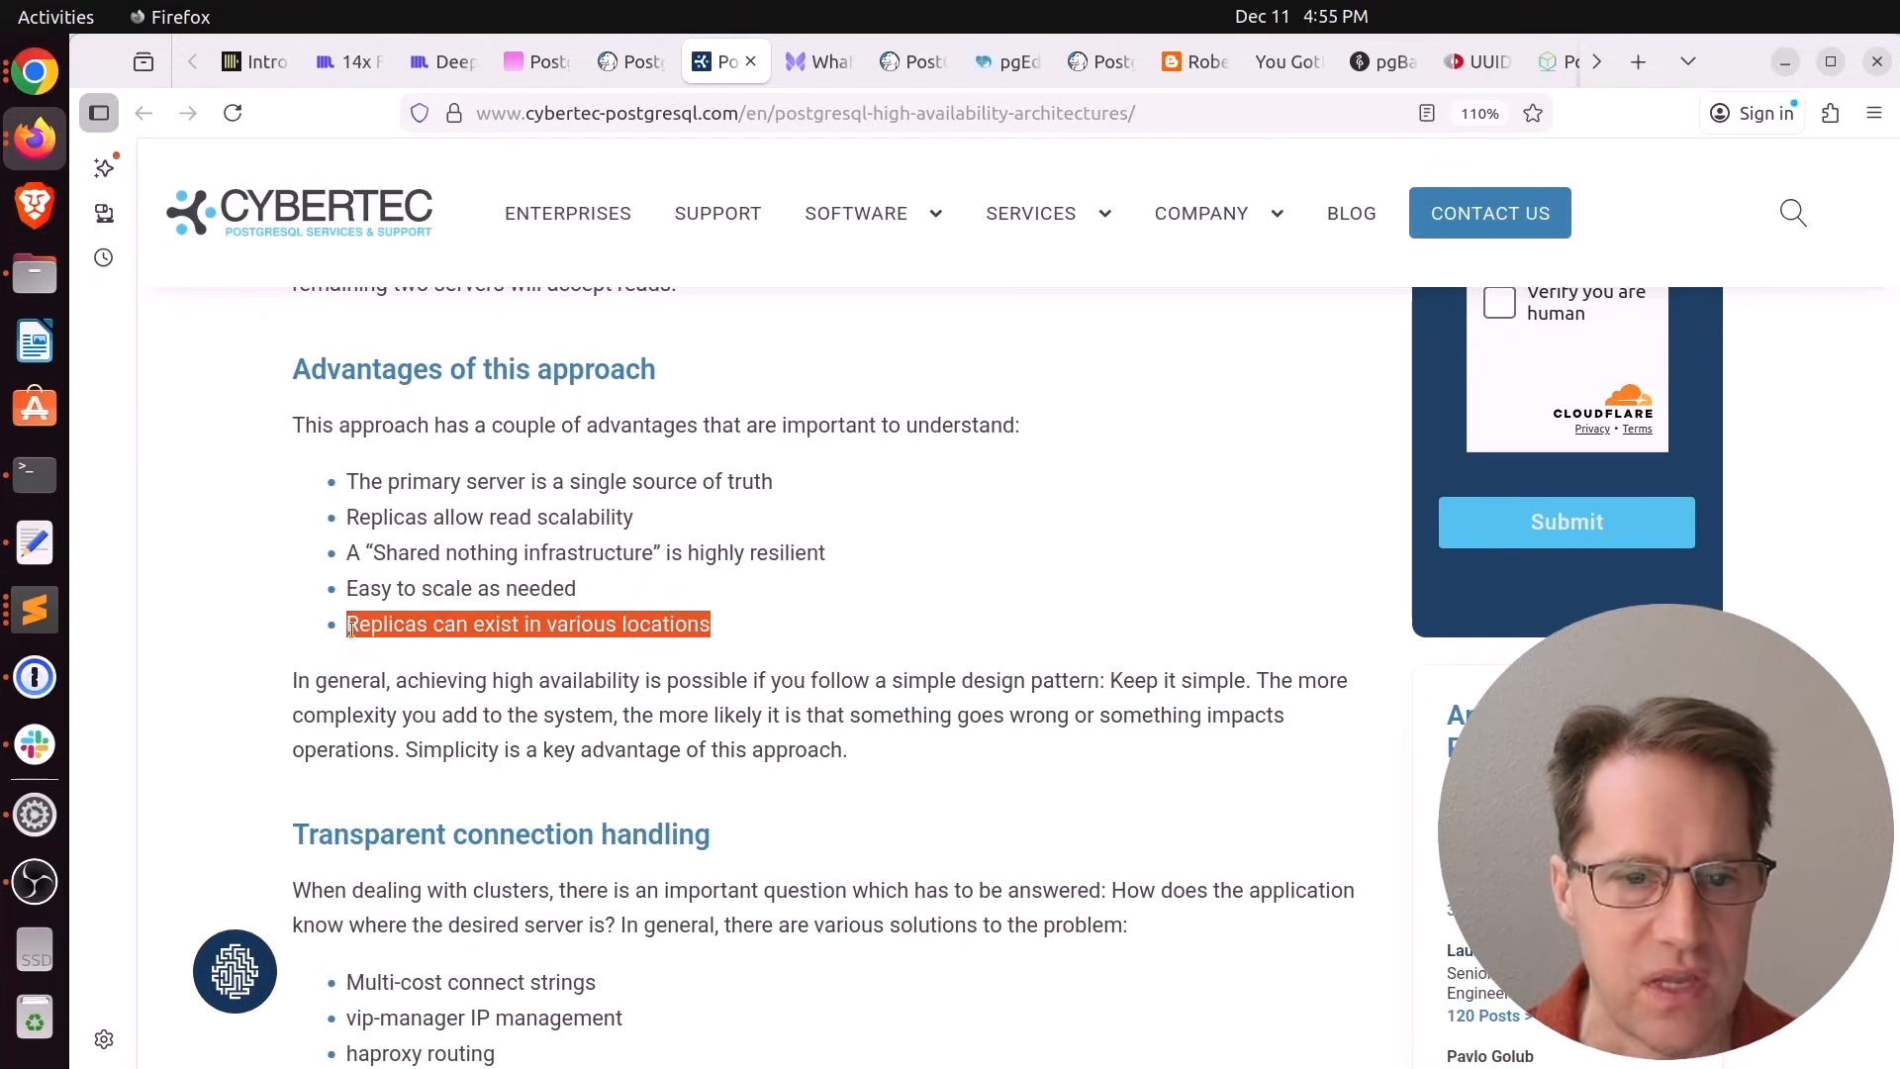
Read on to the multihost connect strings section and its JDBC example
scroll("down", 3)
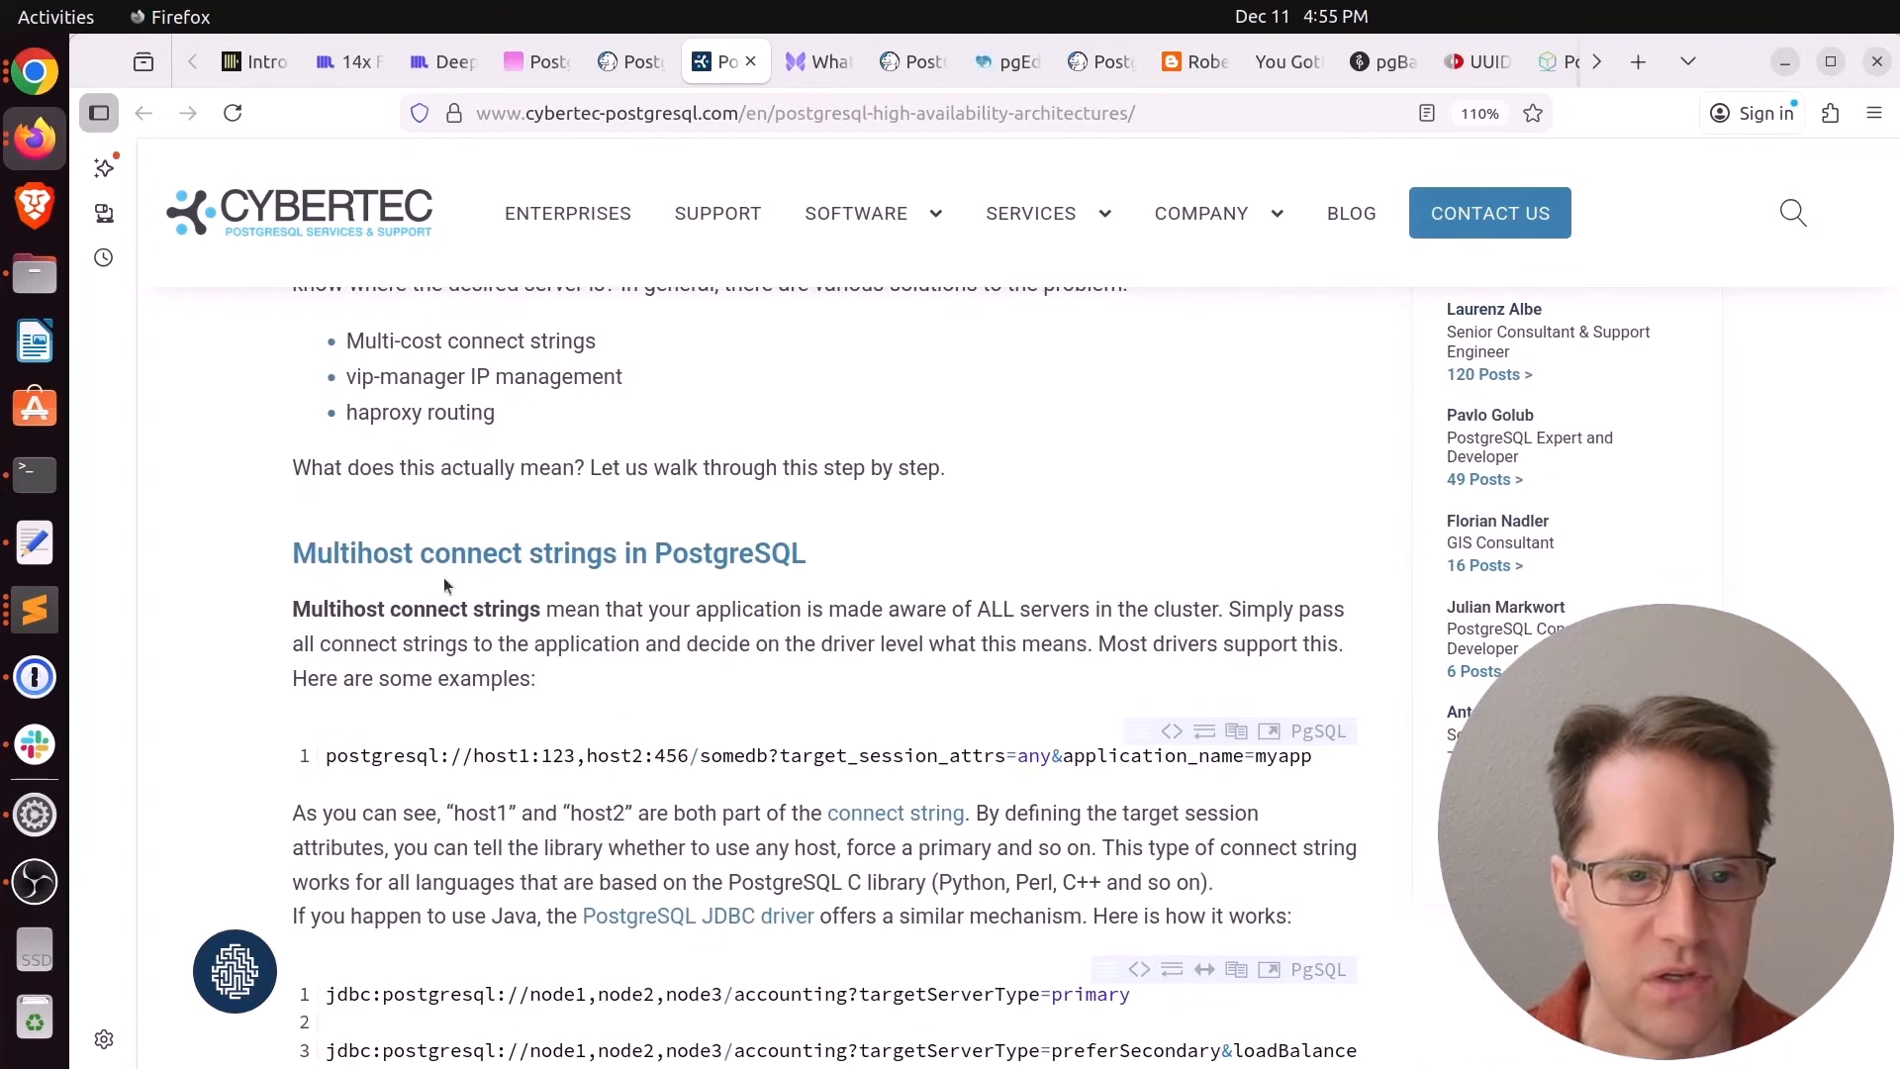
scroll("down", 3)
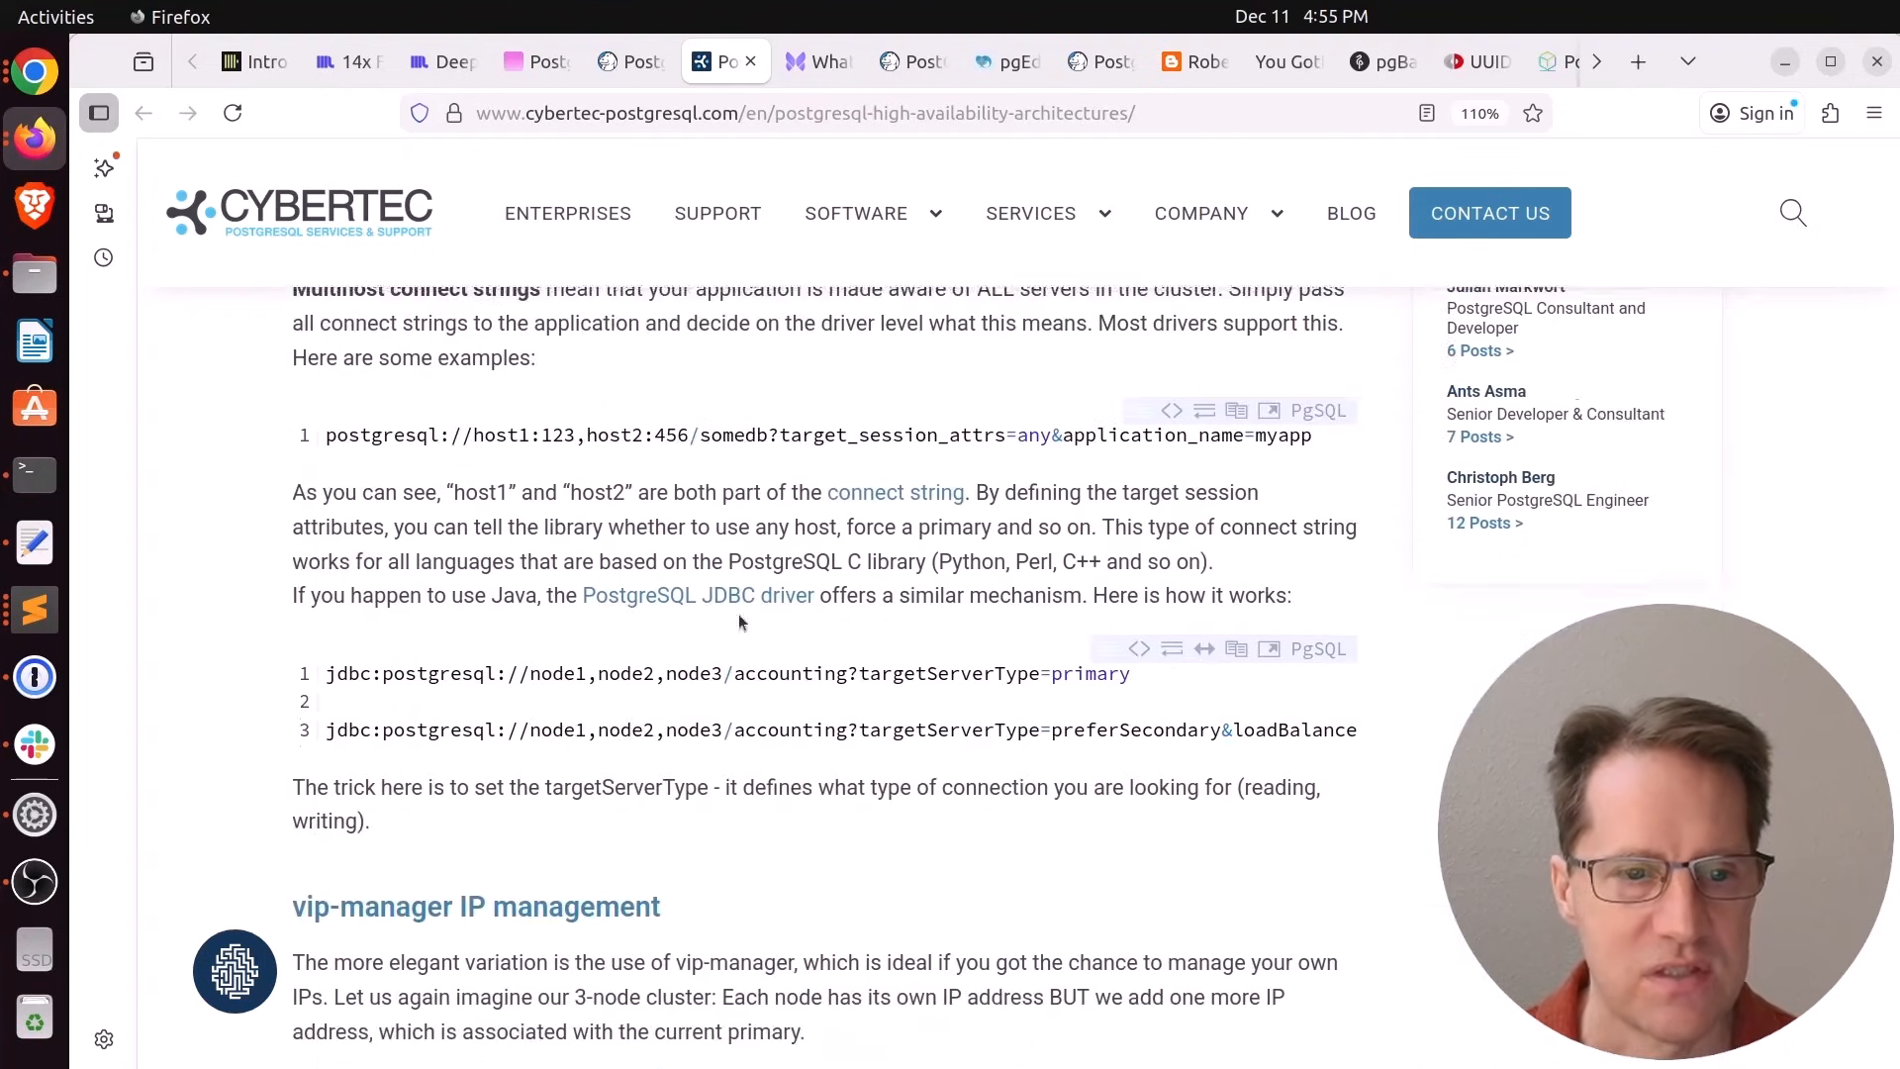
double_click(655, 436)
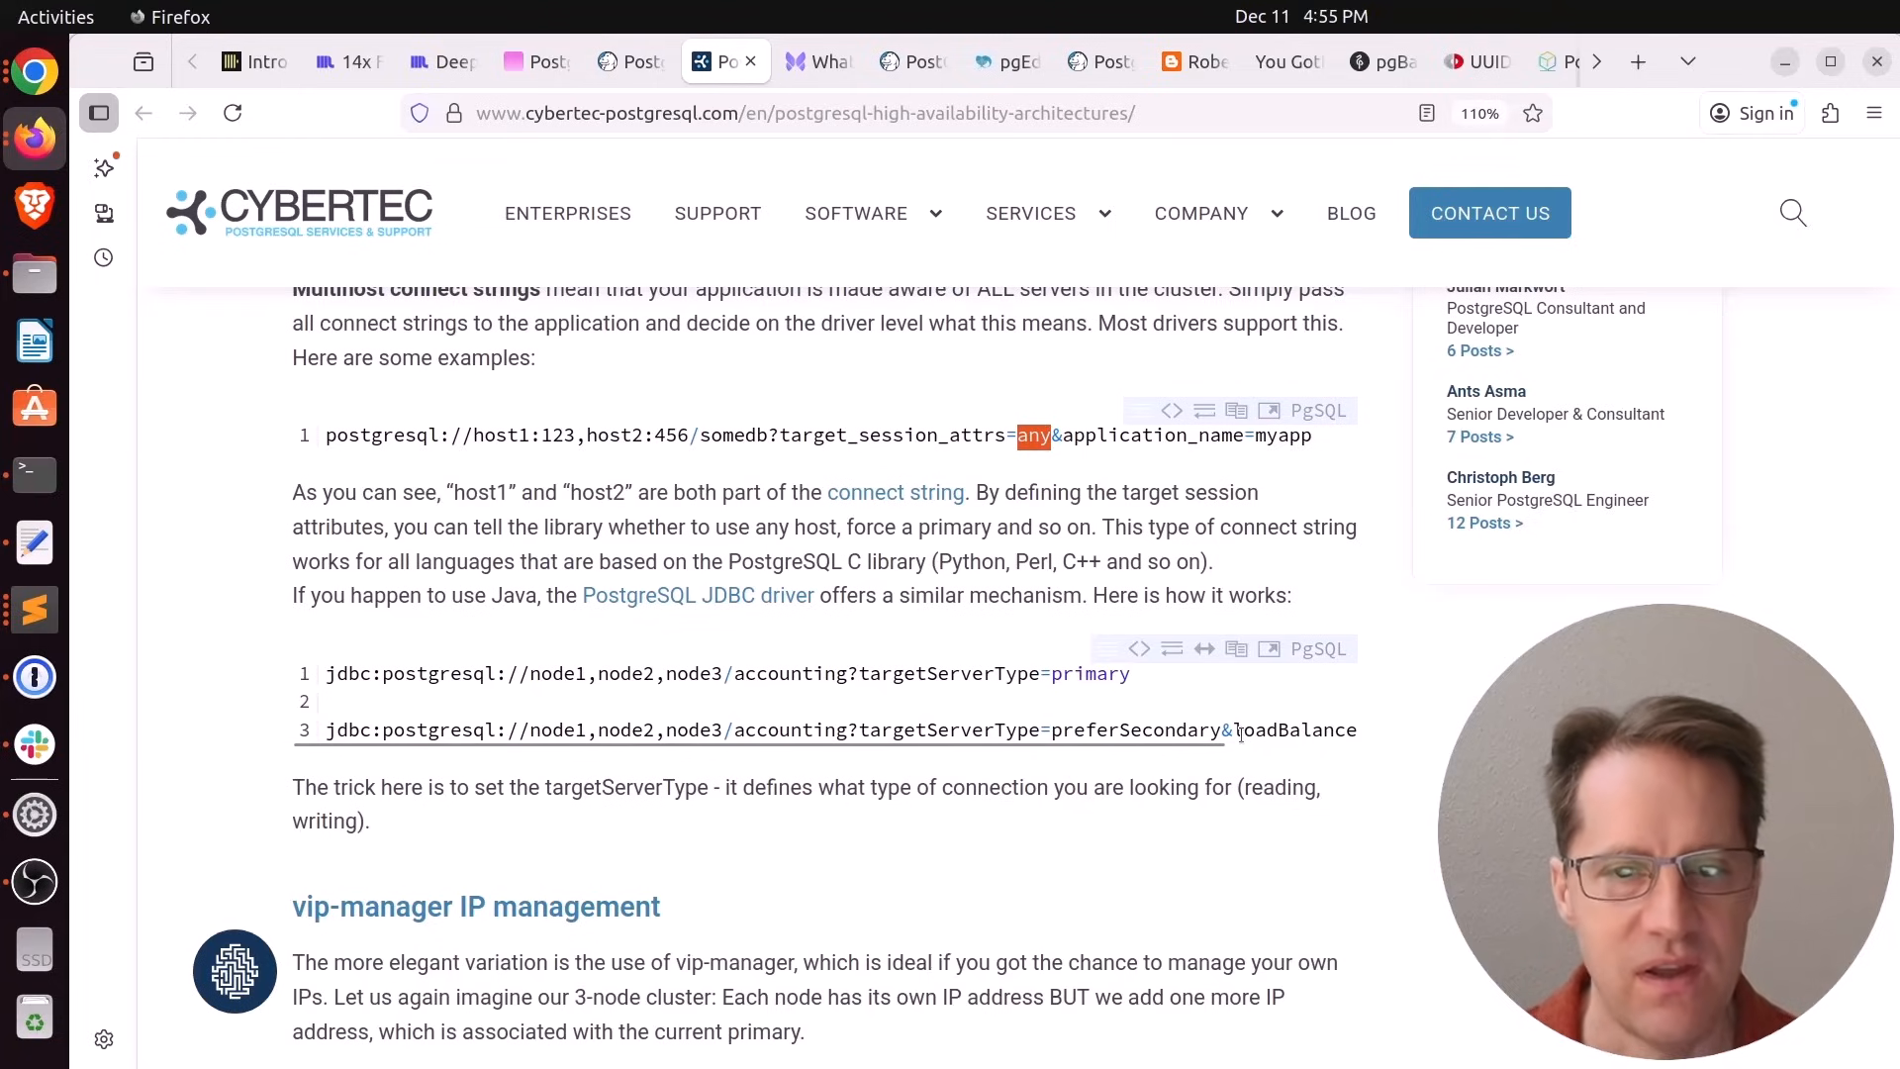
Read through the vip-manager, haproxy and query routing sections to the Scenario 2 heading
scroll("down", 3)
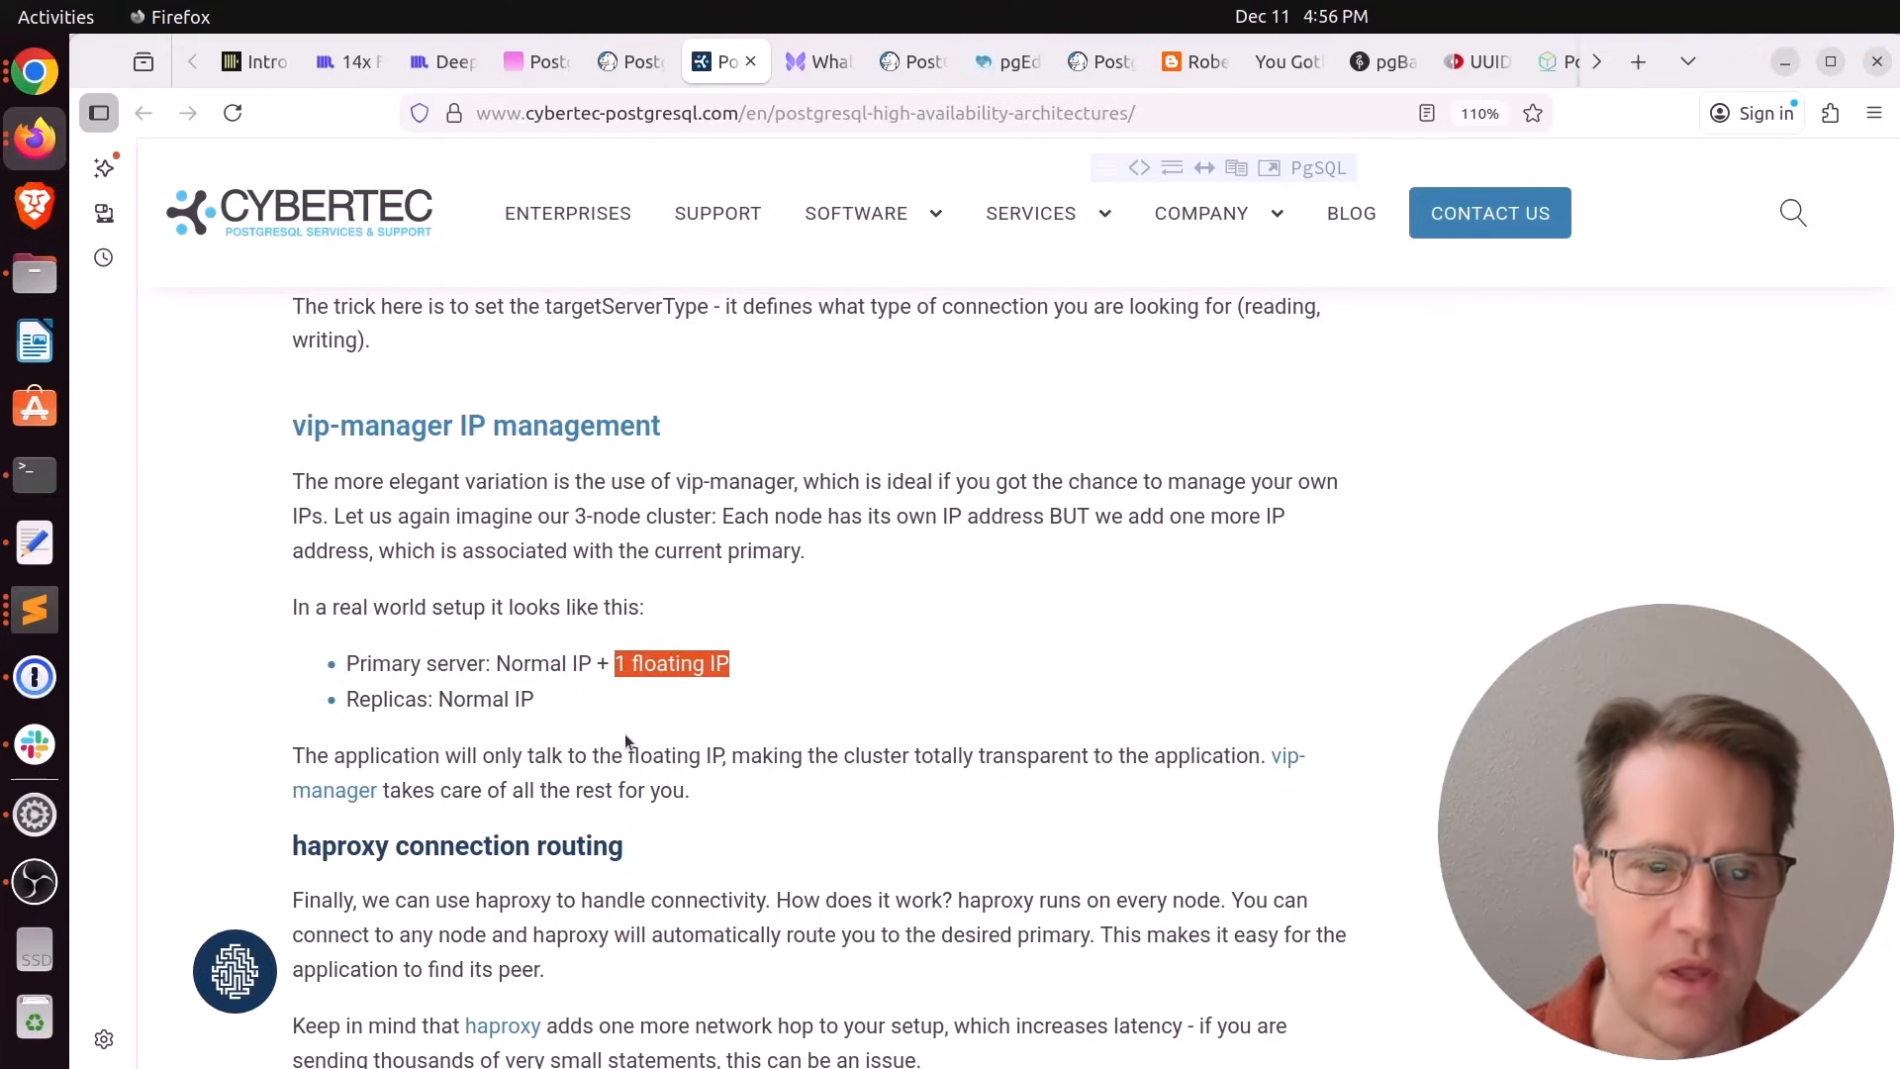
scroll("down", 3)
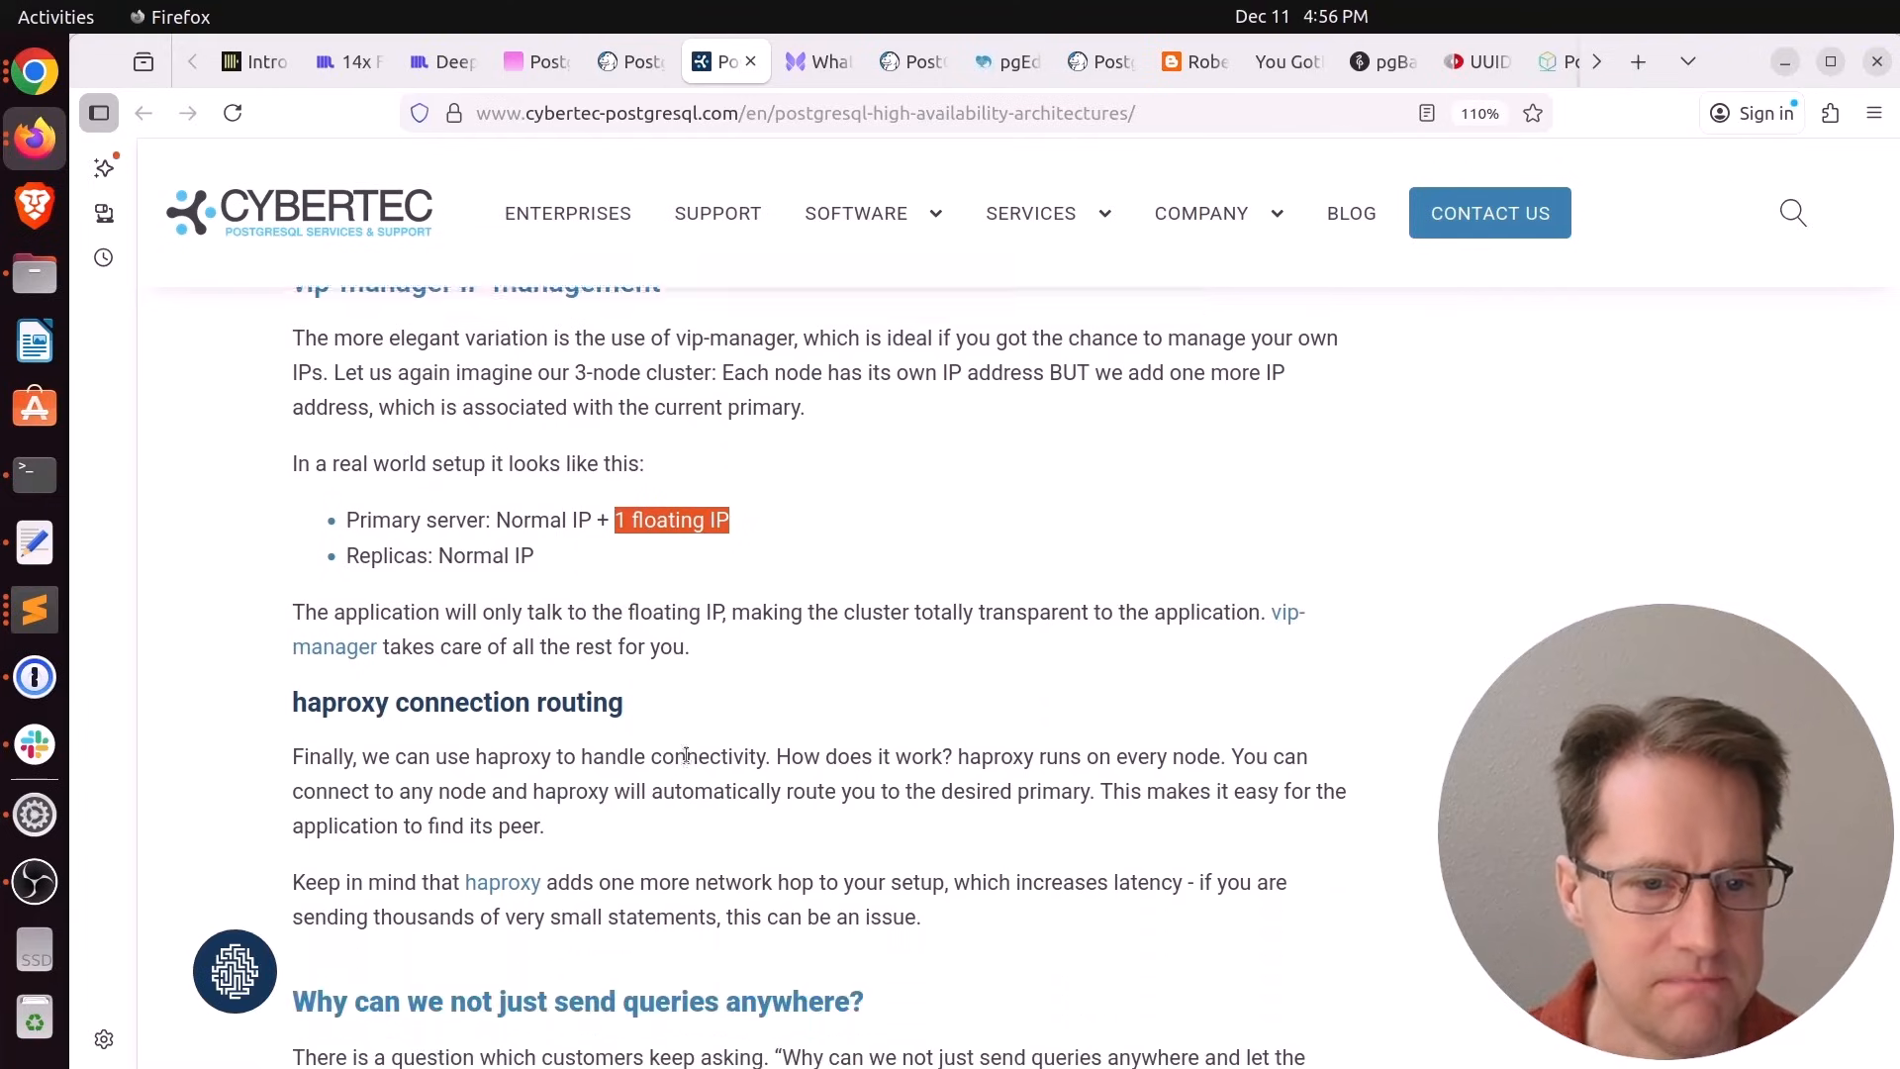
scroll("down", 3)
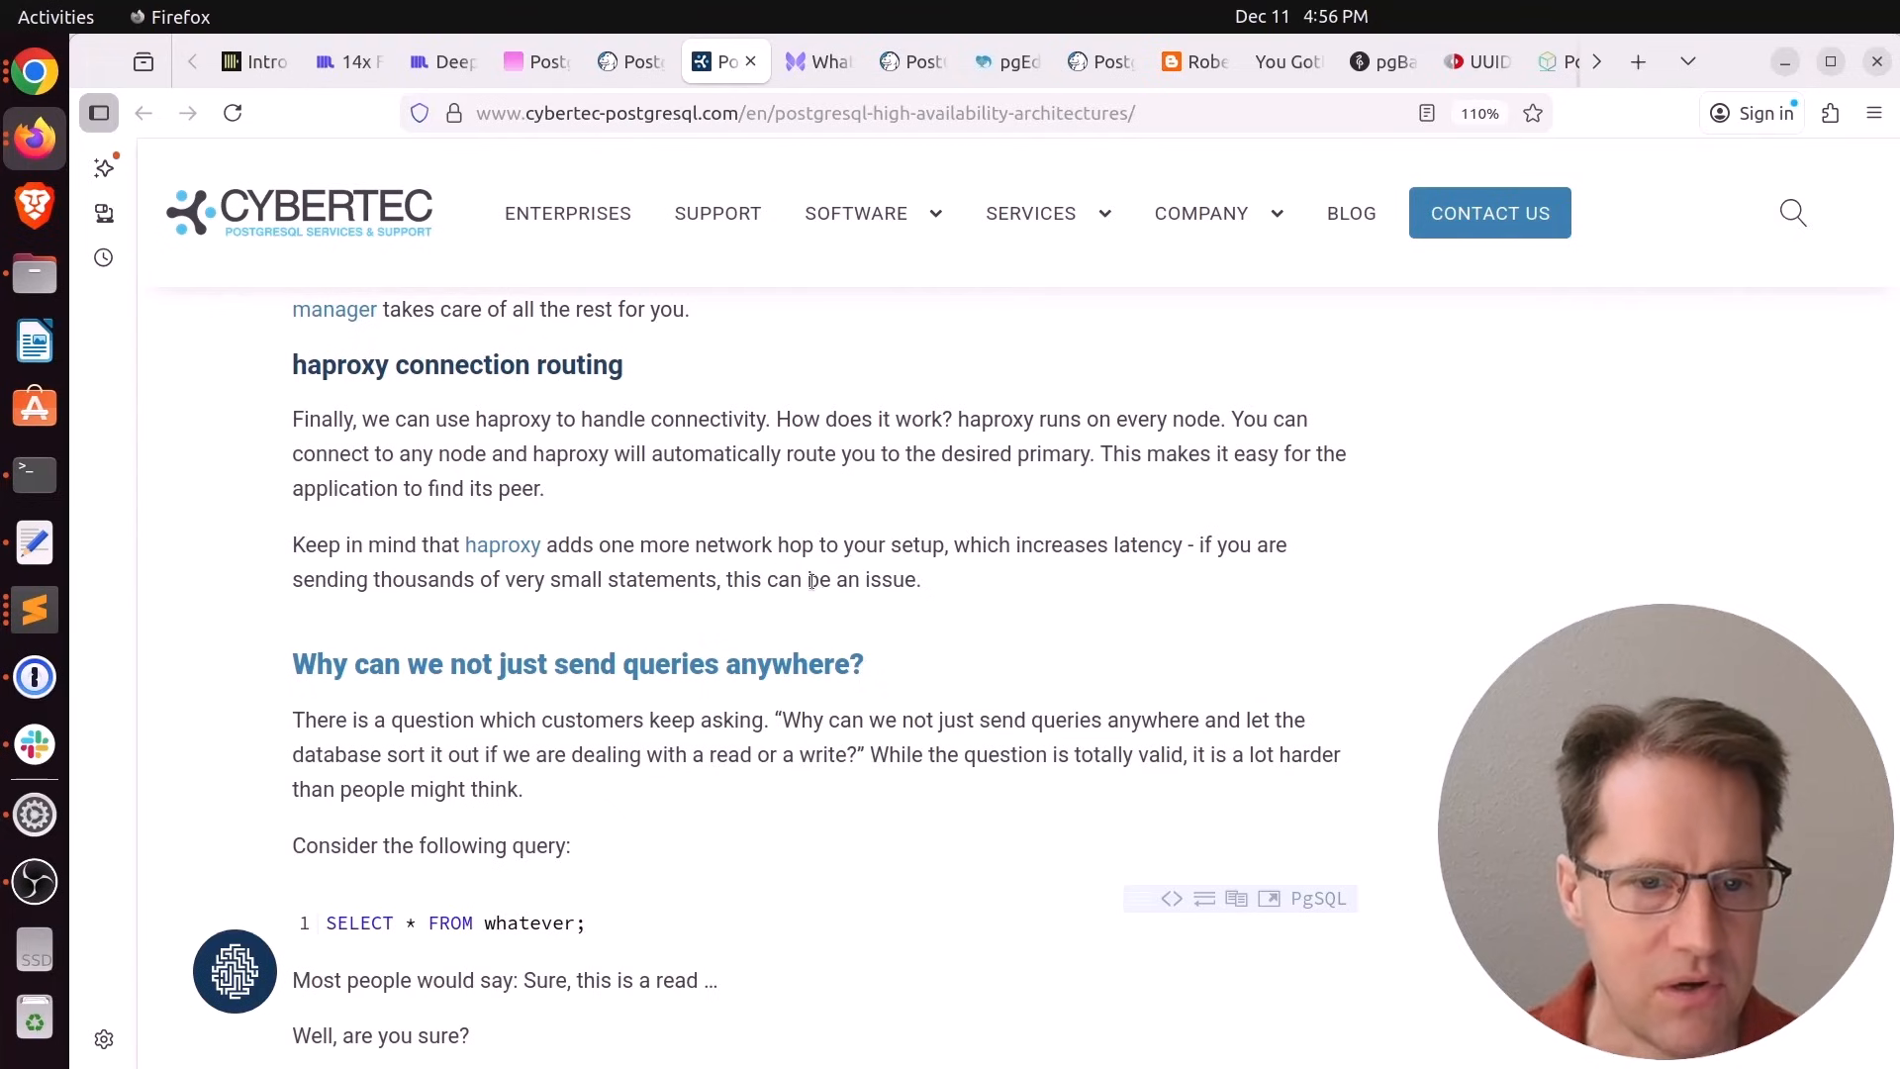
scroll("down", 3)
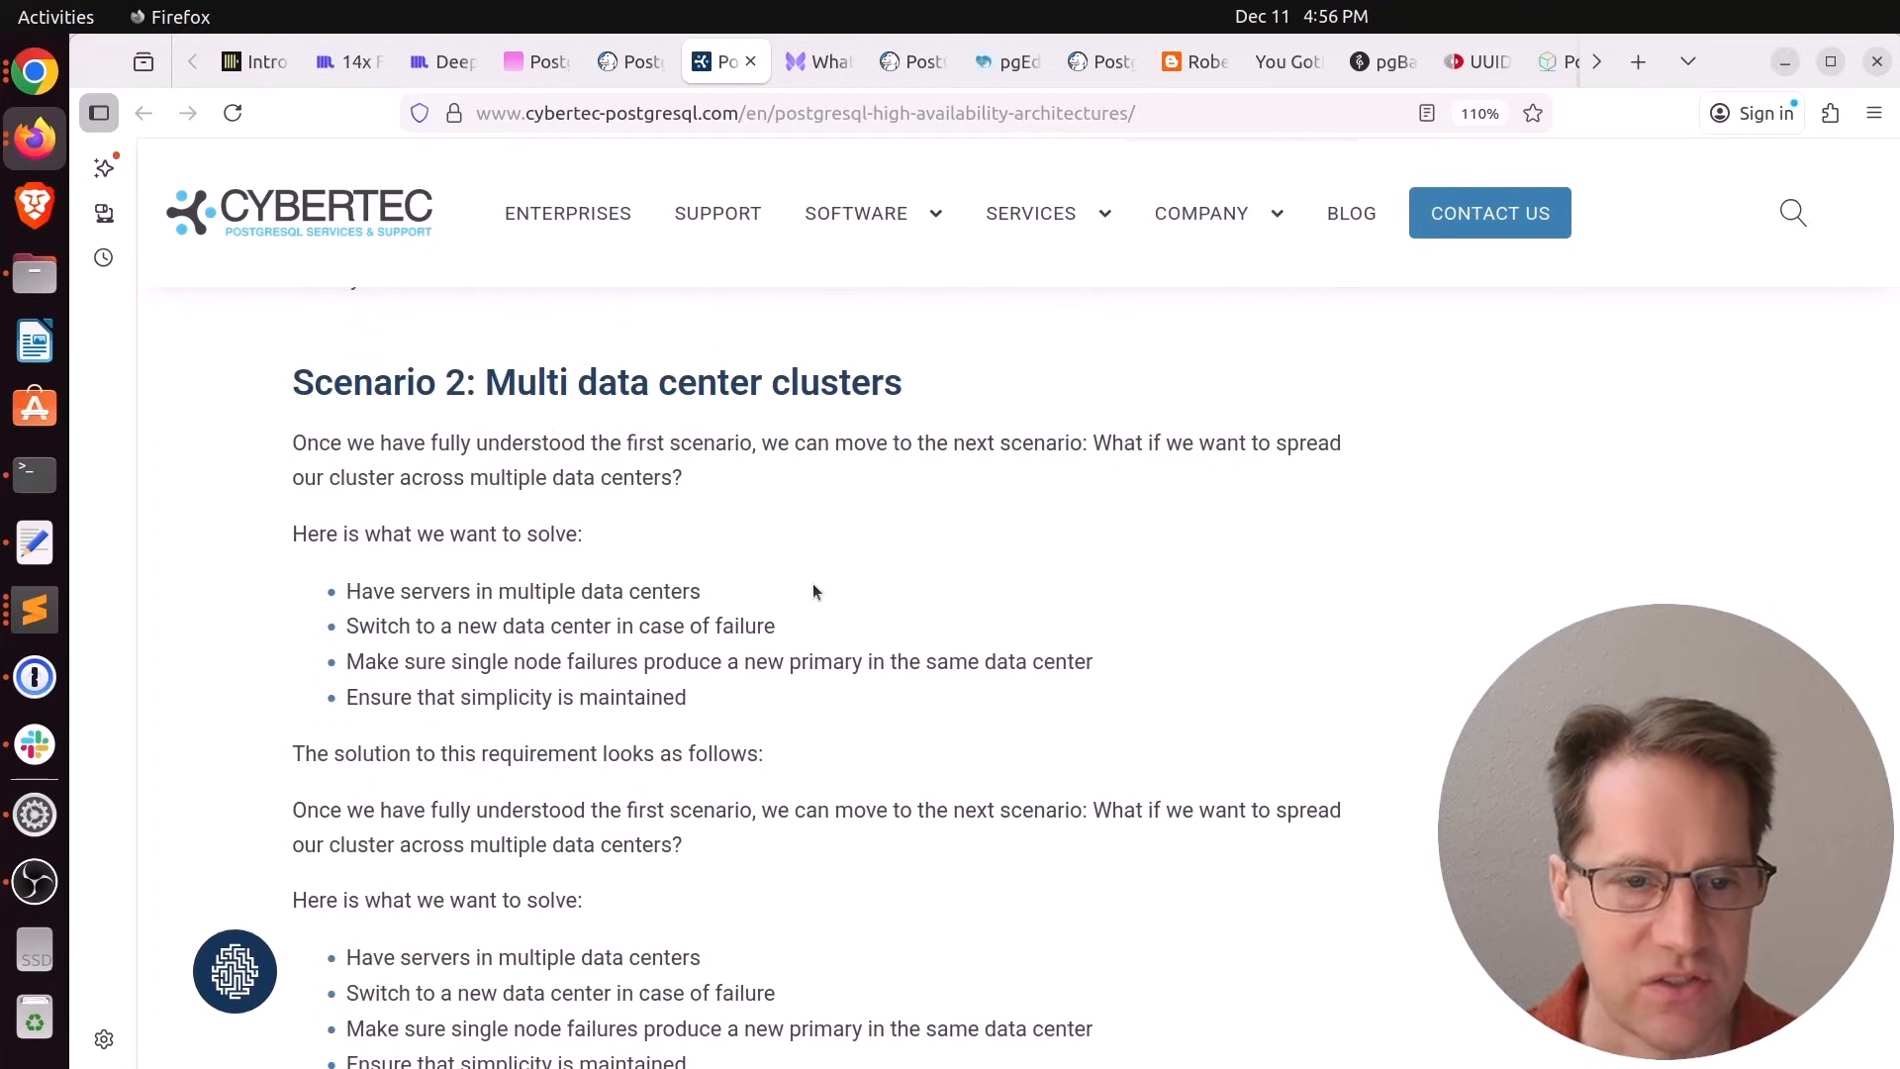
Read Scenario 2's multi data center diagrams into Scenario 3 on geo-redundancy
scroll("down", 3)
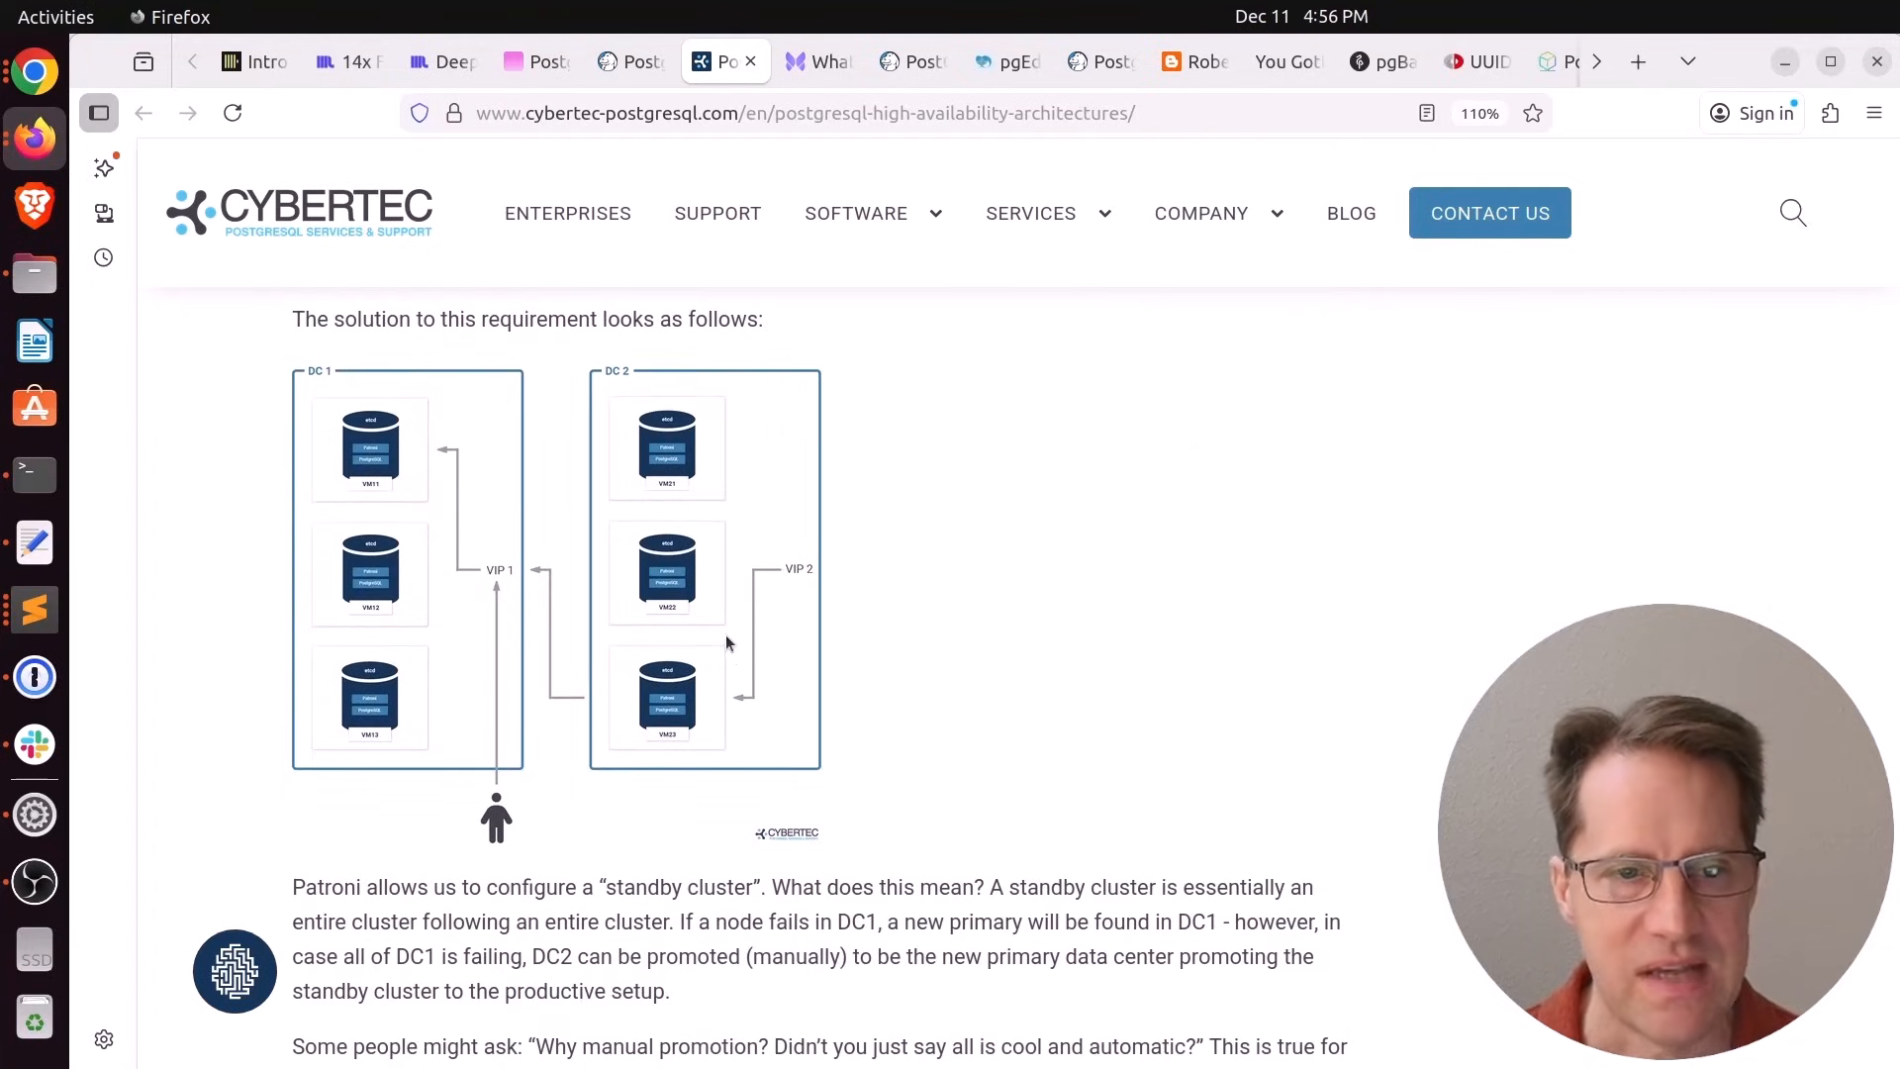
mouse_move(749, 609)
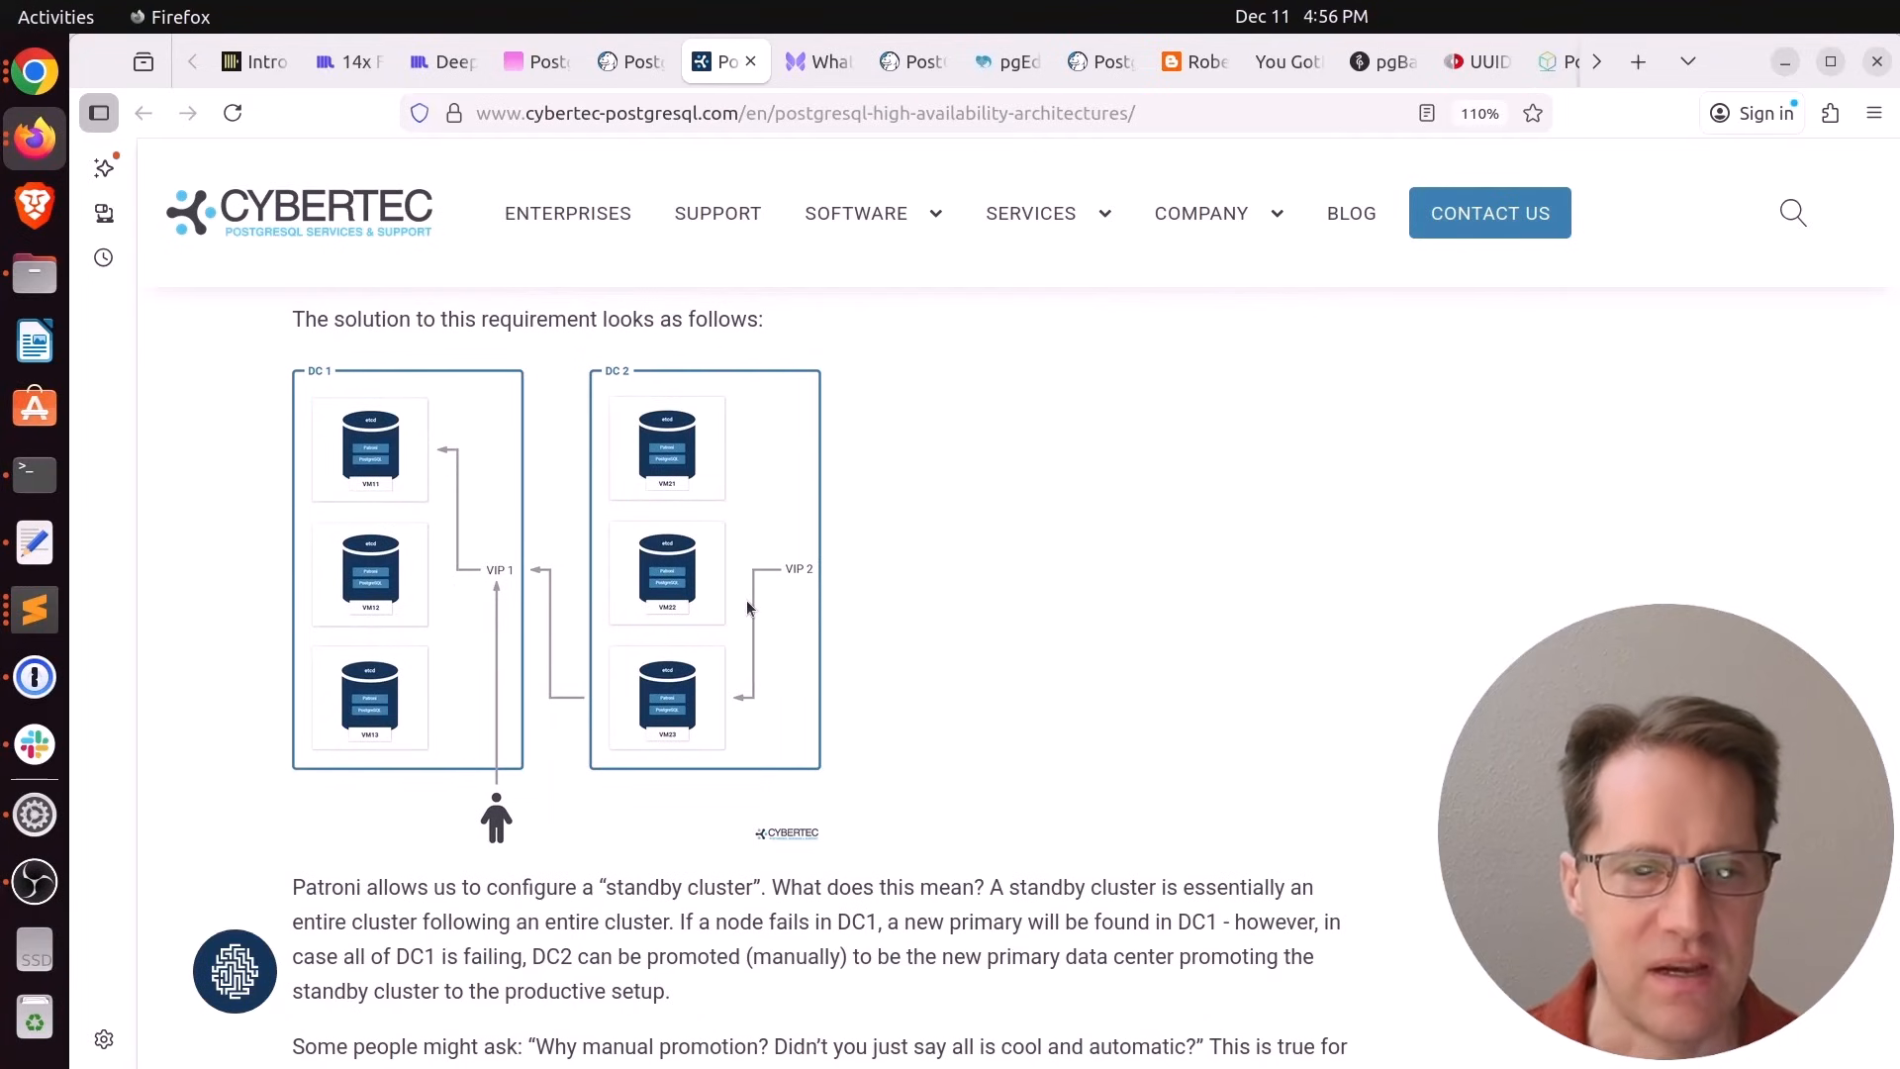
mouse_move(738, 649)
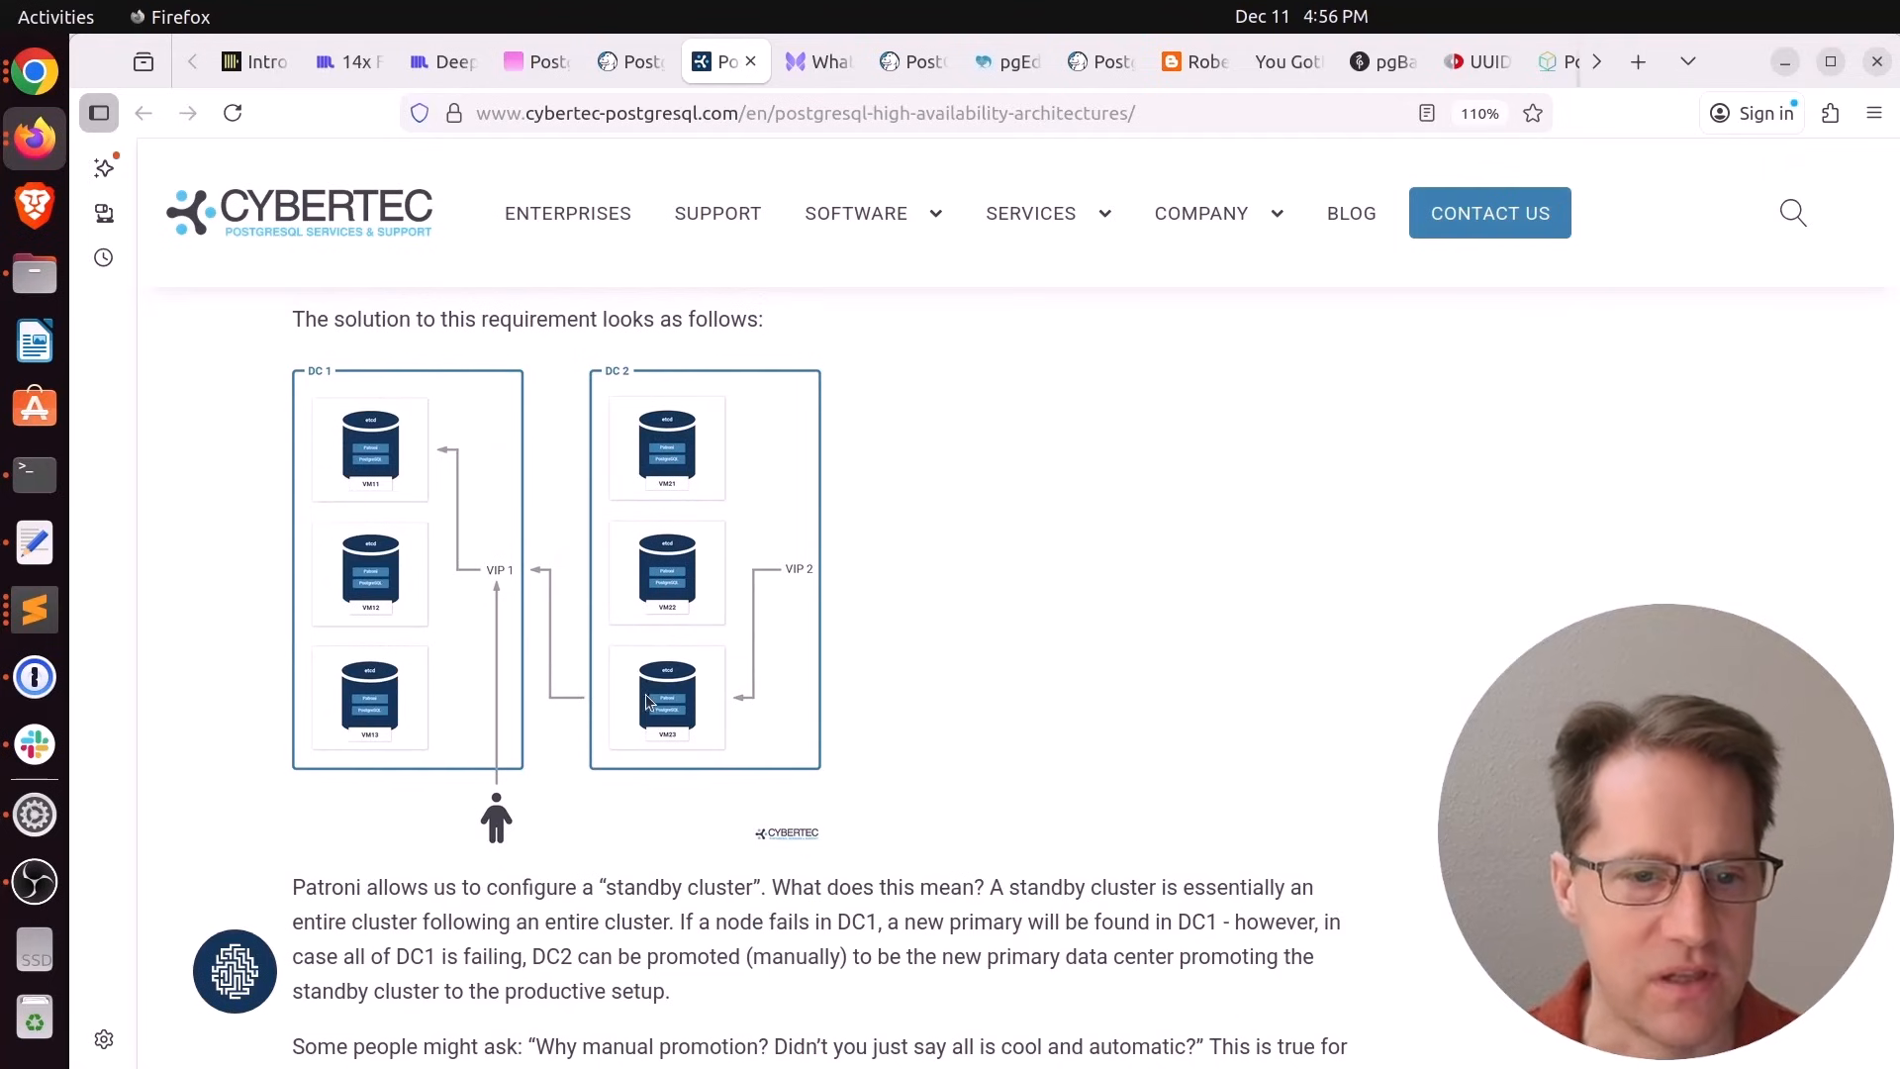
scroll("down", 3)
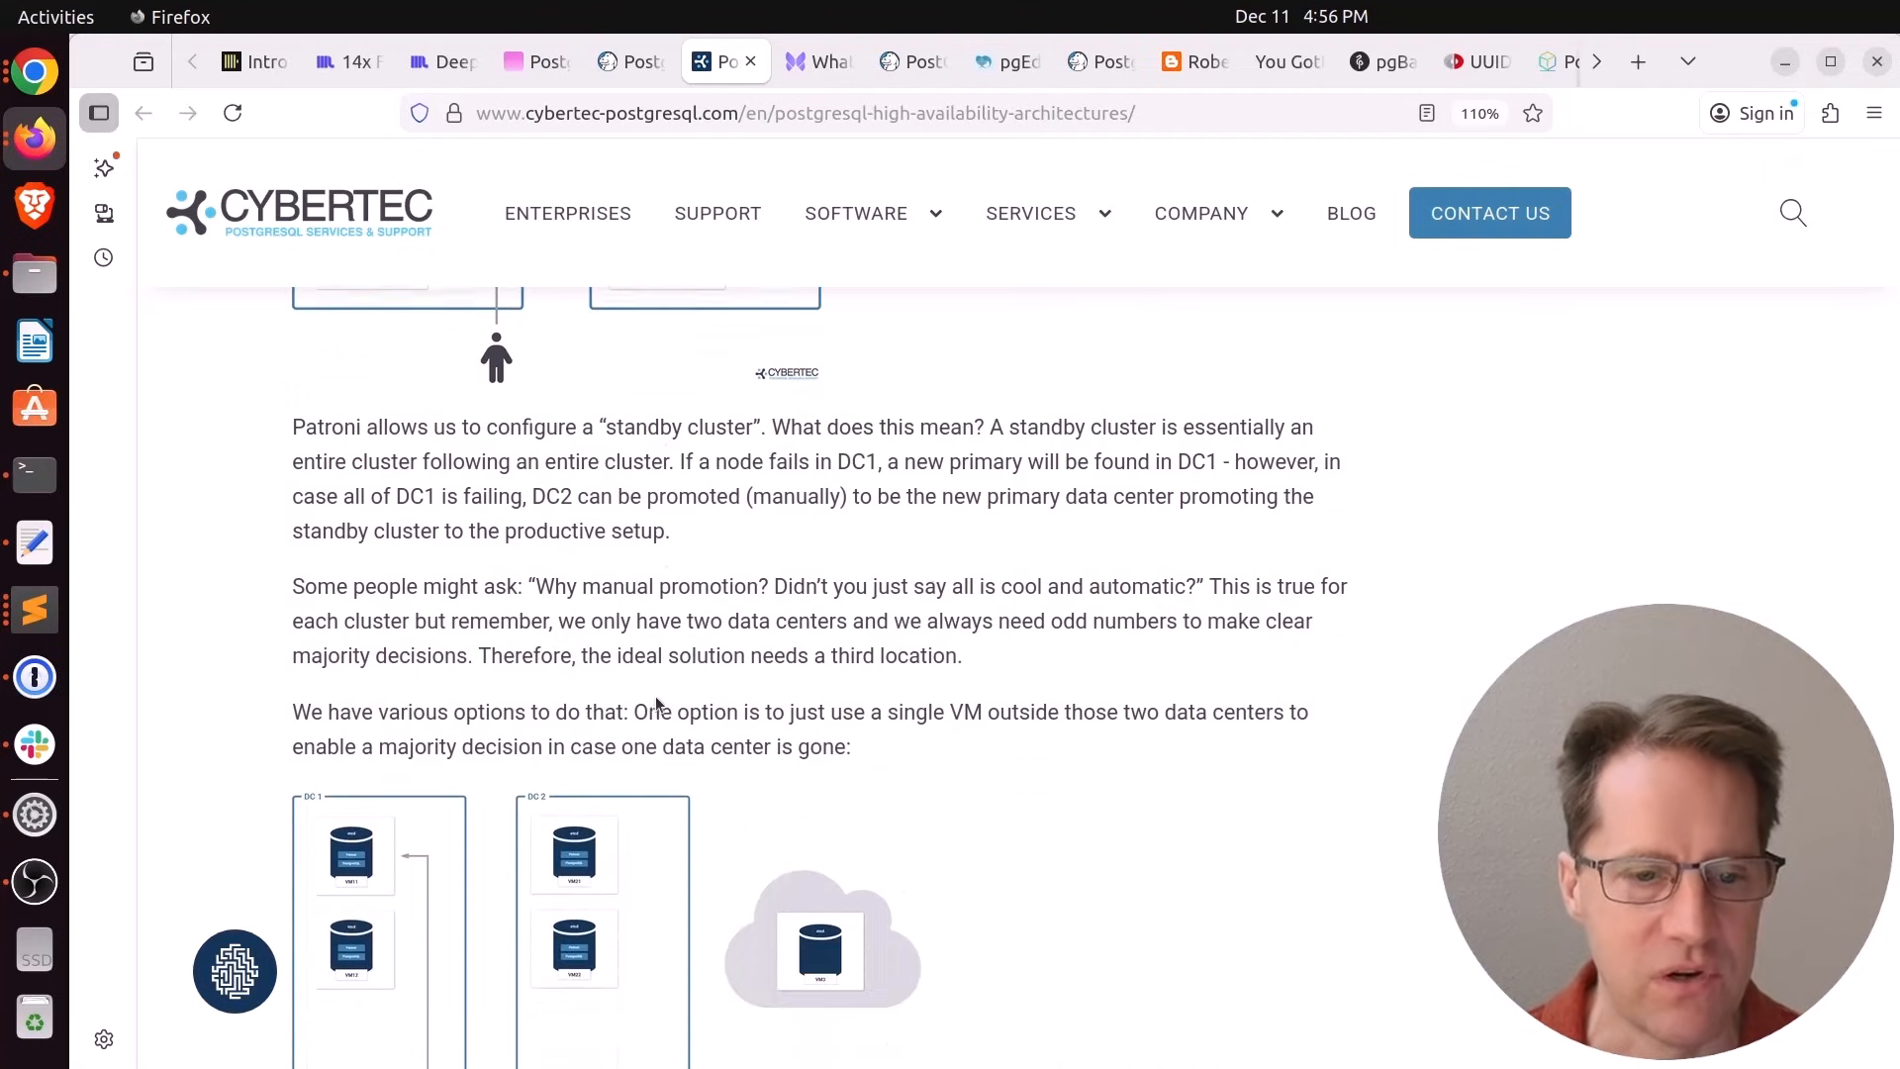
scroll("down", 3)
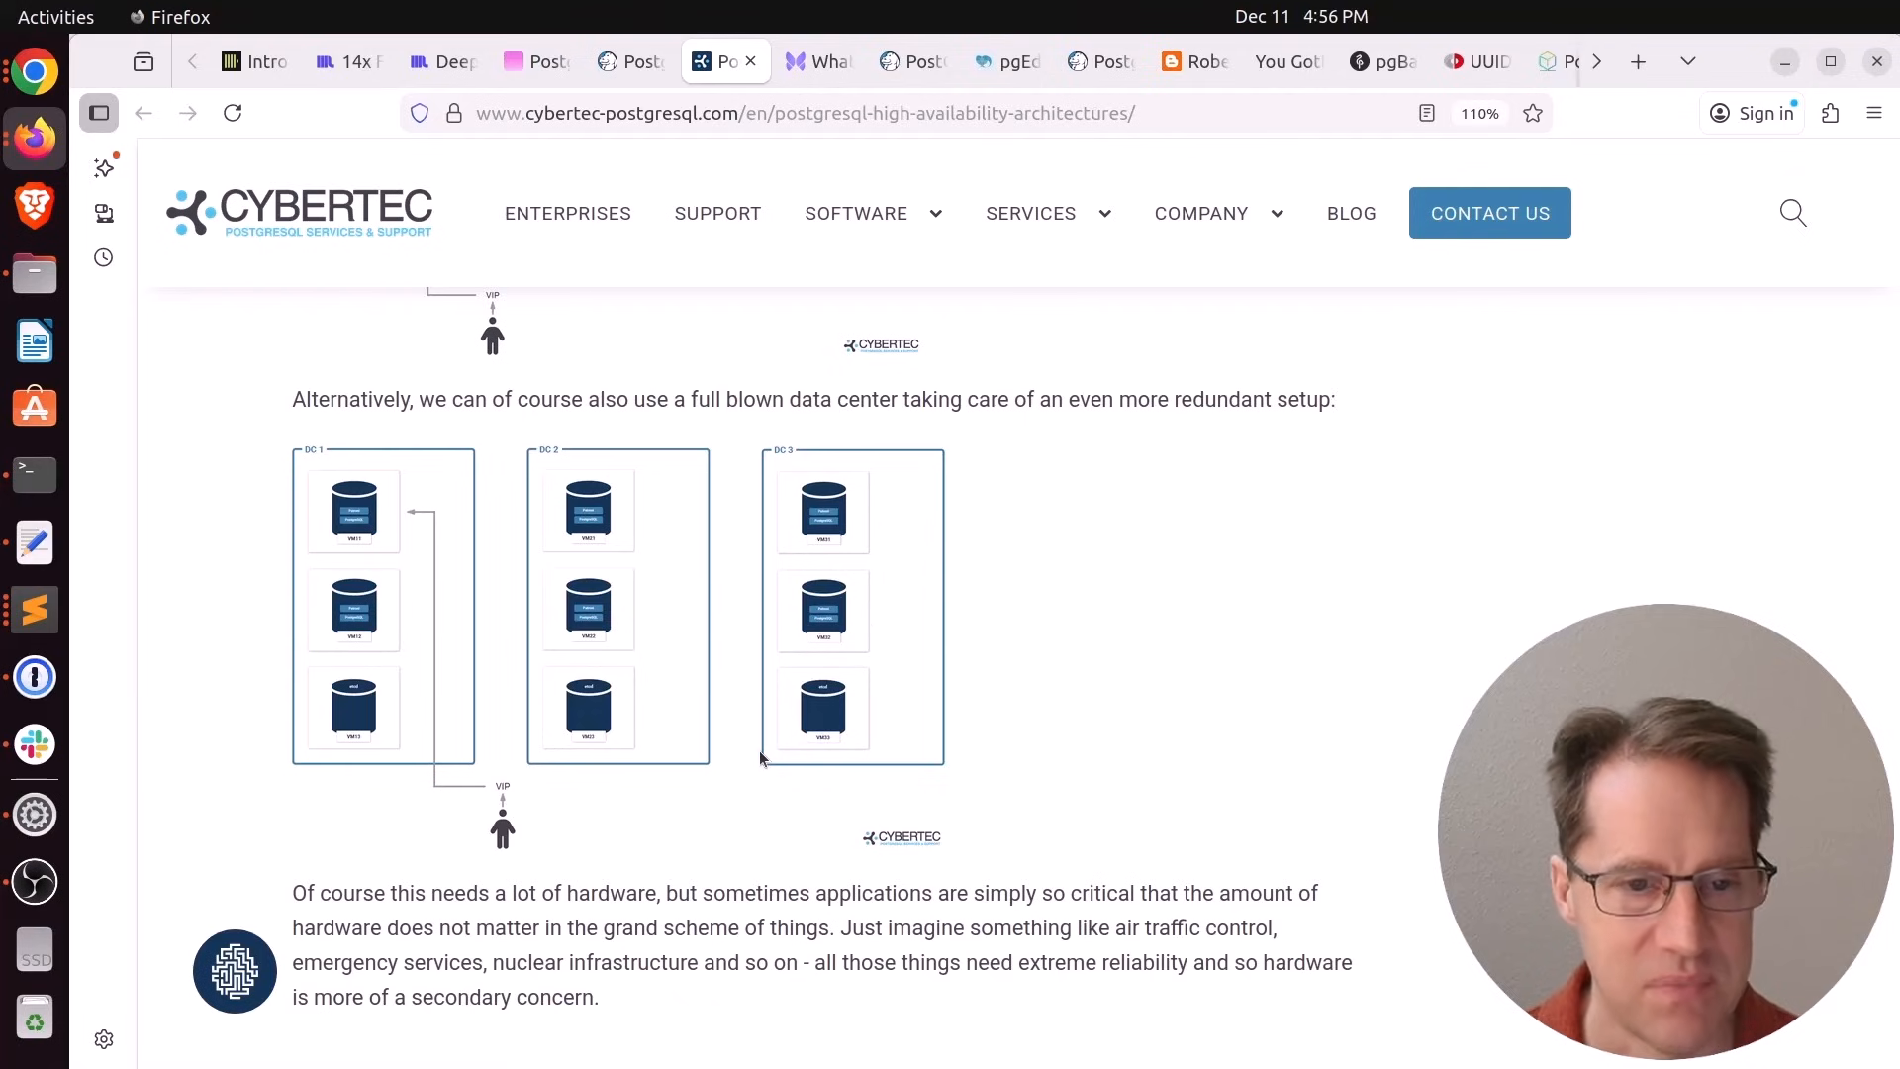
scroll("down", 3)
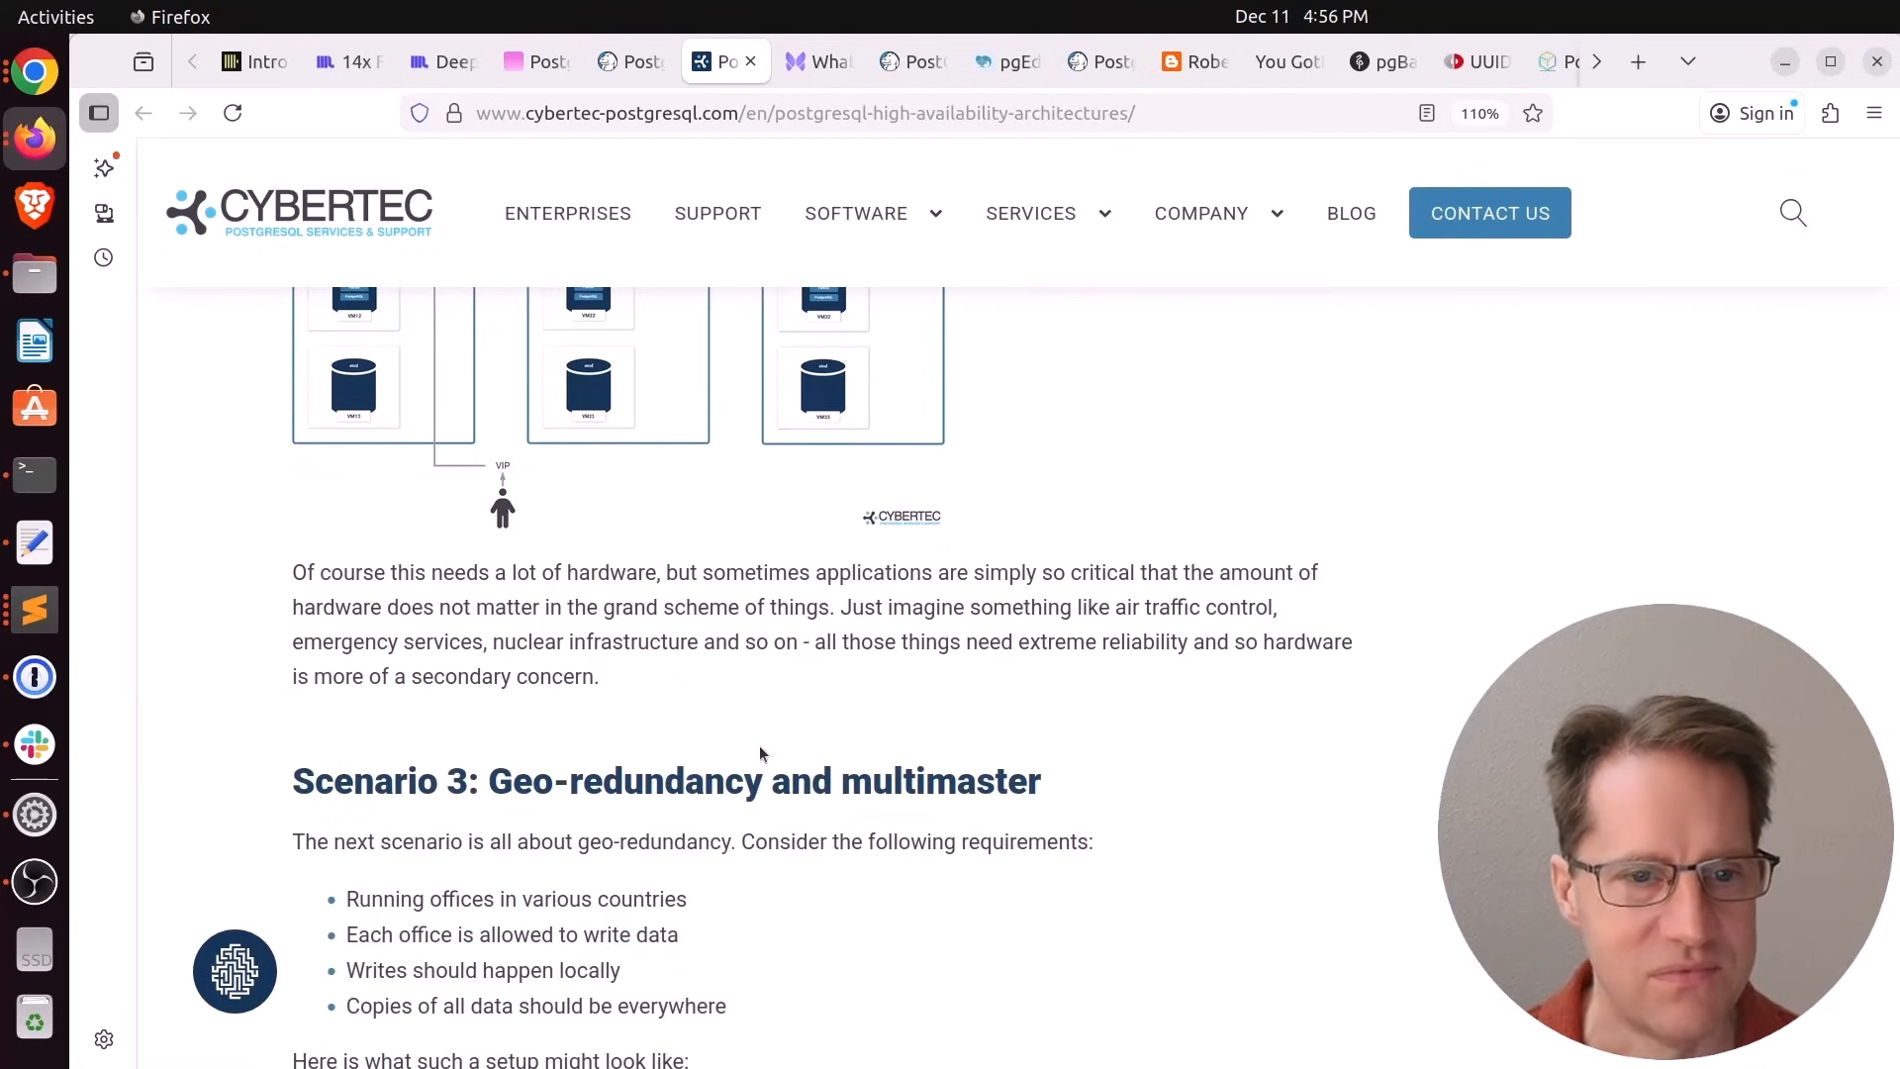
scroll("down", 3)
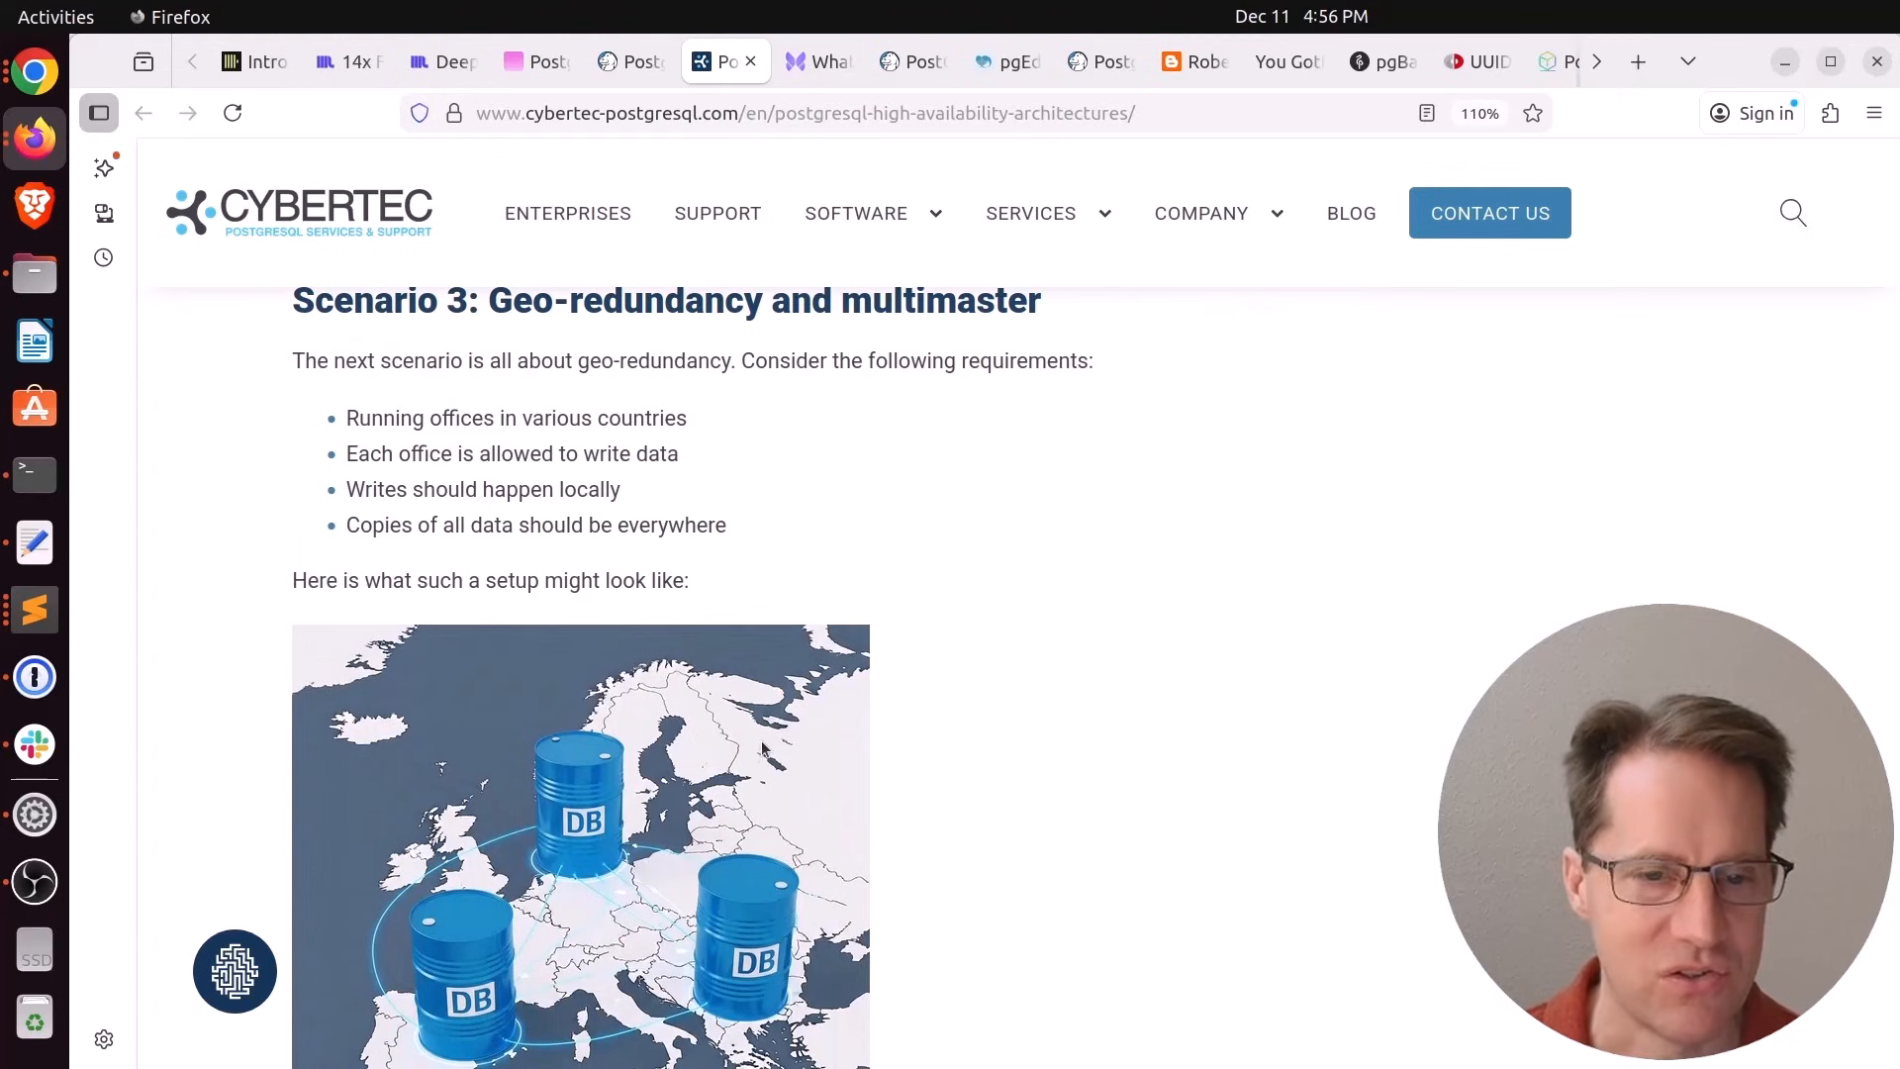
mouse_move(677, 642)
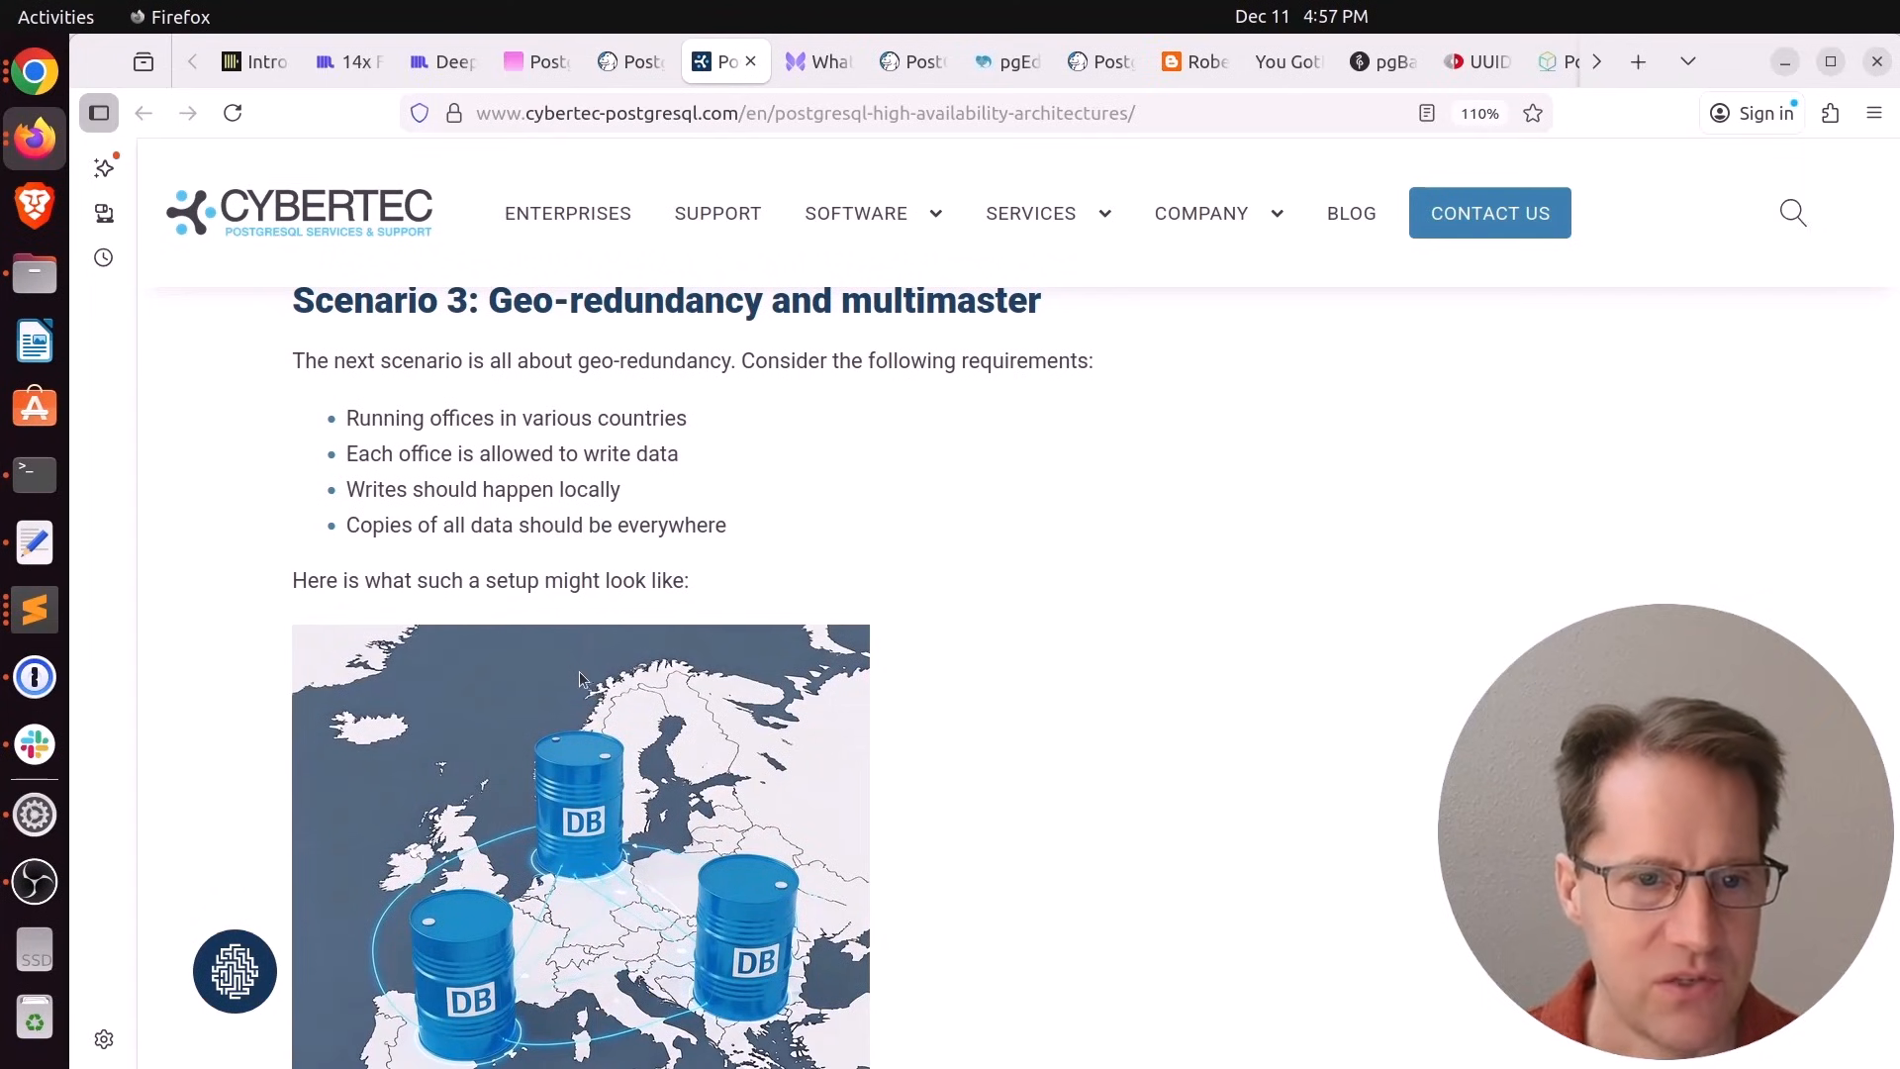
mouse_move(429, 748)
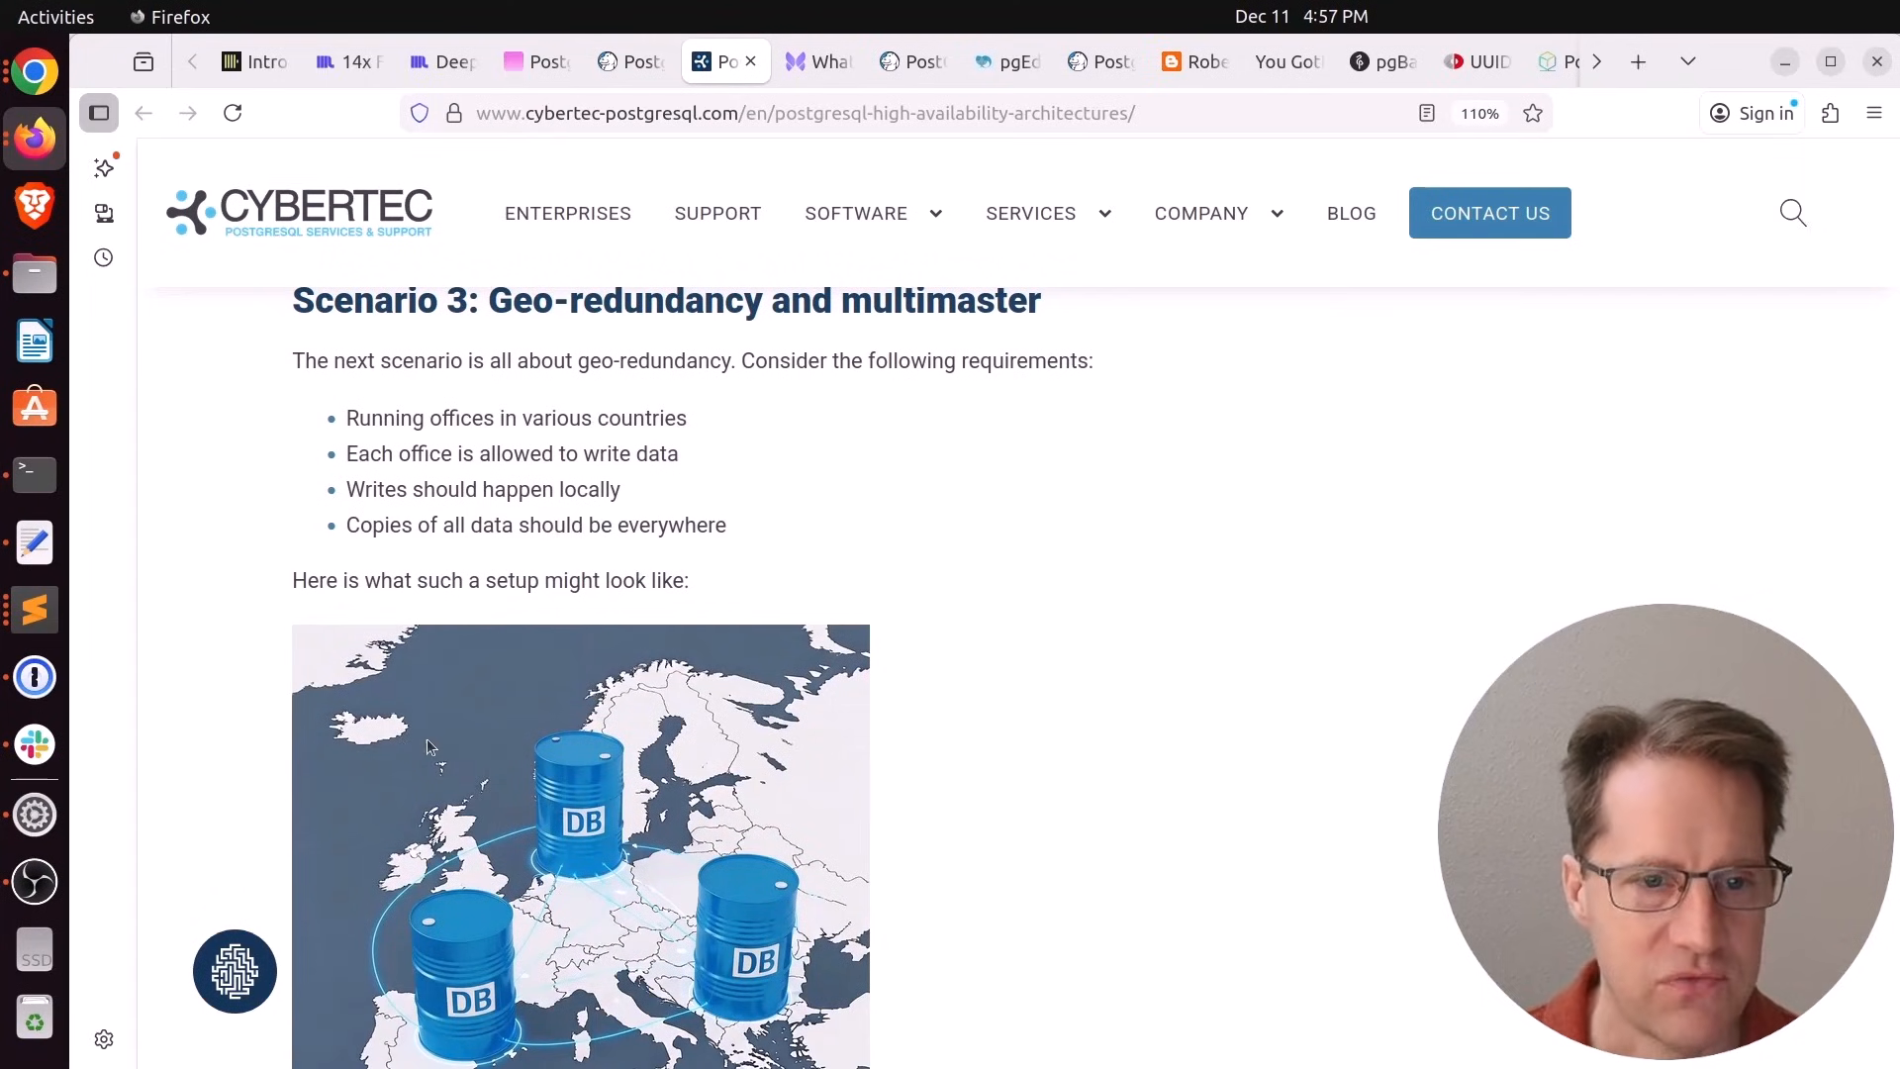
Read the replication conflict and mitigation material down to the Finally.. conclusion
scroll("down", 3)
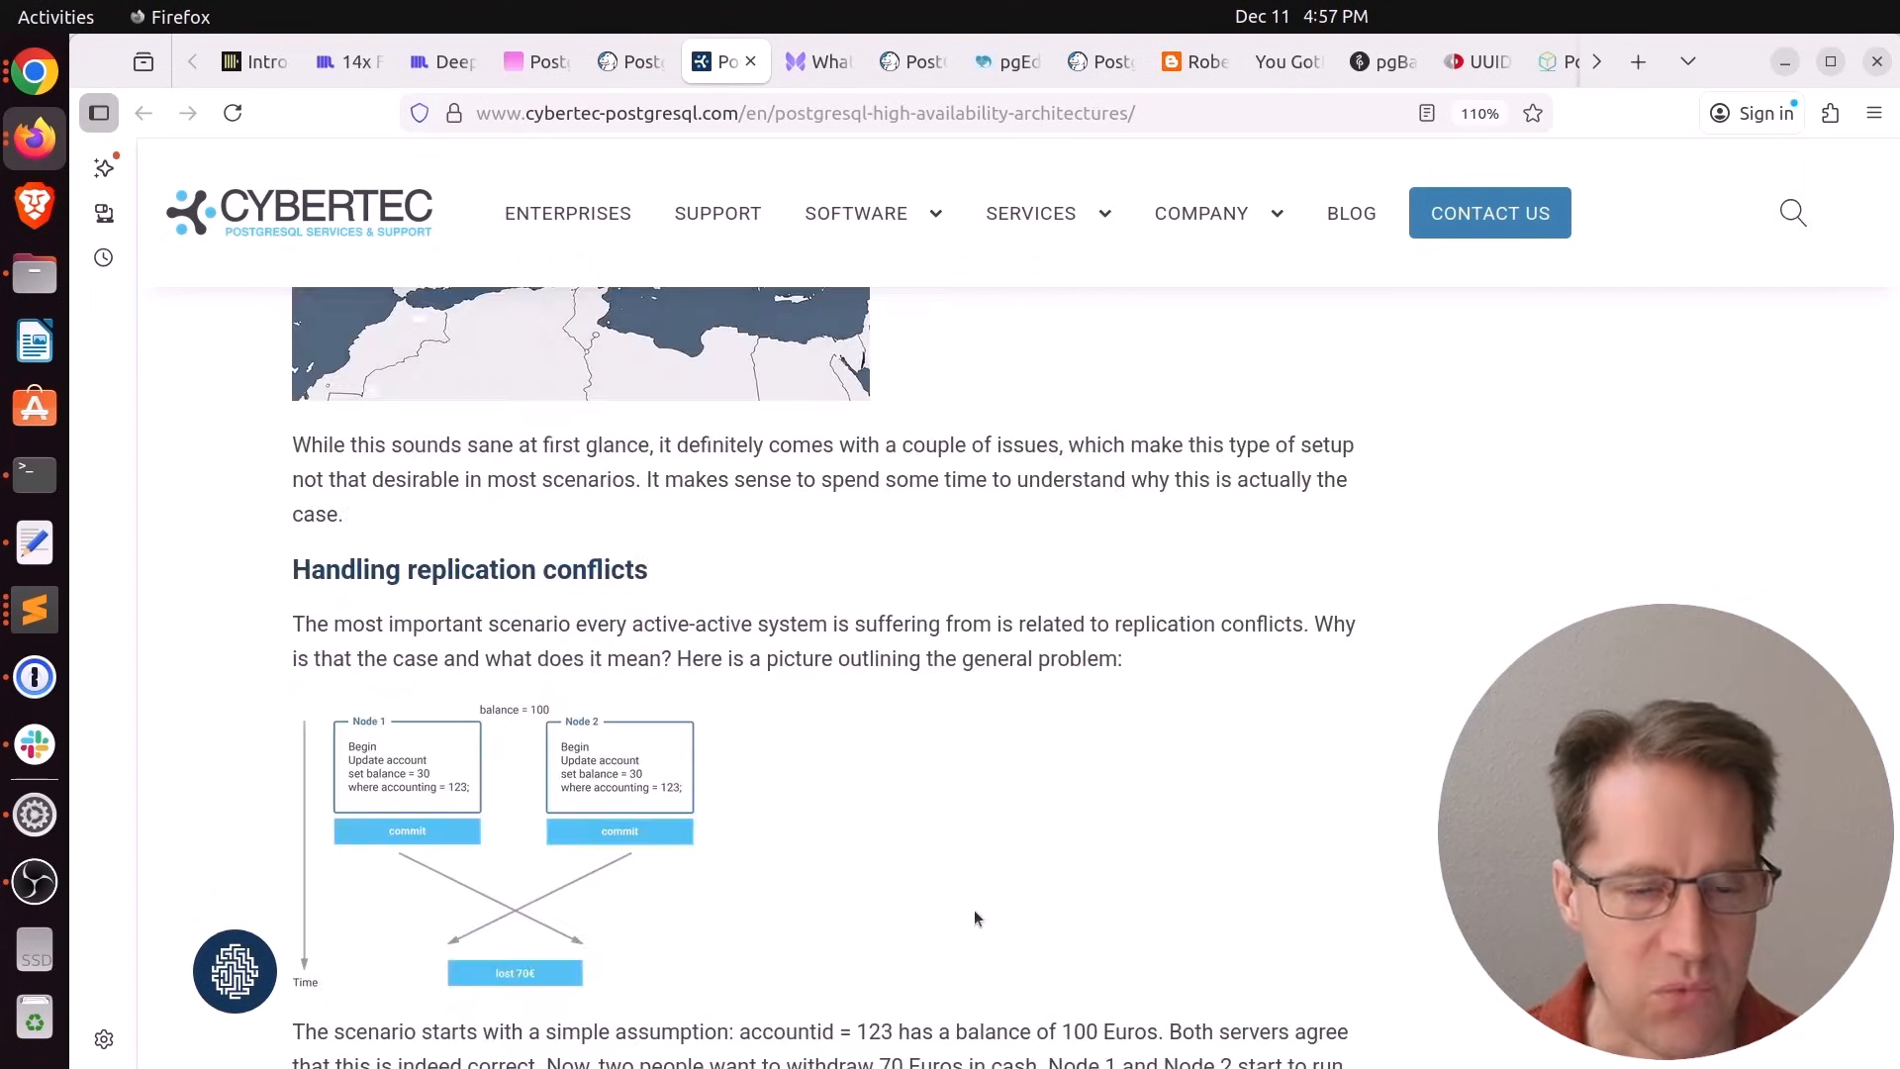
scroll("down", 3)
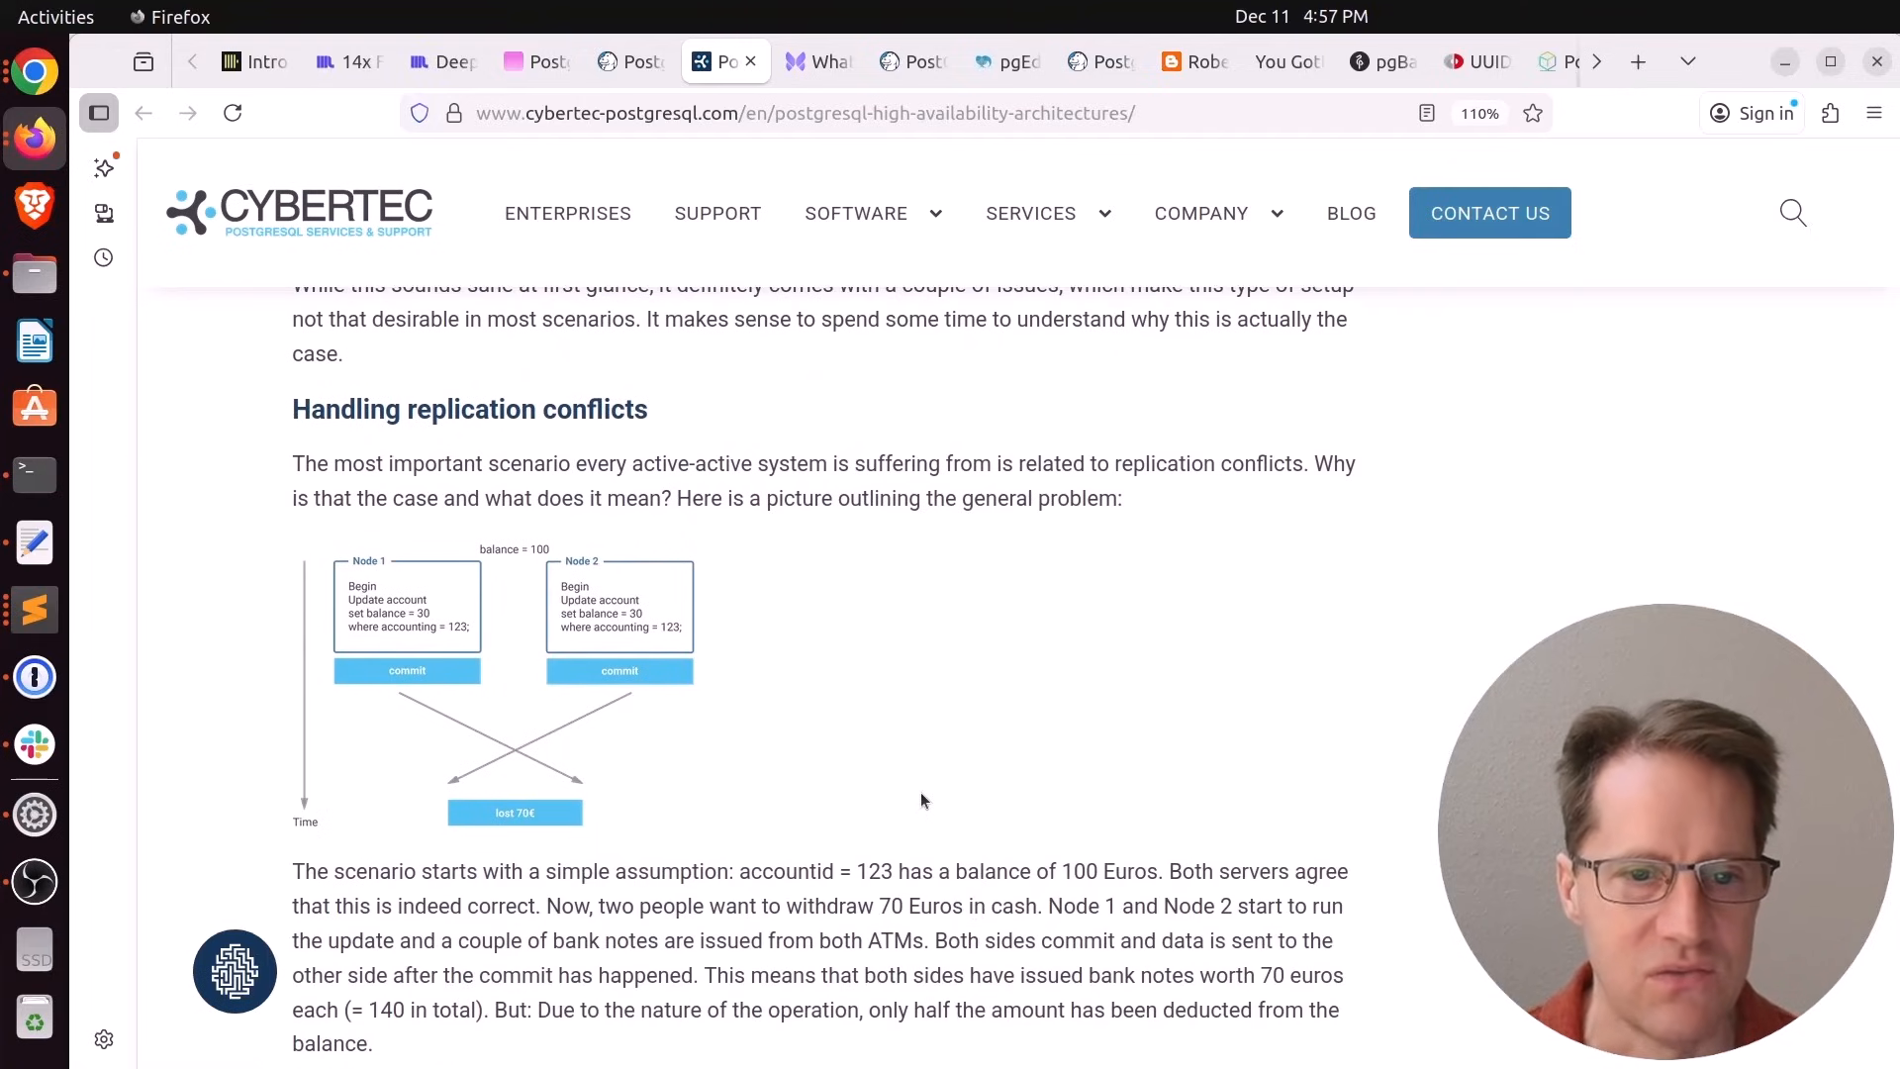
scroll("down", 3)
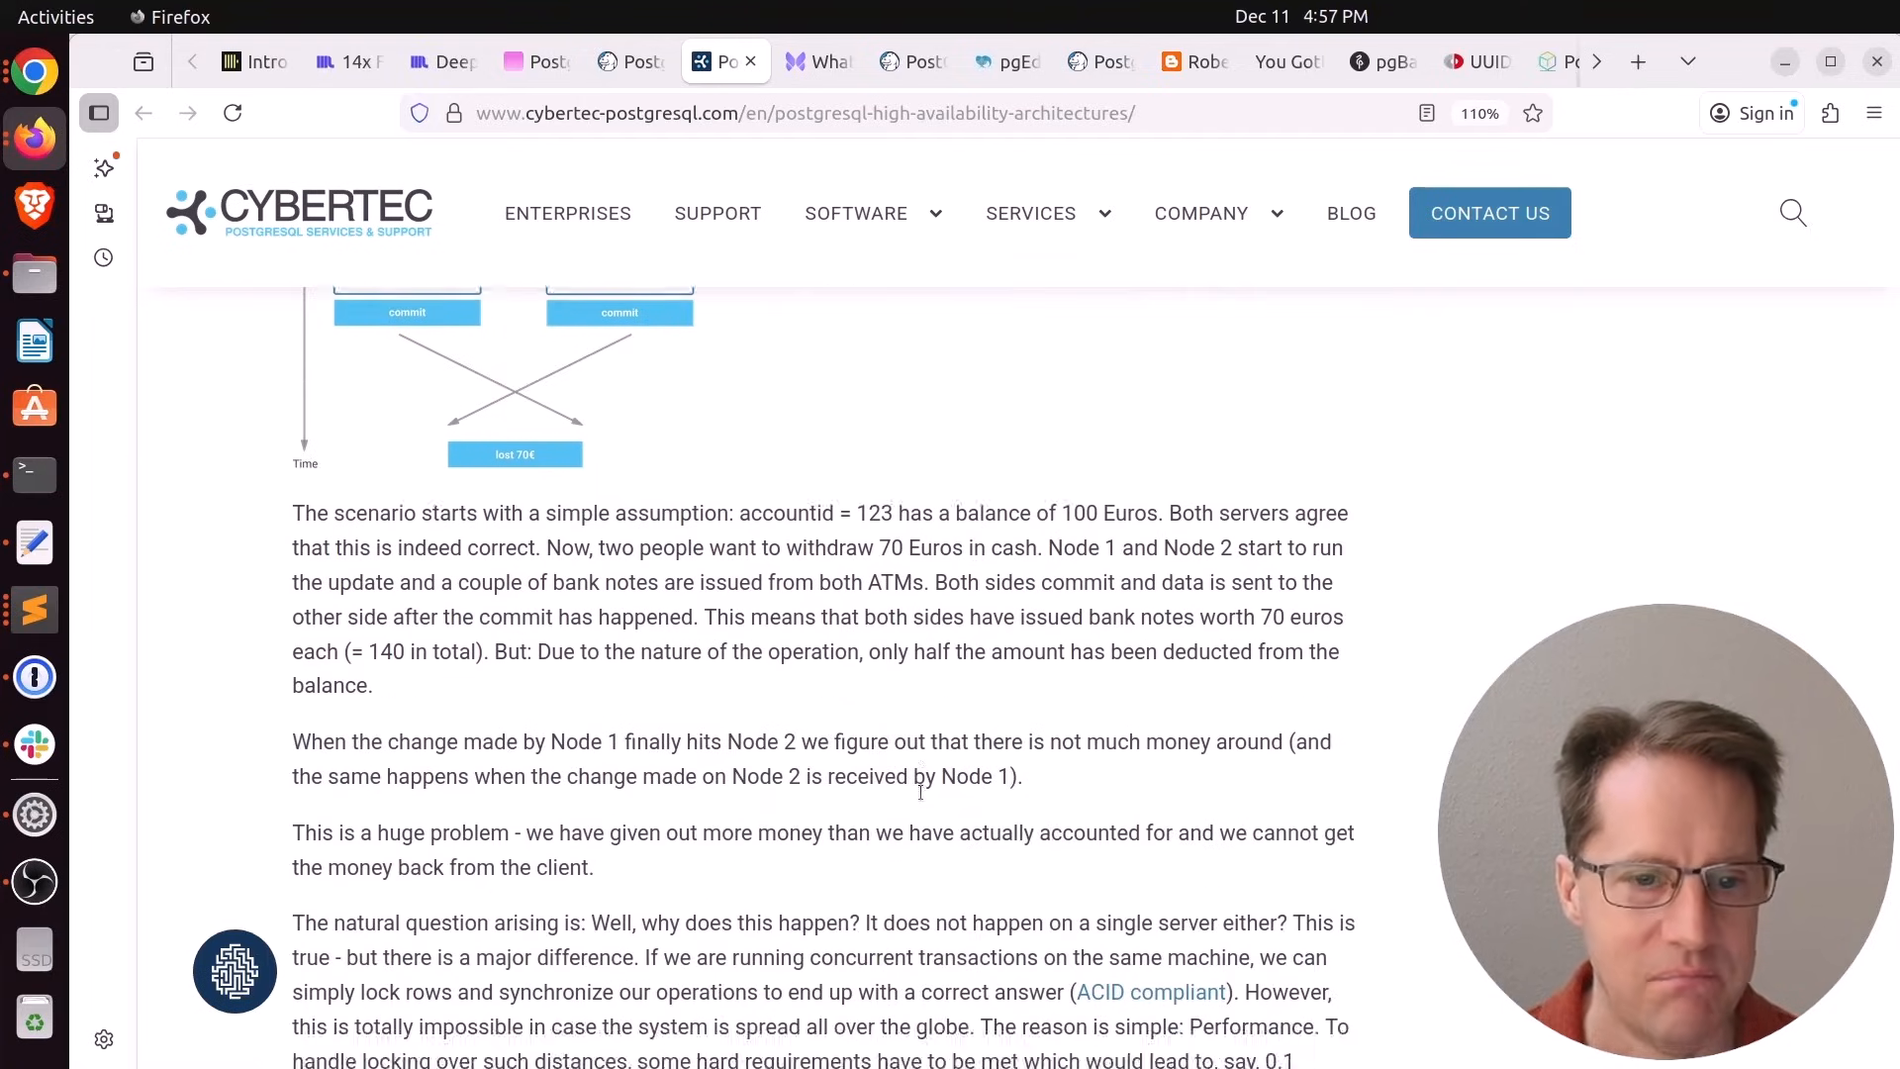
scroll("down", 3)
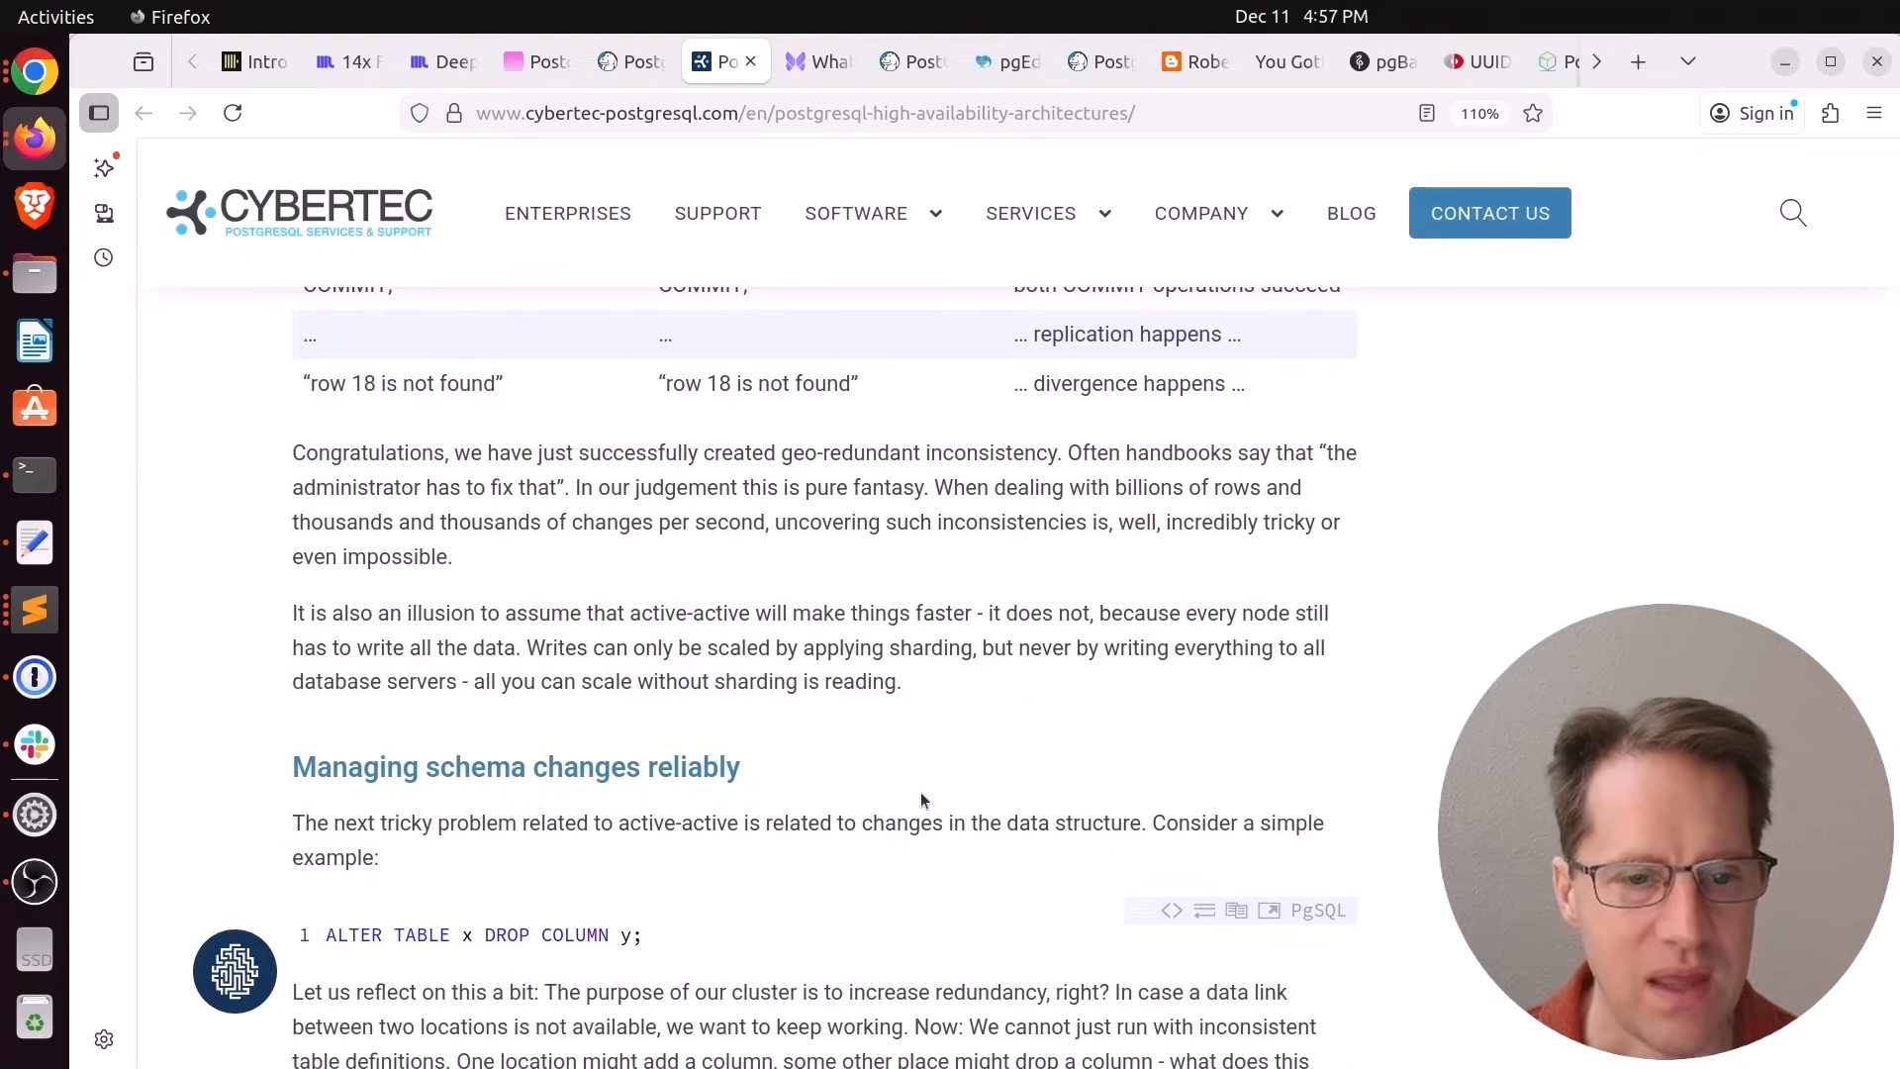
scroll("down", 3)
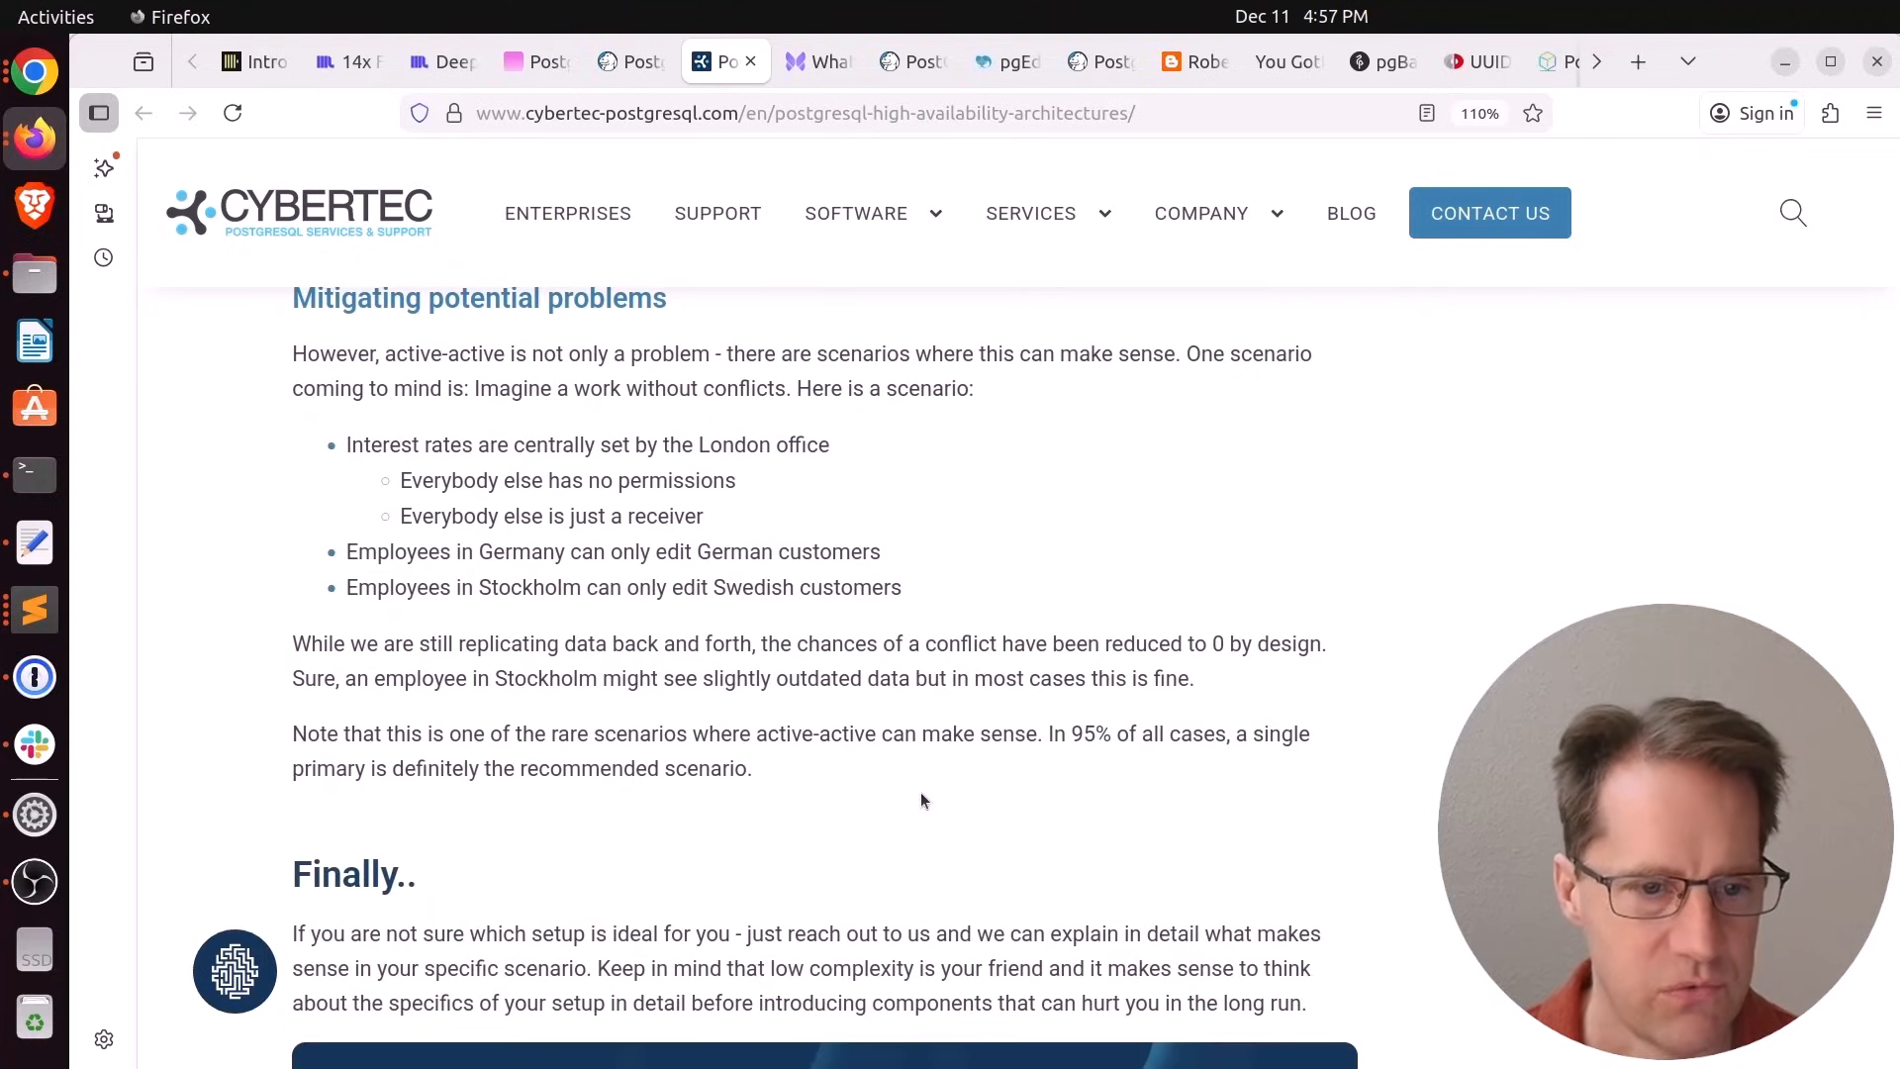
scroll("up", 3)
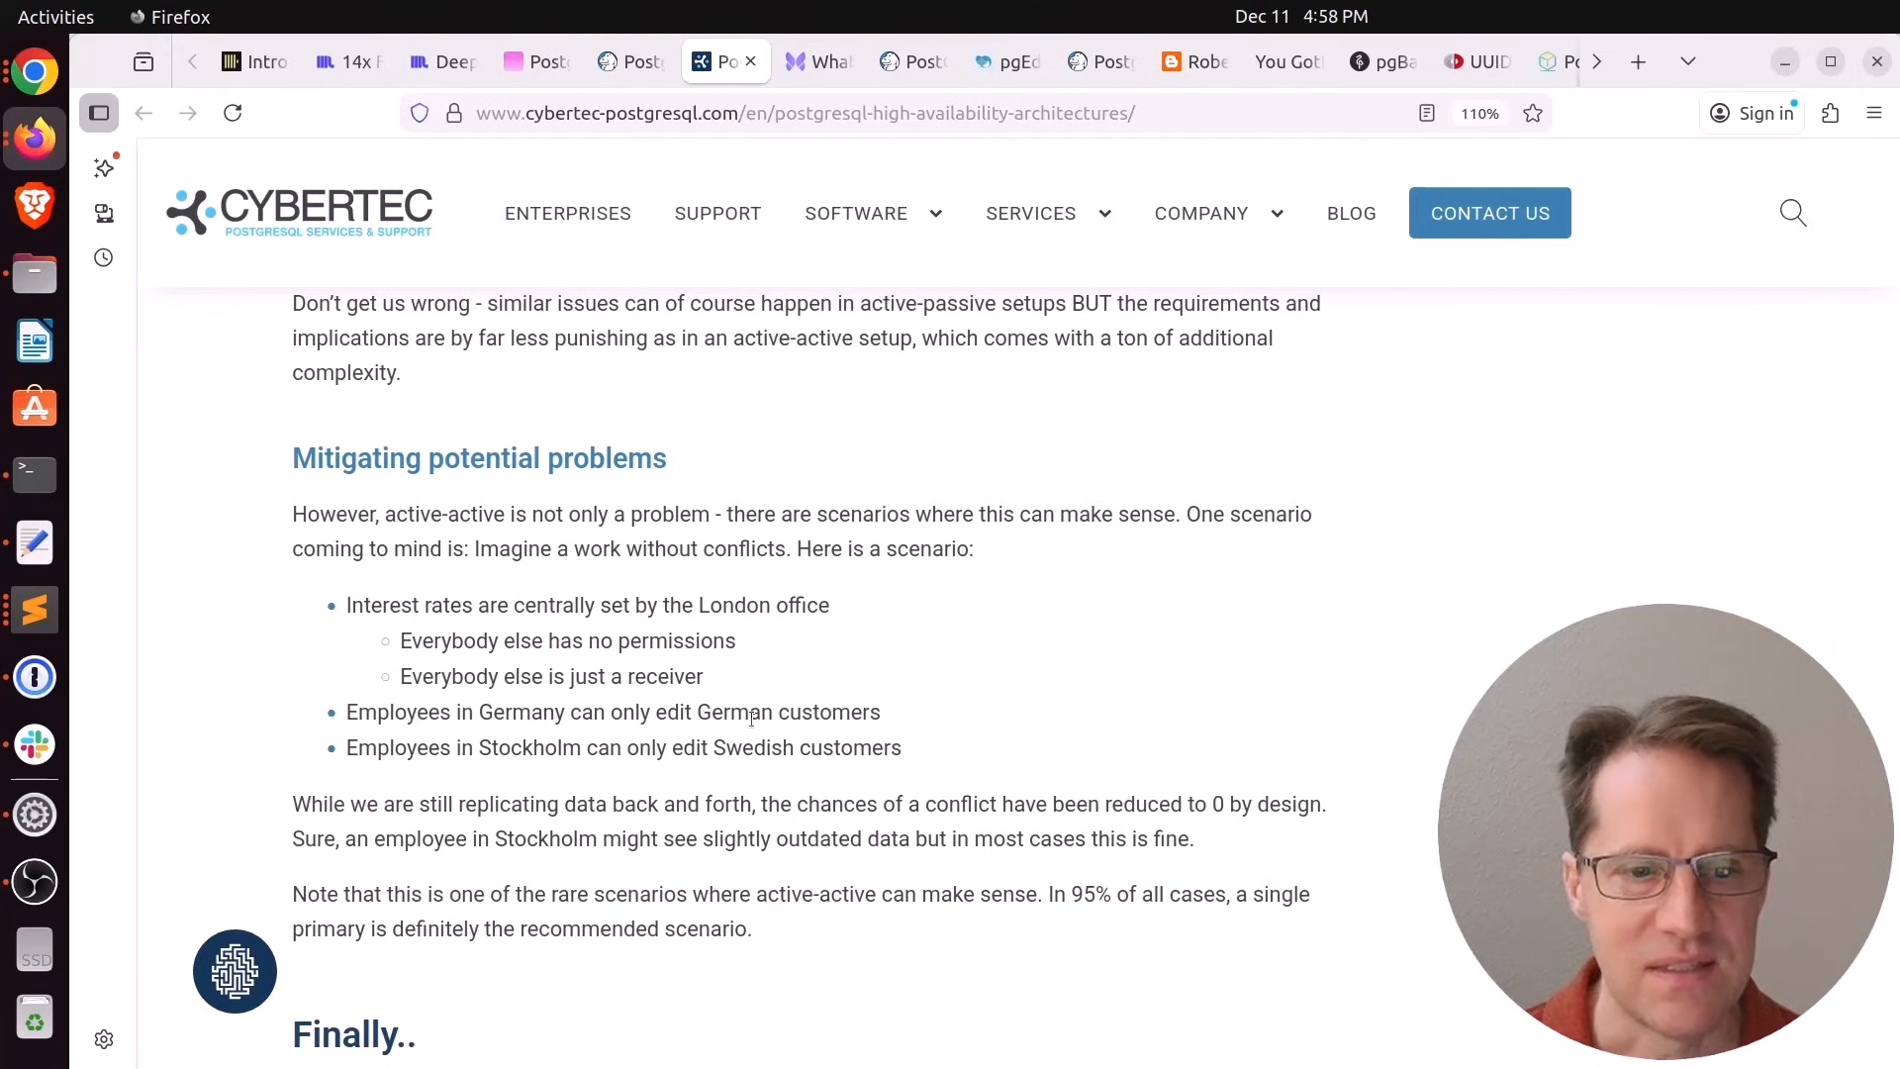
scroll("down", 3)
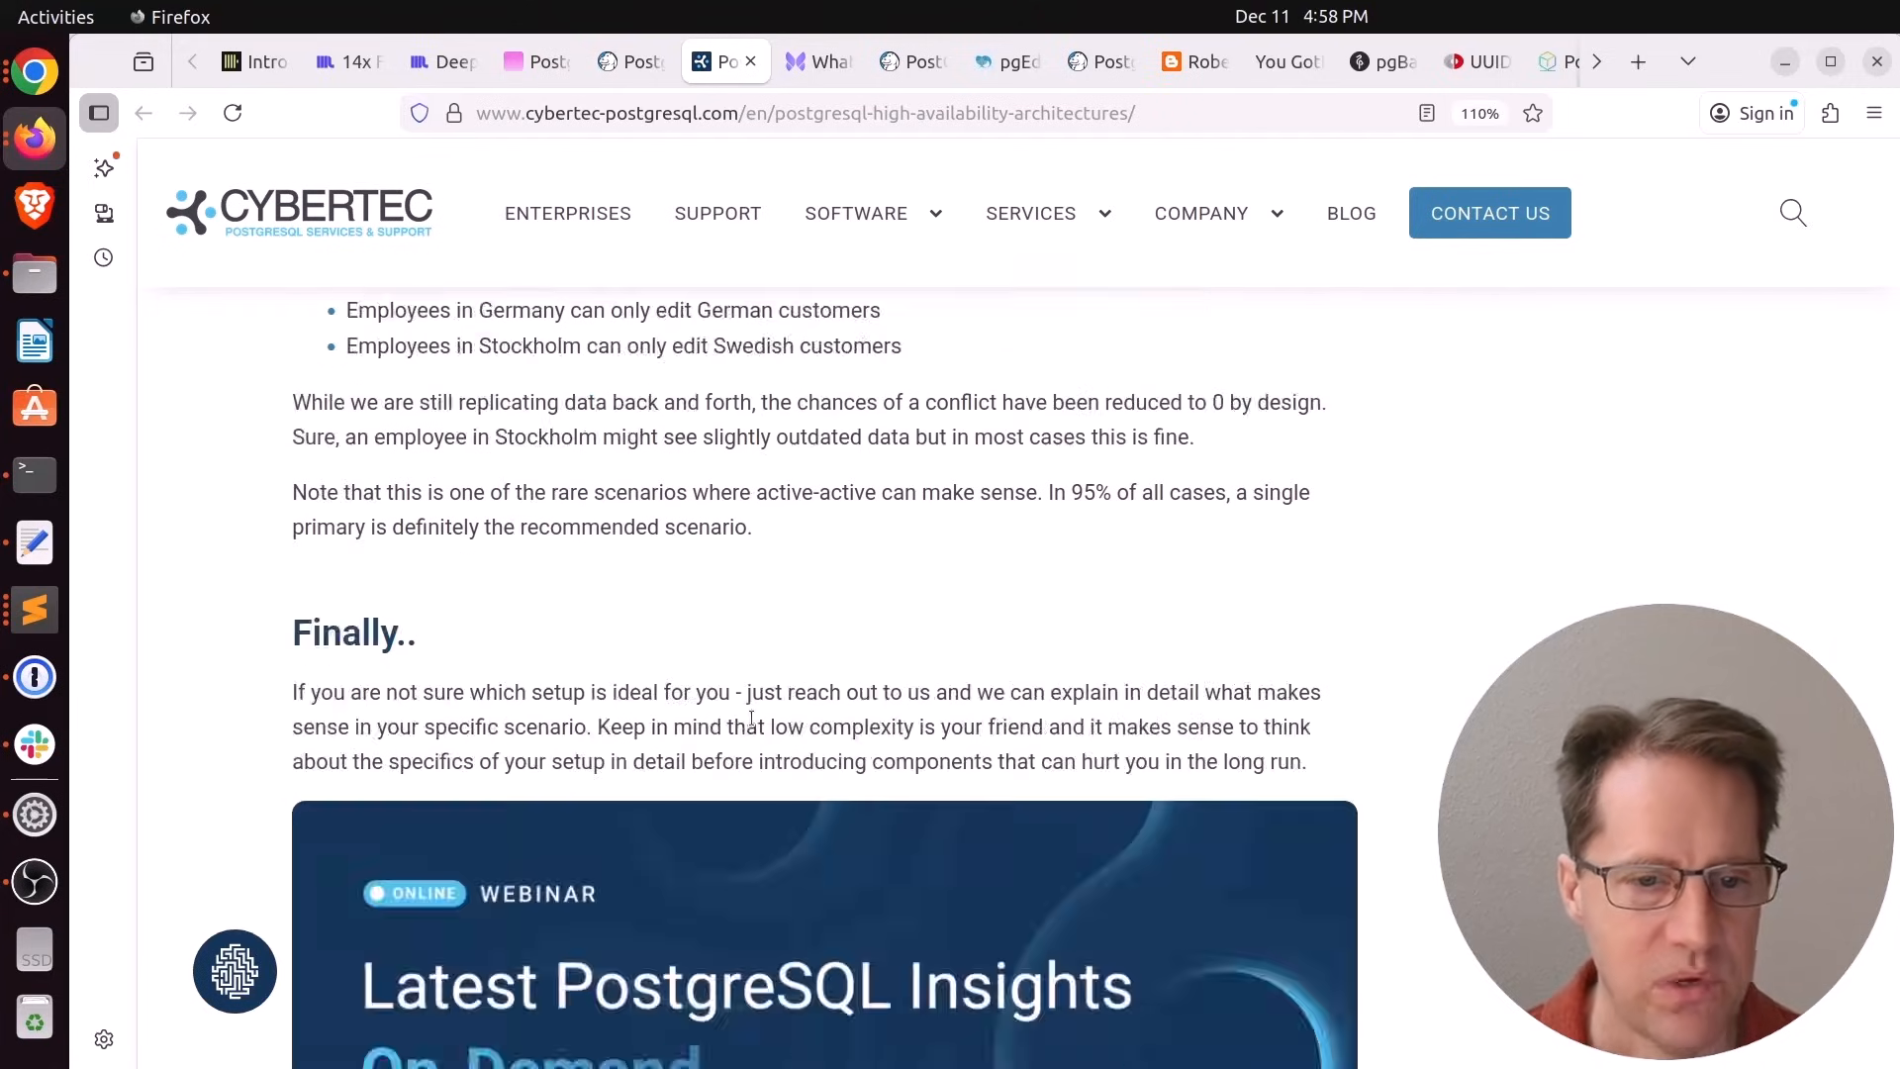
Switch to the Xata constraints post and read through the constraint triggers section
left_click(819, 61)
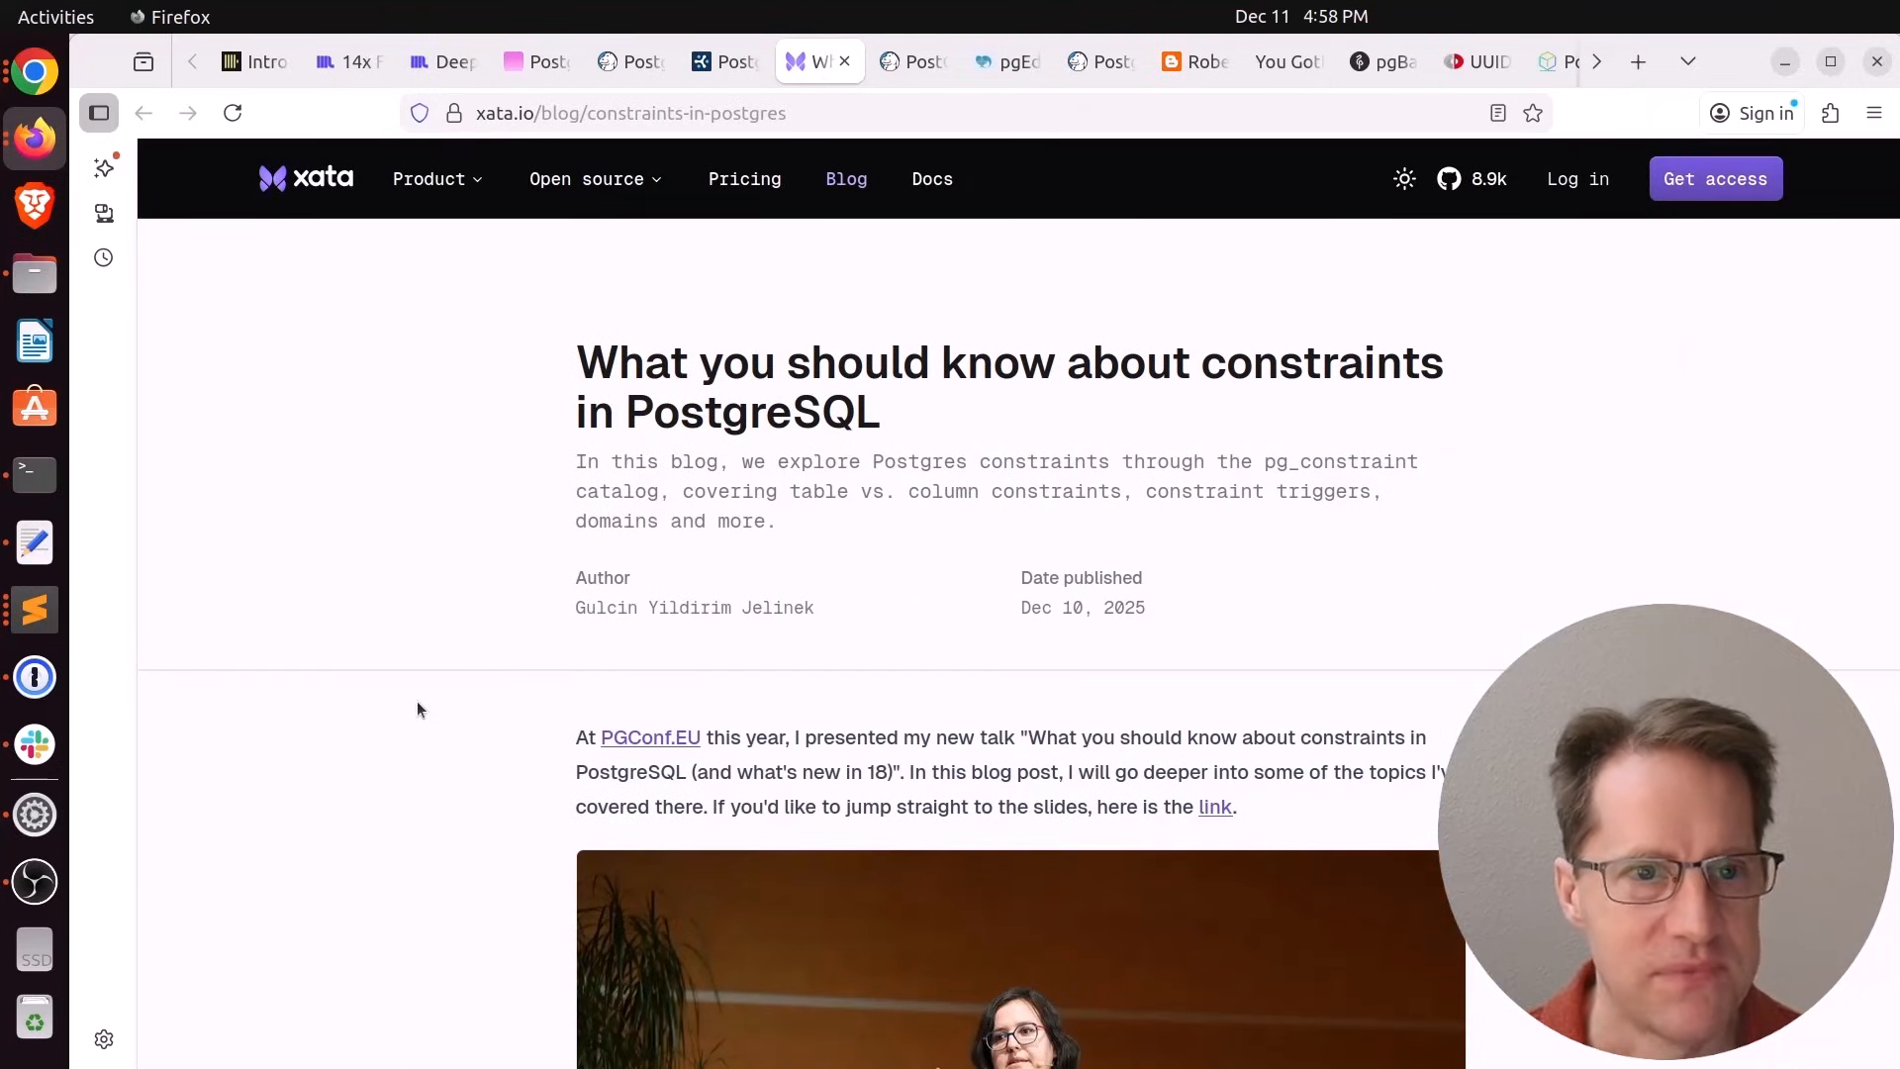
scroll("down", 3)
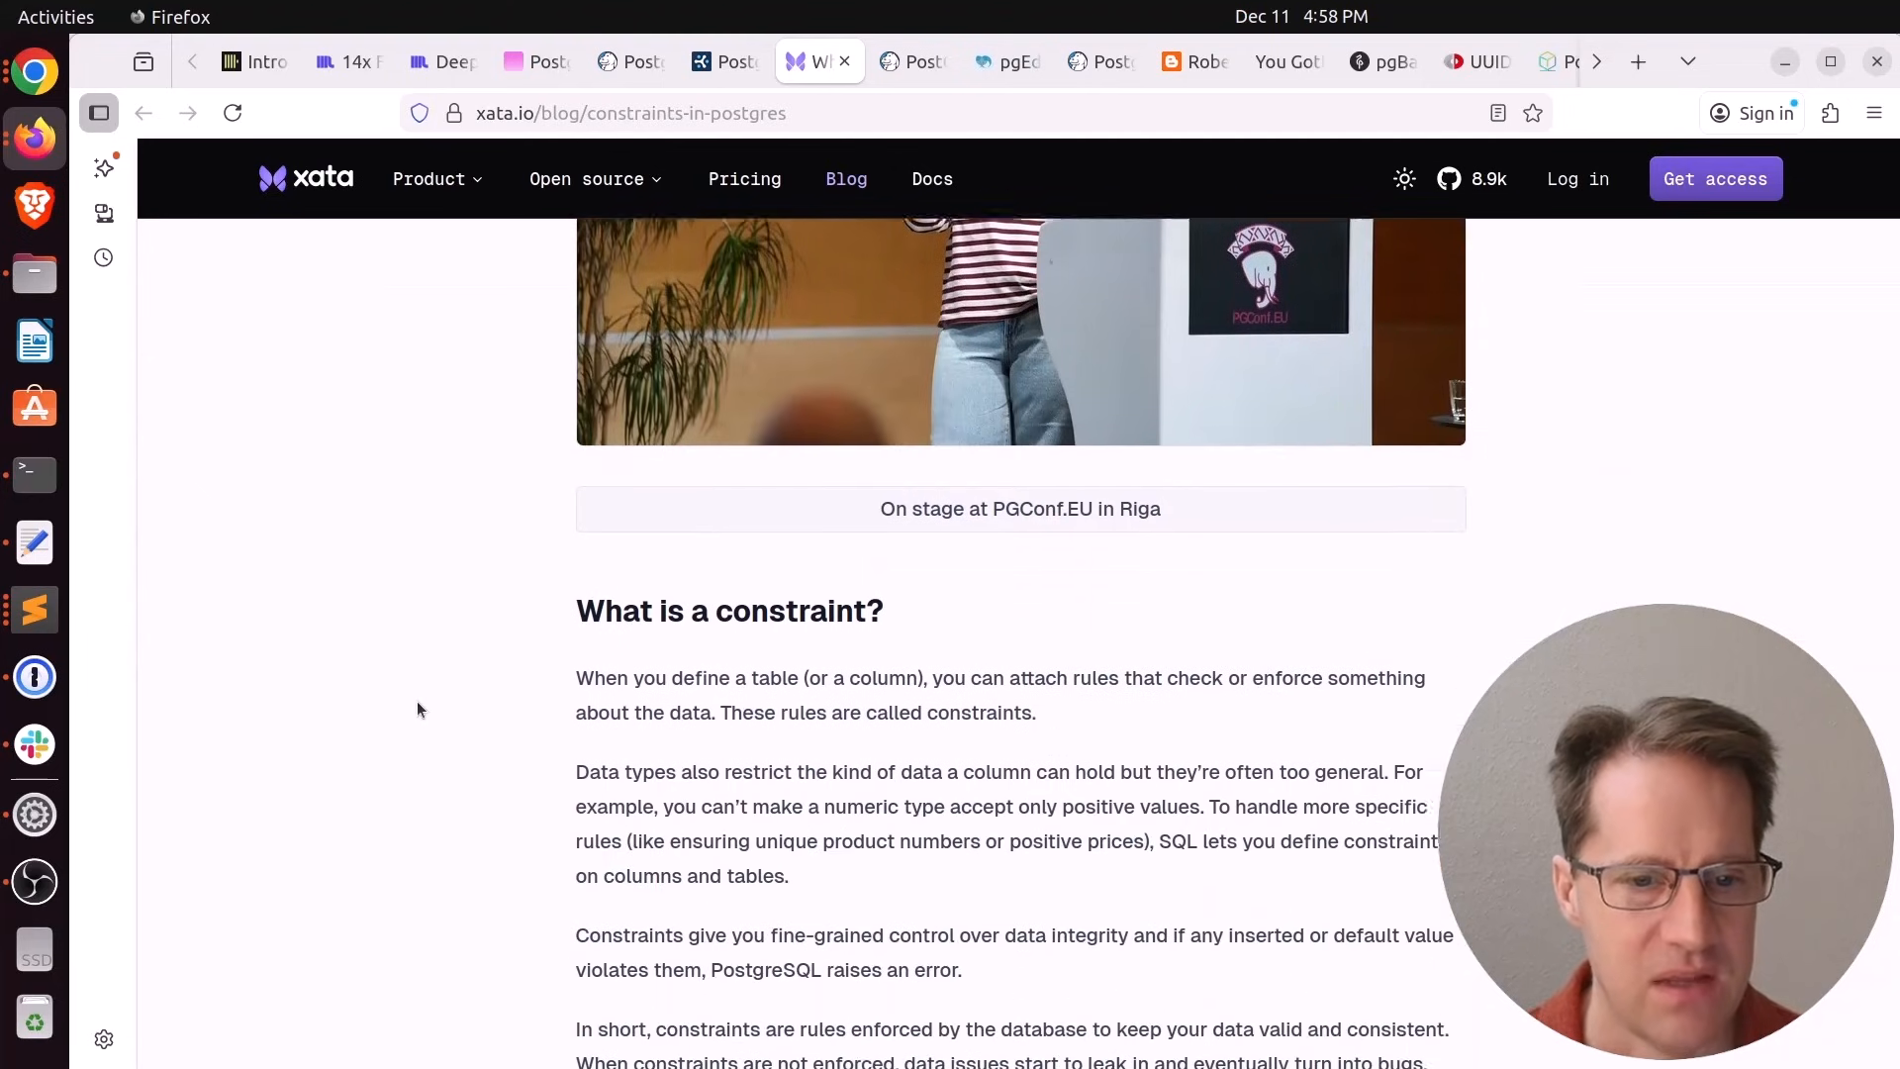
scroll("down", 3)
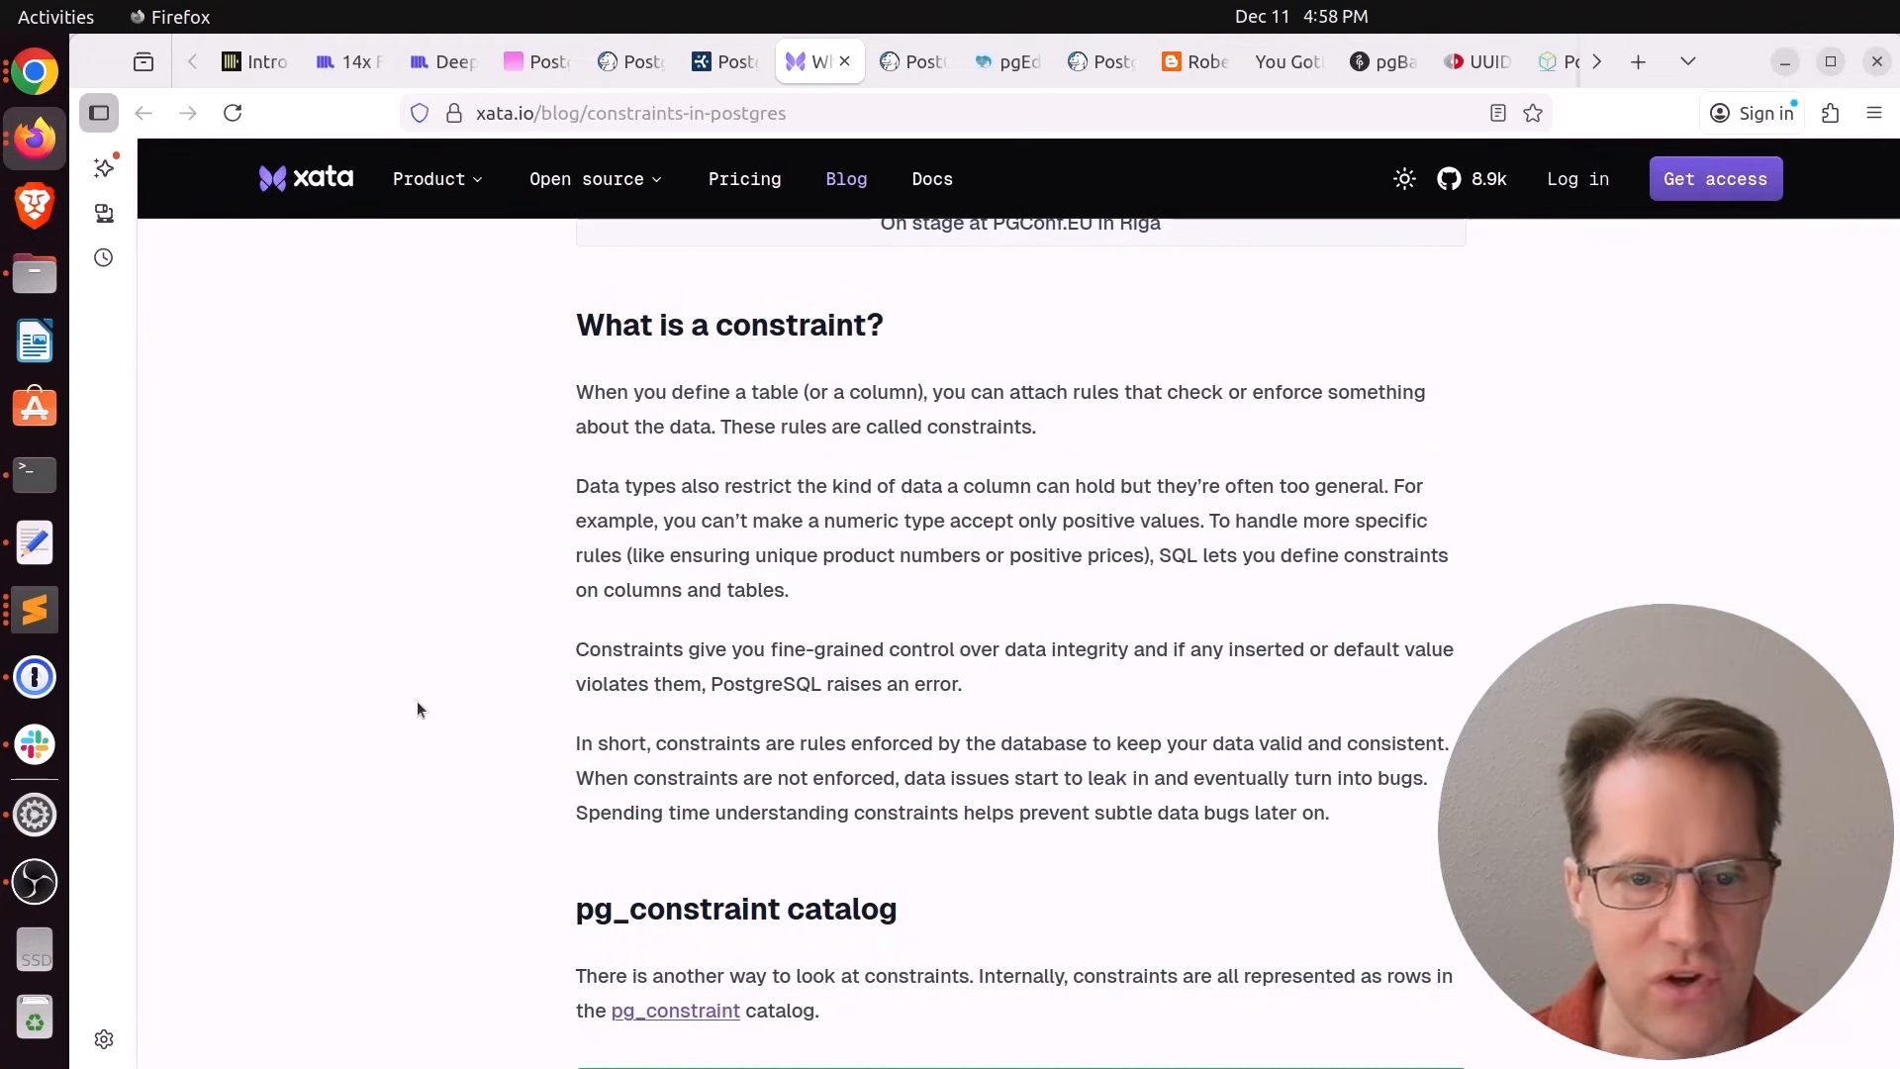
scroll("down", 3)
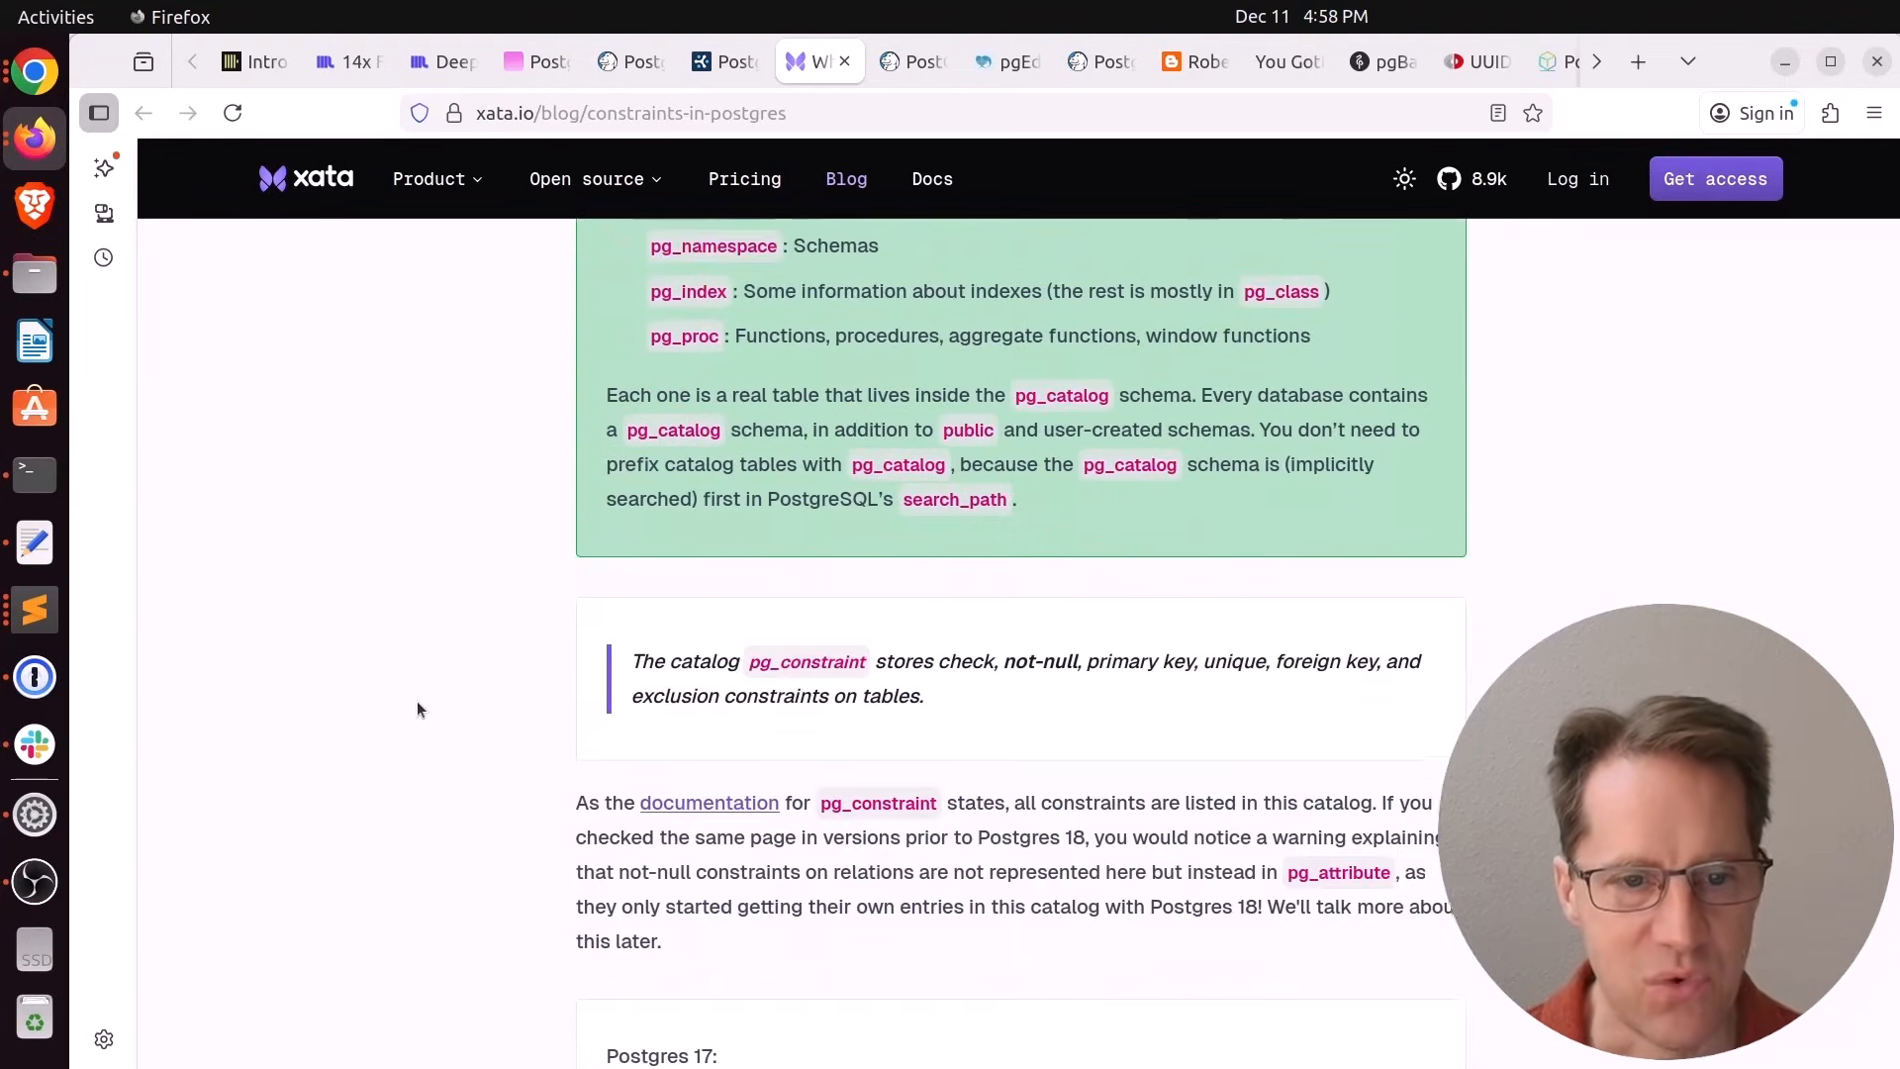
scroll("down", 3)
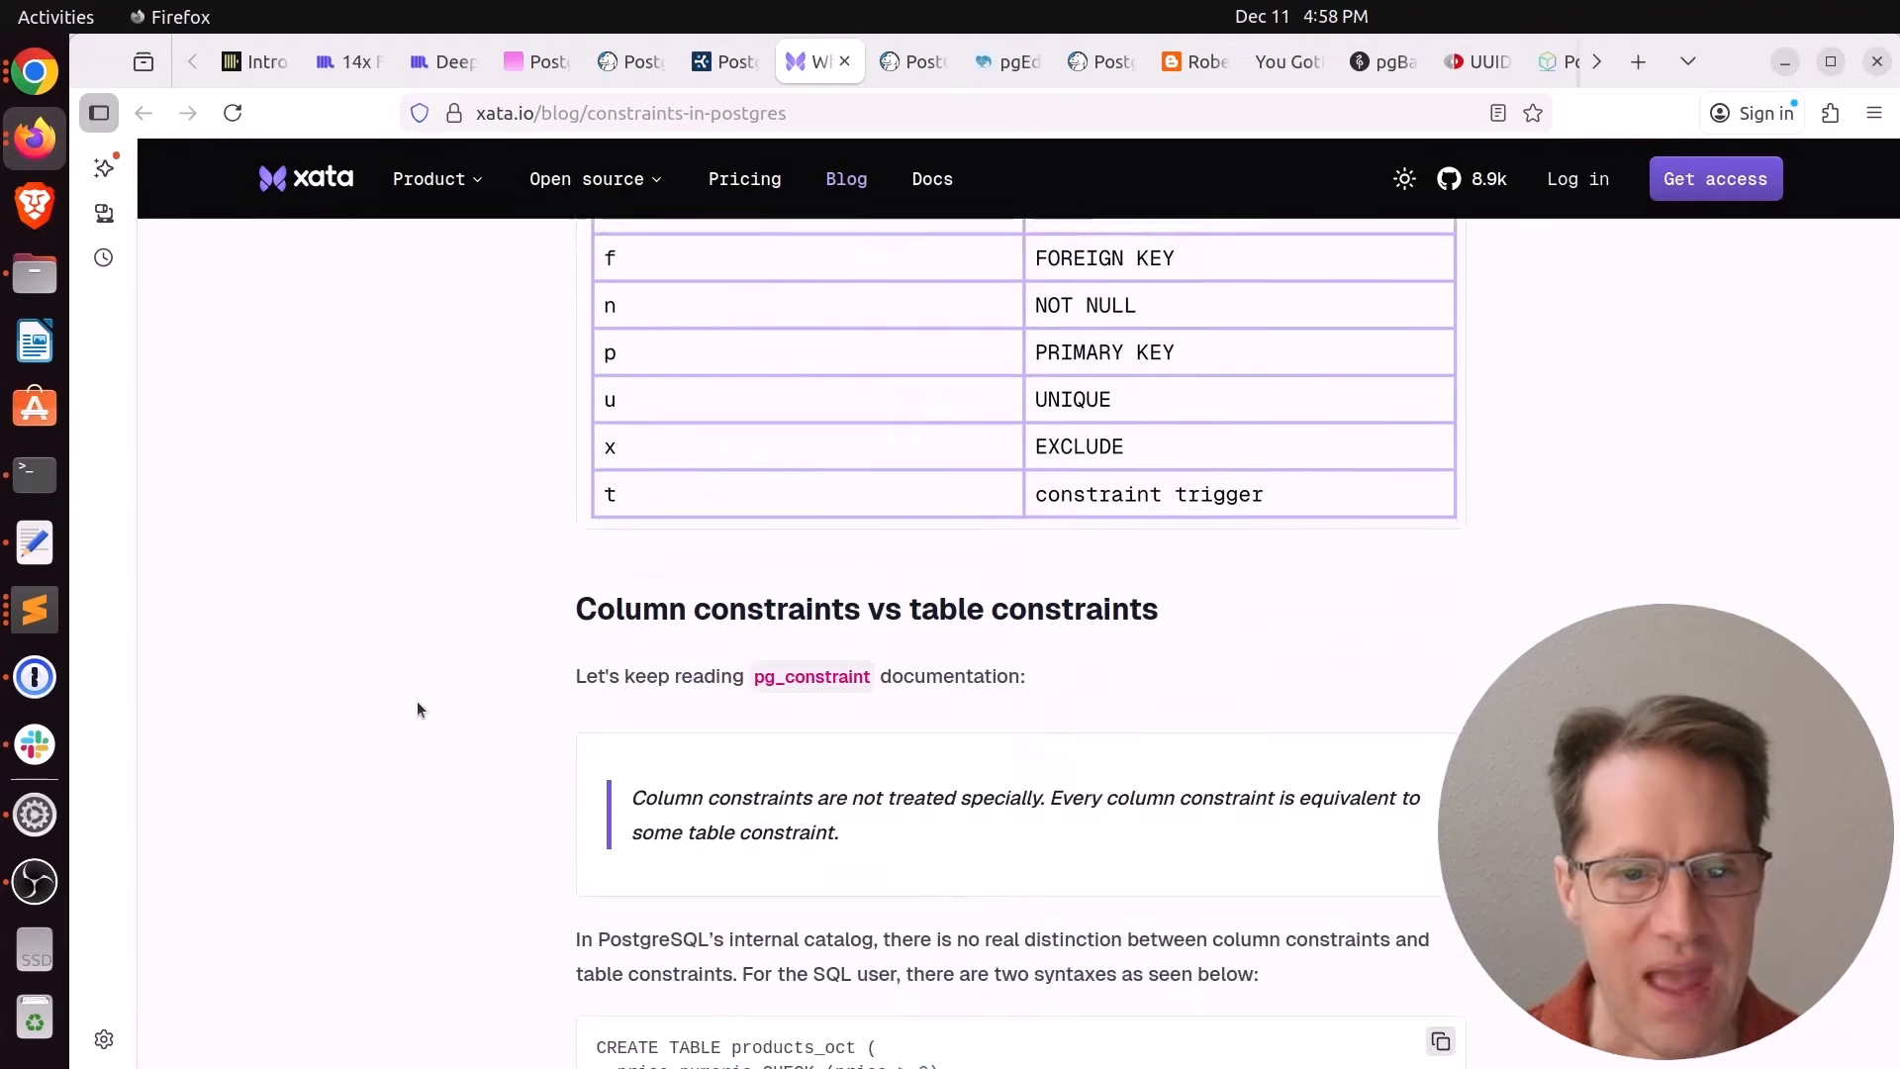
scroll("down", 3)
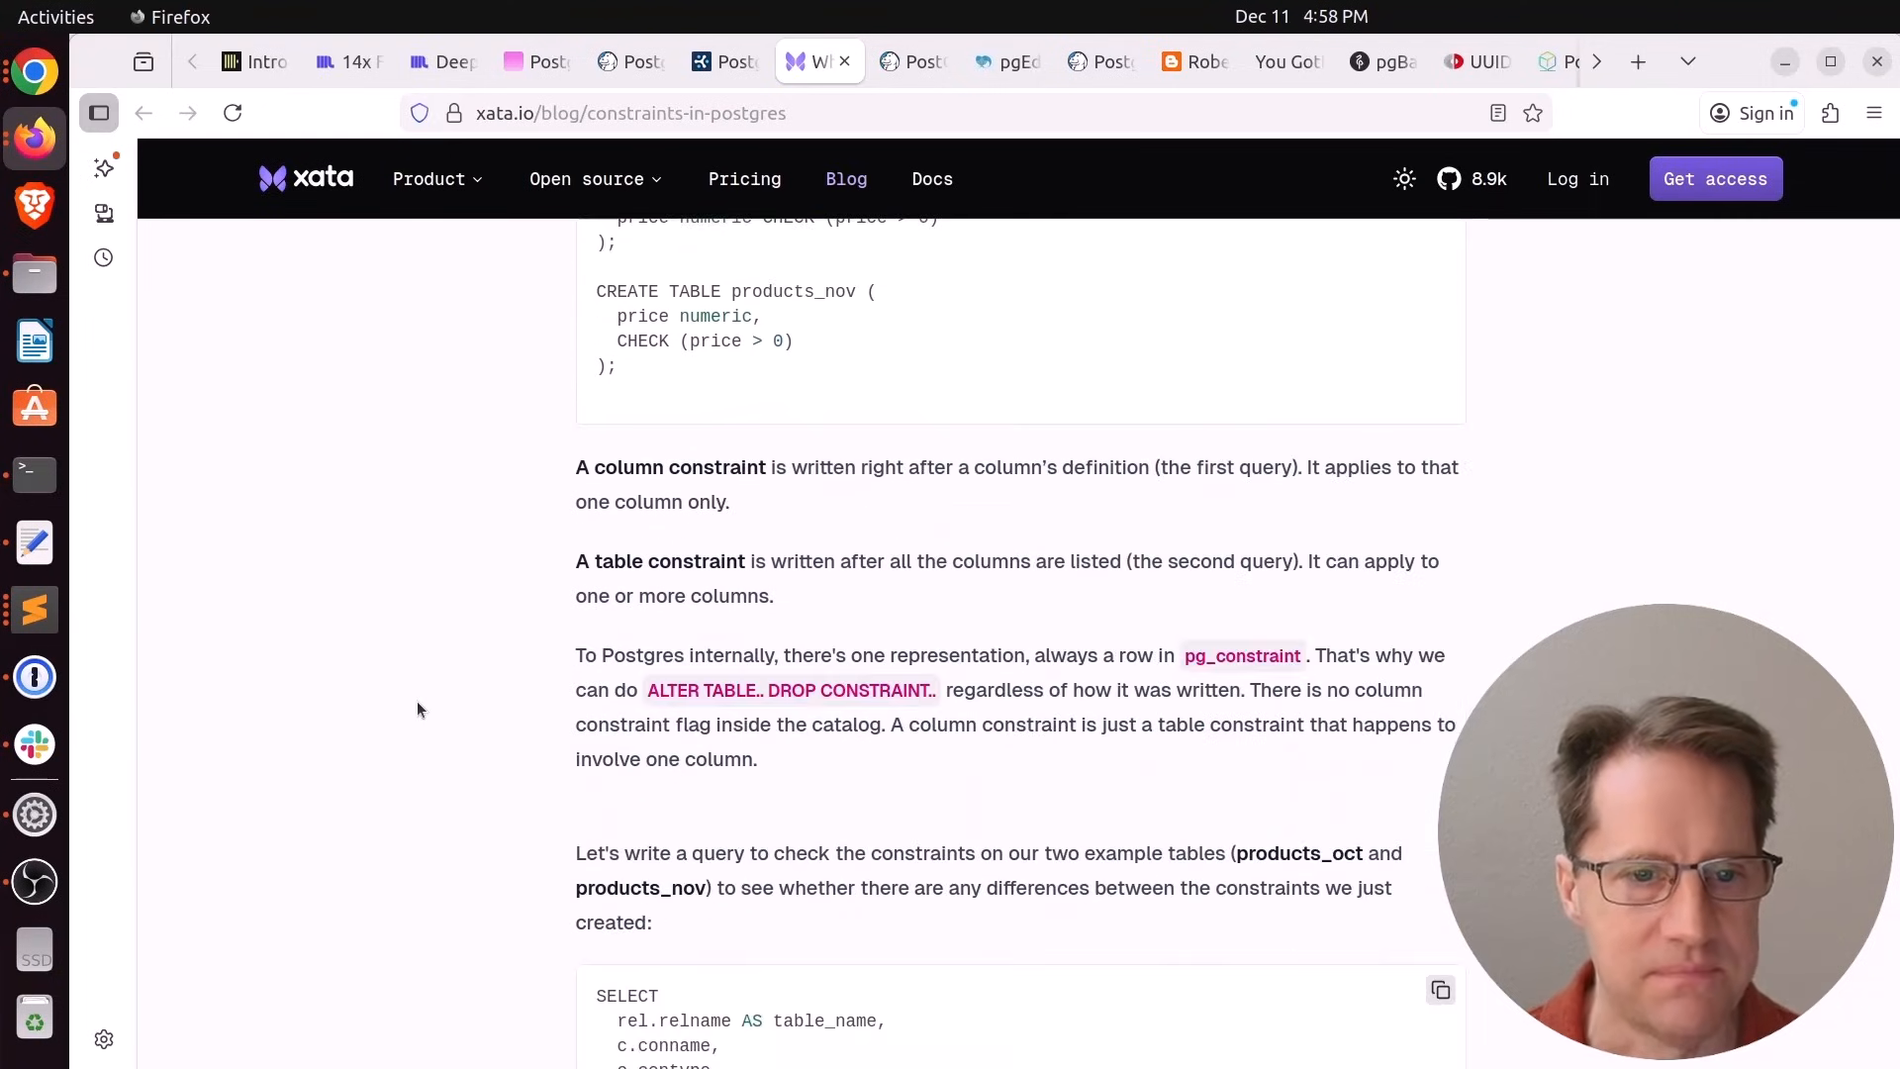
scroll("down", 3)
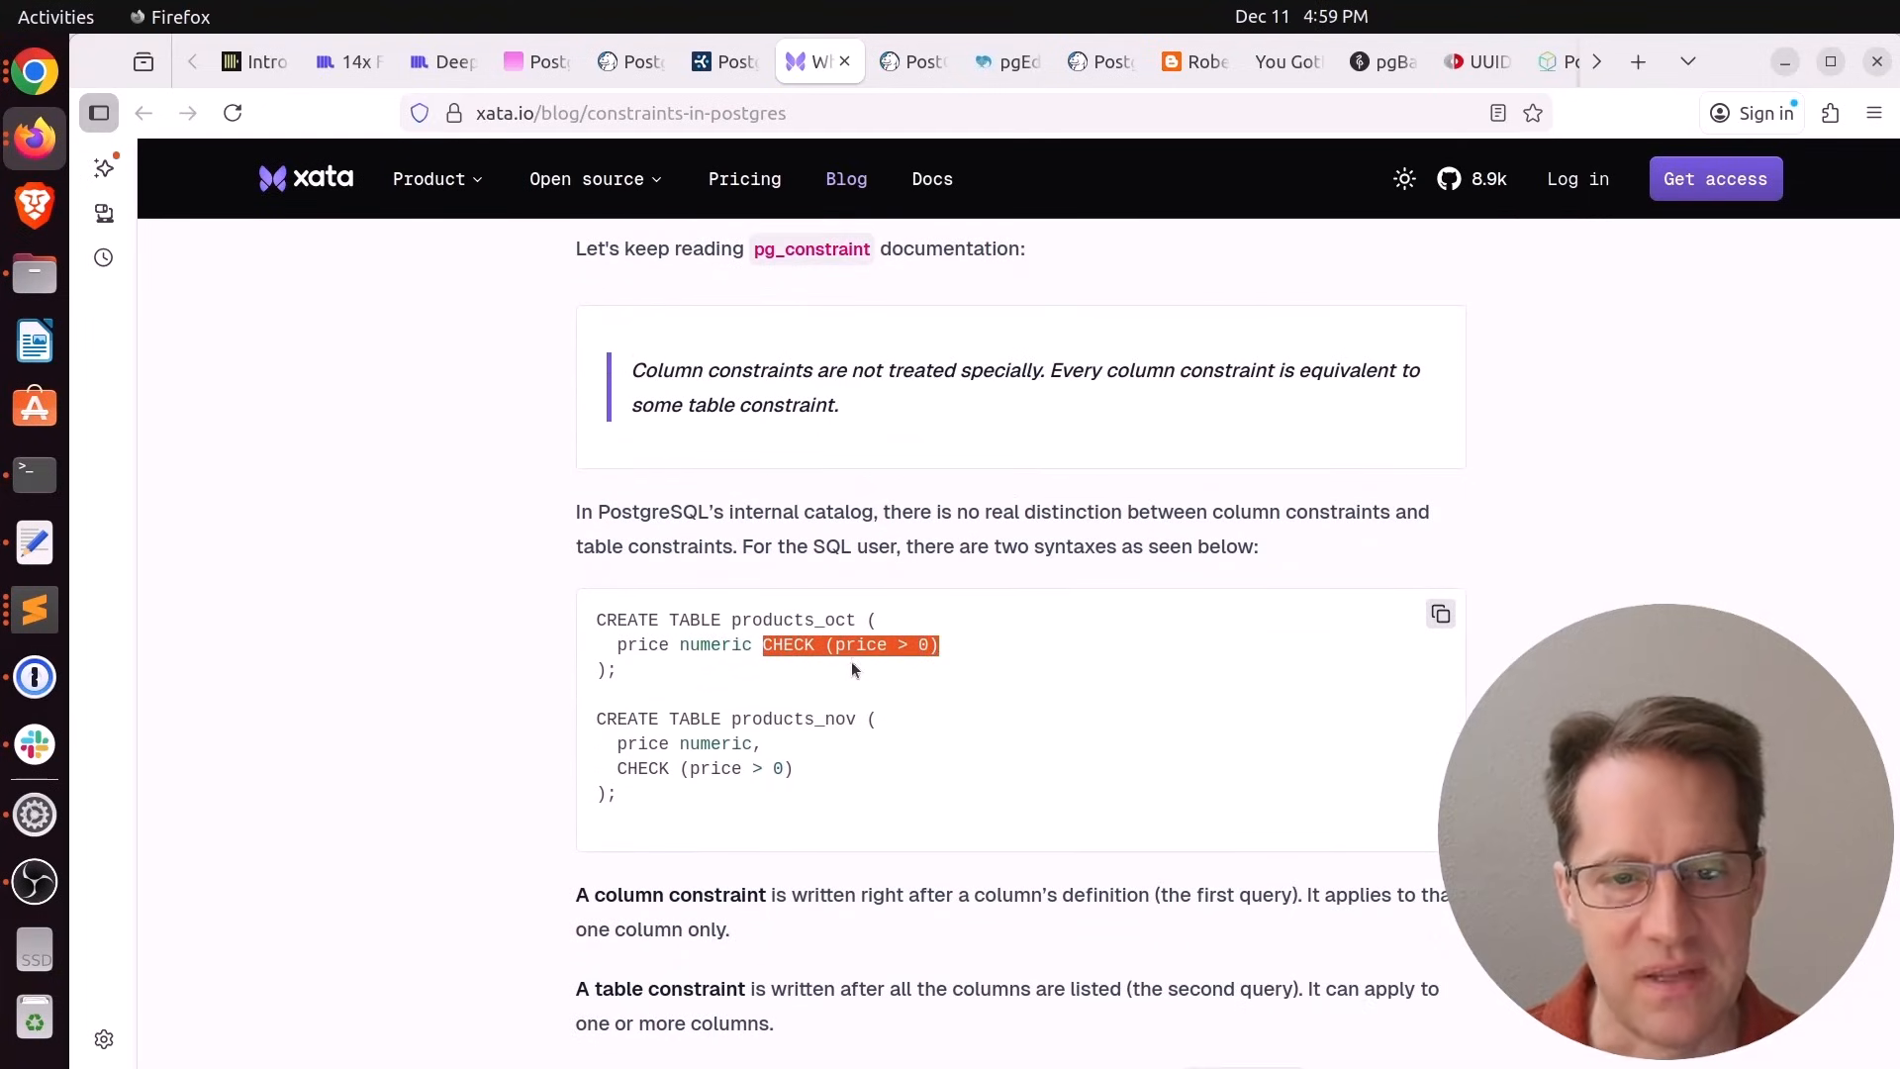
mouse_move(479, 737)
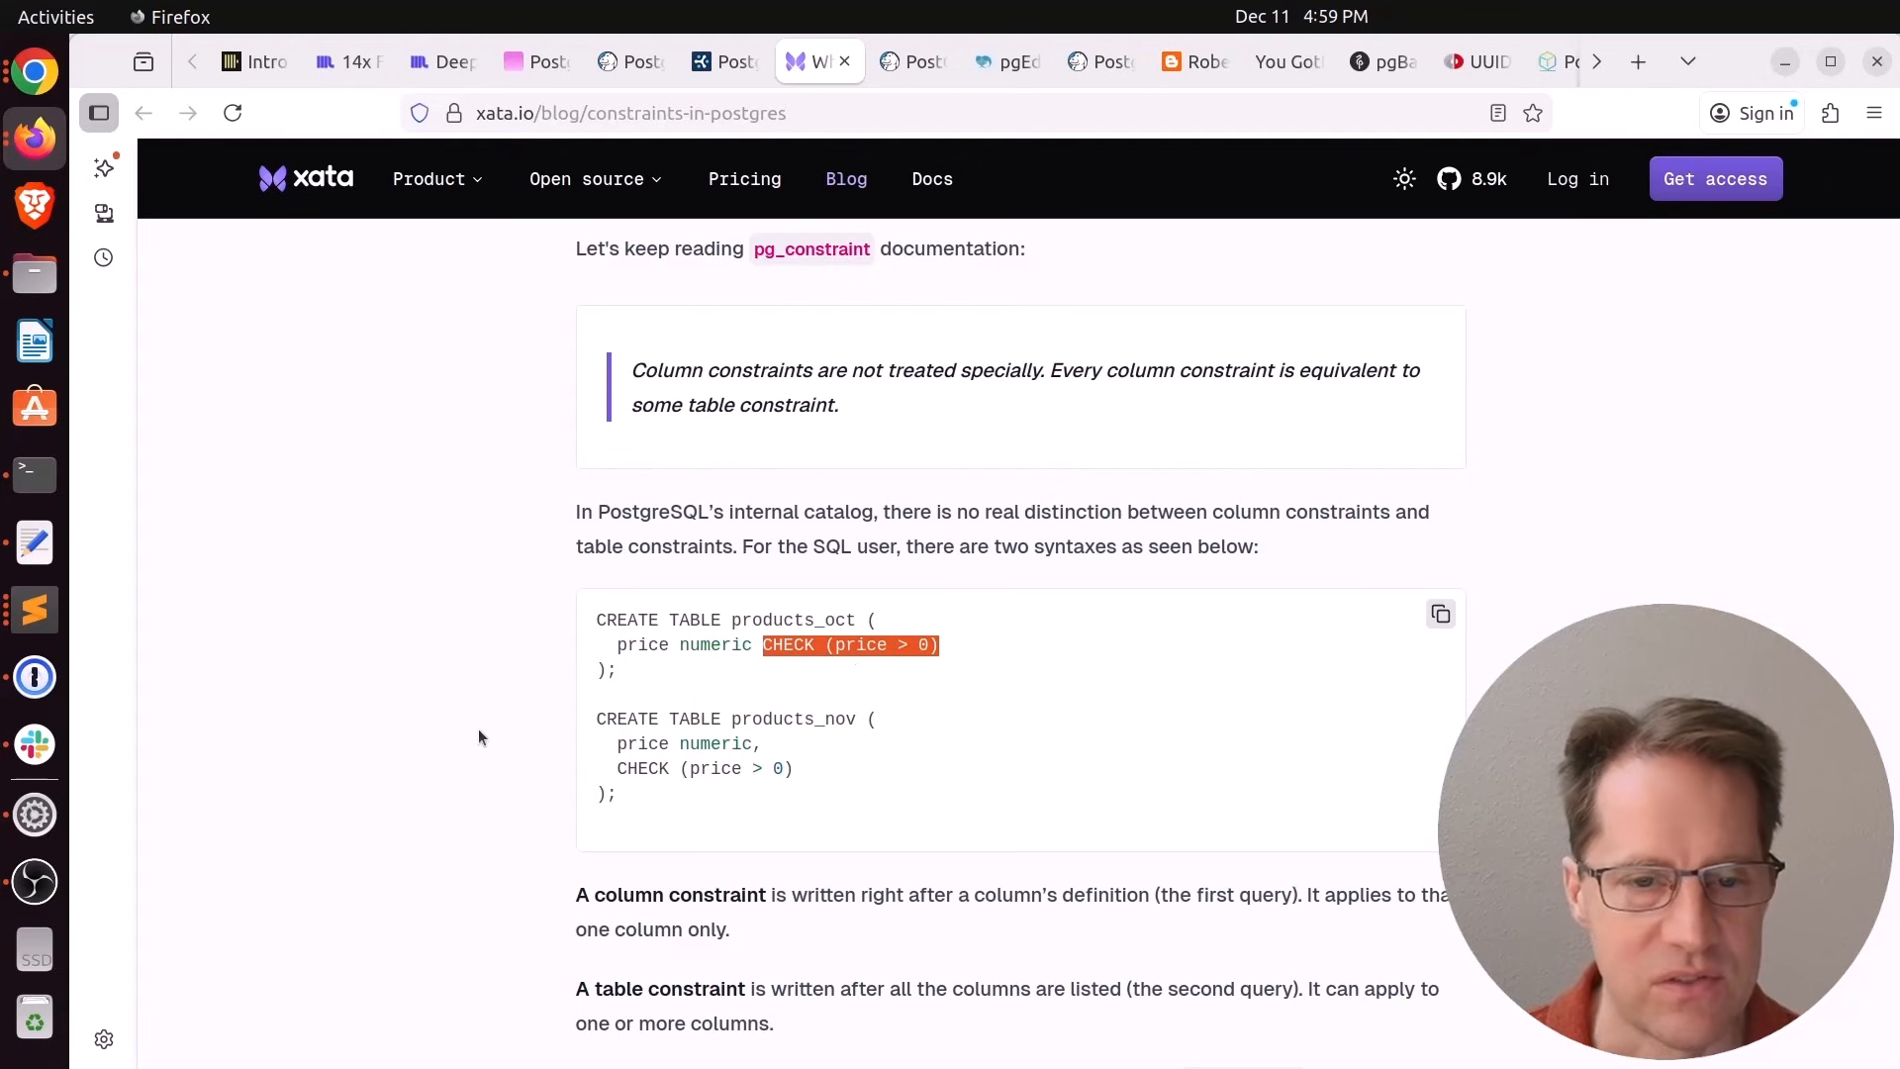
Read the domain section and email_address example, highlighting its regex, down to the query insights box
scroll("down", 3)
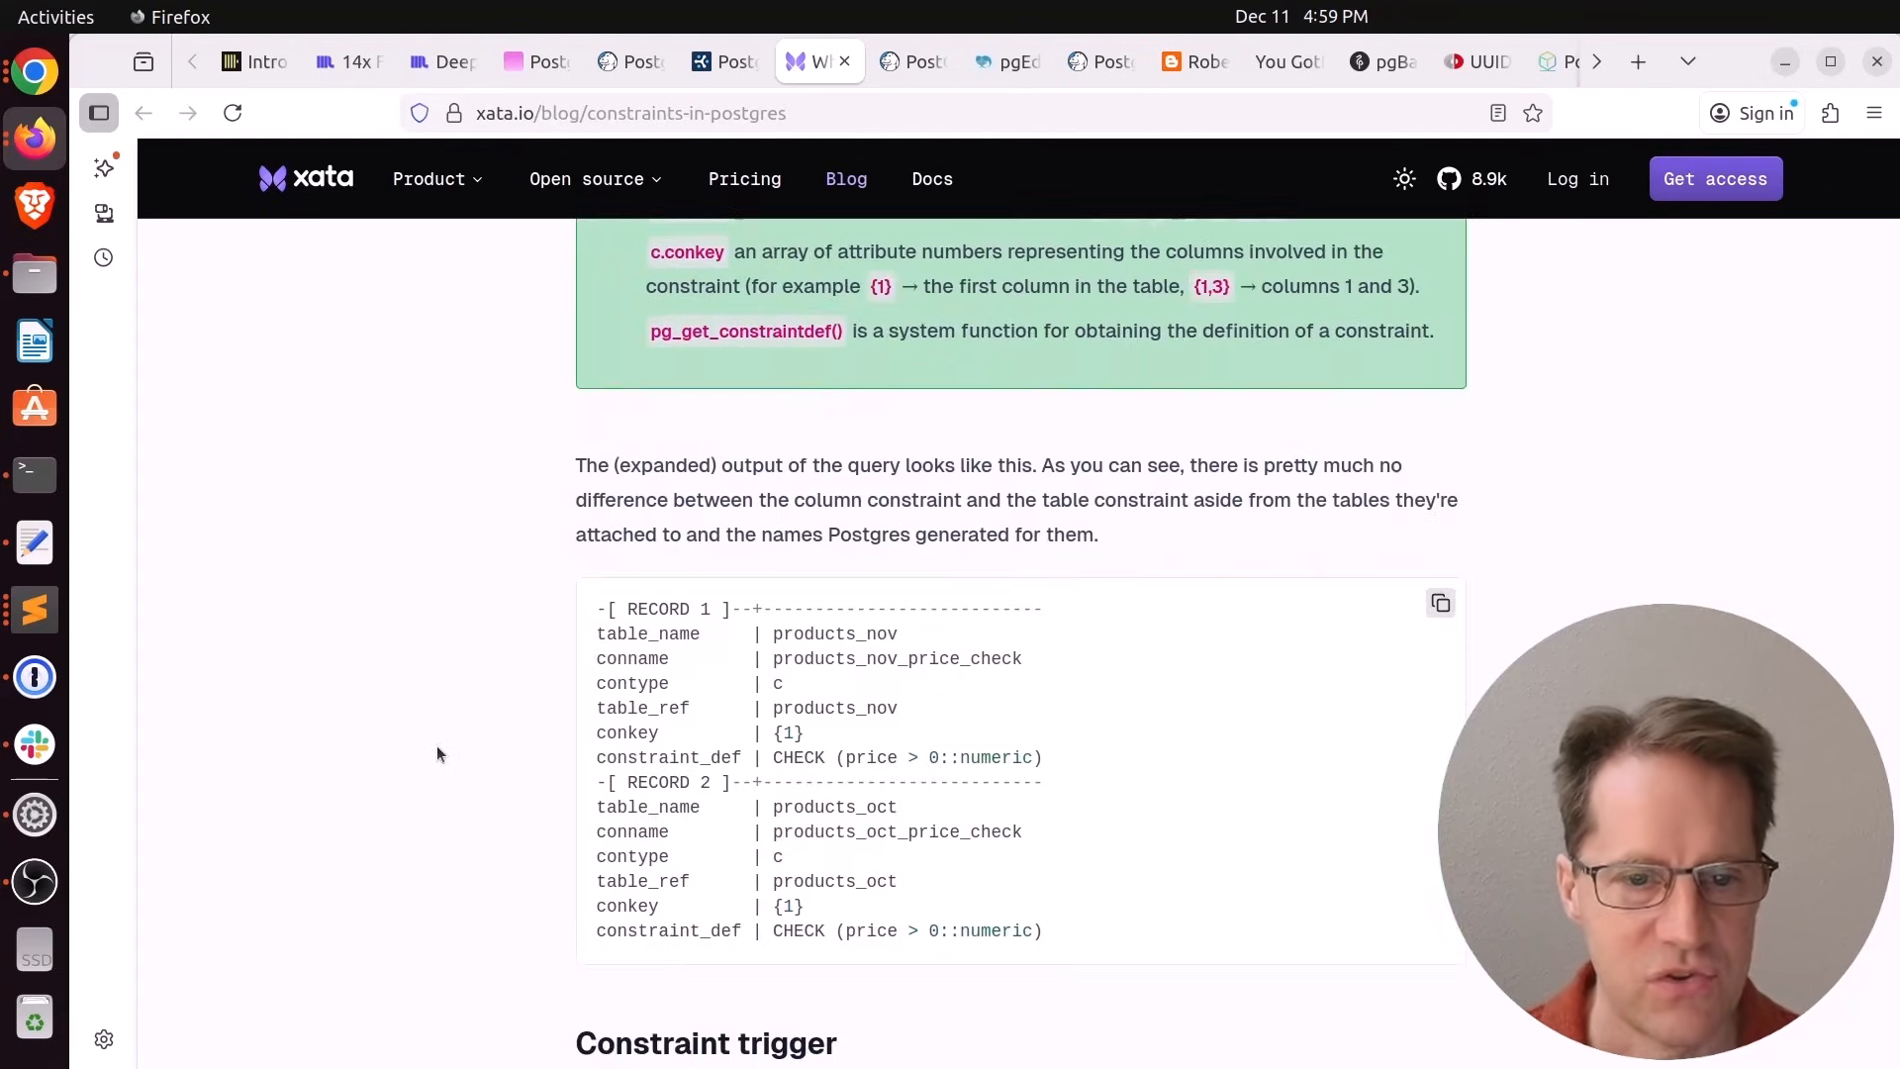
scroll("down", 3)
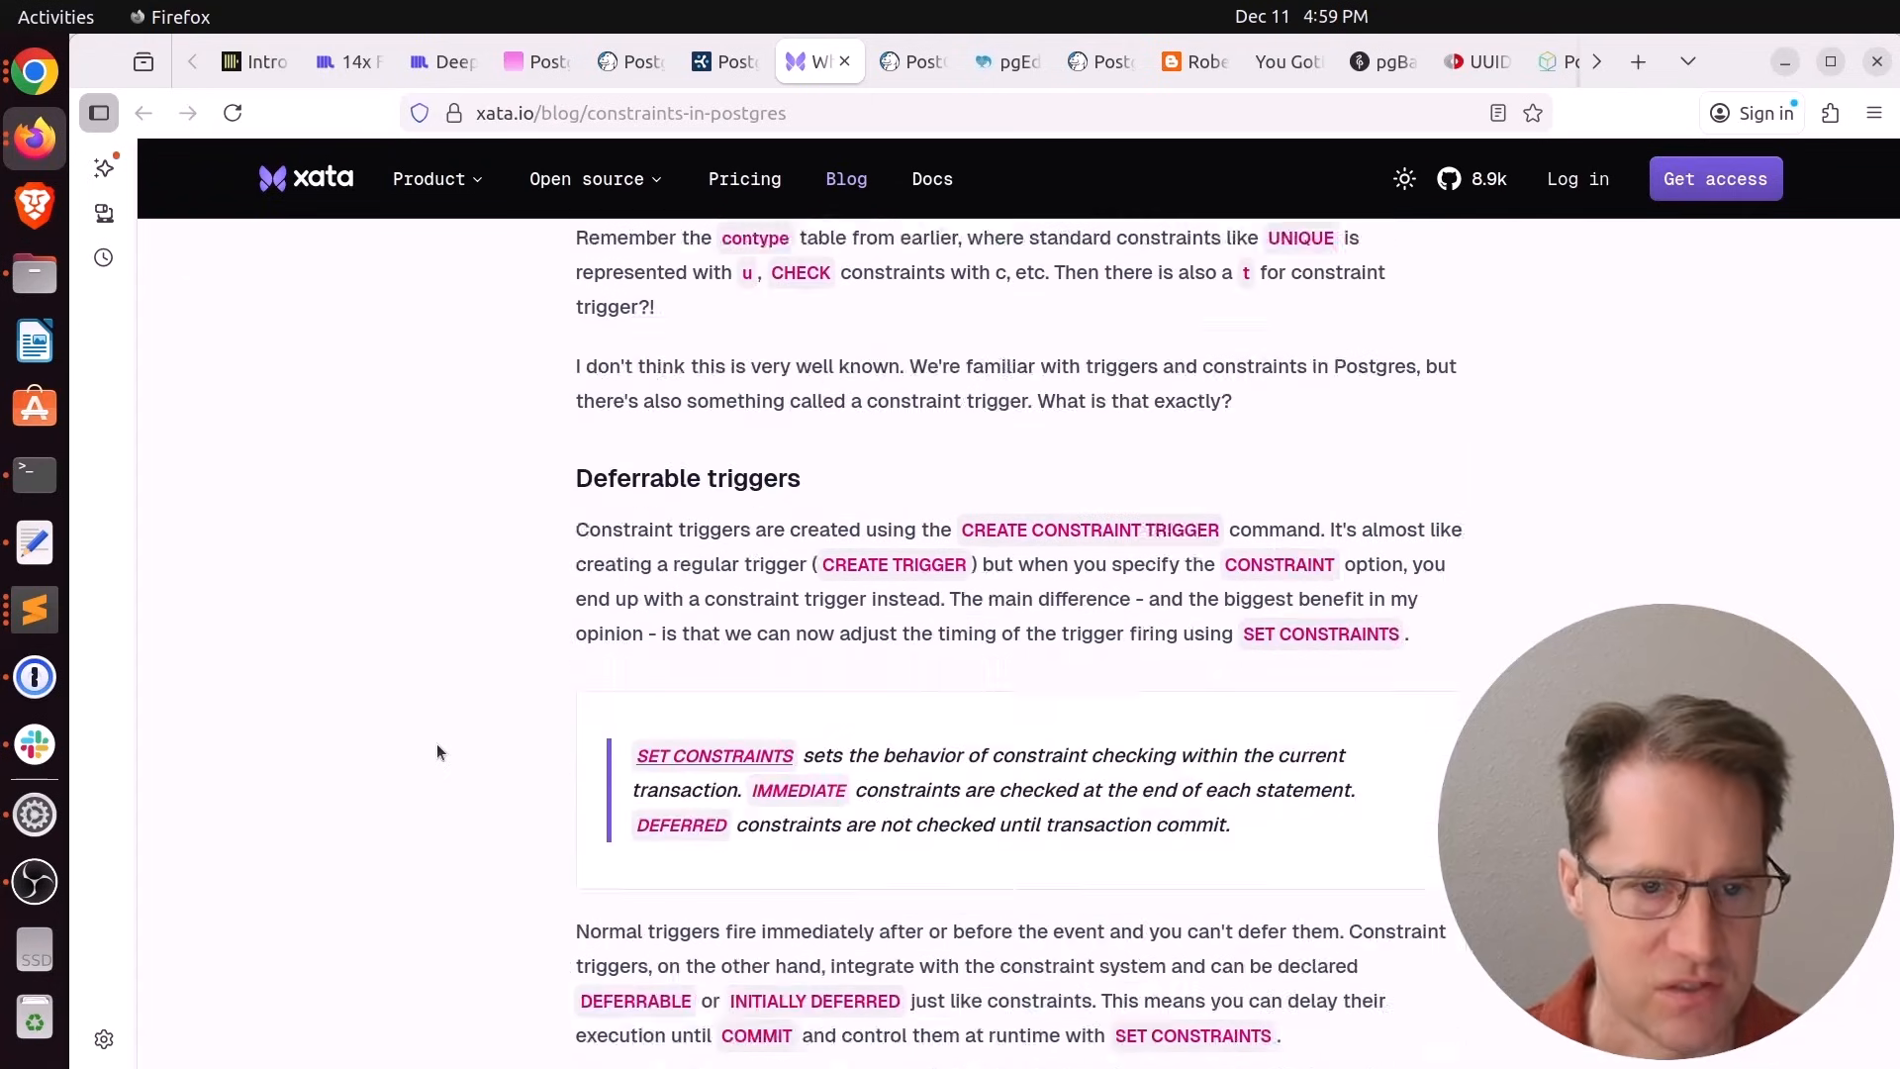
scroll("down", 3)
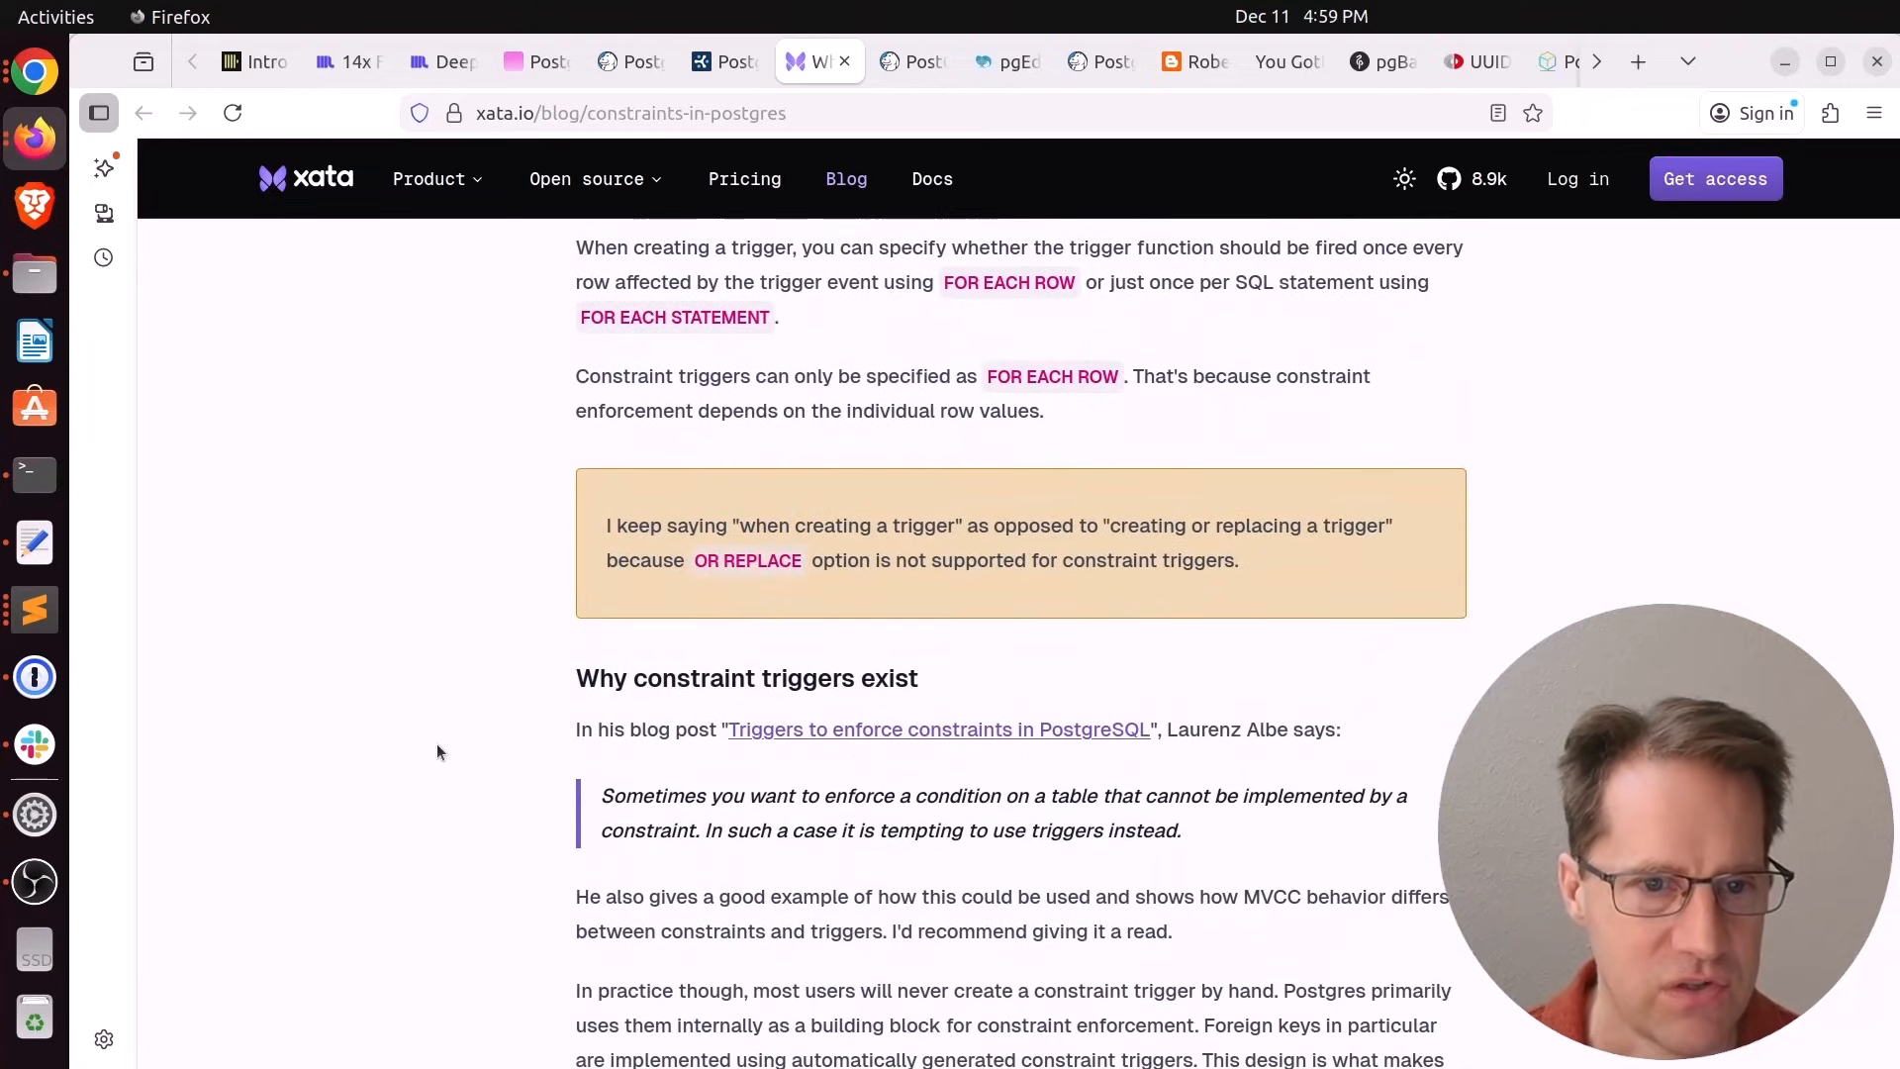
scroll("down", 3)
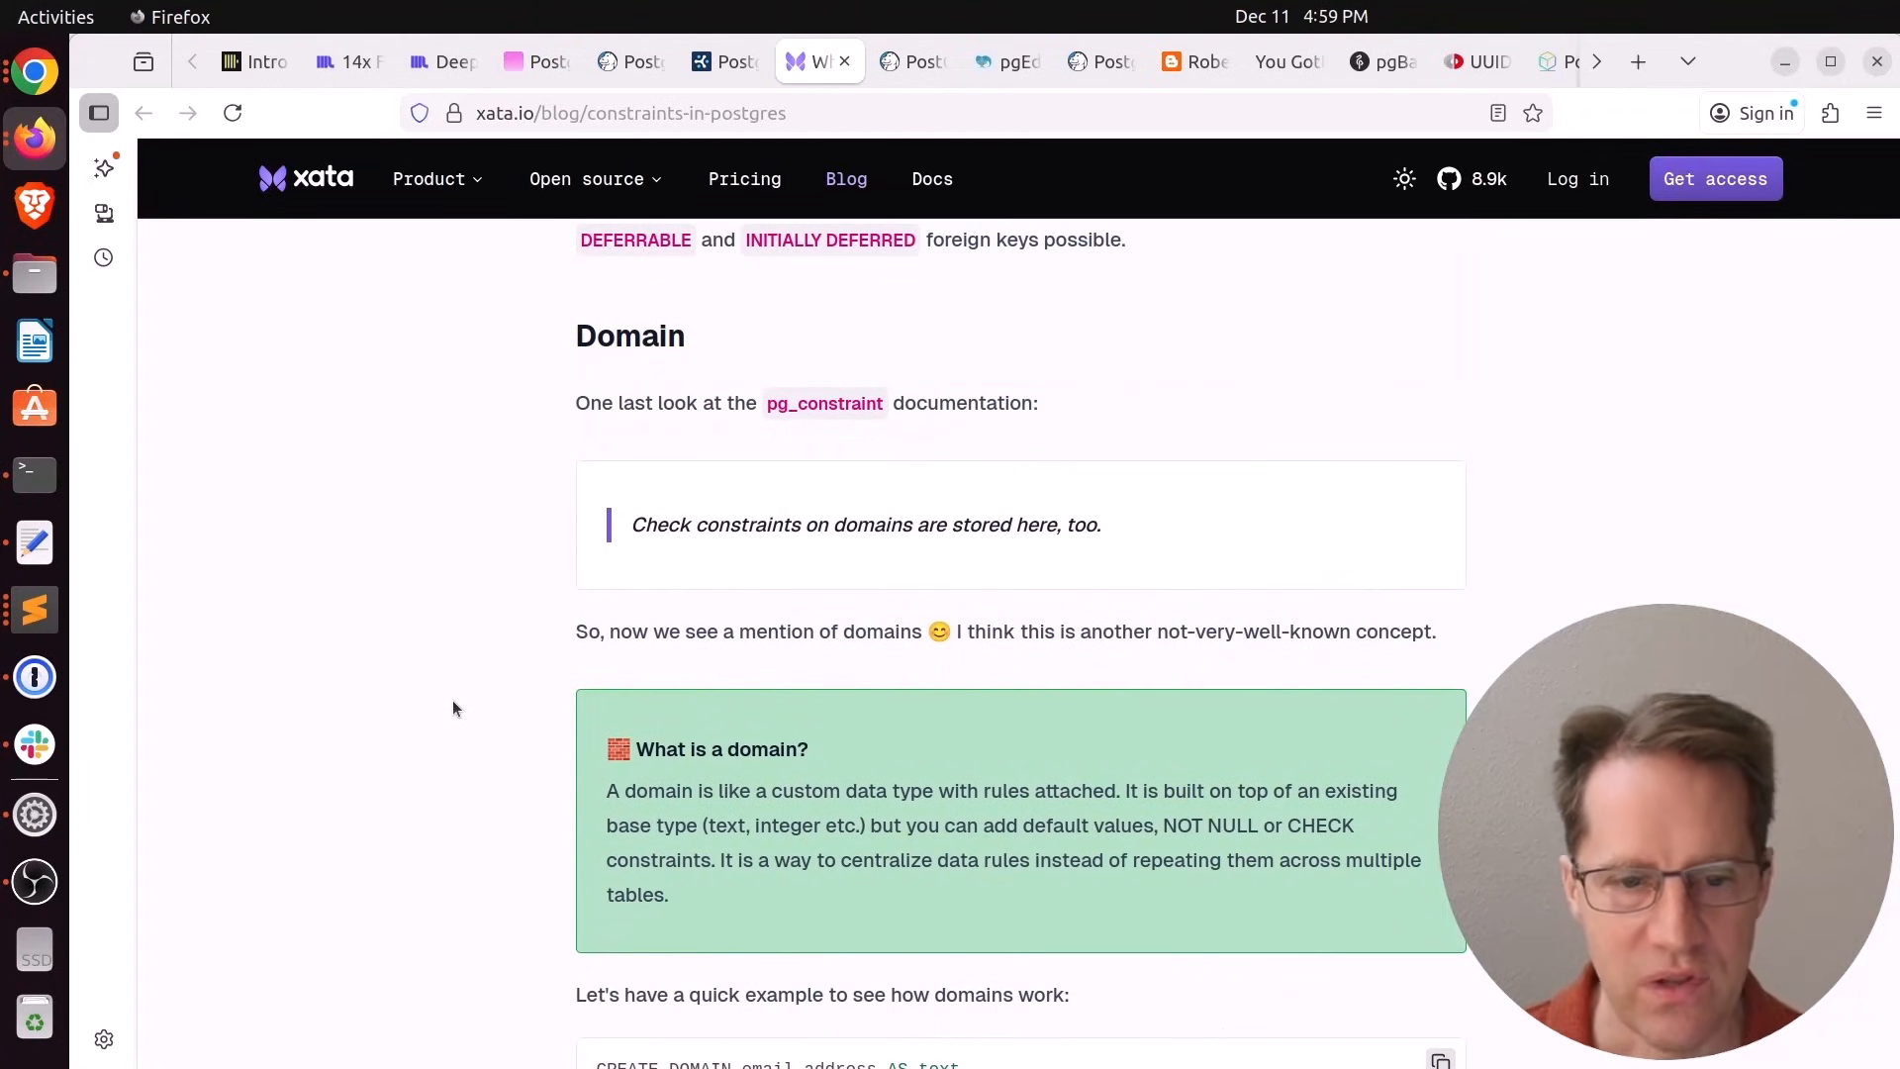
scroll("down", 3)
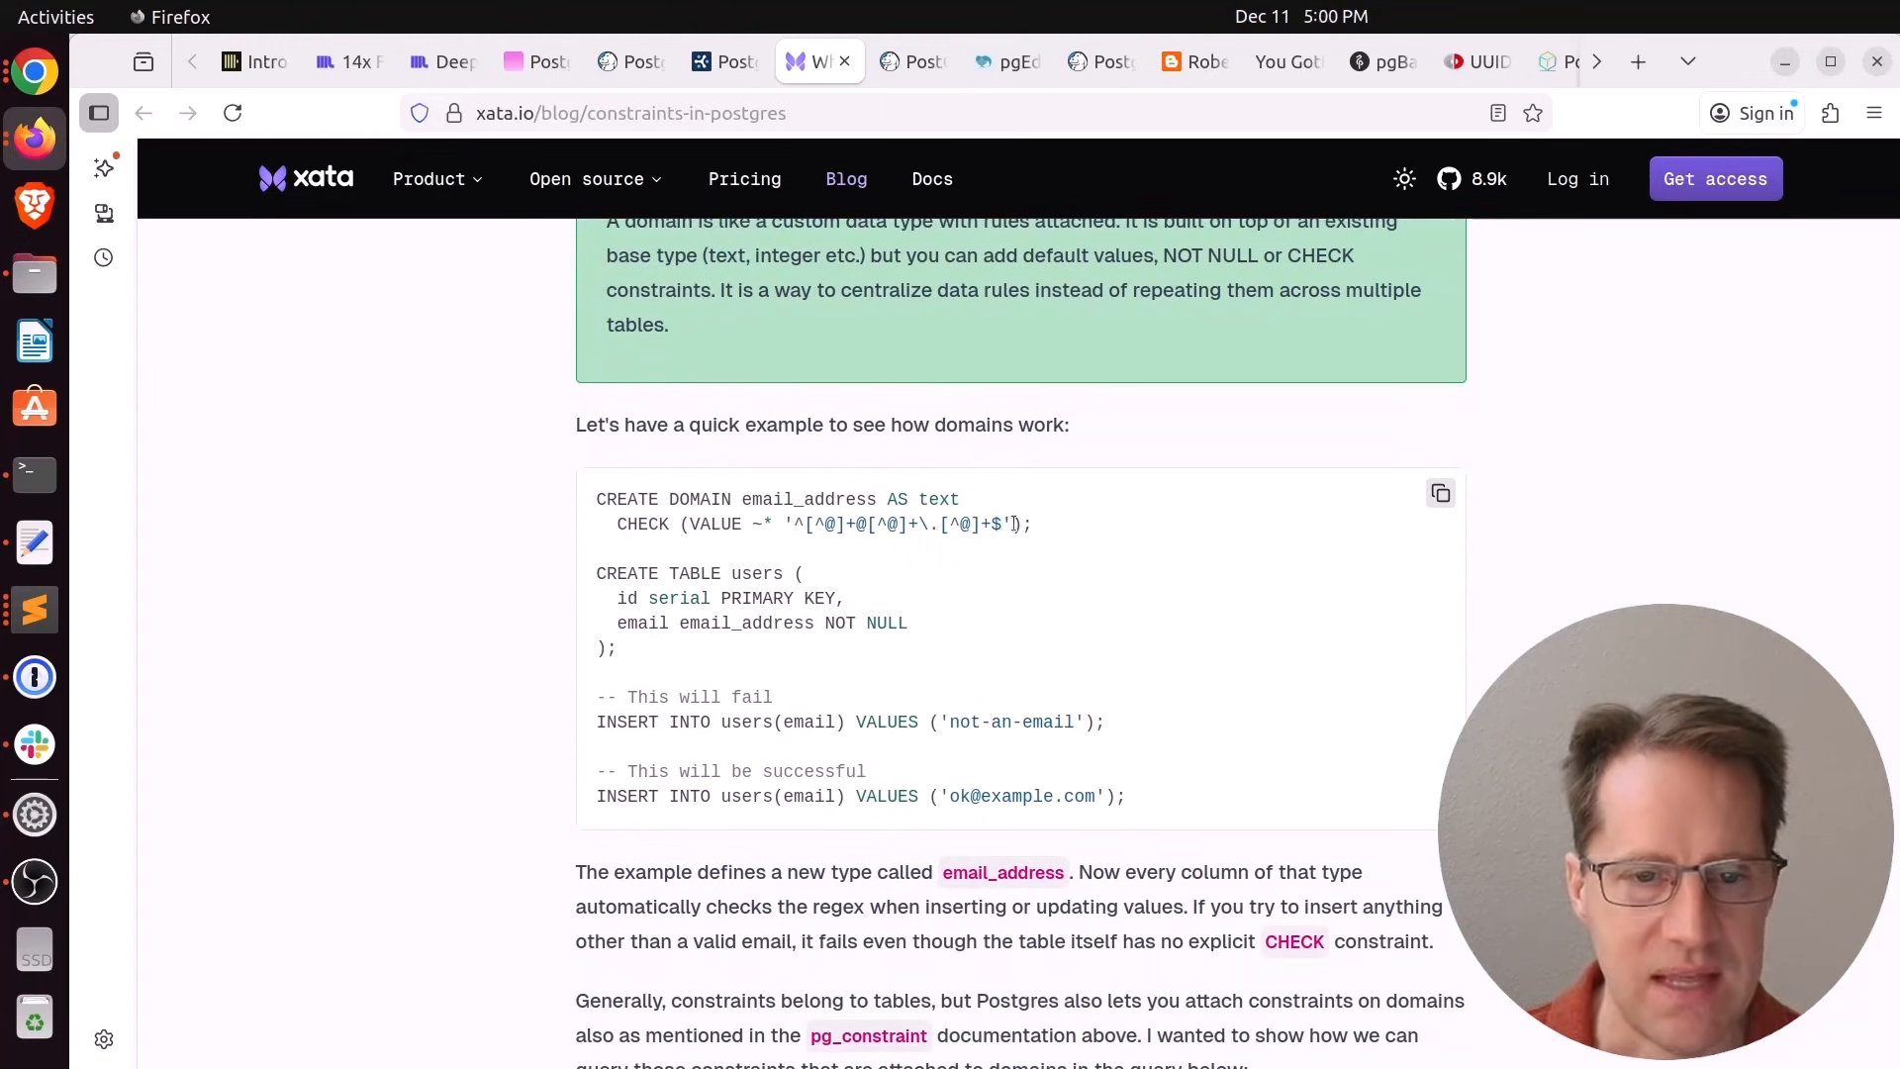
left_click_drag(786, 522, 1011, 523)
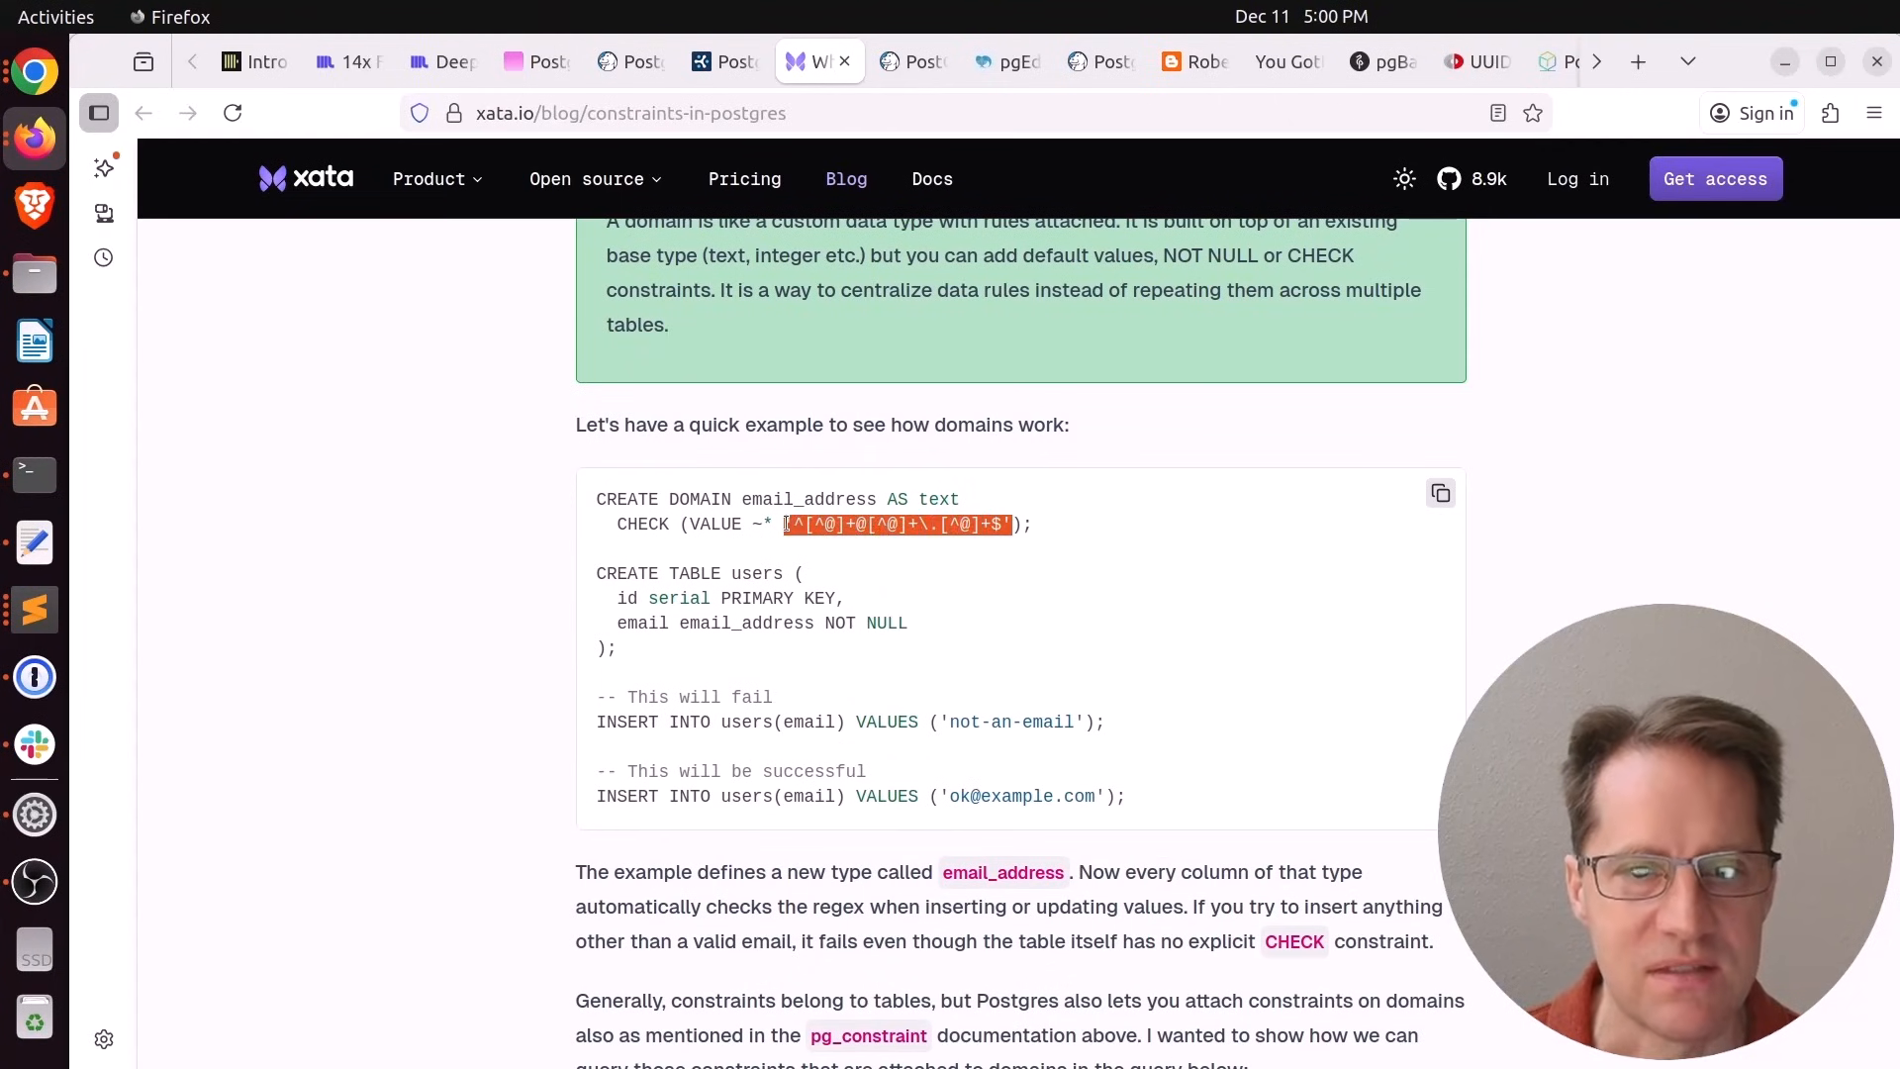
scroll("down", 3)
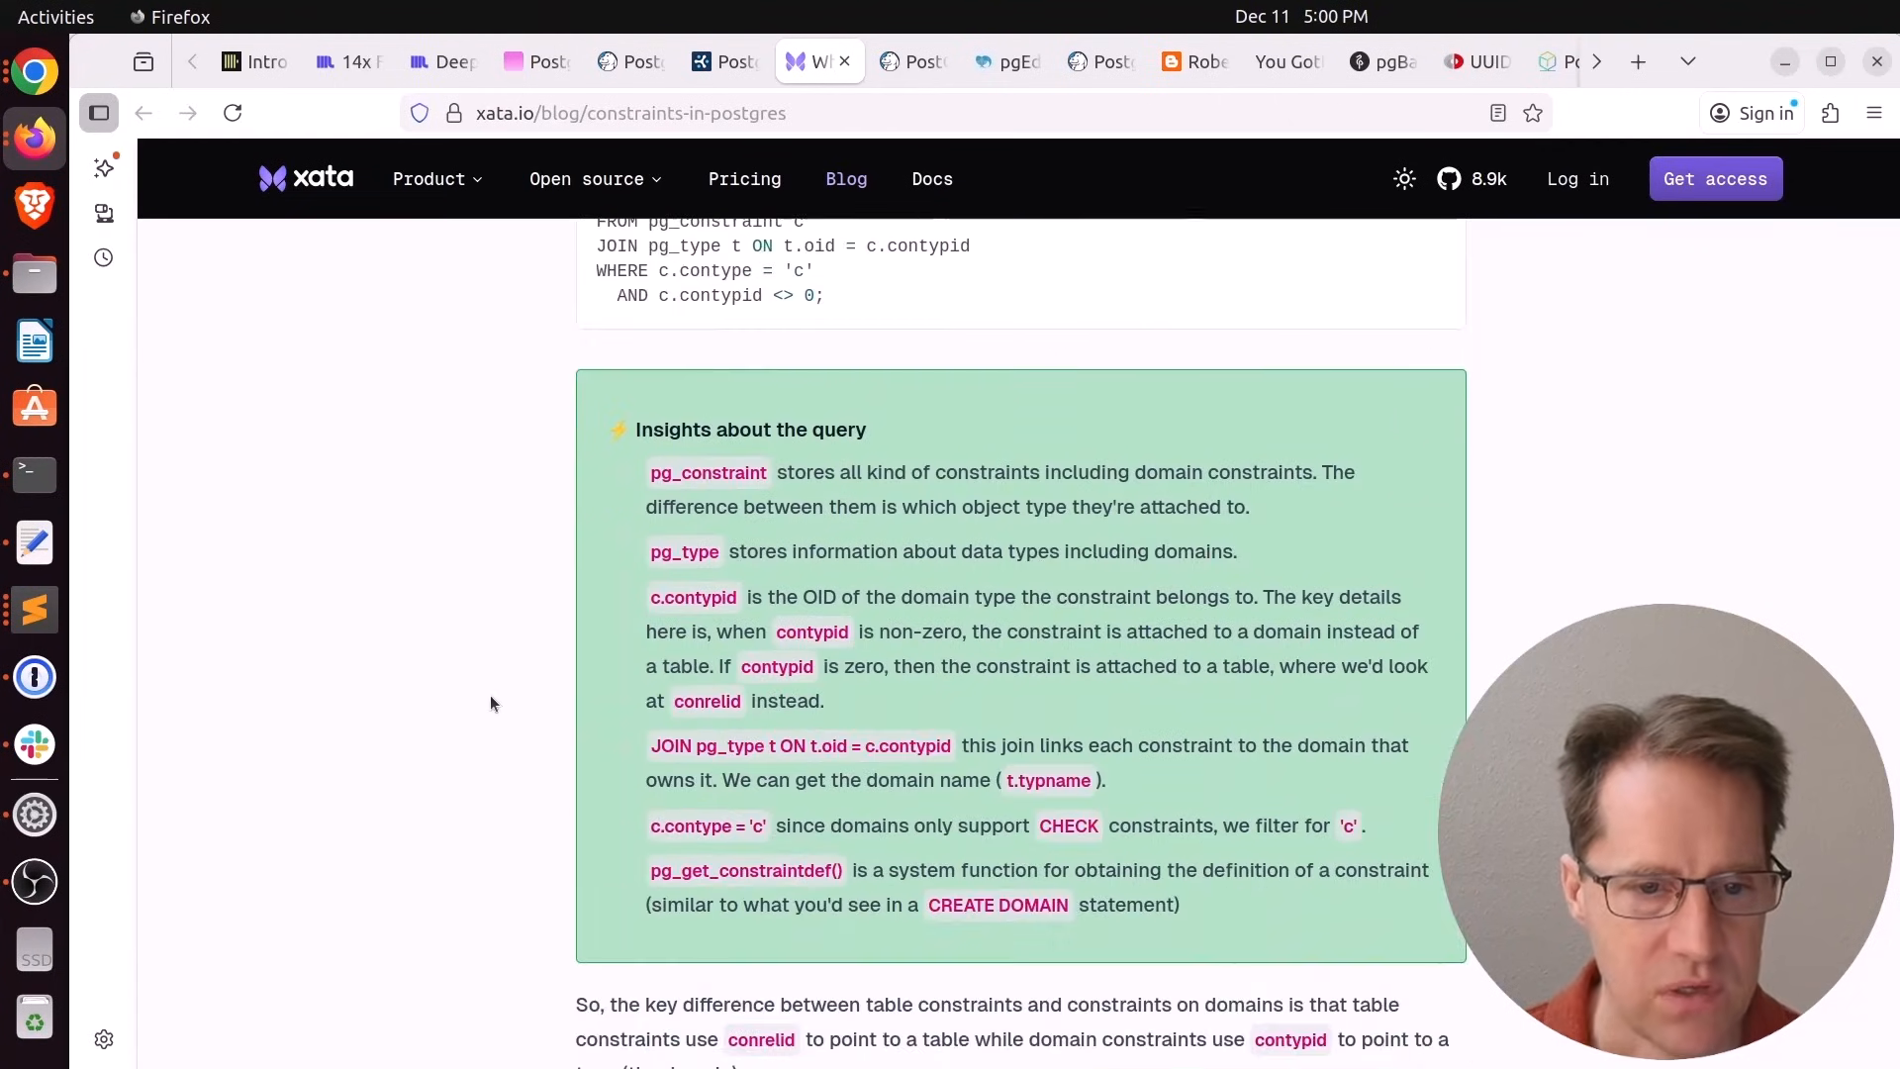
scroll("down", 3)
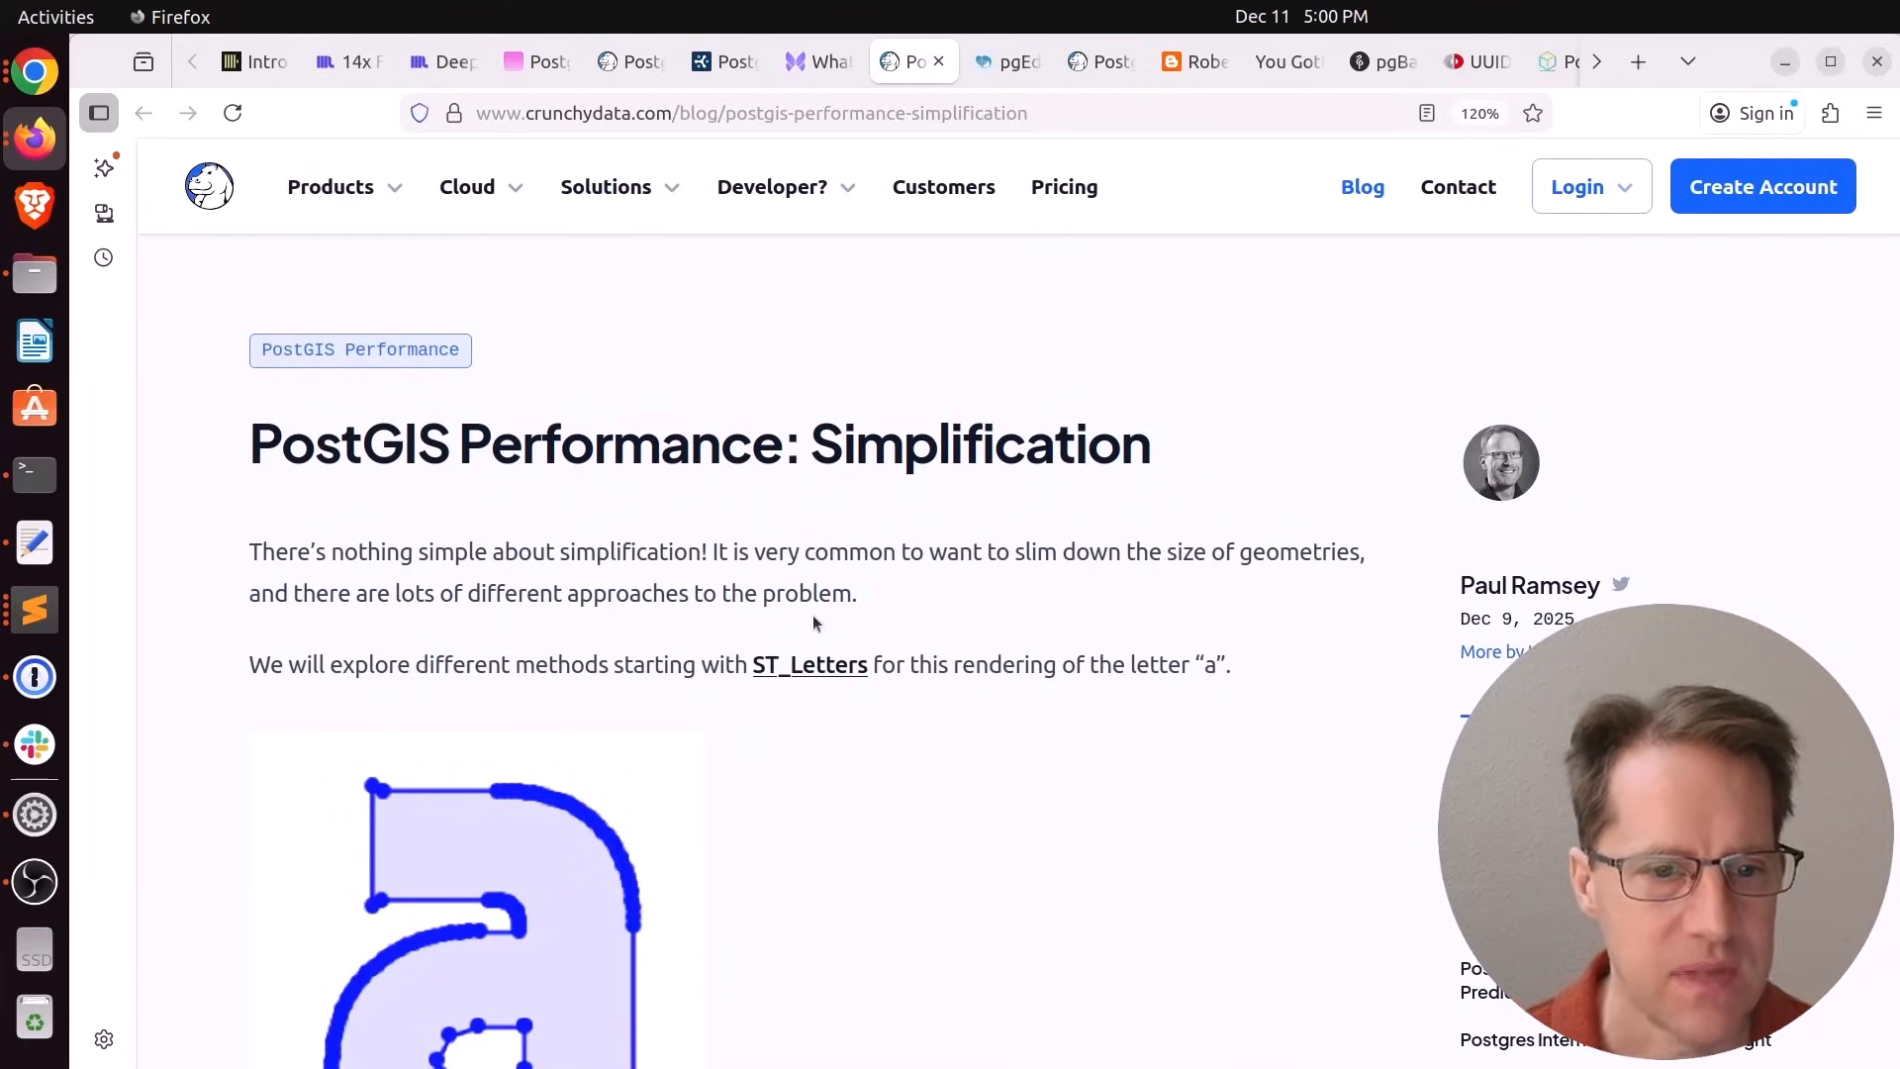
Read the PostGIS Simplification post through ST_Simplify and coverage cleaning to the ST_CoverageSimplify query
scroll("down", 3)
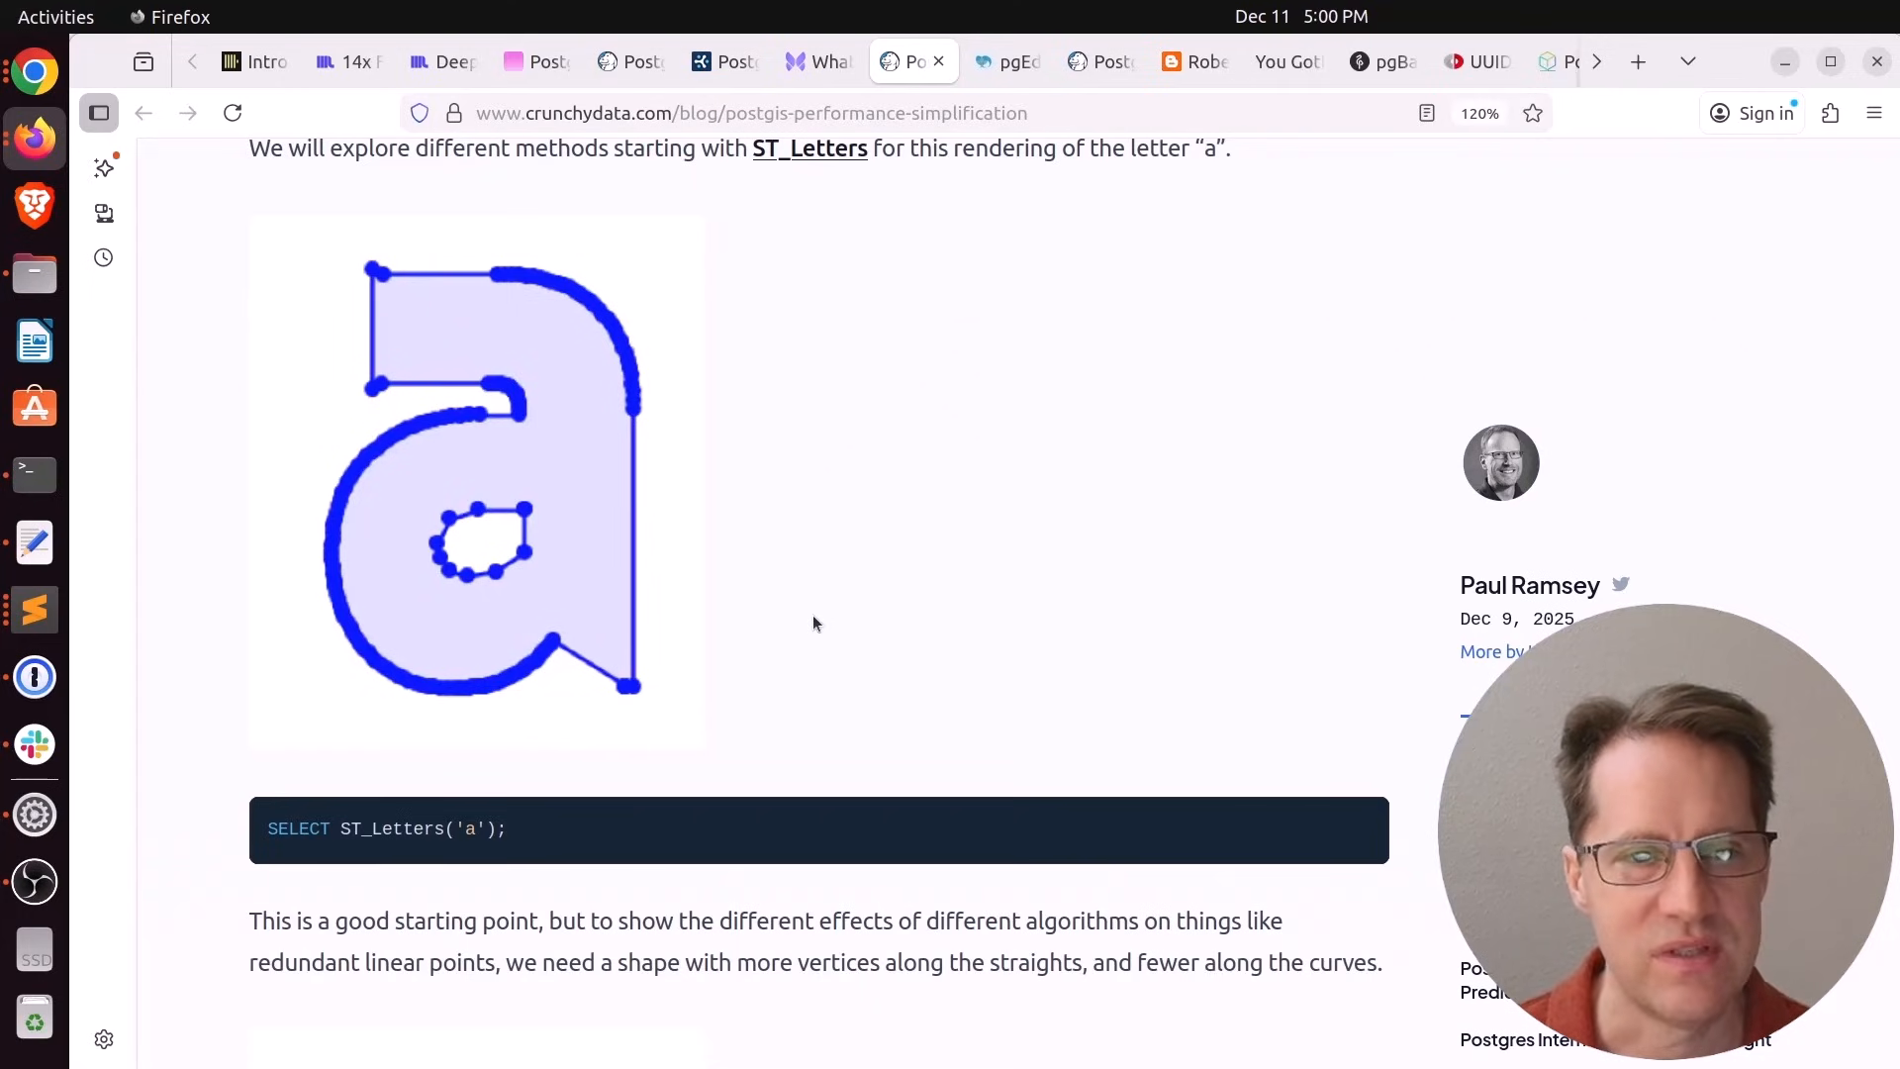
scroll("down", 3)
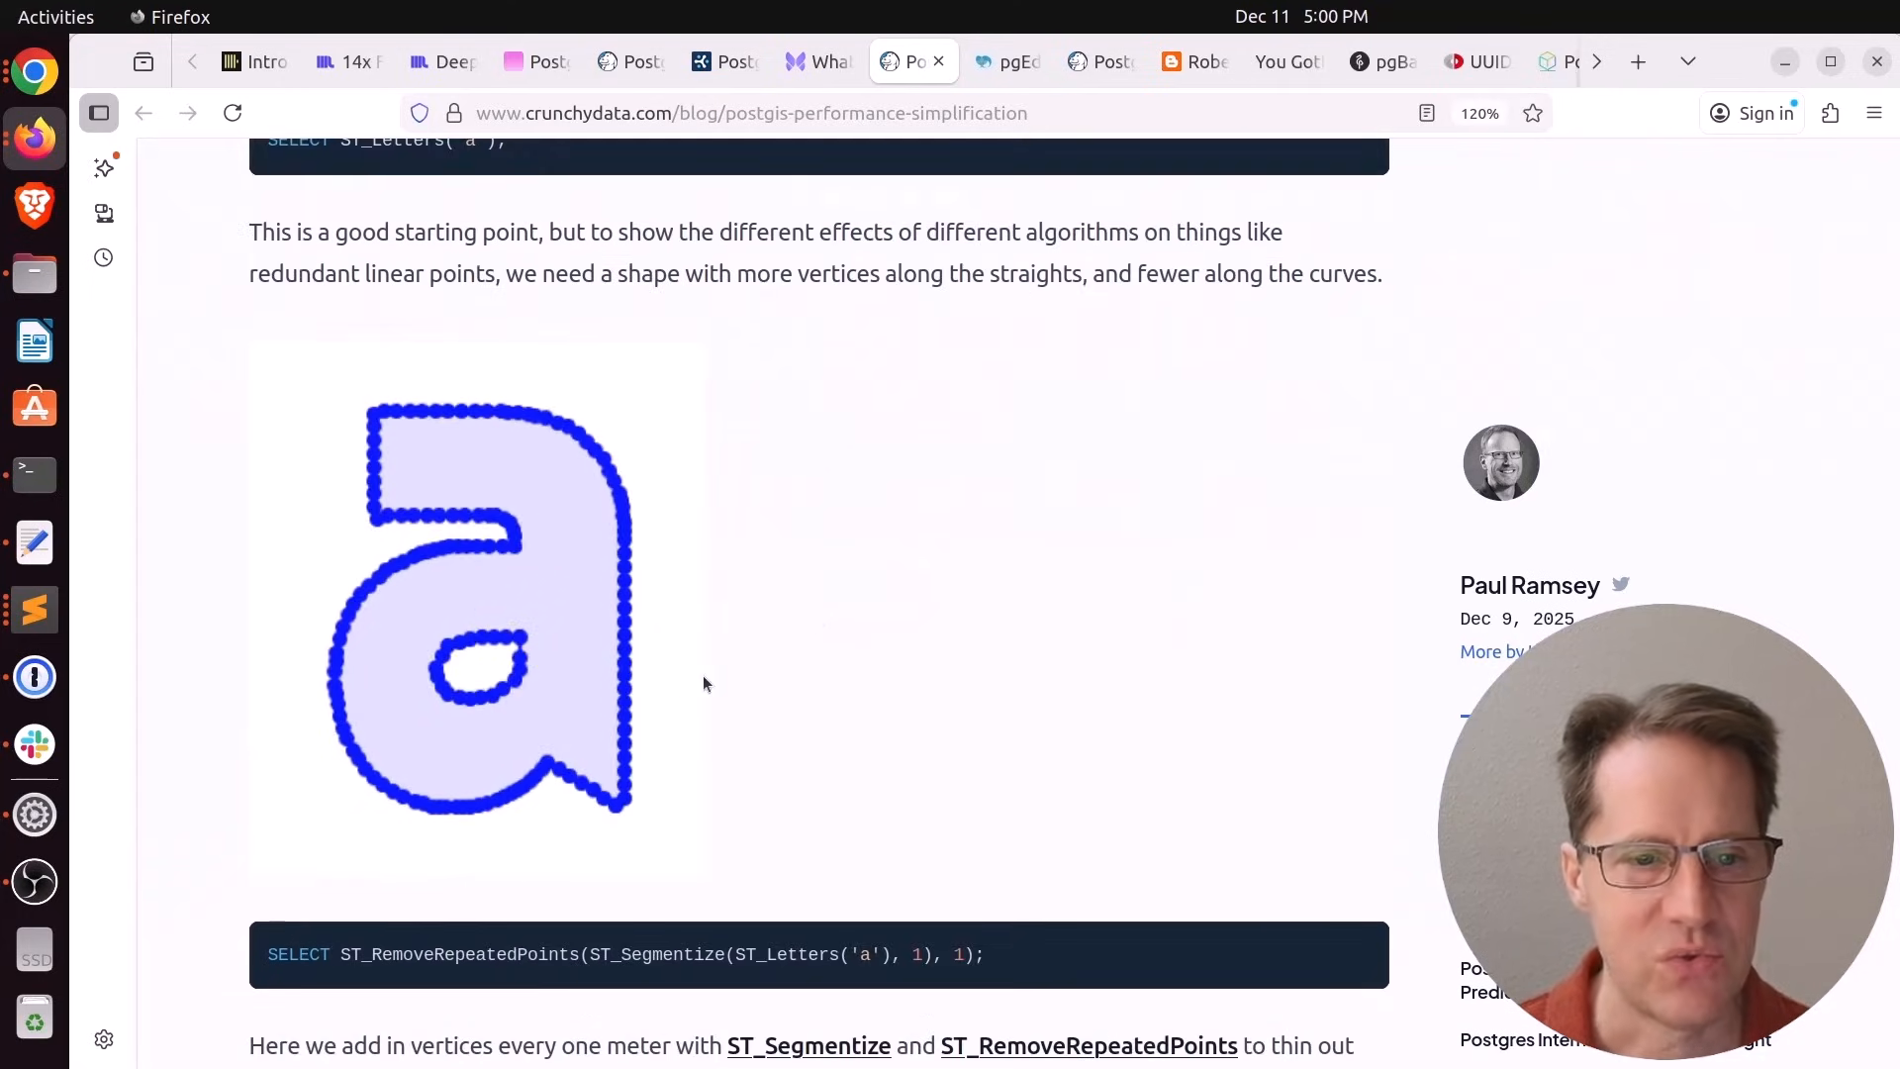
scroll("down", 3)
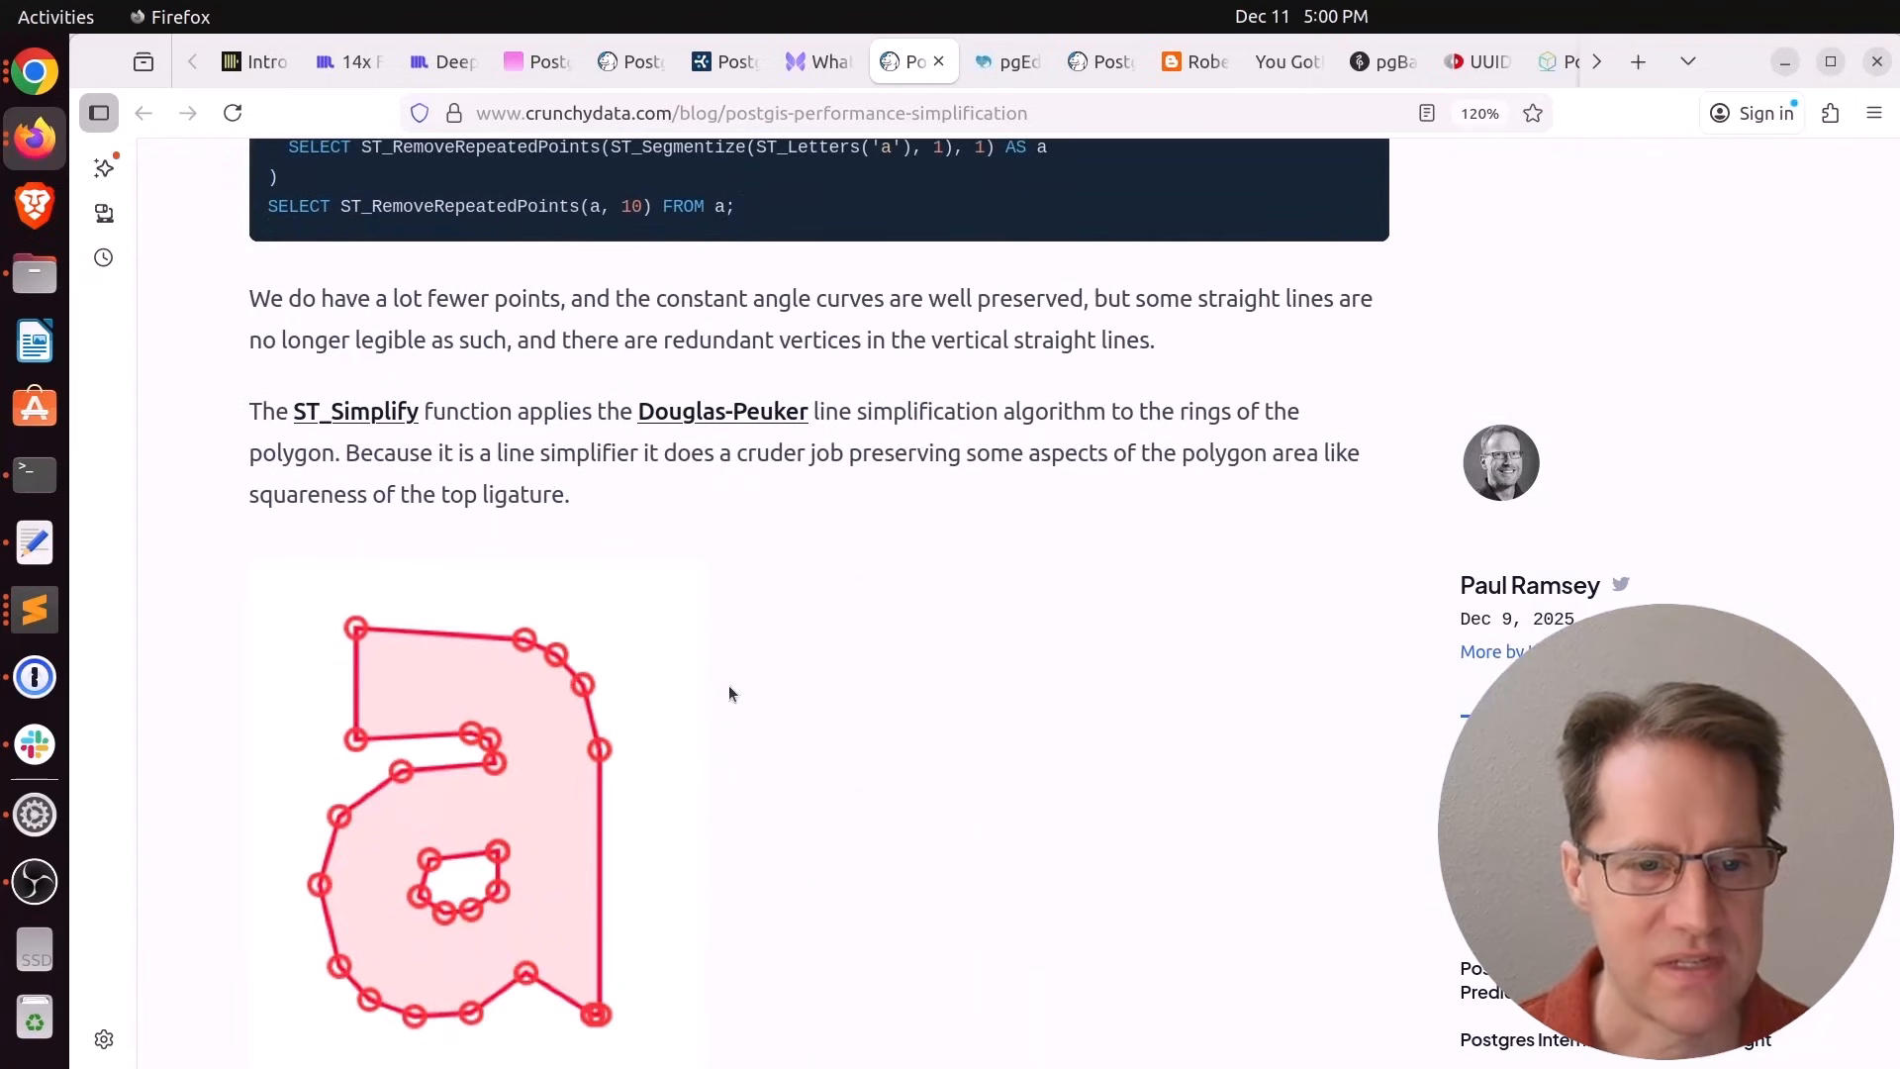
scroll("down", 3)
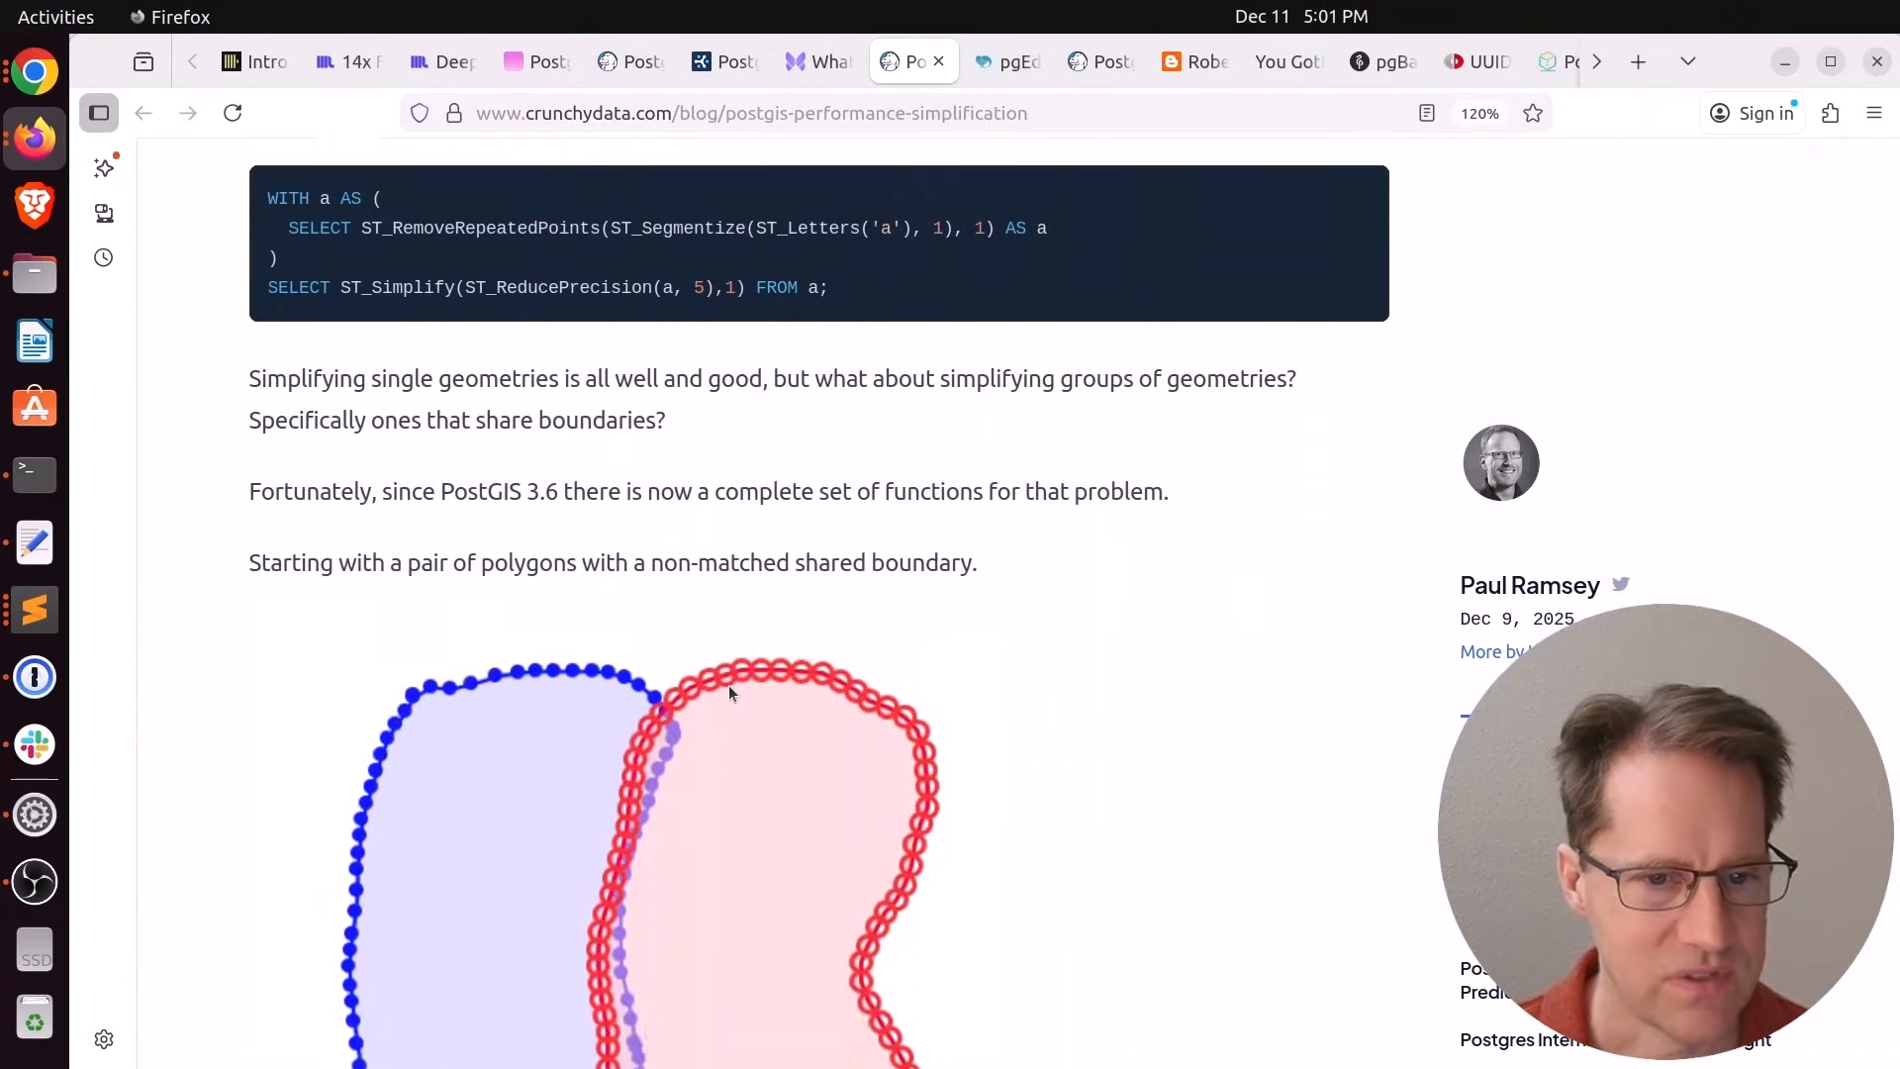
scroll("down", 3)
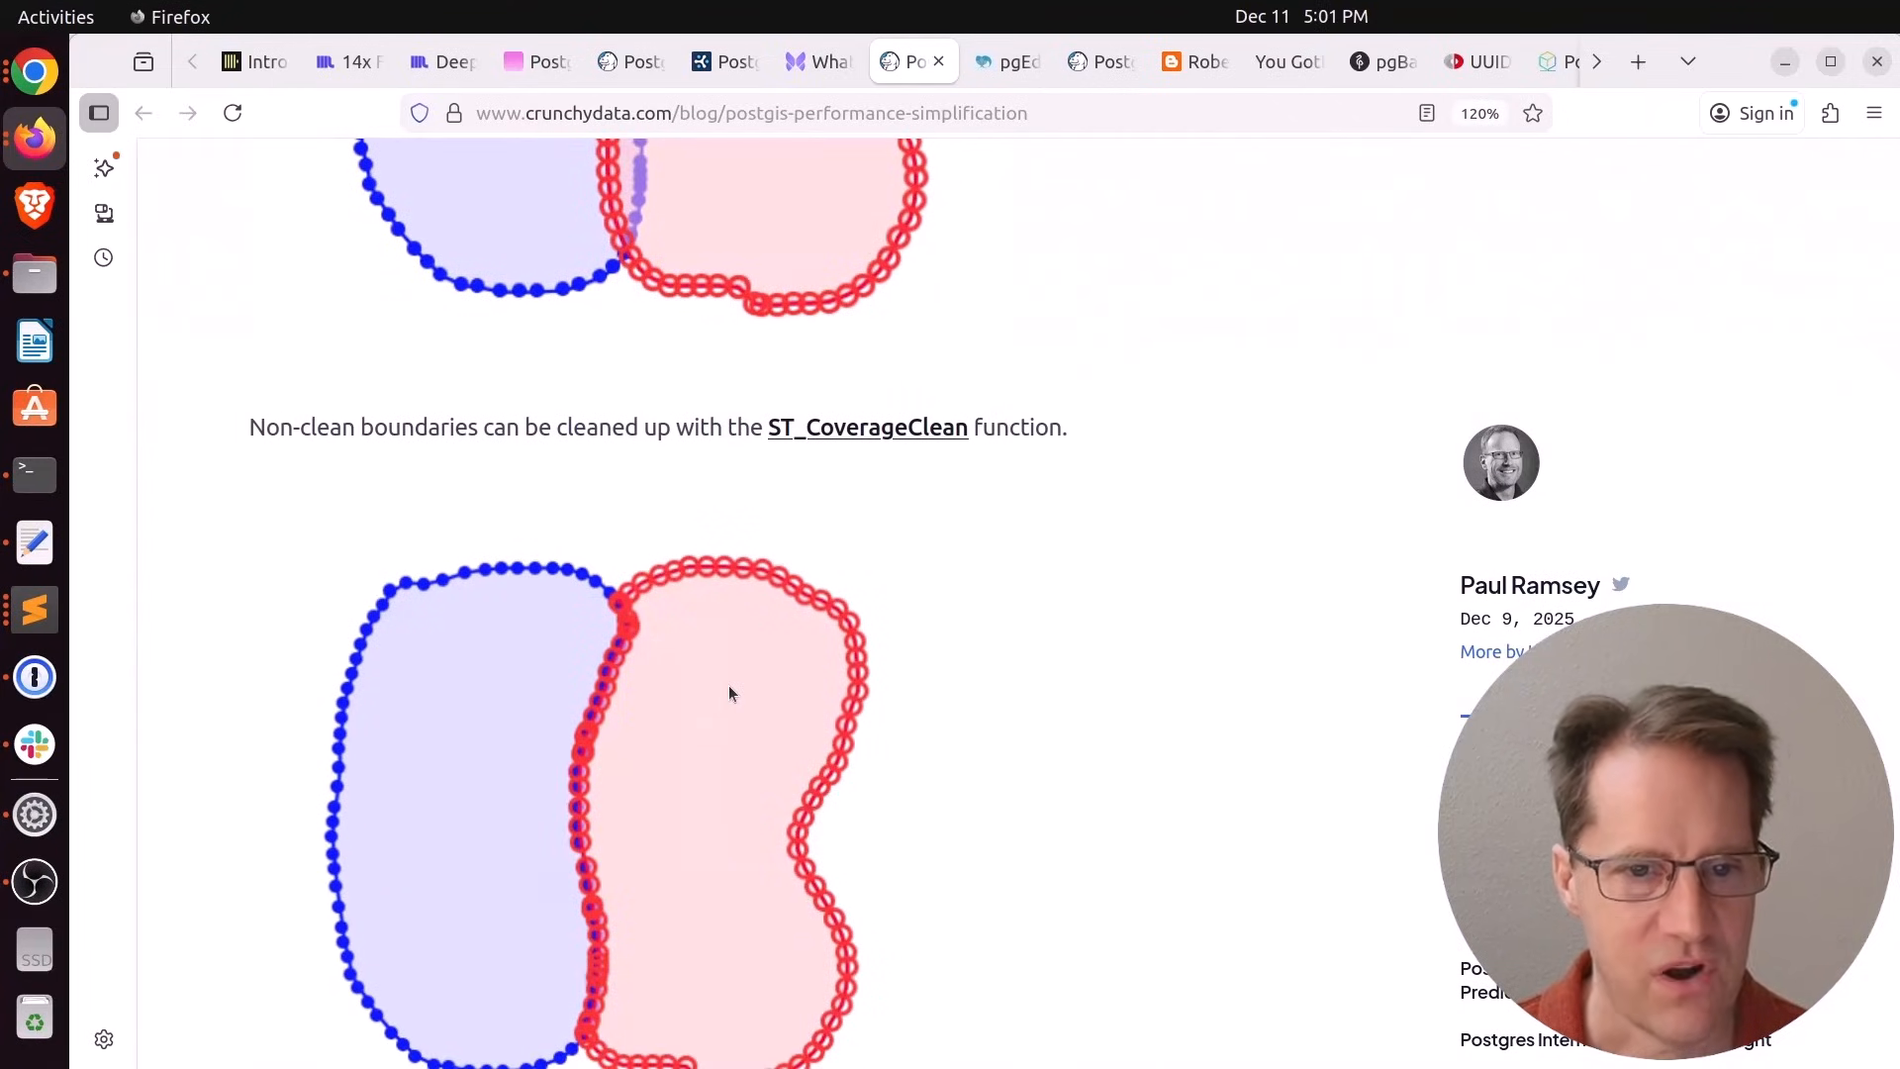
scroll("down", 3)
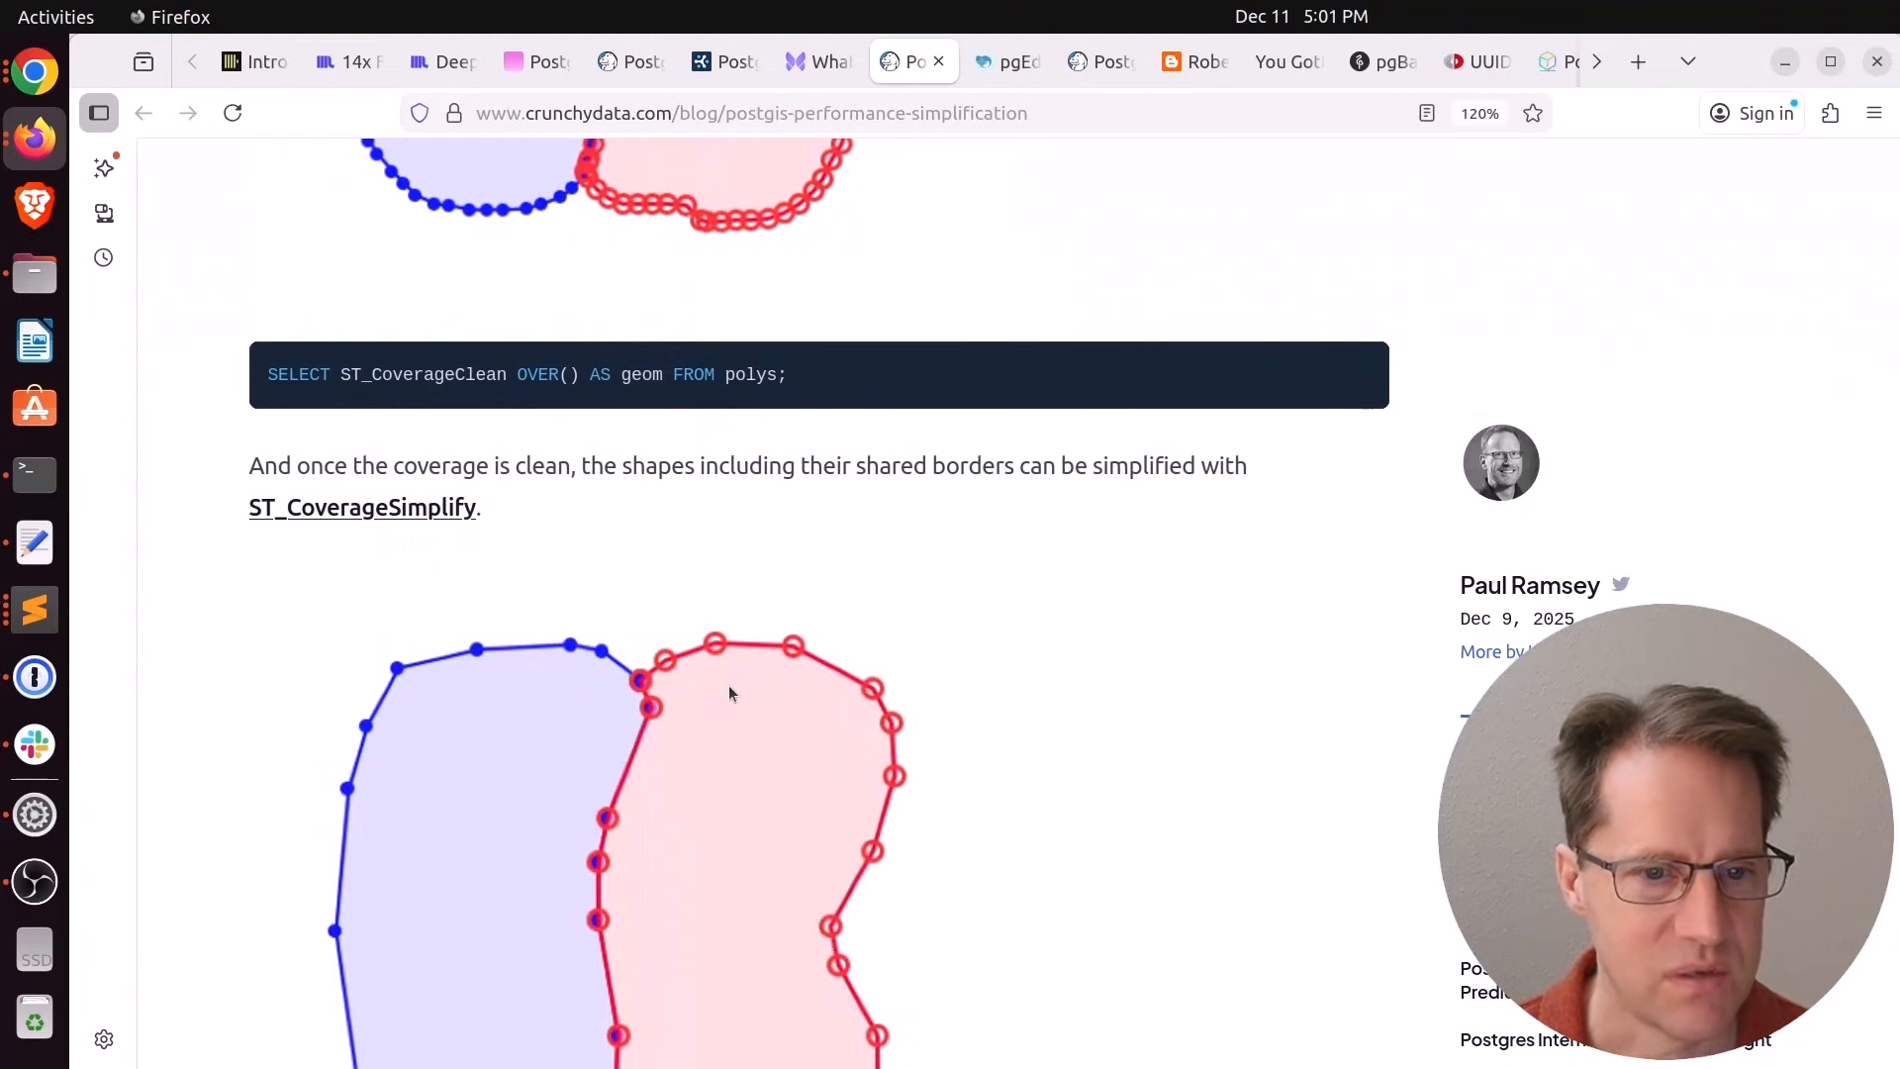
scroll("down", 3)
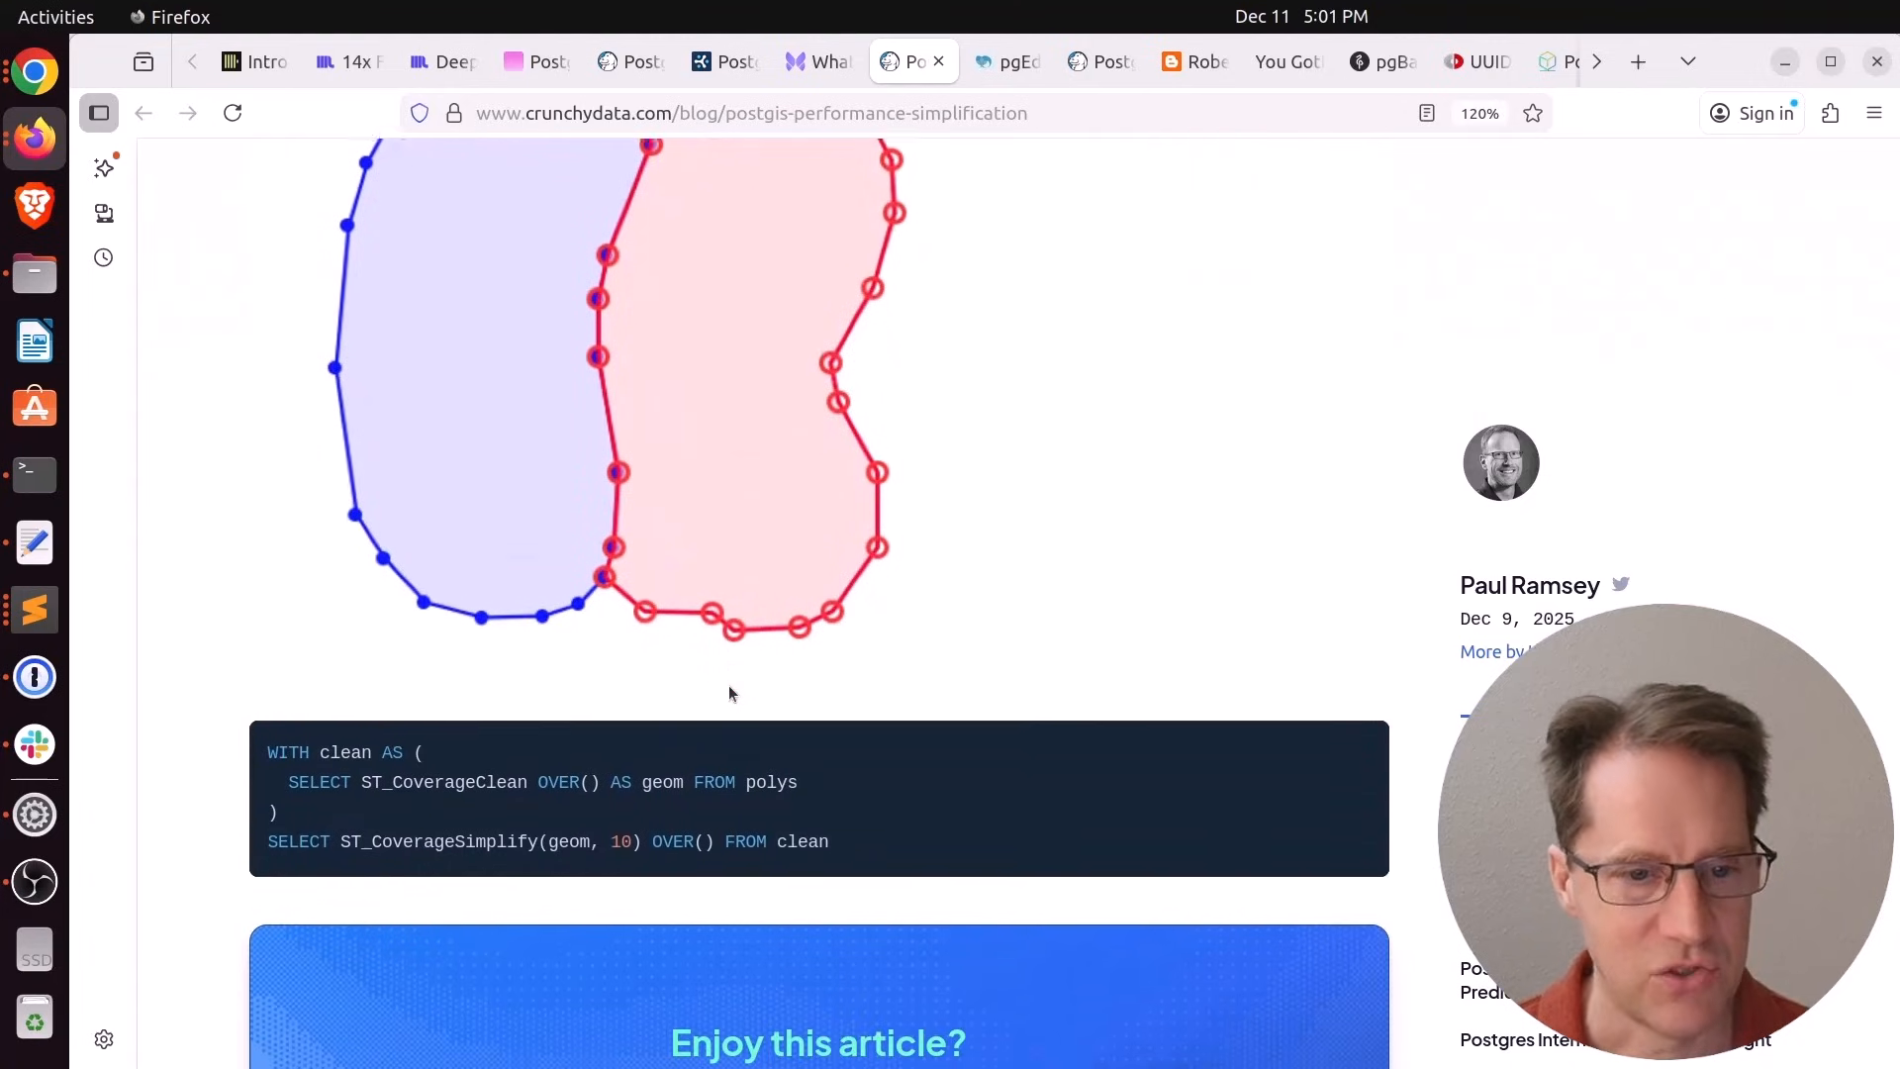
scroll("down", 3)
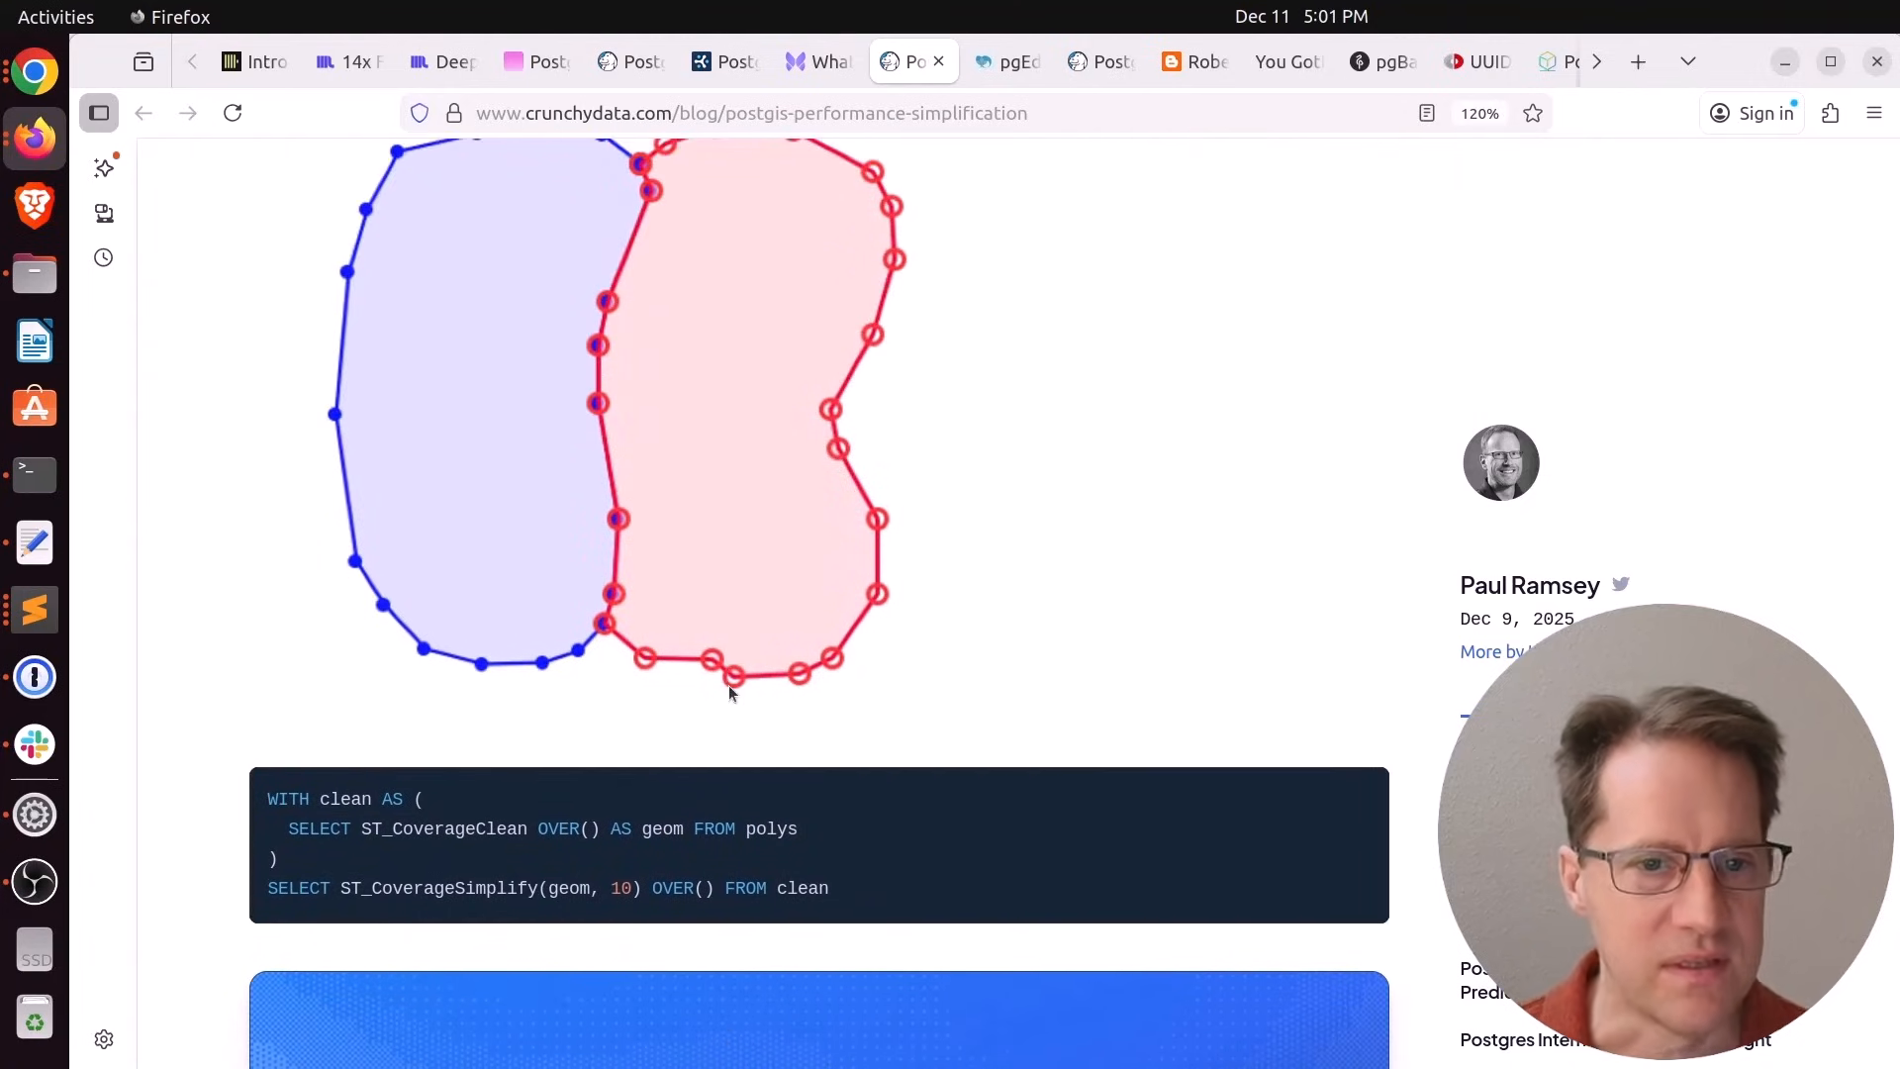
mouse_move(1006, 61)
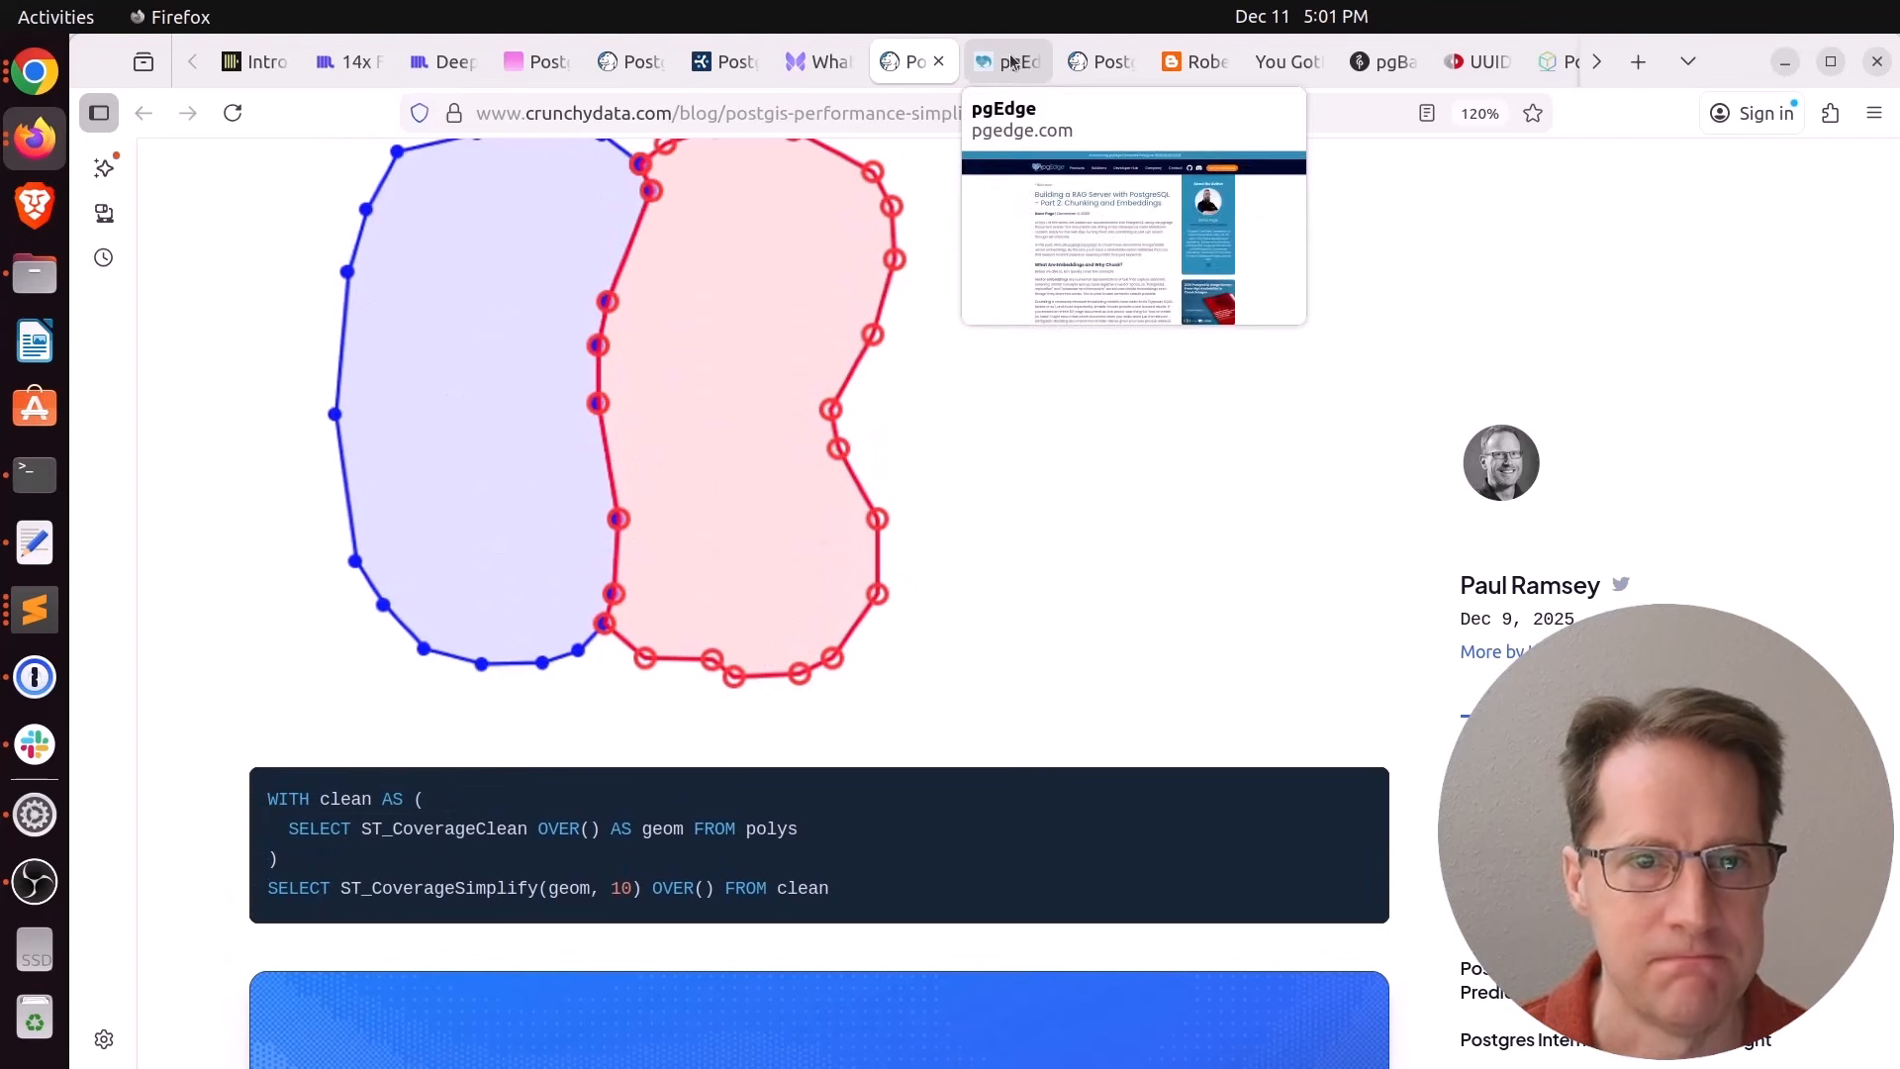
Switch to the pgEdge RAG server post and read past its Installing and Configuring PostgreSQL sections
left_click(1003, 61)
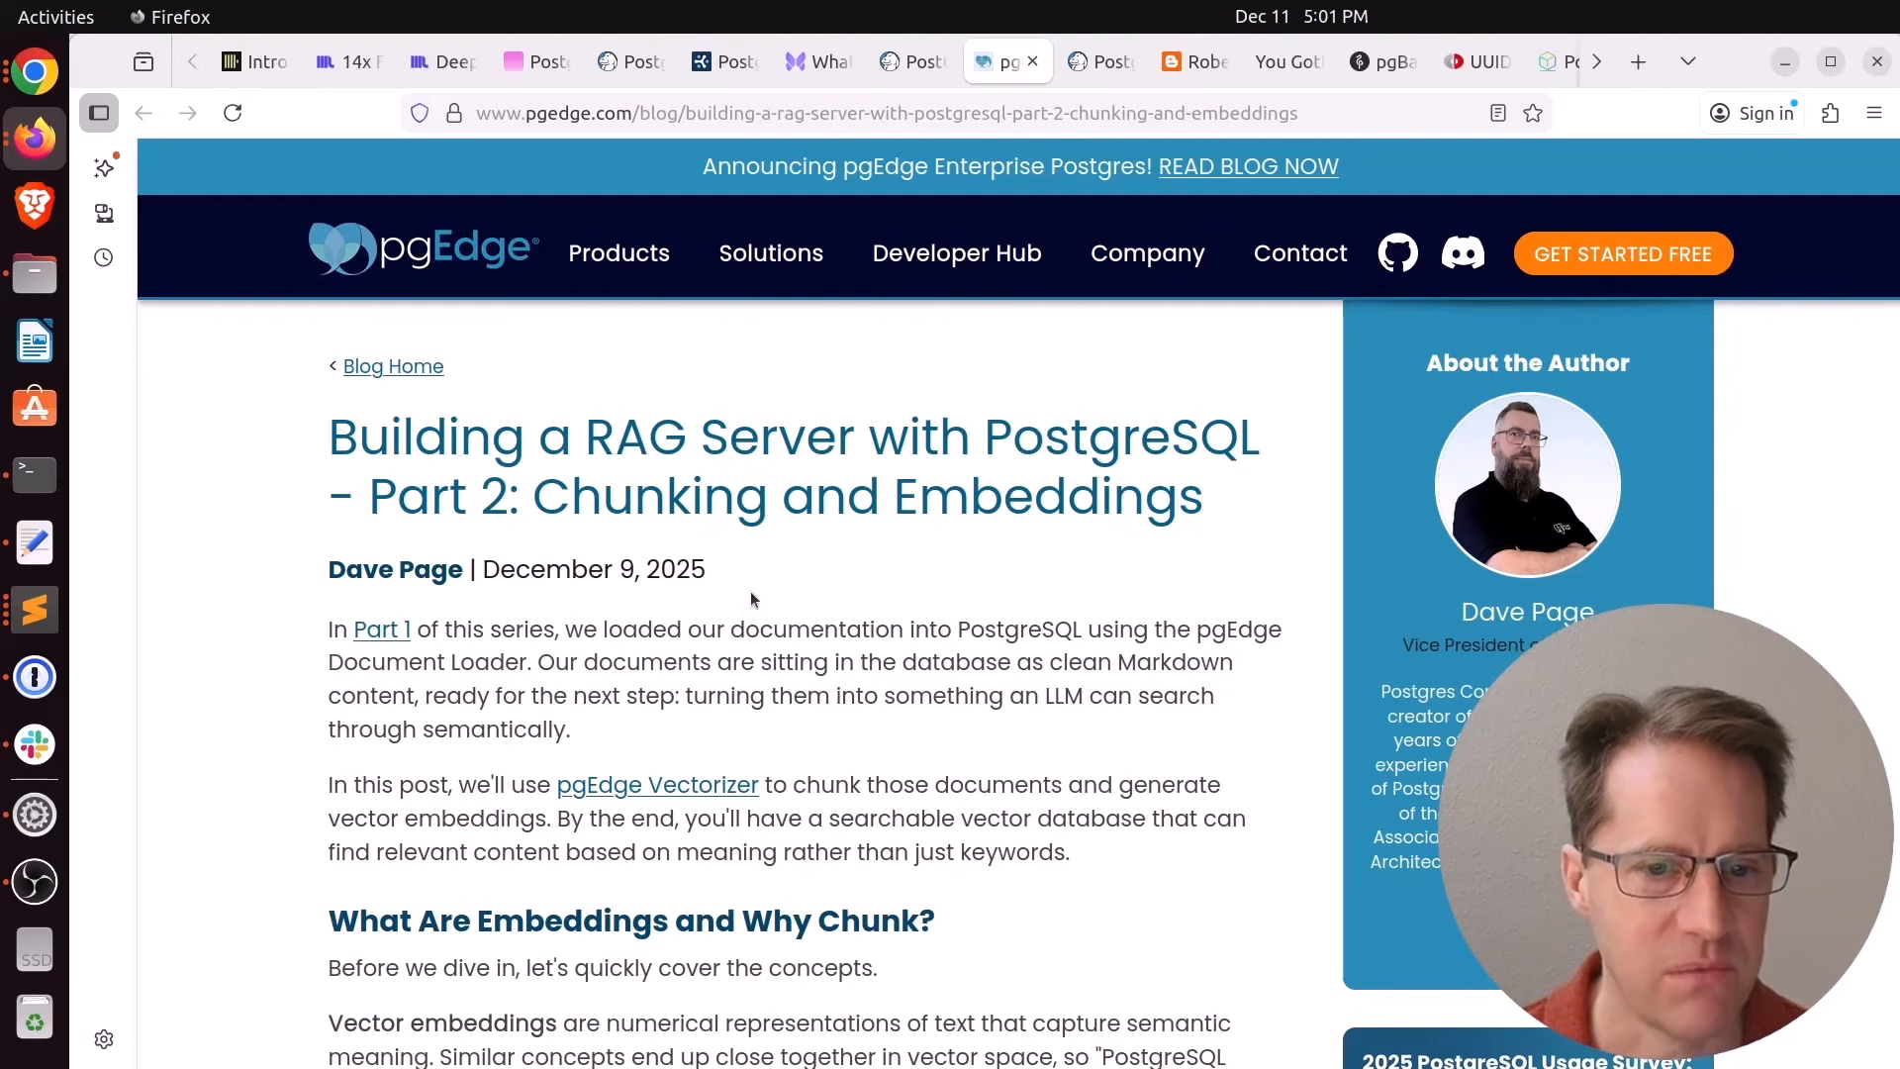
scroll("down", 3)
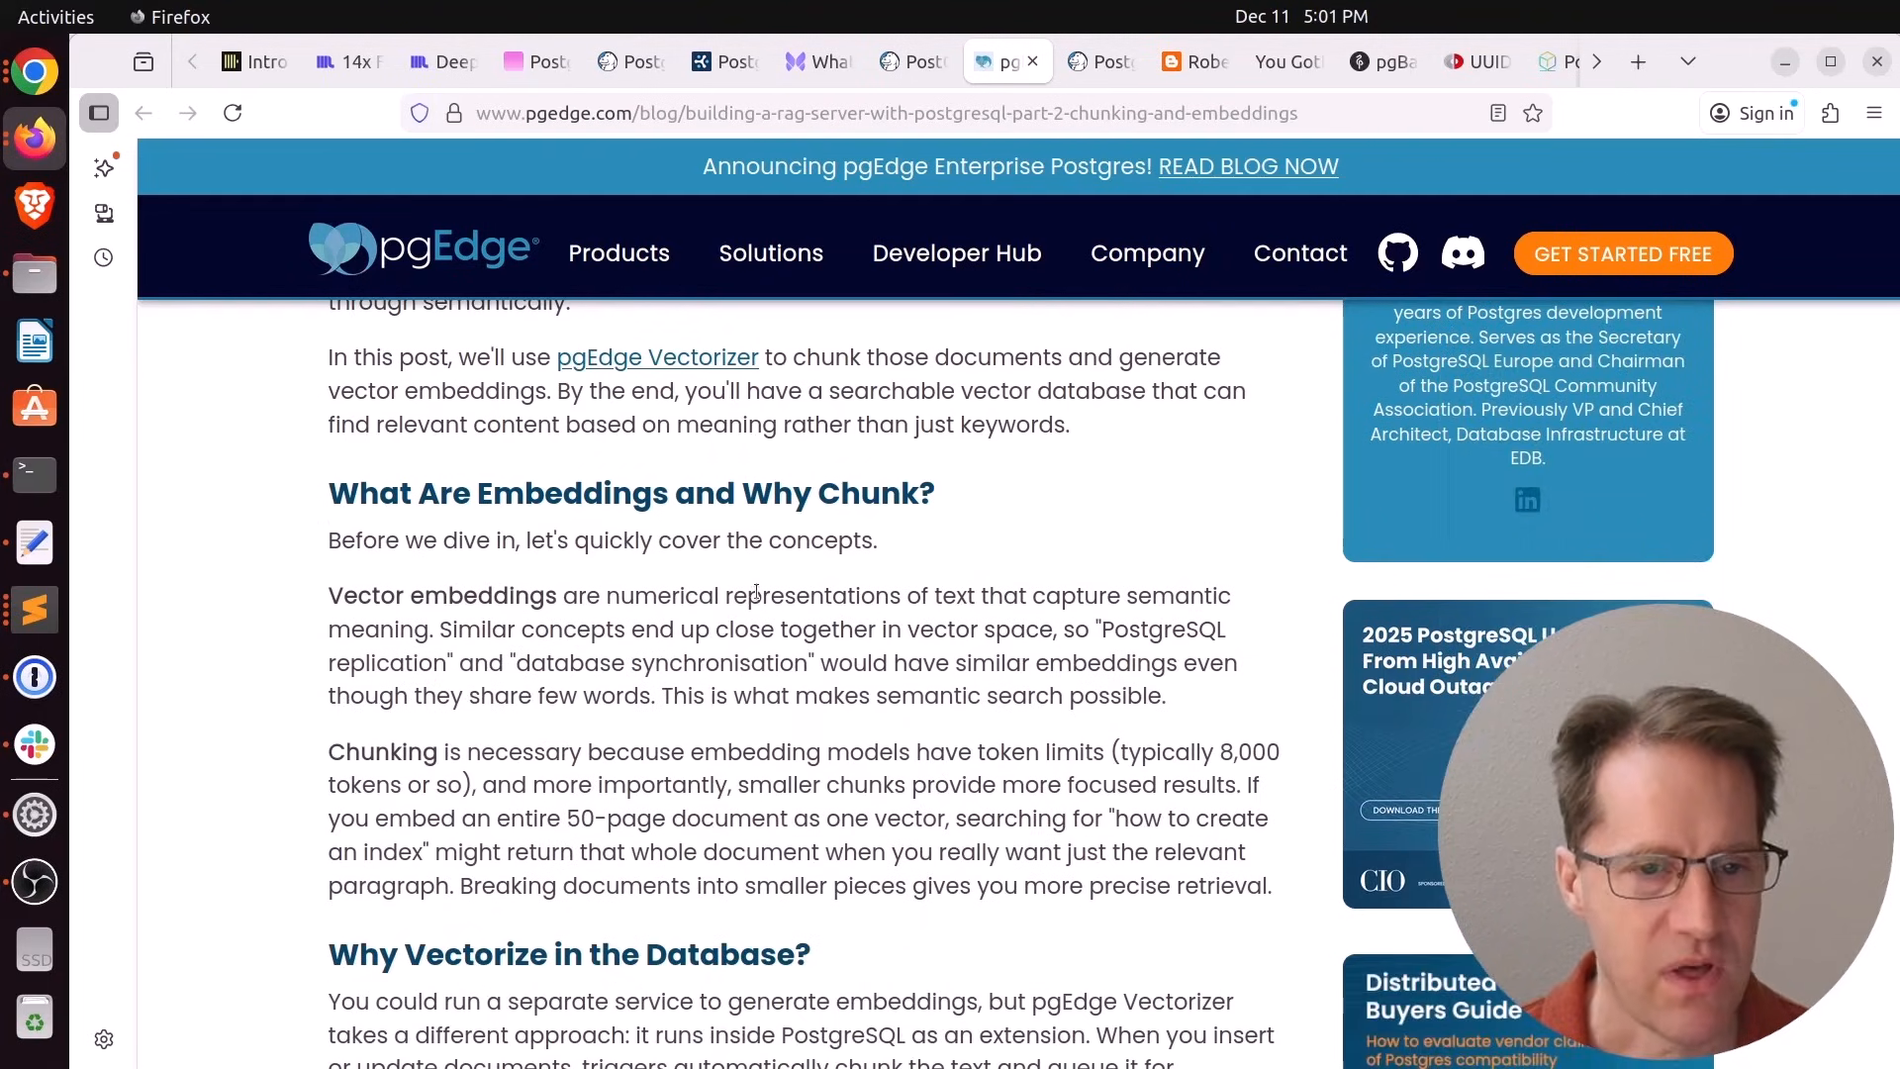
left_click(770, 254)
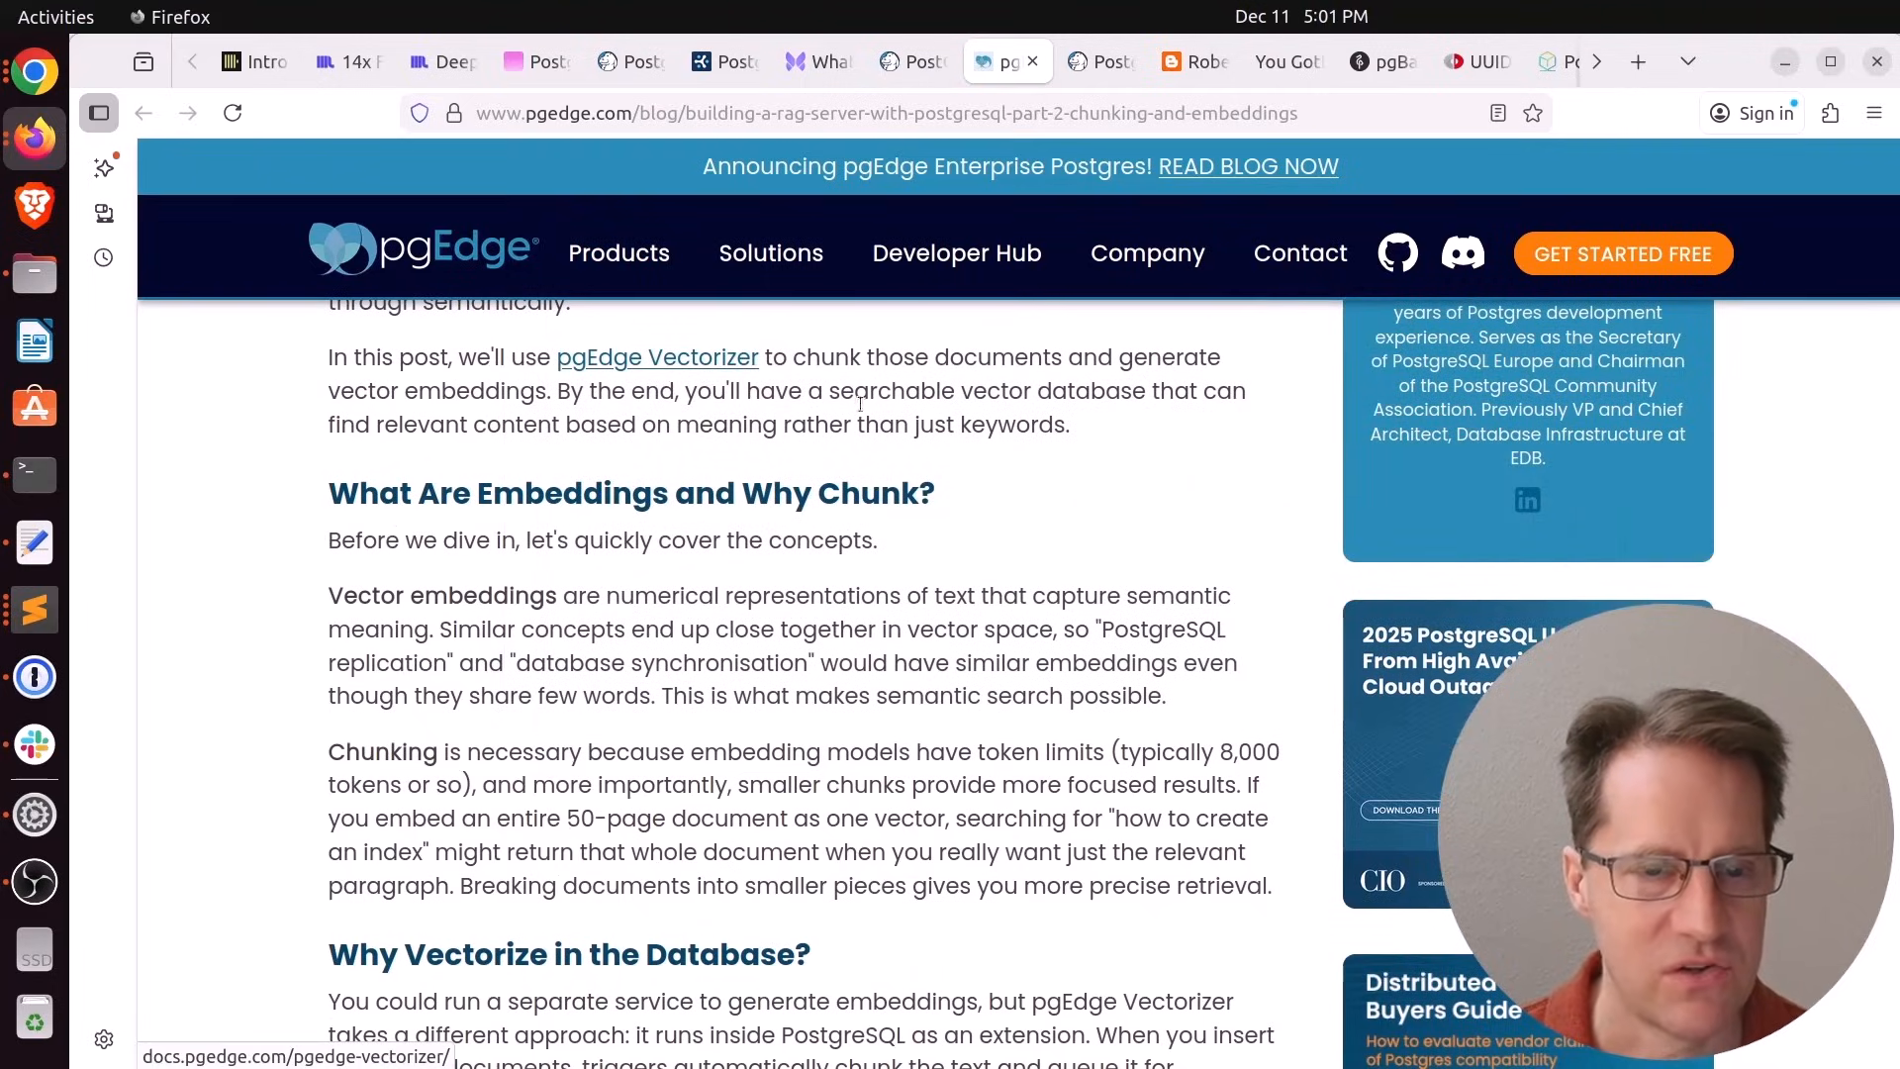
scroll("down", 3)
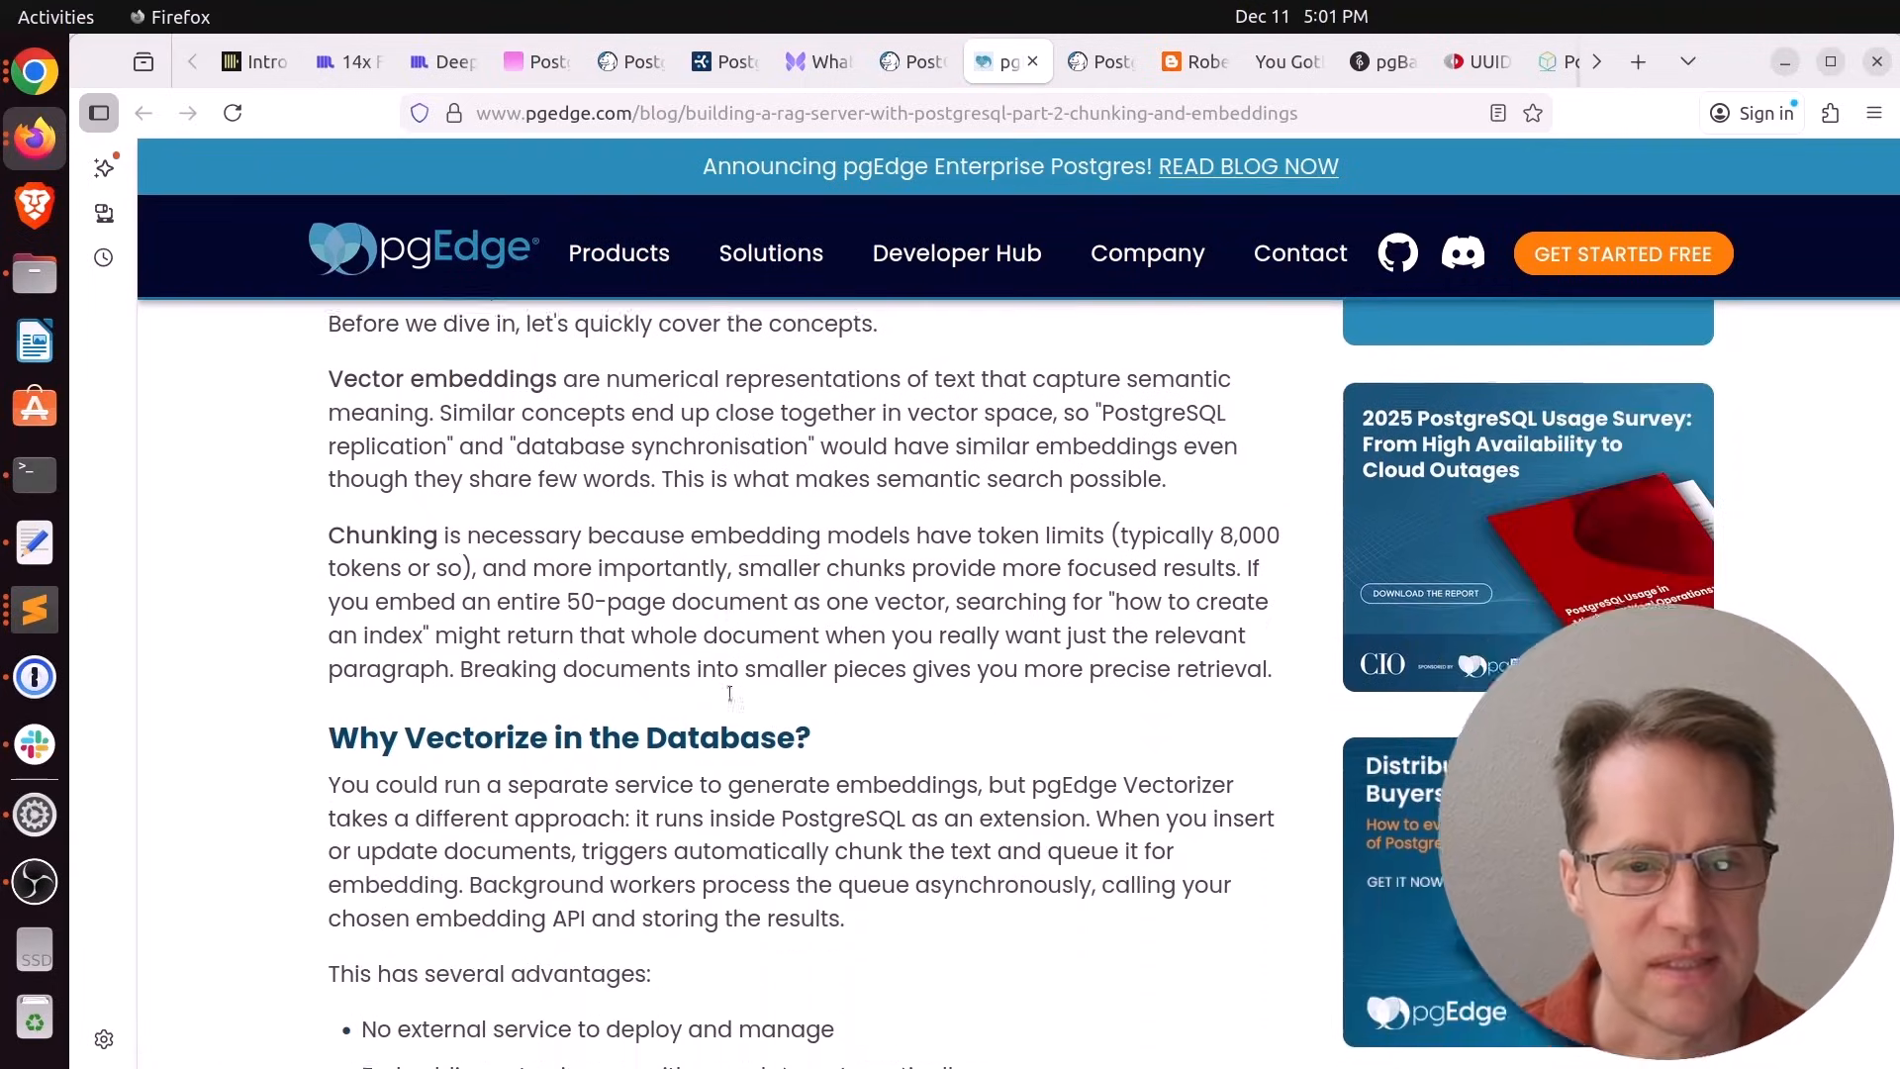
scroll("down", 3)
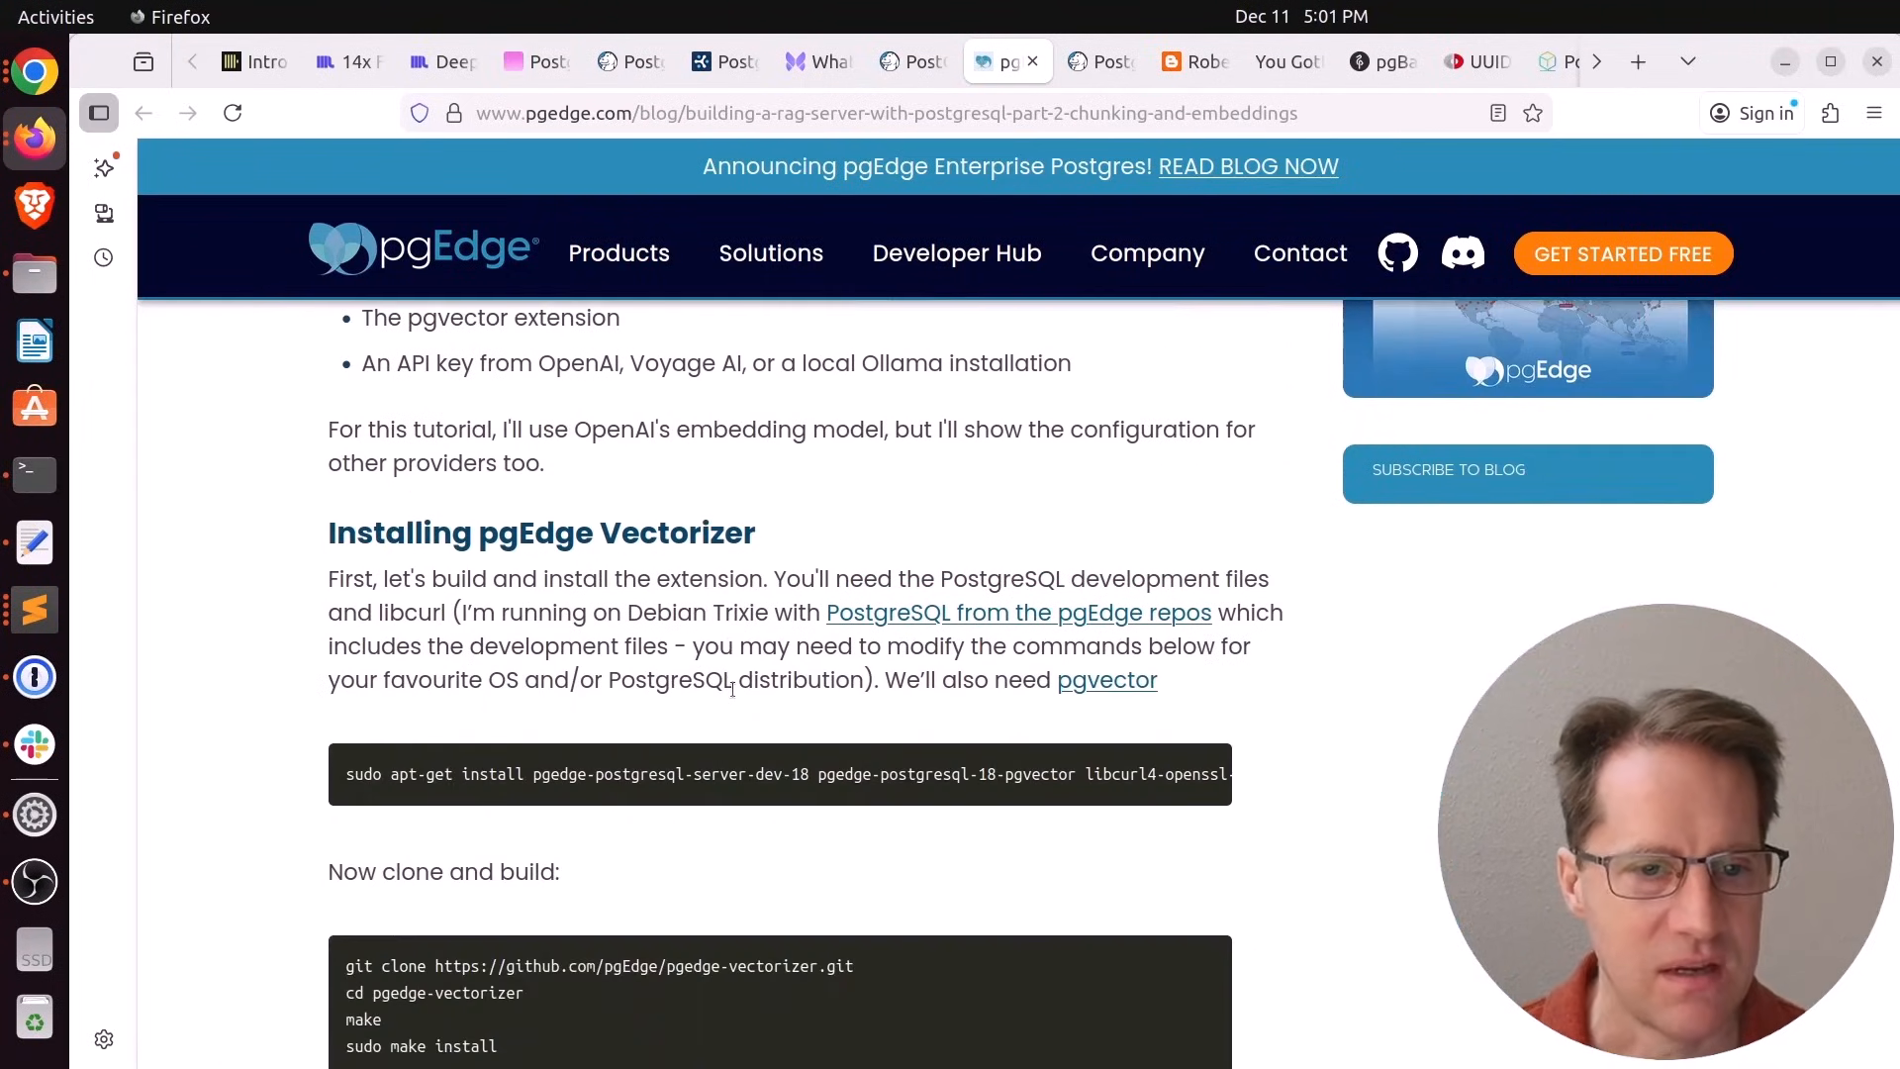
scroll("down", 3)
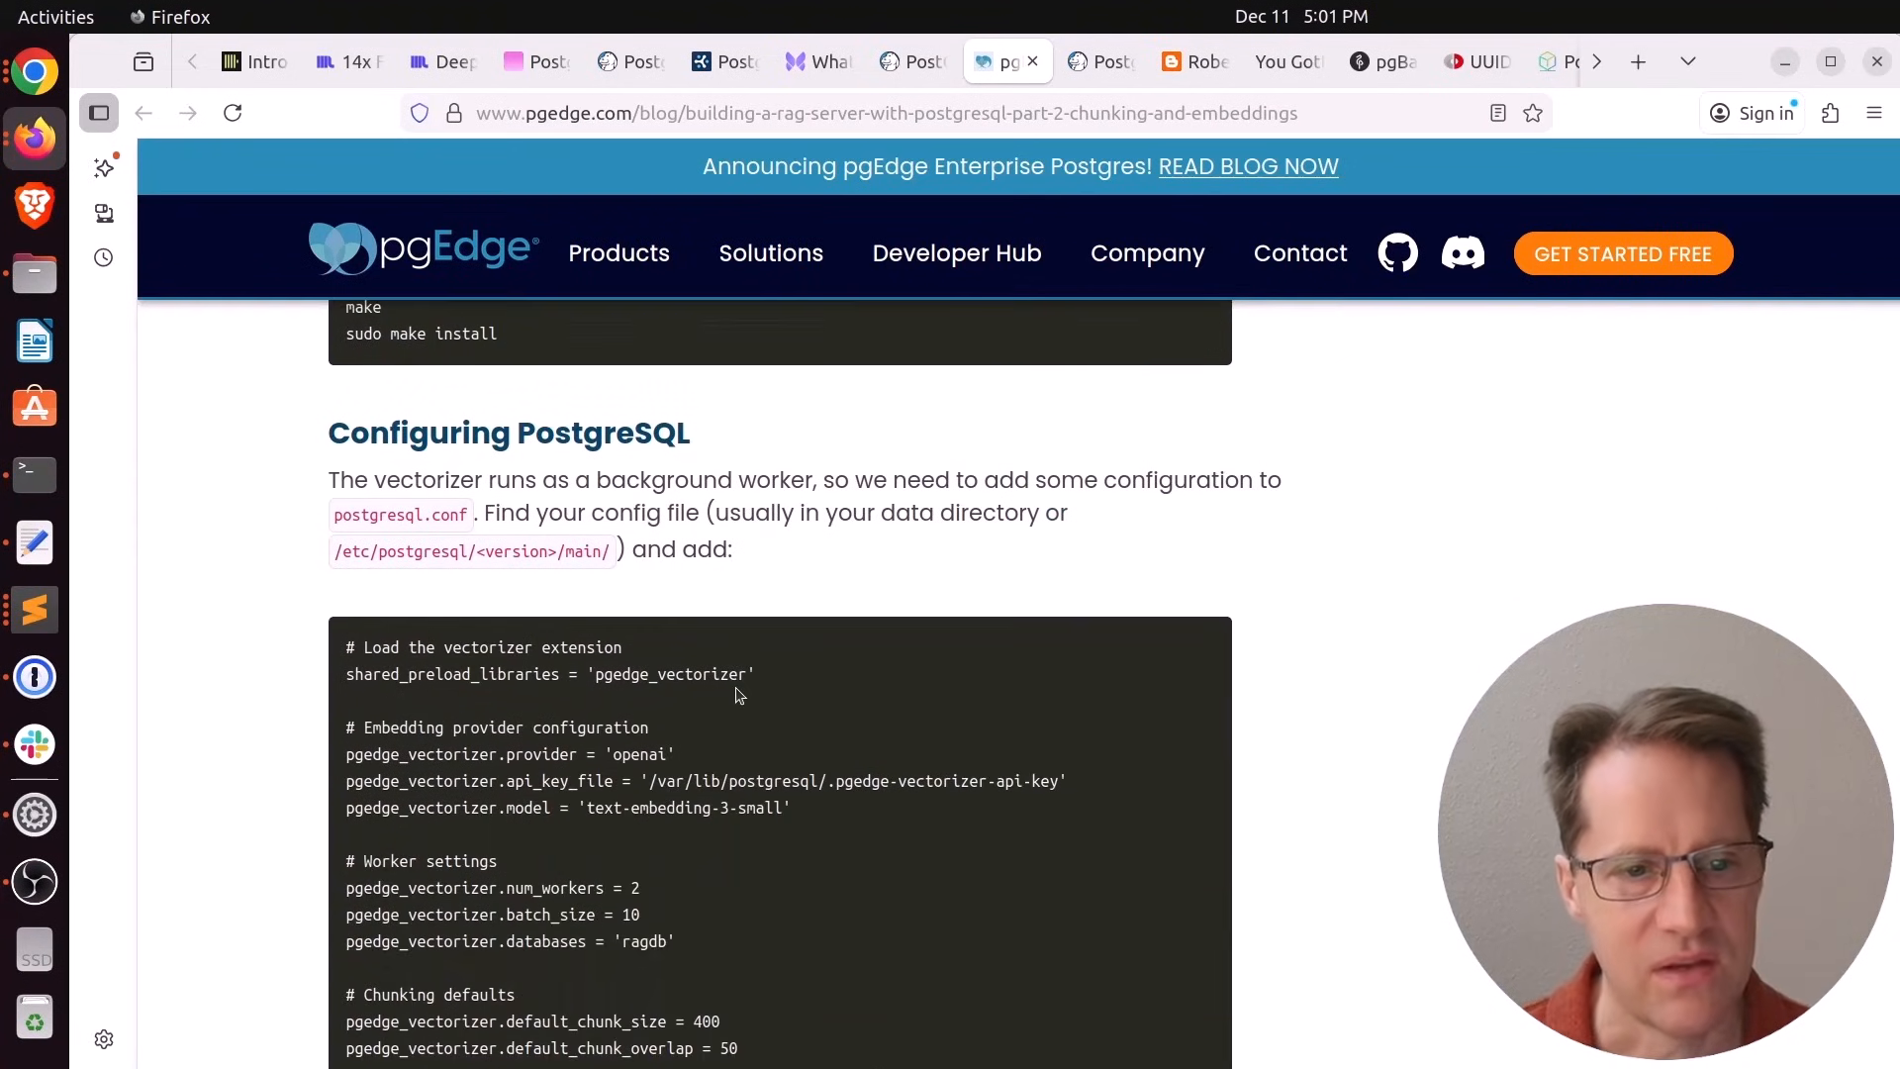
scroll("down", 3)
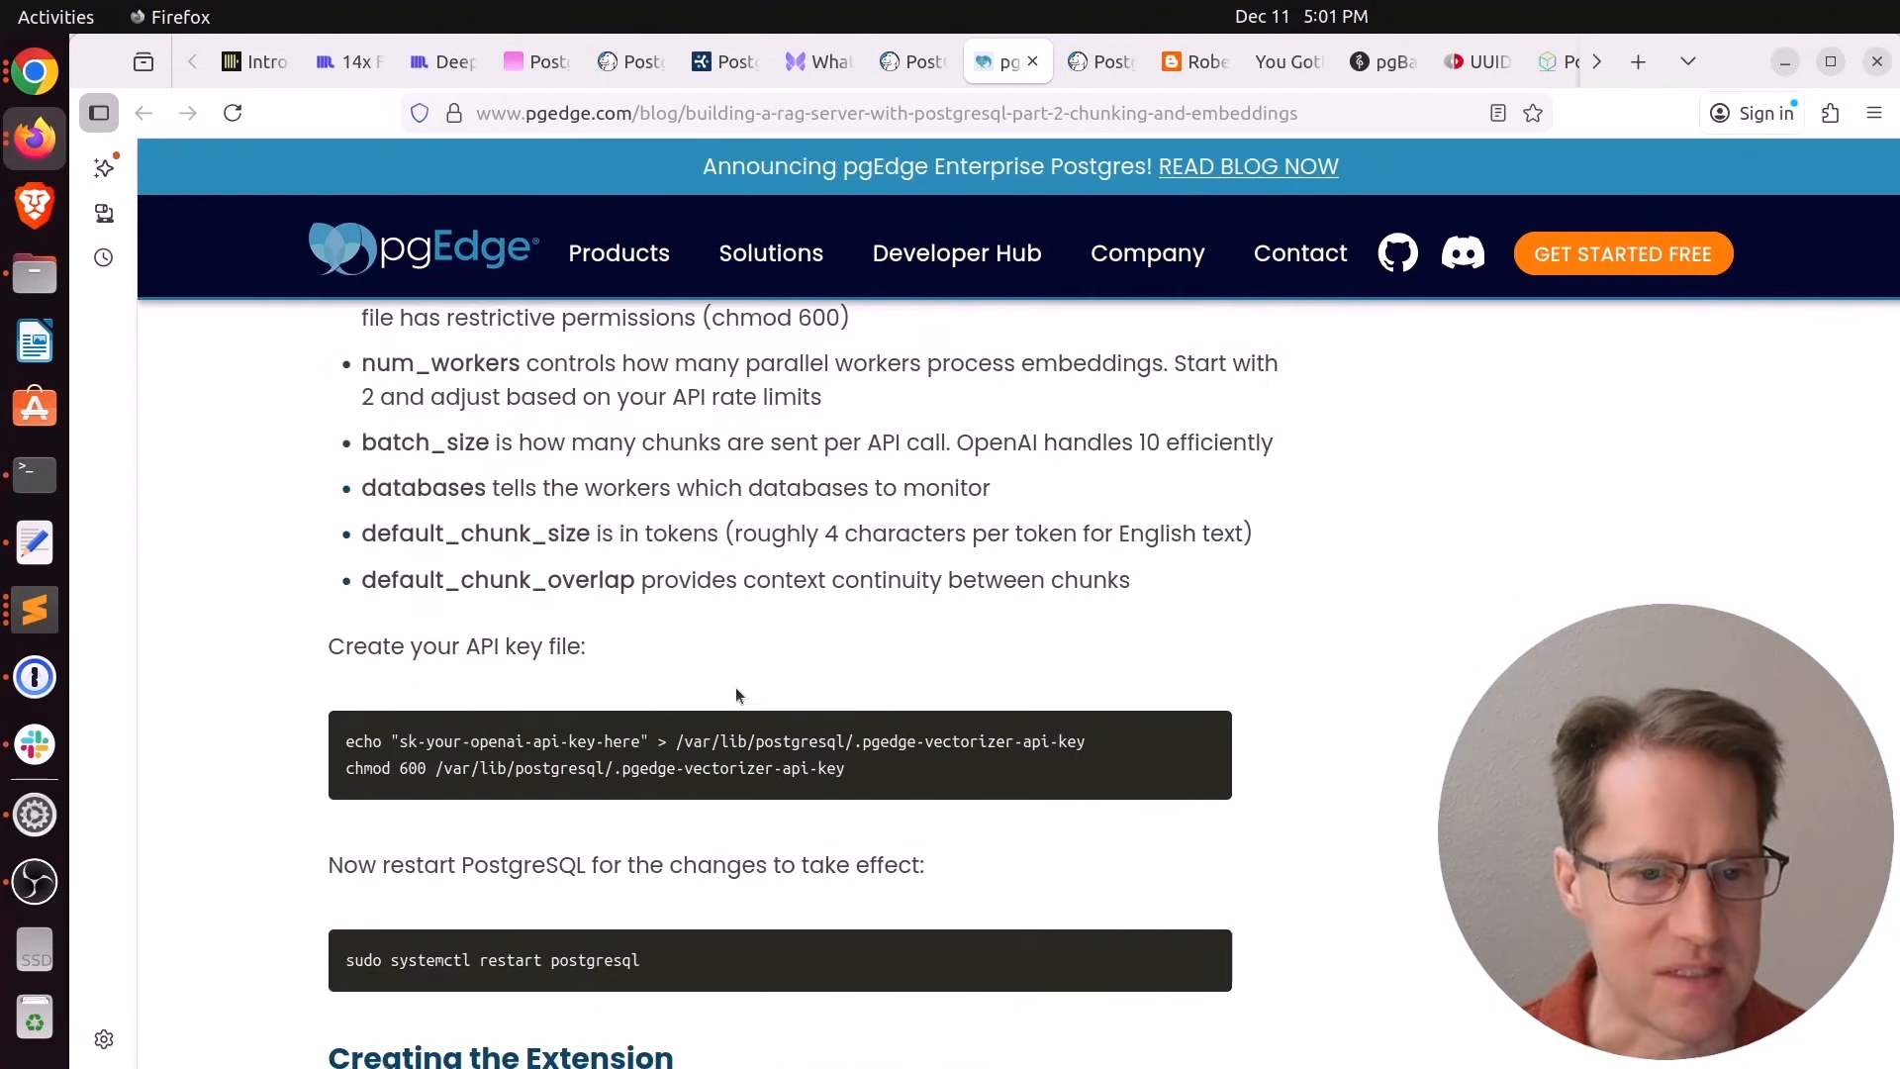
scroll("down", 3)
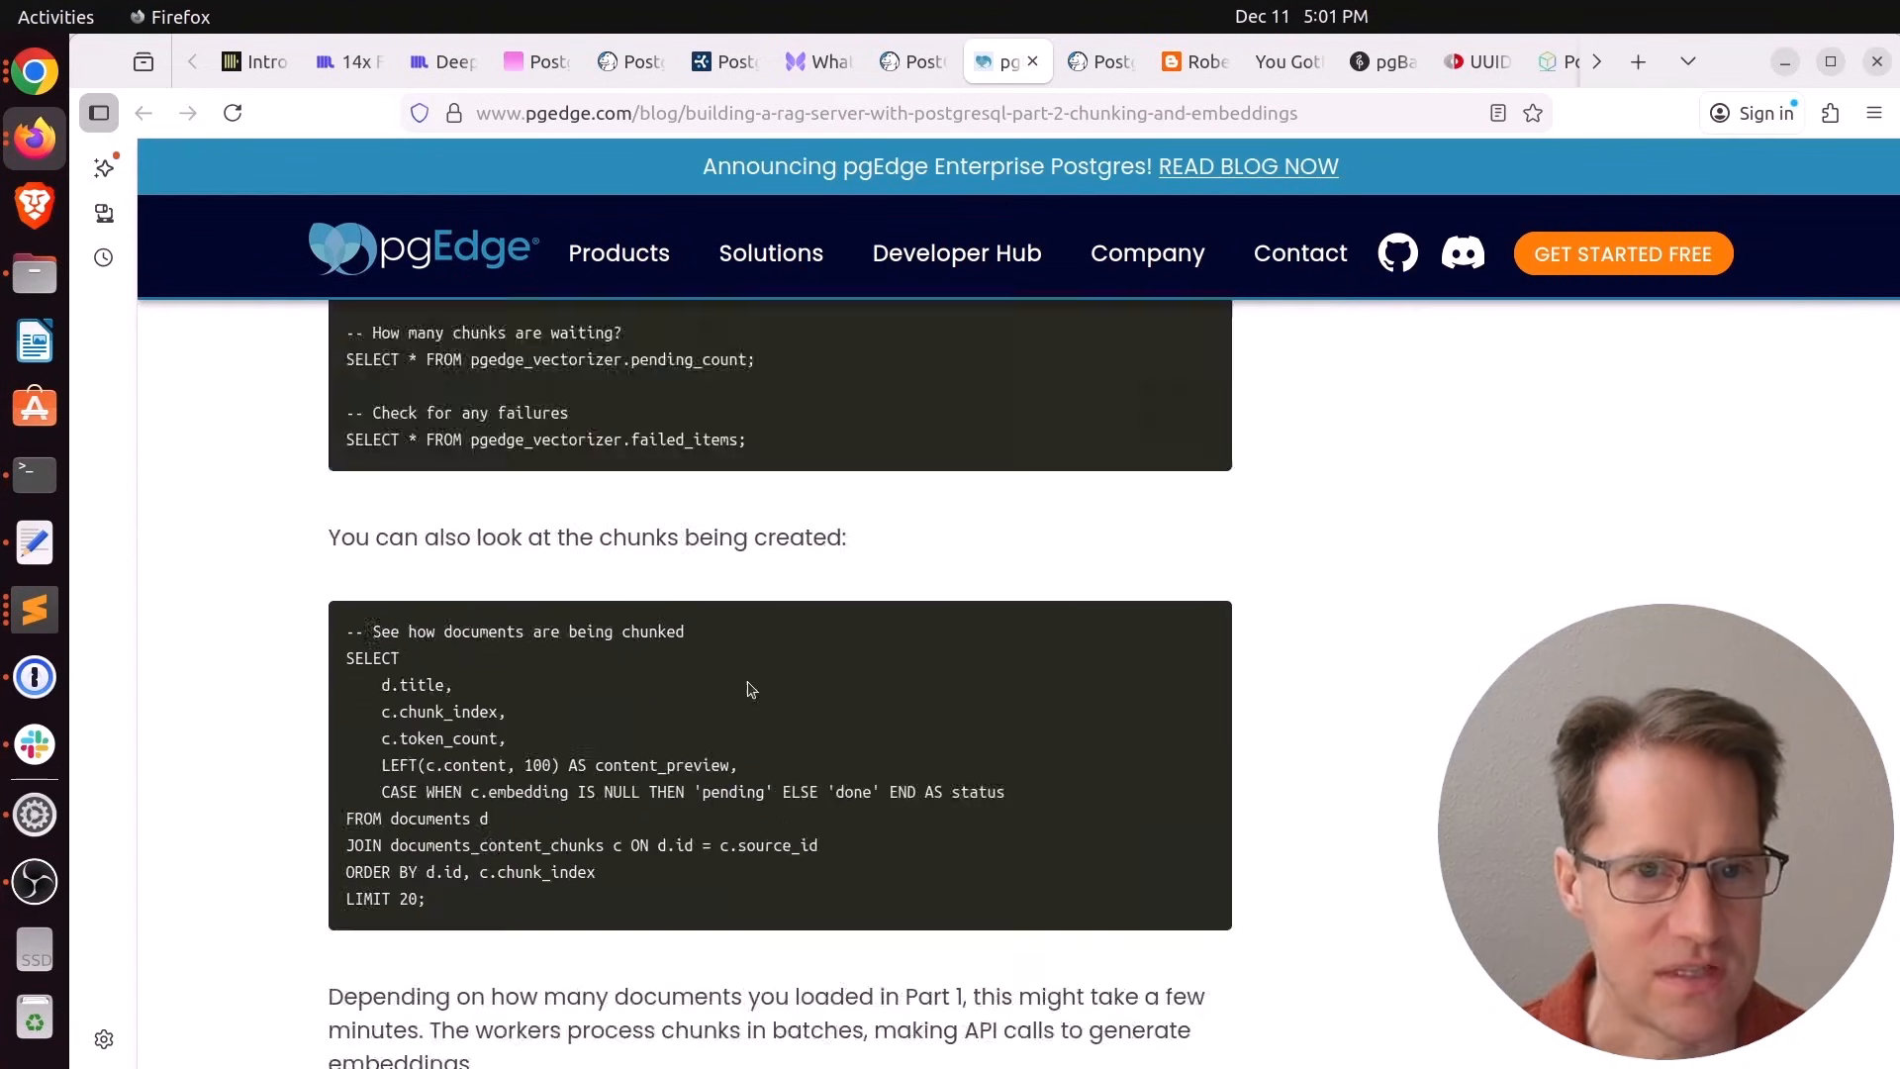
left_click(1189, 61)
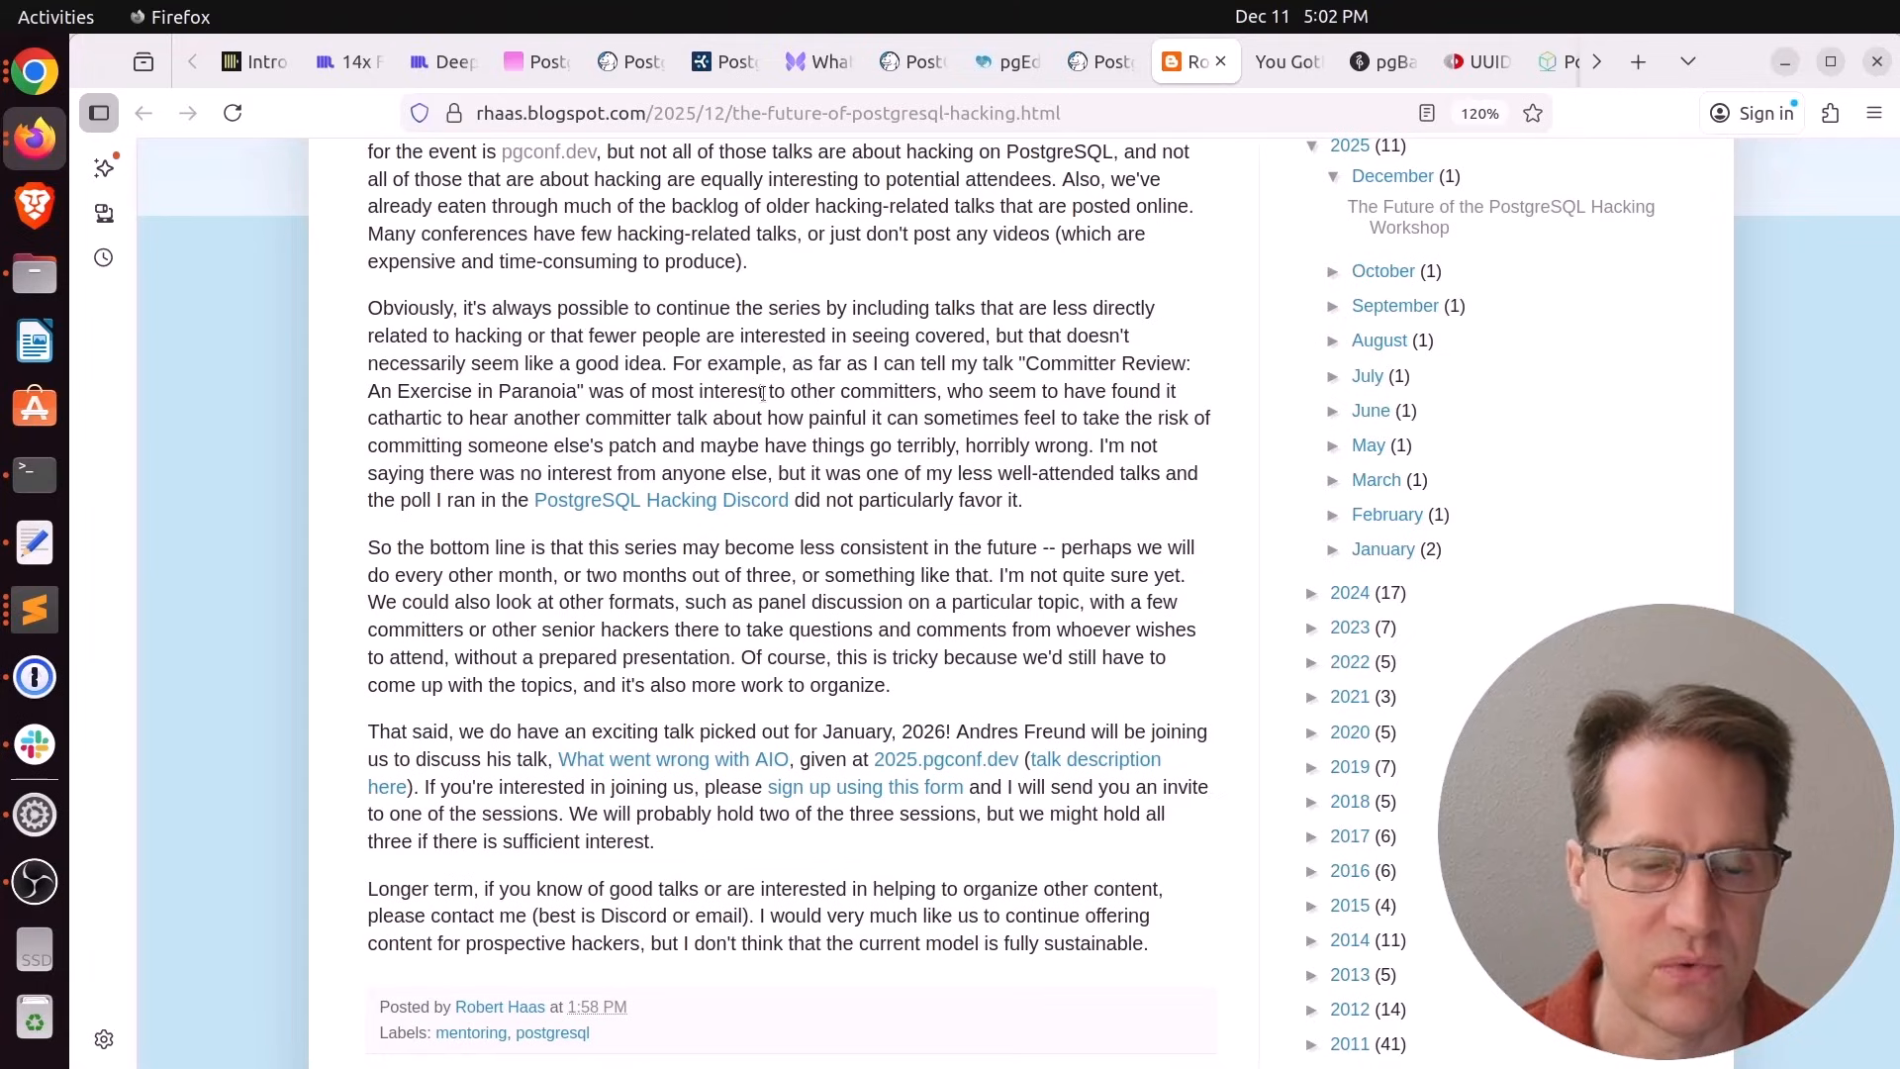
Finish the PostgreSQL hacking workshop post and switch to the Scaling PostgreSQL courses page
scroll("down", 3)
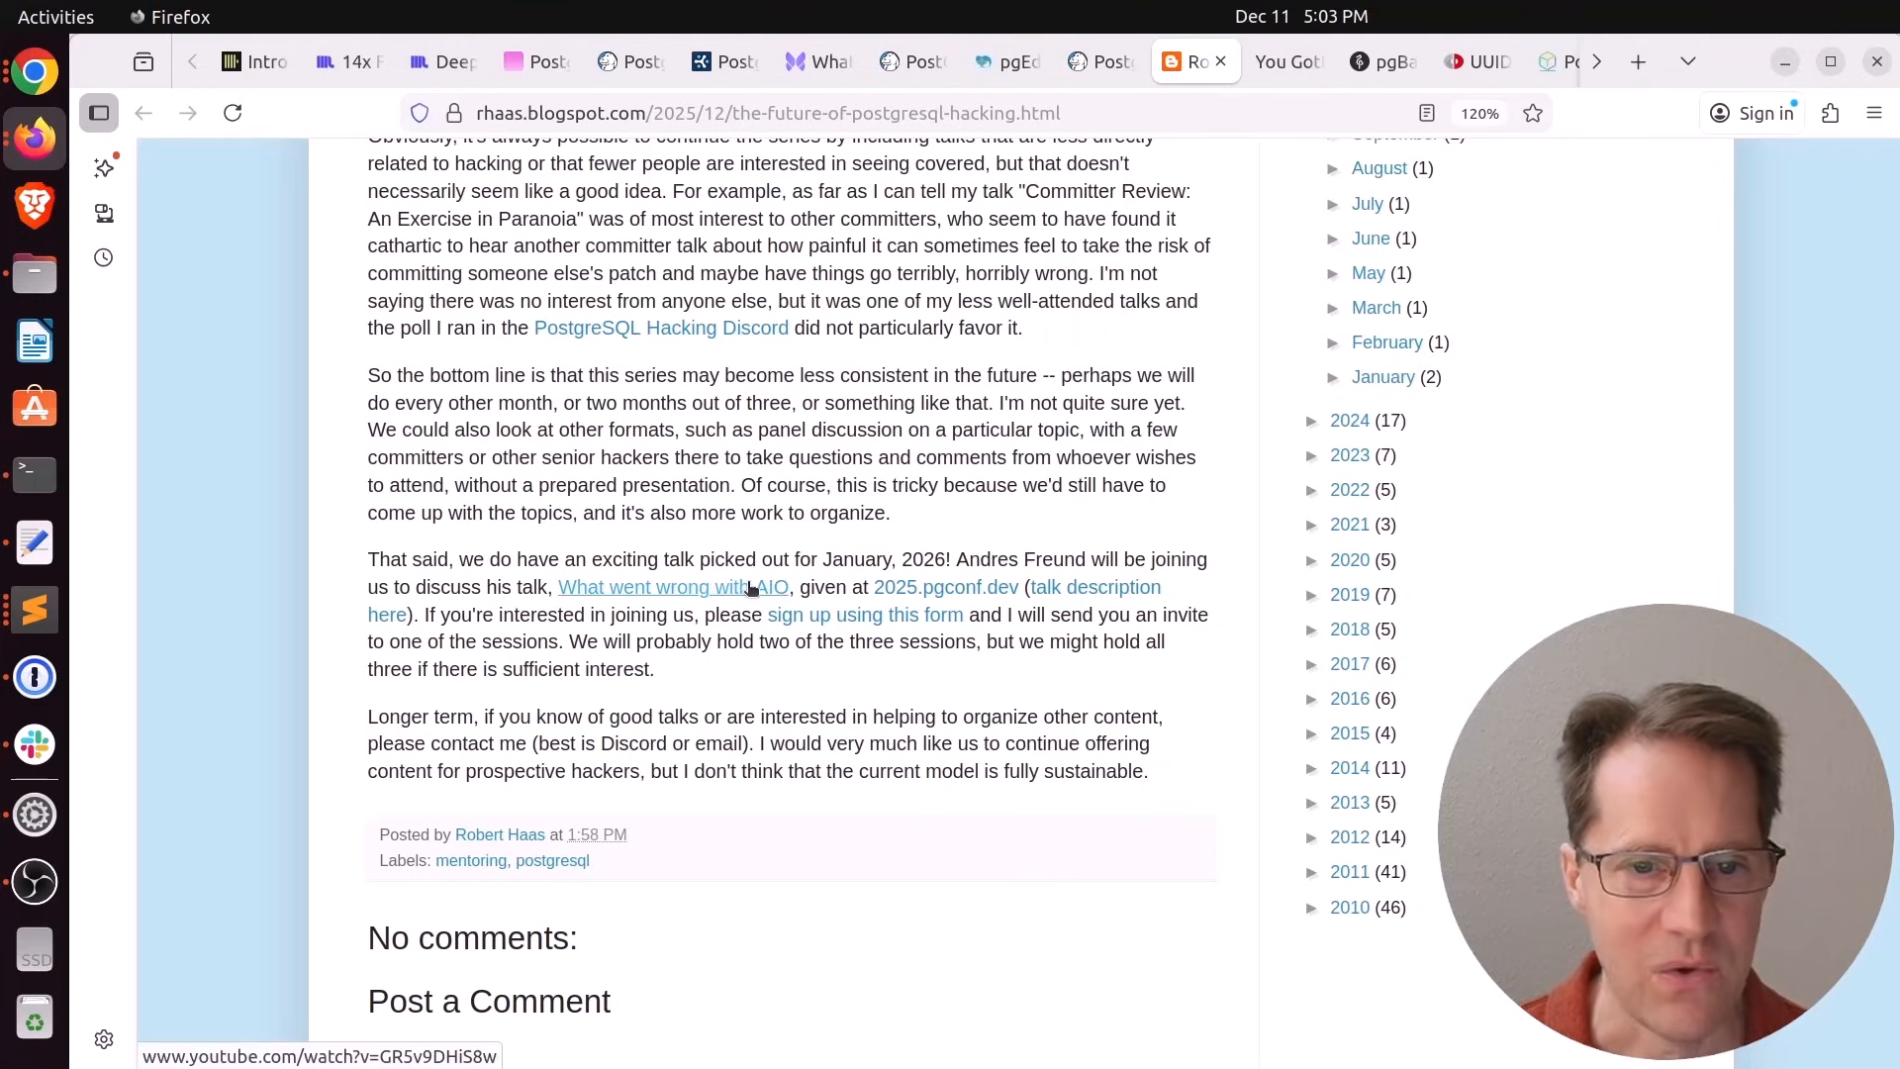
mouse_move(946, 586)
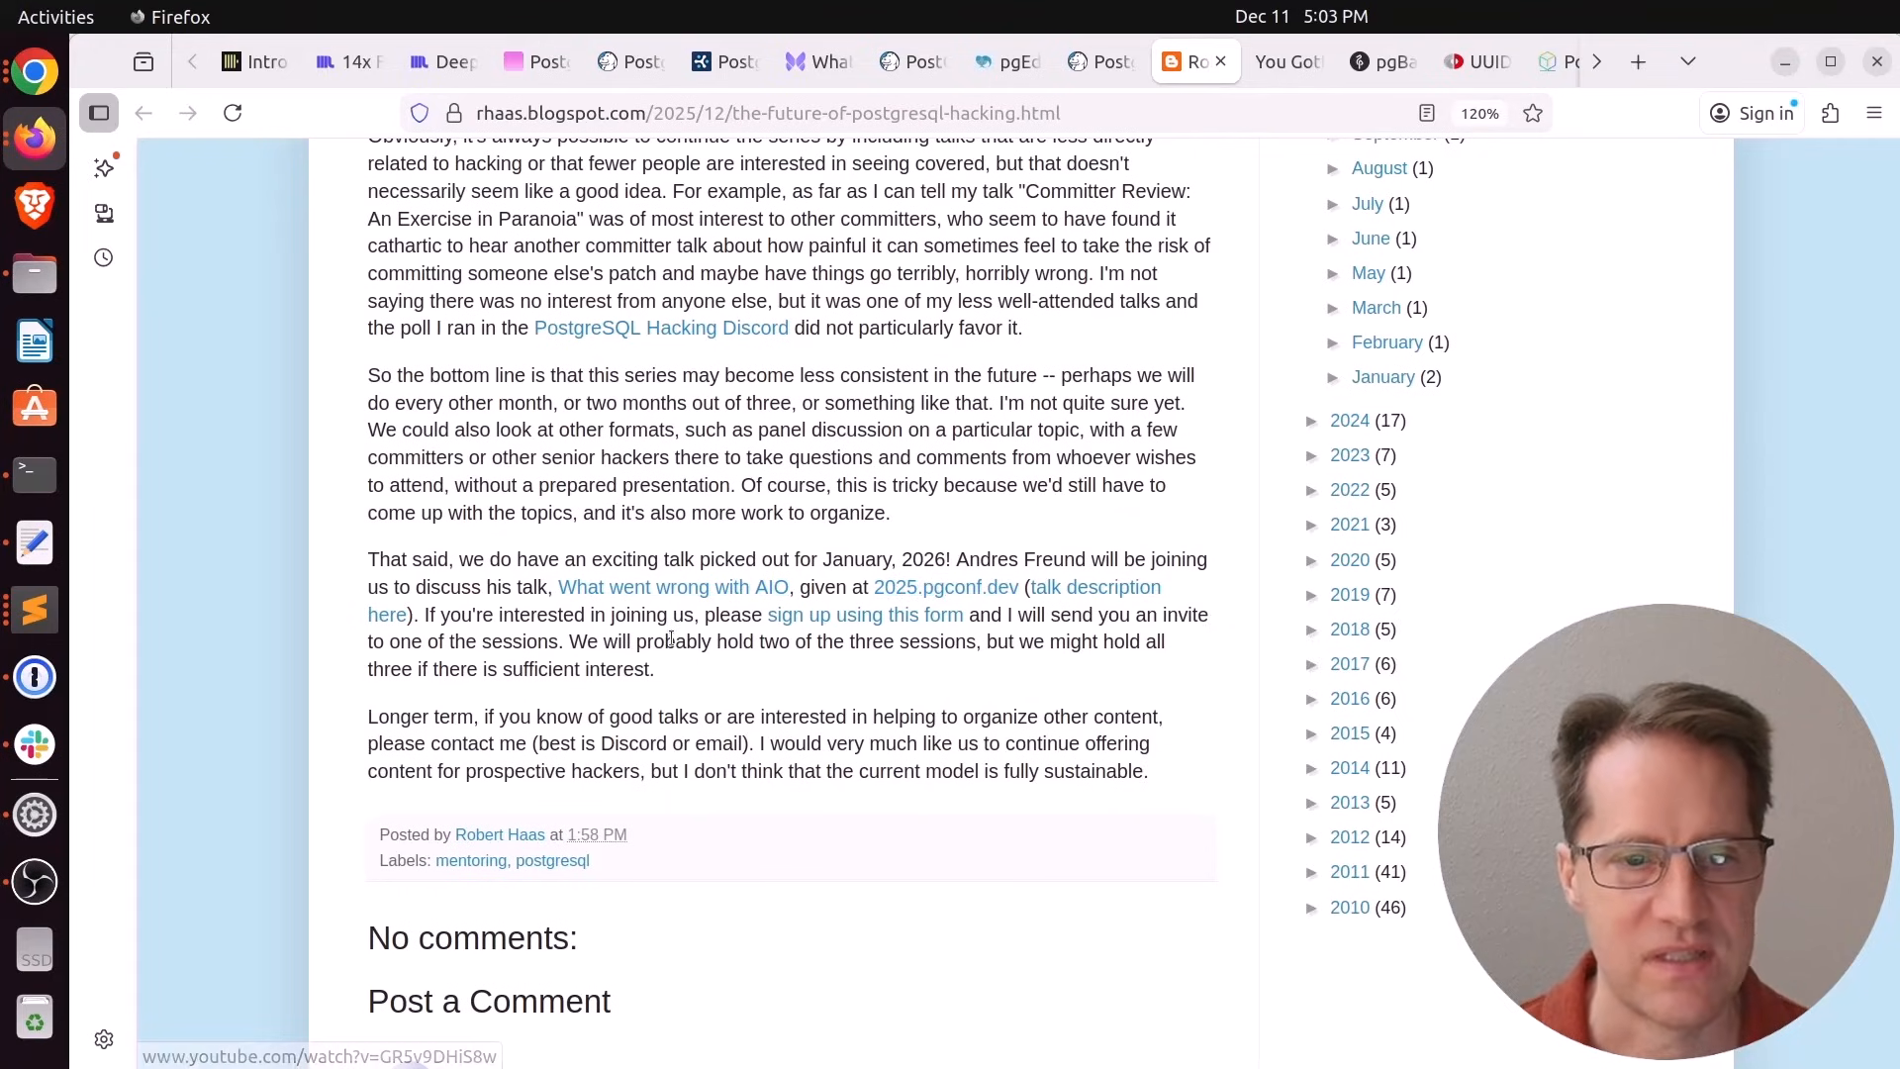
mouse_move(865, 614)
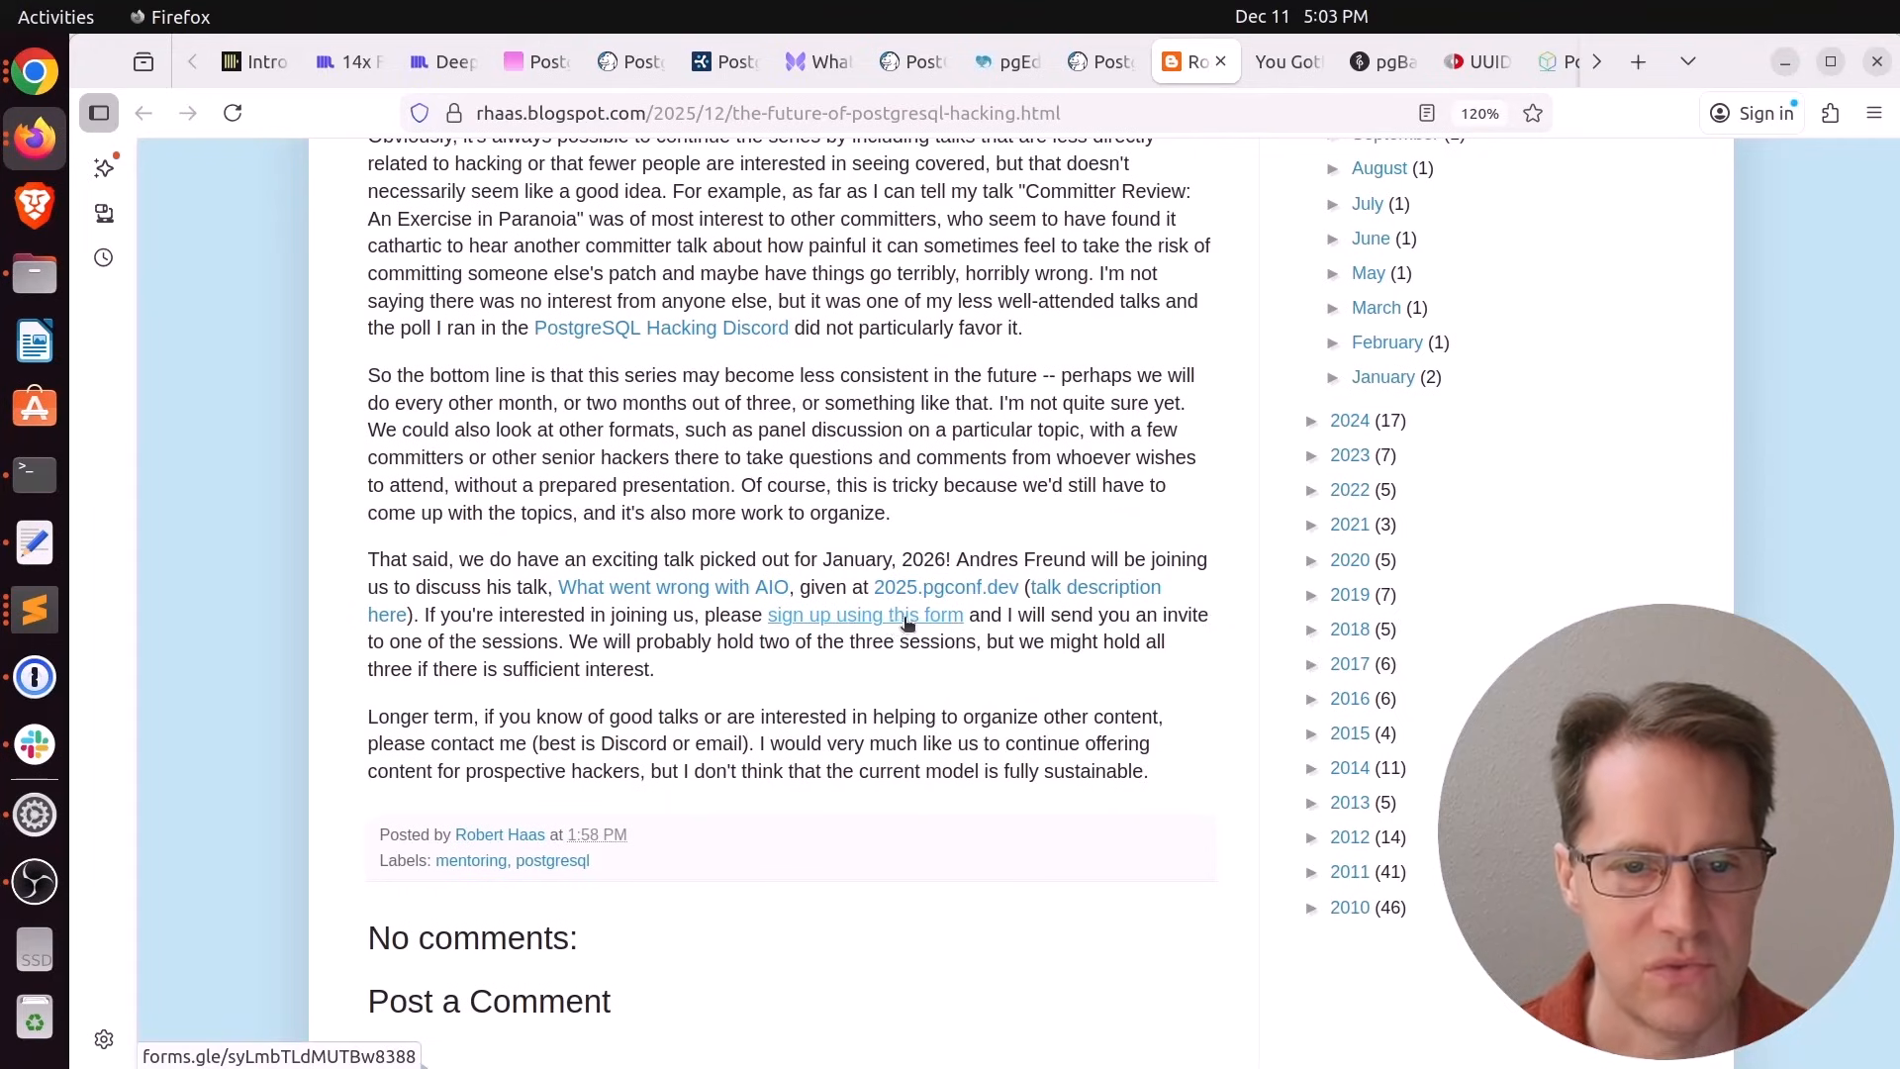
left_click(1528, 62)
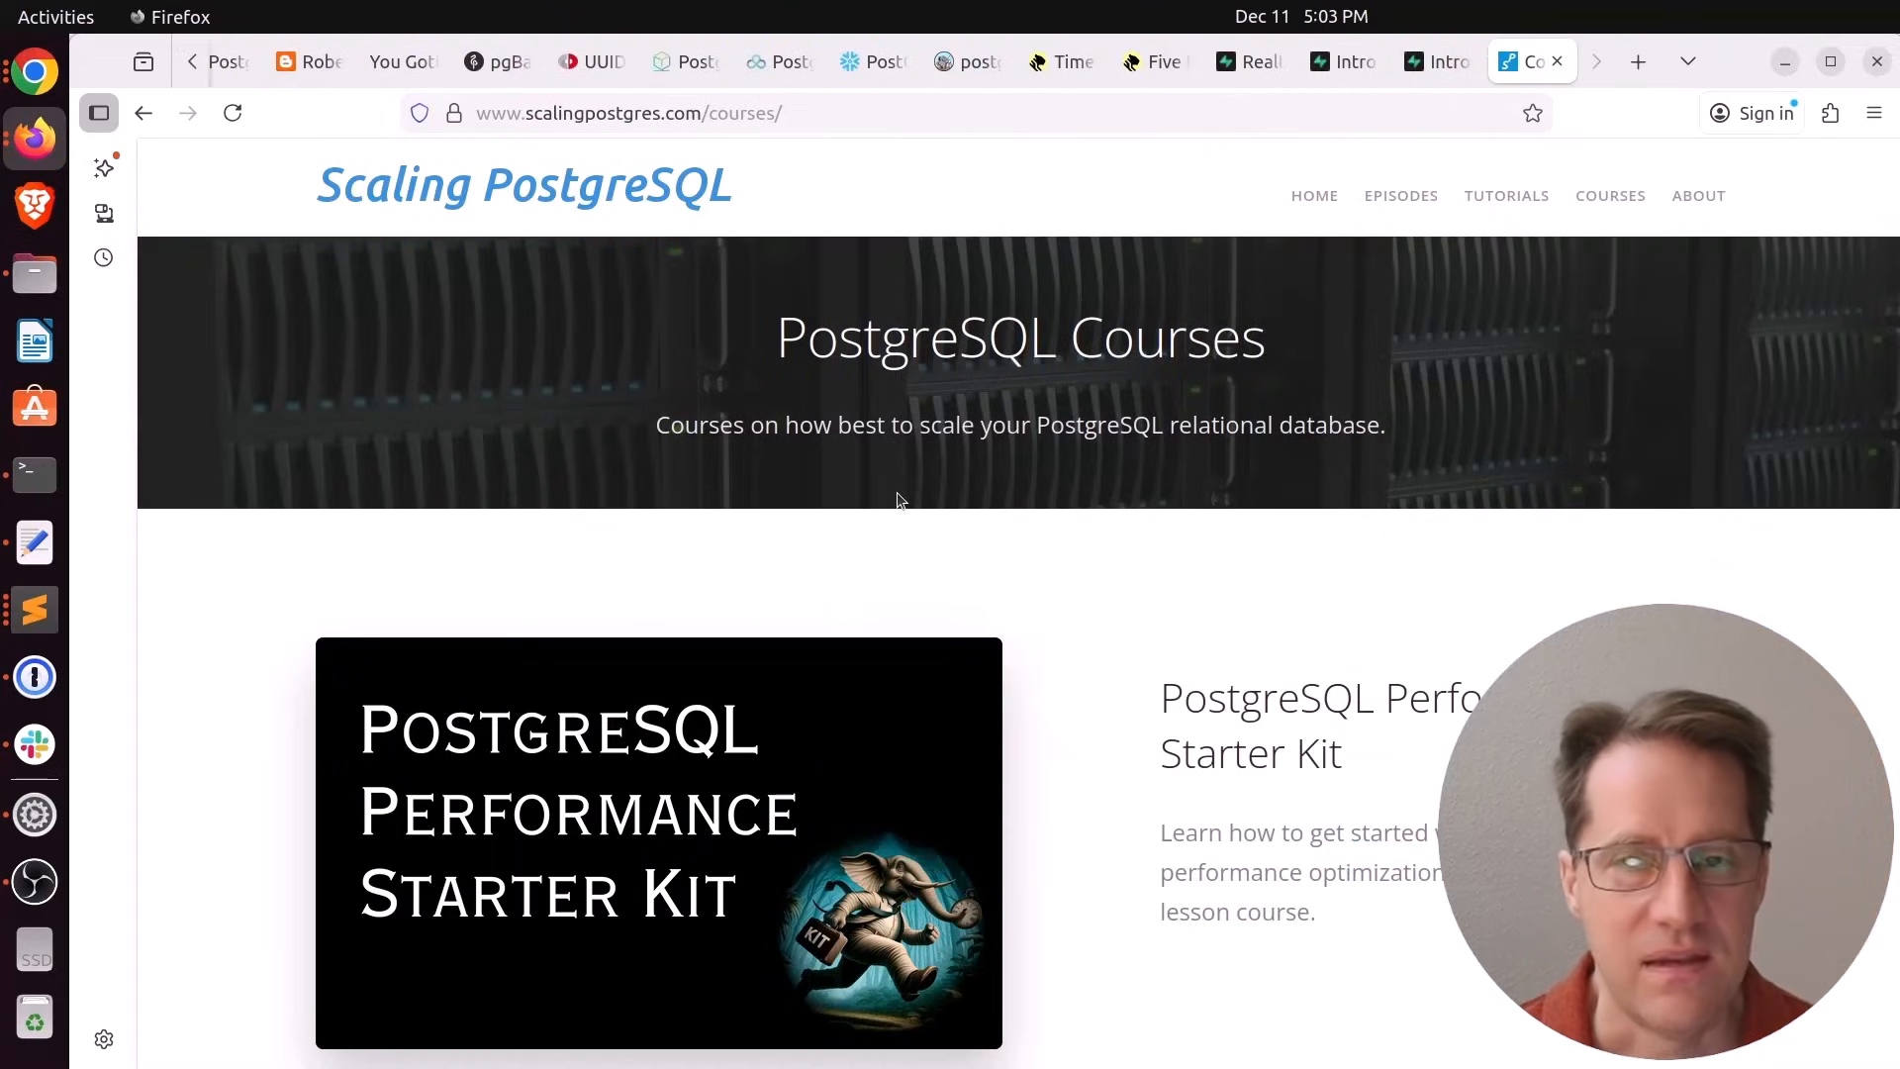